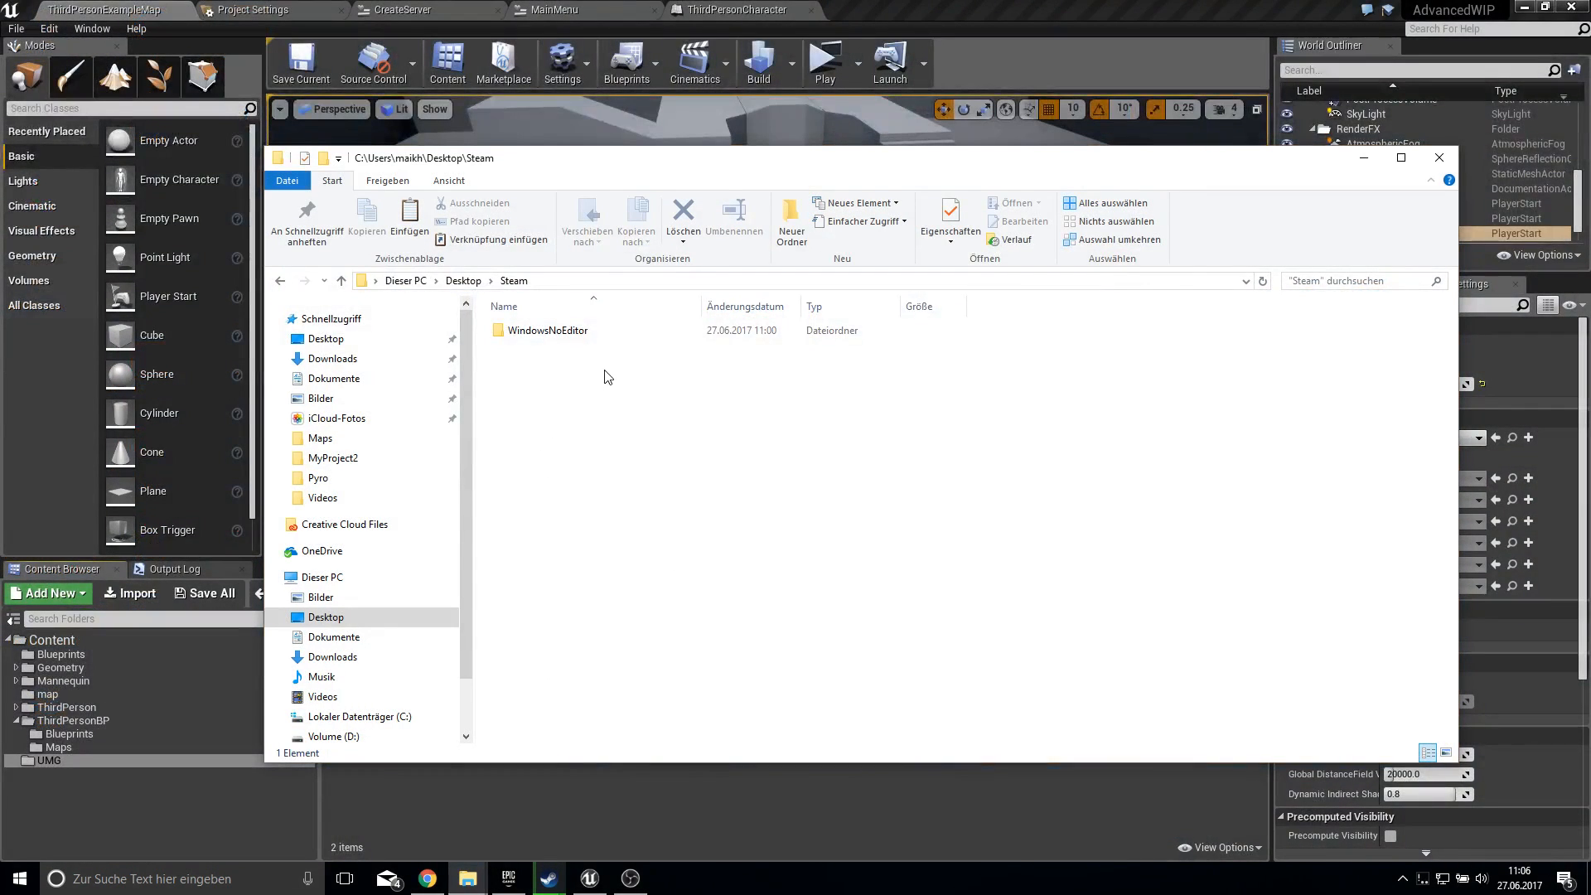
- Open the WindowsNoEditor build folder and launch AdvancedWIP.exe
click(547, 330)
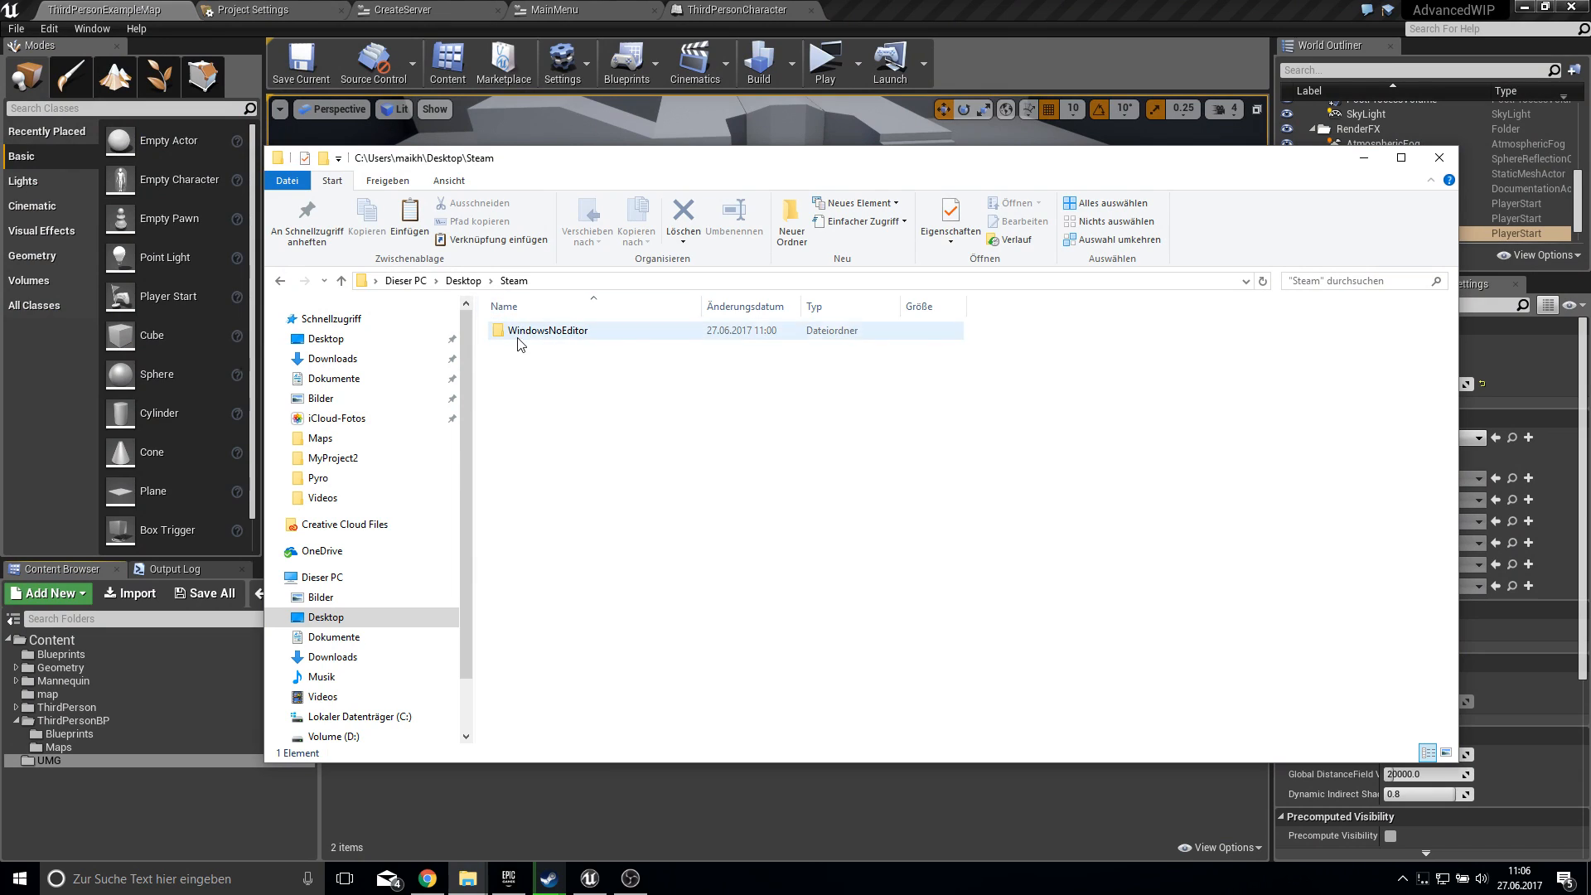
double_click(547, 330)
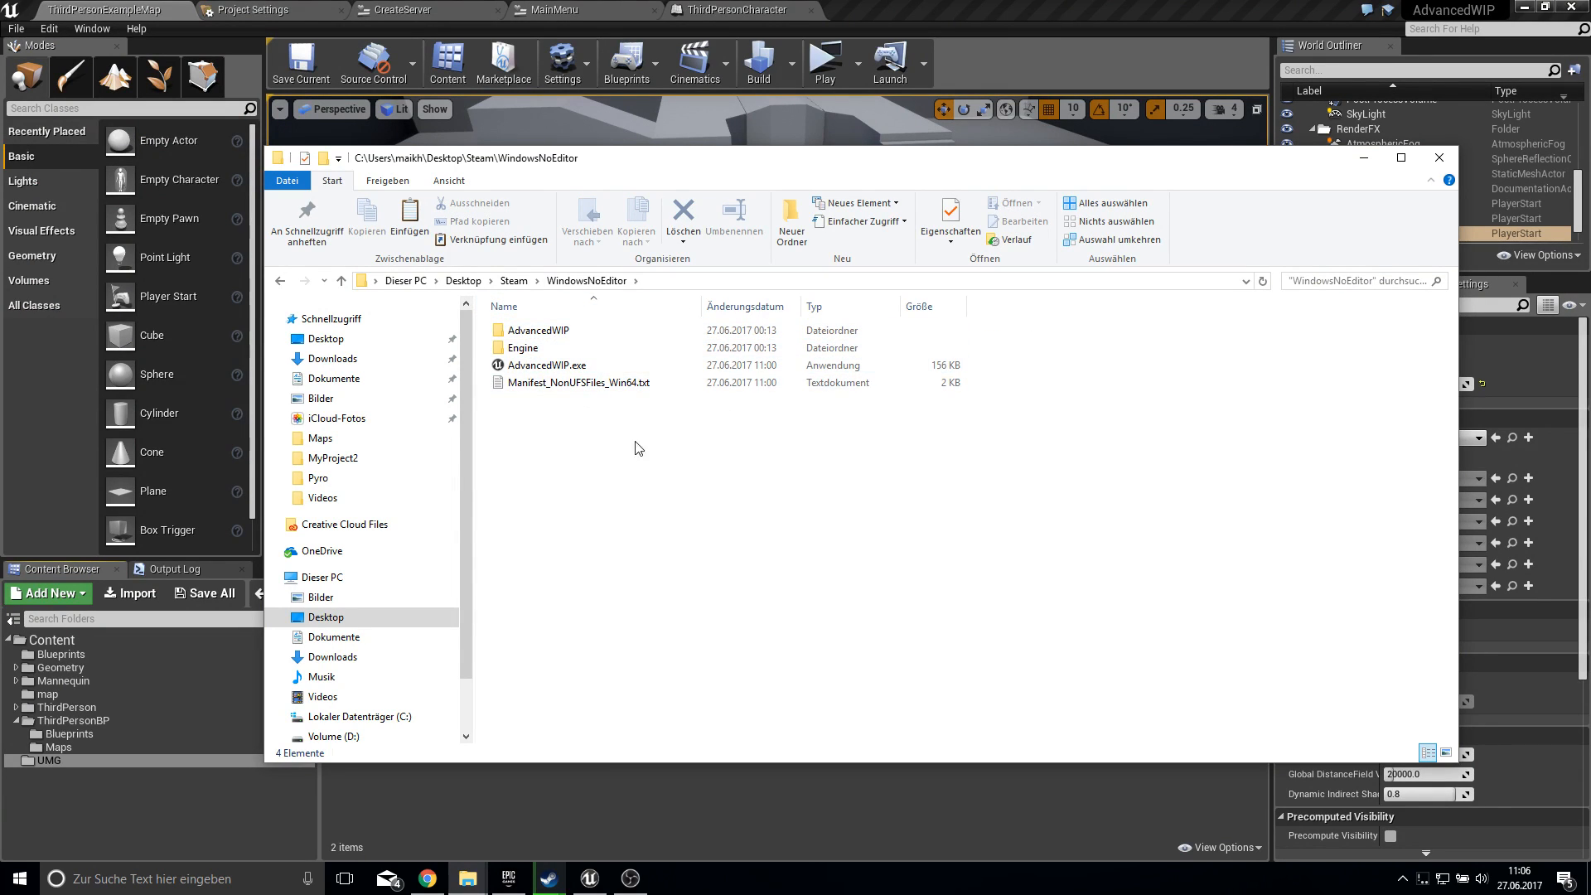
click(579, 382)
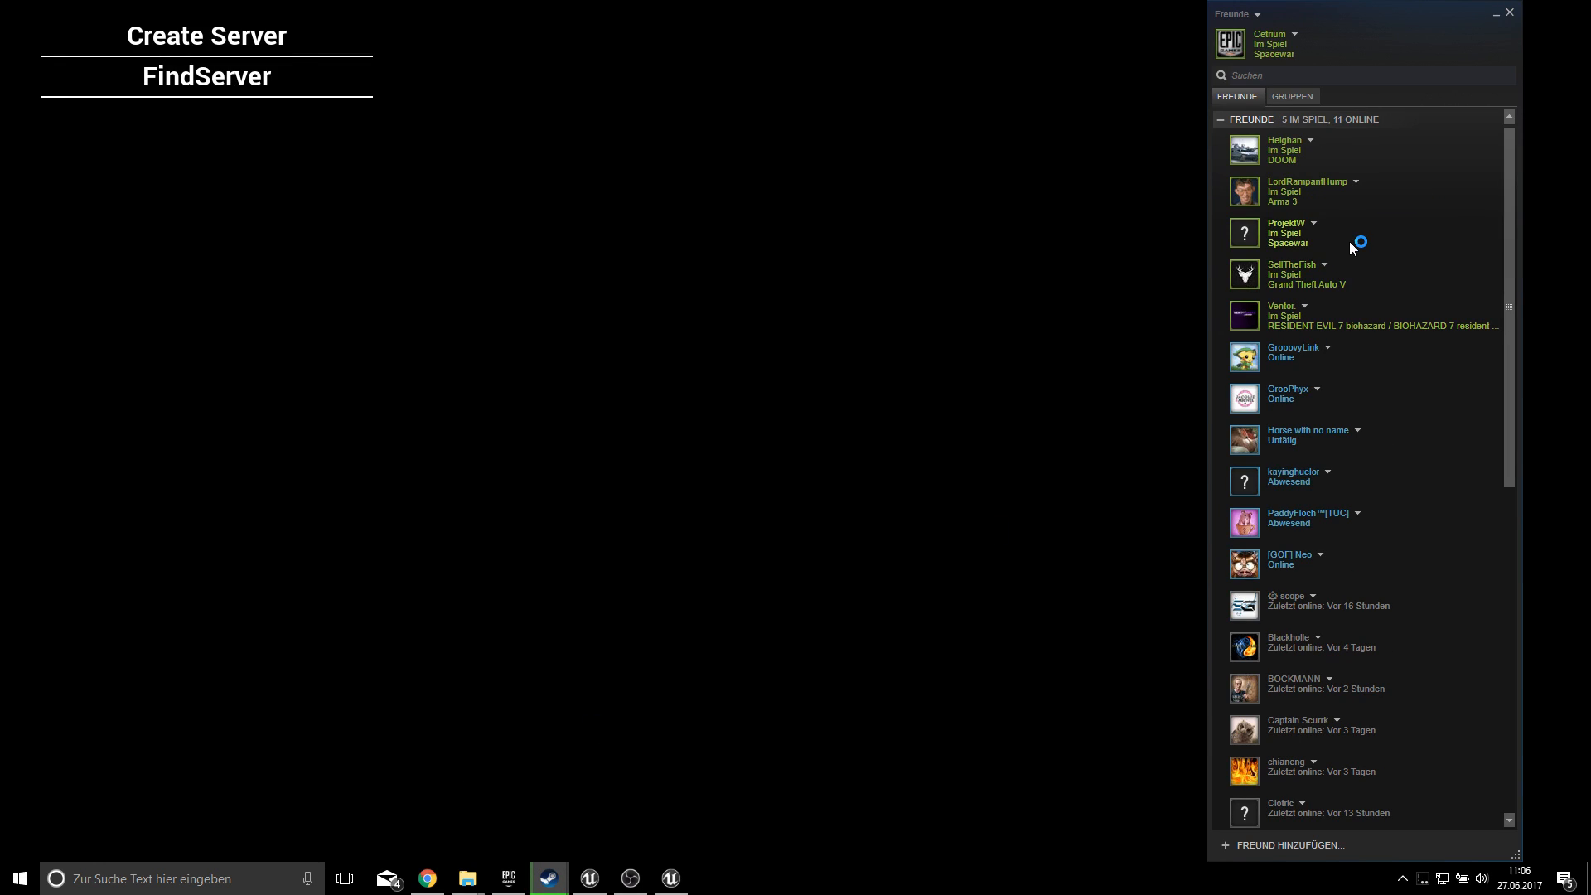
mouse_move(1213, 267)
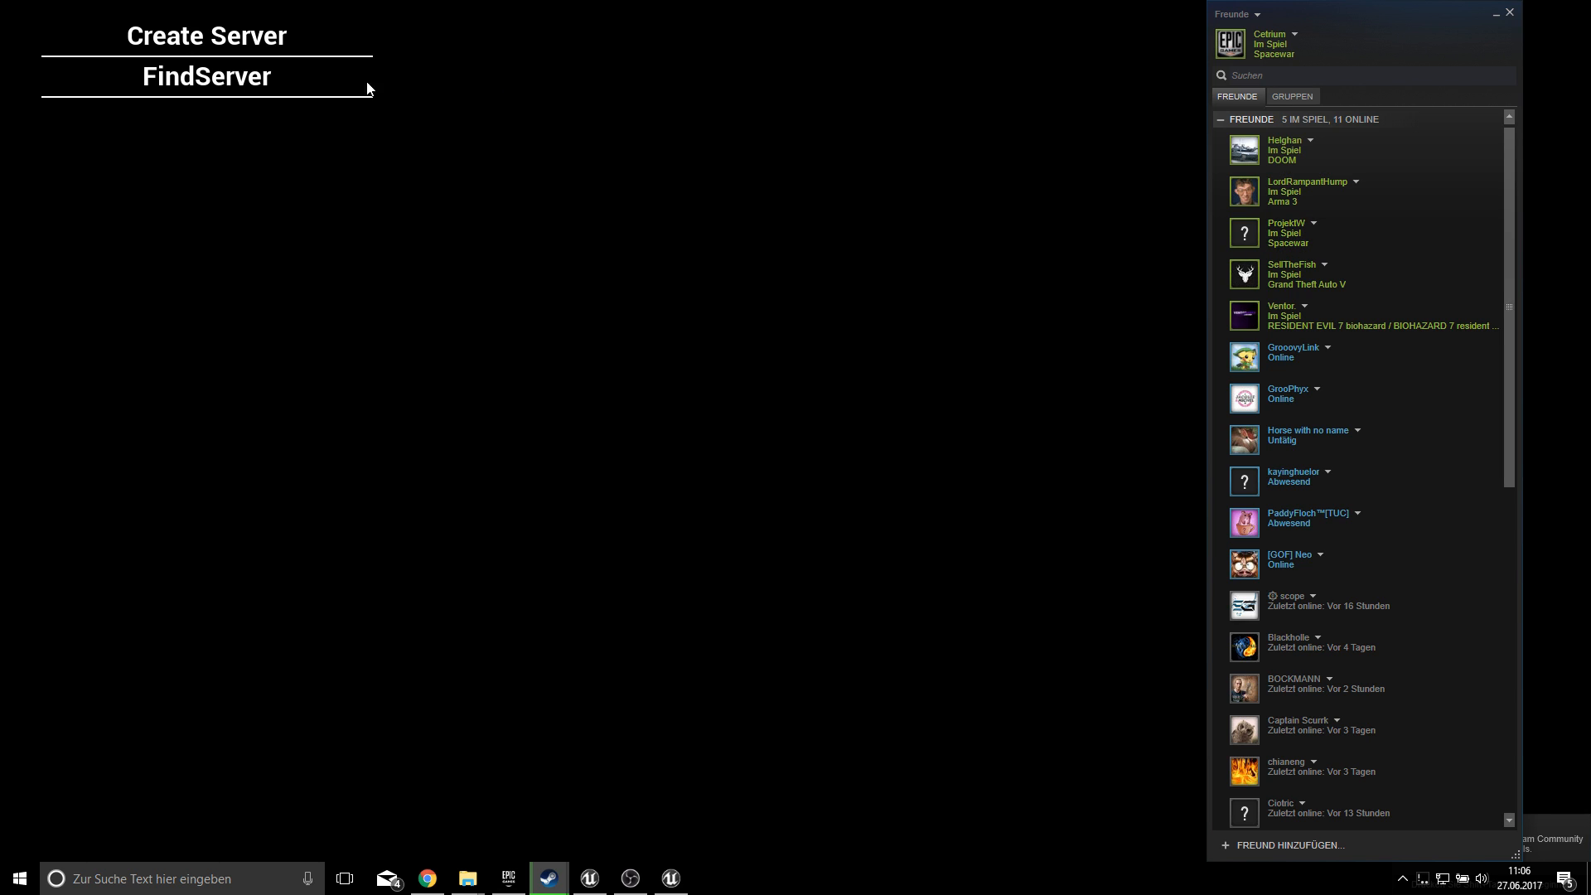
- Open the Create Server form and toggle Use Steam on
click(206, 36)
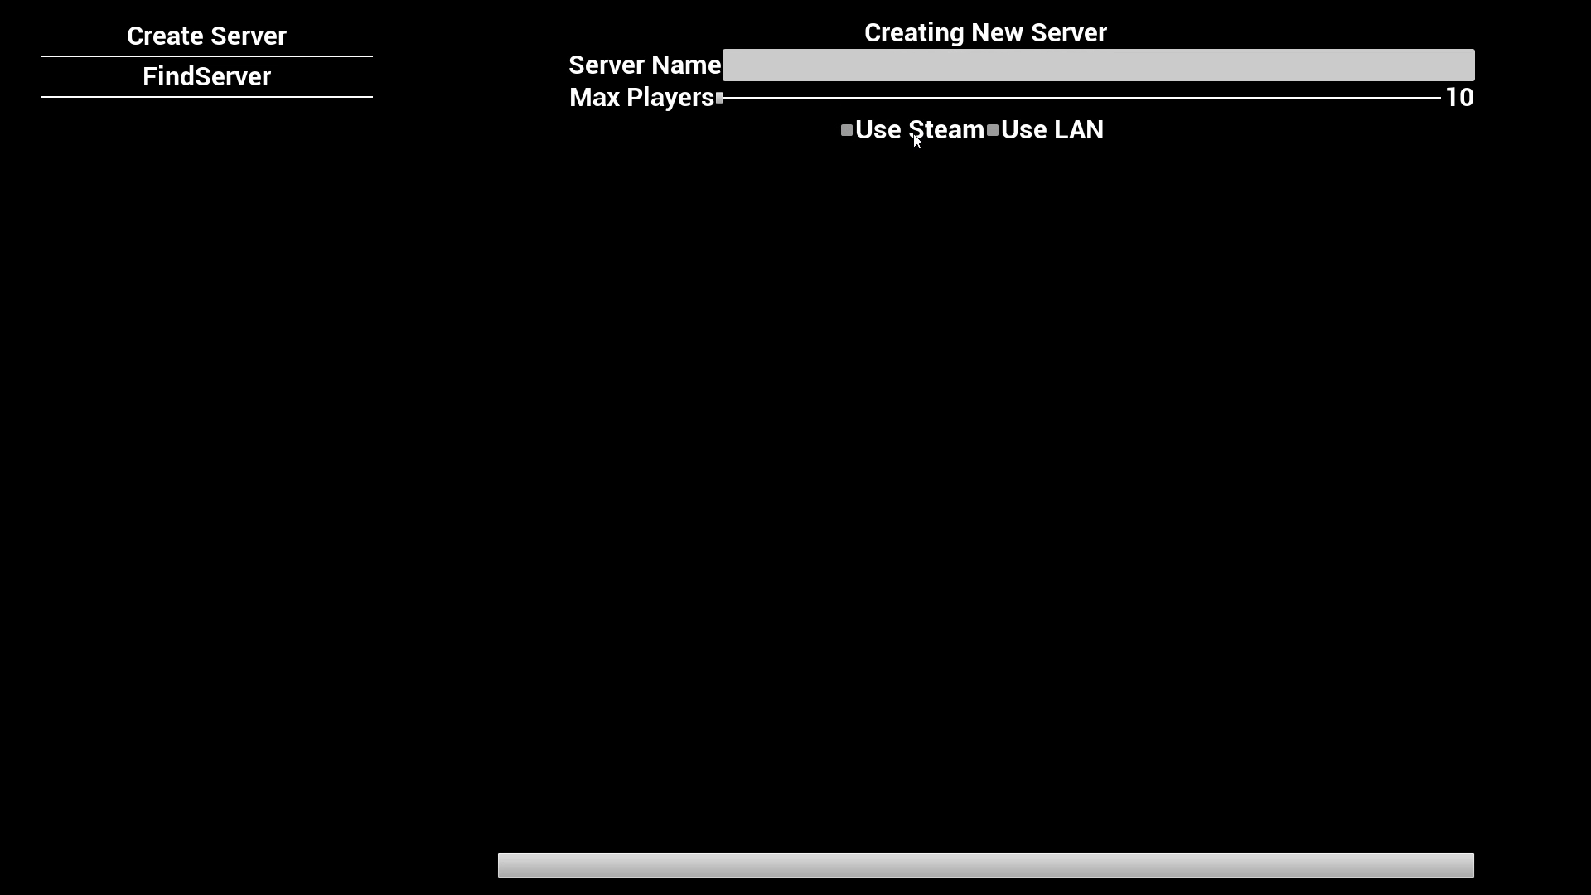
click(207, 76)
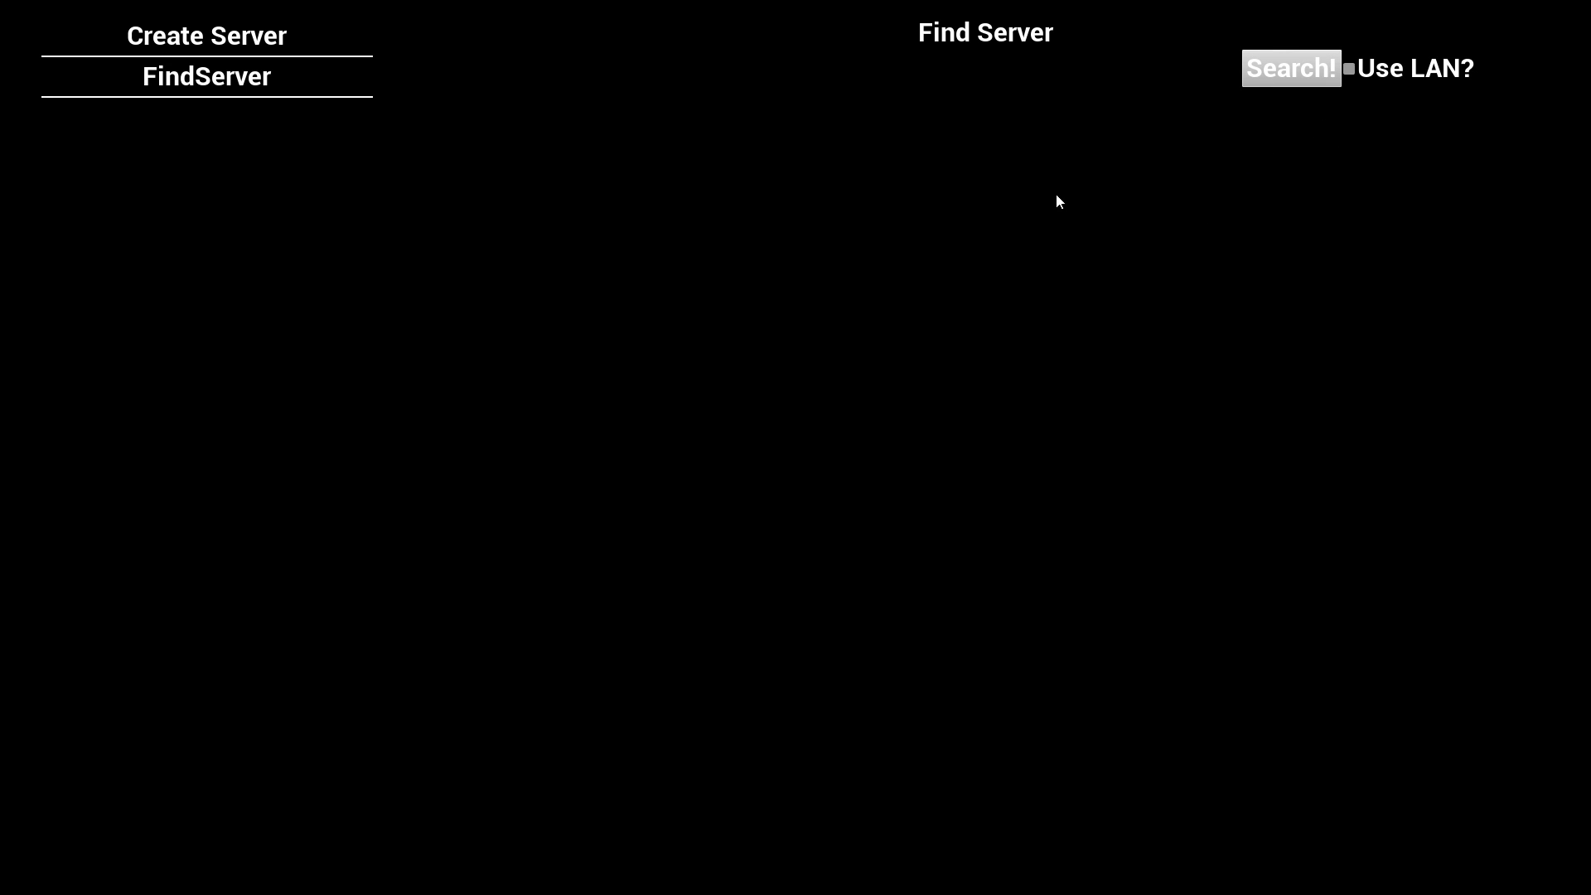
mouse_move(1111, 149)
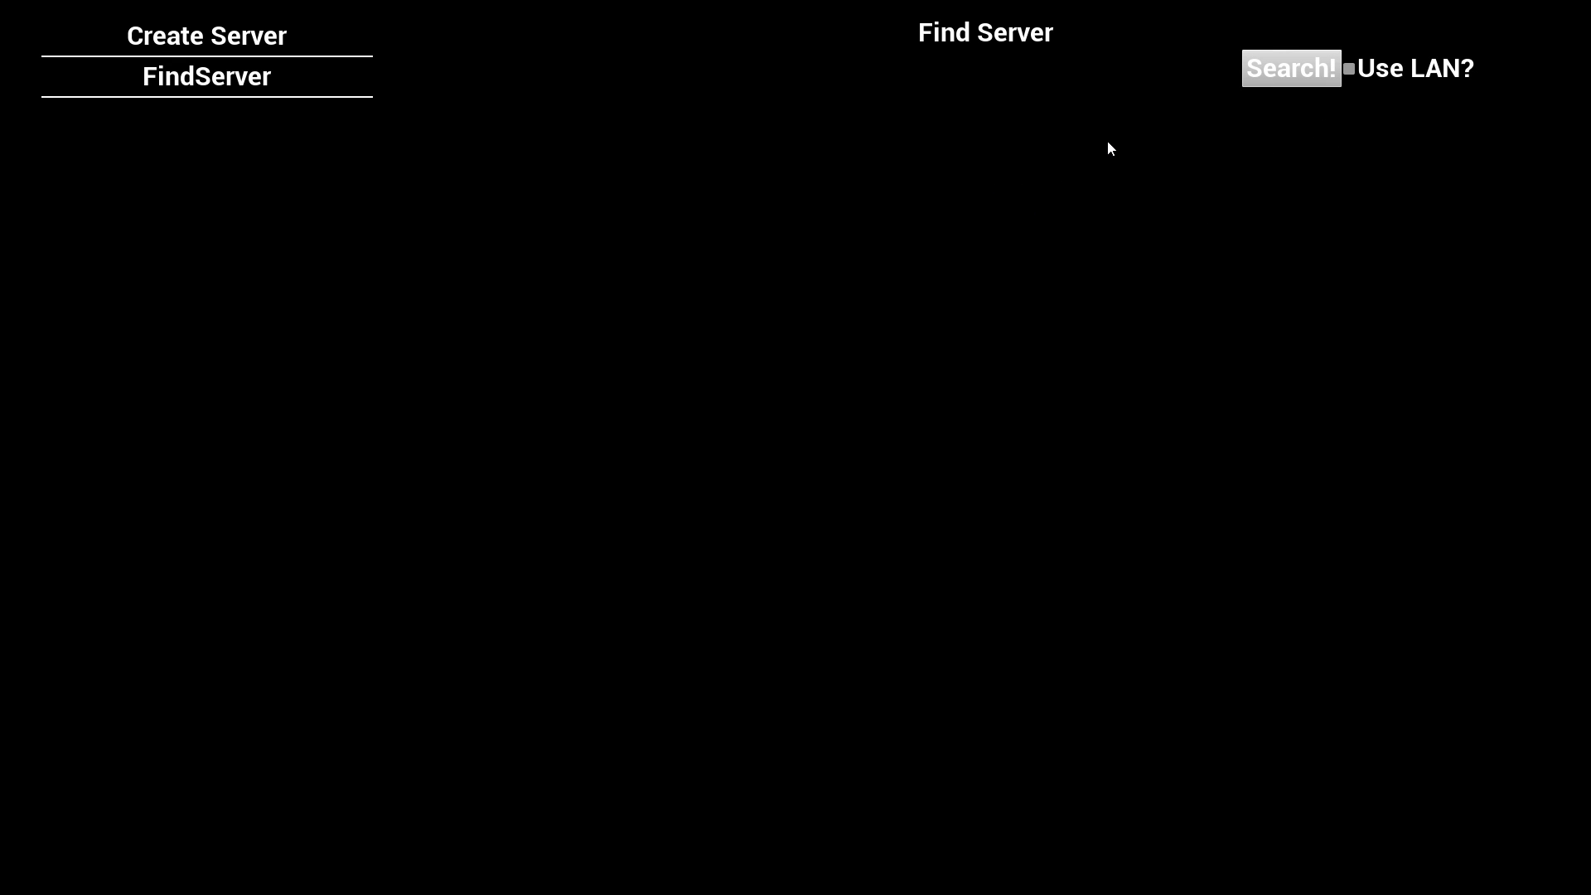
- Run a server search that lists My Test Server, ready to join
click(1291, 68)
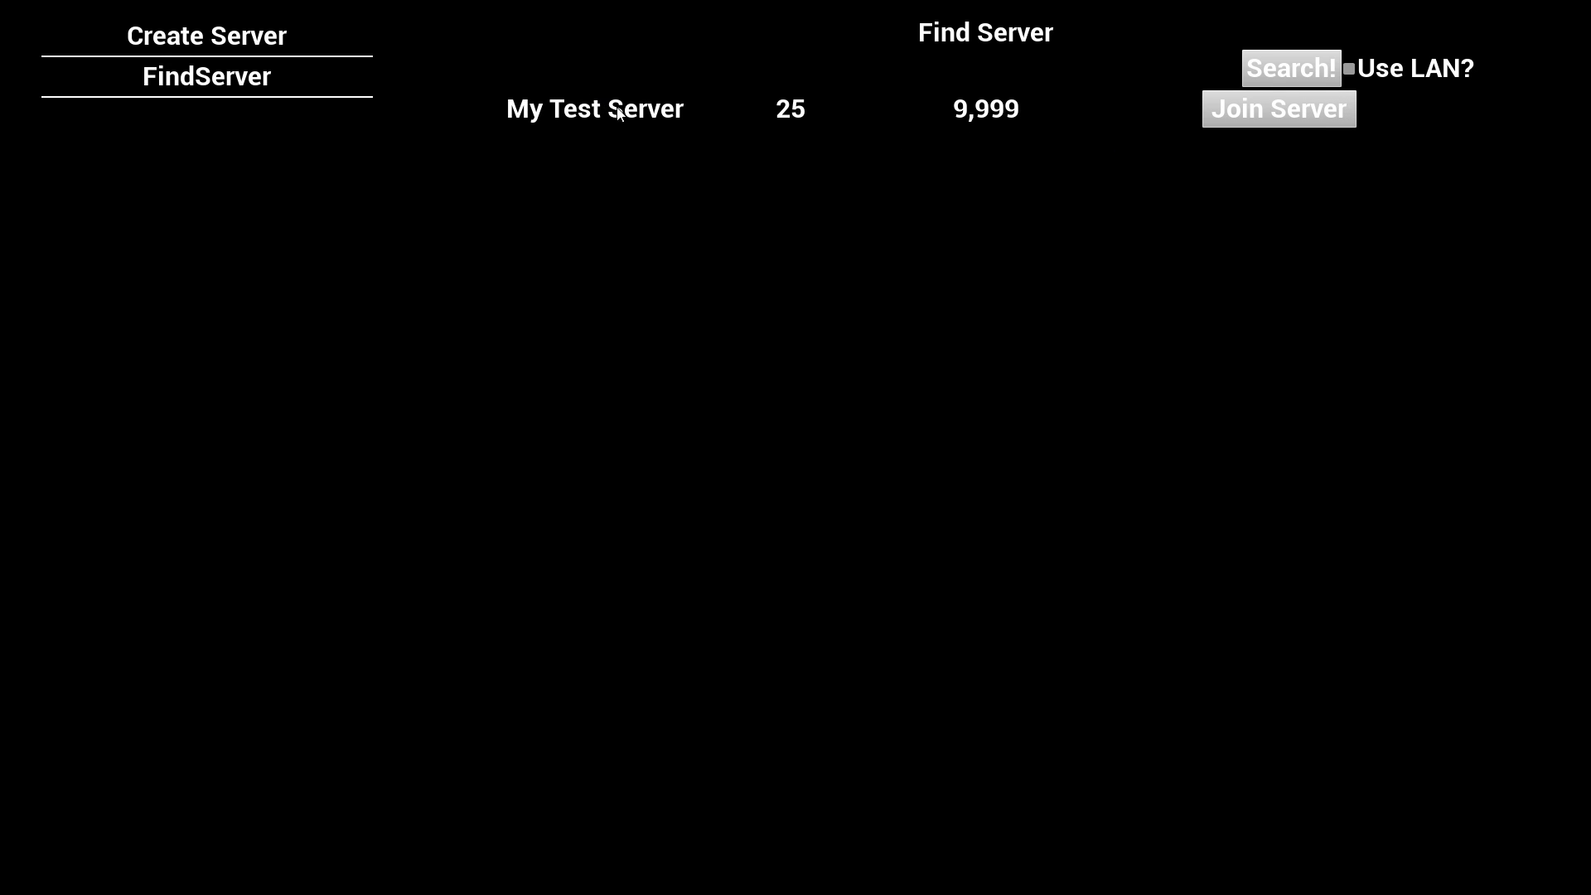
mouse_move(1021, 112)
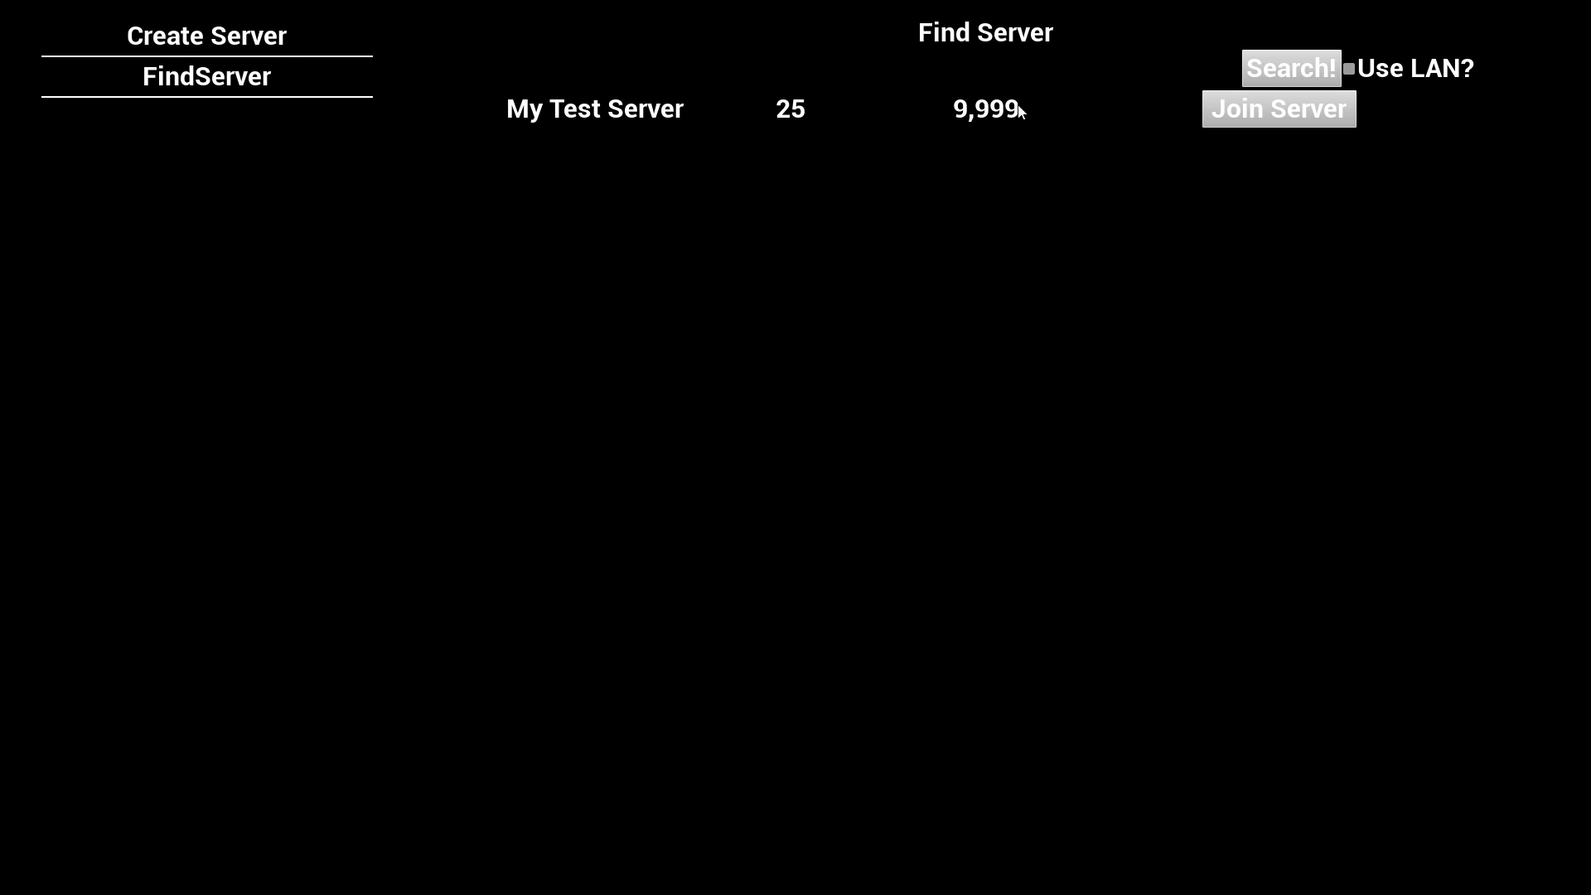
mouse_move(1037, 104)
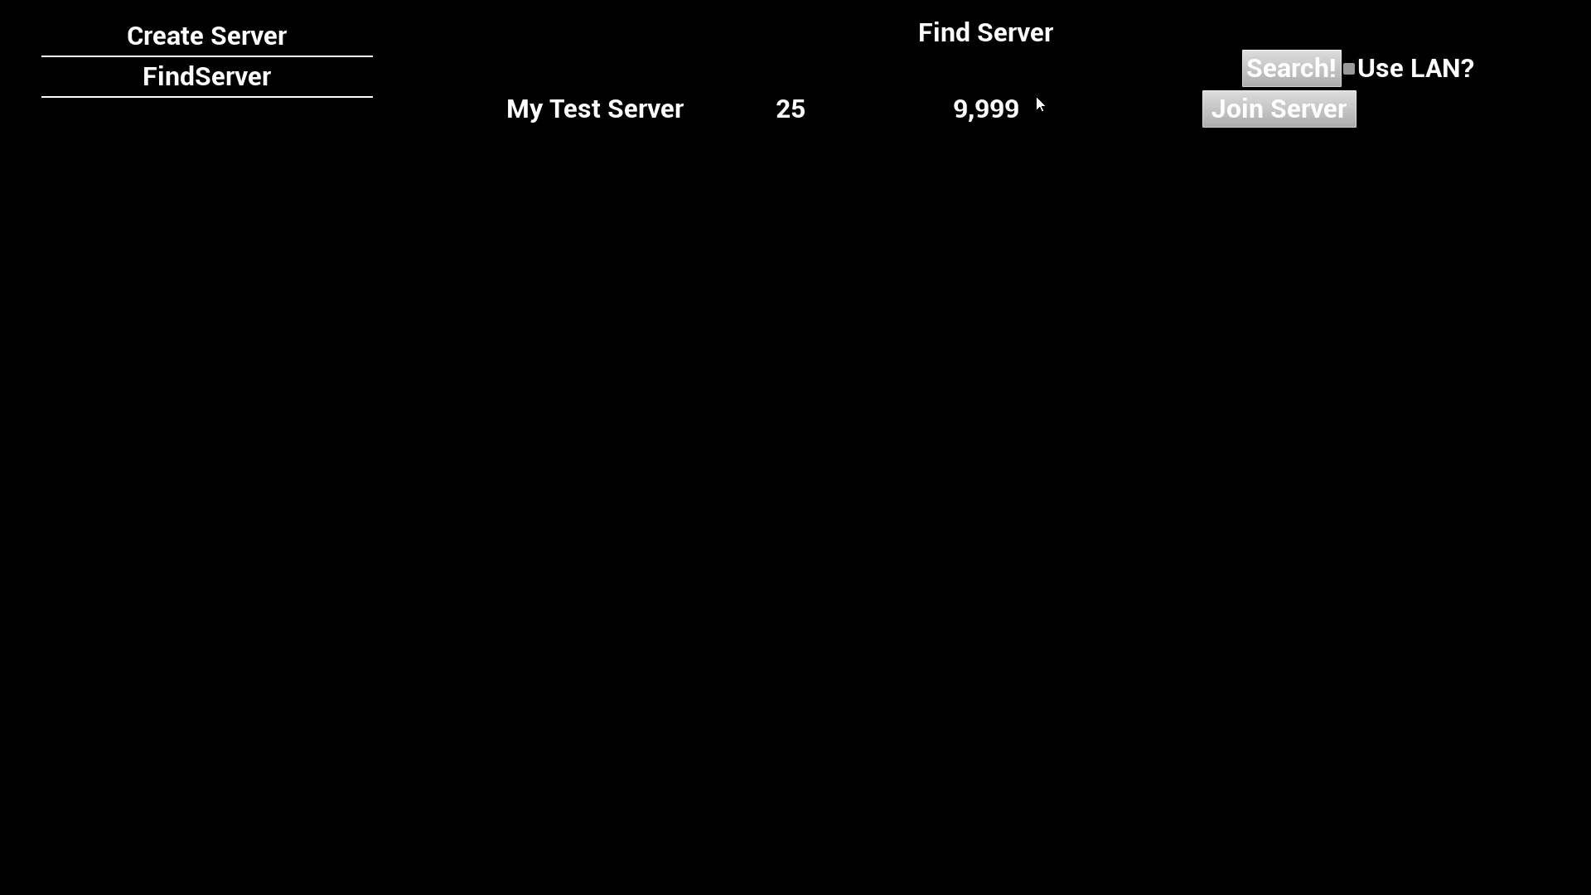
mouse_move(1005, 119)
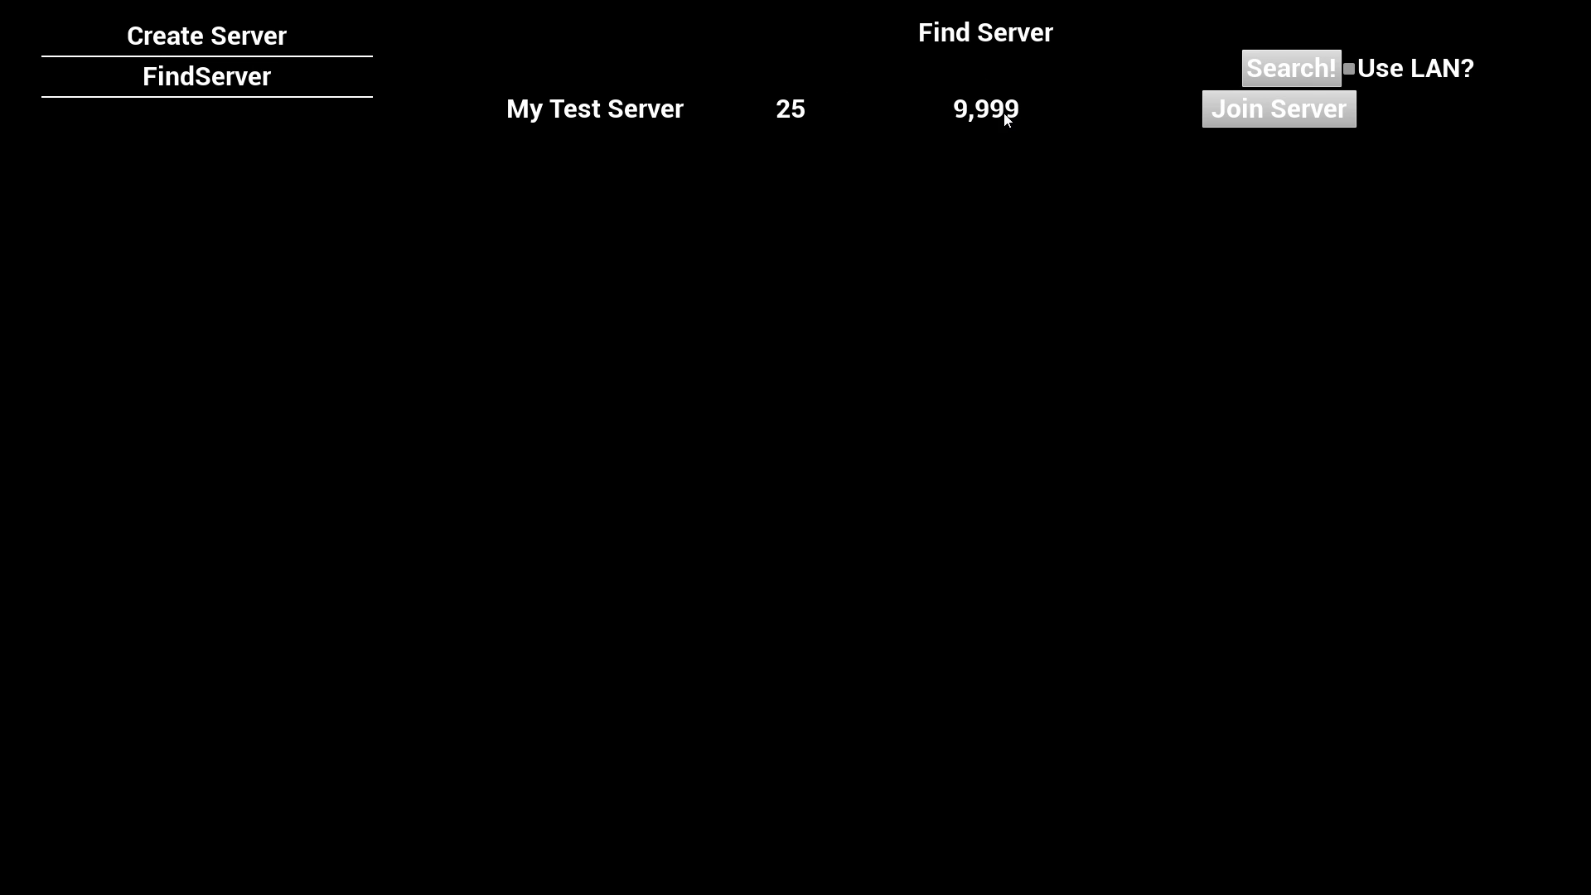
mouse_move(1070, 122)
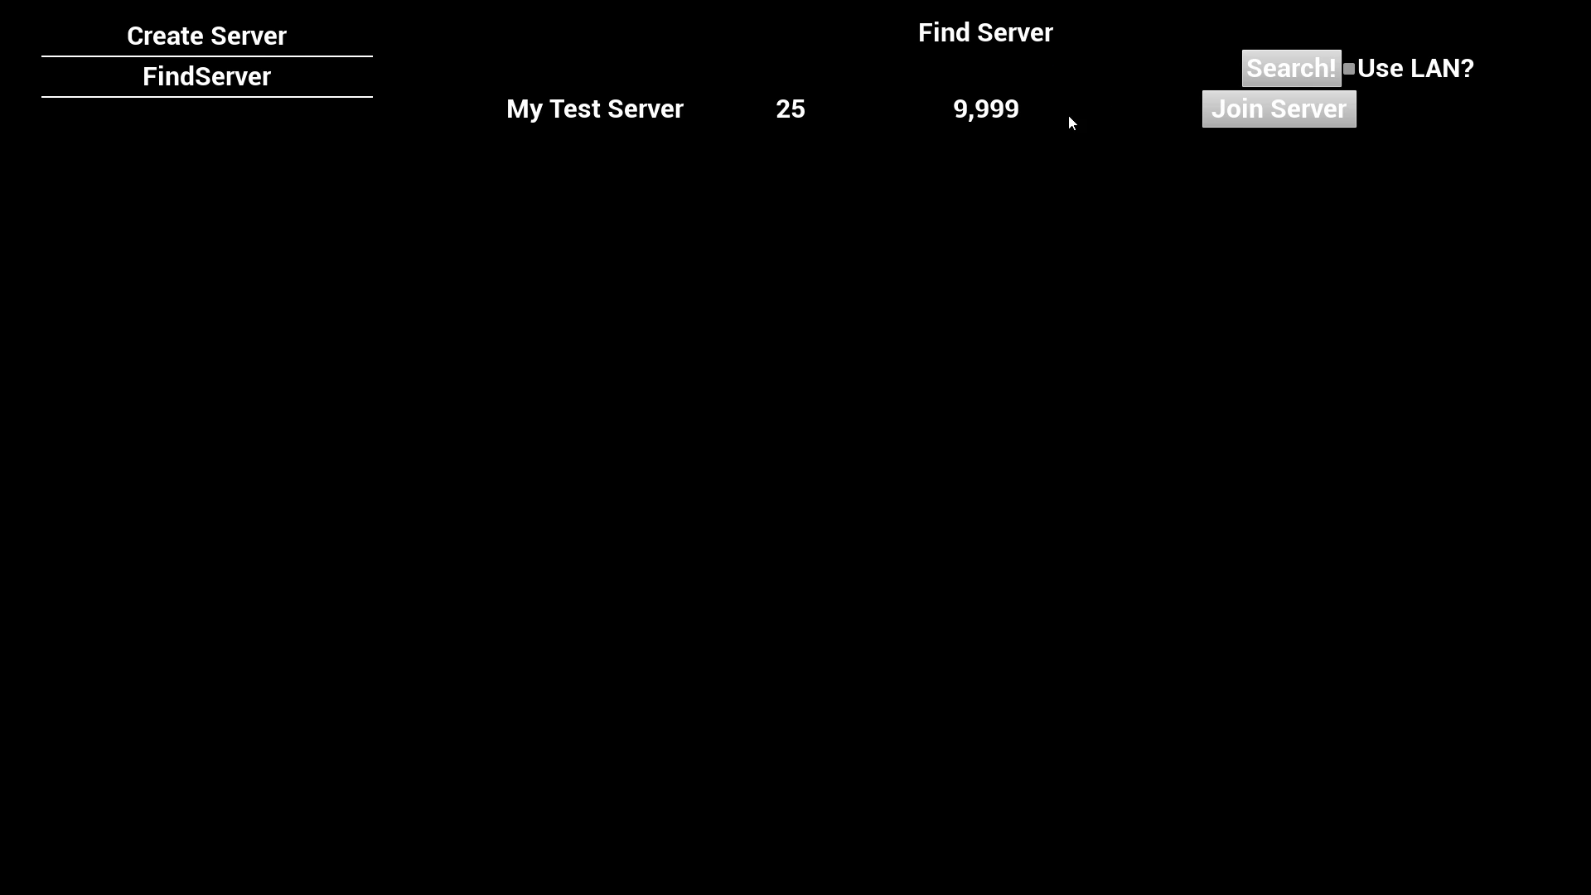
mouse_move(1122, 150)
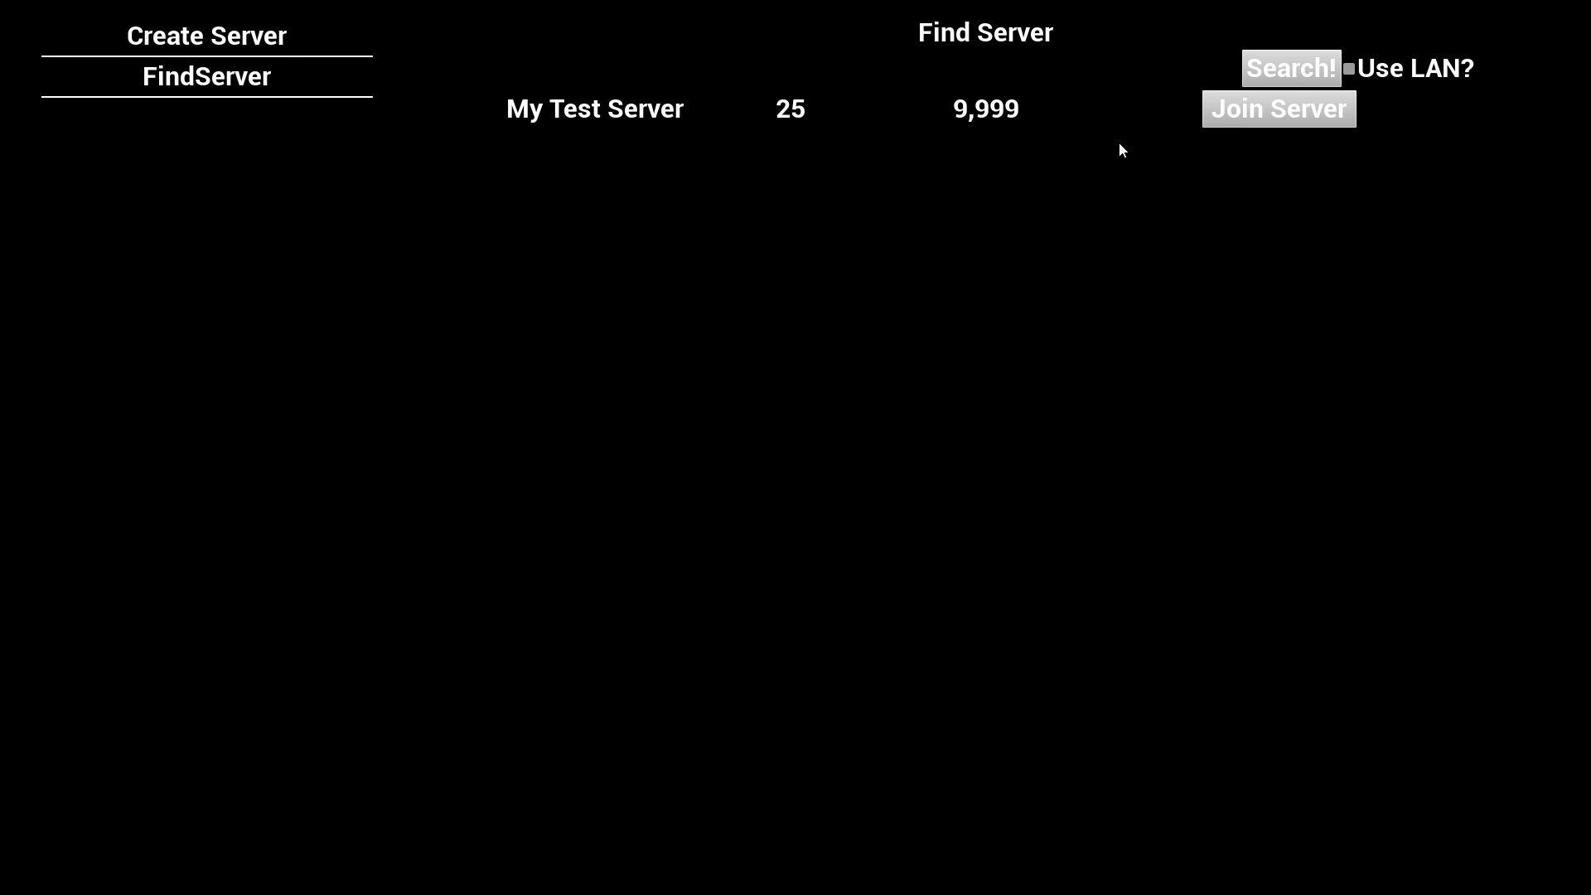
mouse_move(965, 65)
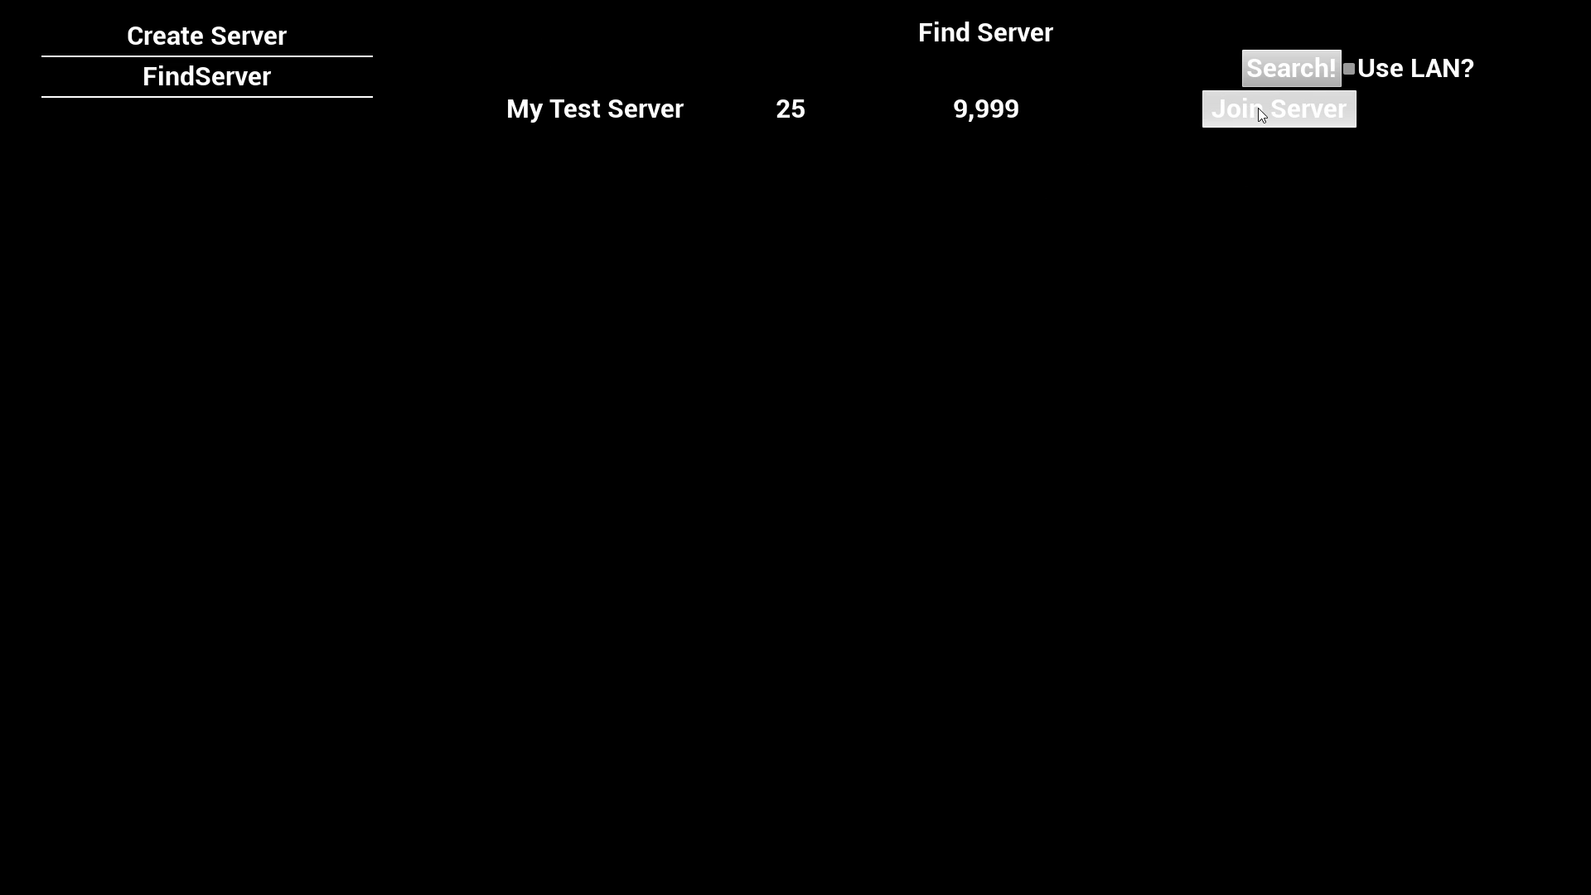
mouse_move(1011, 424)
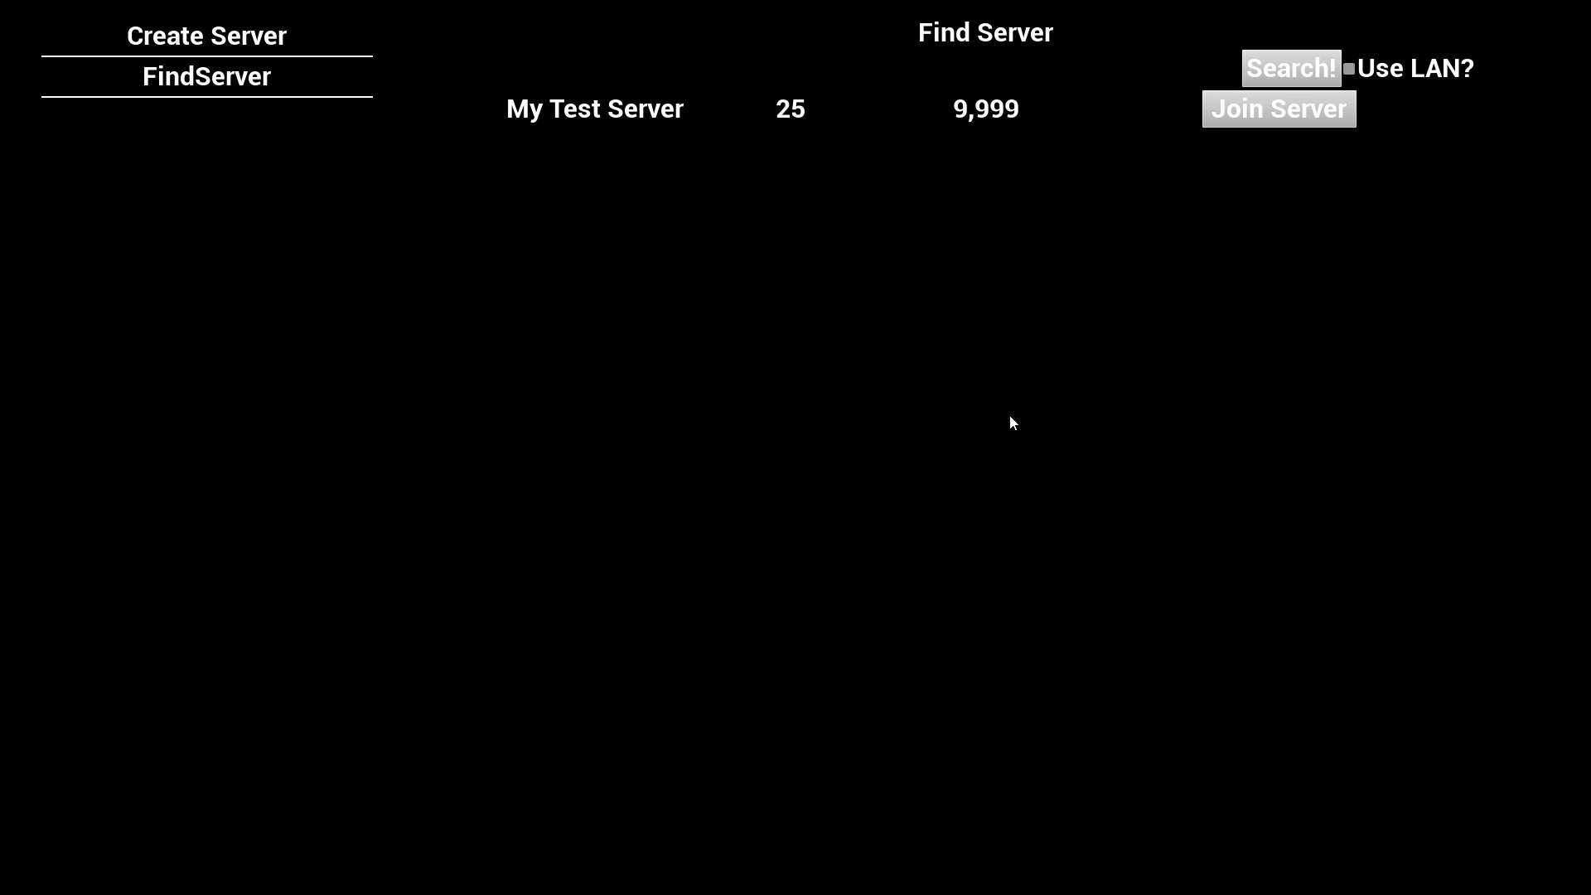
mouse_move(720, 375)
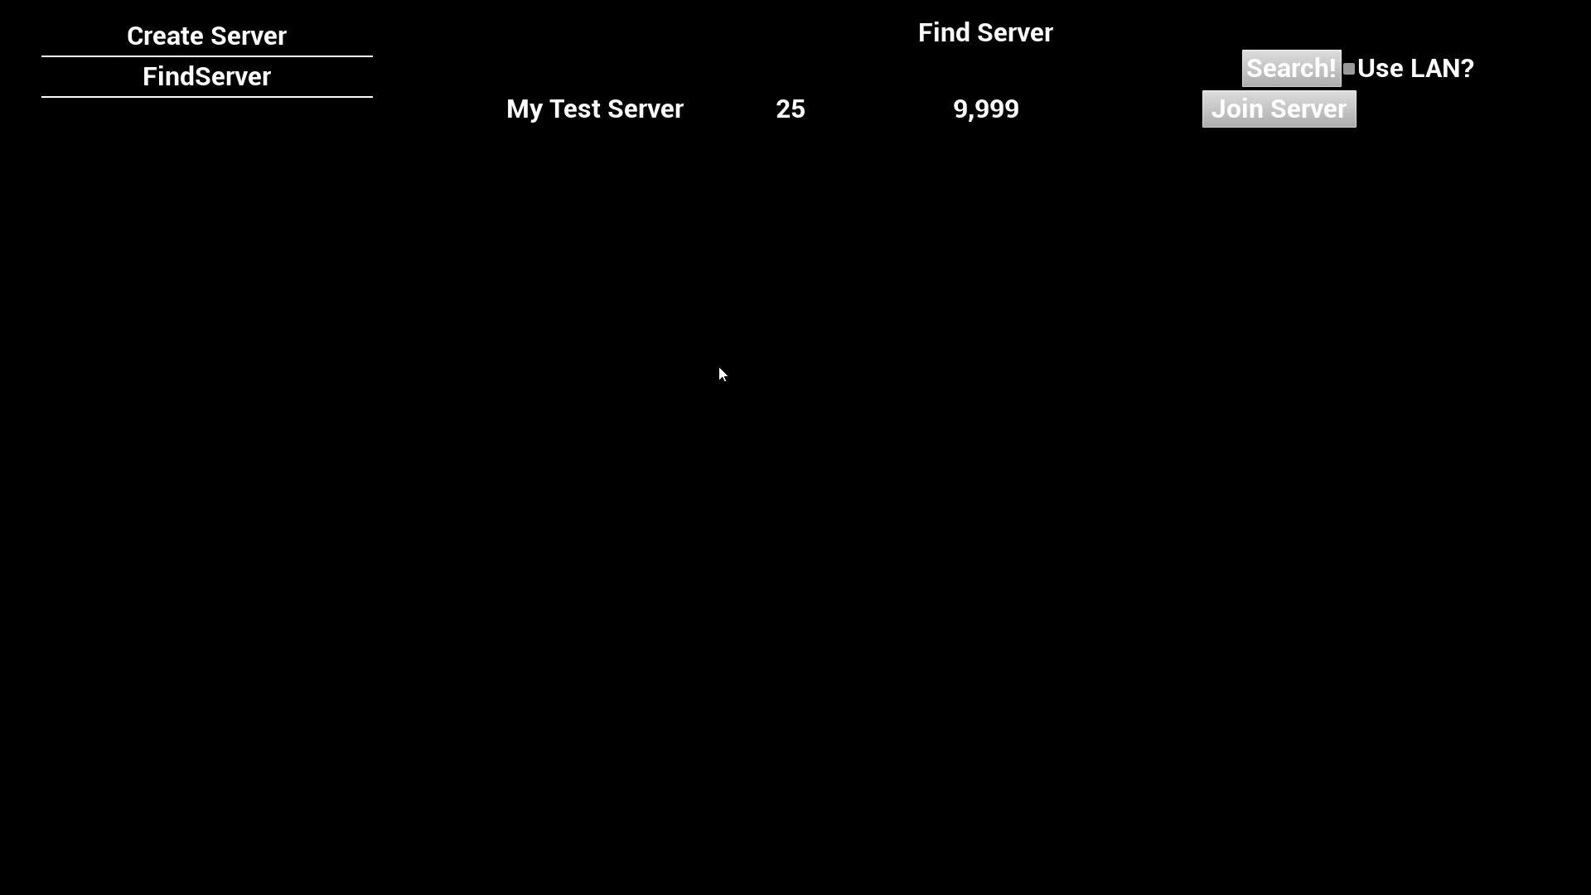
click(1278, 108)
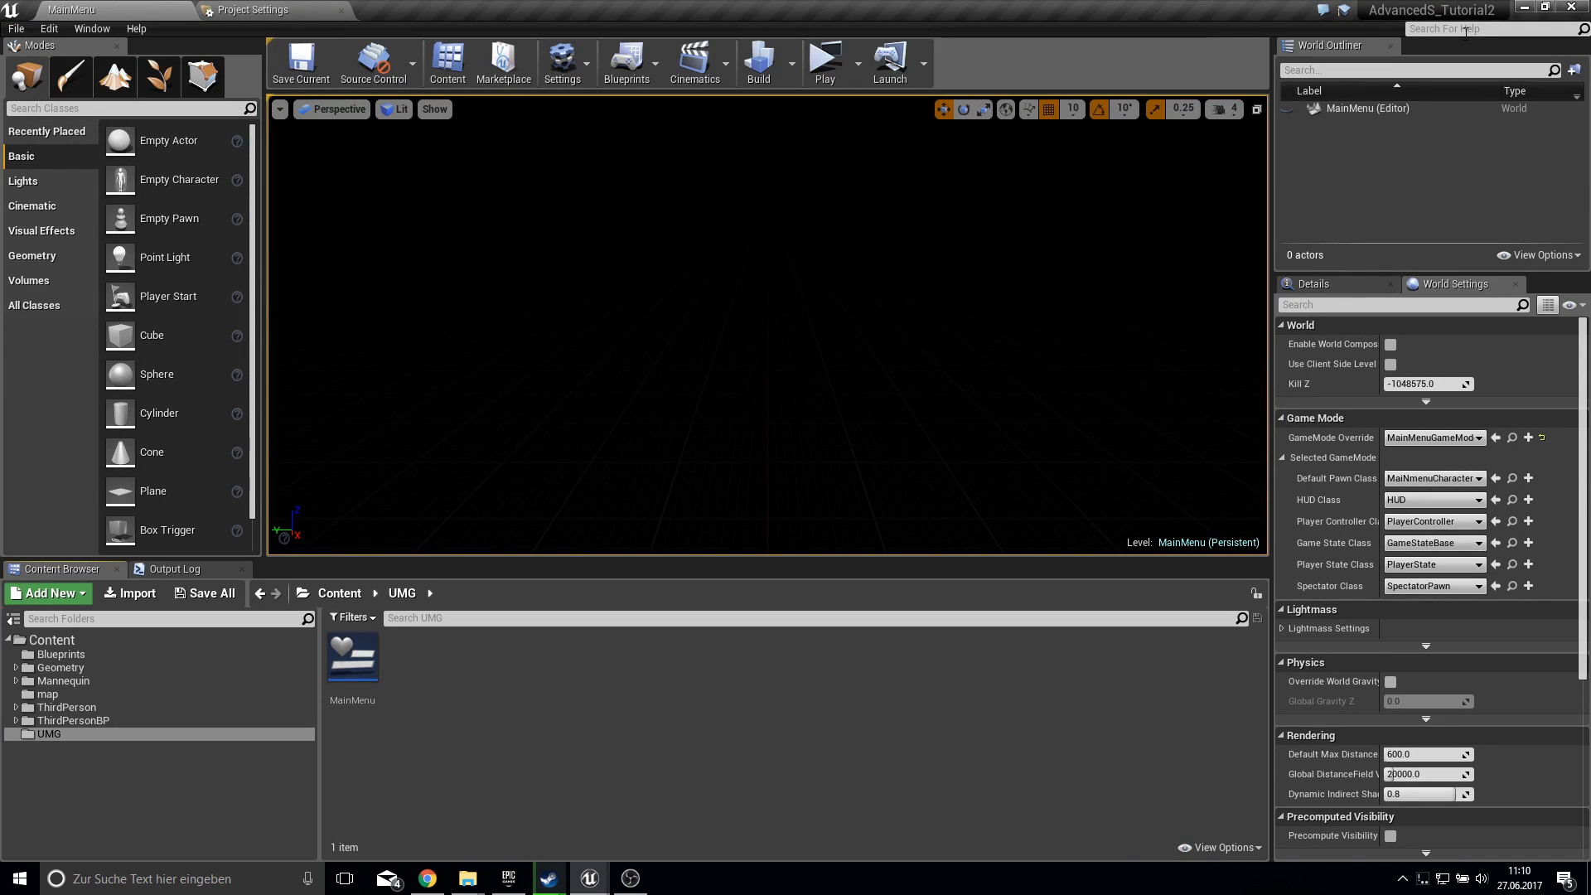
mouse_move(360, 20)
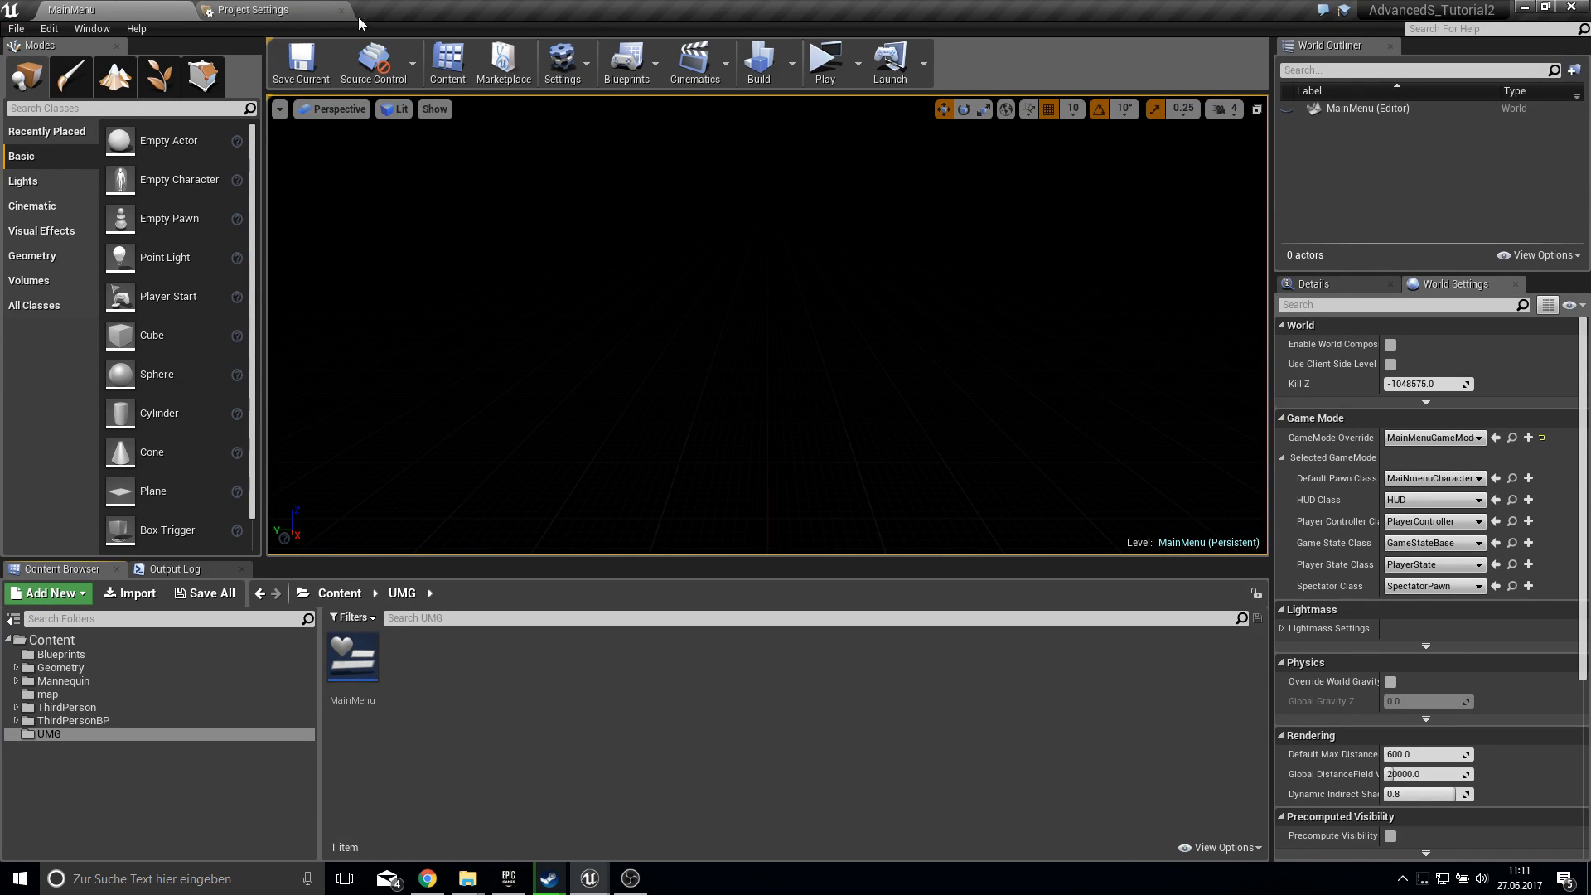
- Package the project for Windows 64-bit into Desktop\YOUTUBETEST and view the failure log
click(15, 29)
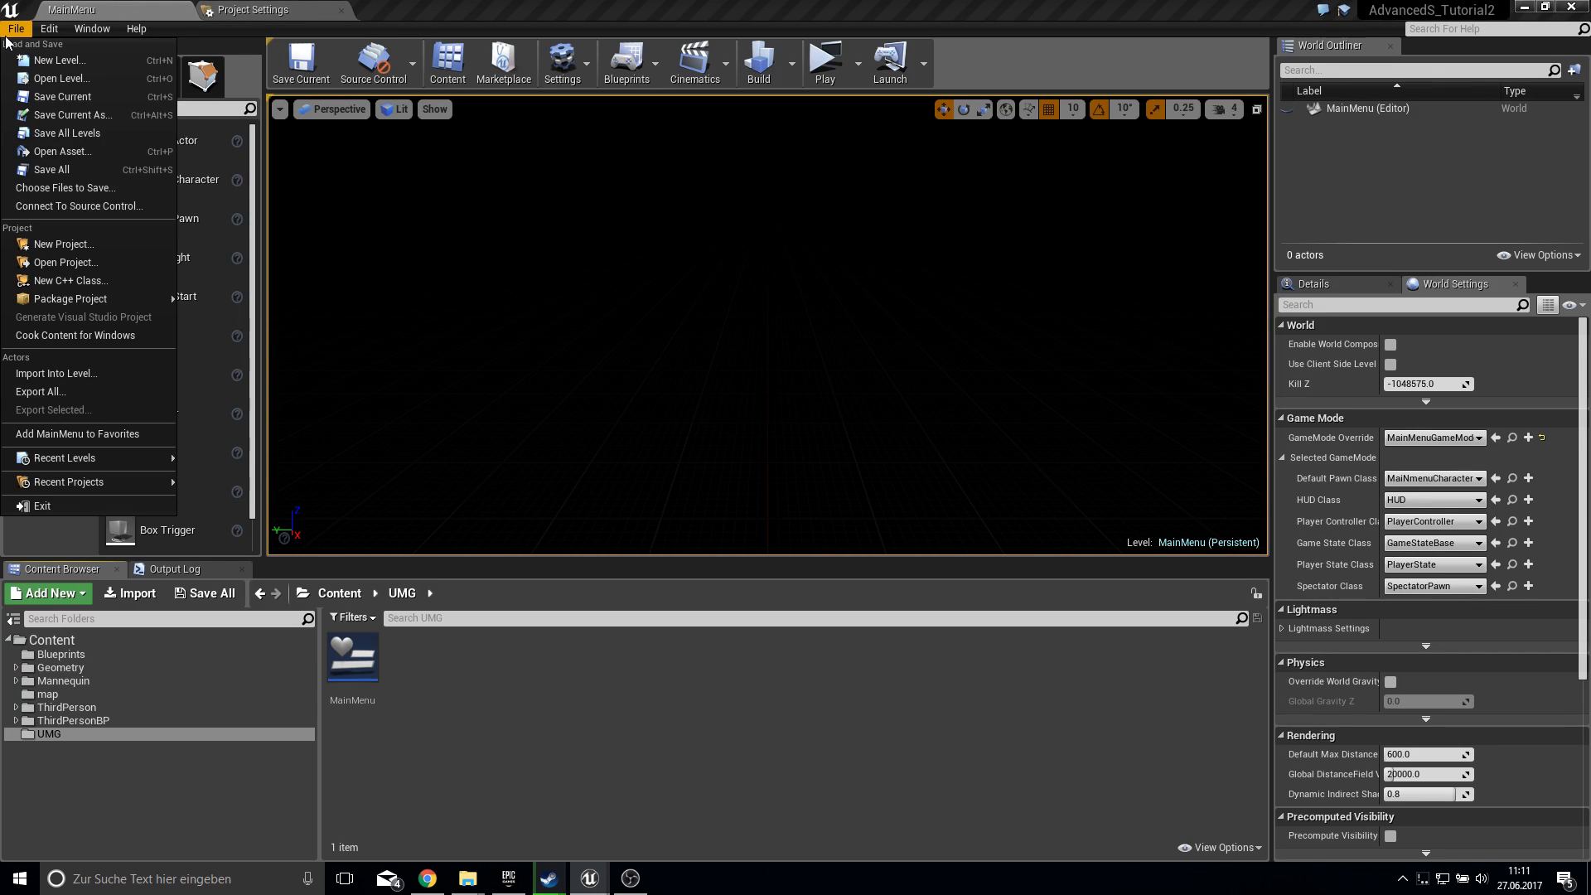
mouse_move(234, 389)
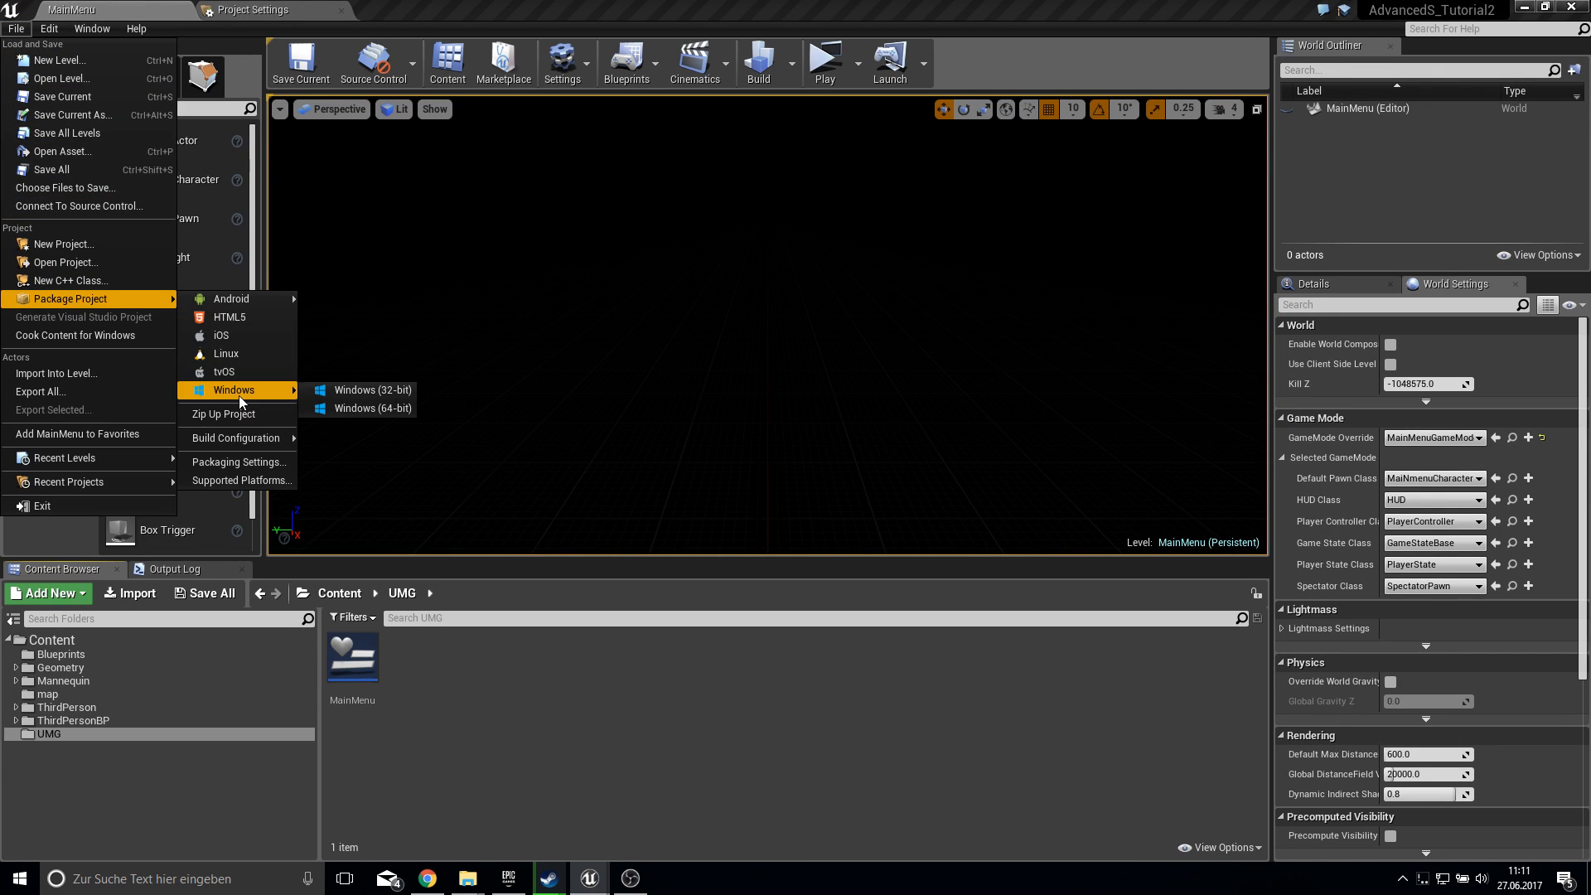
click(374, 408)
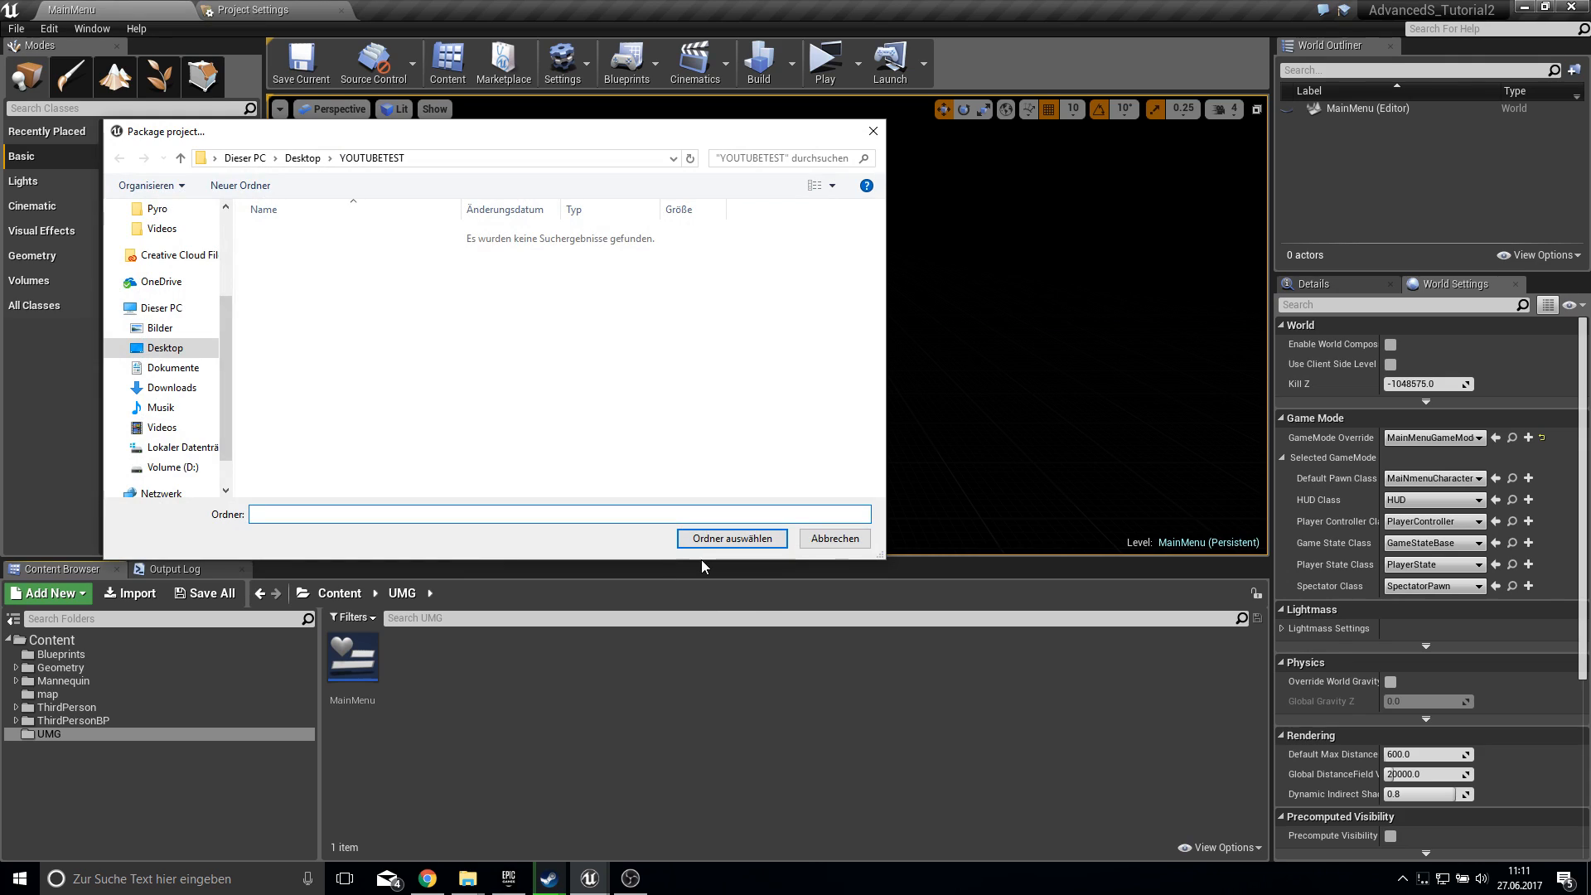
click(558, 514)
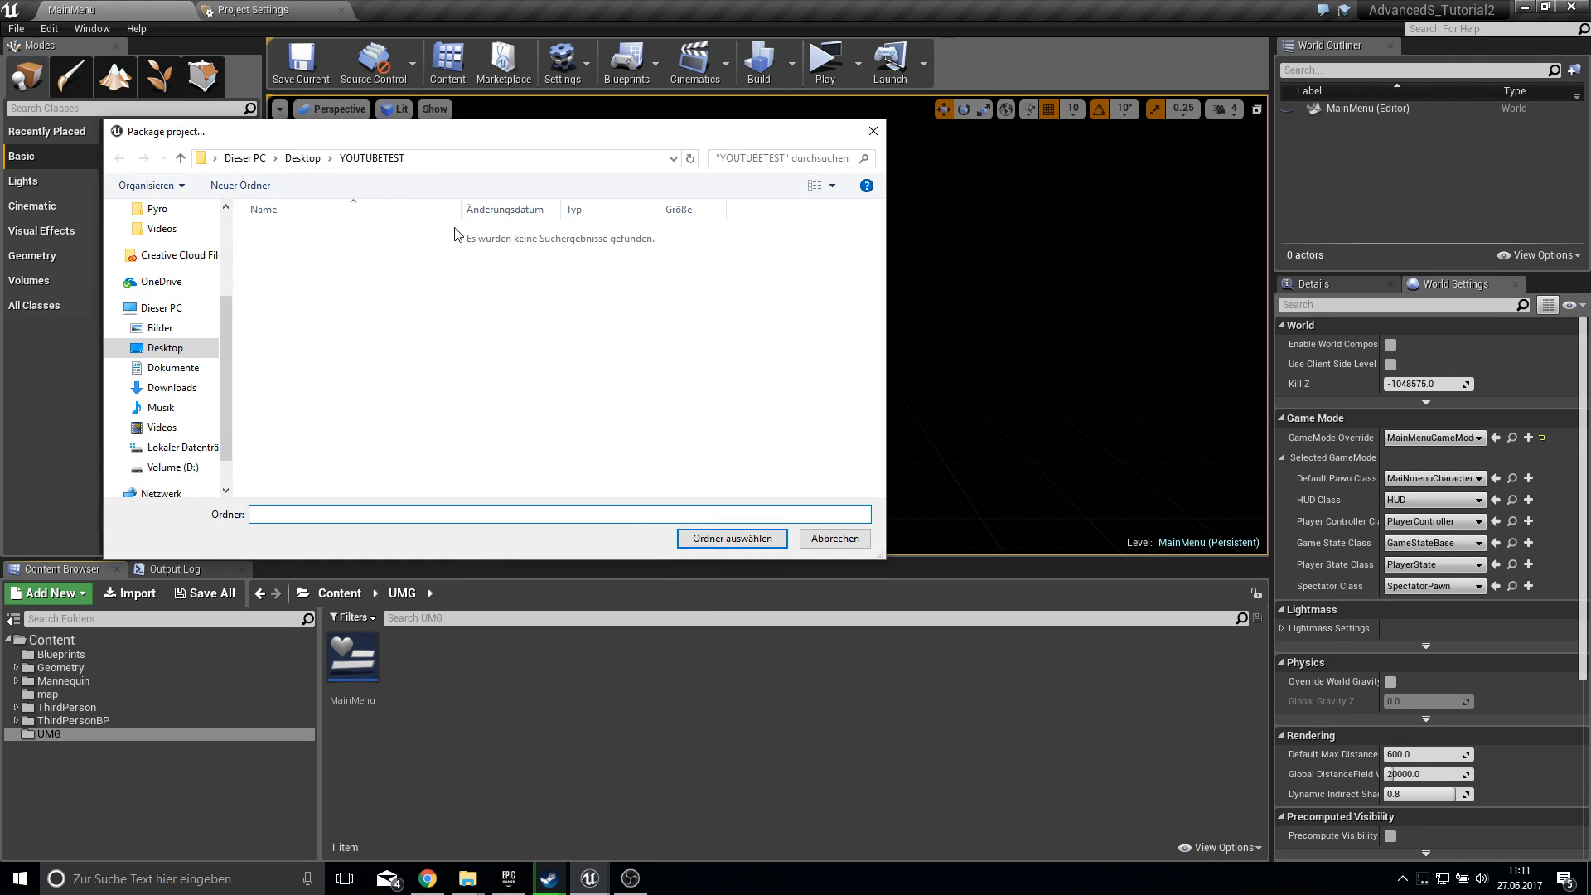
click(301, 157)
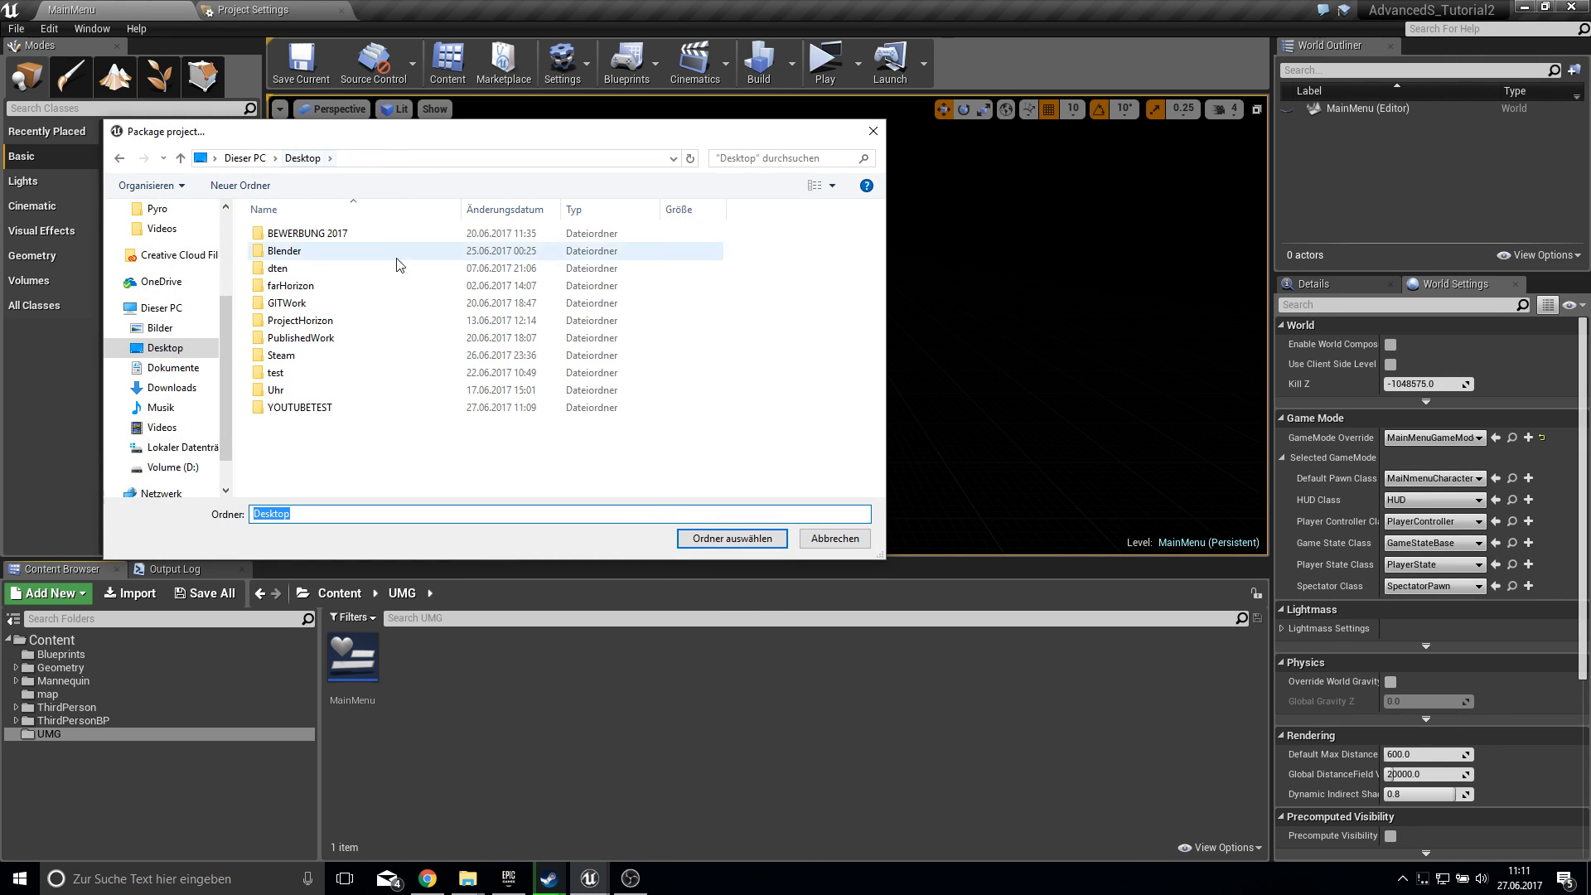
double_click(300, 407)
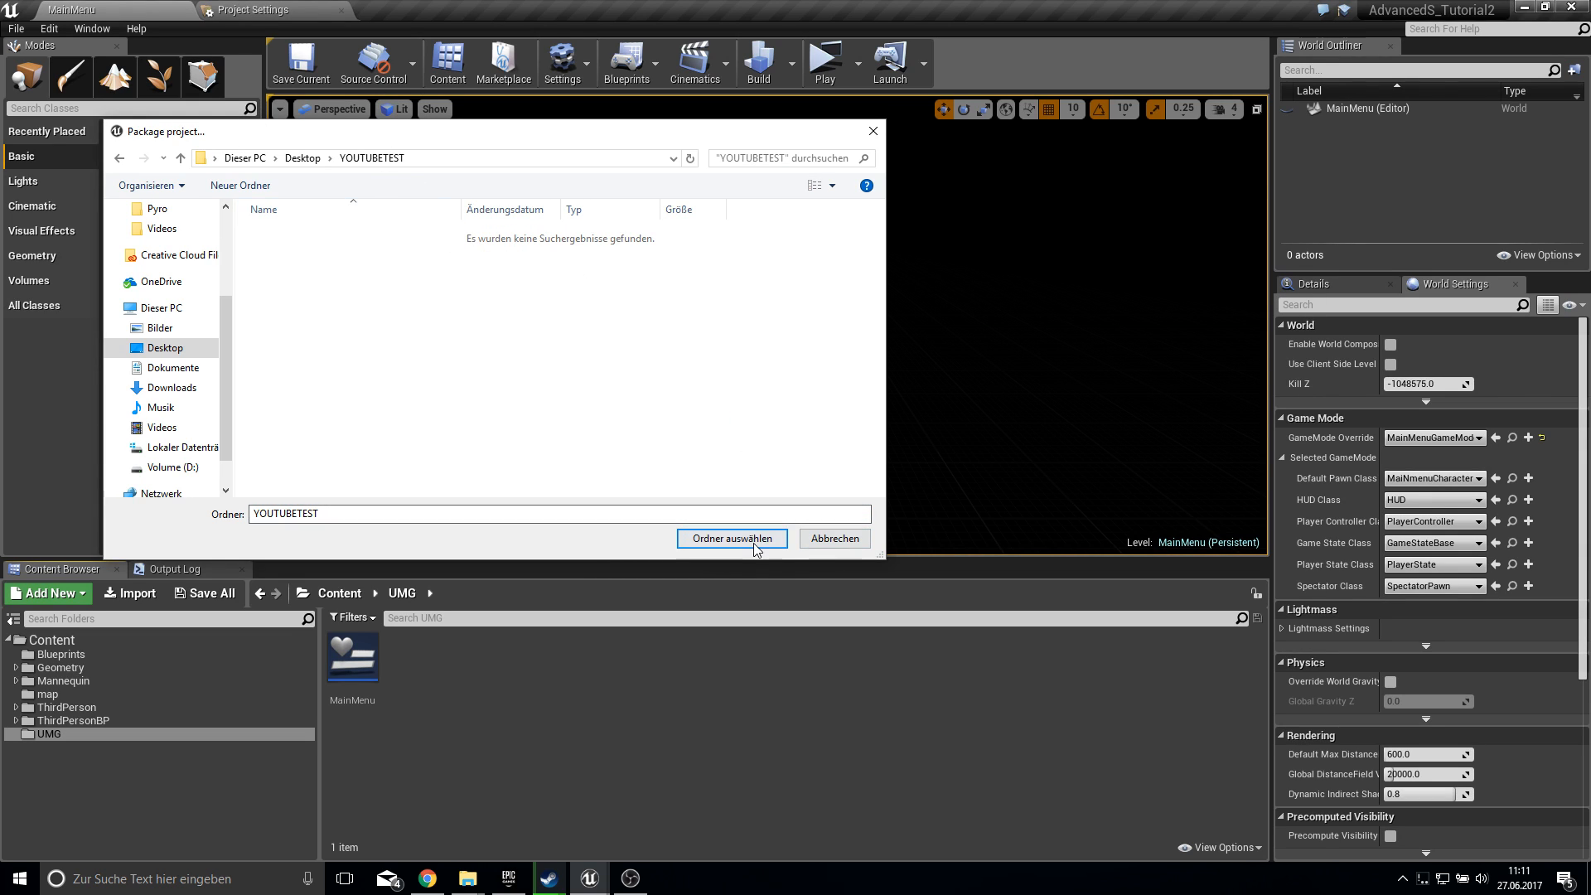
click(731, 538)
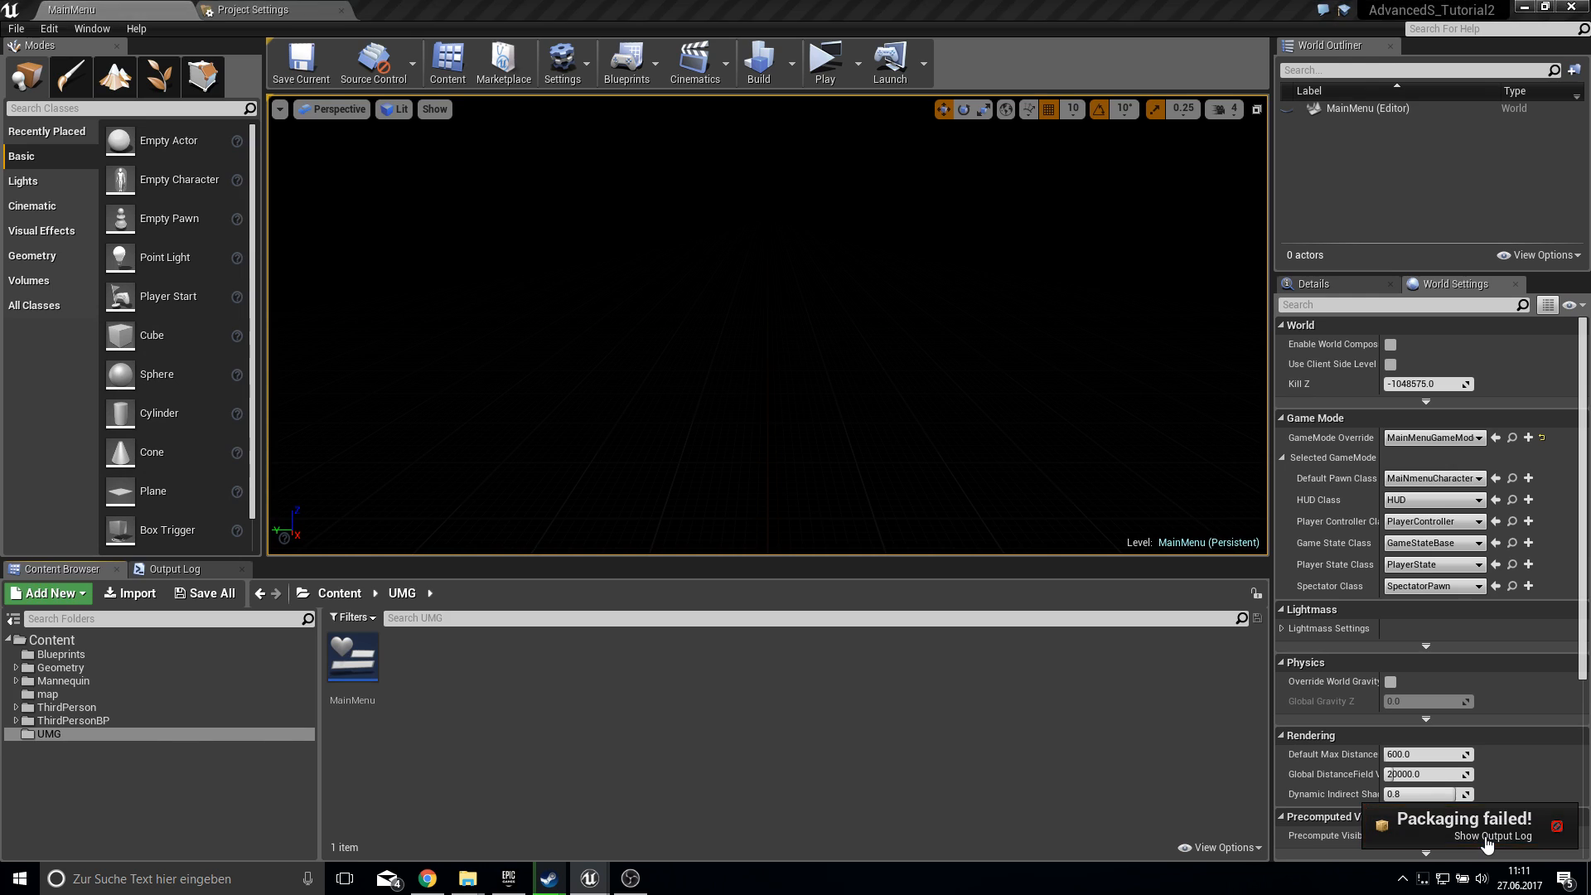
click(175, 569)
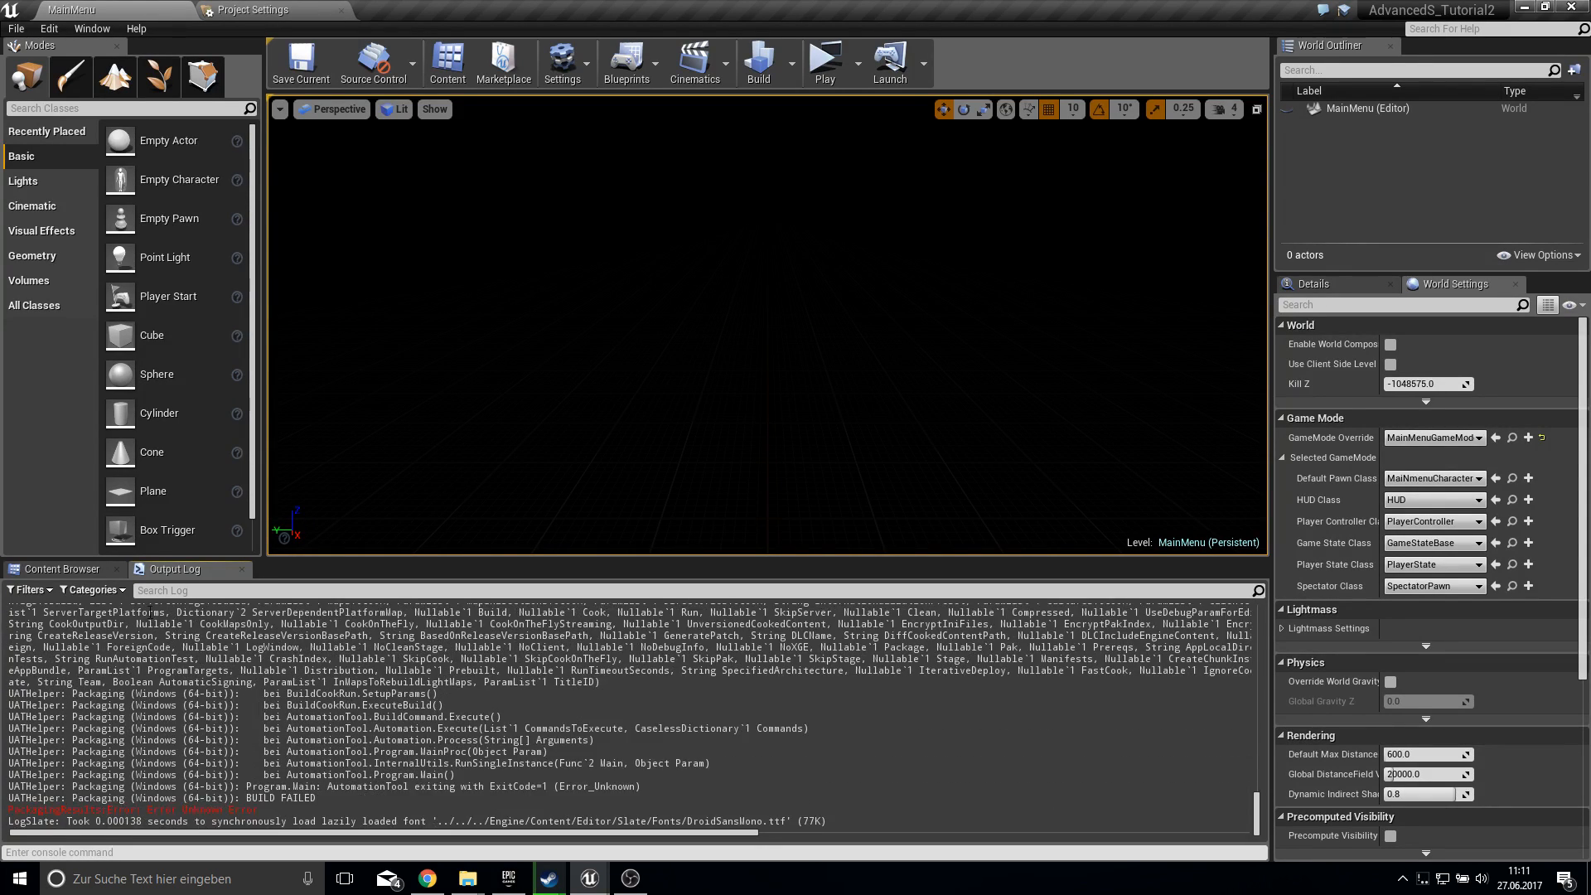
- Browse the project's Intermediate\Source folder and select the two Target.cs files
click(58, 568)
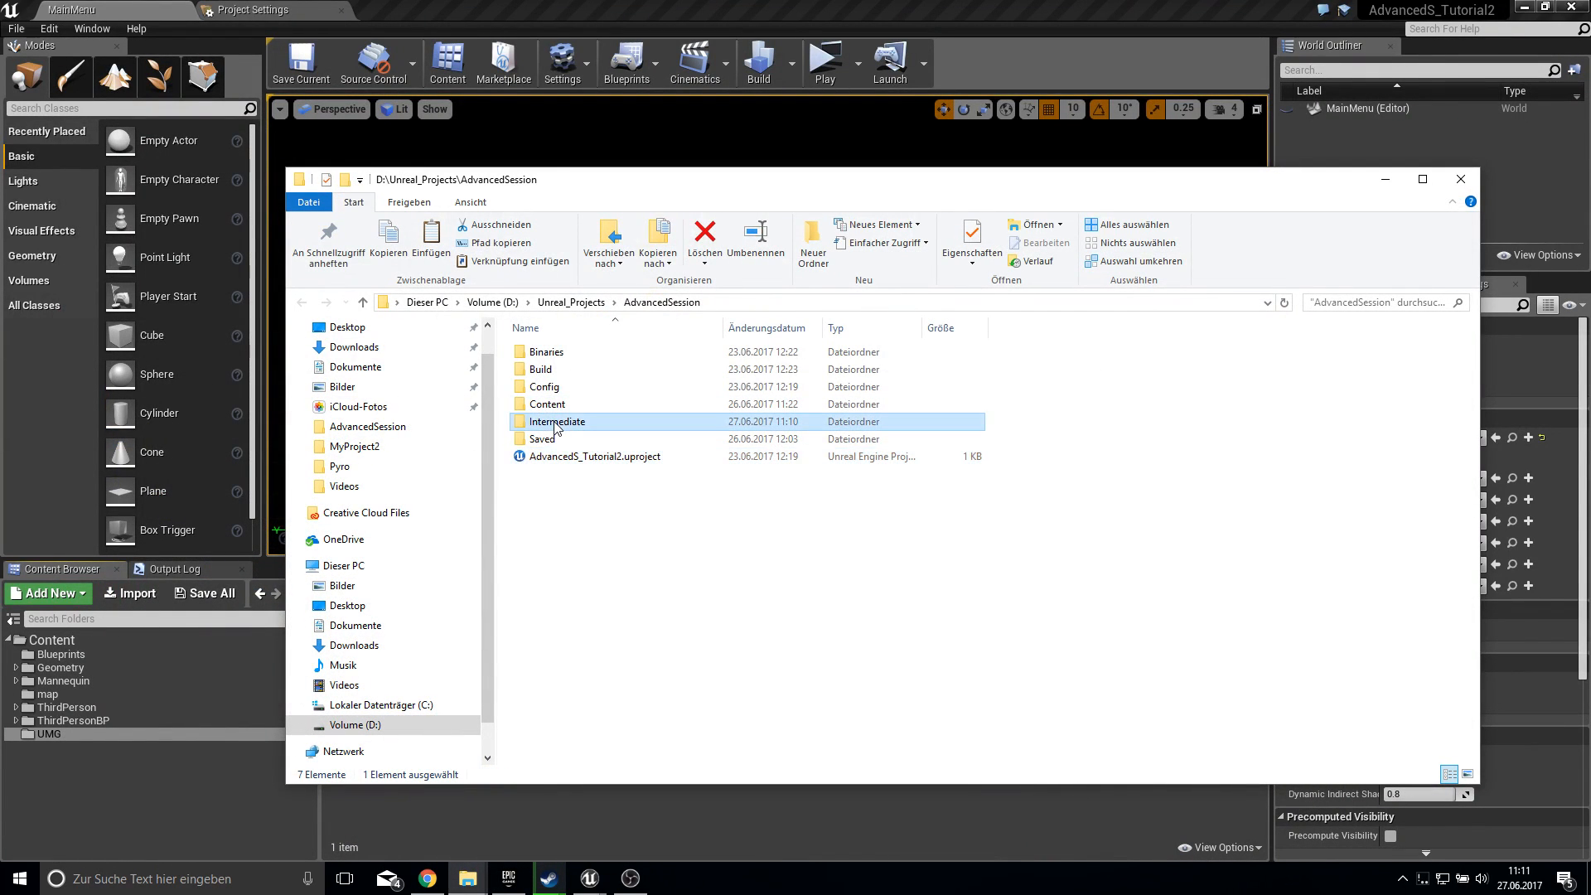
double_click(556, 421)
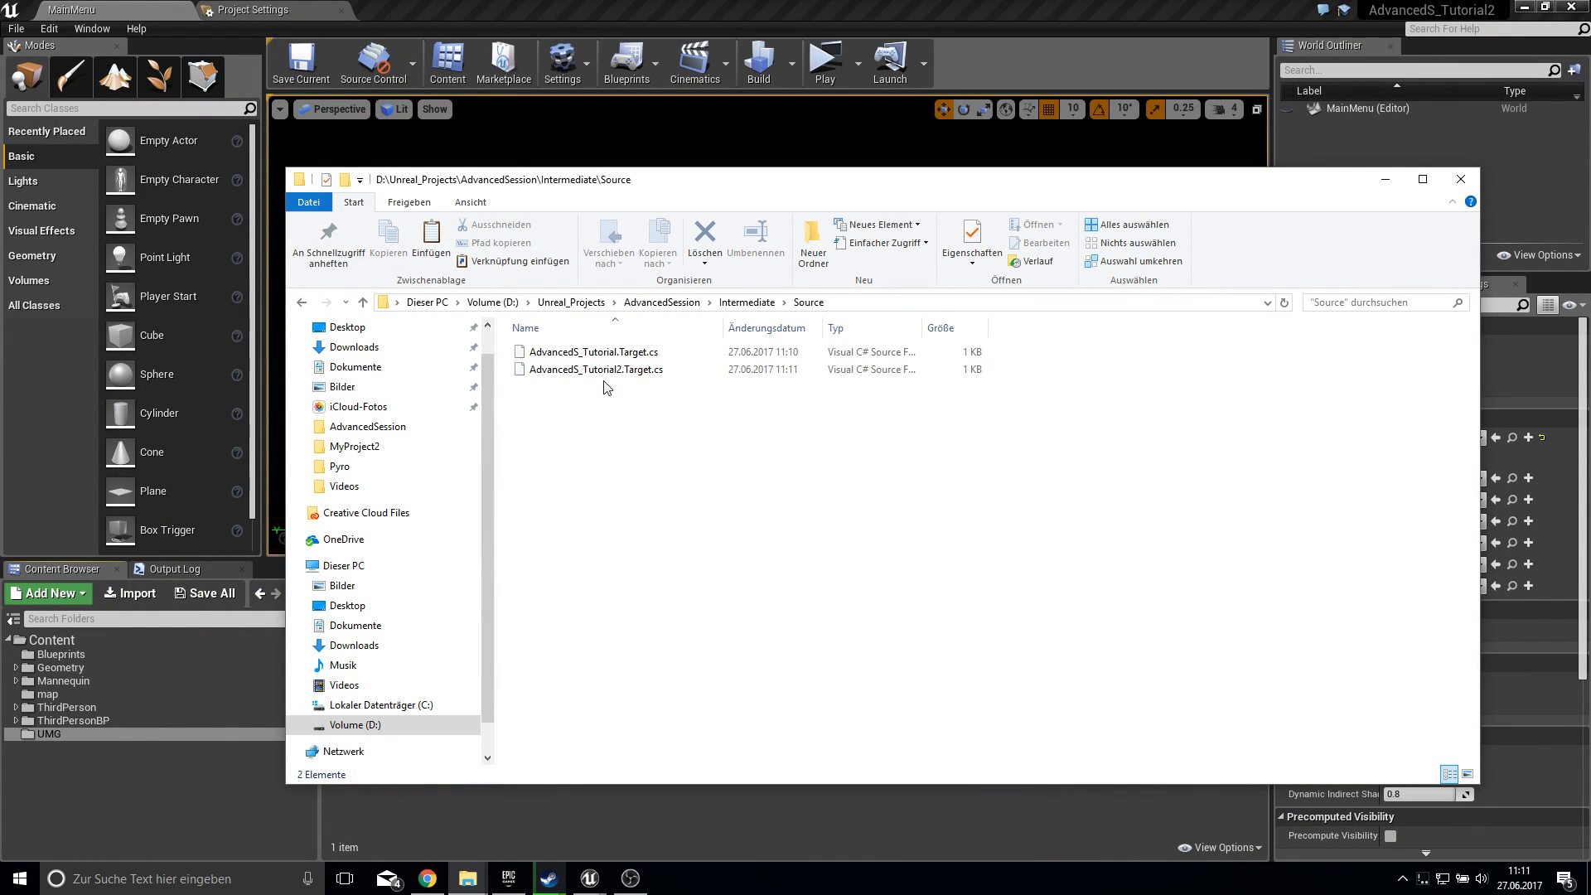
click(598, 368)
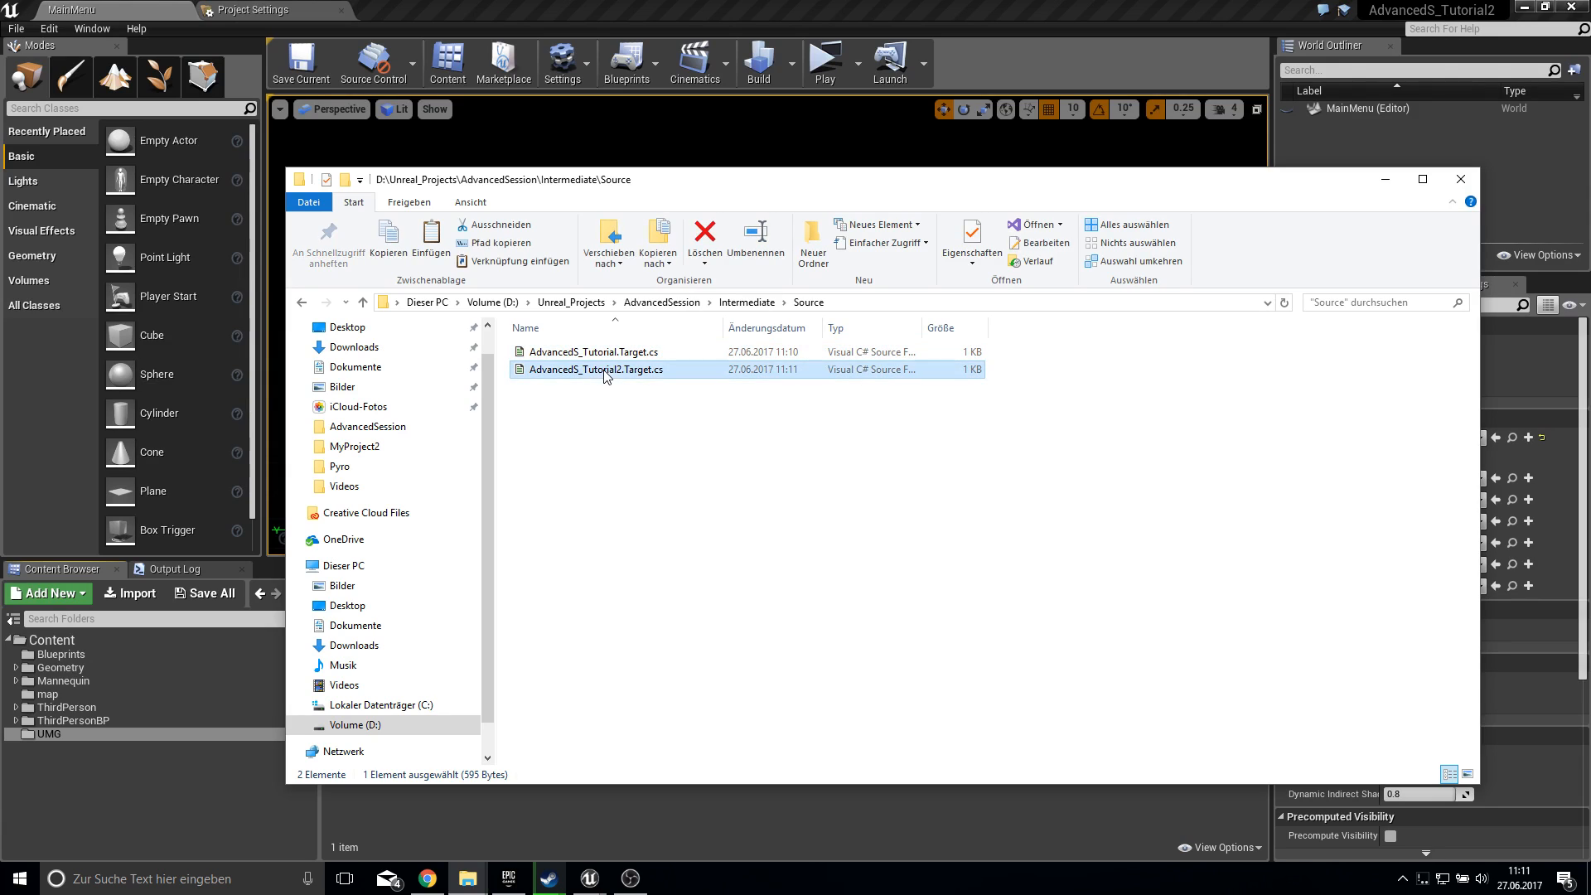
click(595, 351)
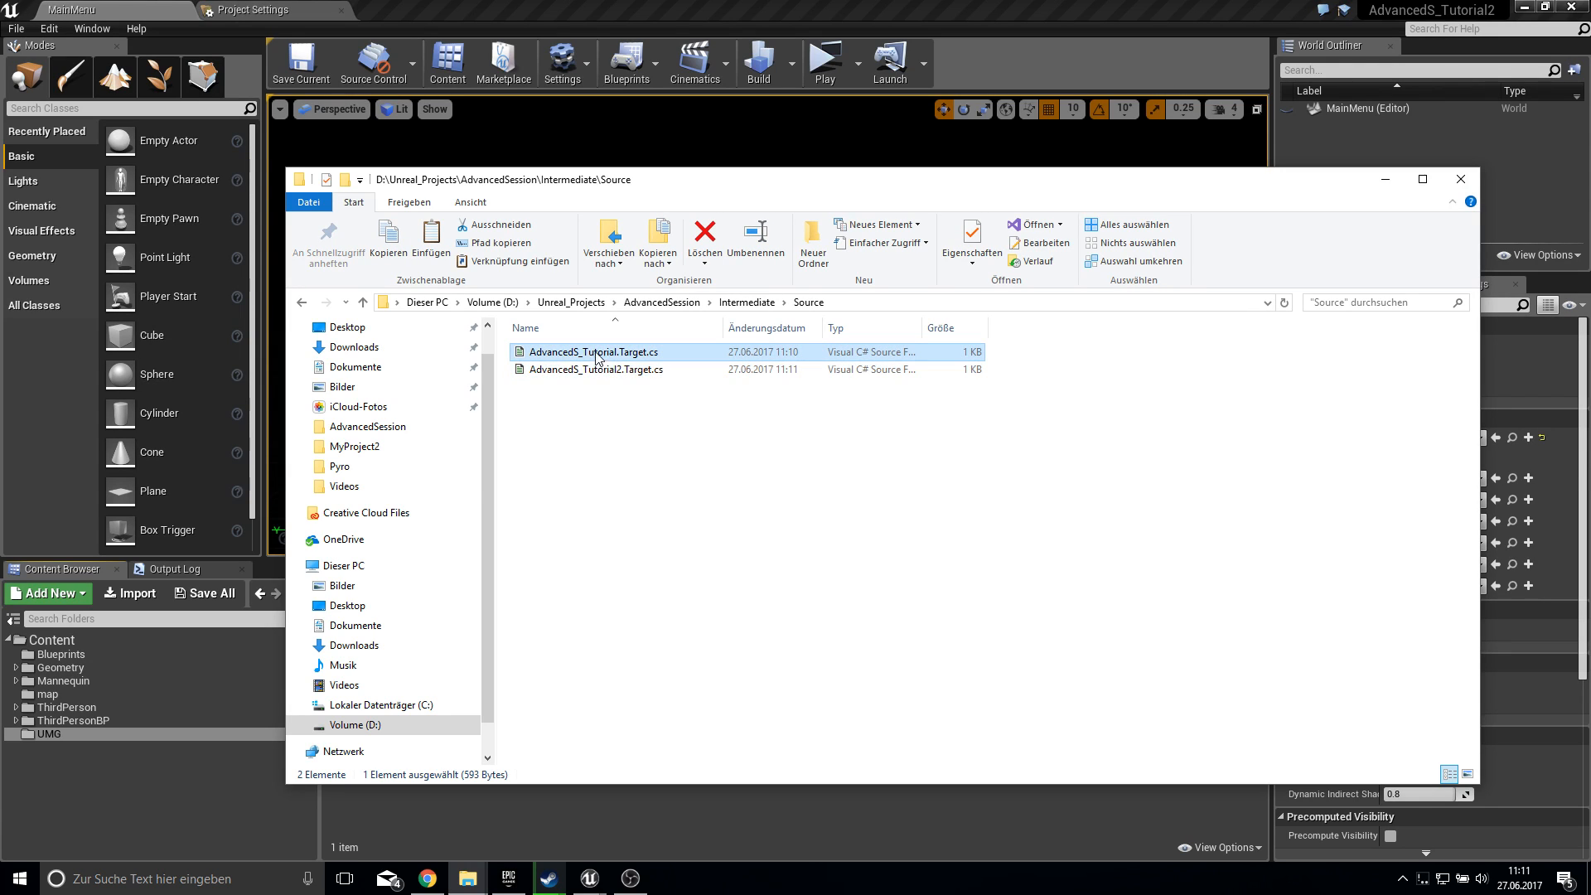
click(601, 368)
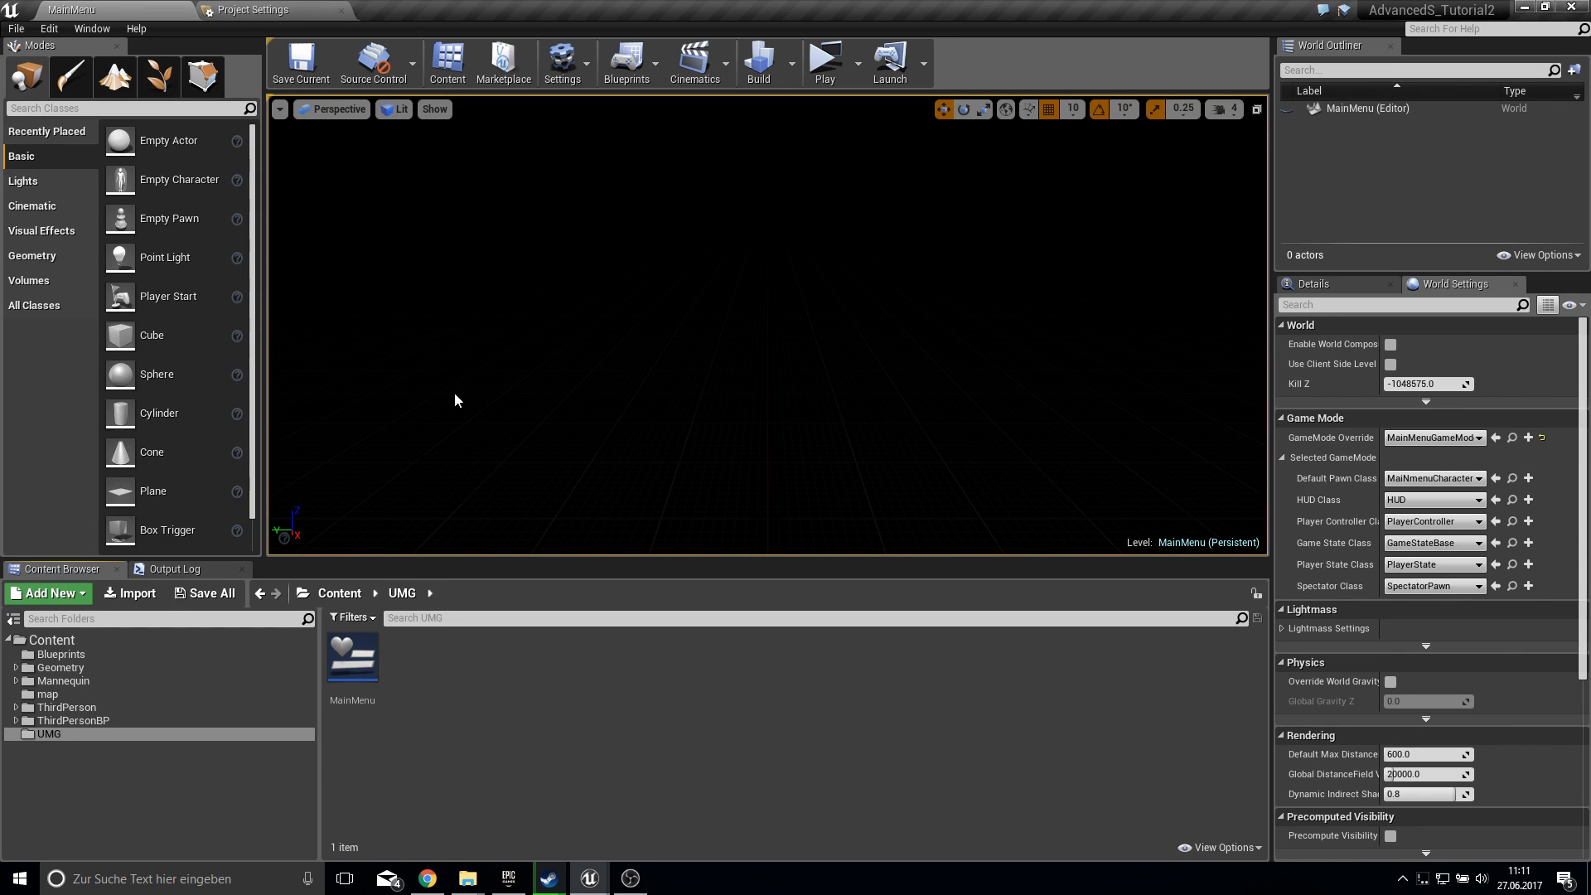
mouse_move(523, 660)
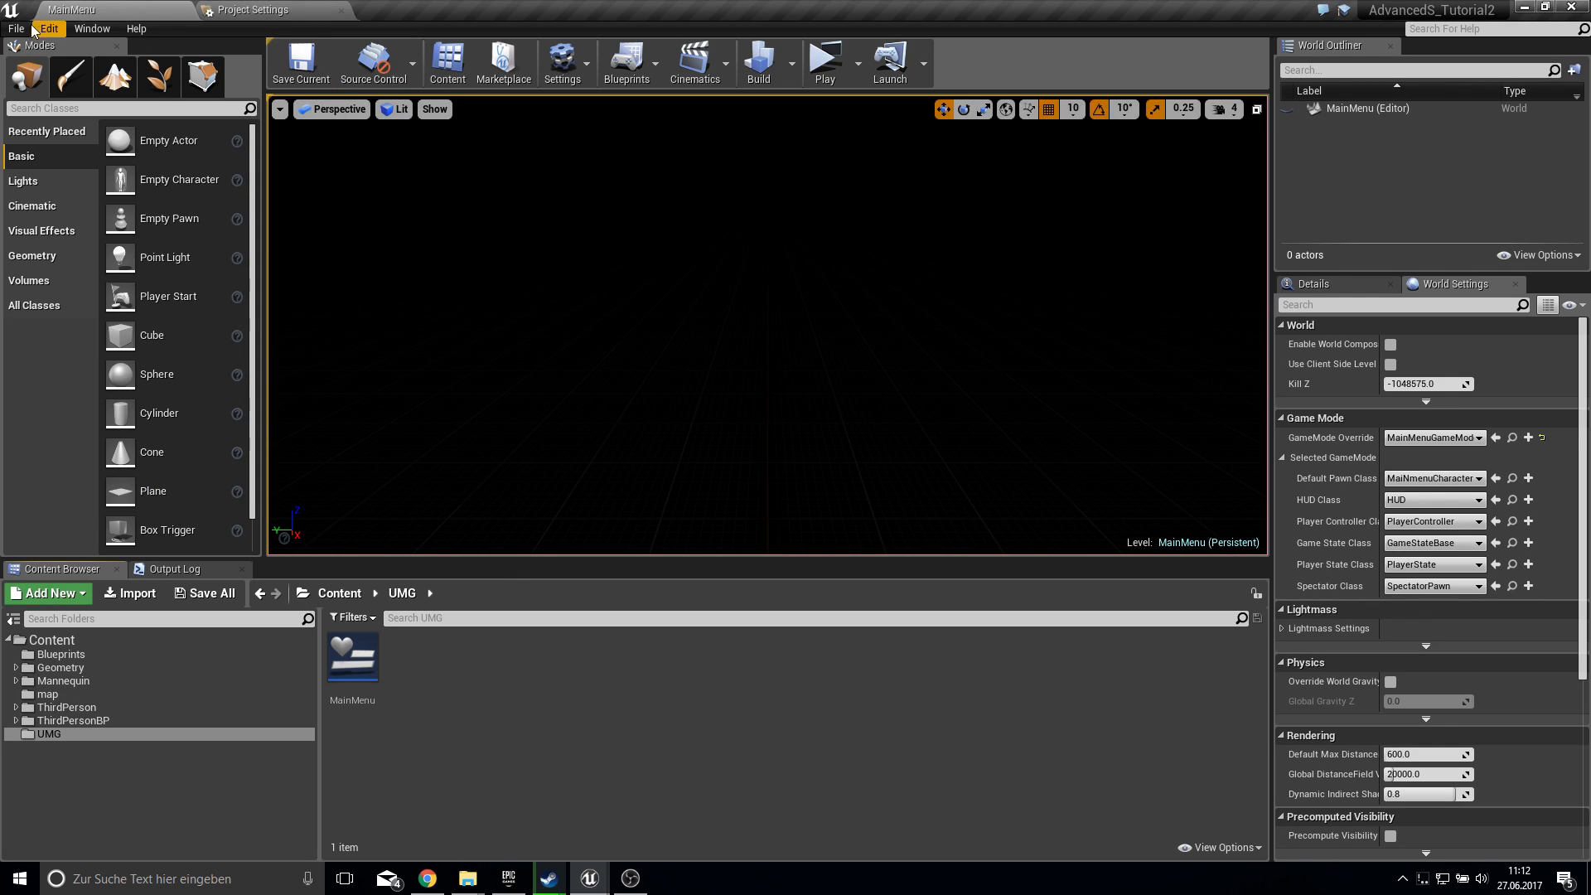
- Add an empty entry to Packaging's 'List of maps to include in a packaged build'
click(15, 28)
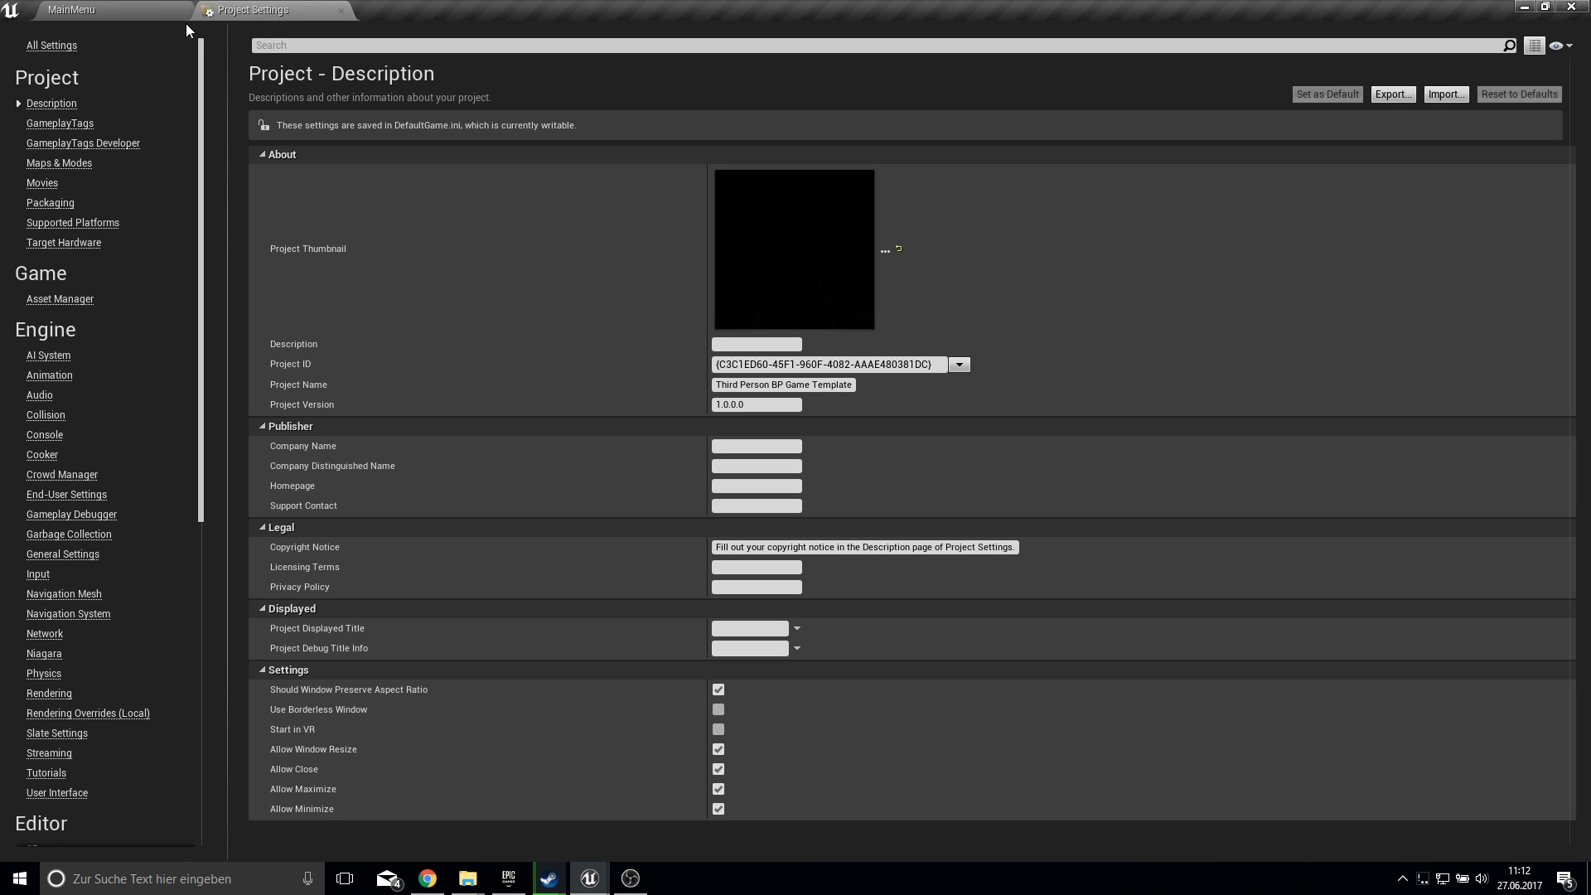
mouse_move(50, 203)
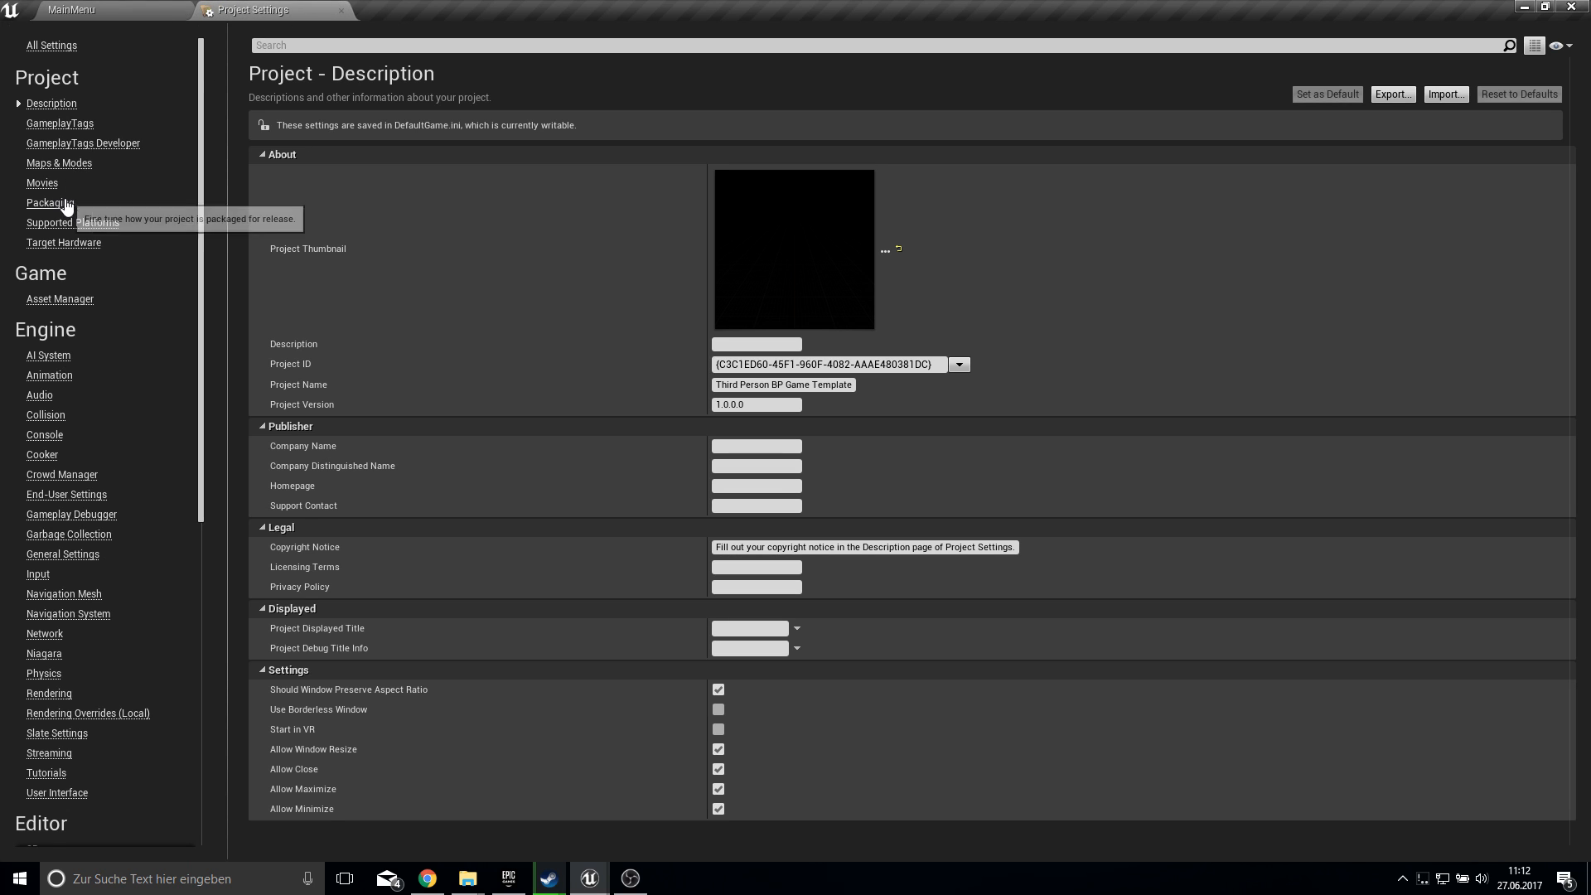
click(50, 203)
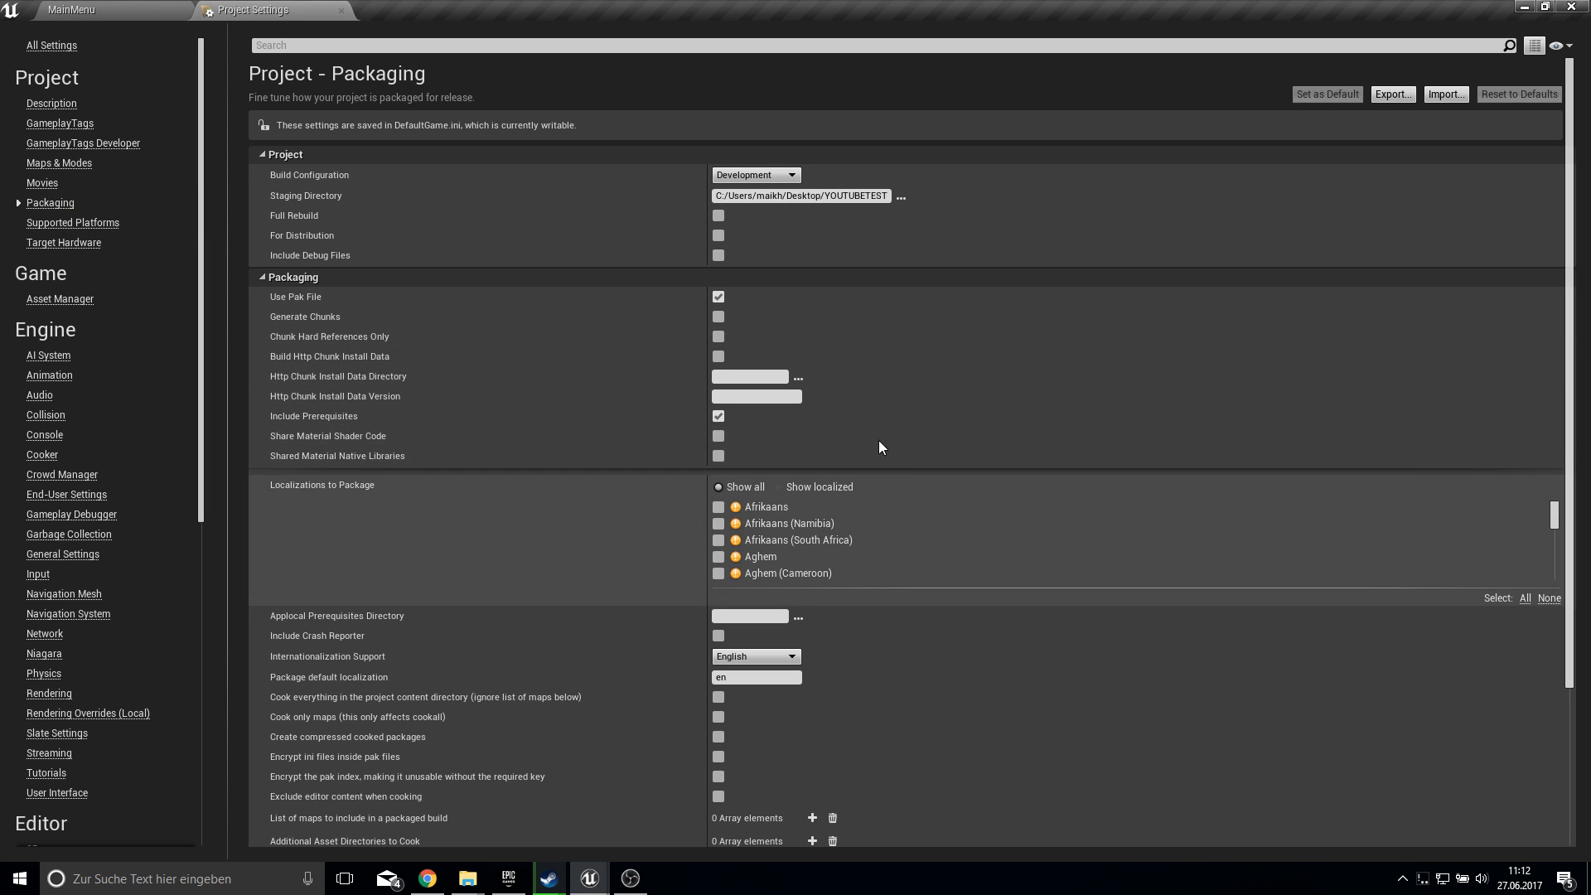
scroll(down, 3)
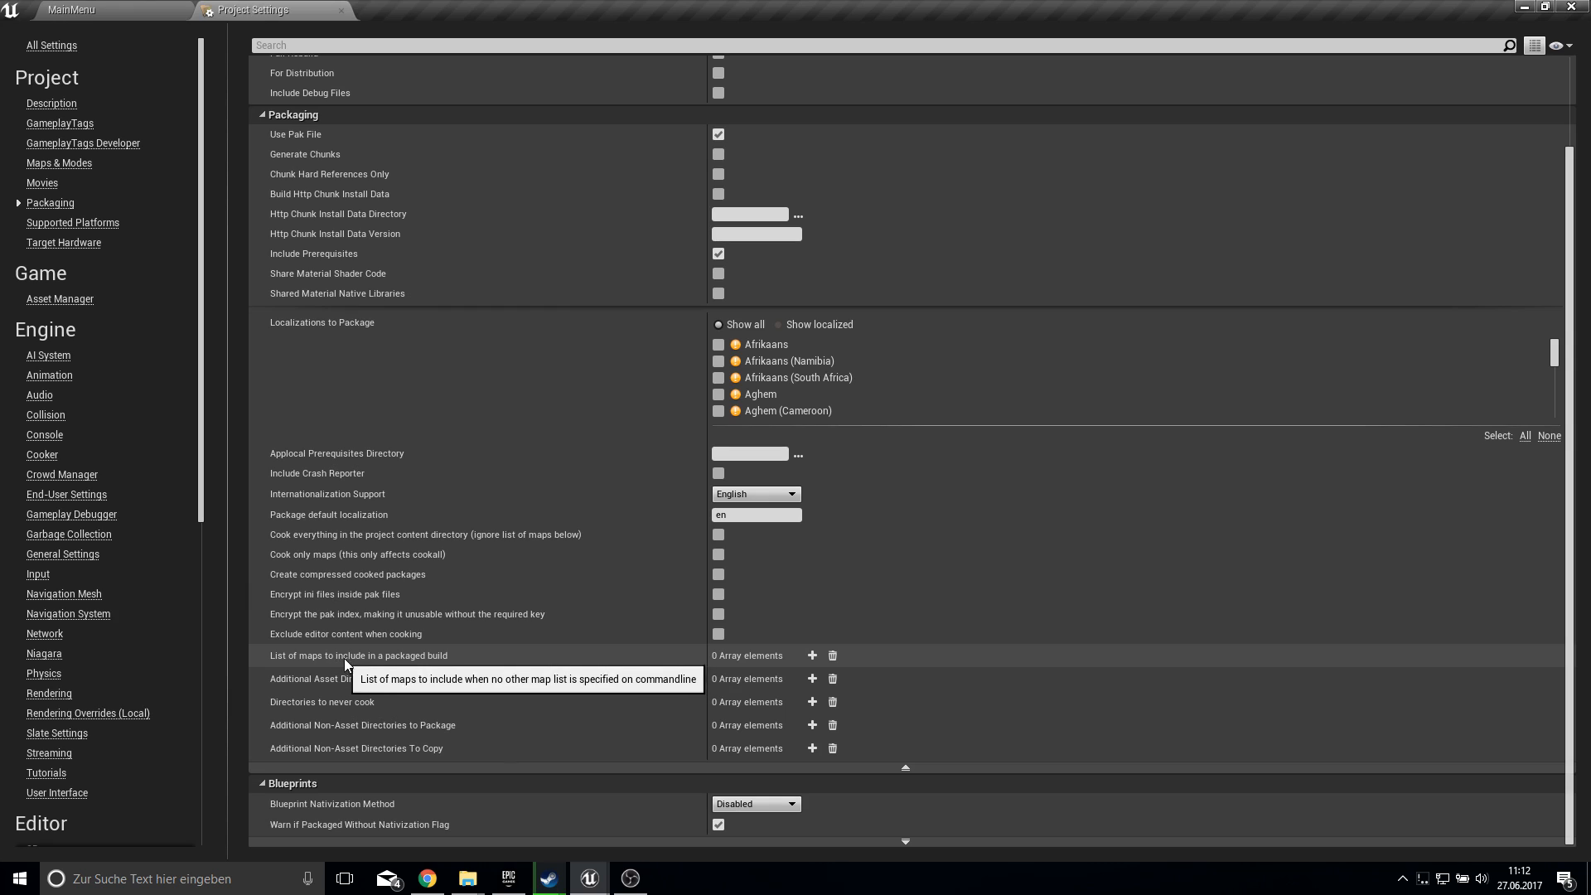
click(812, 655)
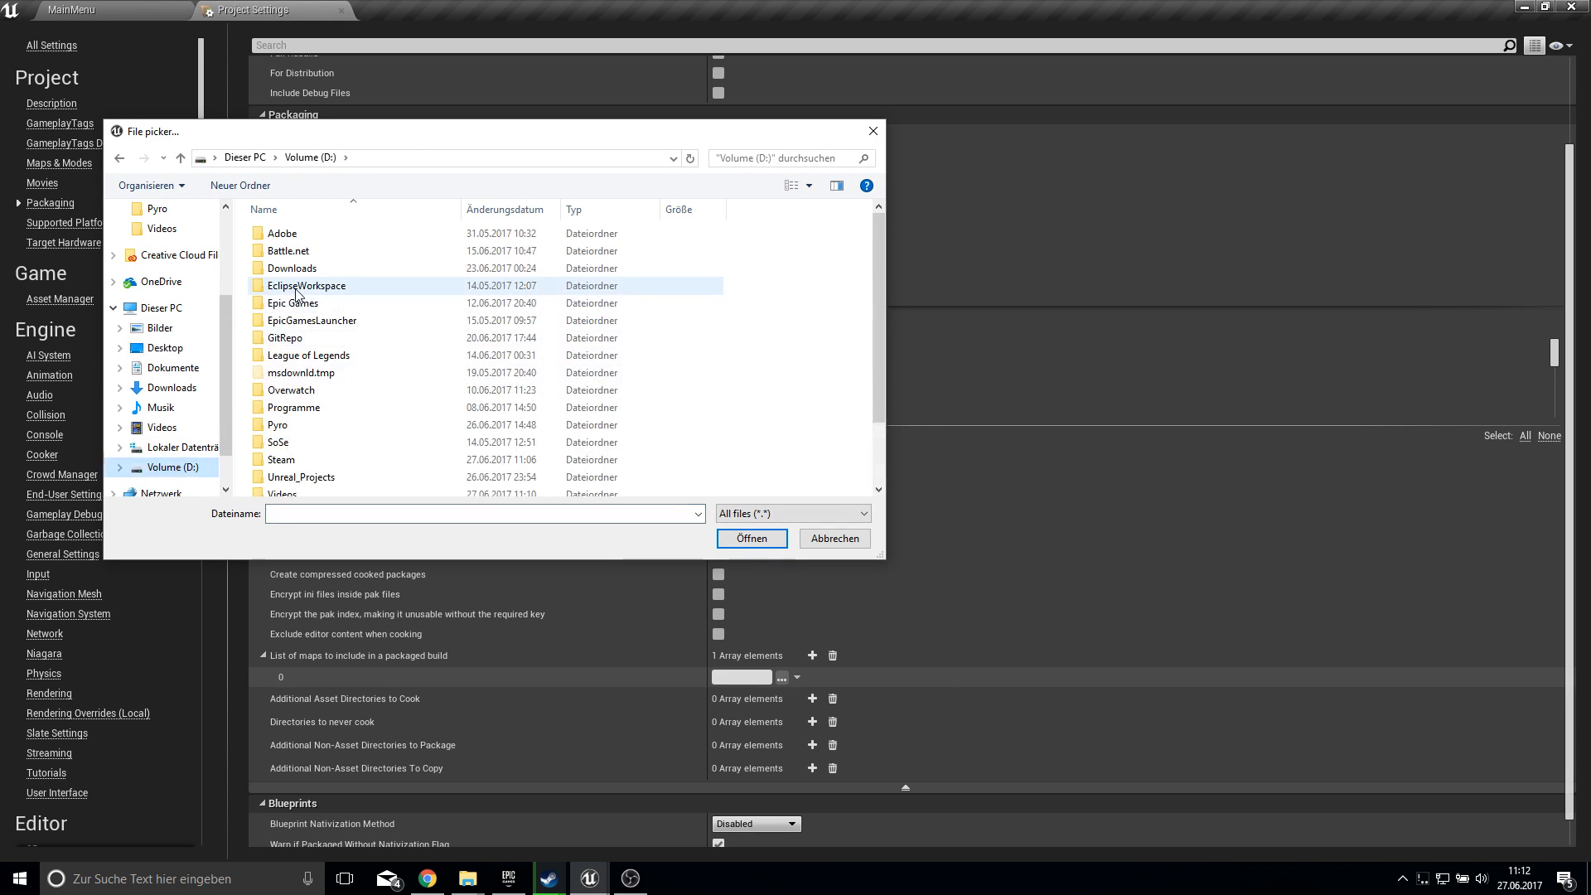
- Pick ThirdPersonExampleMap.umap from AdvancedSession\Content\ThirdPersonBP\Maps as the included map
click(300, 477)
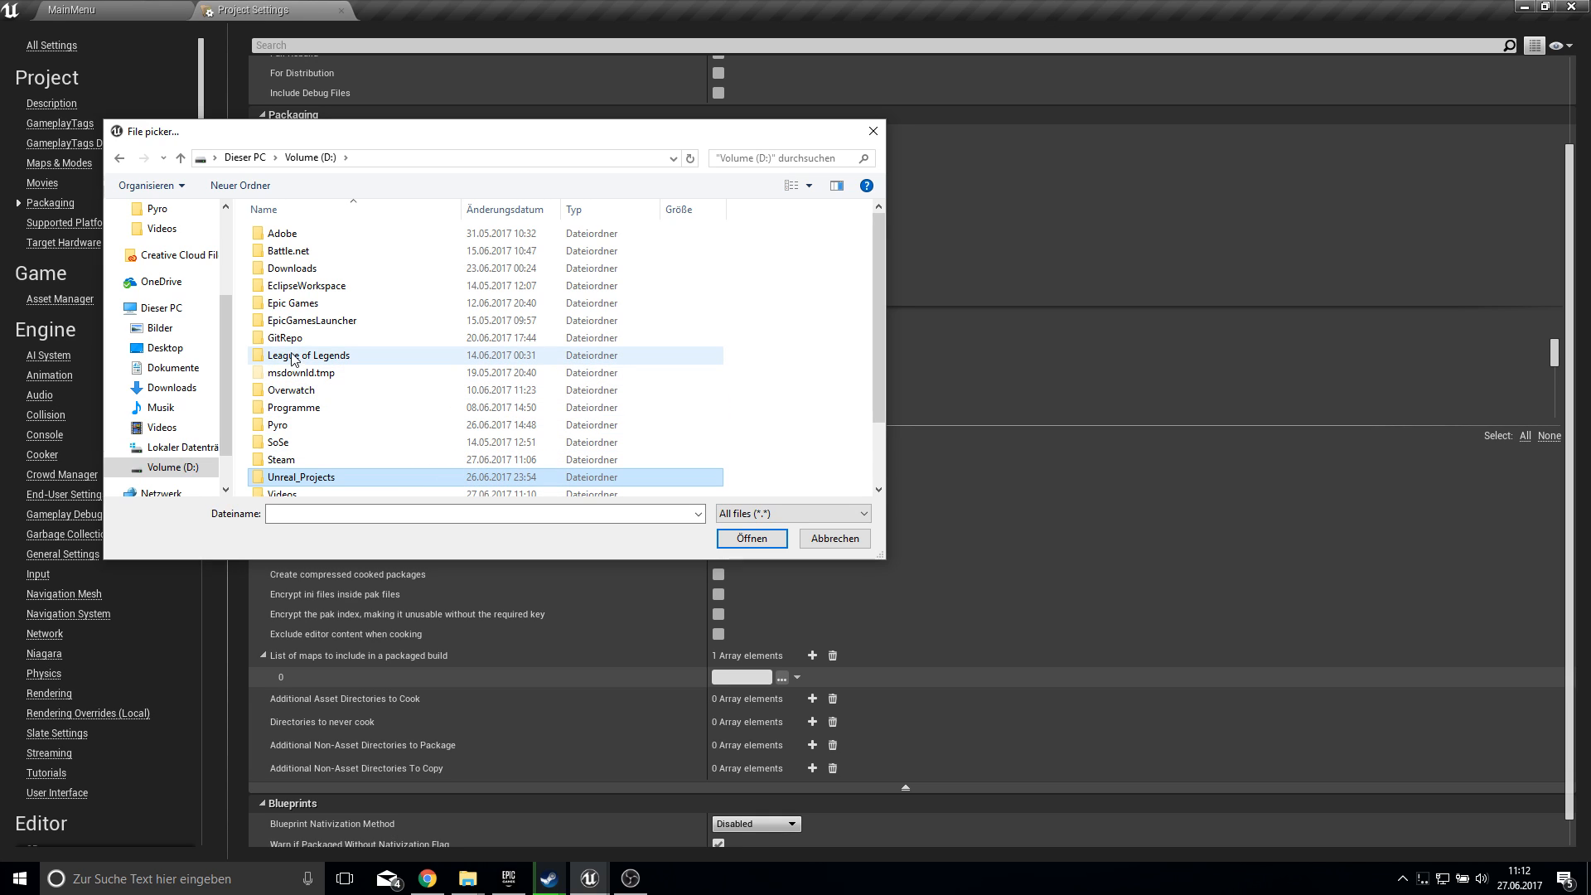
click(307, 355)
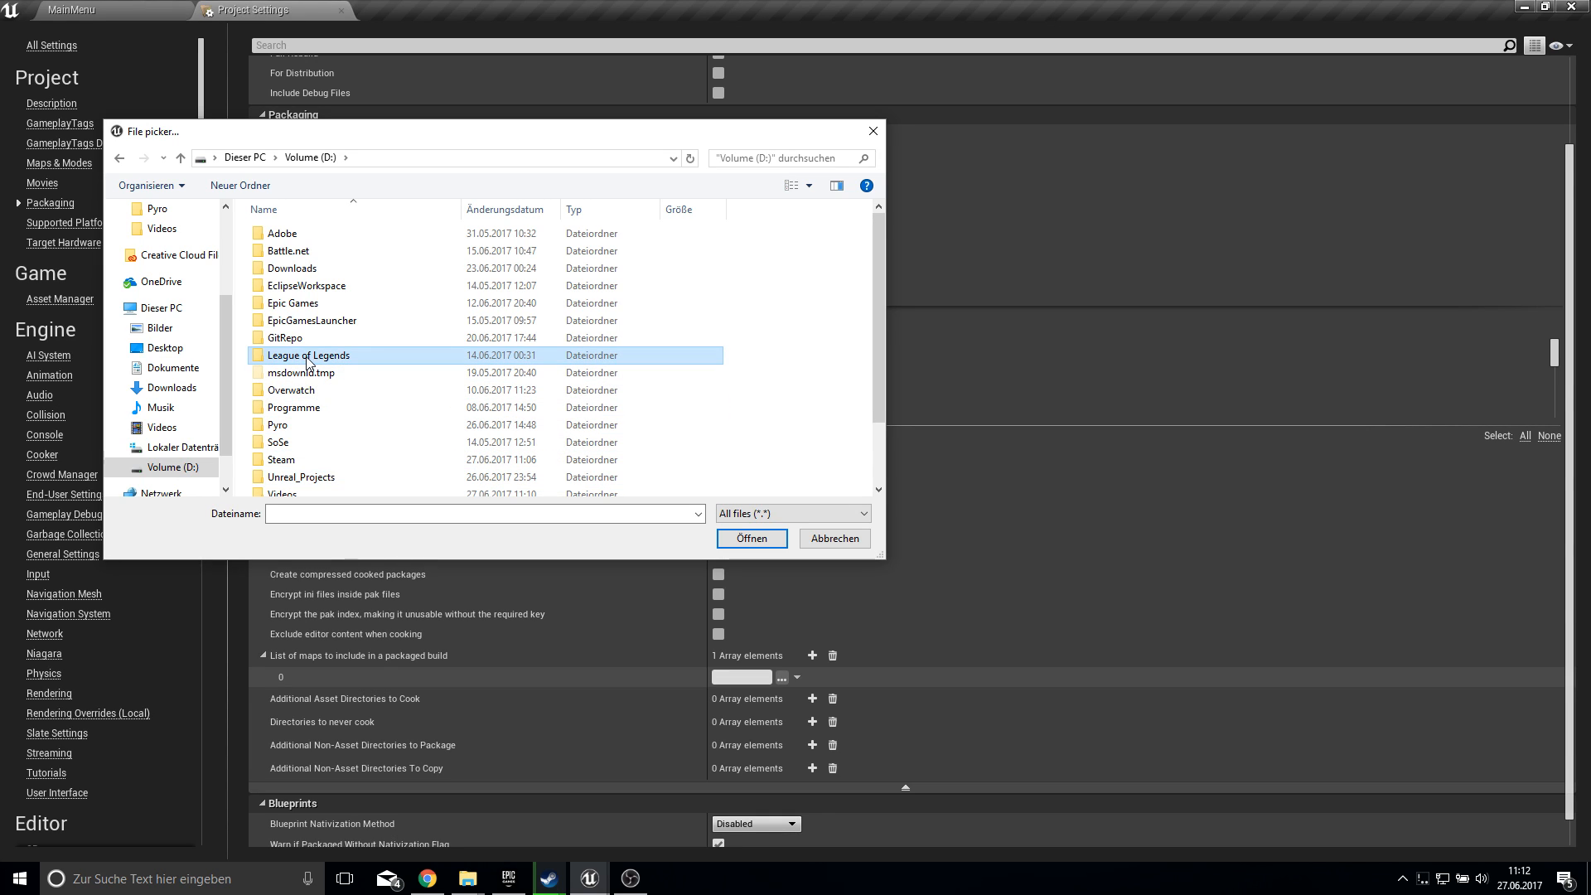
click(300, 477)
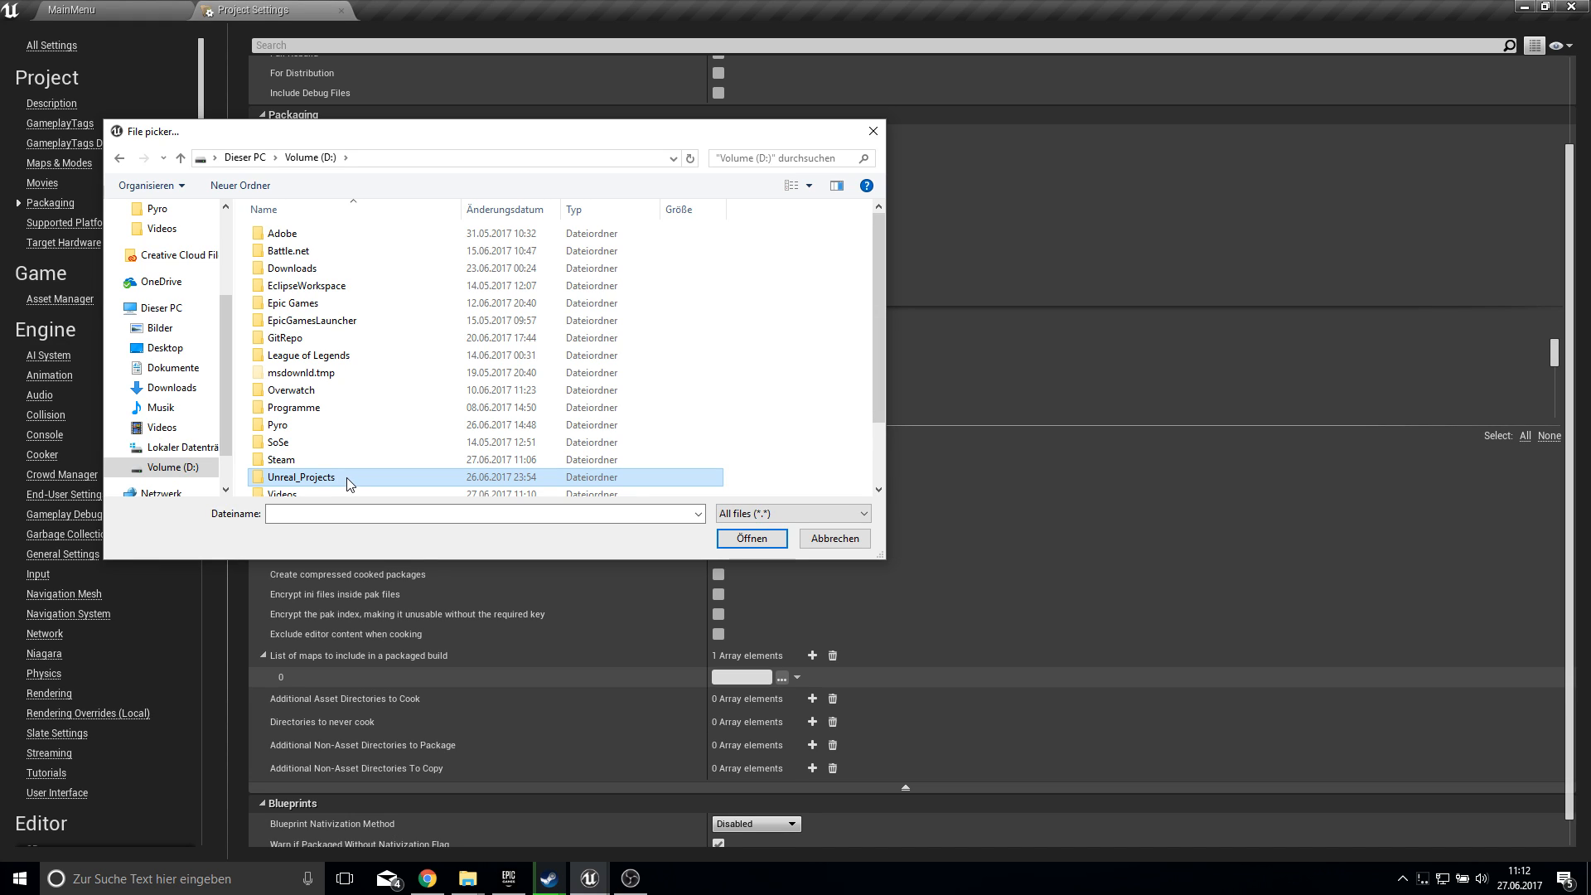
mouse_move(406, 487)
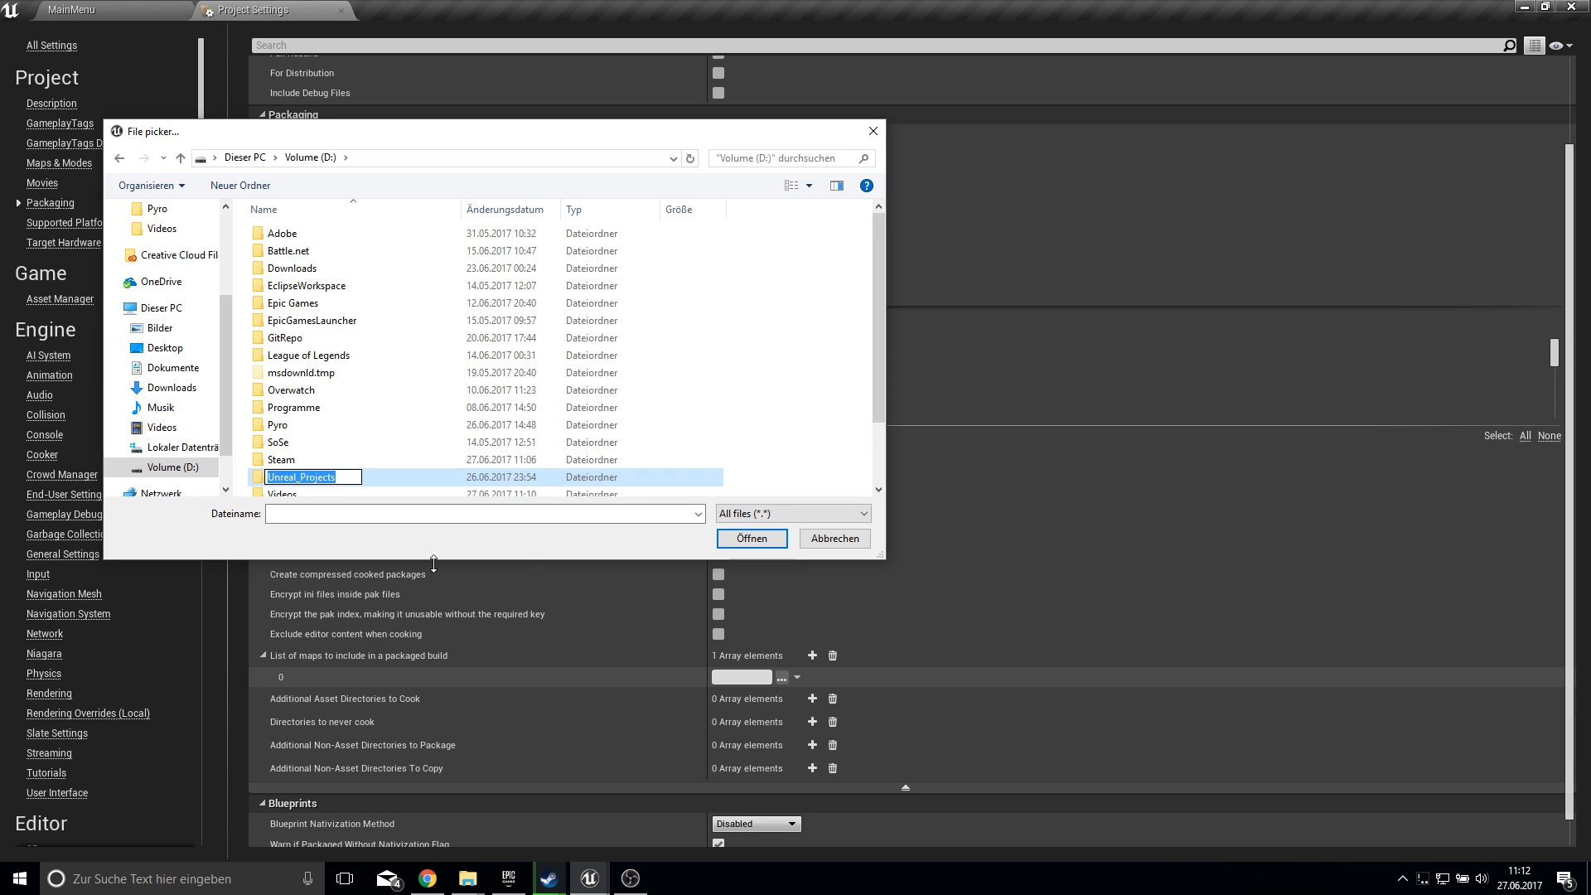
text(A)
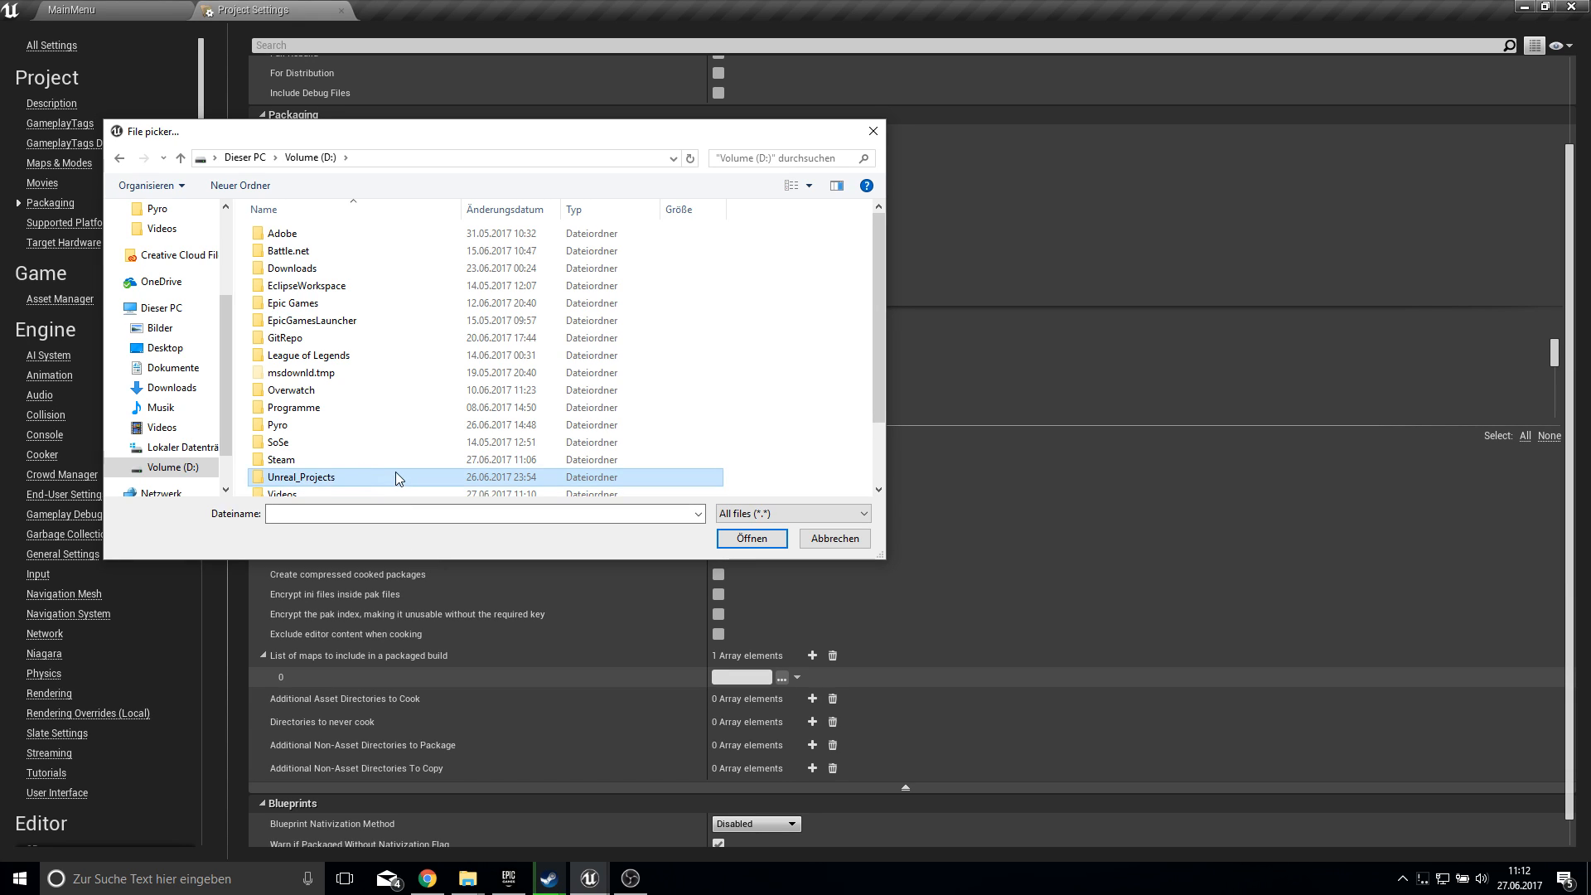
double_click(300, 477)
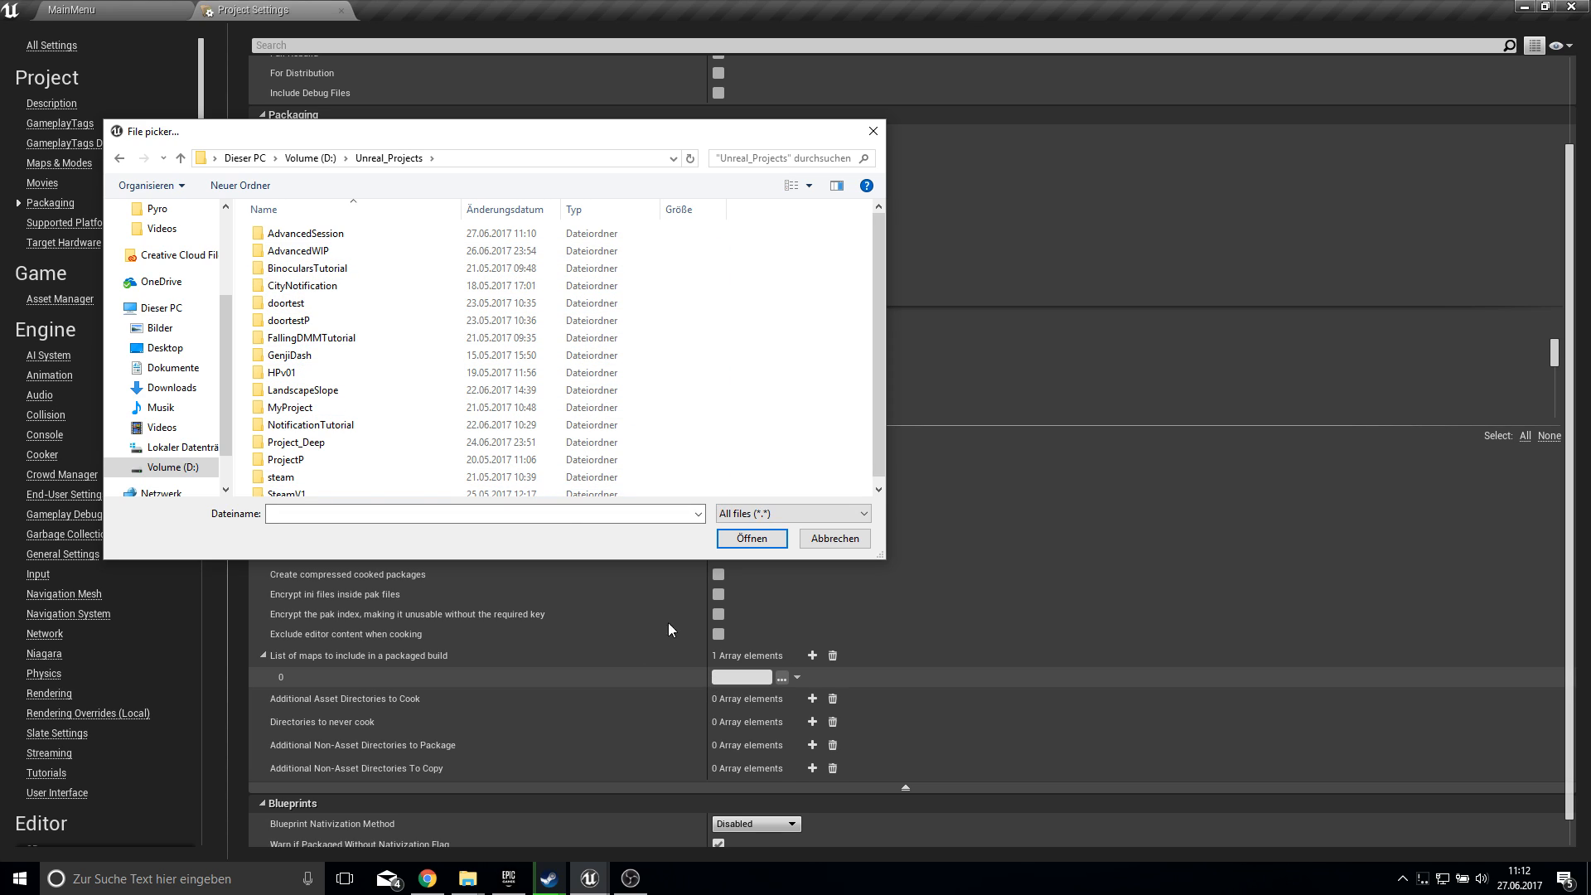
mouse_move(548, 541)
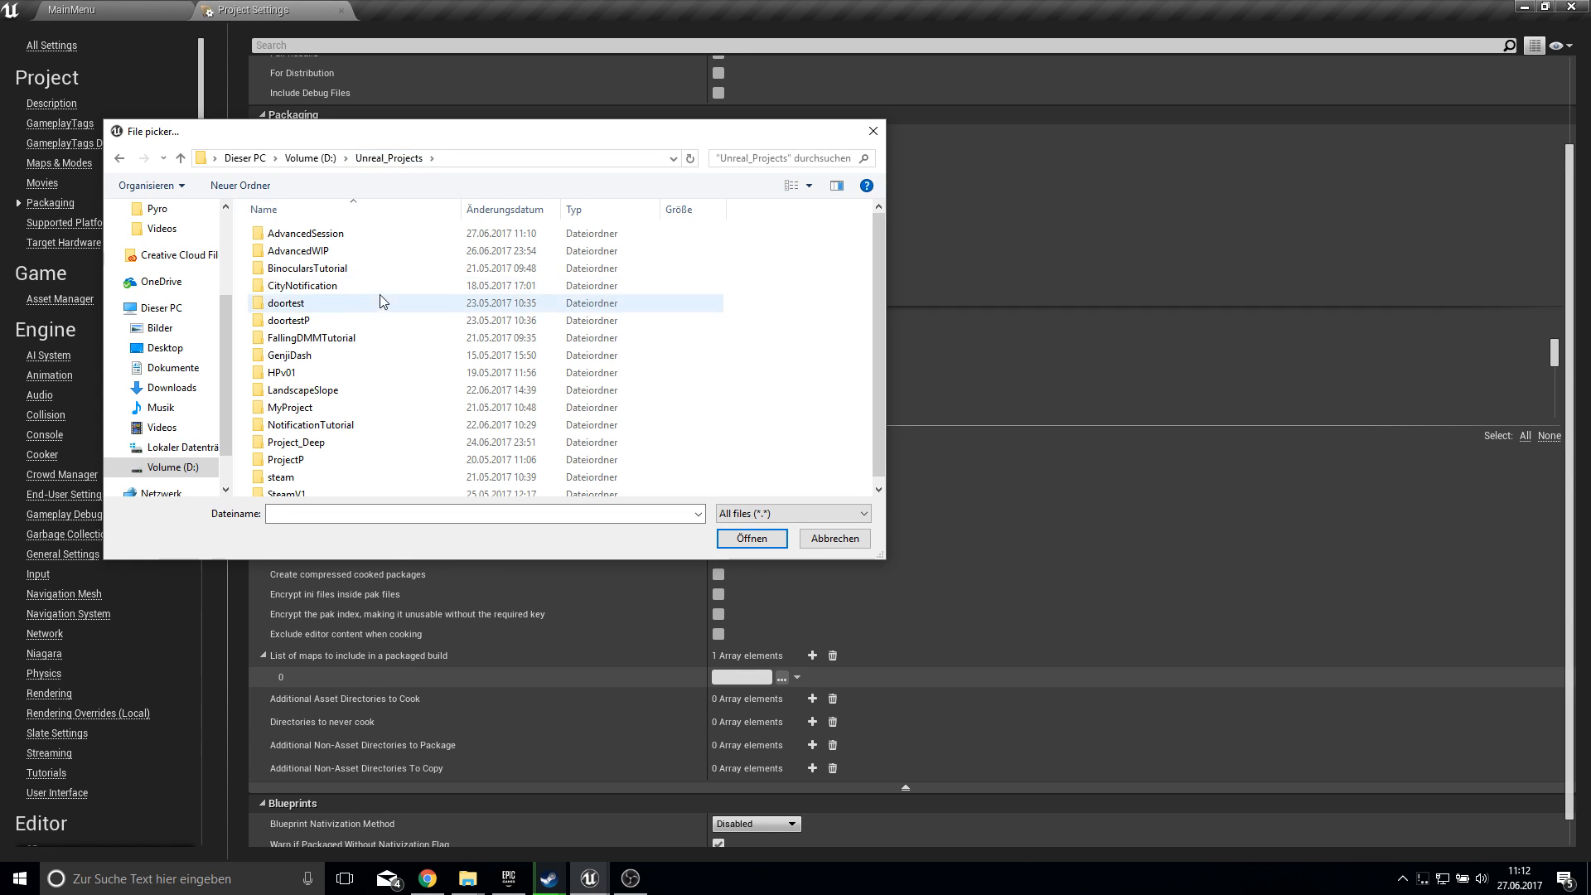
click(304, 232)
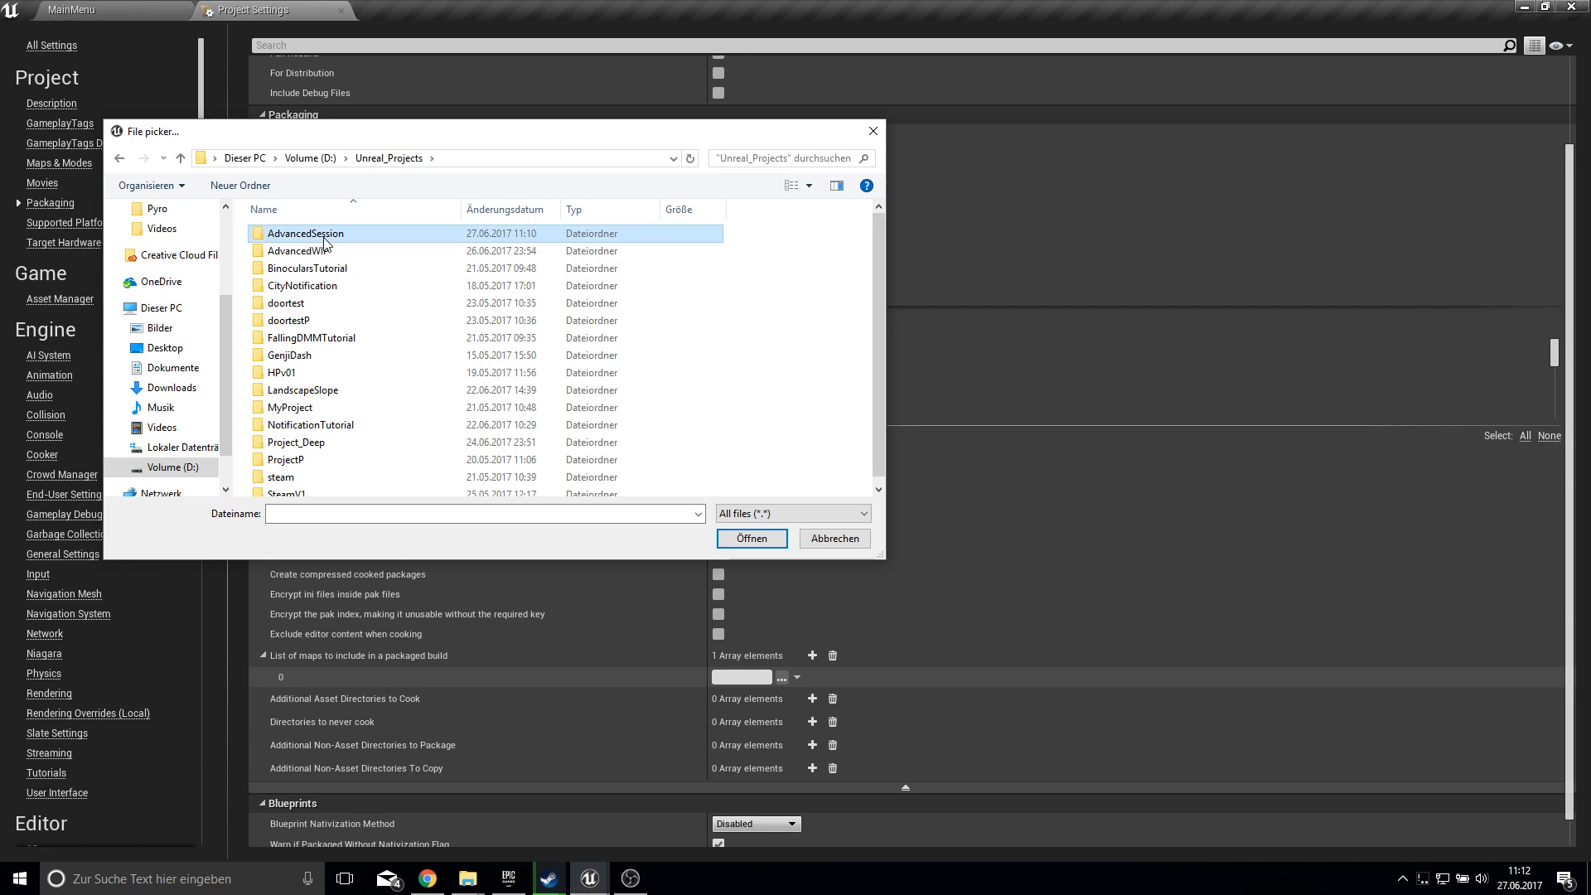
double_click(304, 232)
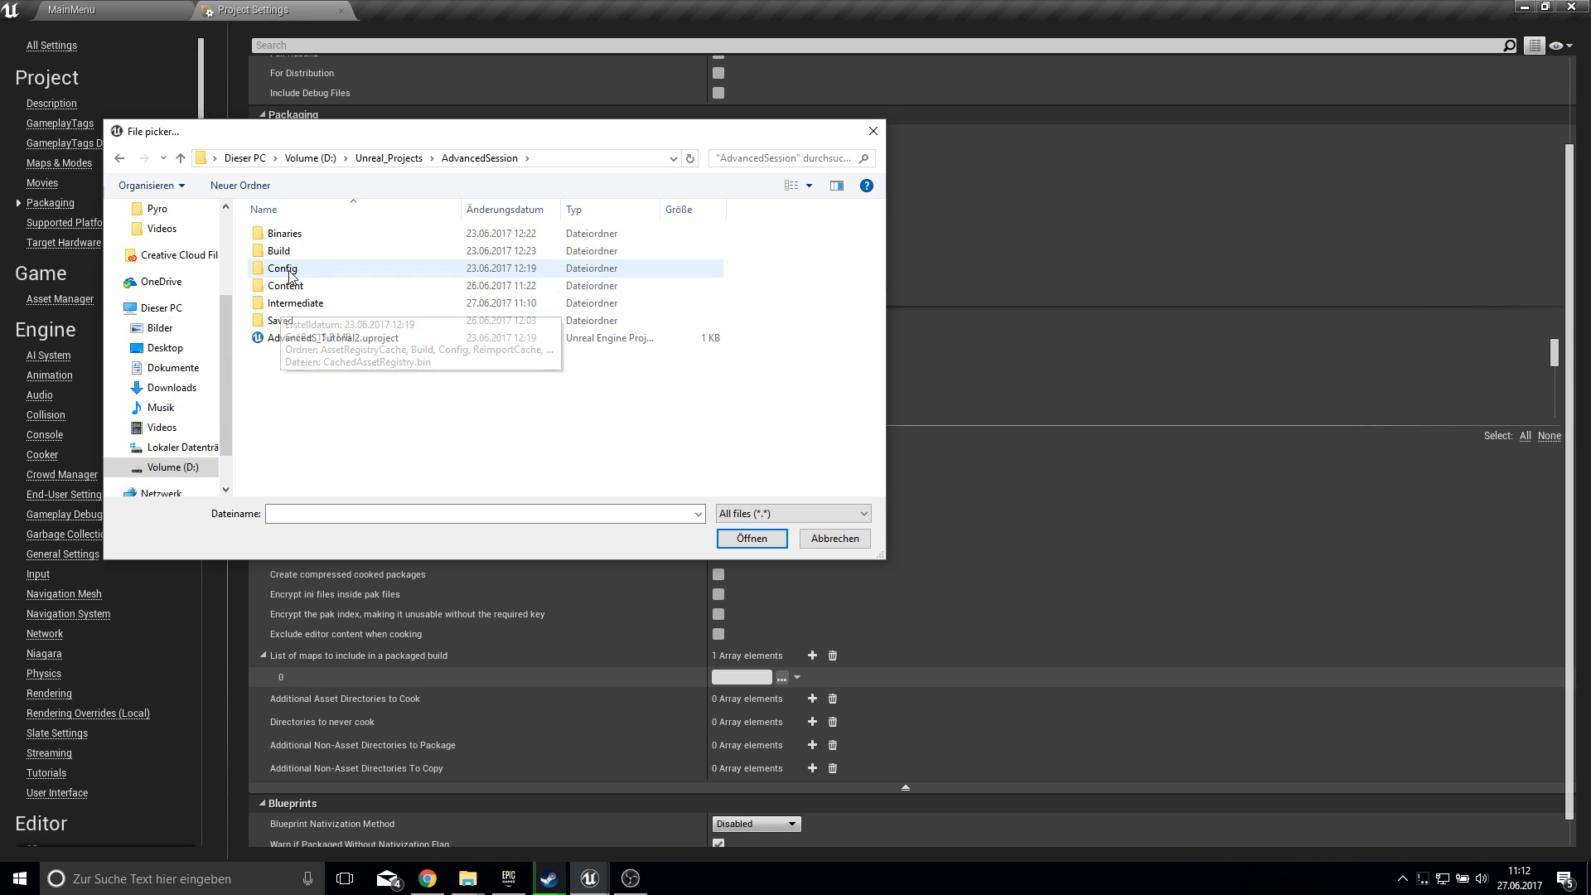
double_click(285, 285)
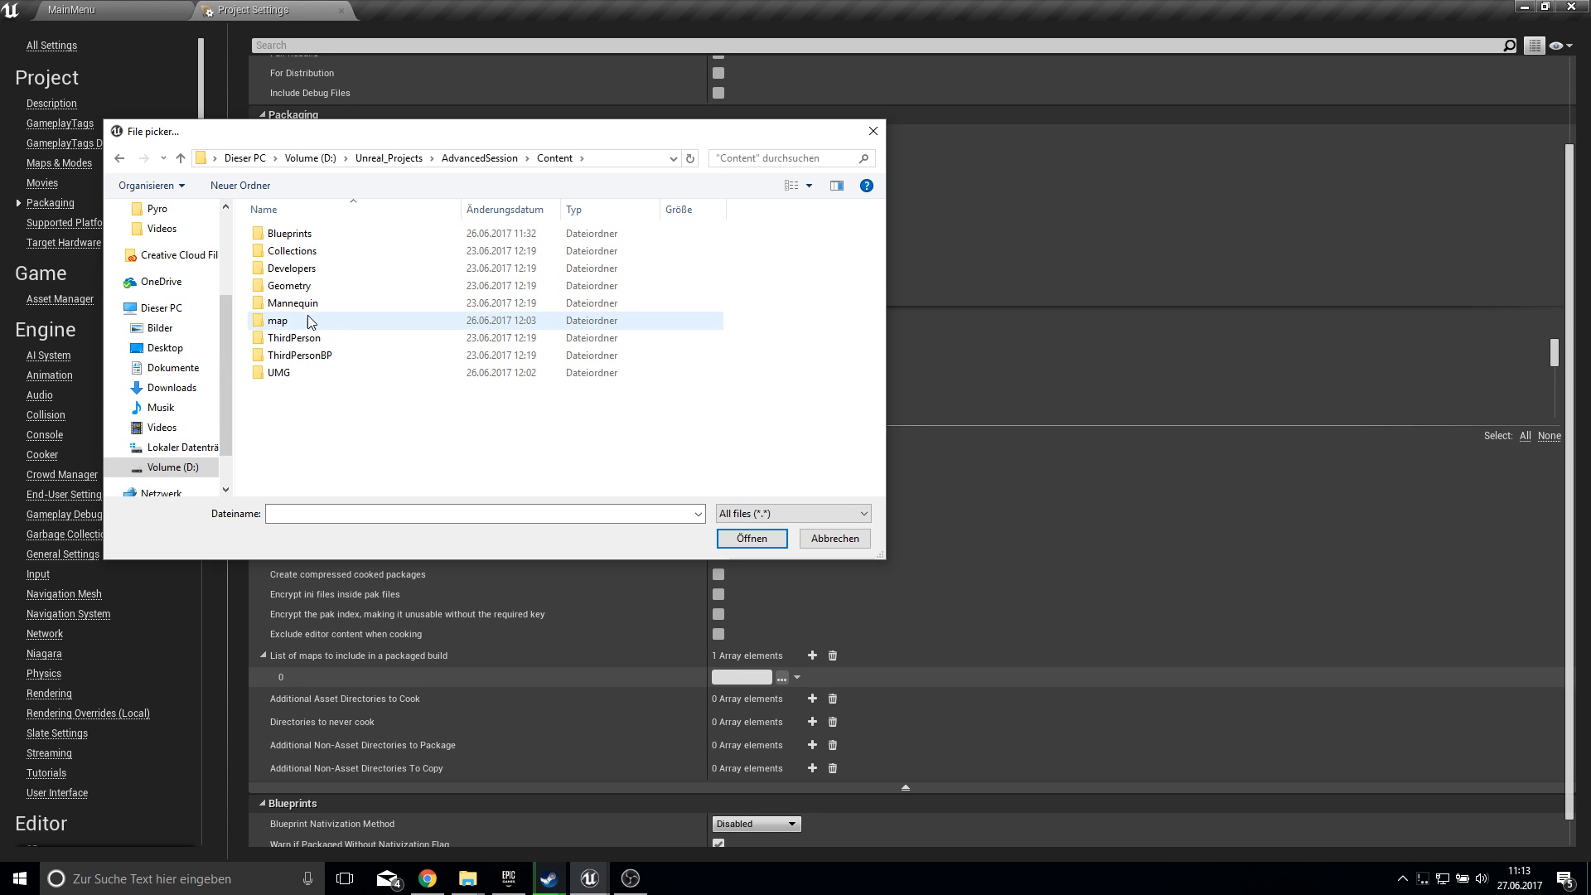
double_click(300, 354)
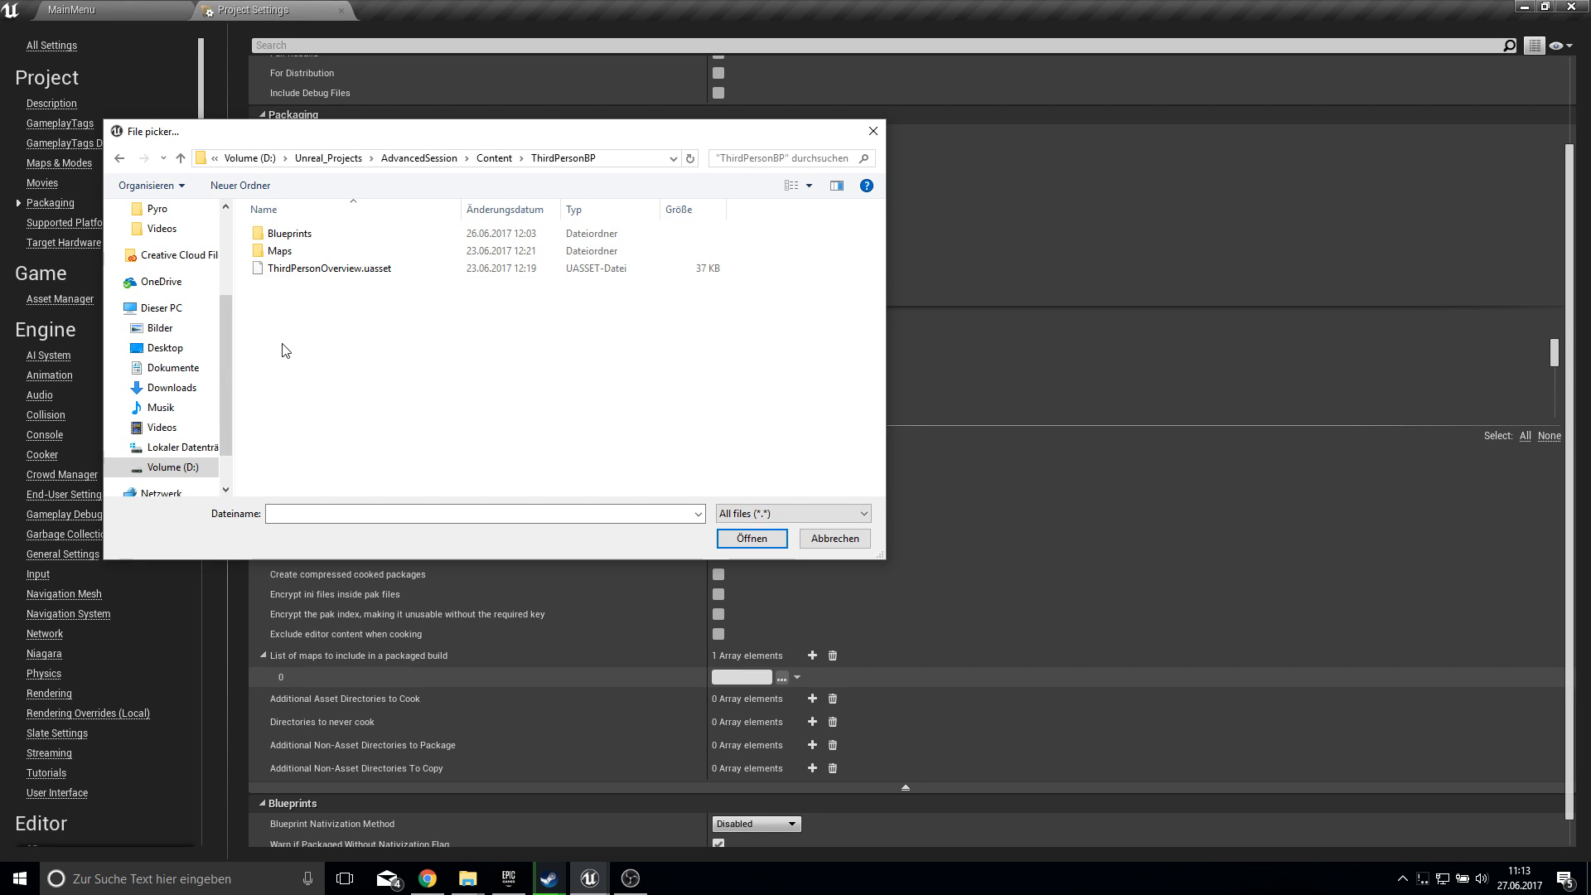
double_click(277, 250)
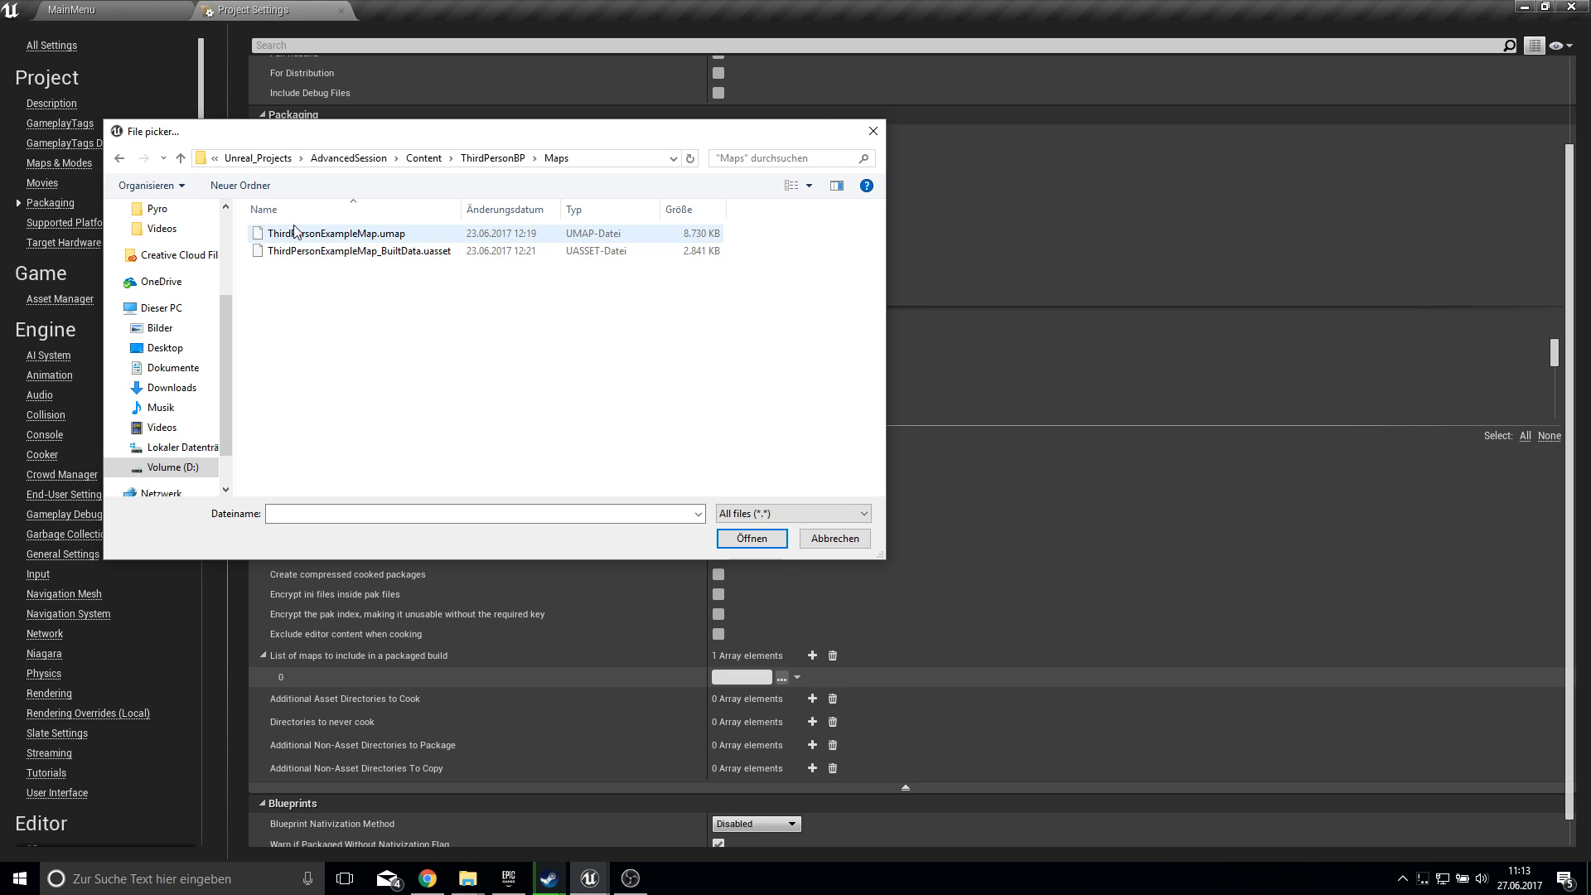
click(751, 538)
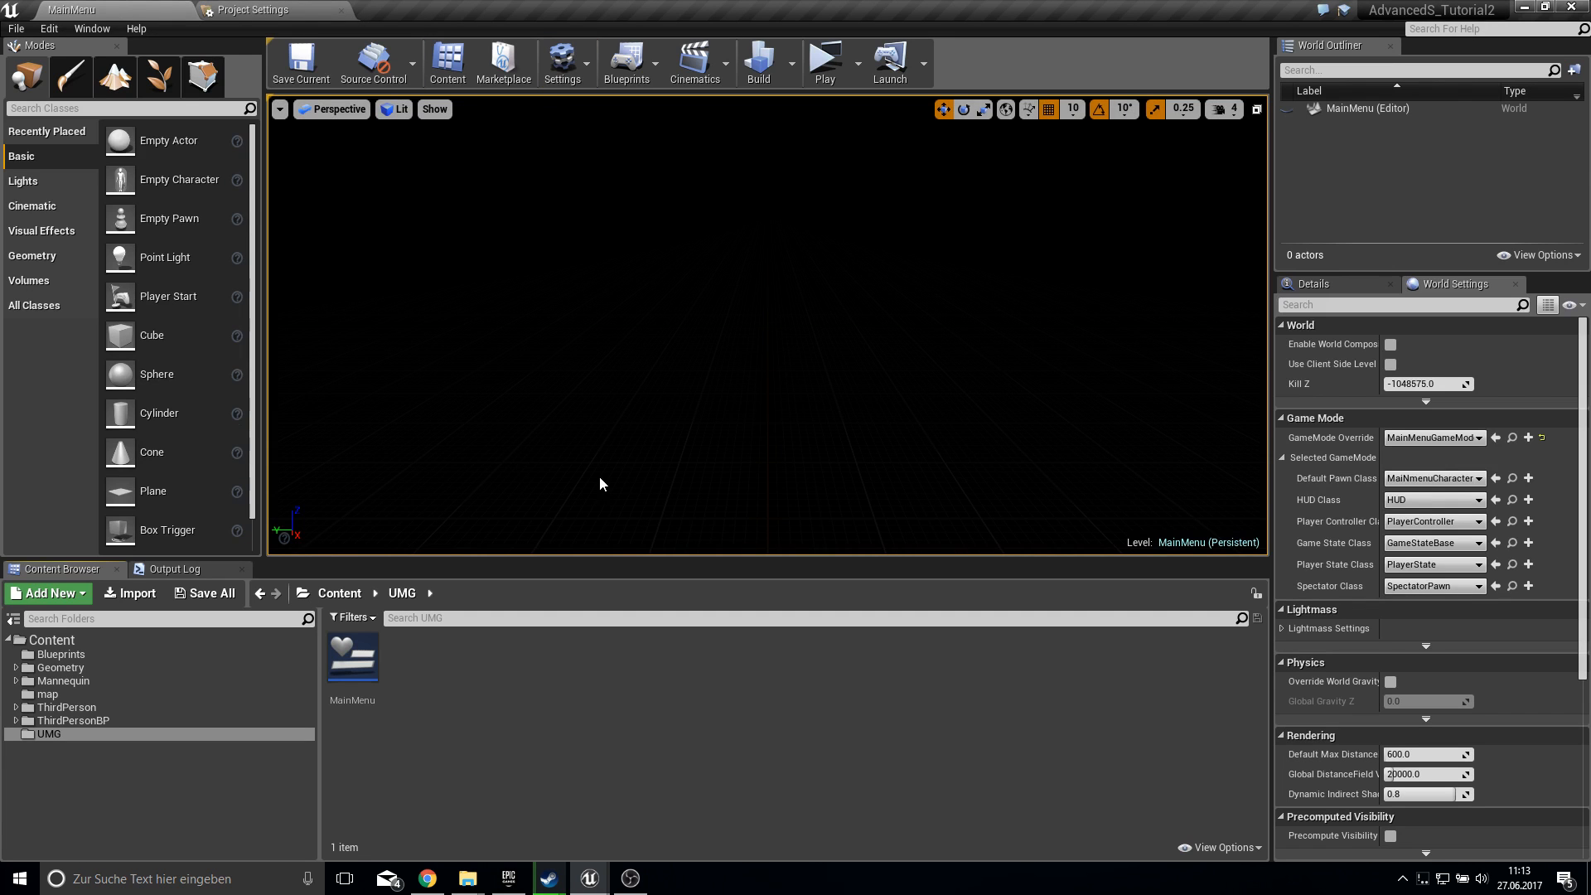
mouse_move(1074, 333)
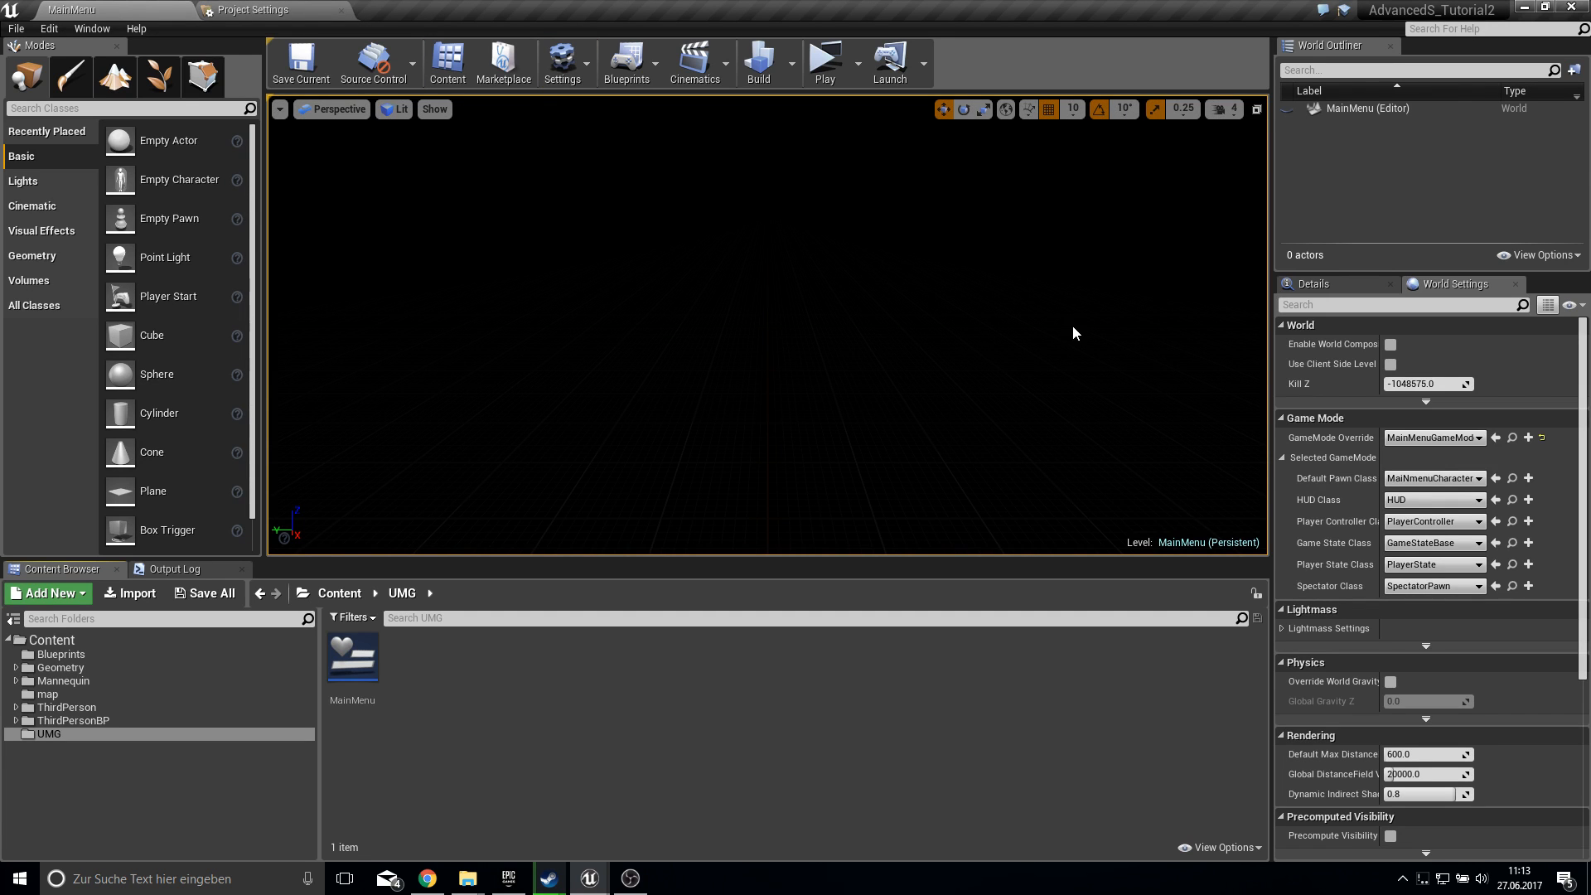
mouse_move(660, 366)
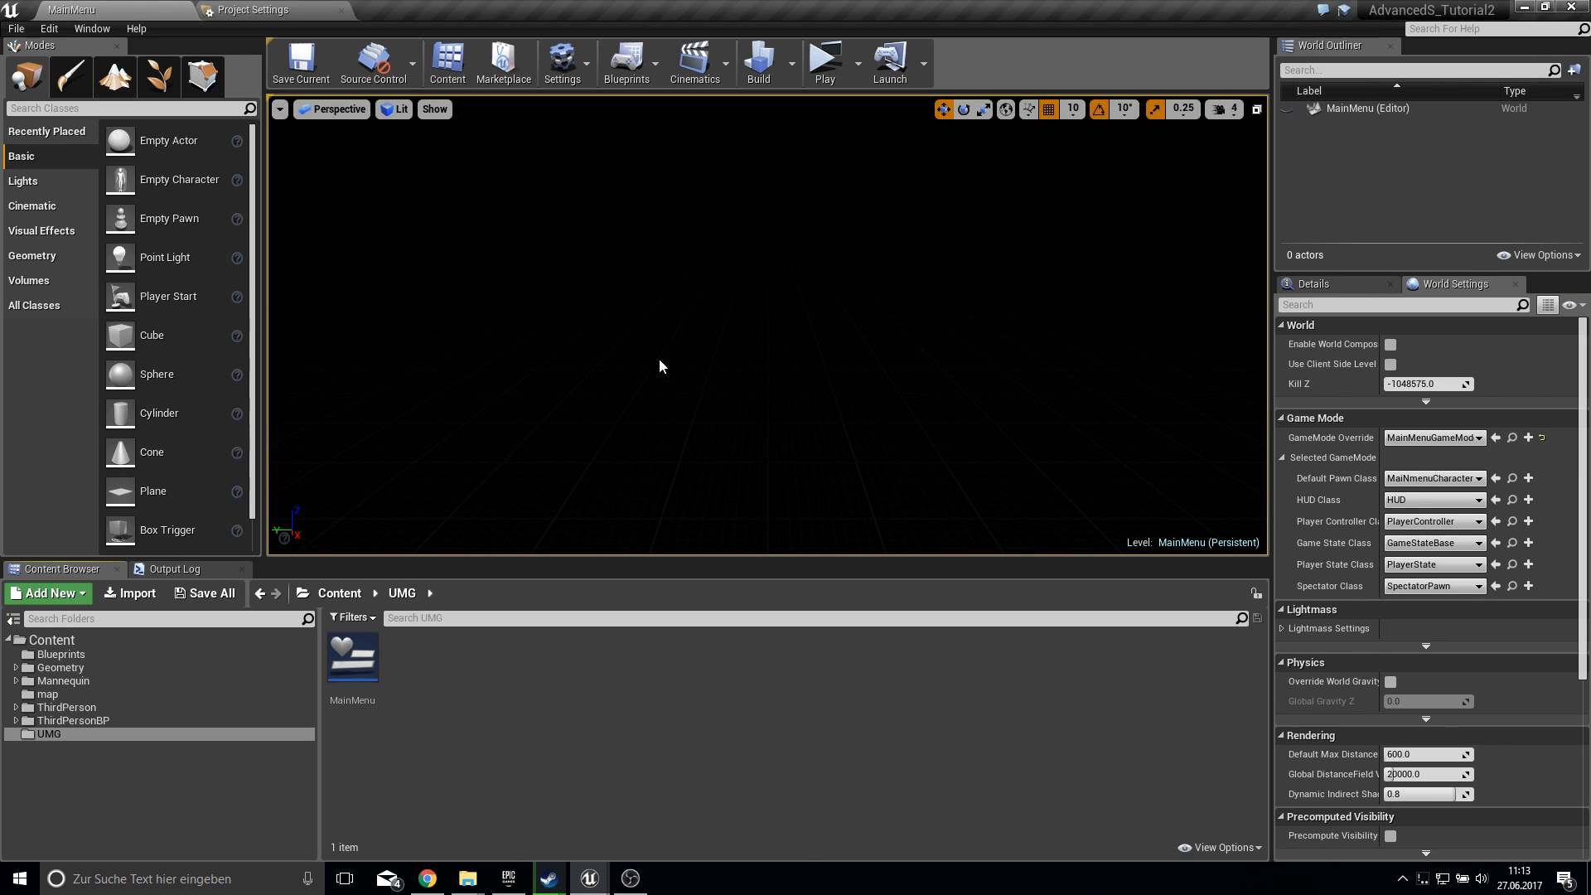
mouse_move(677, 415)
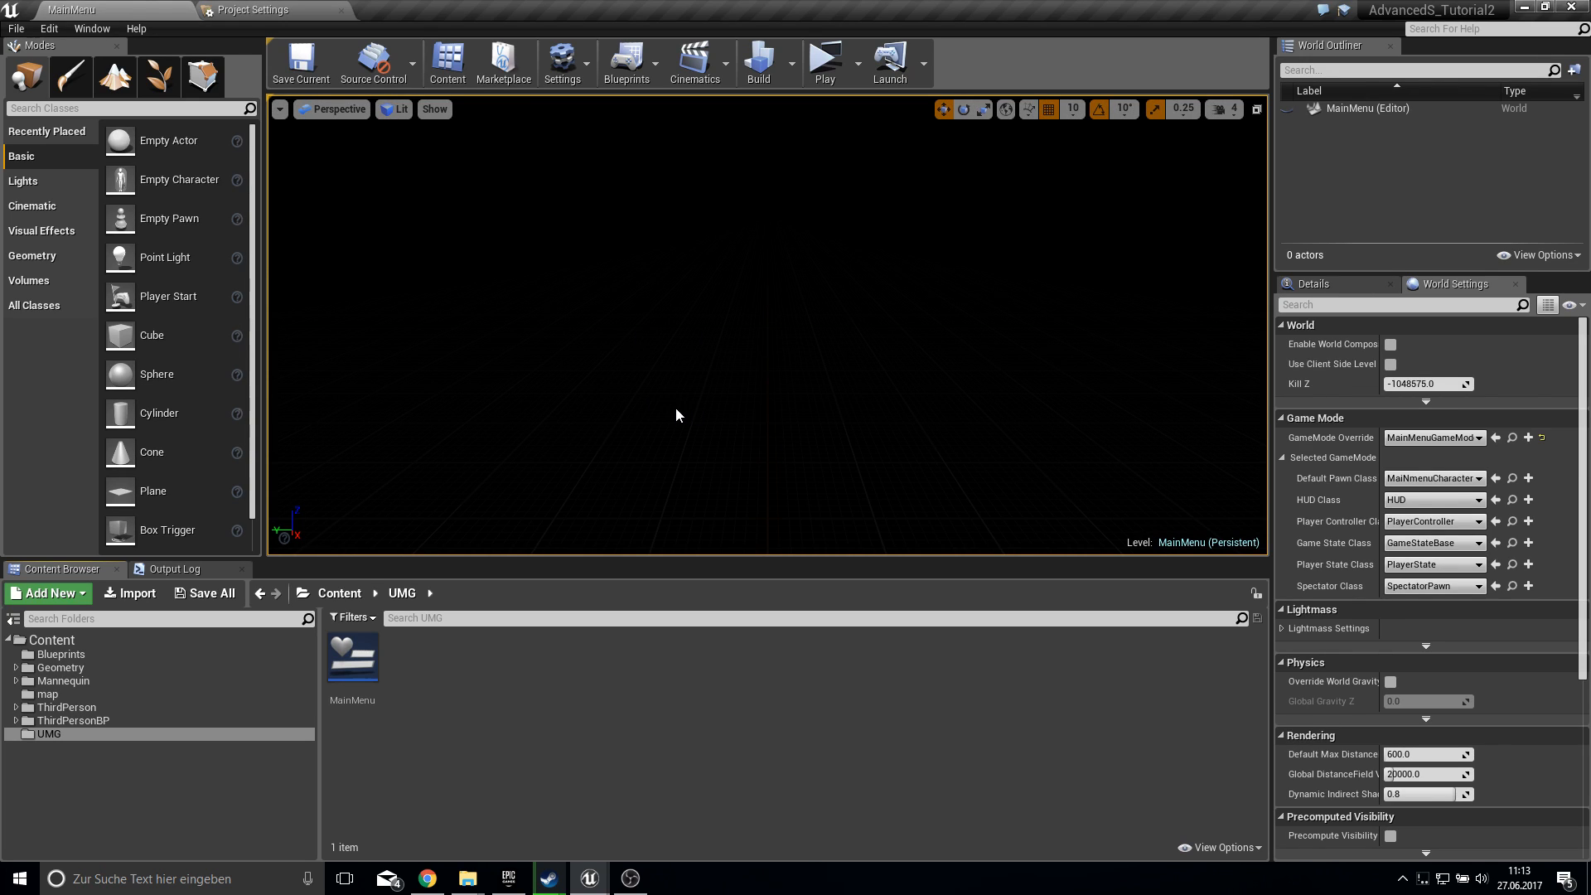
mouse_move(208, 593)
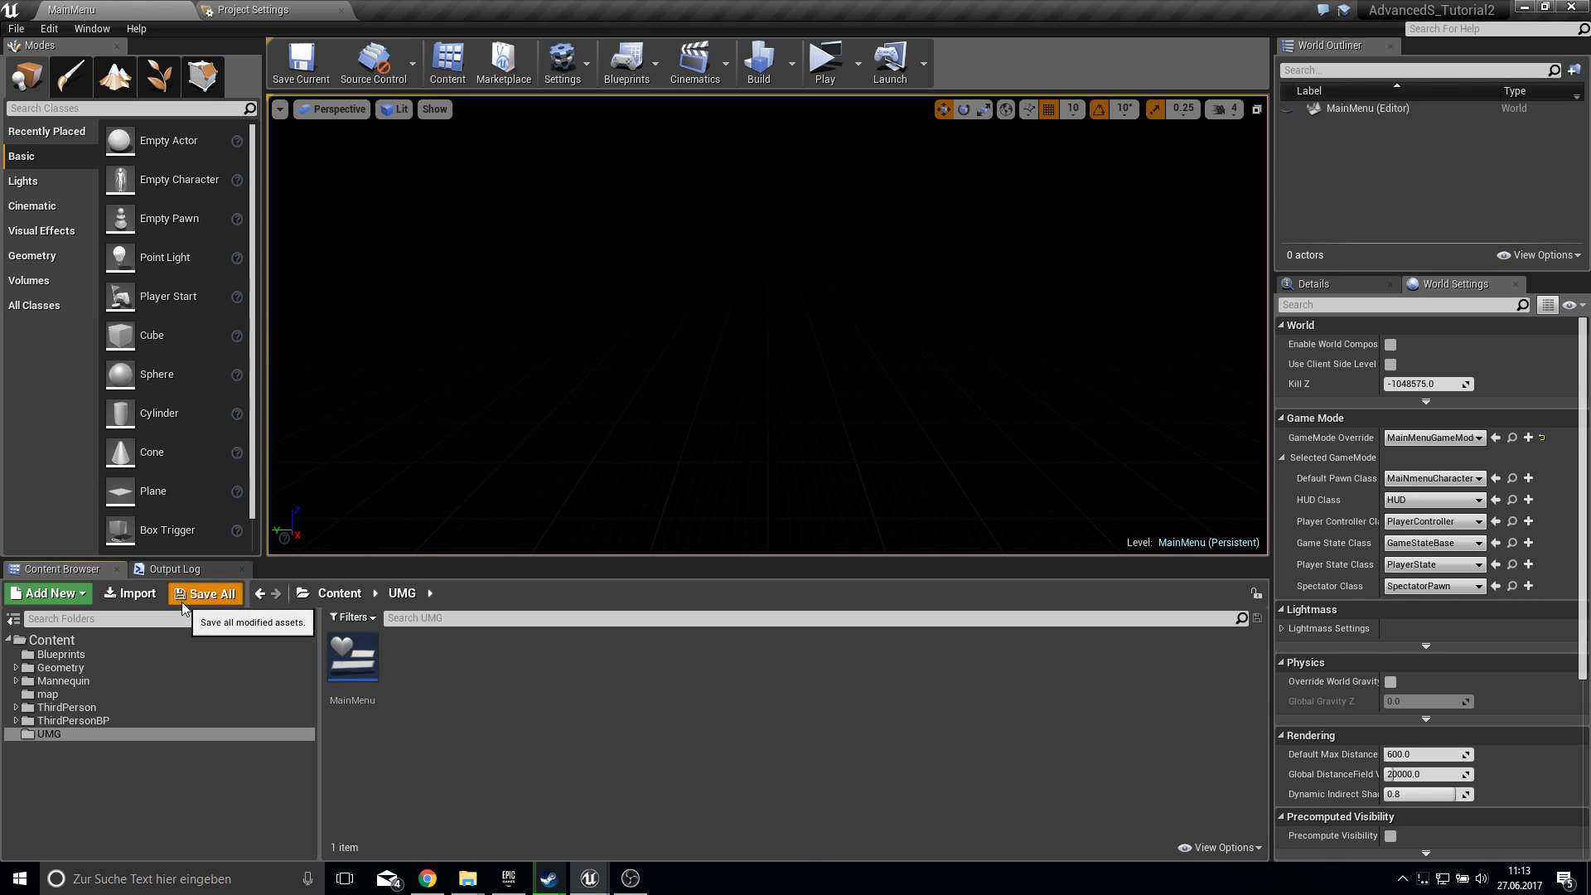
mouse_move(488, 672)
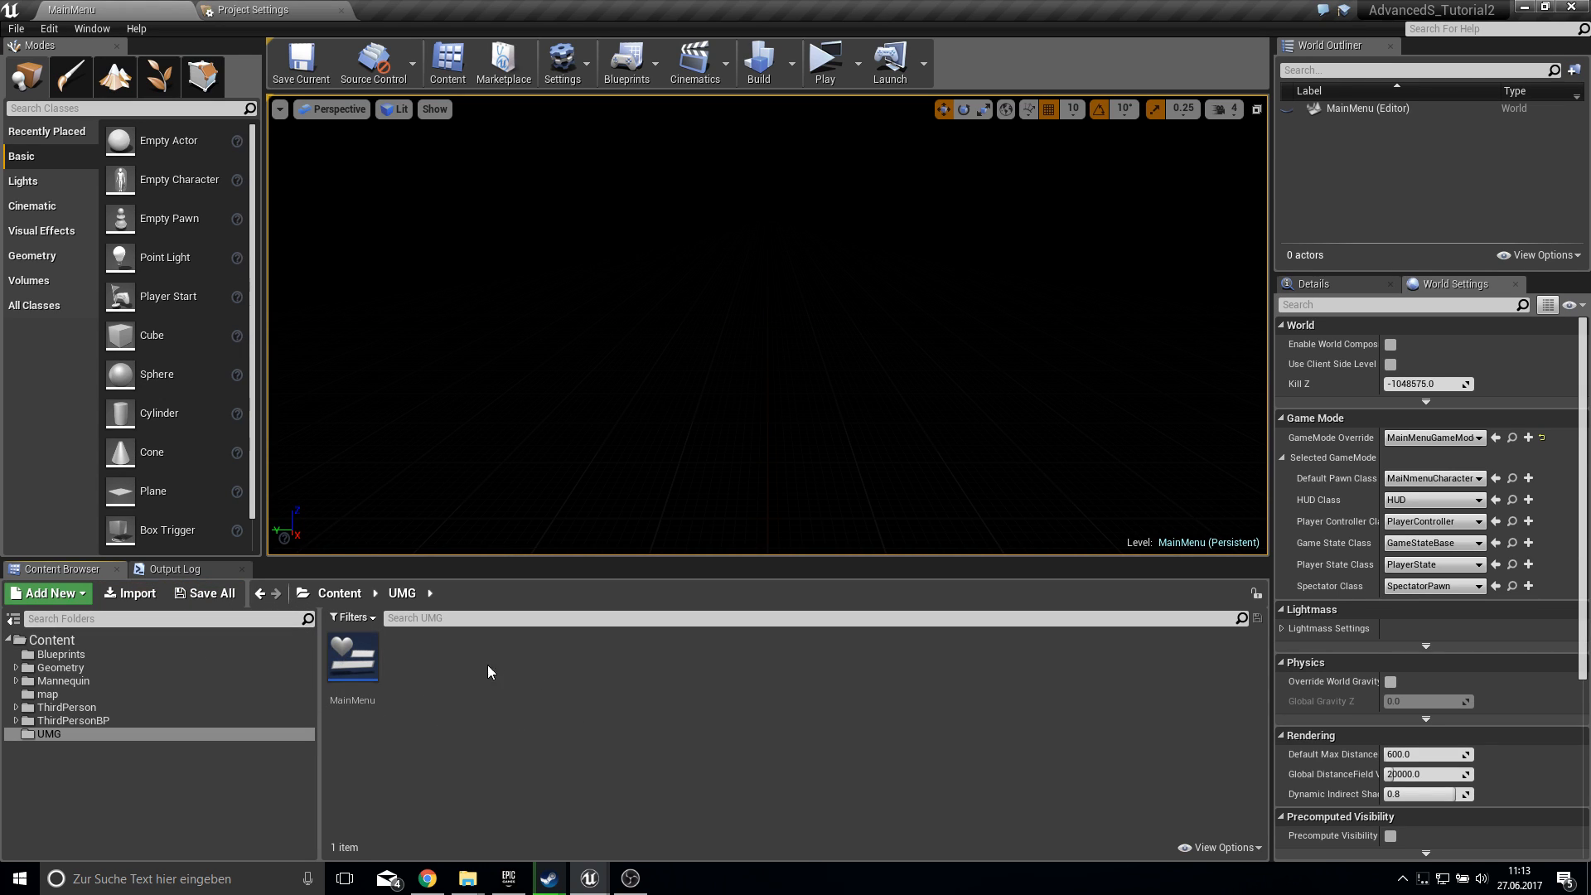
mouse_move(405, 710)
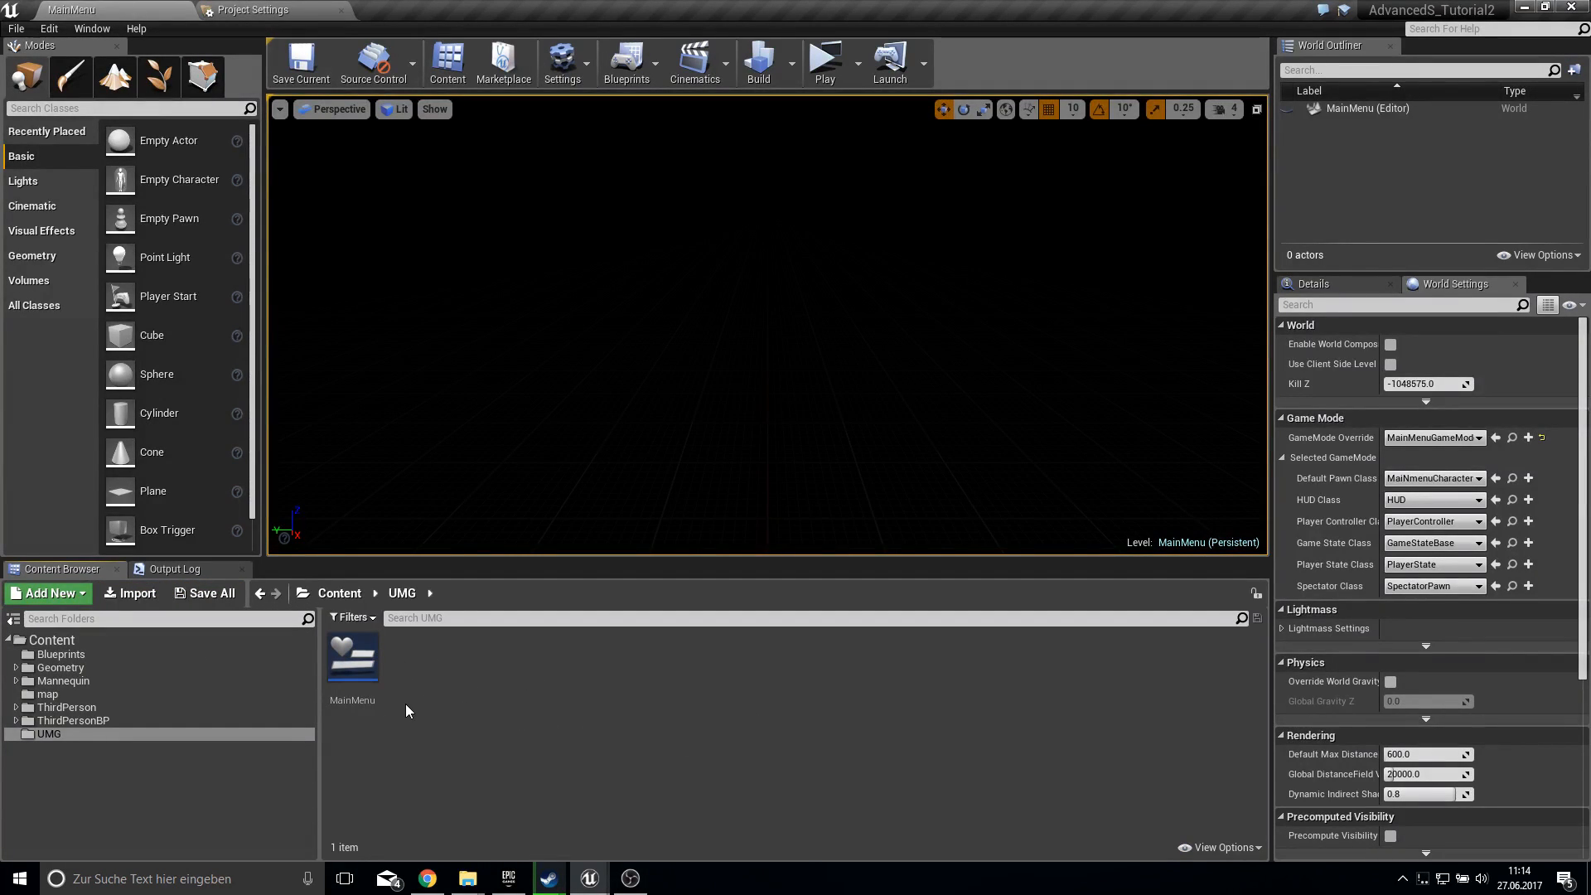
- Open the MainMenu widget blueprint from the UMG folder in the designer
double_click(352, 650)
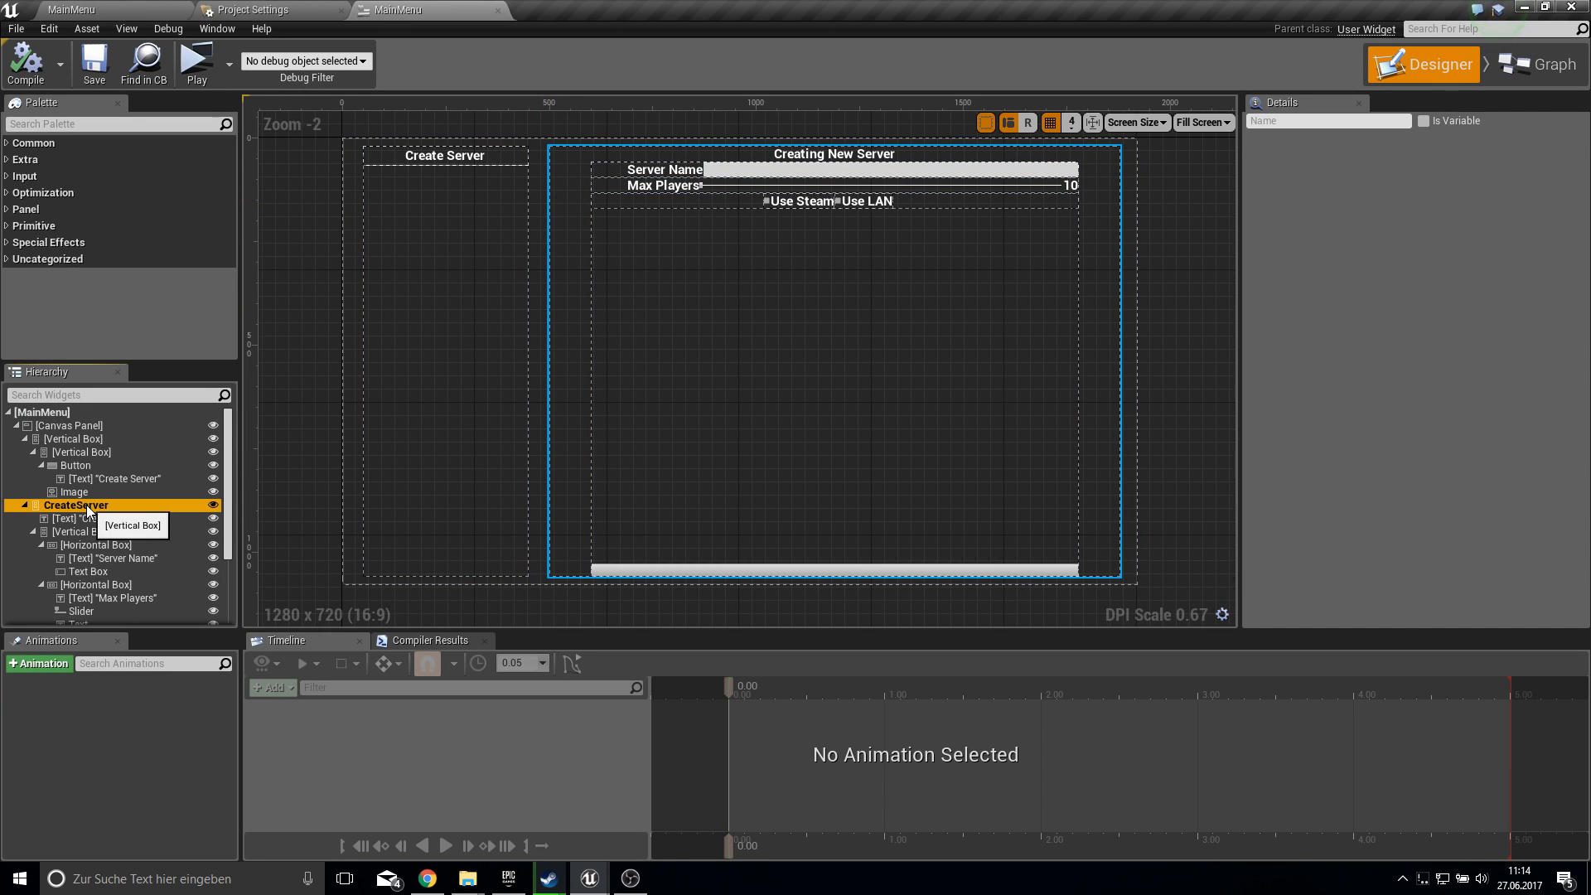
- Set the CreateServer box's Behavior visibility to Collapsed
click(74, 505)
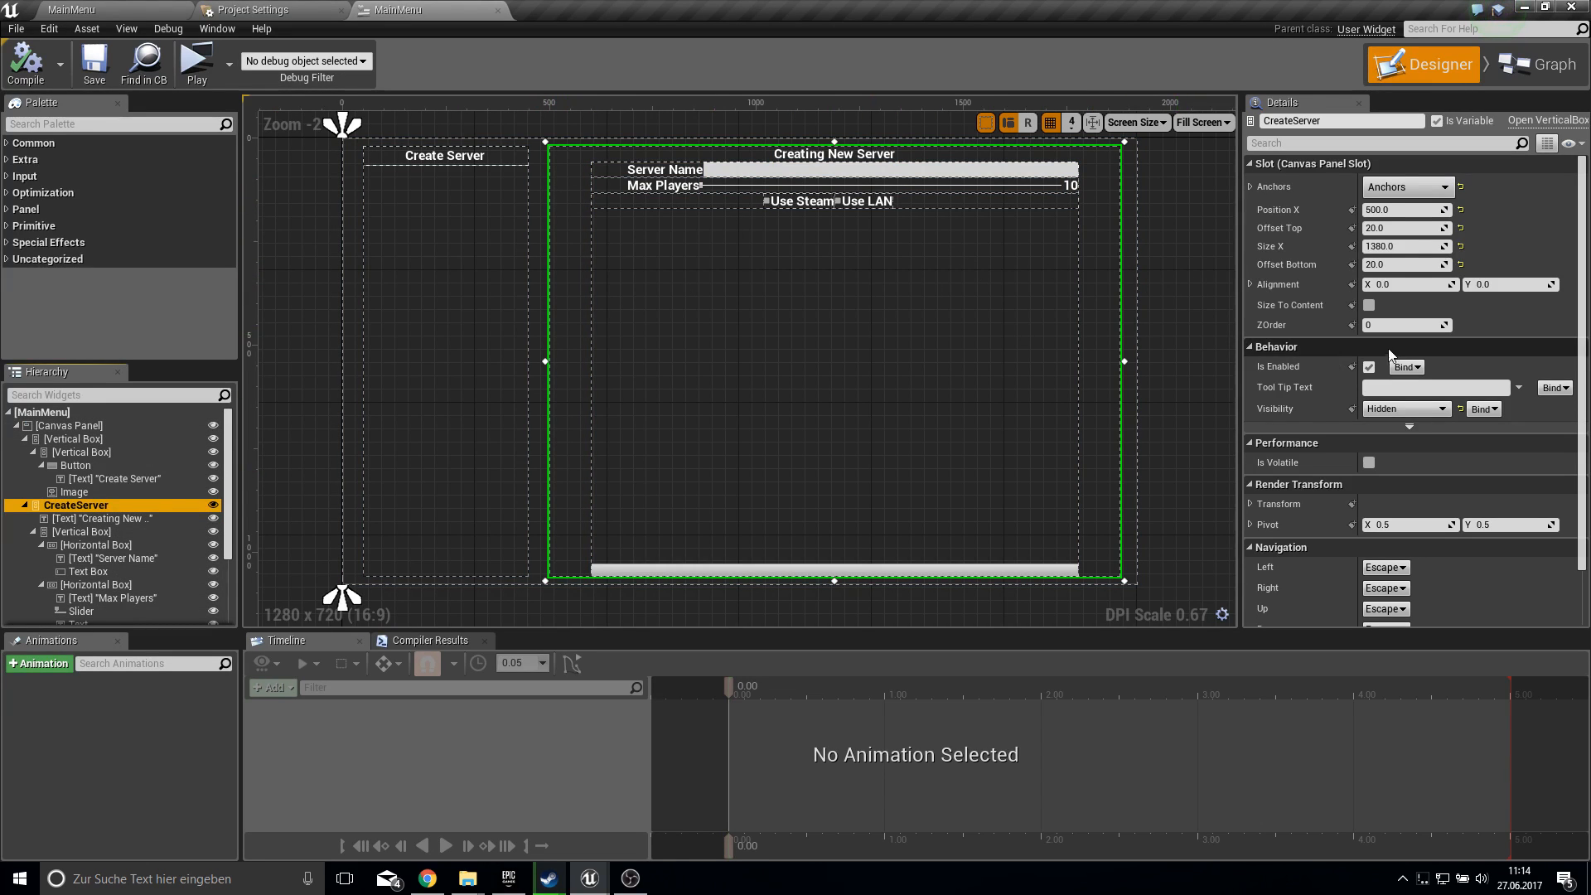
click(1405, 408)
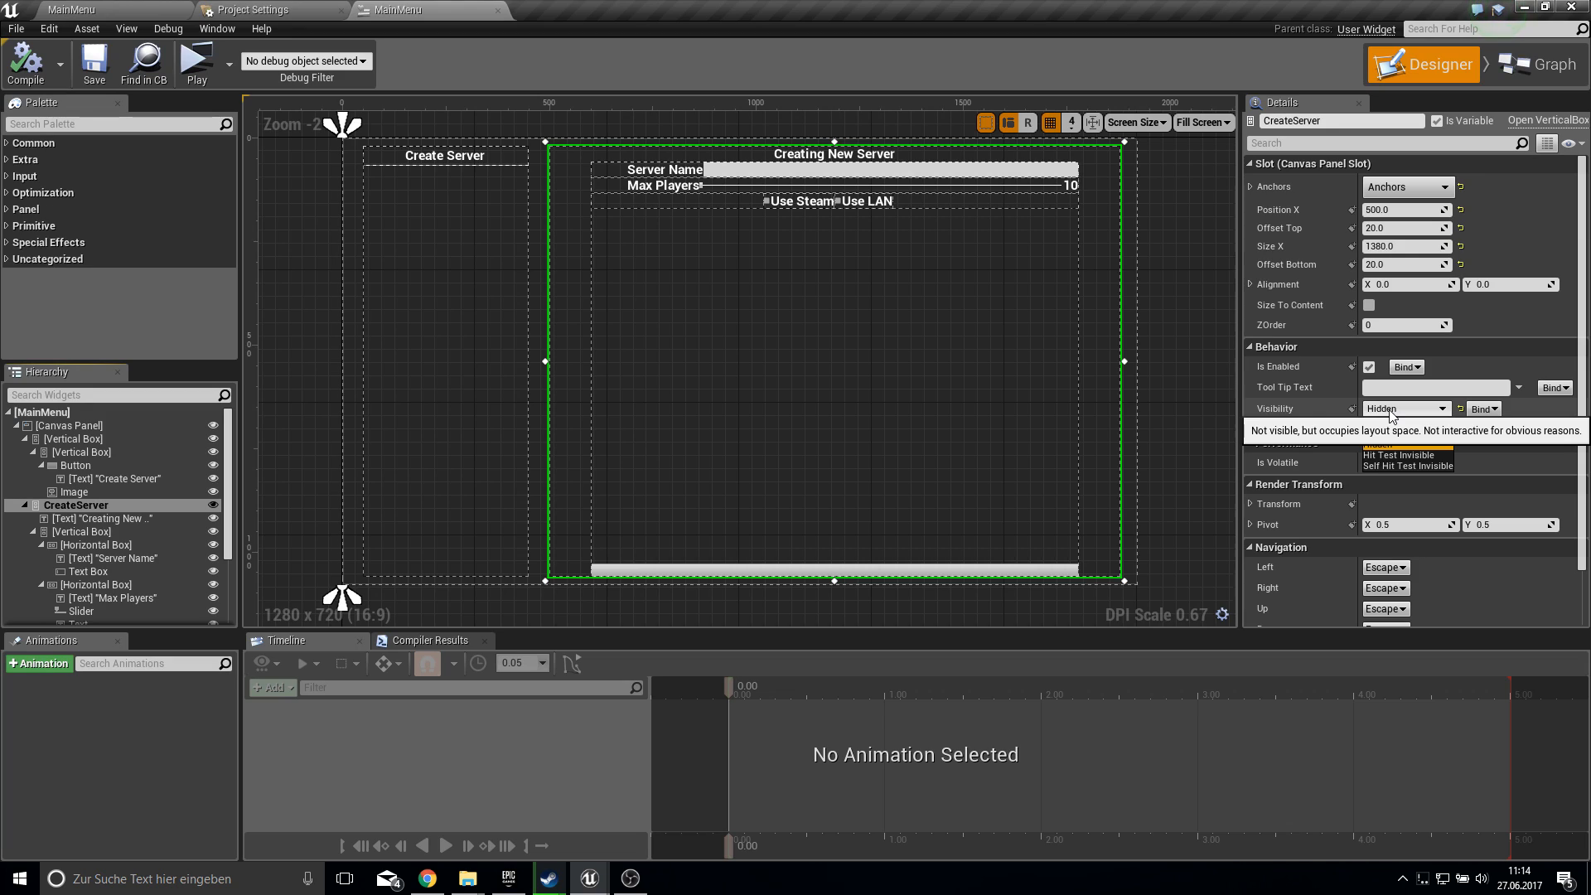
click(1406, 408)
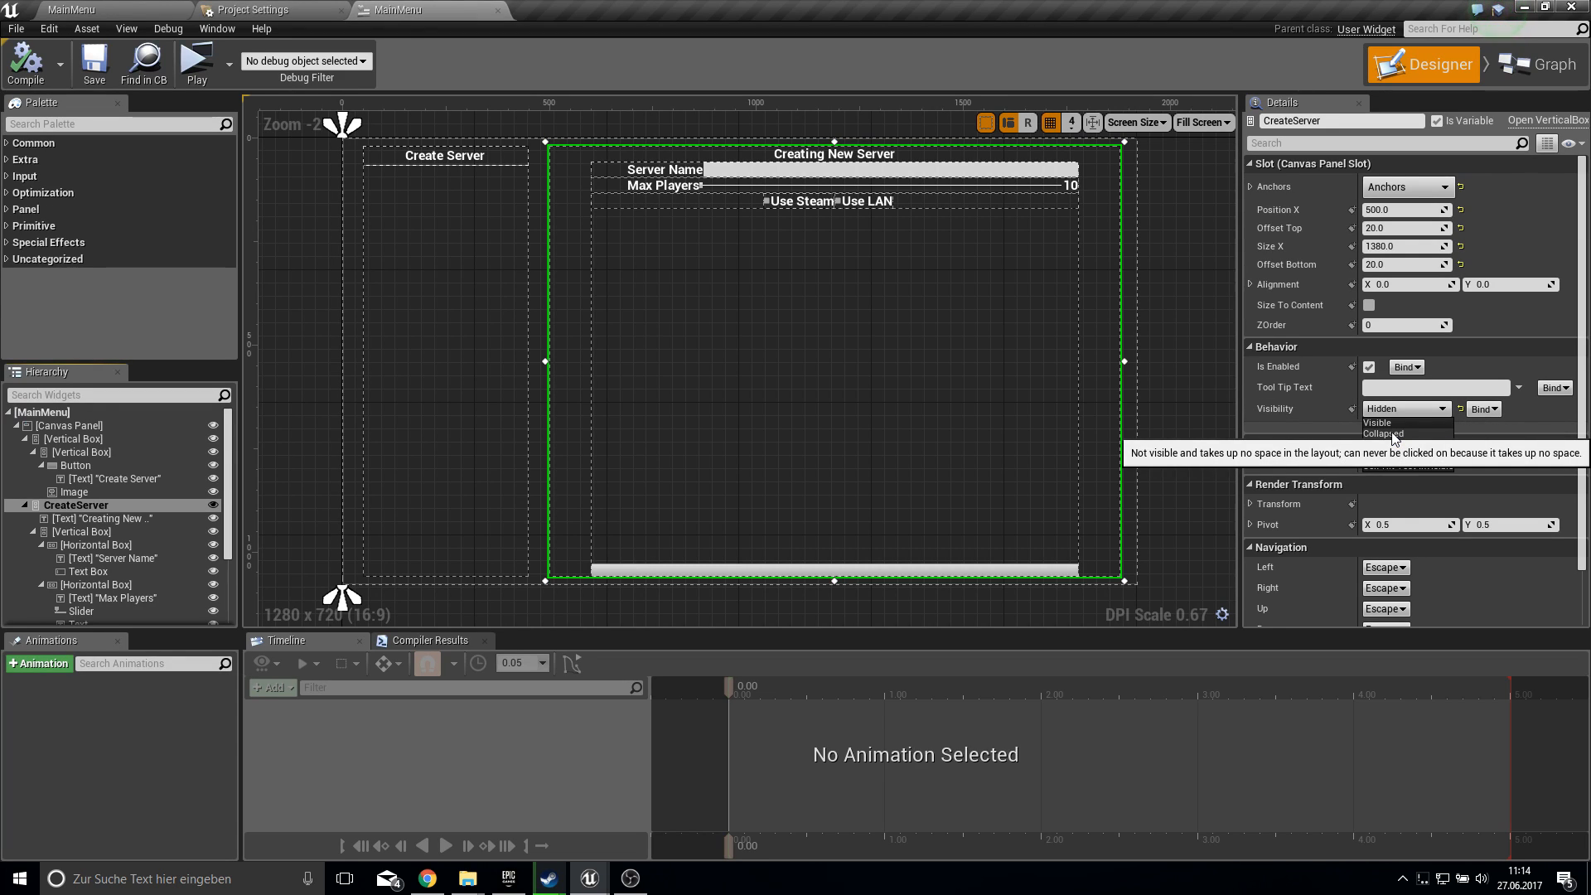
click(1383, 433)
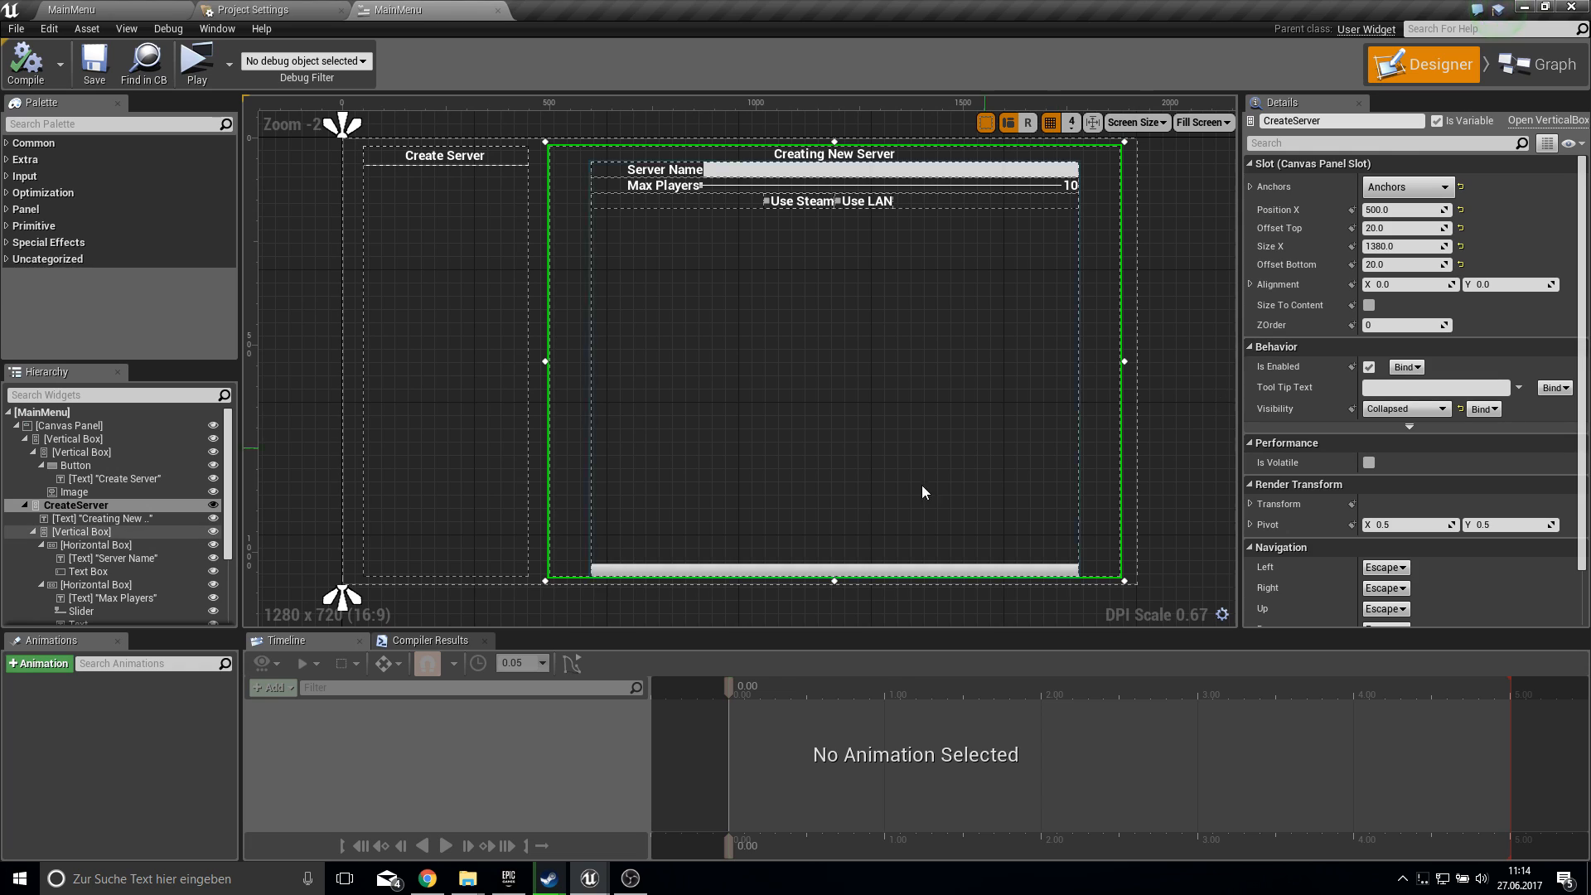
mouse_move(214, 505)
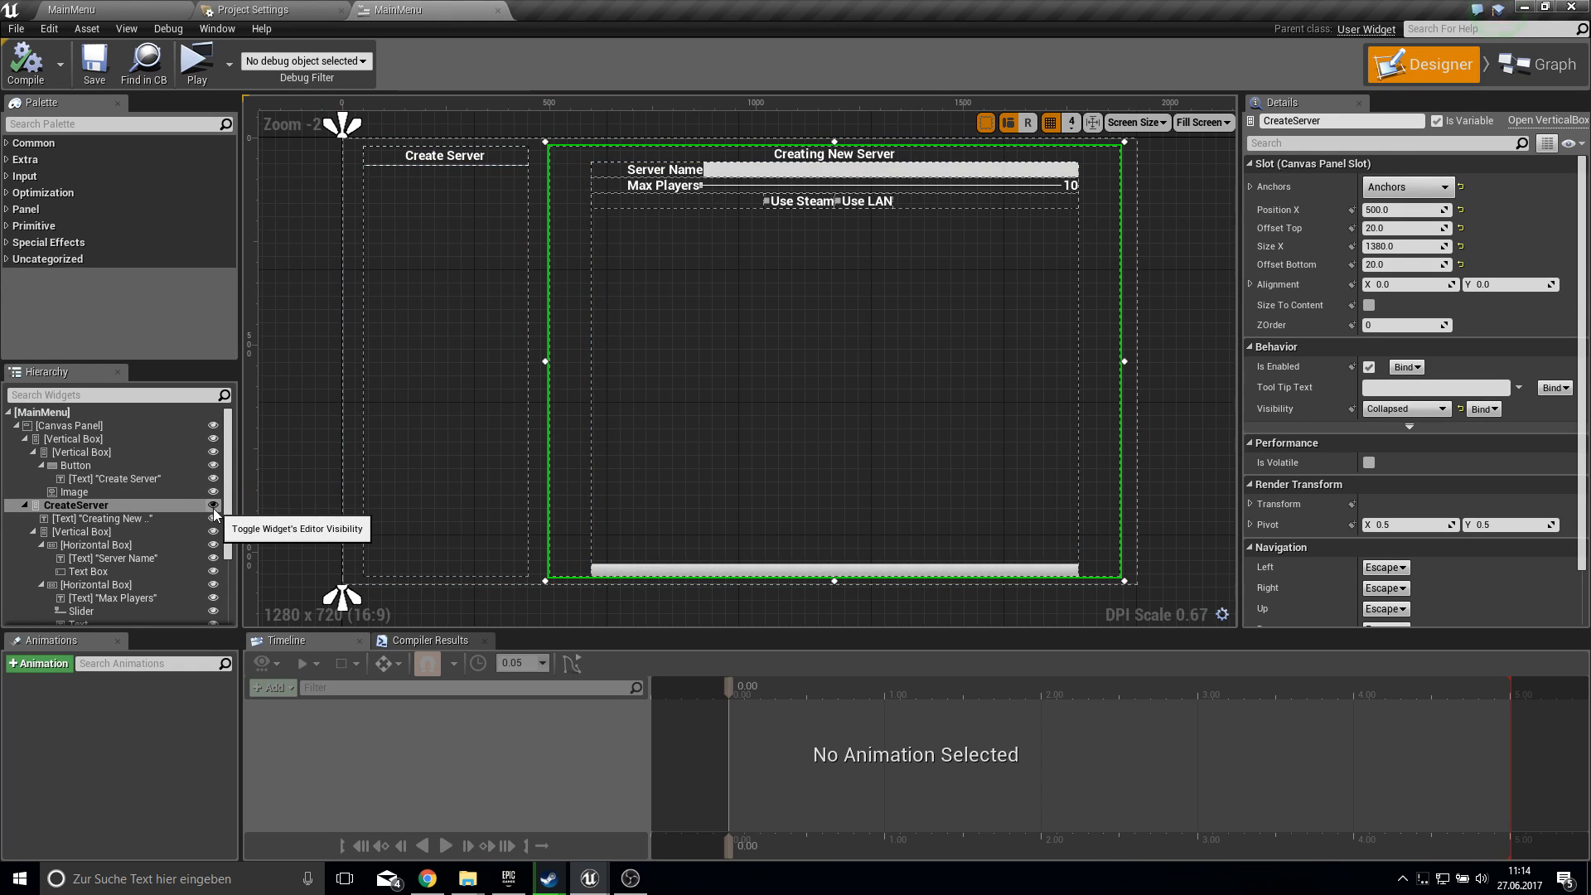
- Hide CreateServer in the designer and duplicate it as a FindServer panel
click(213, 505)
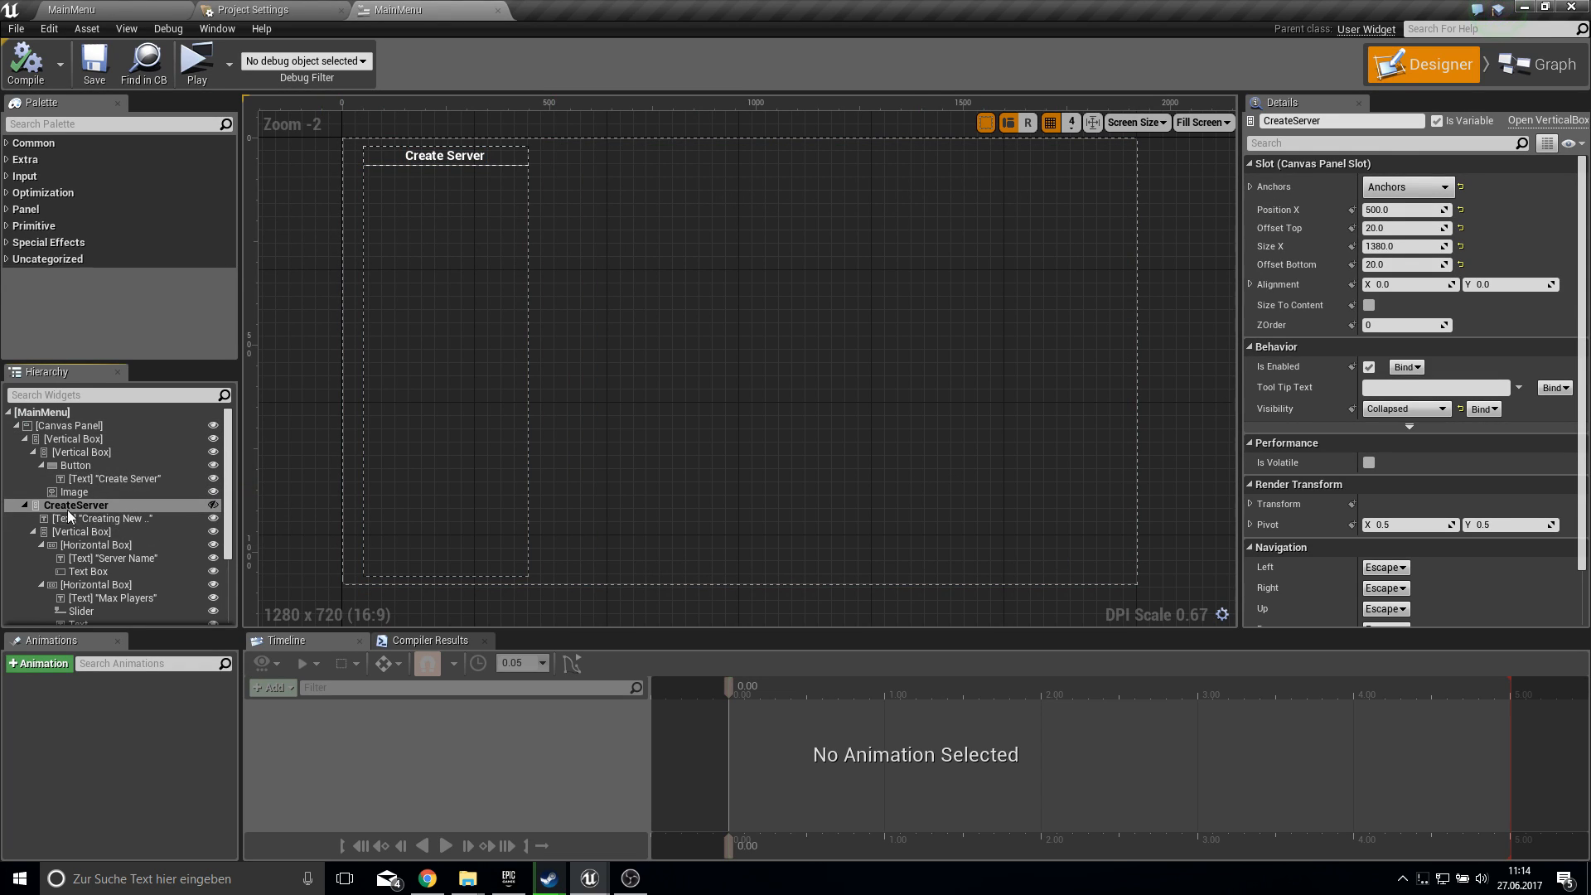
click(22, 505)
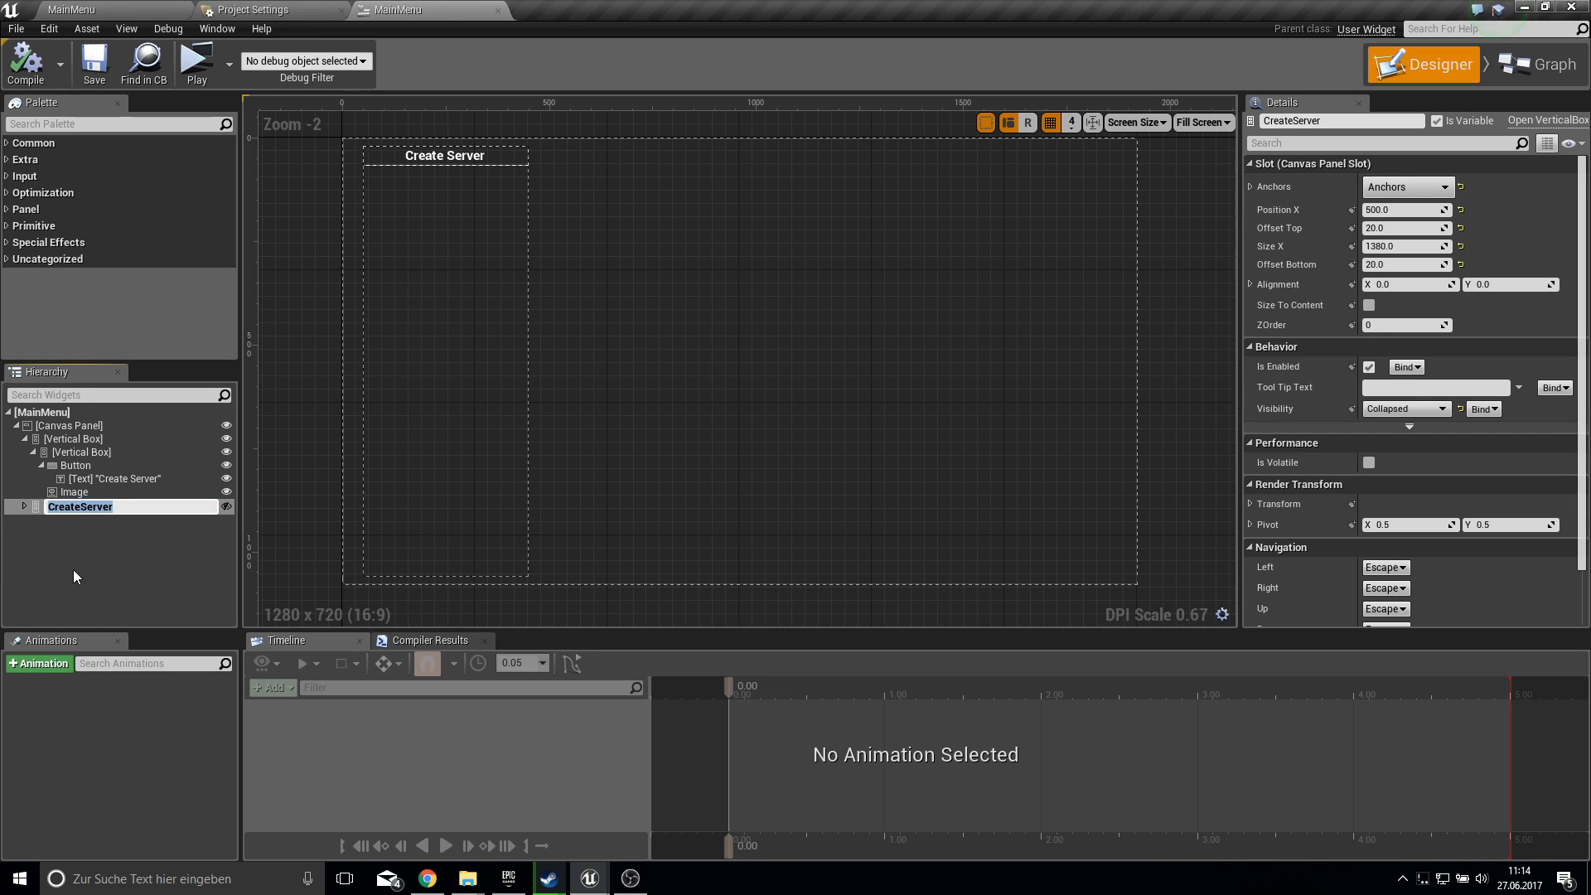
click(79, 505)
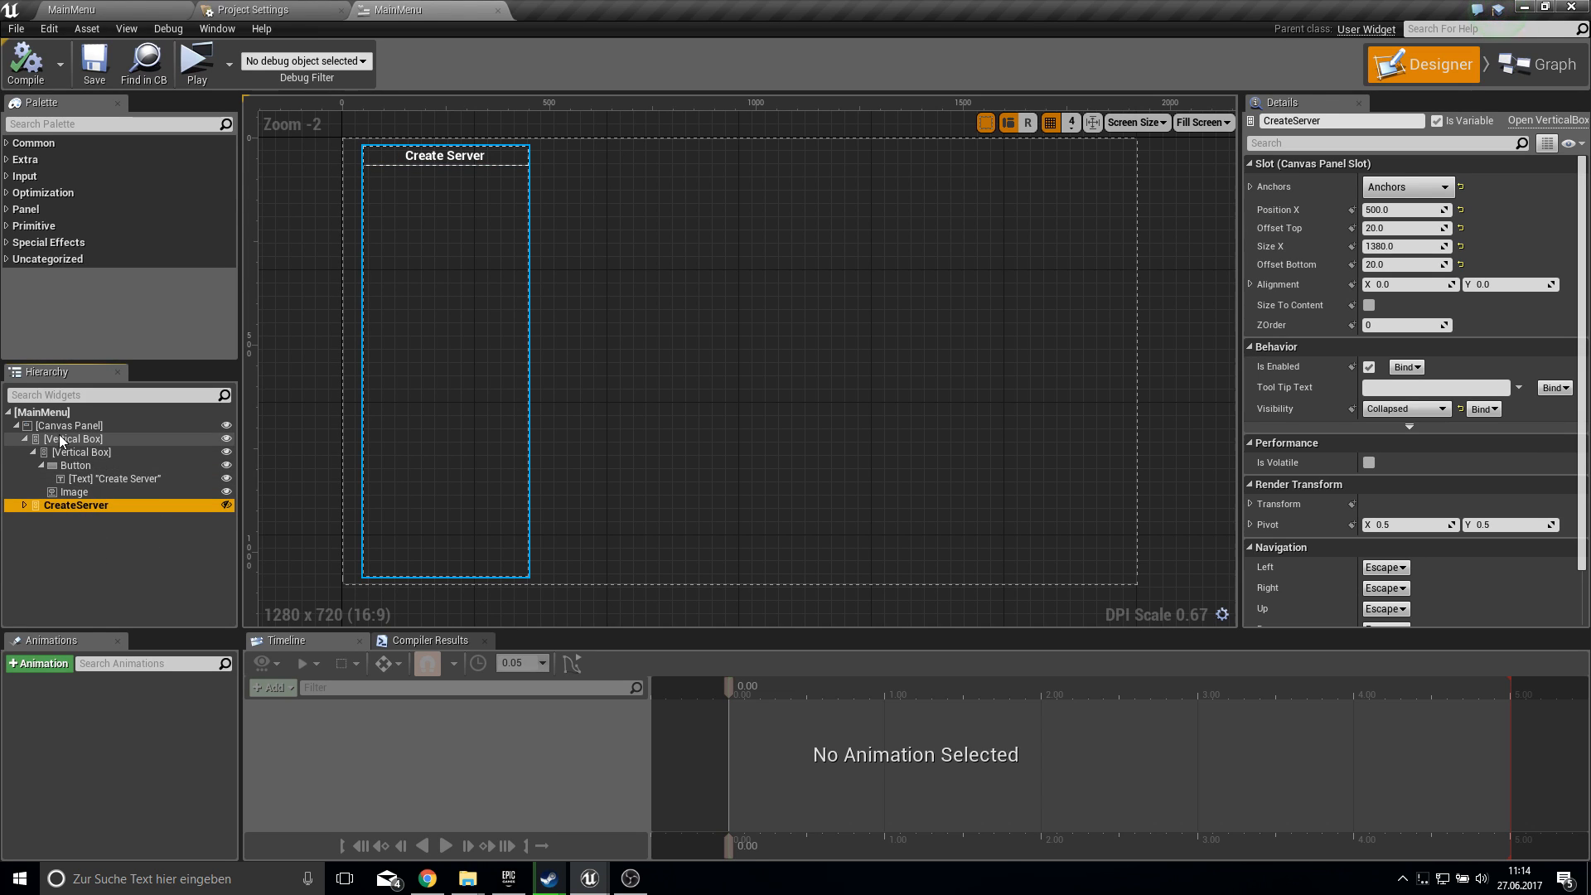
click(69, 425)
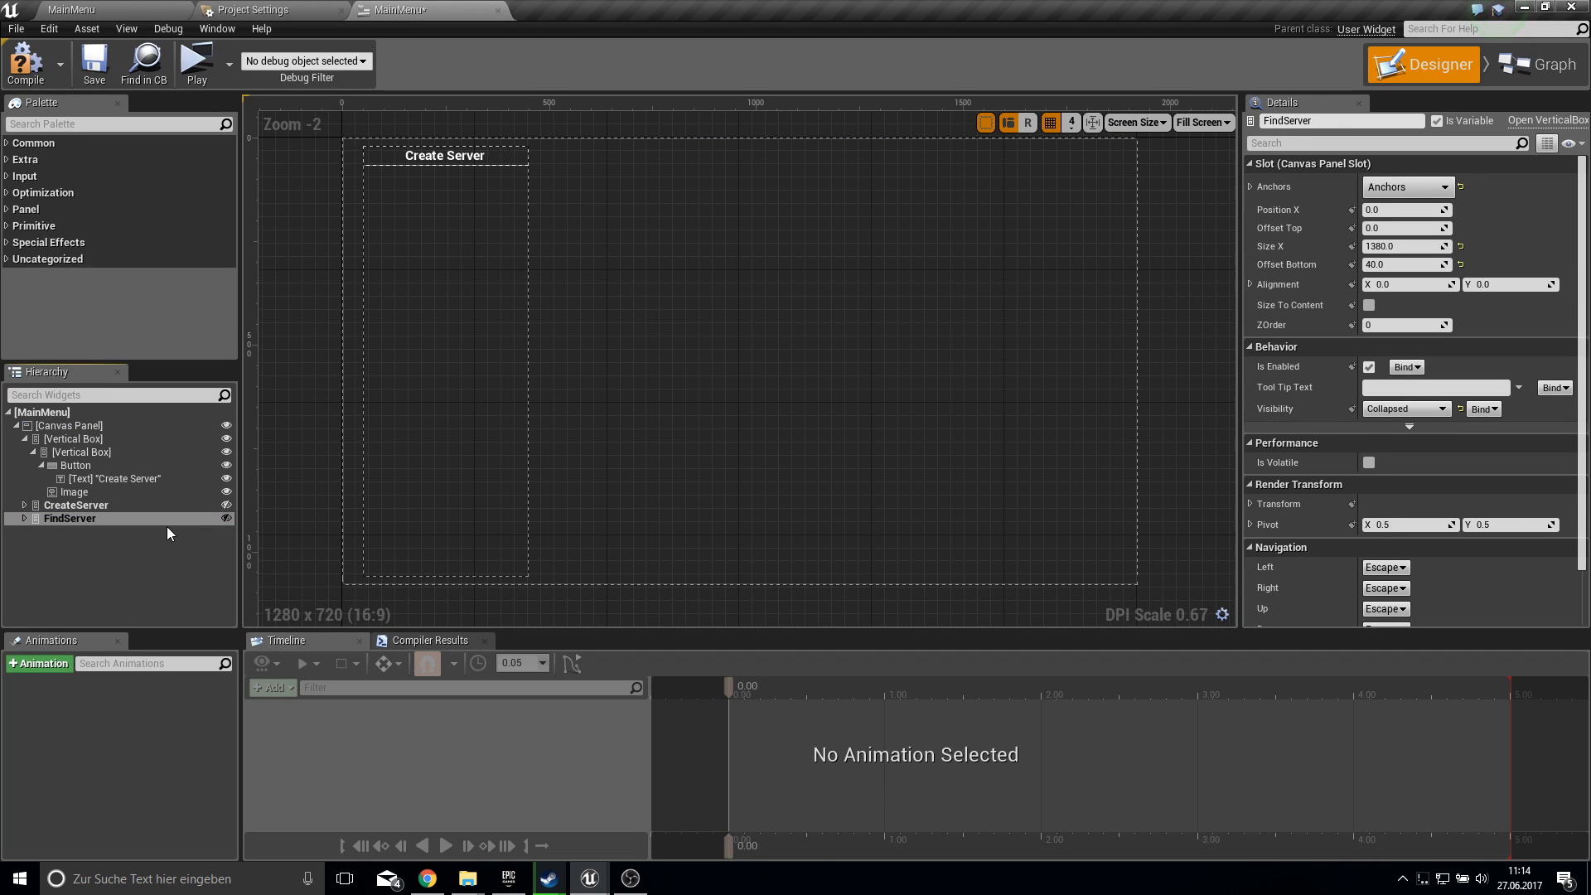
- Delete FindServer's extra Horizontal Box rows, leaving one row and the bottom button
click(23, 518)
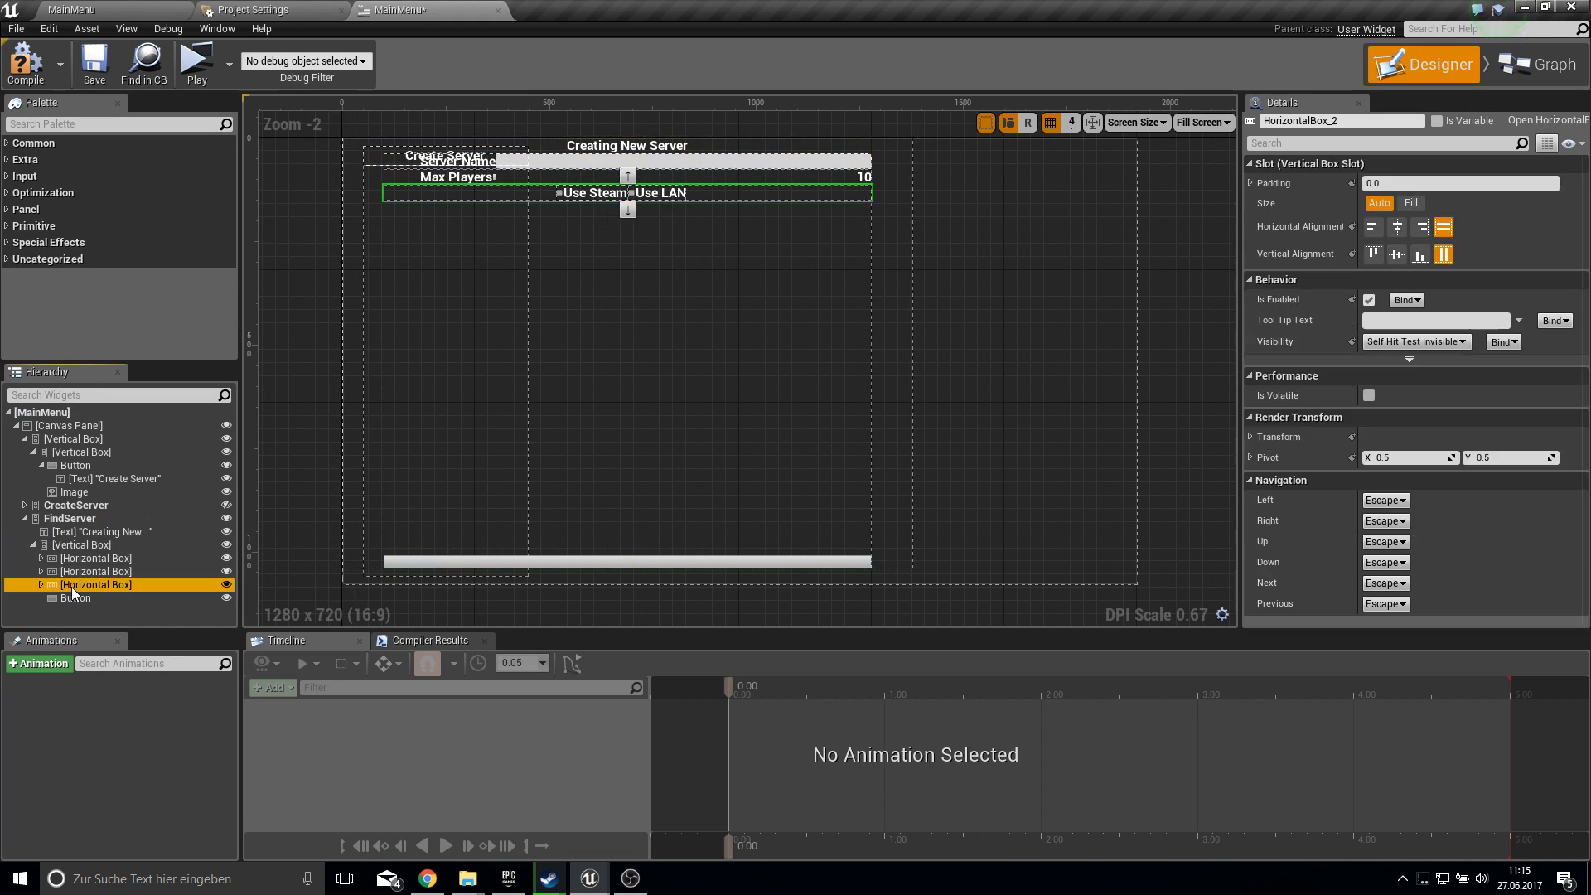
click(76, 583)
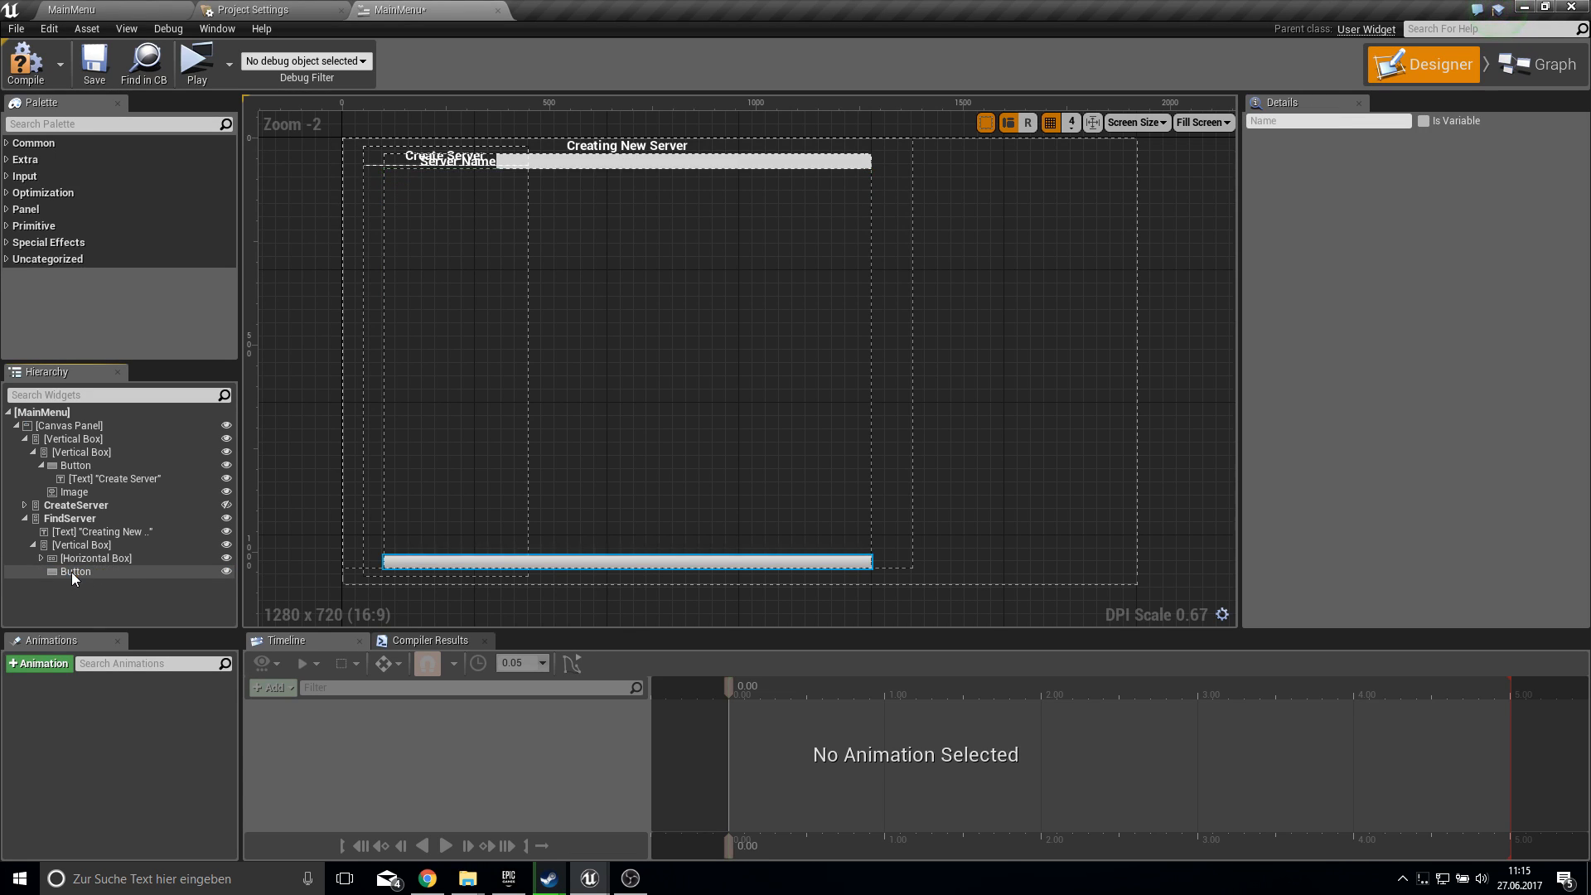
click(94, 558)
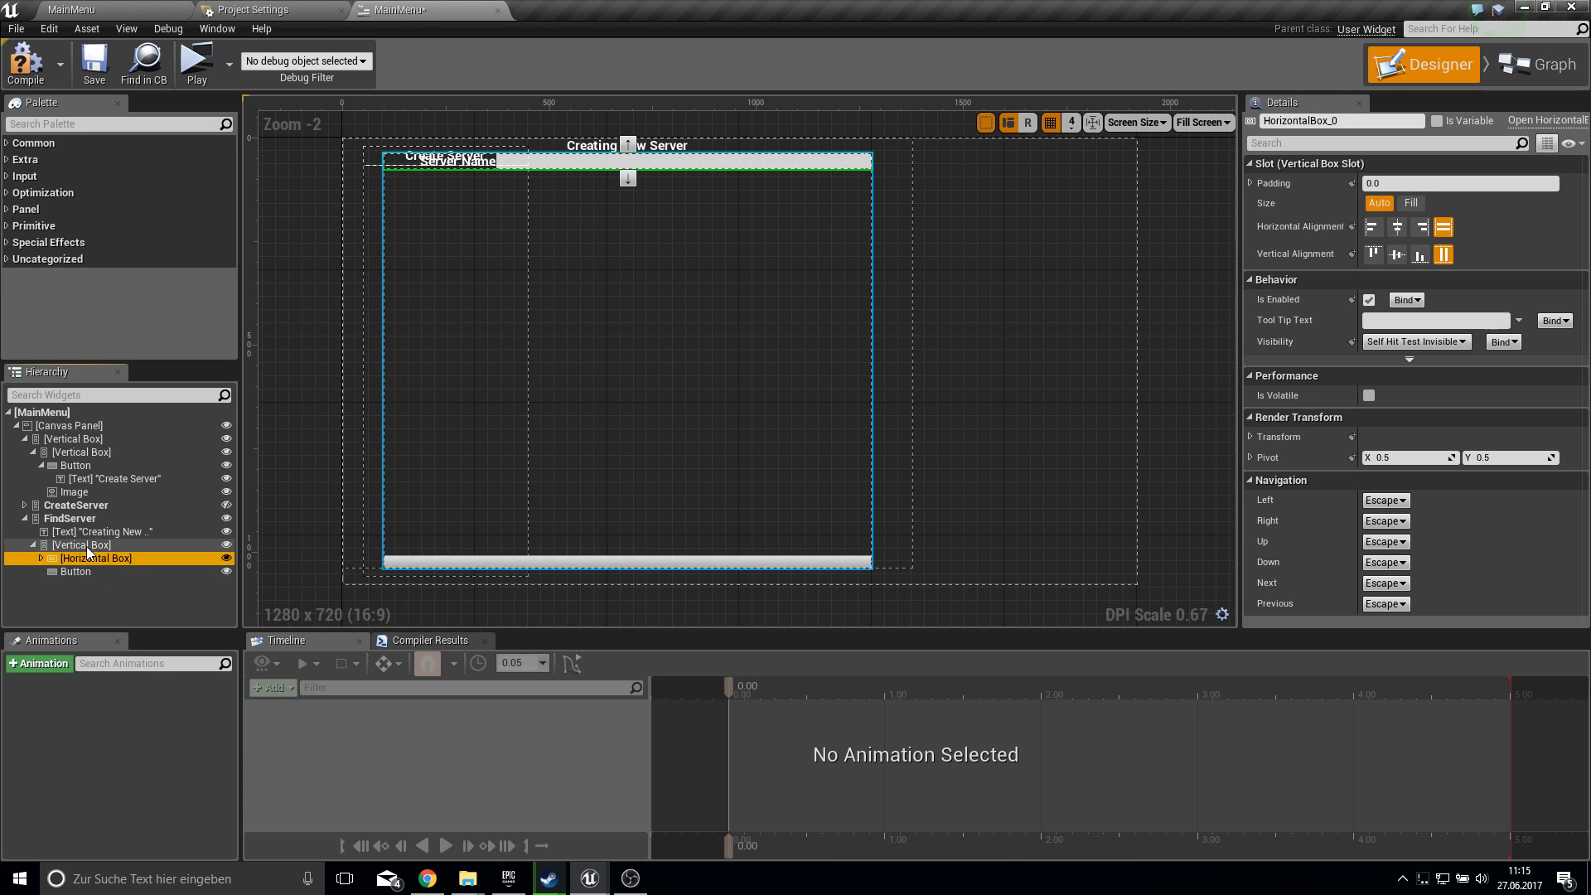
click(61, 546)
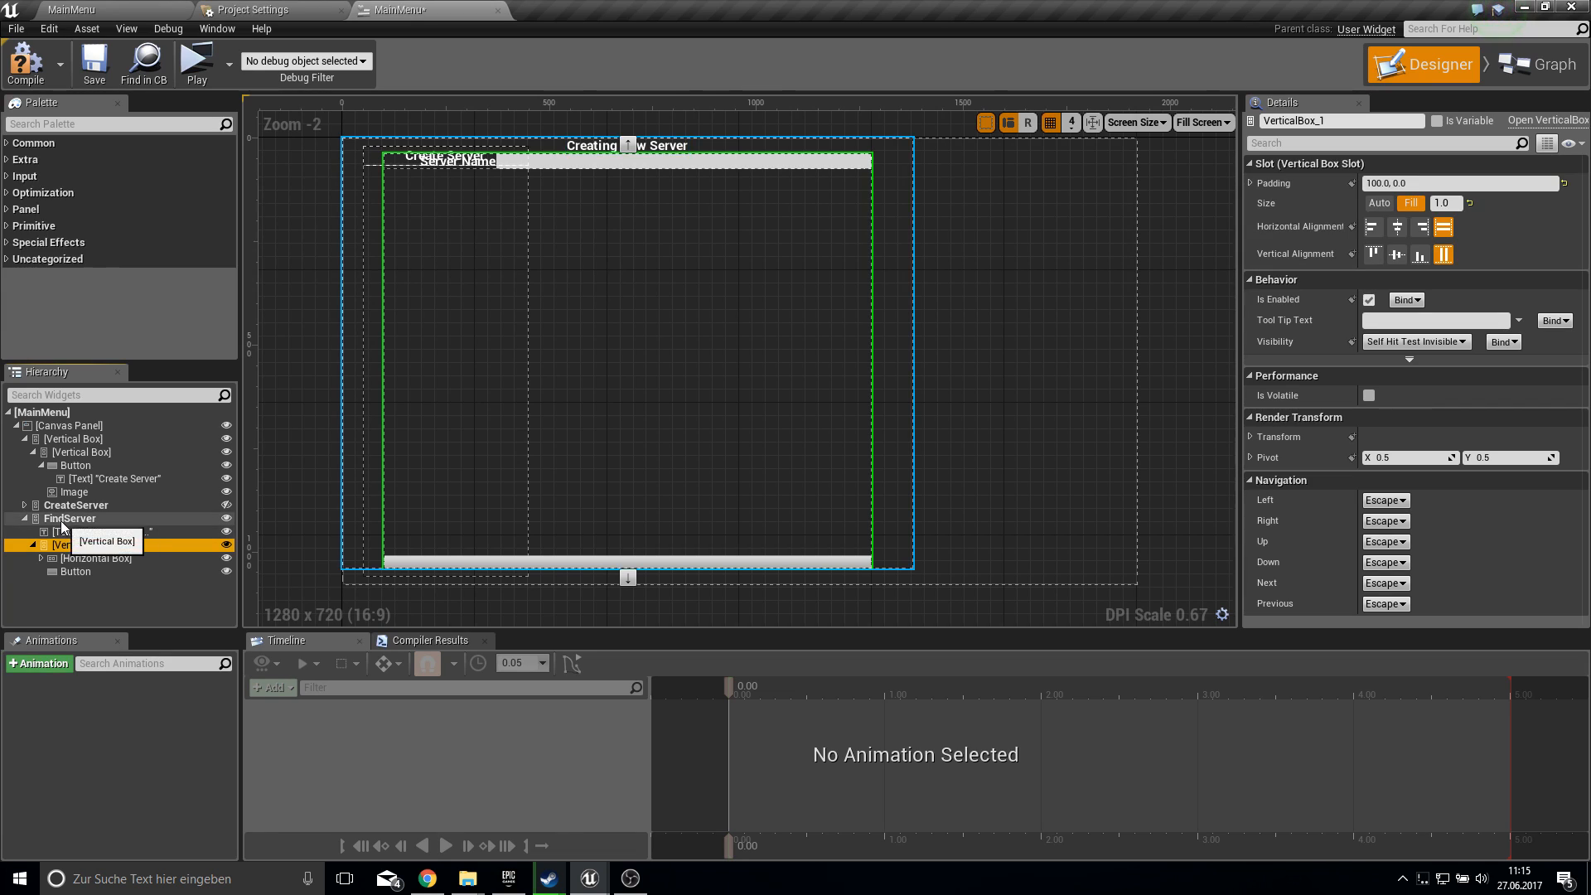
click(70, 519)
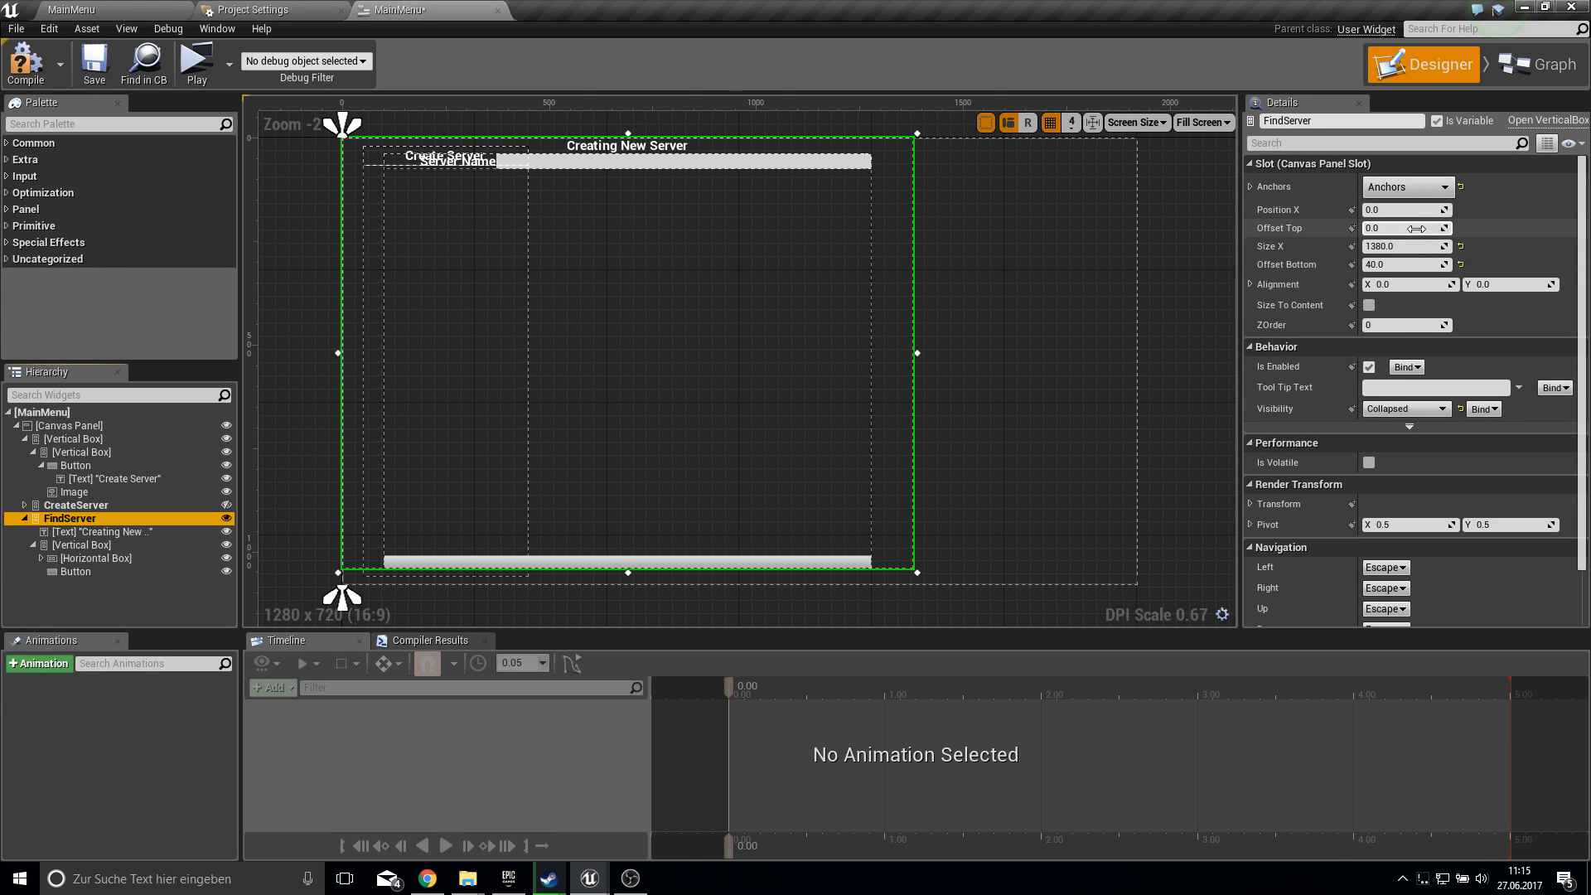
mouse_move(1406, 227)
text(400)
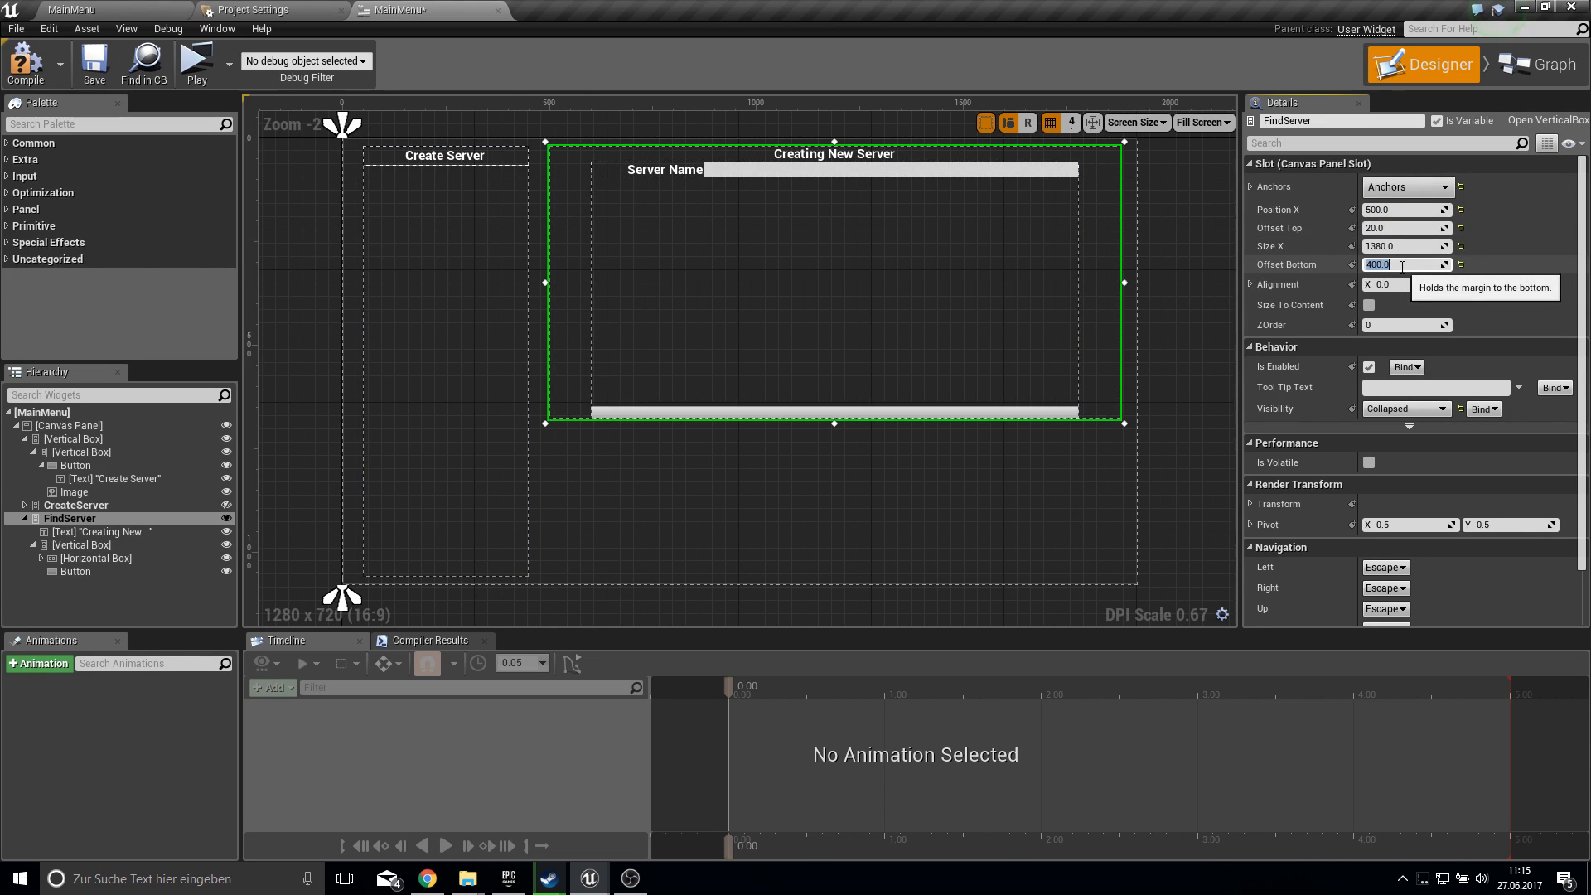
- Offset FindServer by 20, retitle it 'Find all Servers', and remove the server name label and text box
text(20.0)
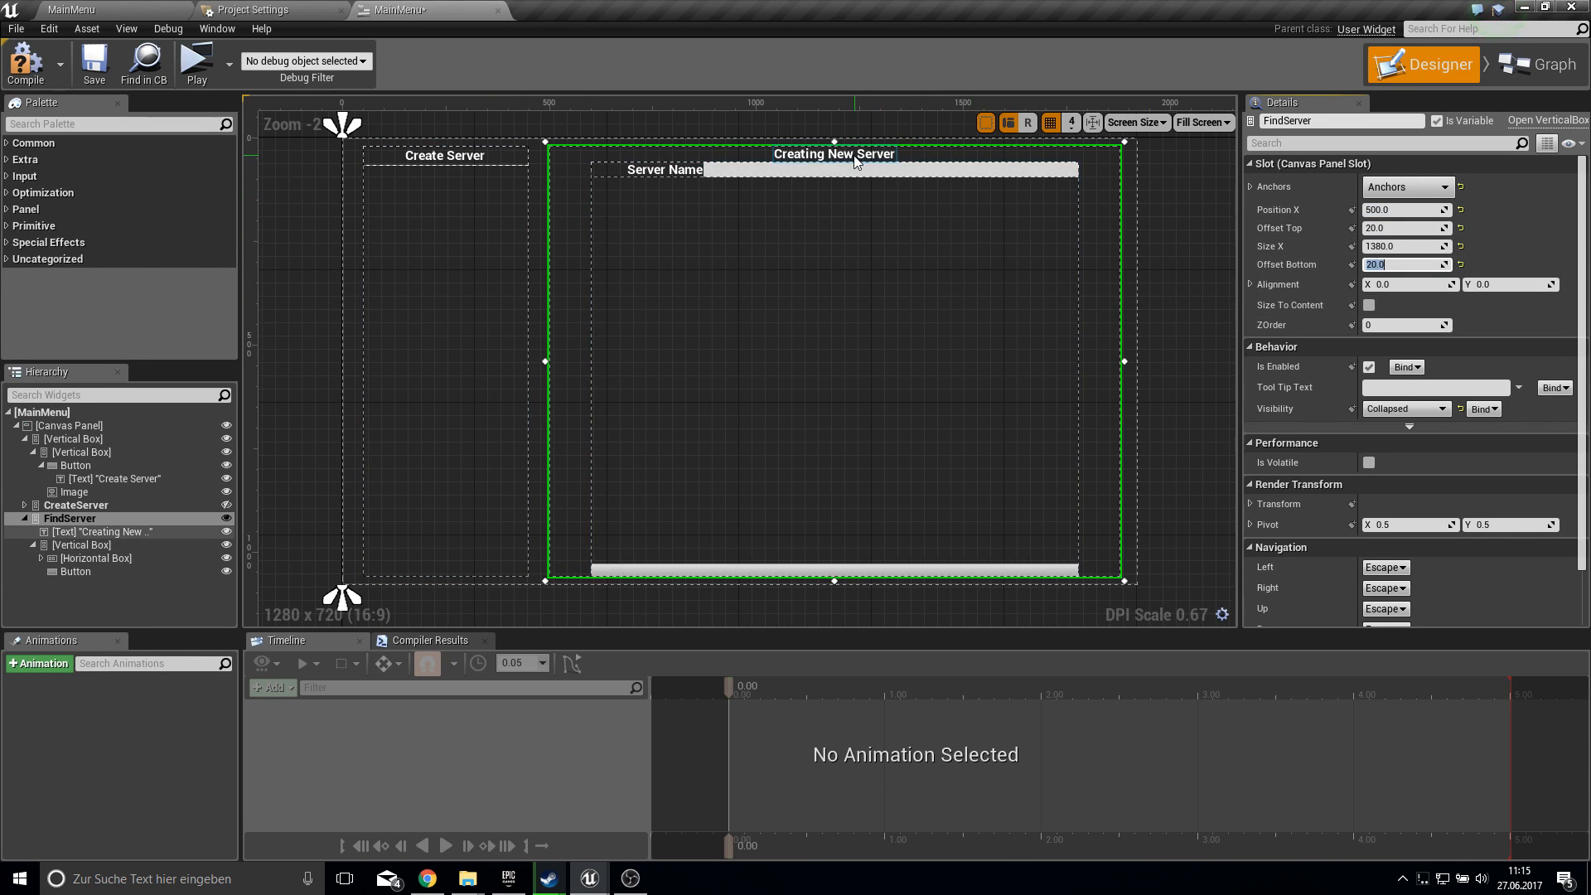
click(833, 153)
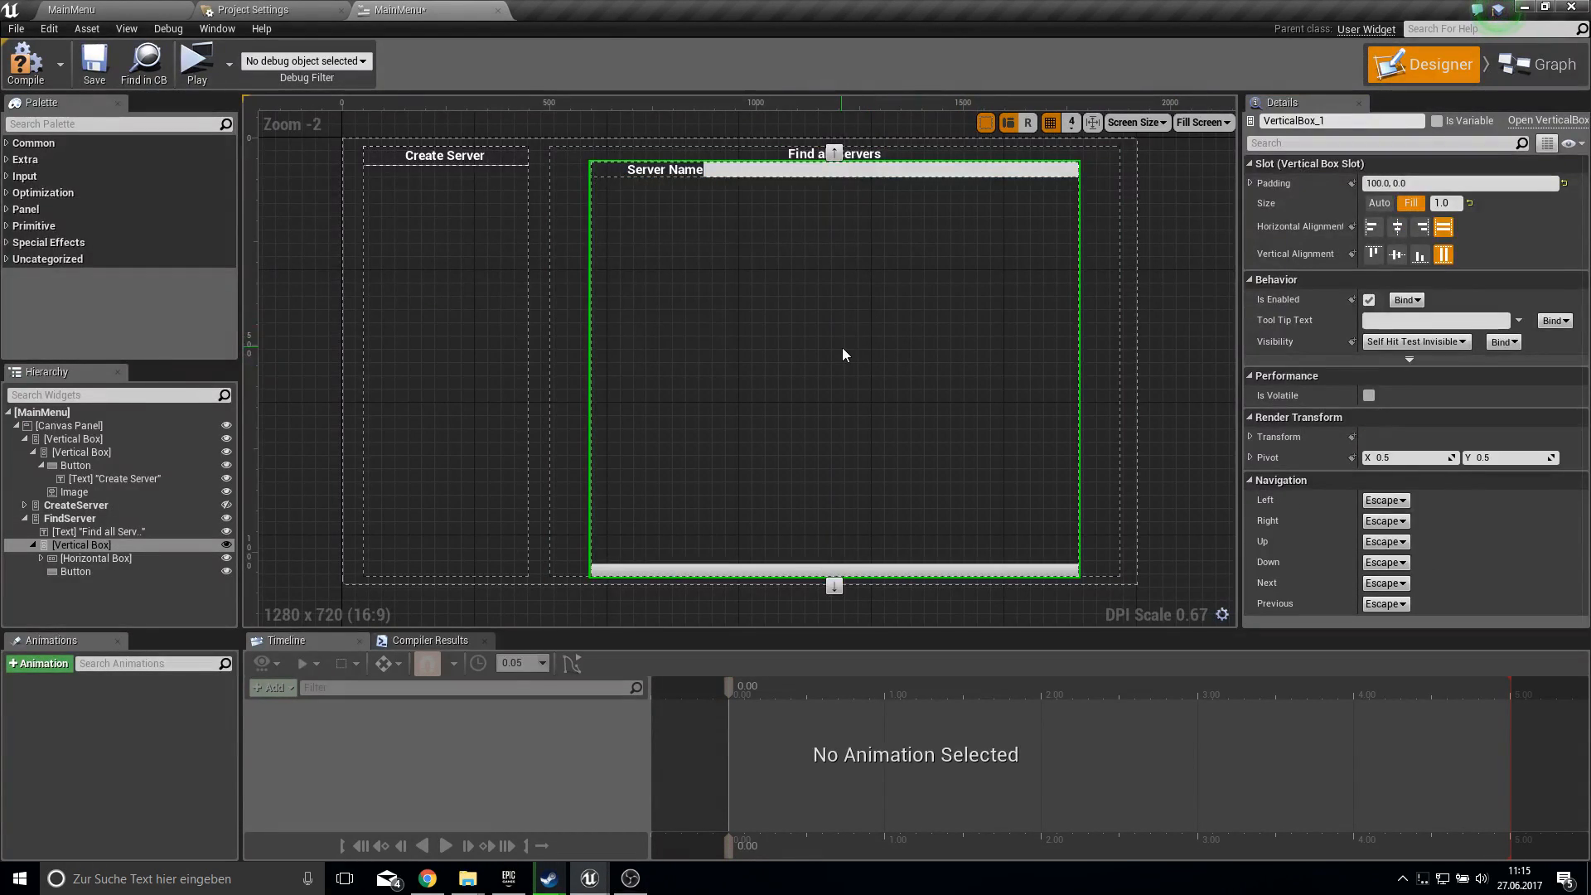
click(665, 169)
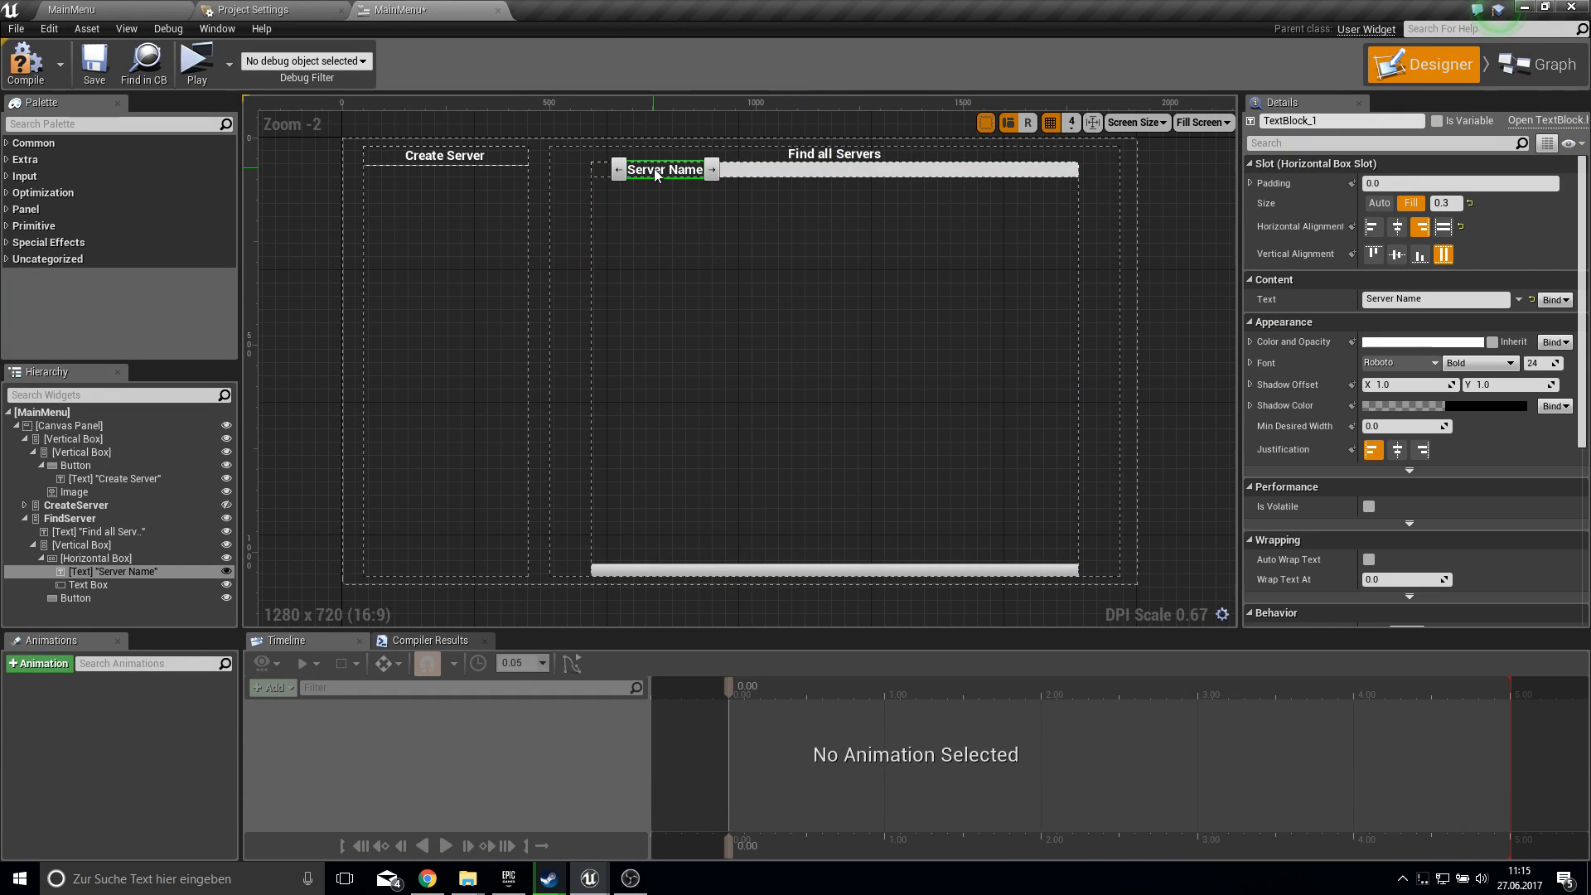
click(89, 571)
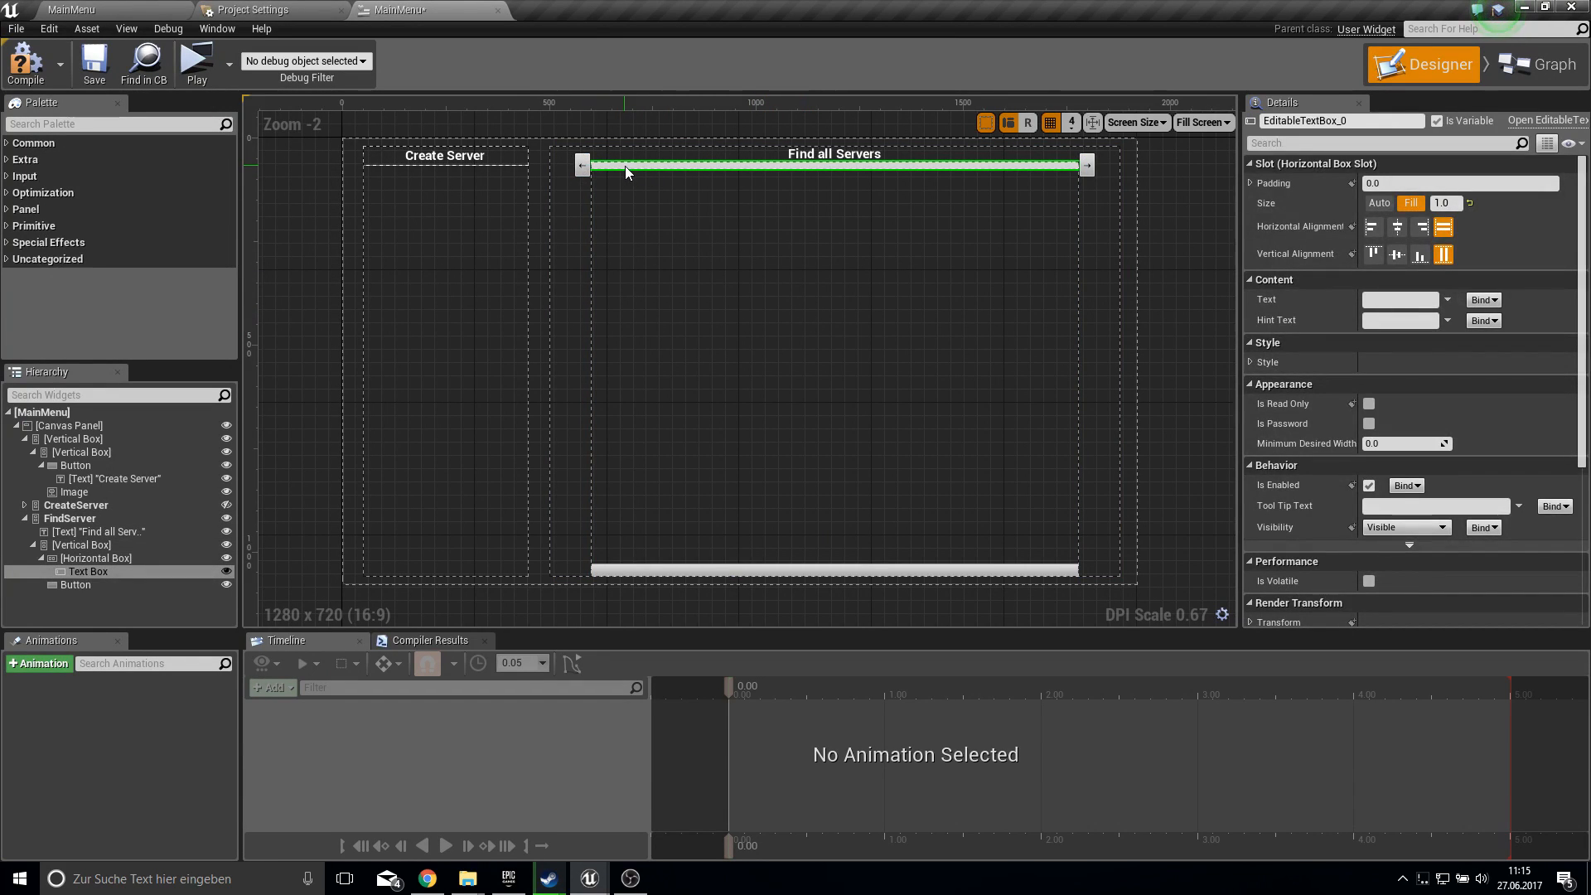
click(97, 558)
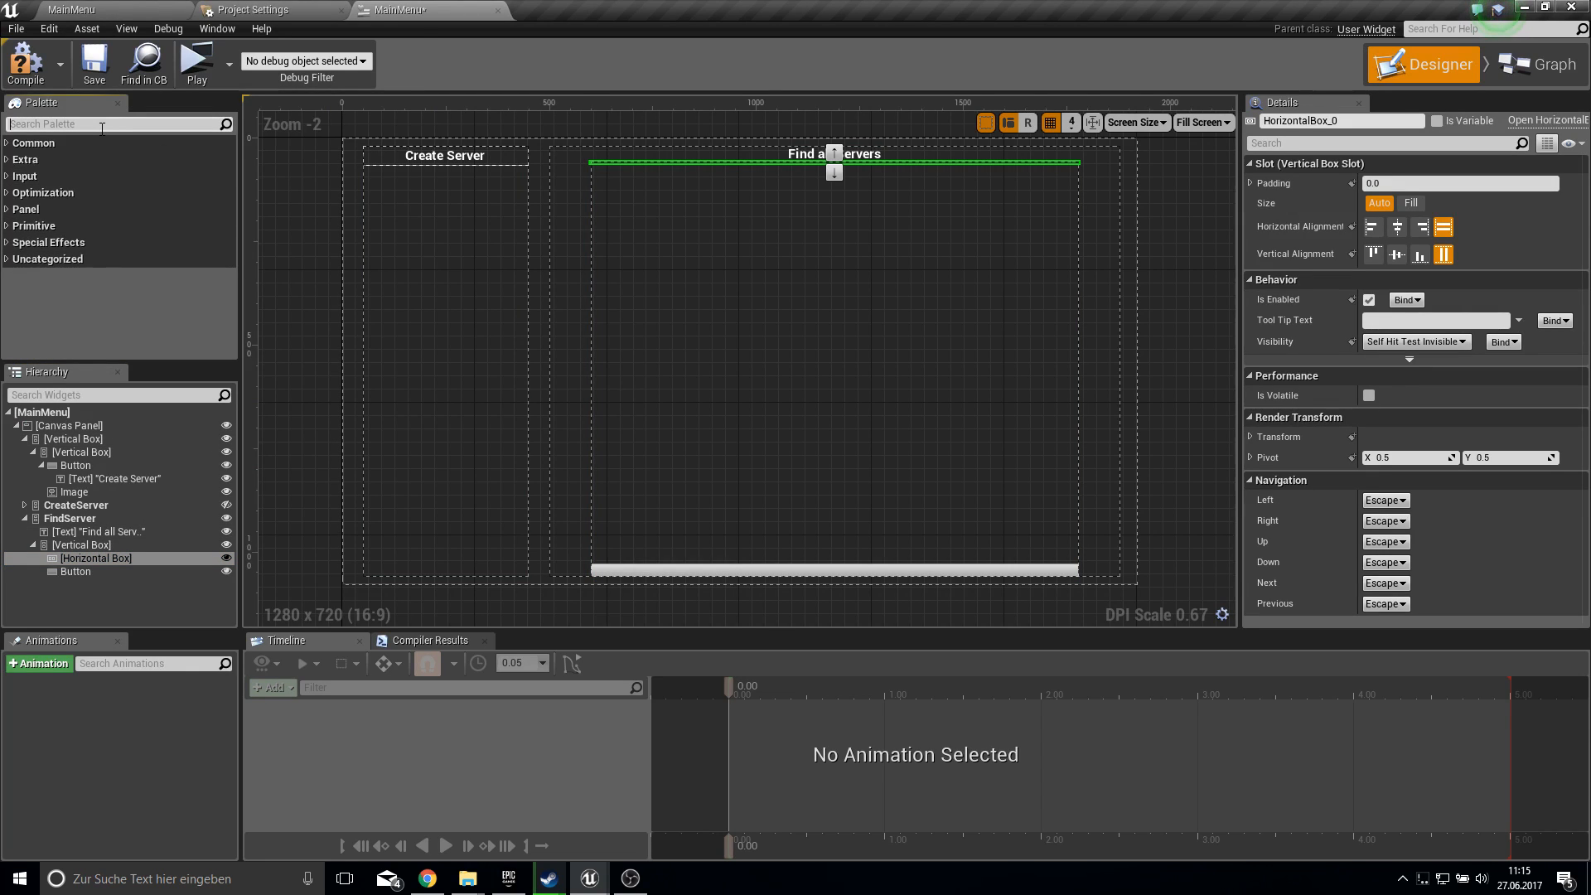
- Add a Button to the row containing a text label reading 'Search'
text(butt)
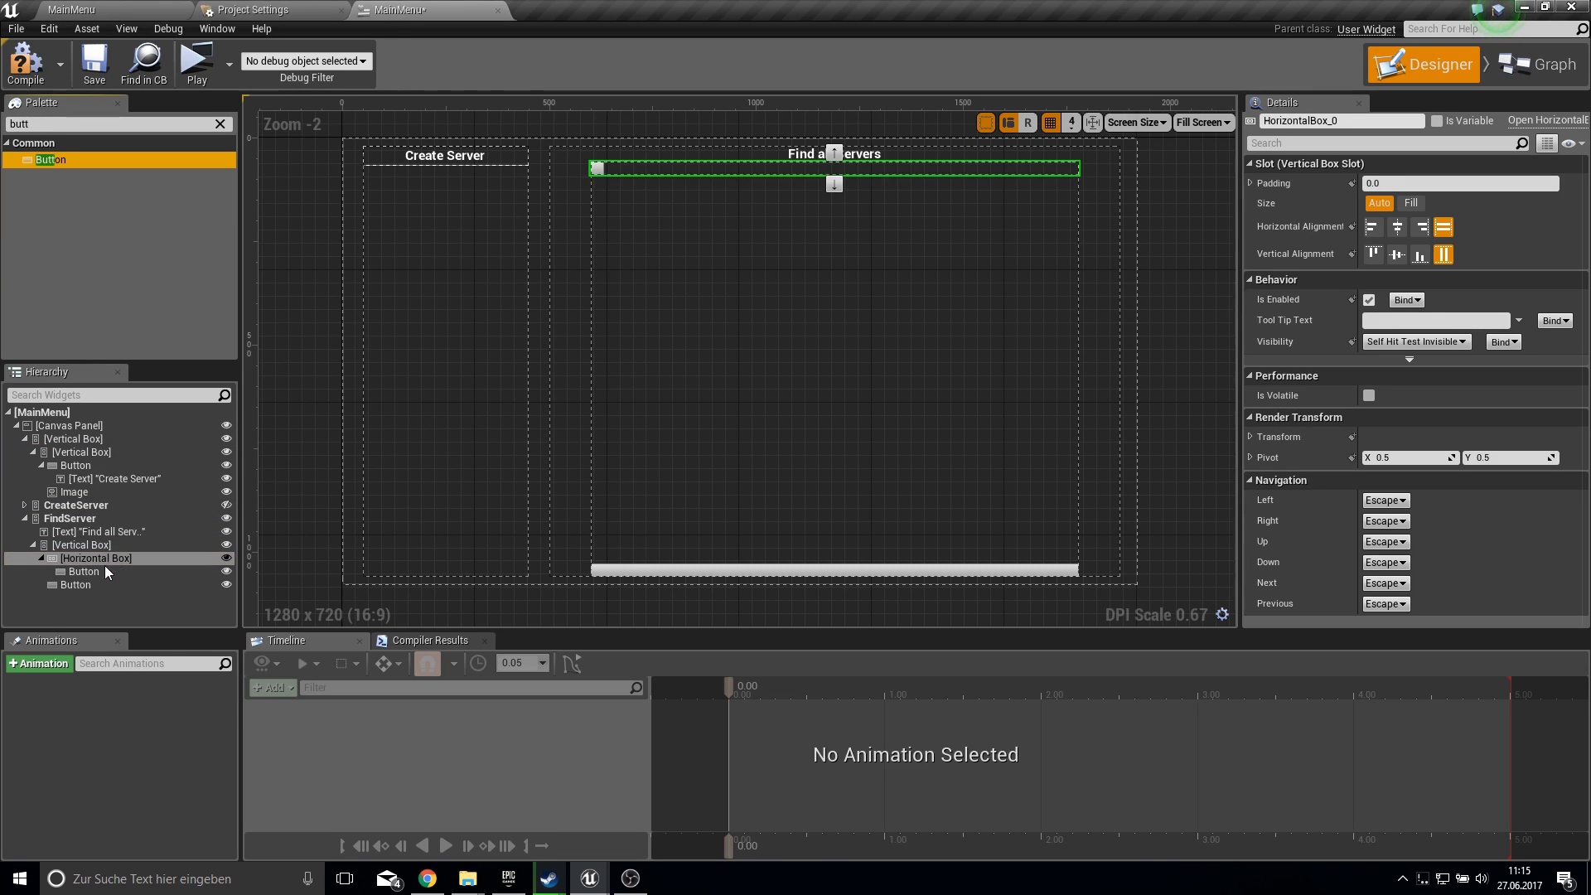
click(83, 570)
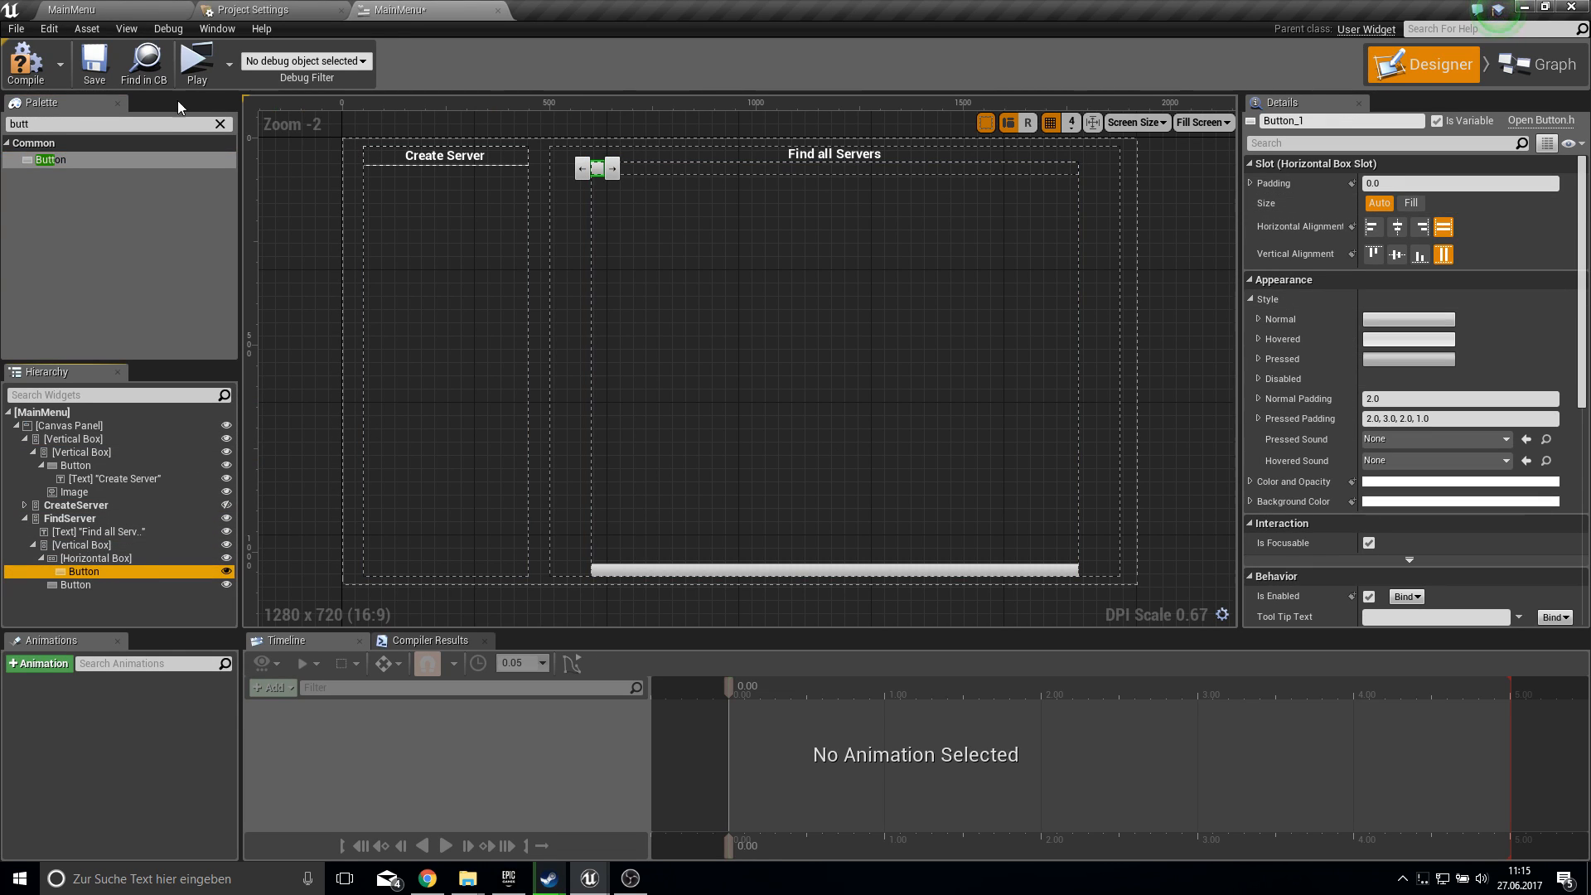
text(text)
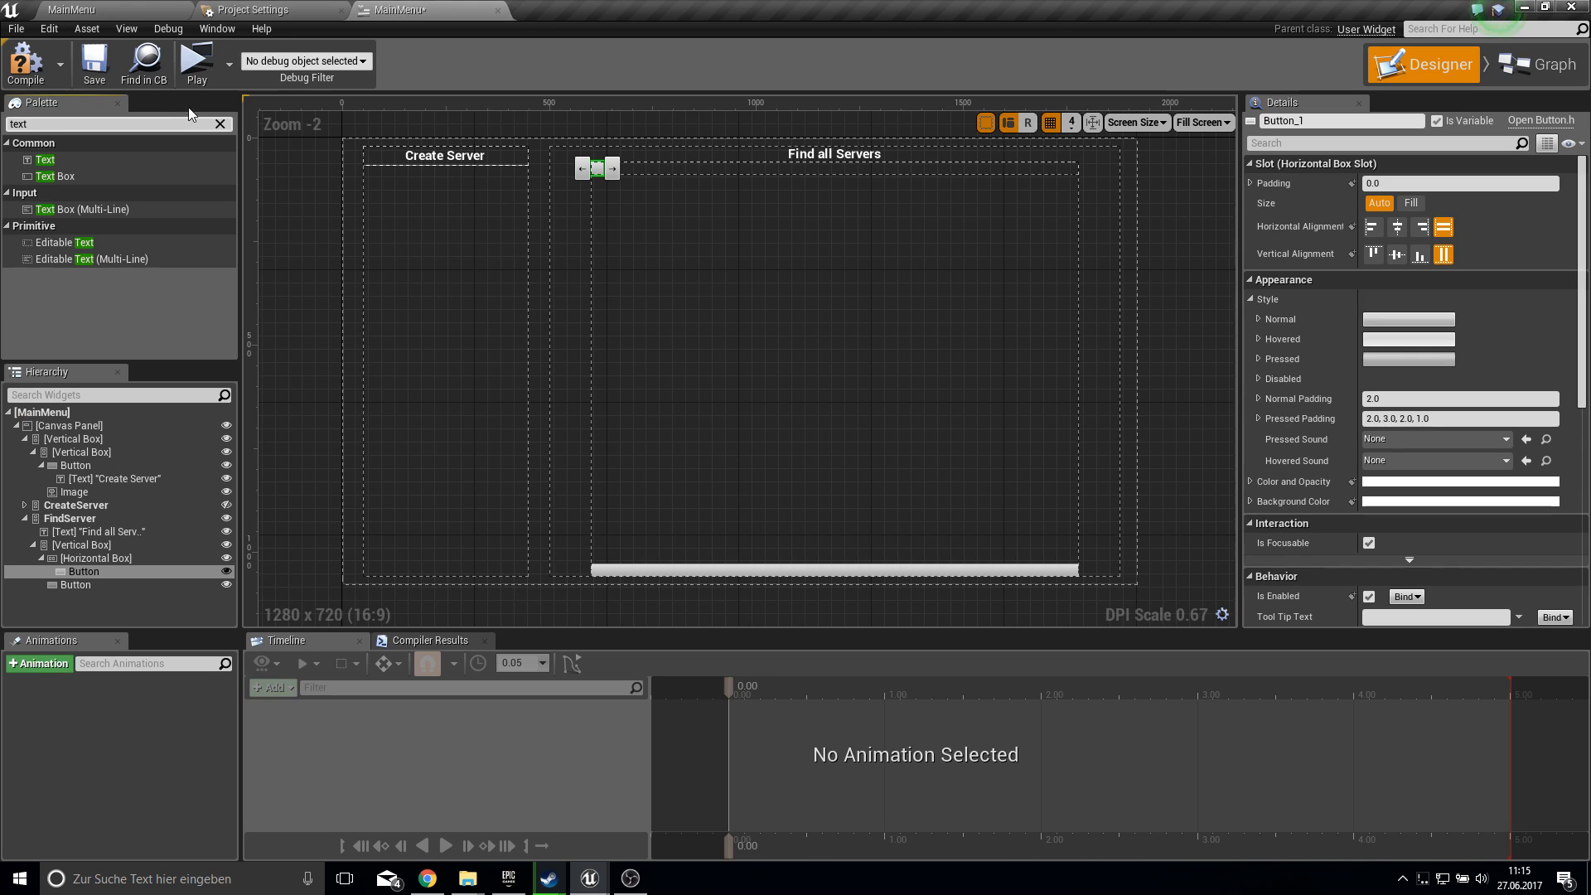
drag(46, 159, 610, 168)
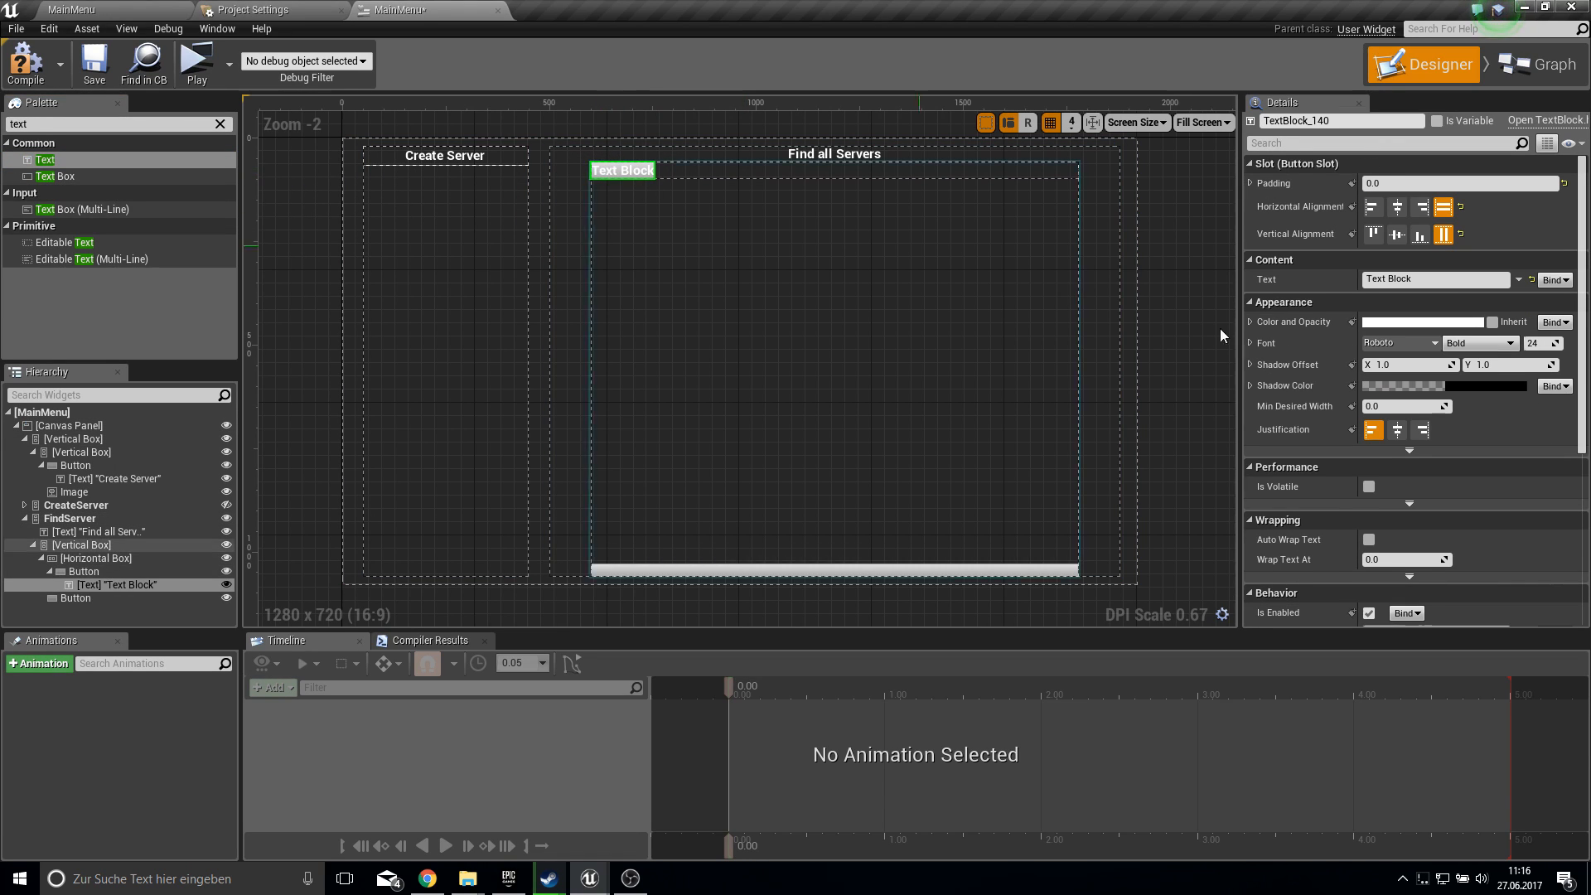
text(Sear)
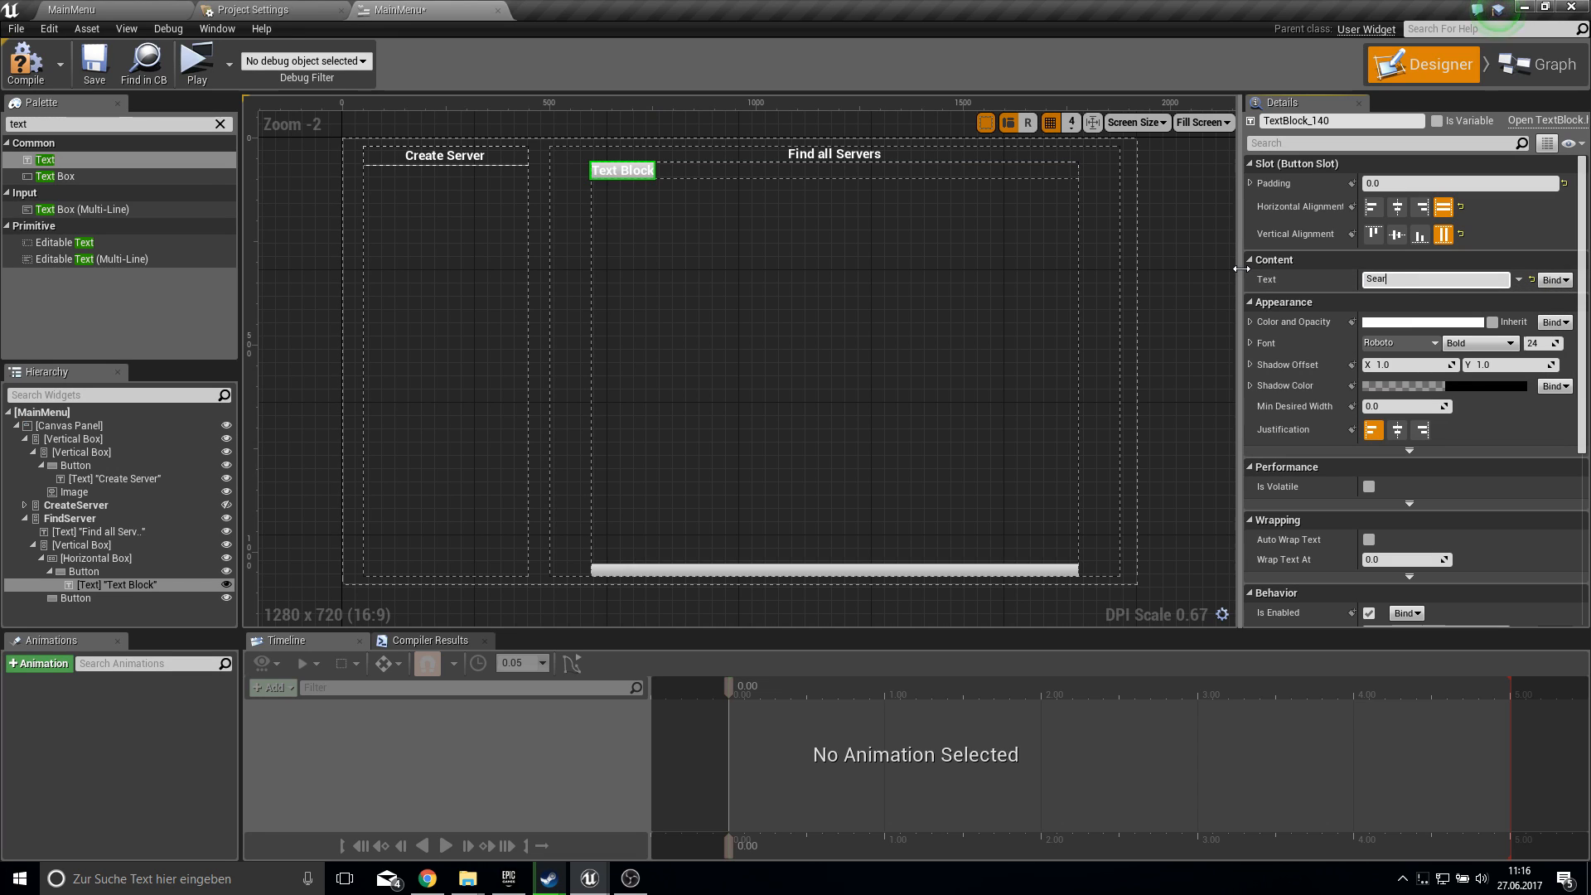
text(Search)
click(118, 124)
text(check)
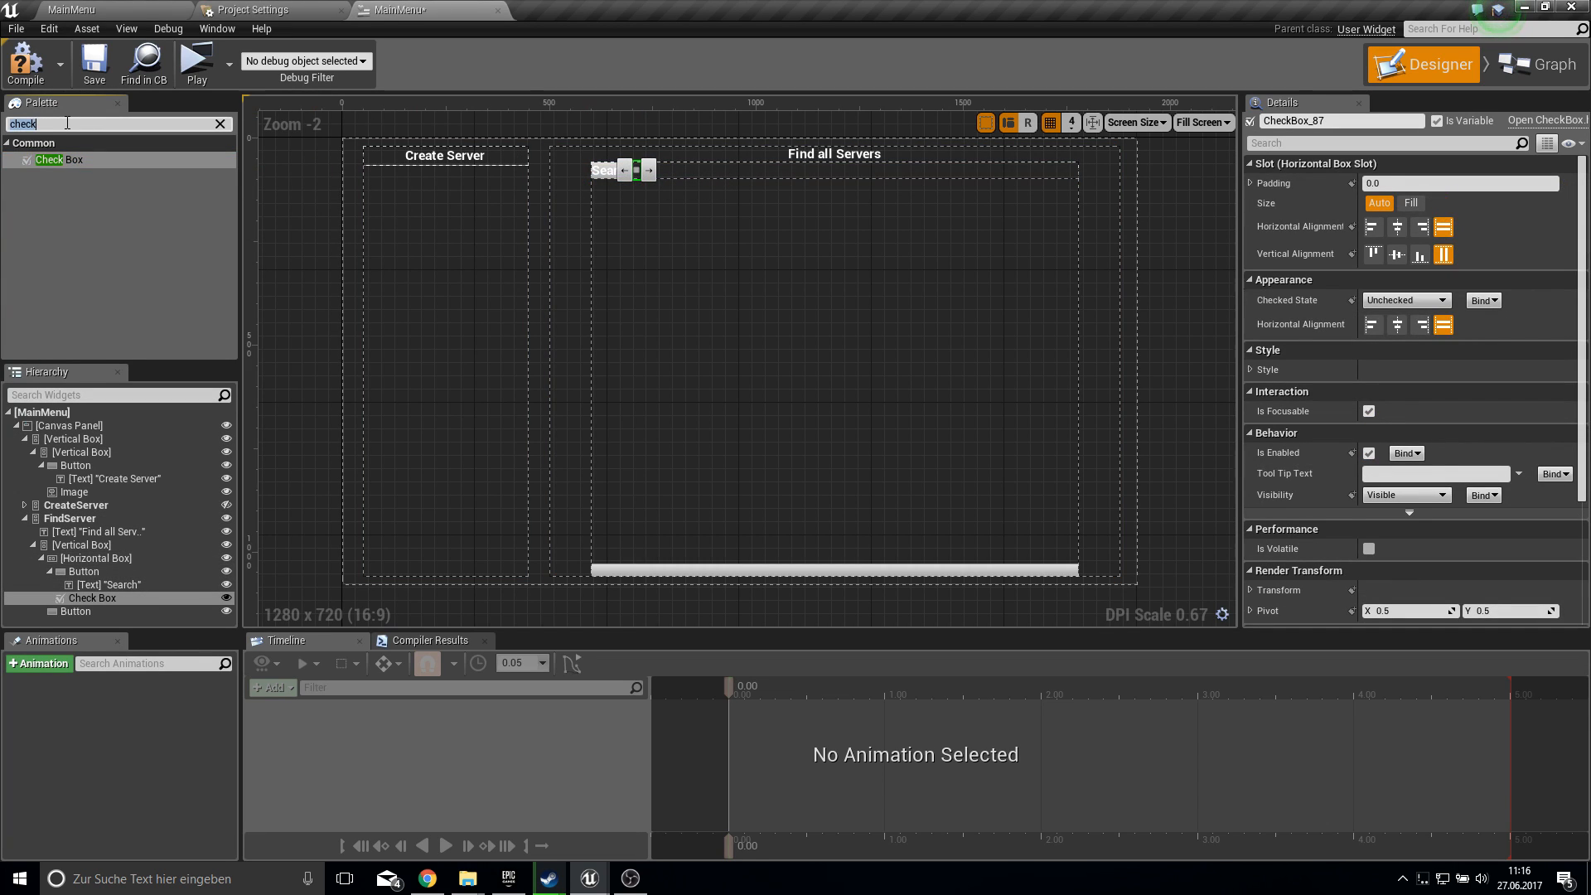
- Add a check box and 'Use LAN' label, then right-align the row
text(Tes)
text(US)
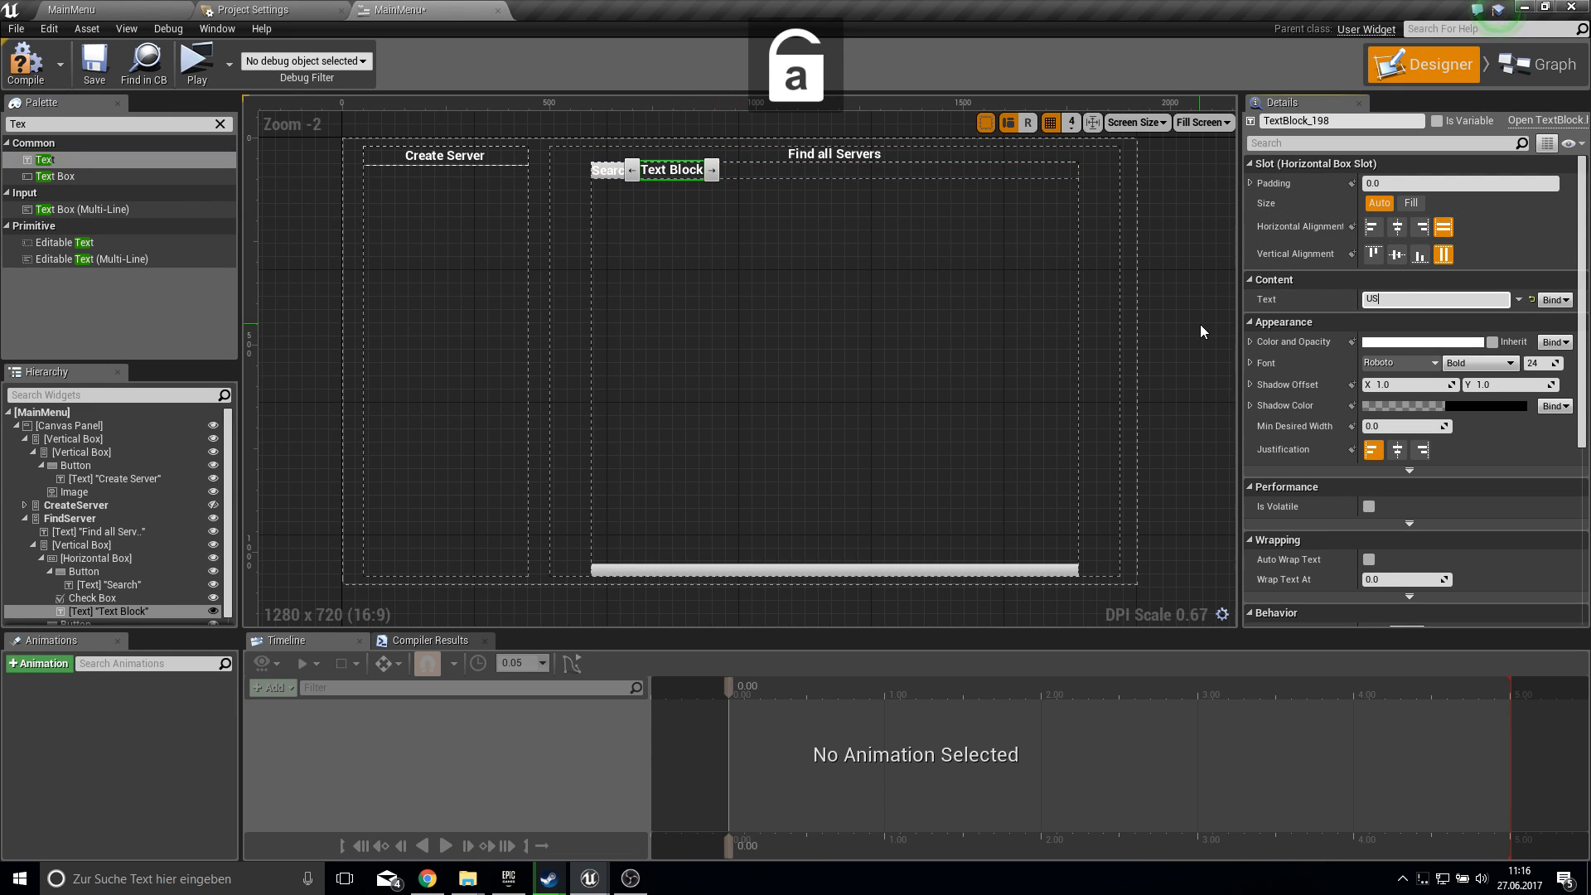
text(Use LAN)
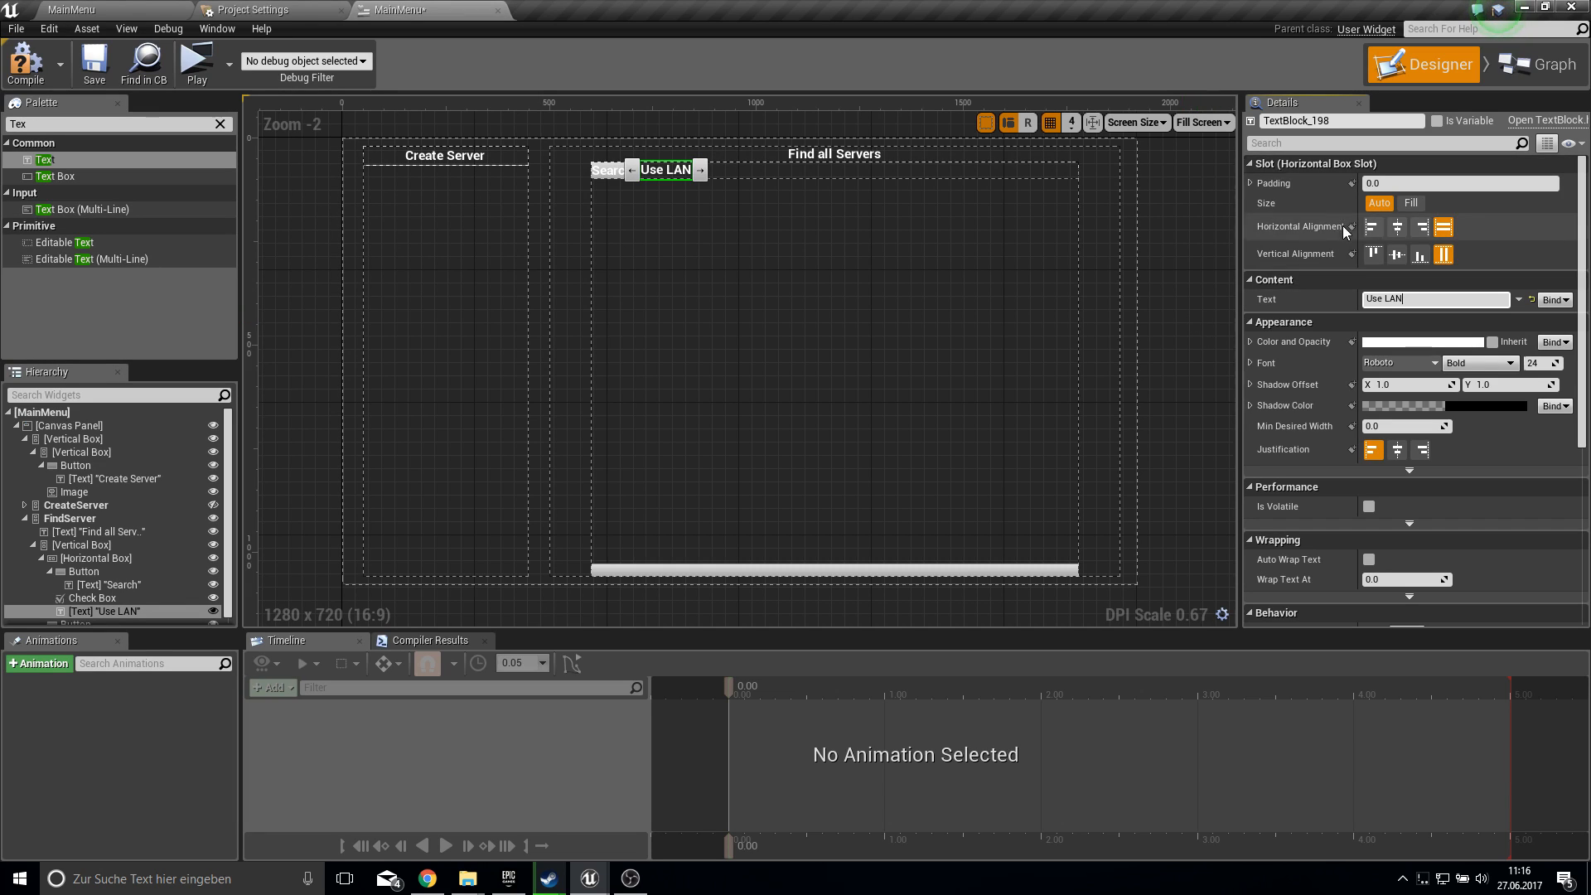
click(1397, 226)
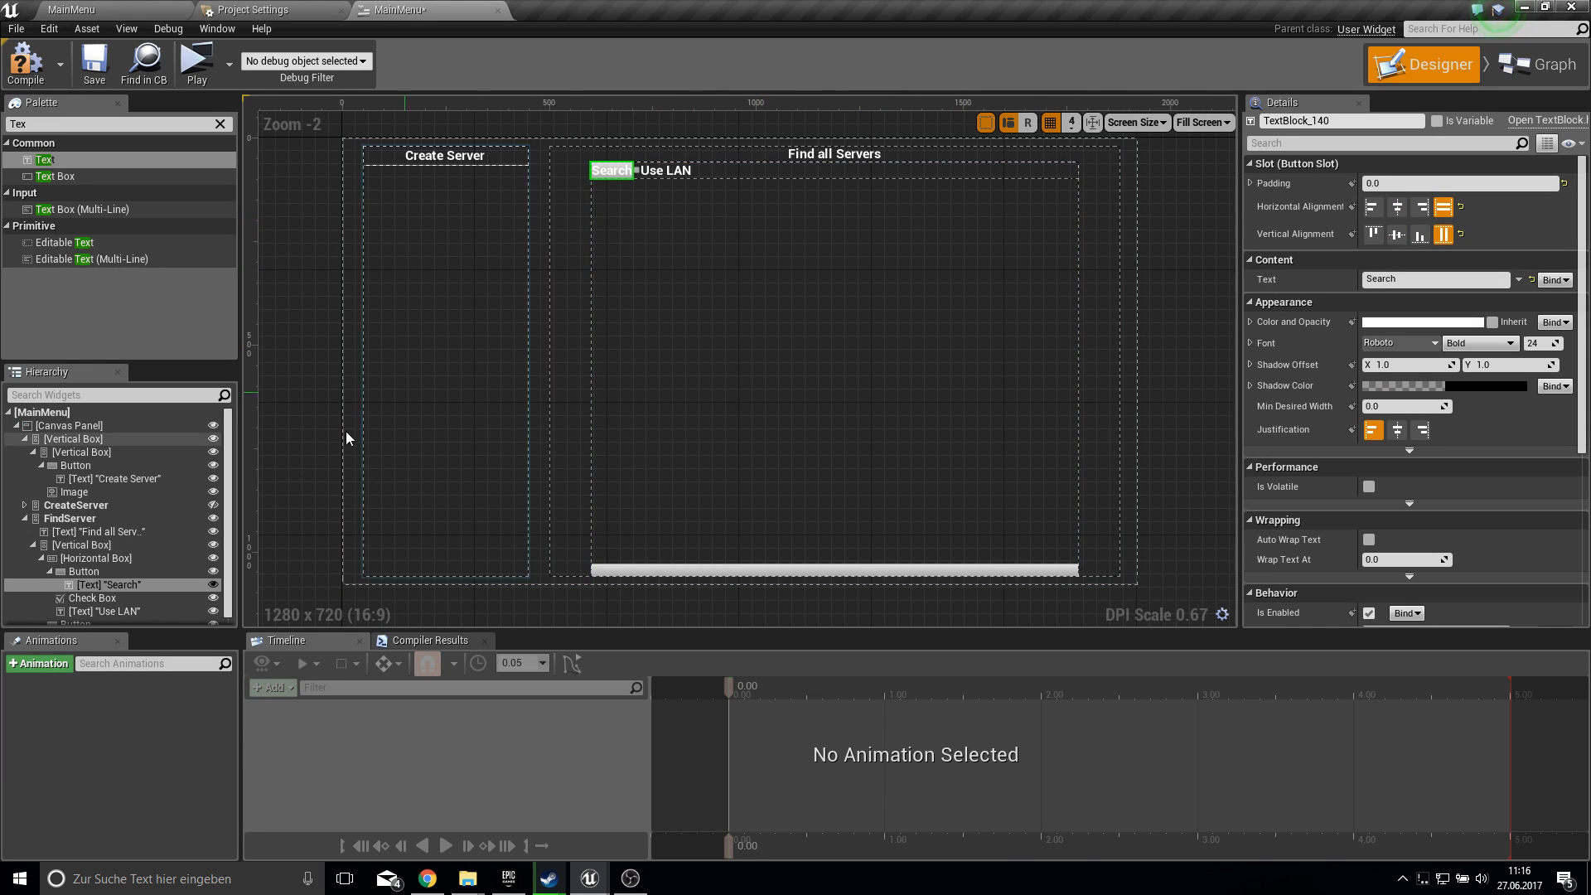
click(99, 558)
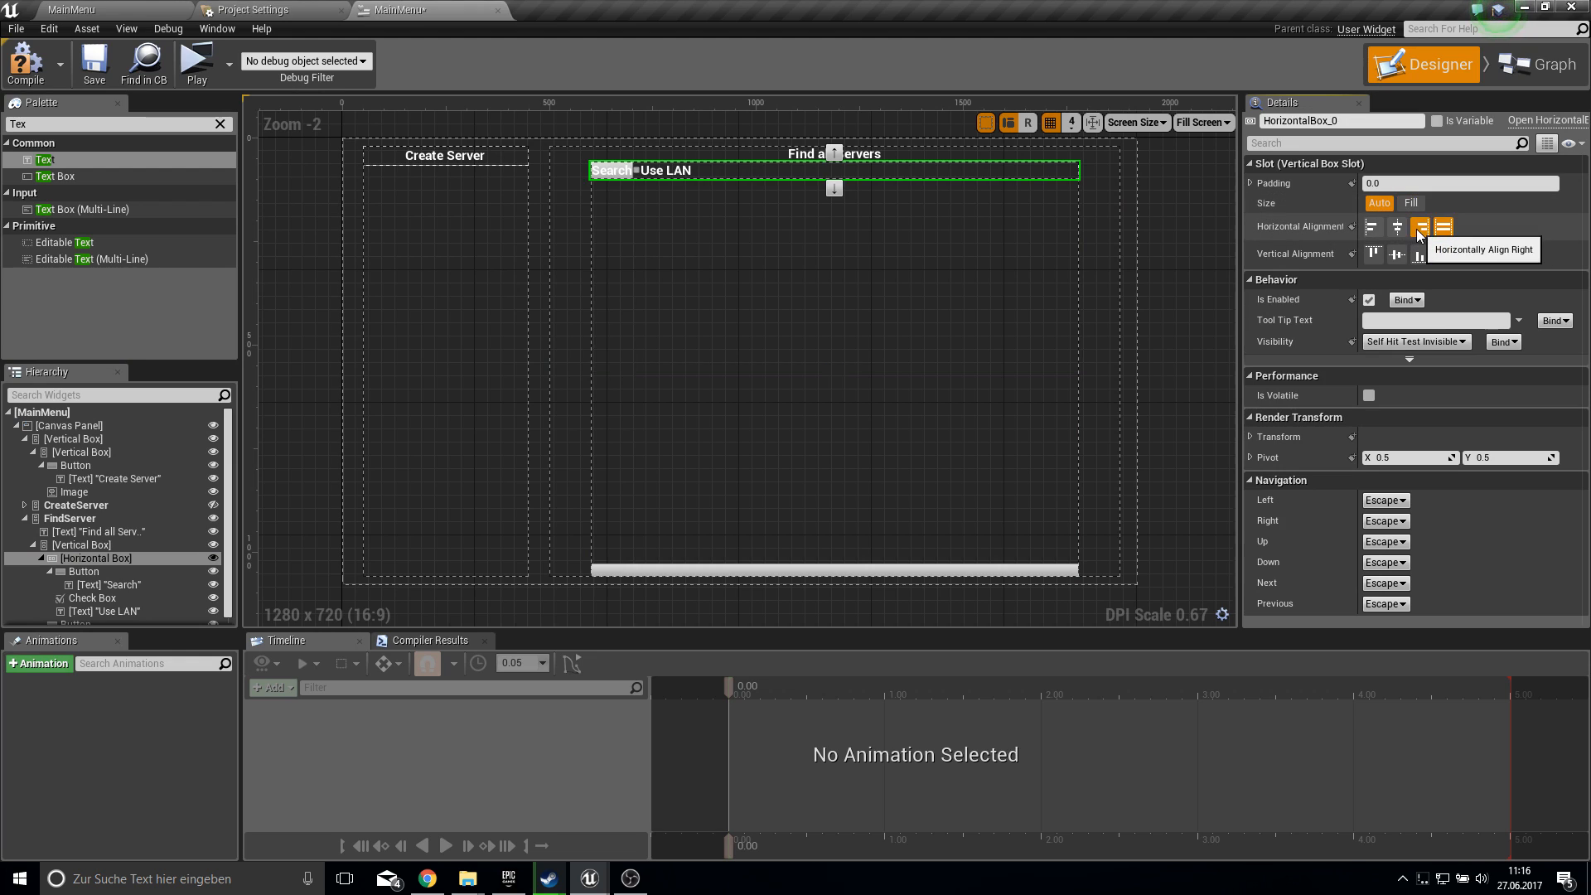
click(1446, 226)
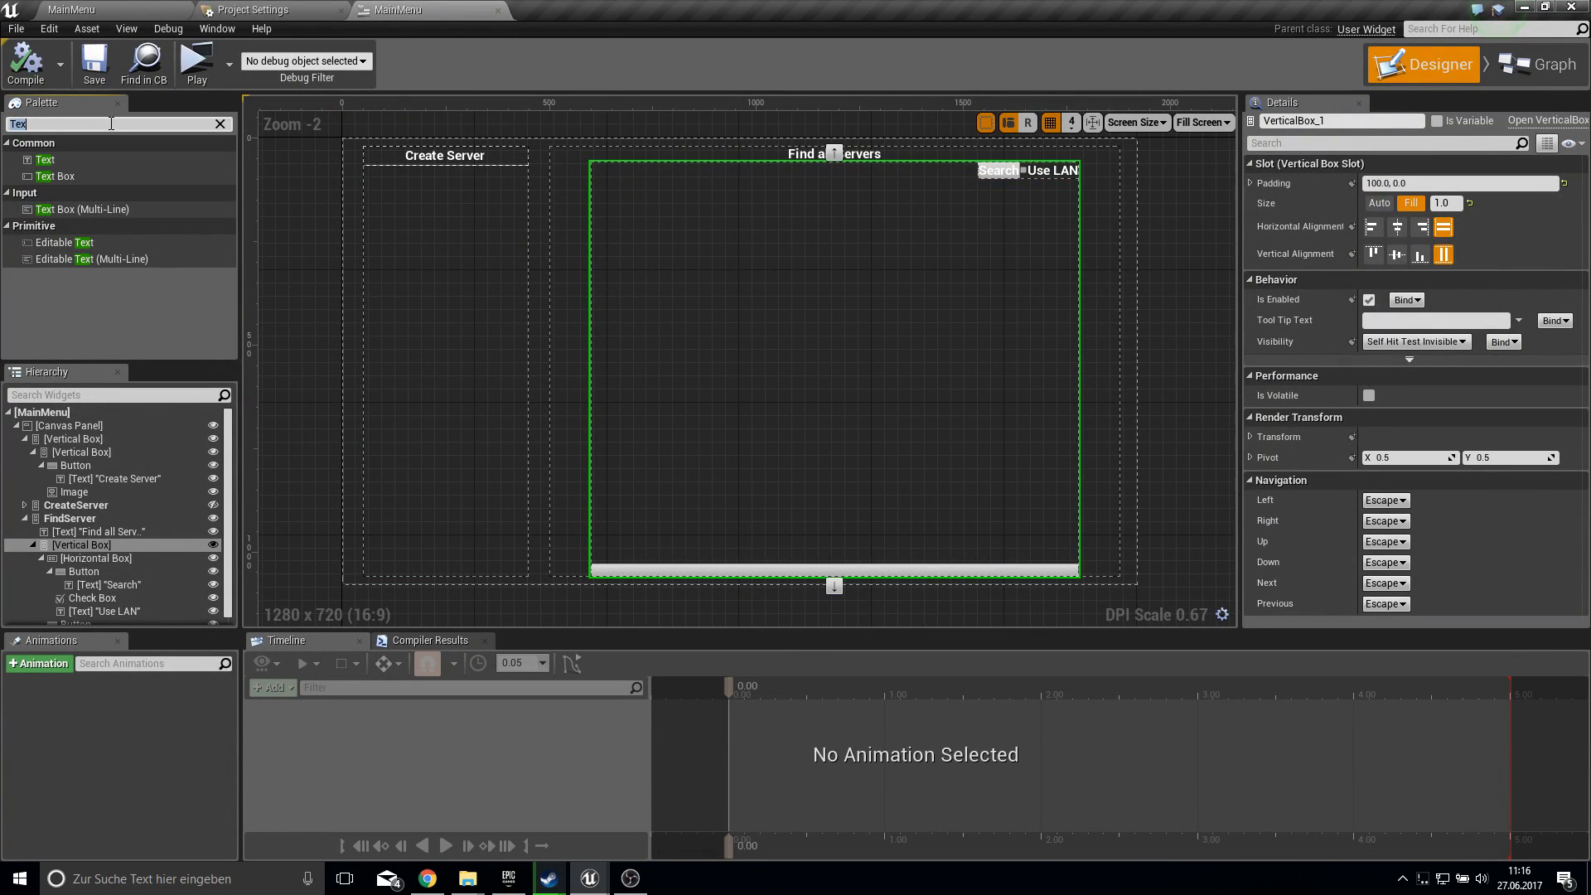
- Add the Scroll Box and set the button below it to Auto size
text(scroll)
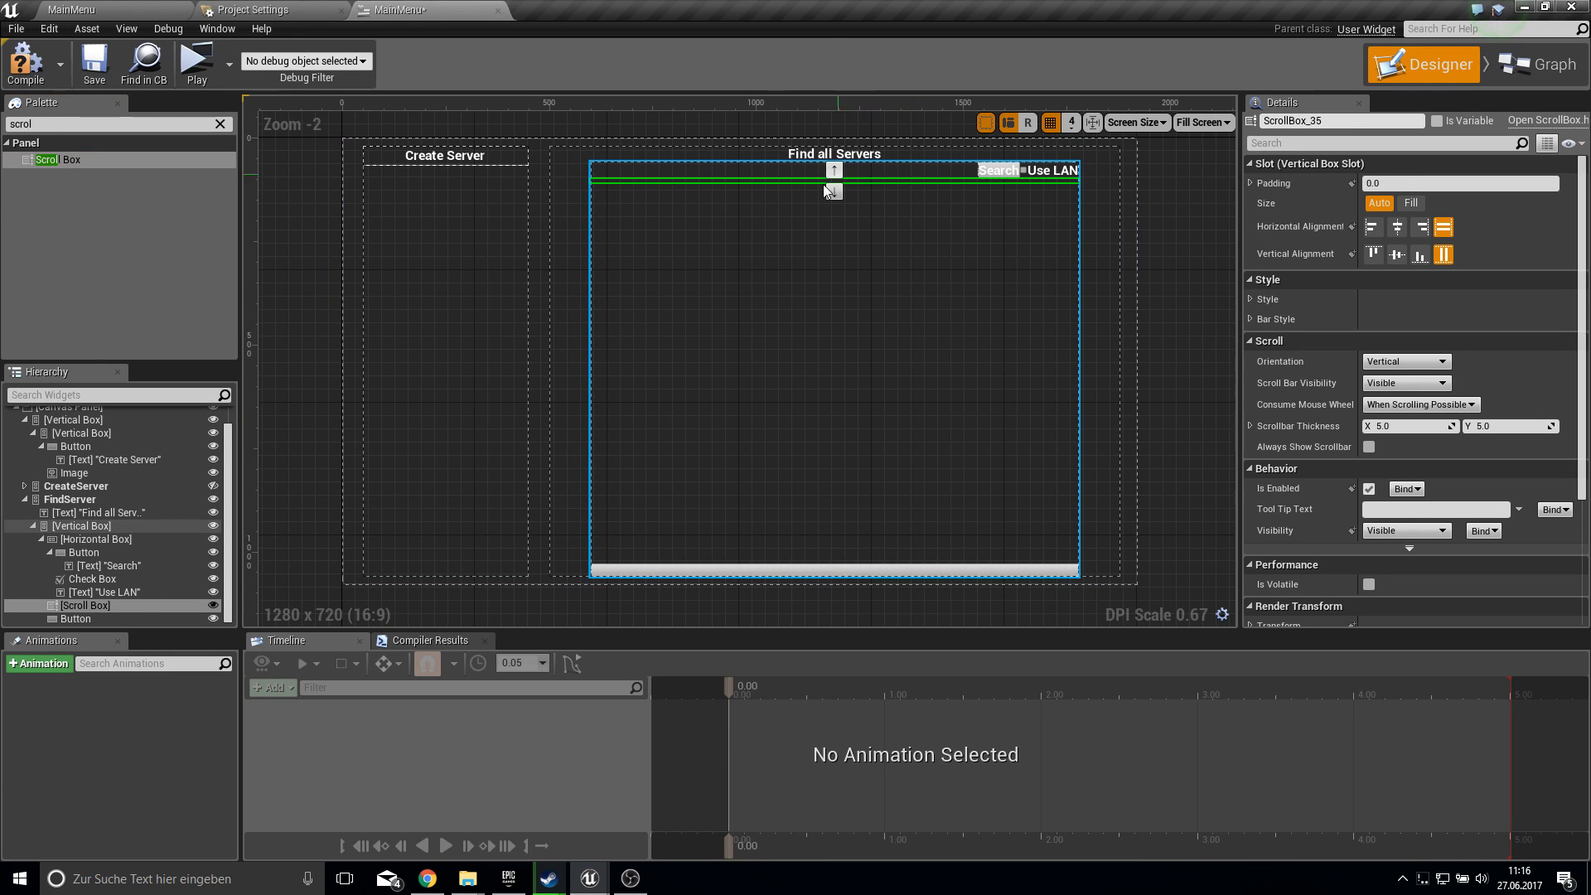
click(1409, 203)
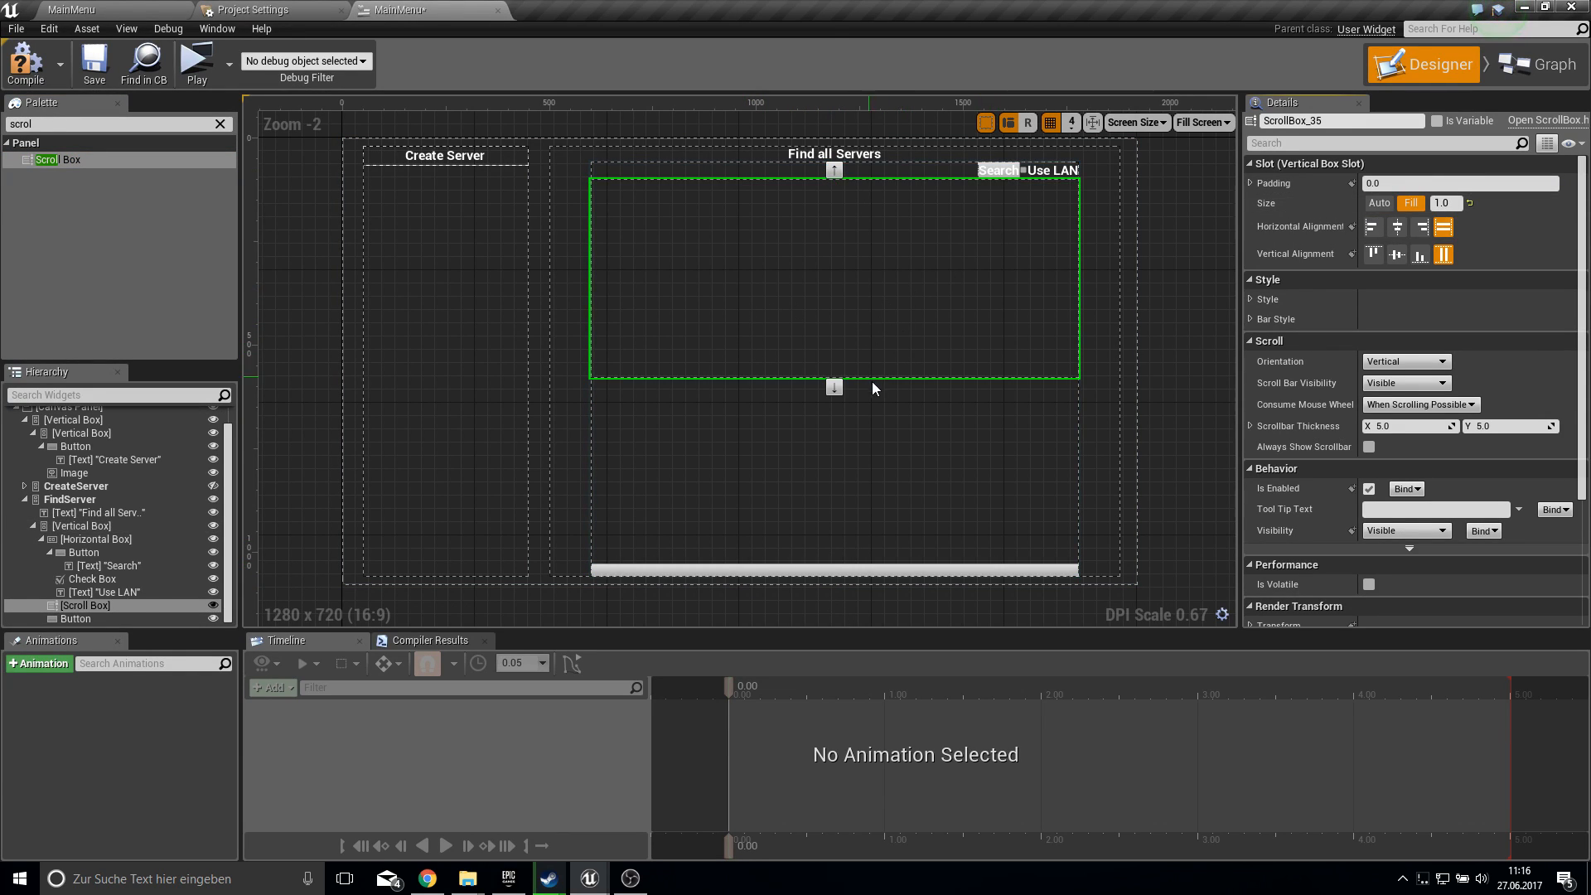
click(80, 525)
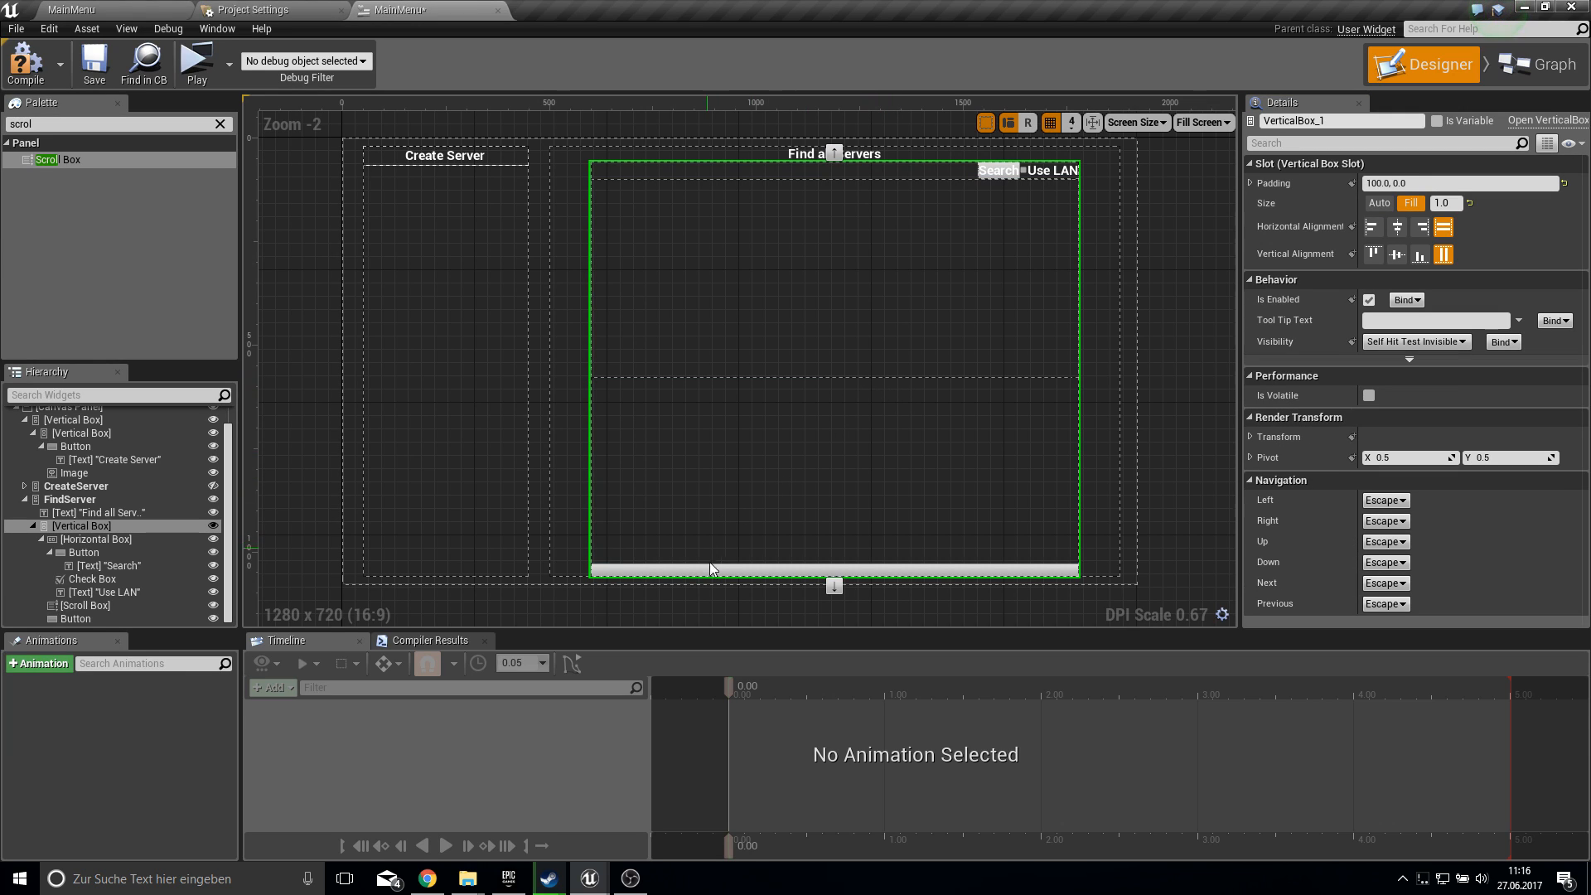
click(85, 605)
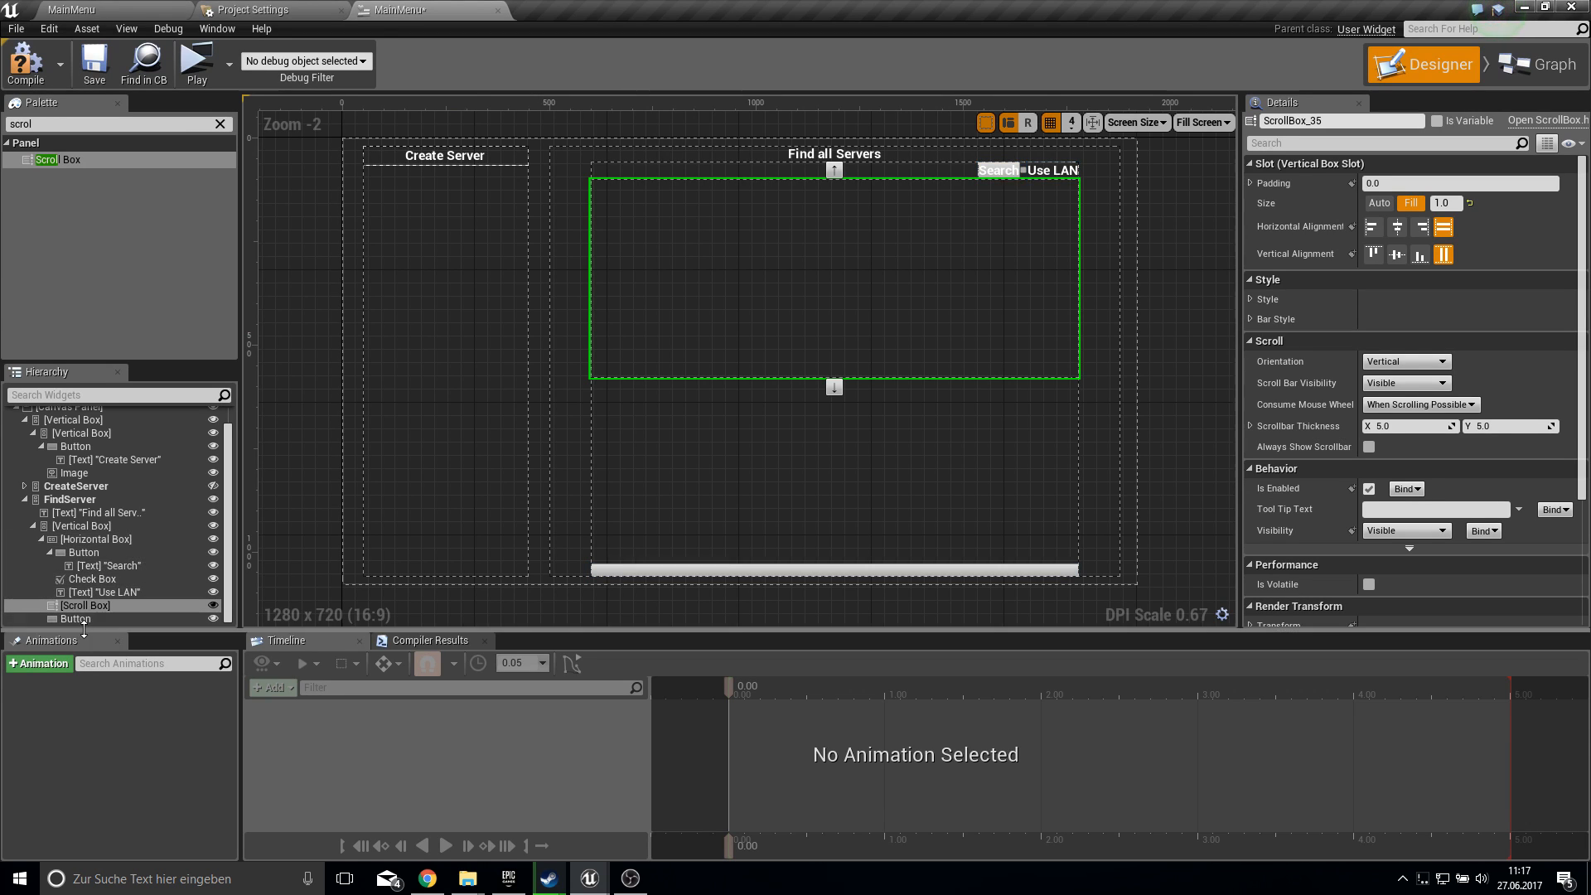
click(74, 619)
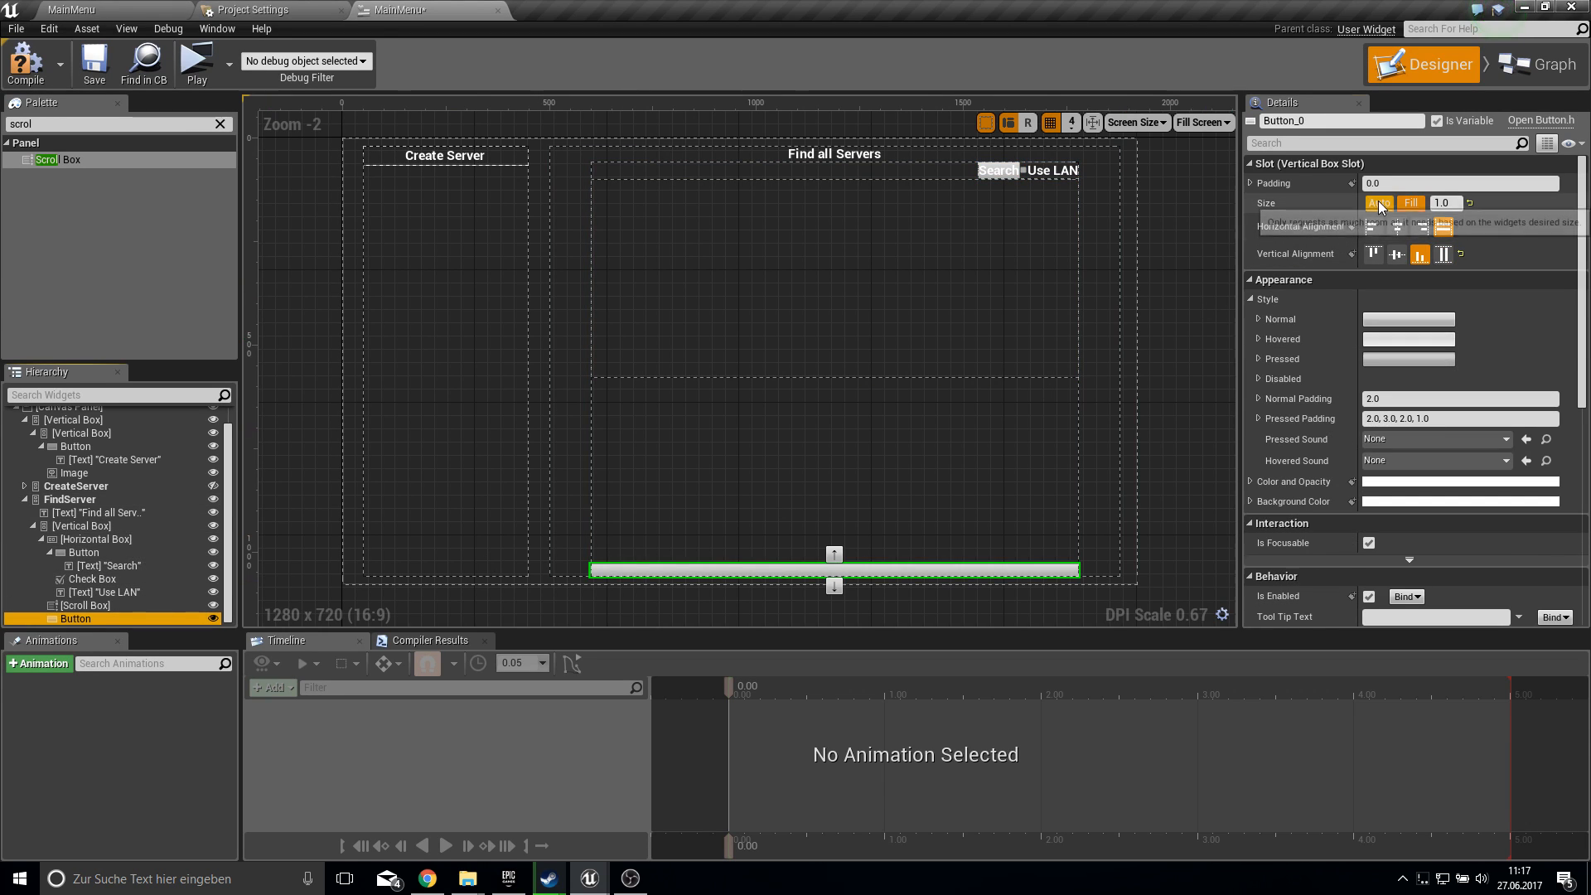
click(83, 605)
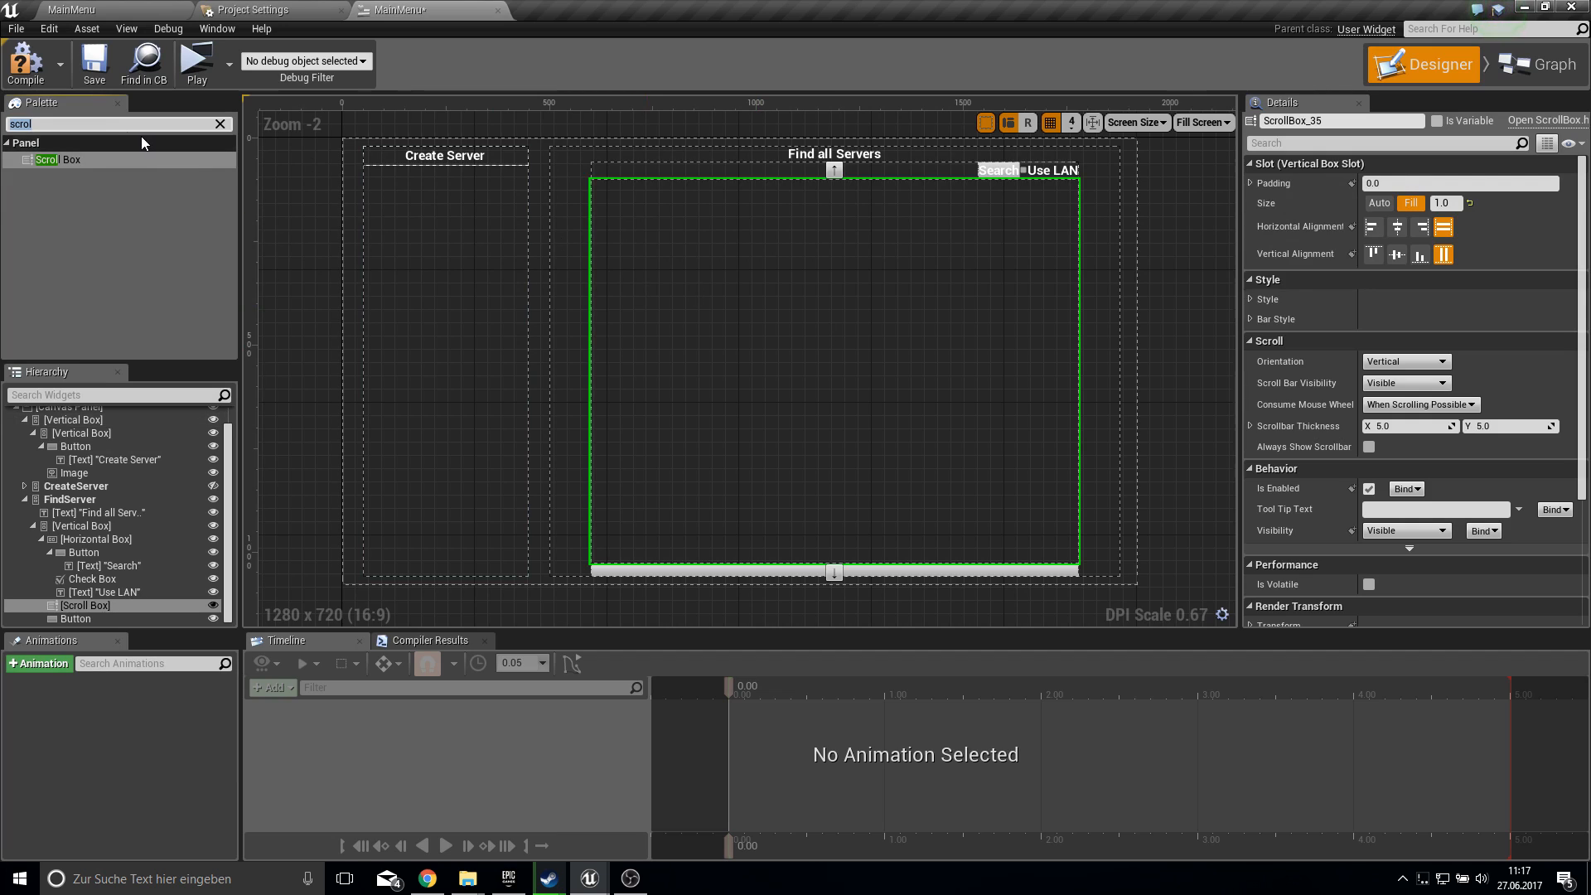
- Add a Vertical Box inside the Scroll Box and rename it for the server list
text(vert)
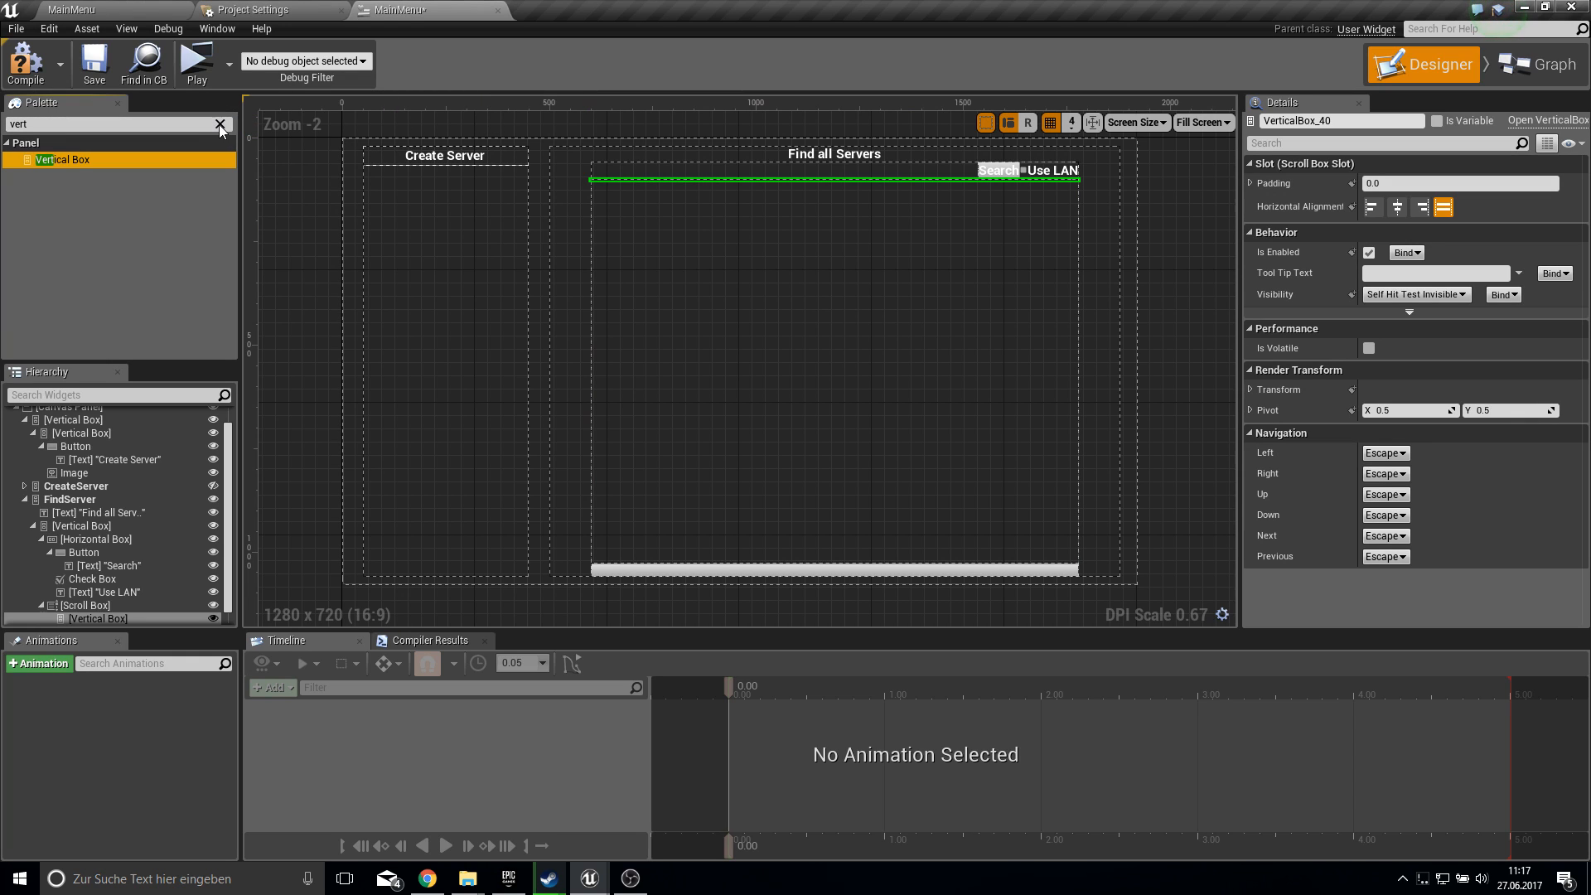
click(220, 123)
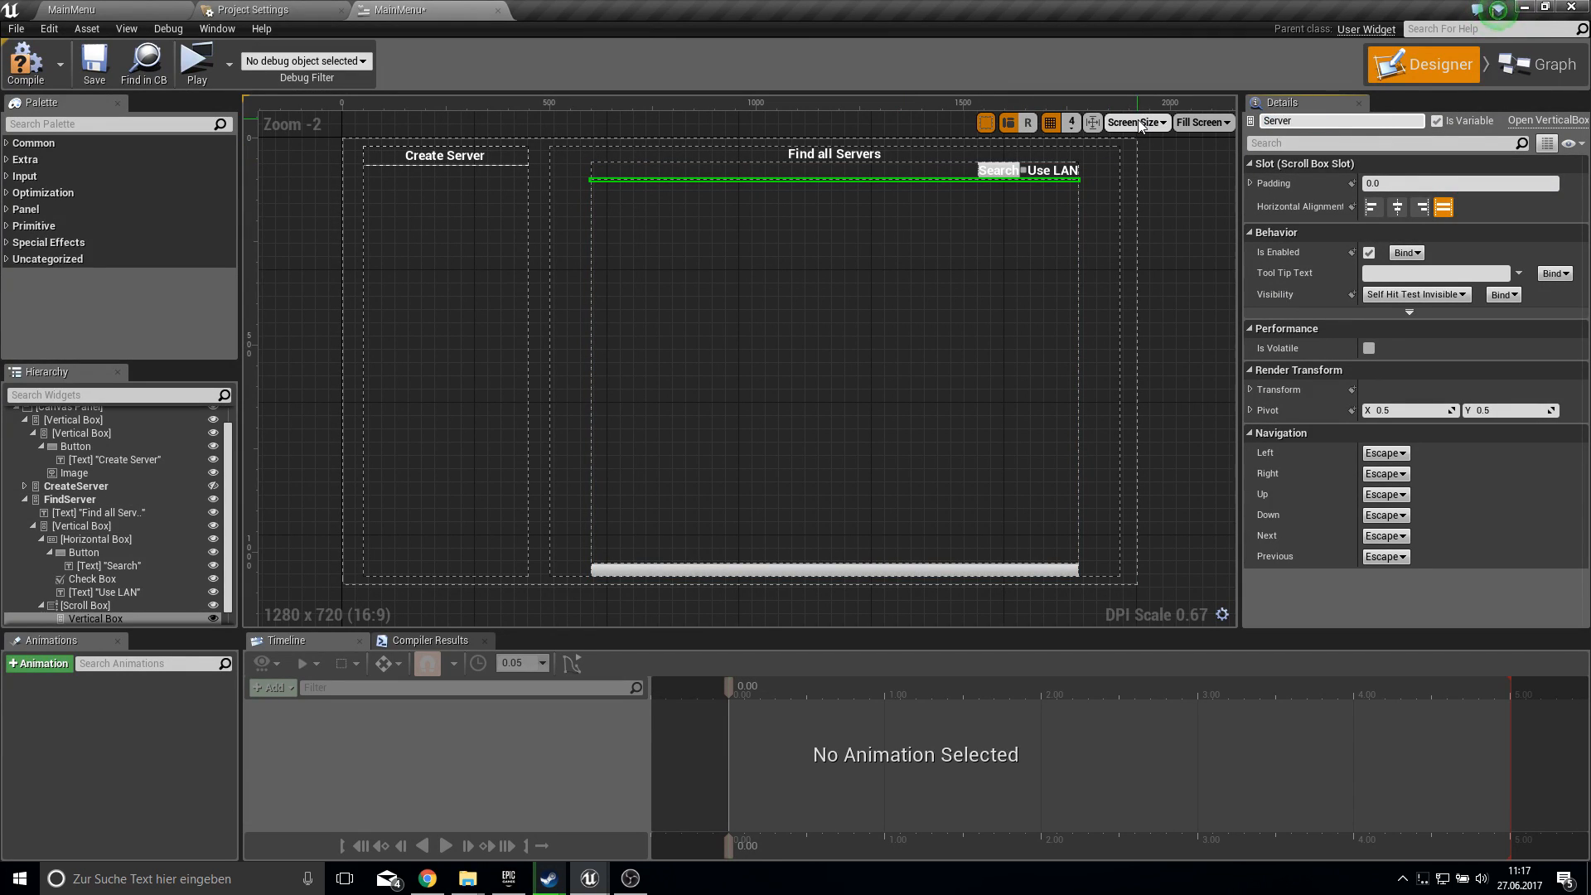
text(ServerConte)
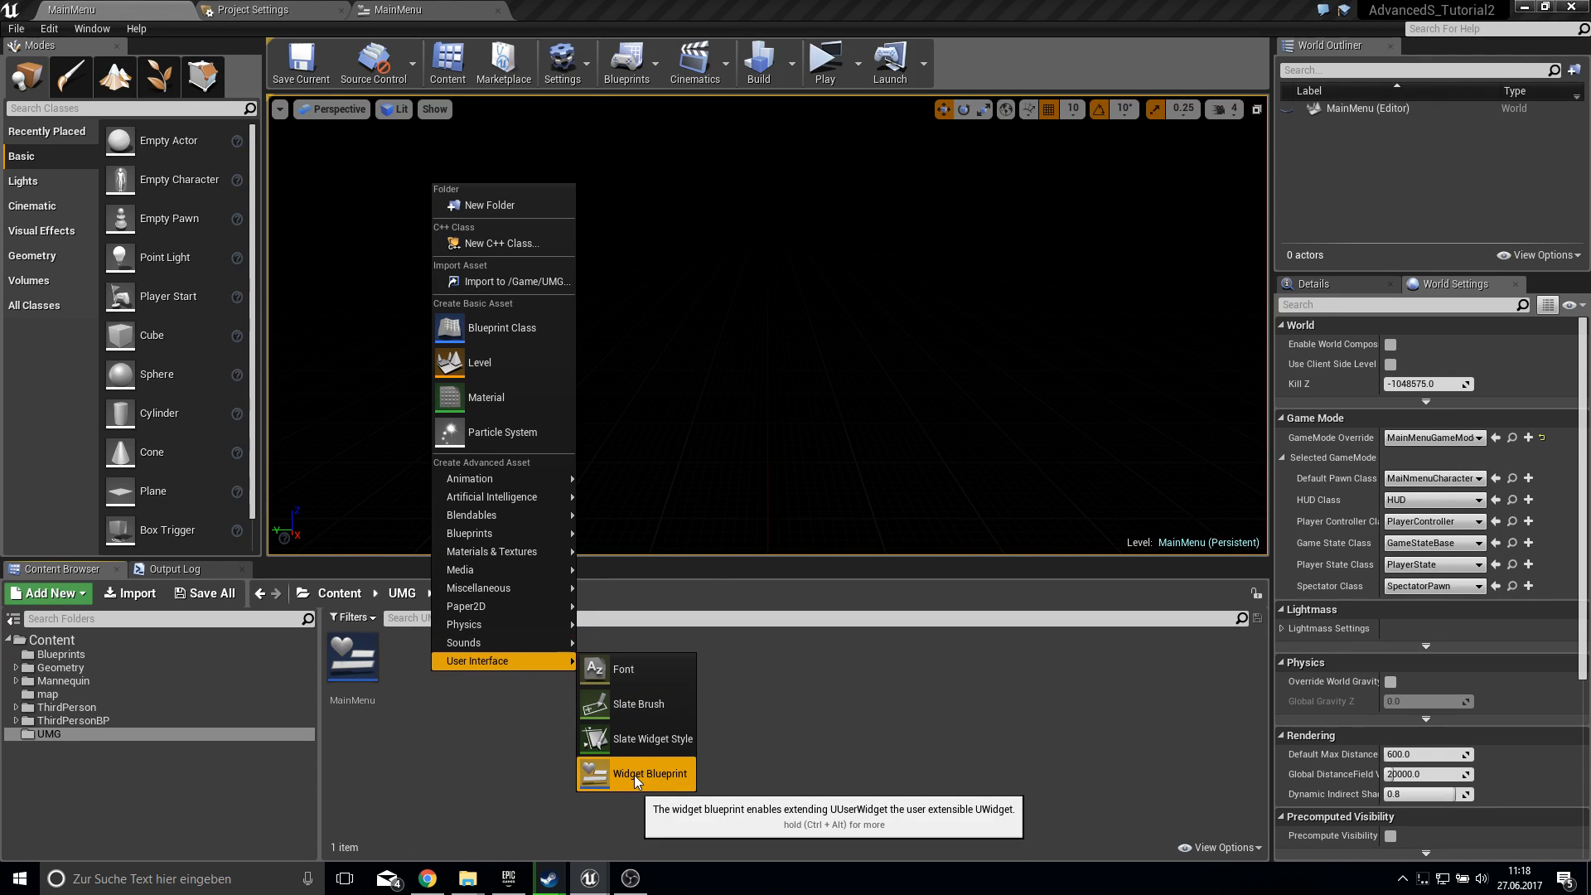
- Create and open the CreateServer widget blueprint, set custom 1380x50 size, and delete the Canvas Panel
click(647, 773)
text(CreateServer)
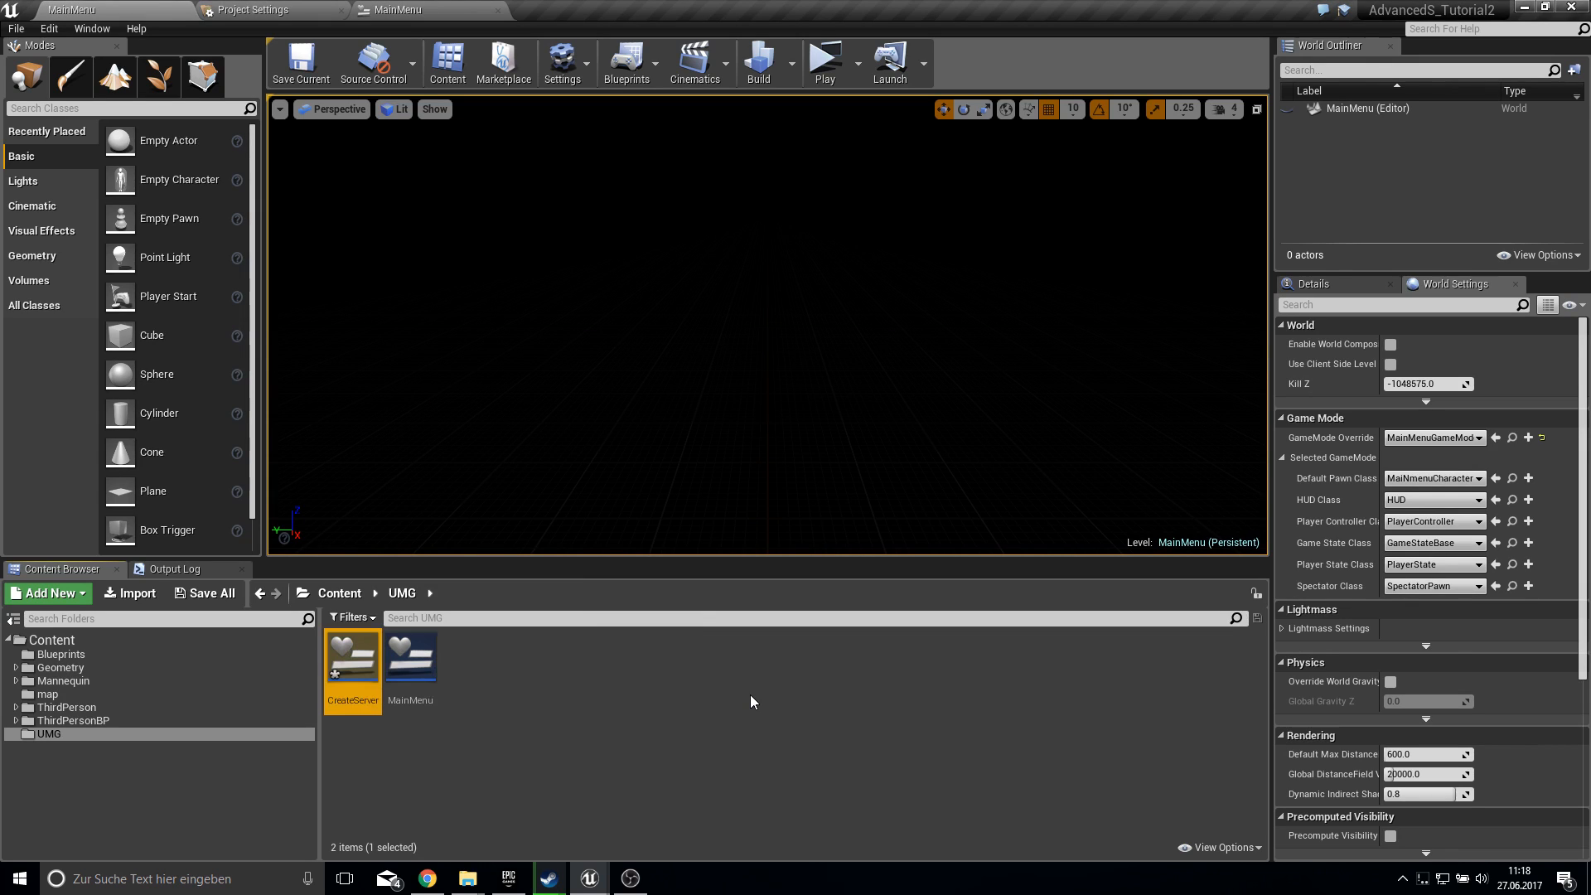
double_click(352, 655)
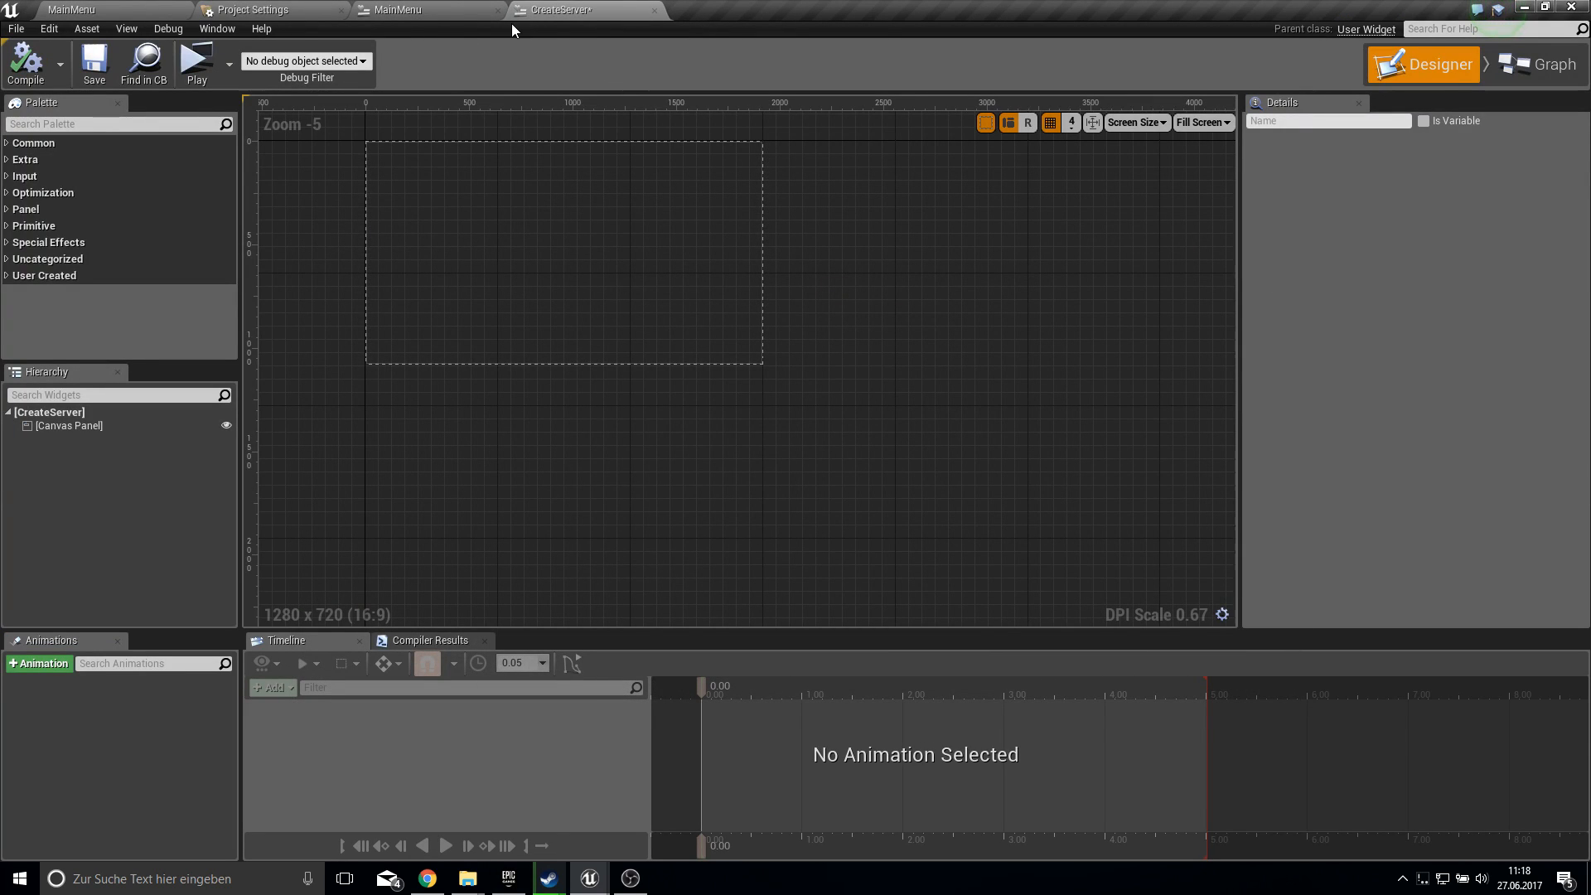
mouse_move(785, 169)
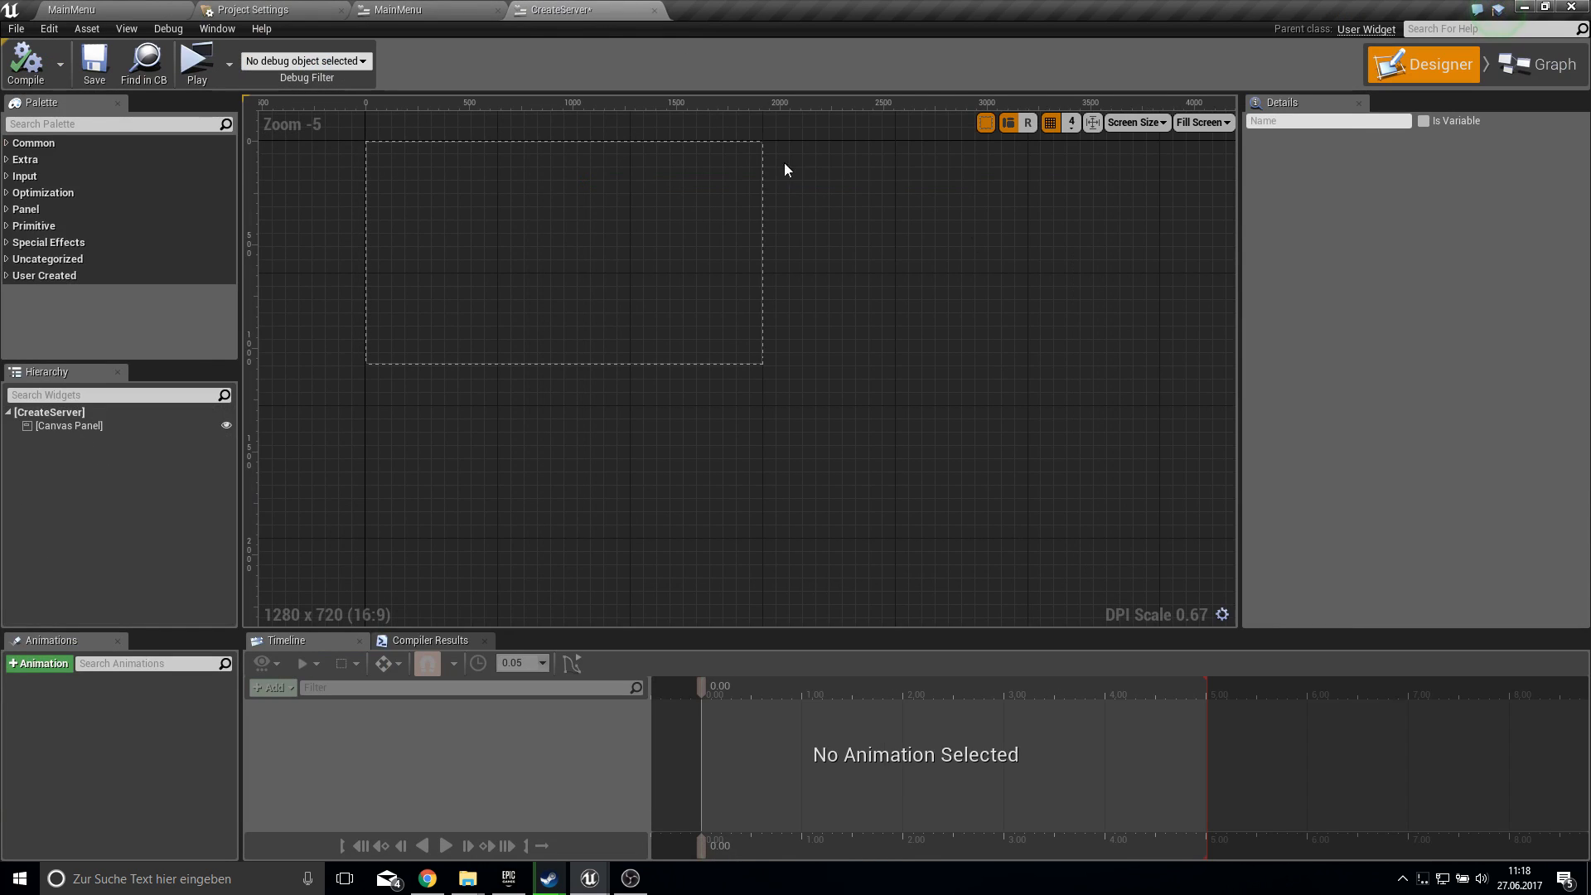
click(1203, 121)
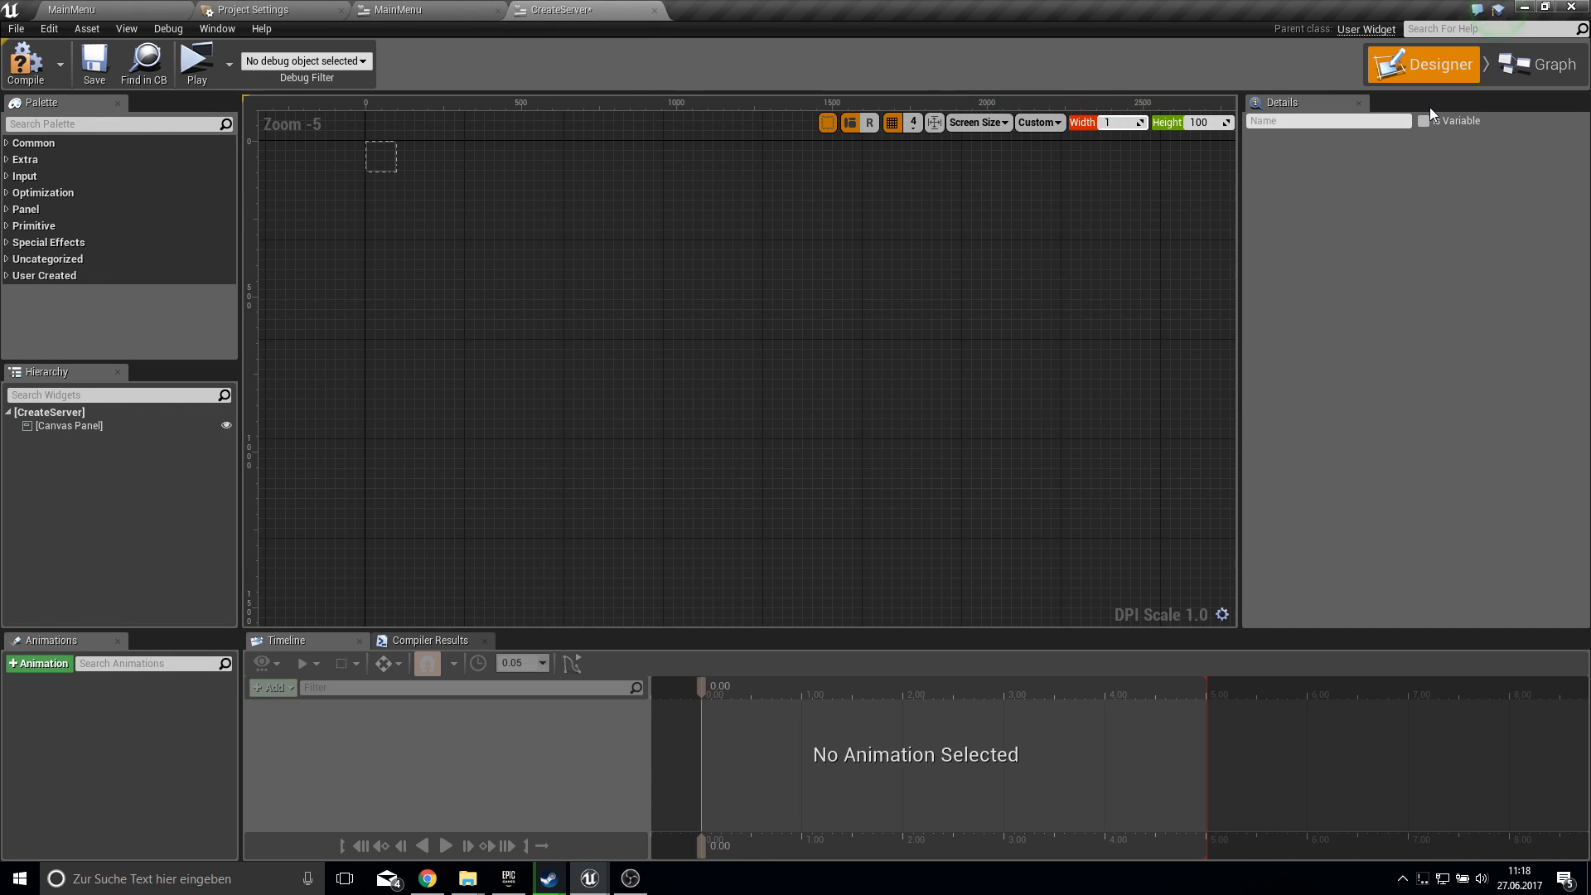
text(1380)
text(50)
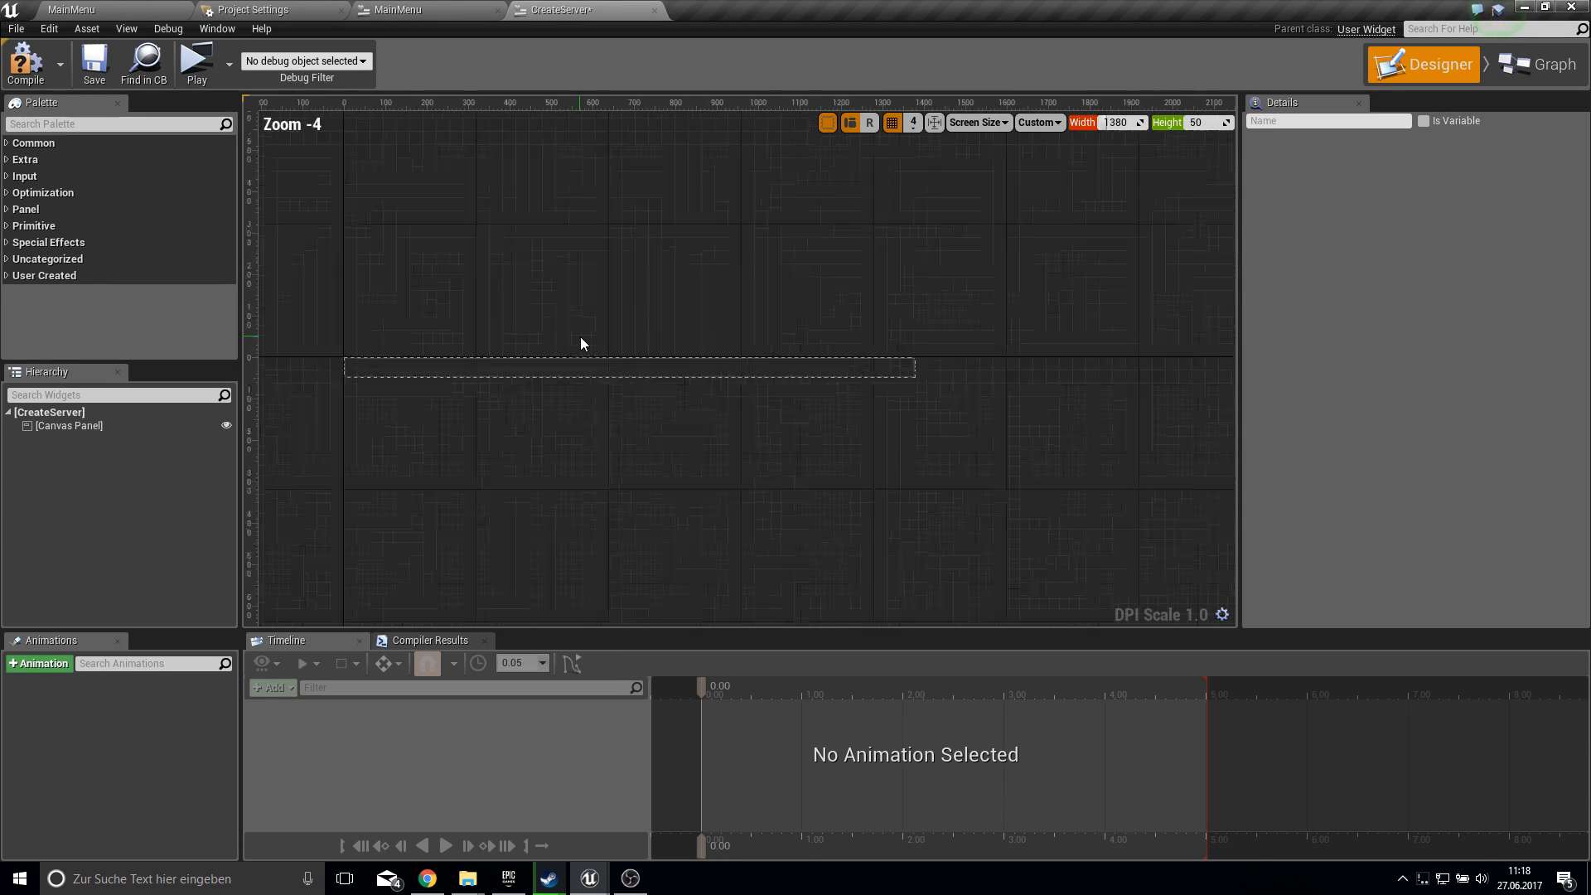
click(68, 425)
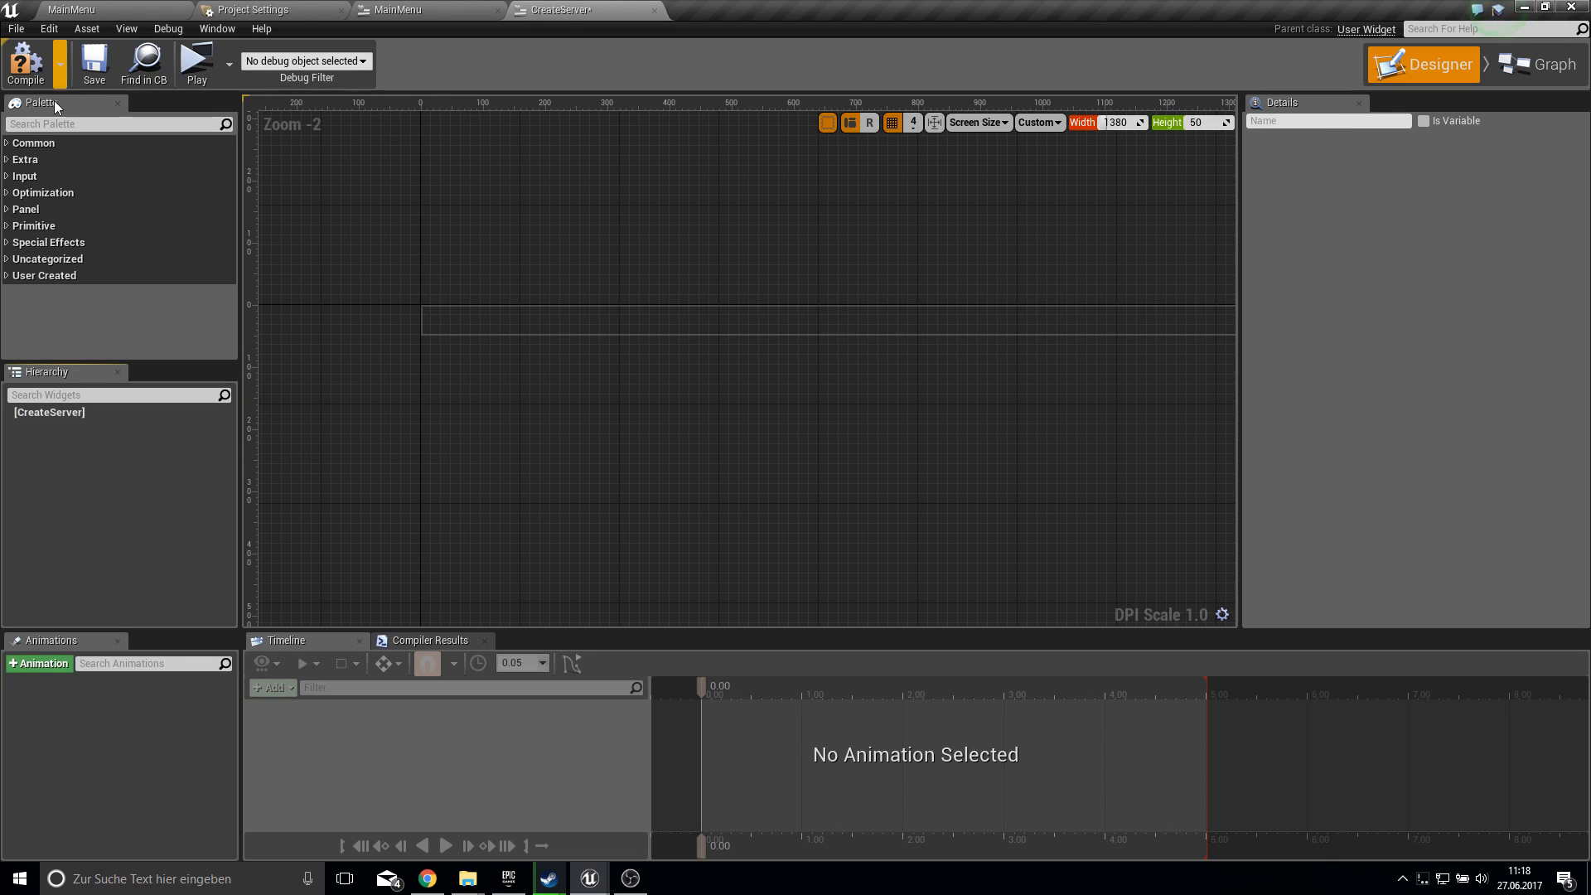
- Add a Size Box root with width override 1380 and height override 50, then compile
text(size)
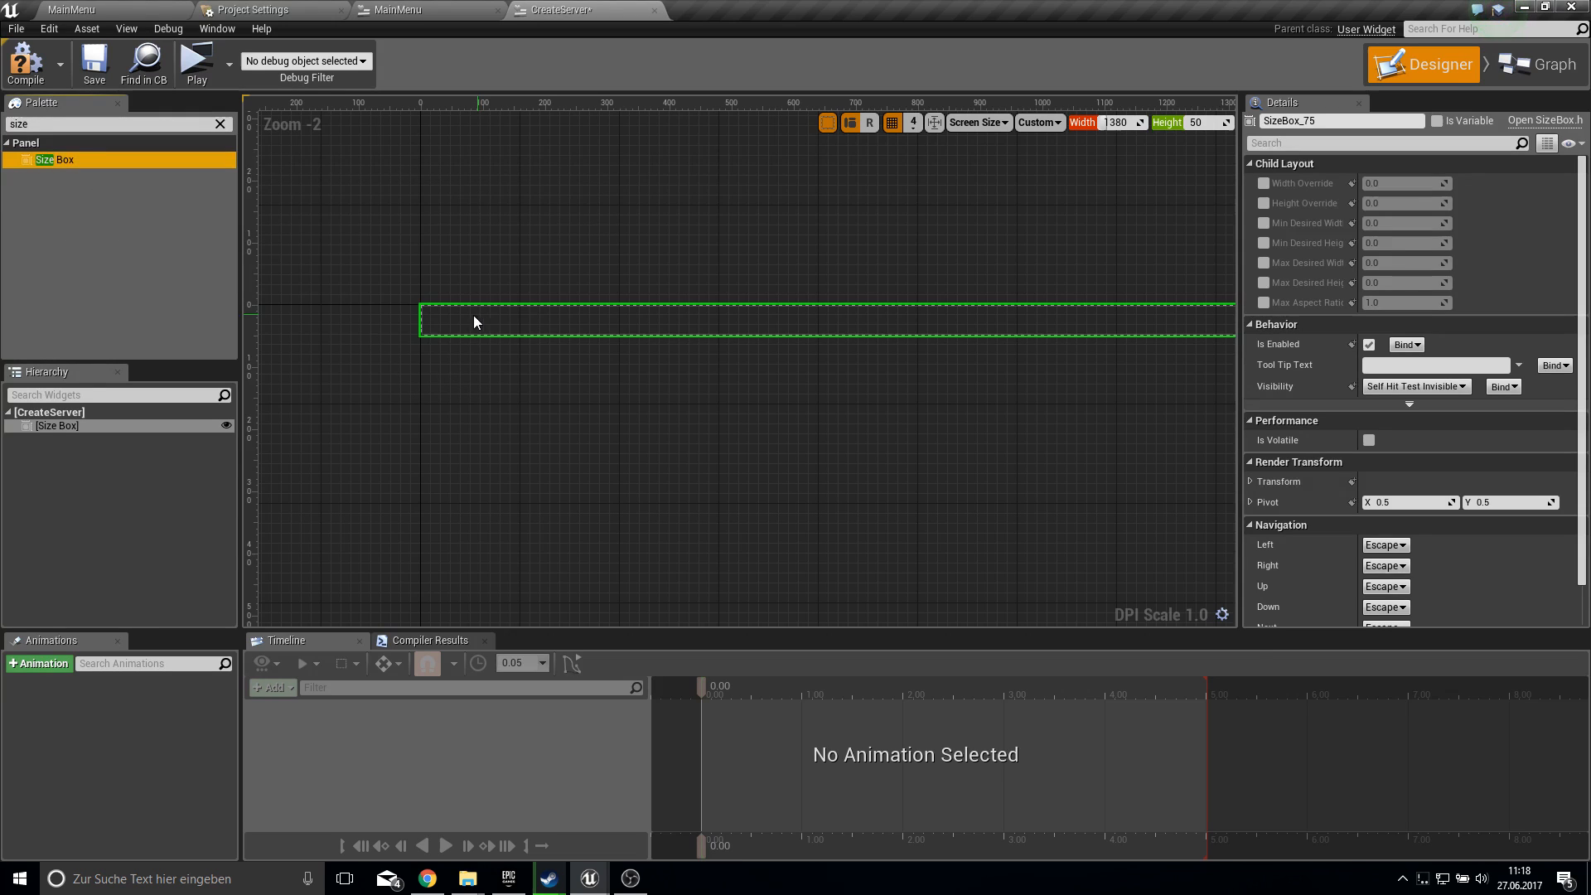
click(1263, 182)
text(1380)
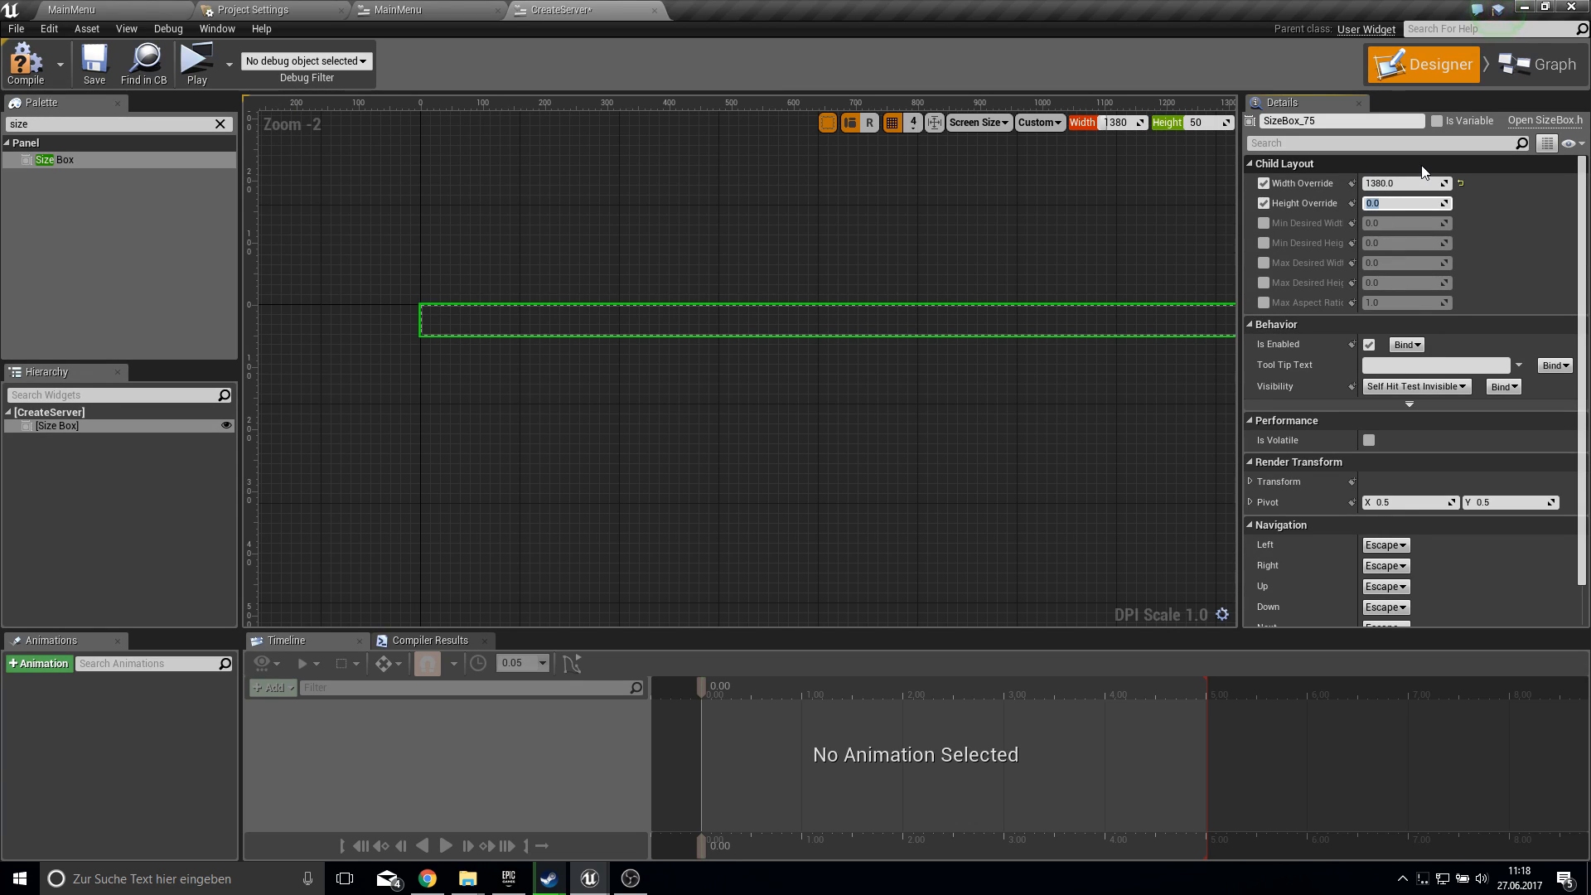
text(50)
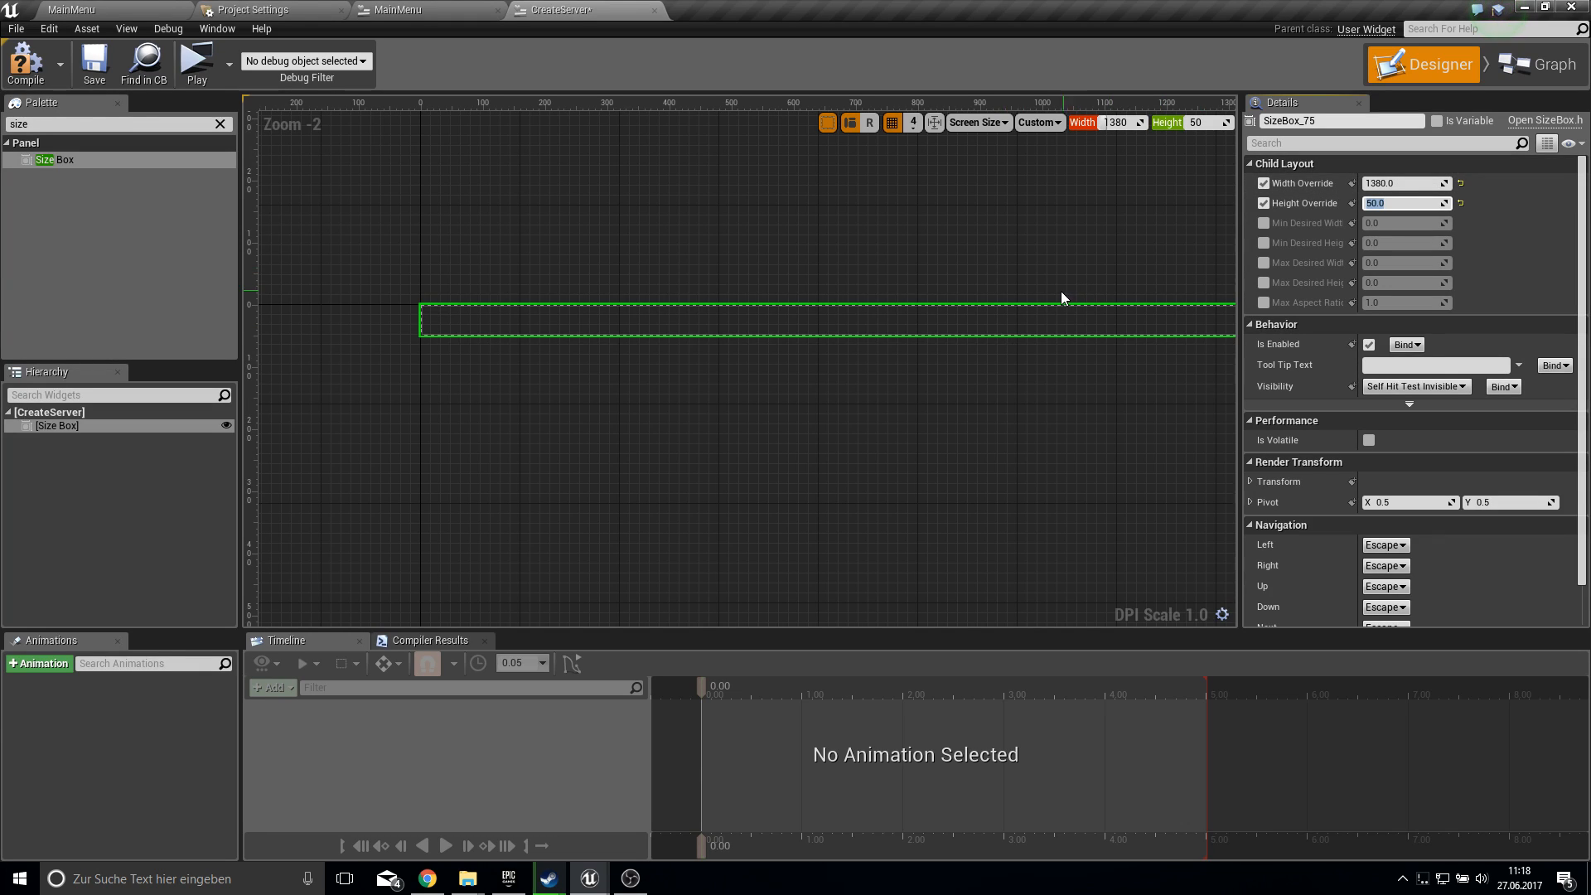
mouse_move(1031, 234)
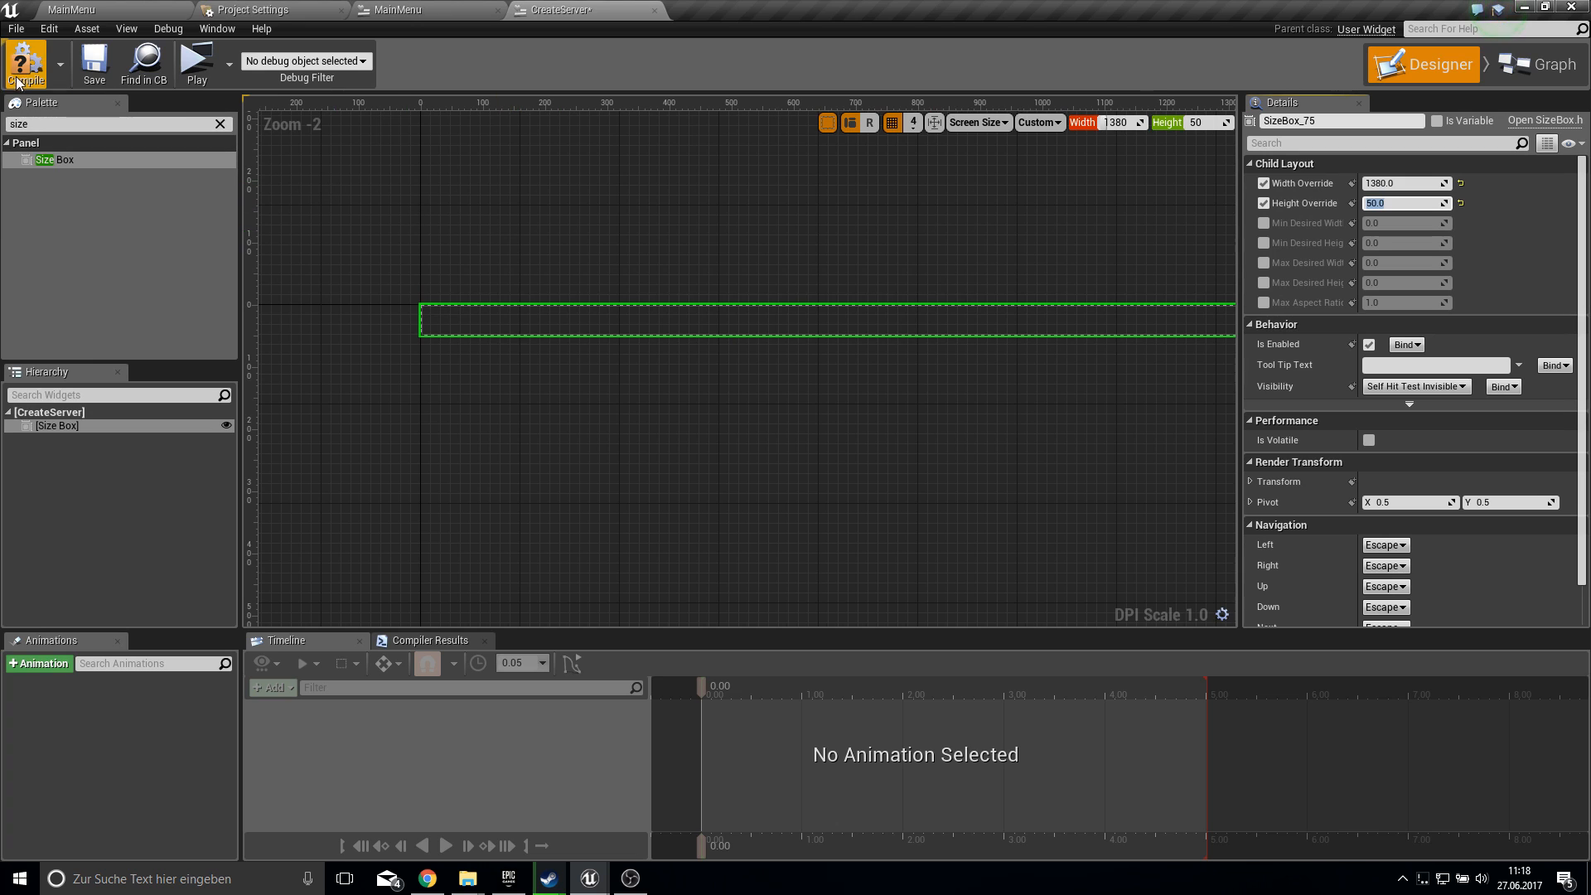
click(24, 63)
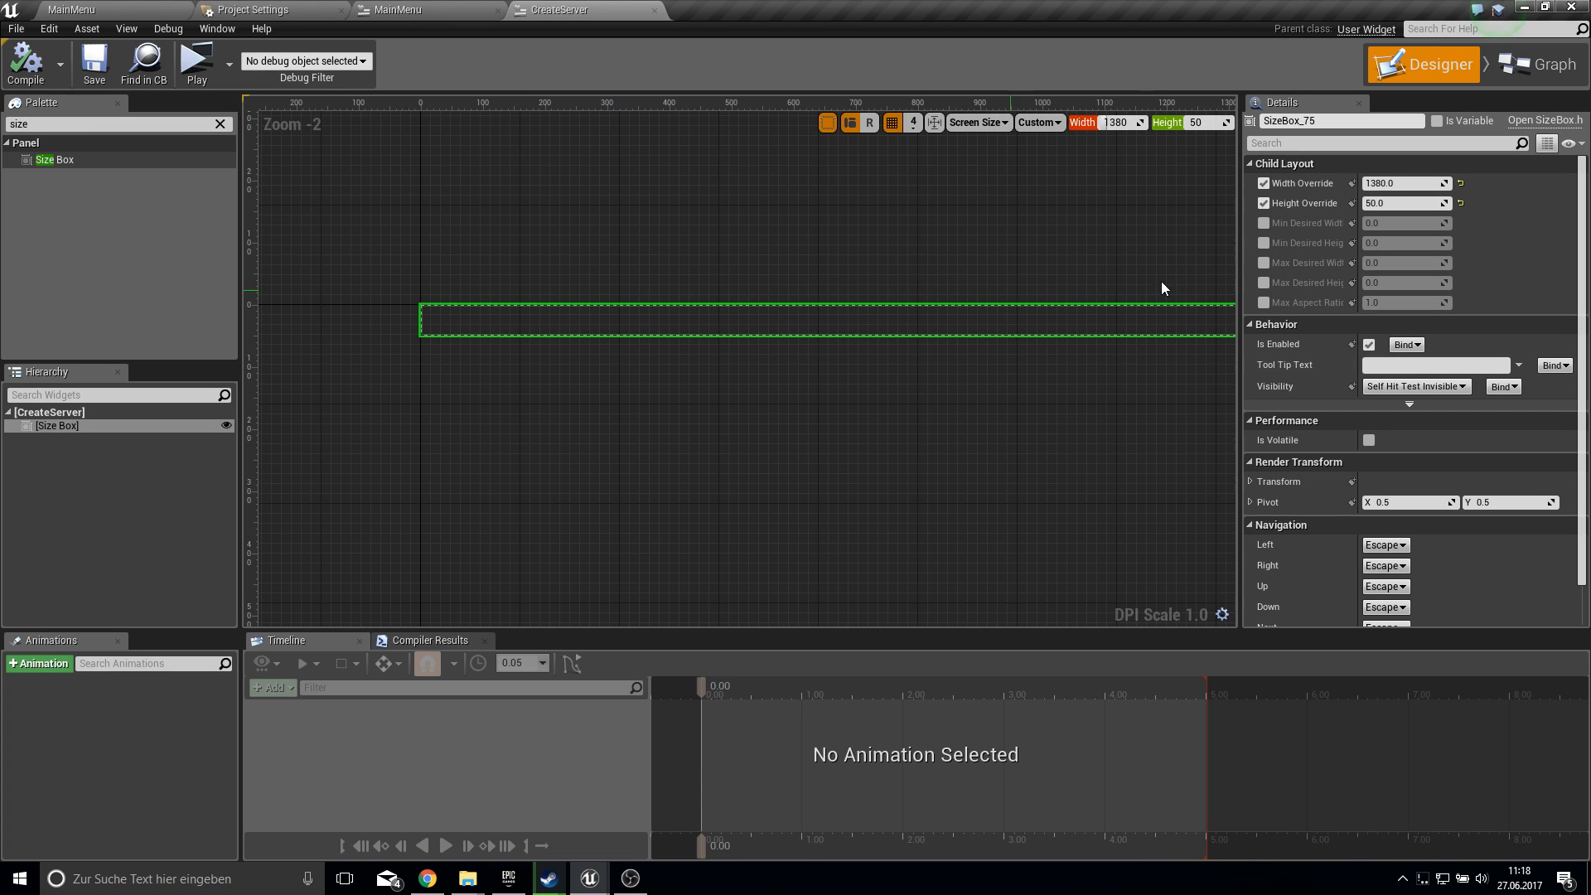
scroll(down, 3)
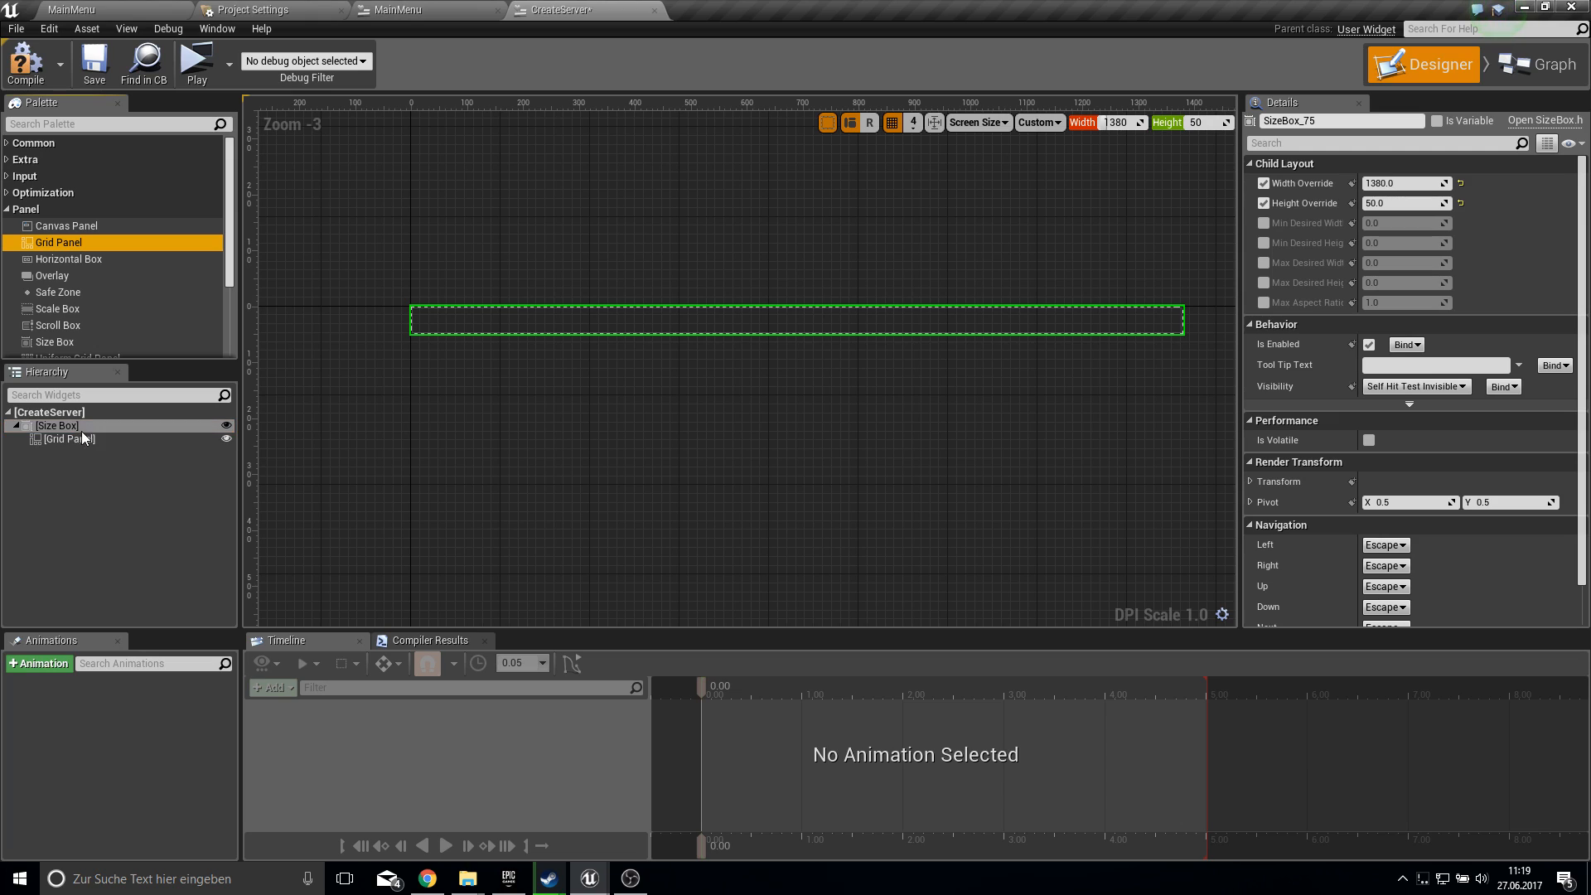
- Add one row fill and four column fills (0.2, 0.2, 0.2, 0.4) to the Grid Panel
click(71, 439)
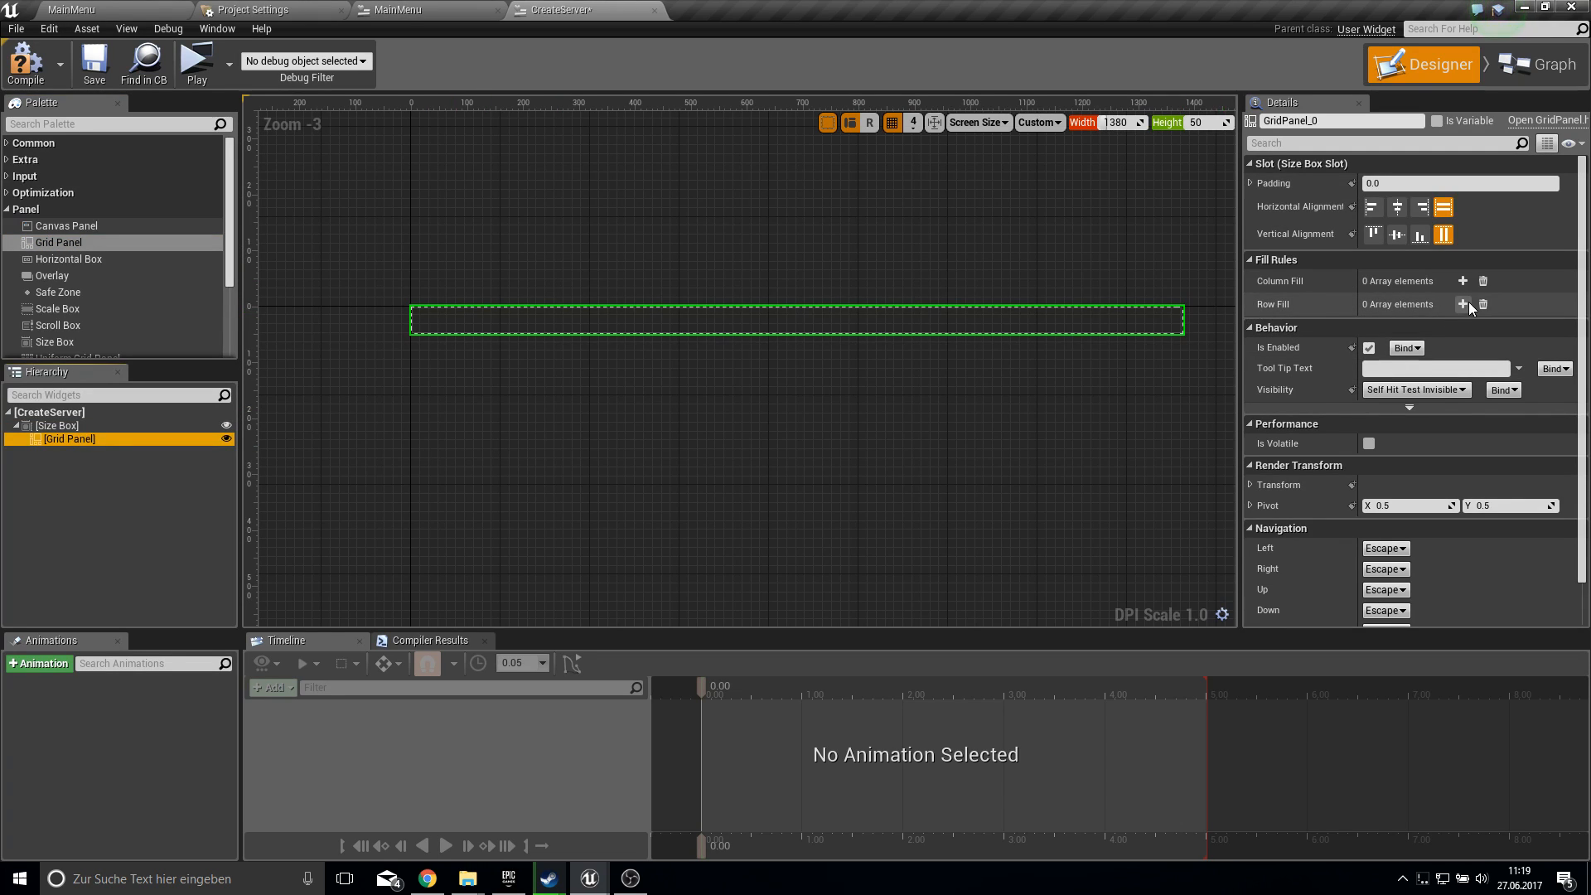
click(1462, 281)
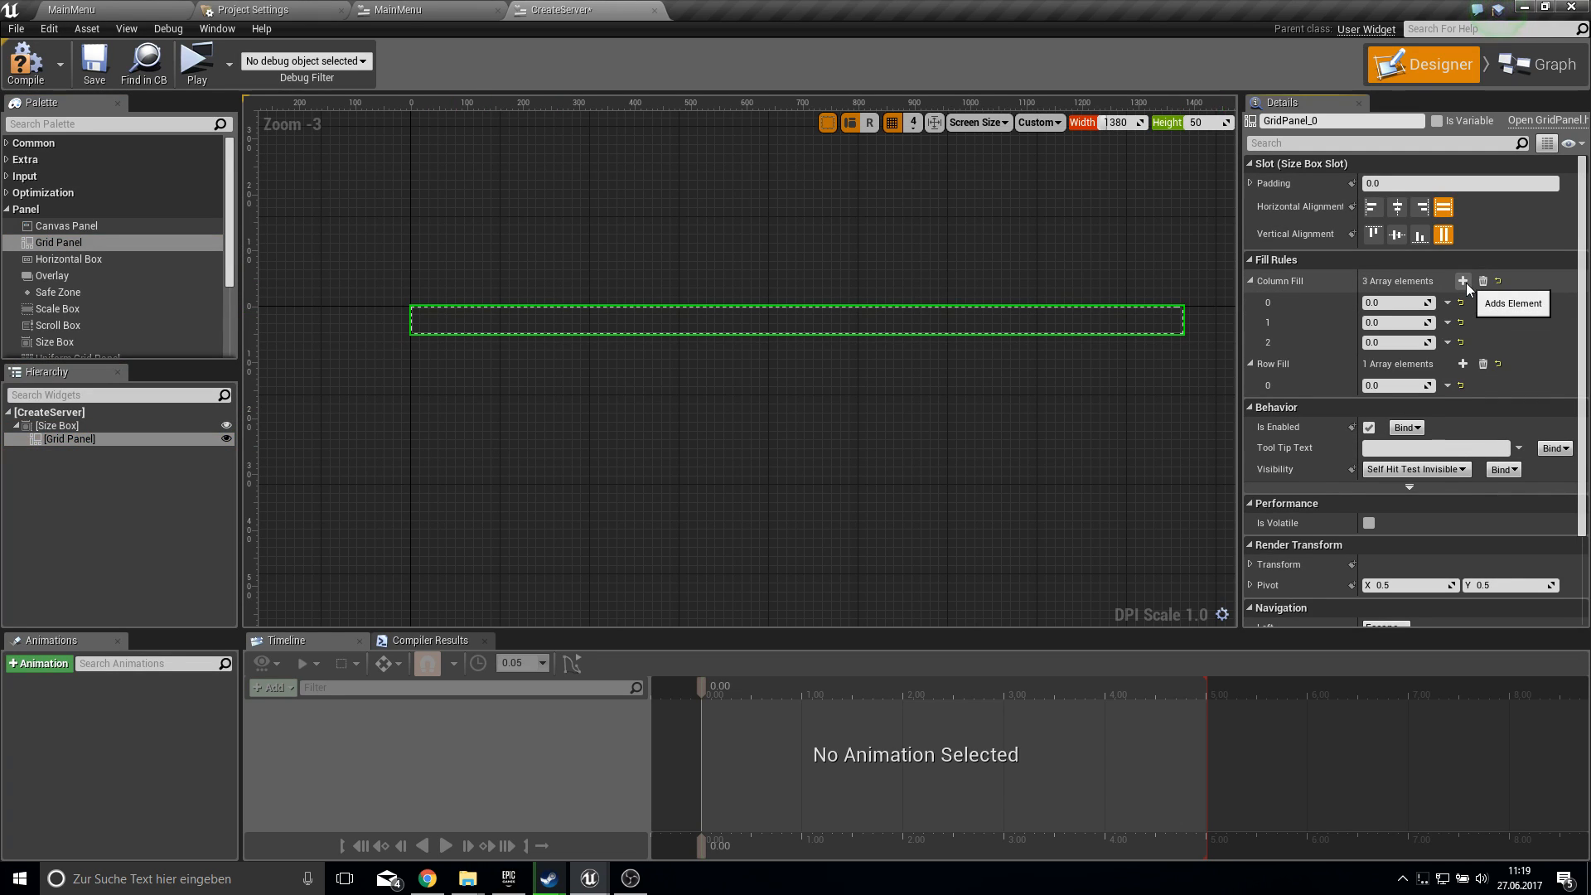
click(1463, 281)
text(0.2)
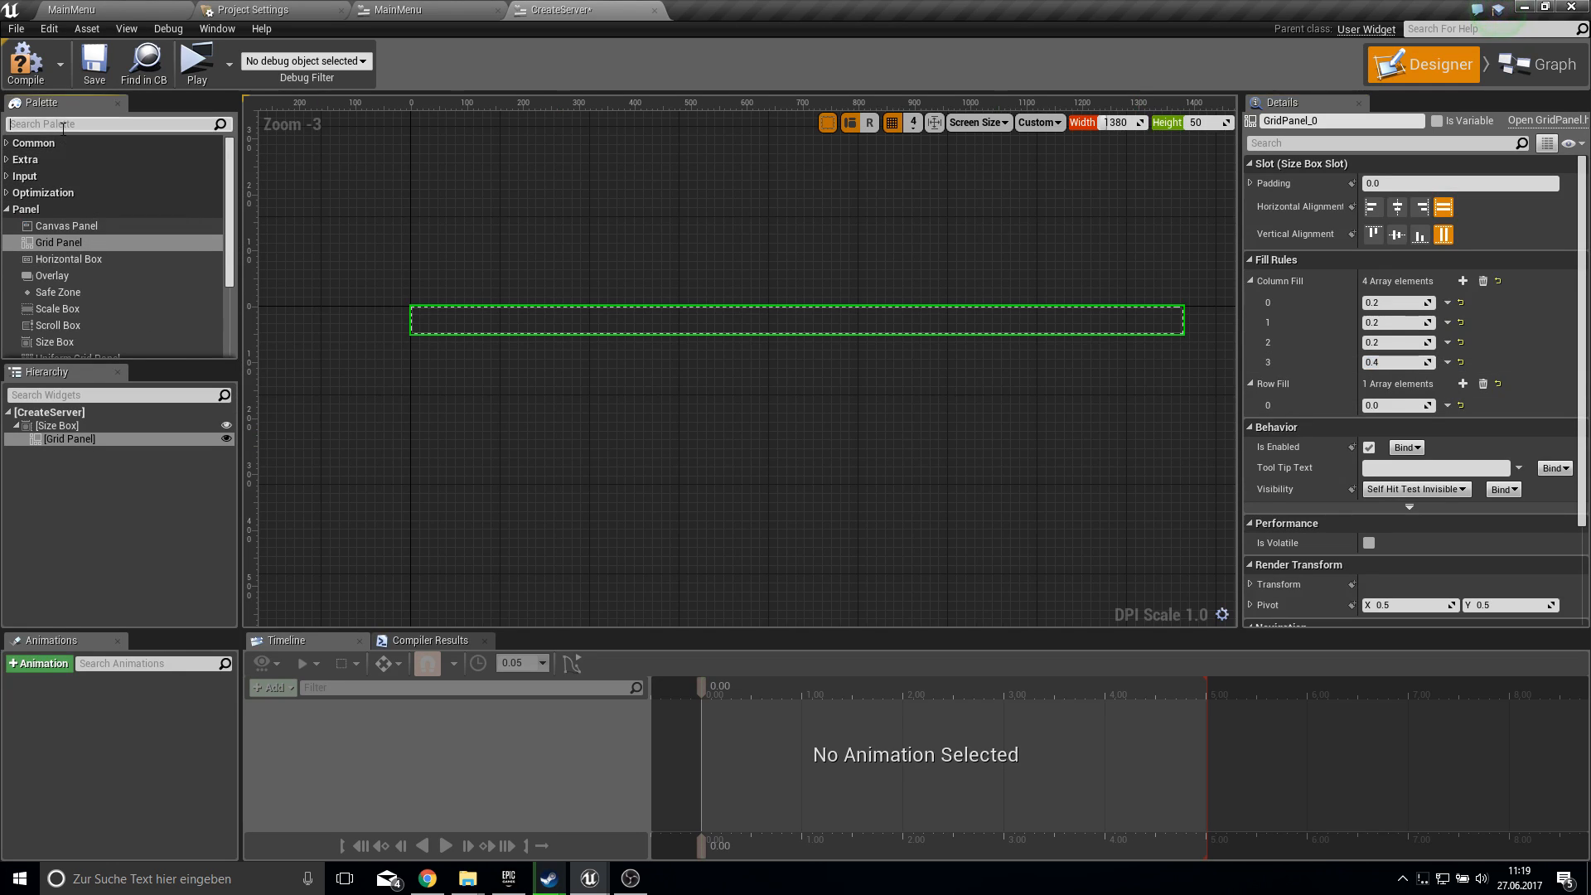
- Add four Horizontal Boxes to the Grid Panel, assigning columns 0, 1, 2 and 3
text(hor)
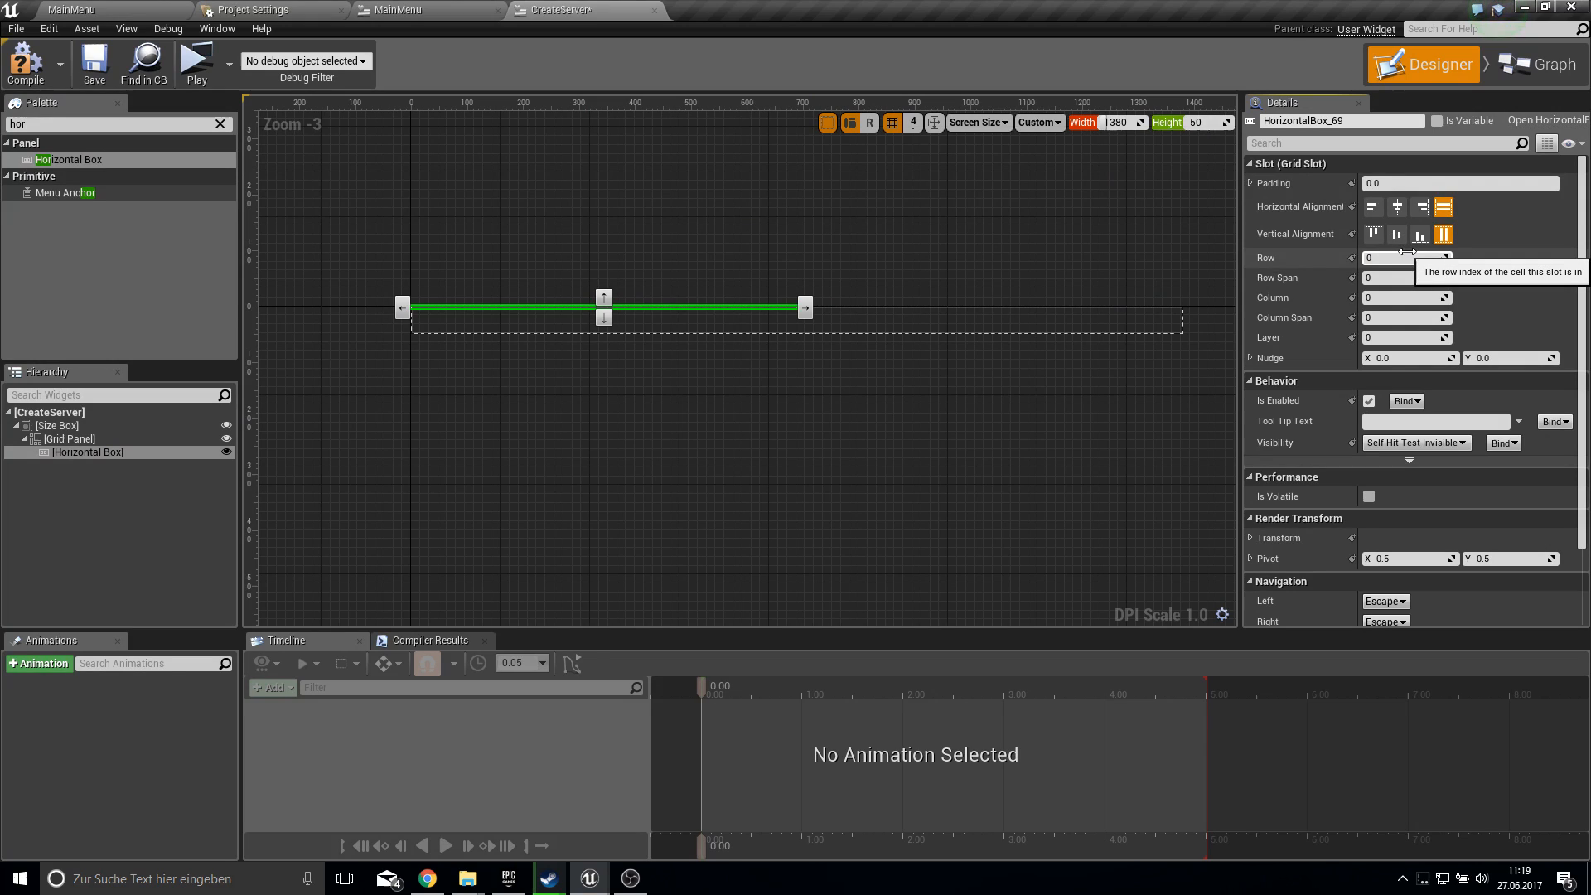
mouse_move(891, 376)
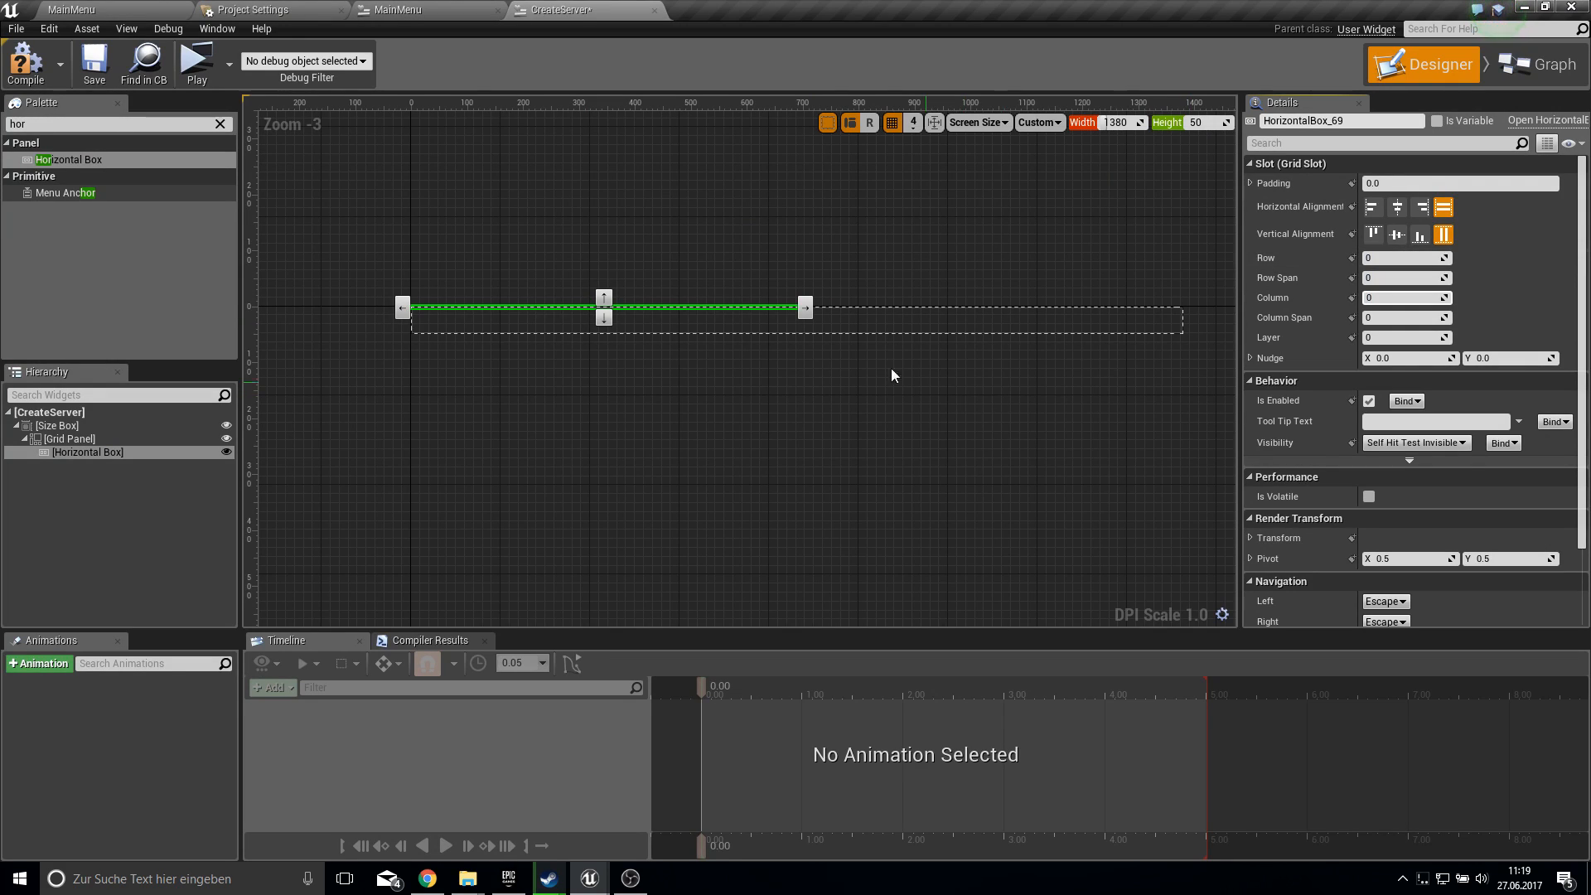
click(87, 452)
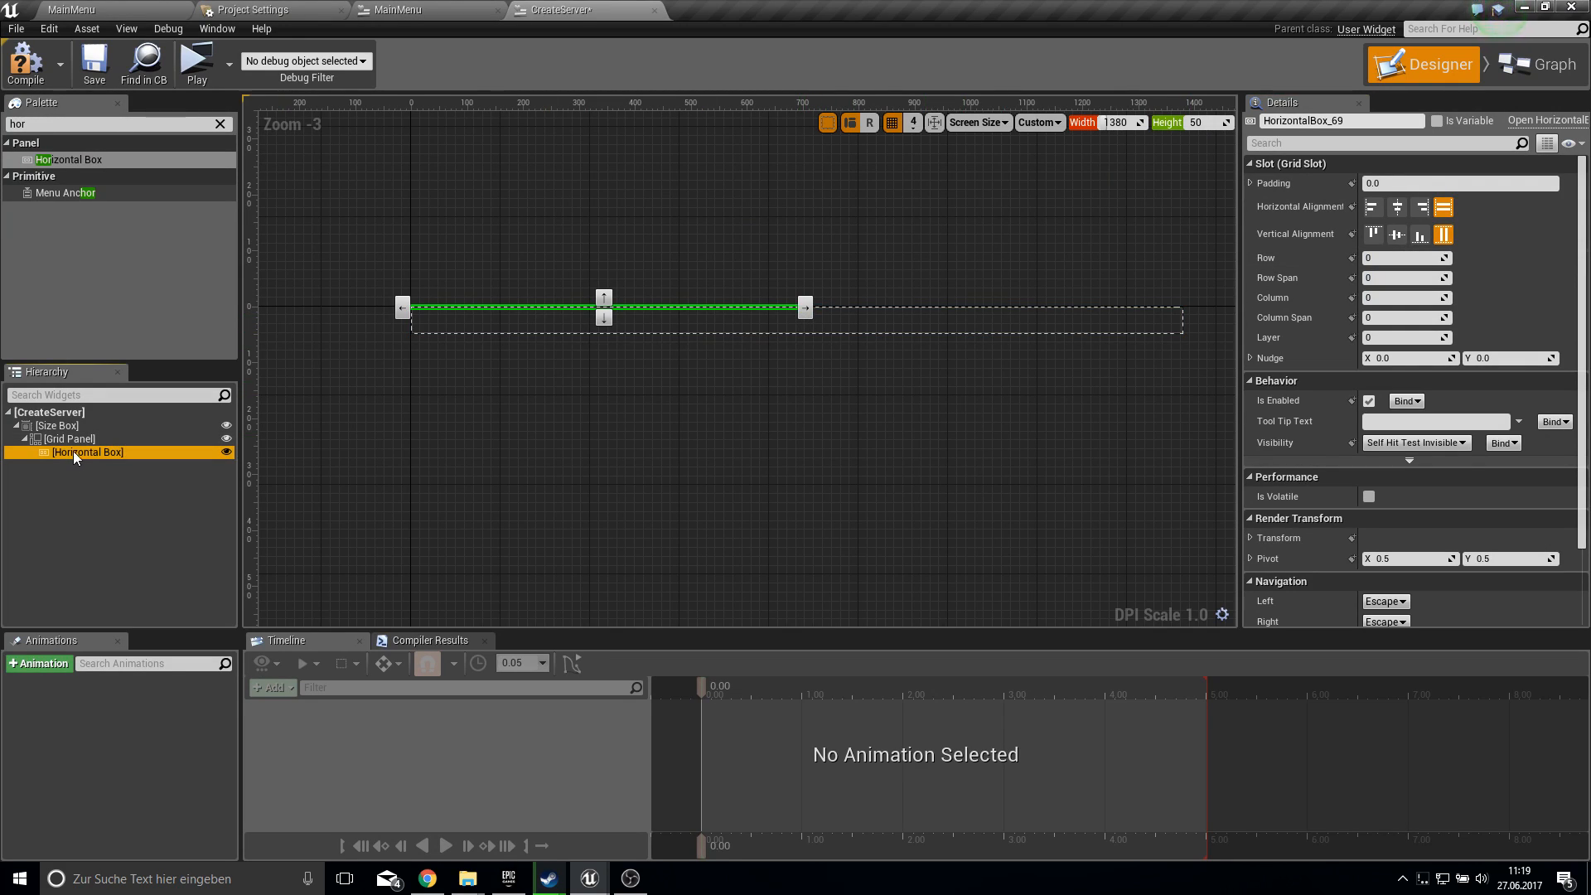
click(68, 438)
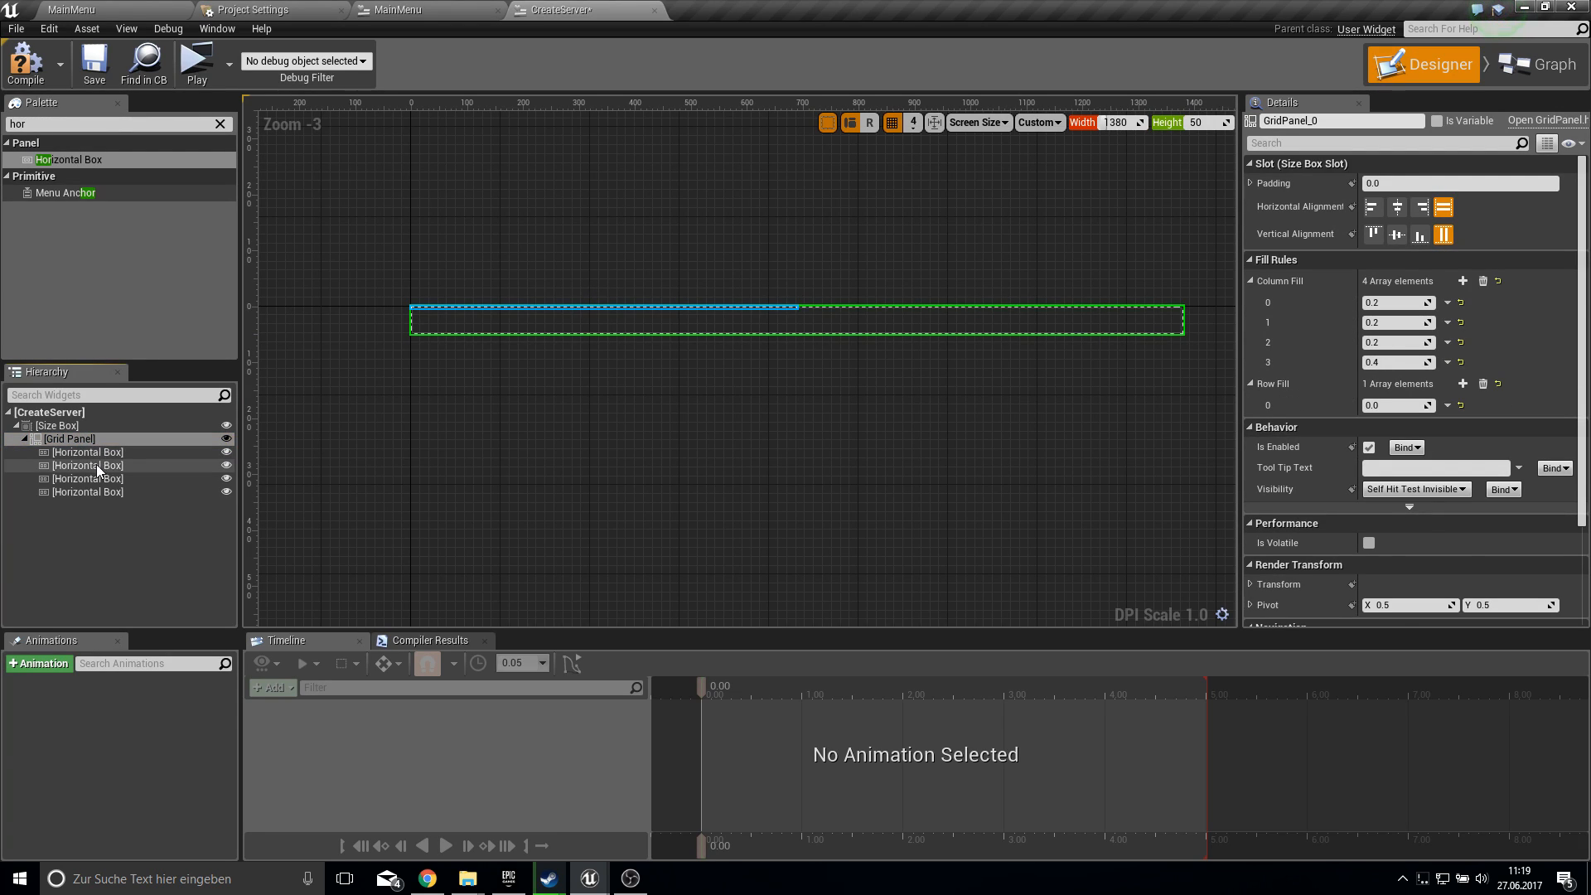
click(87, 465)
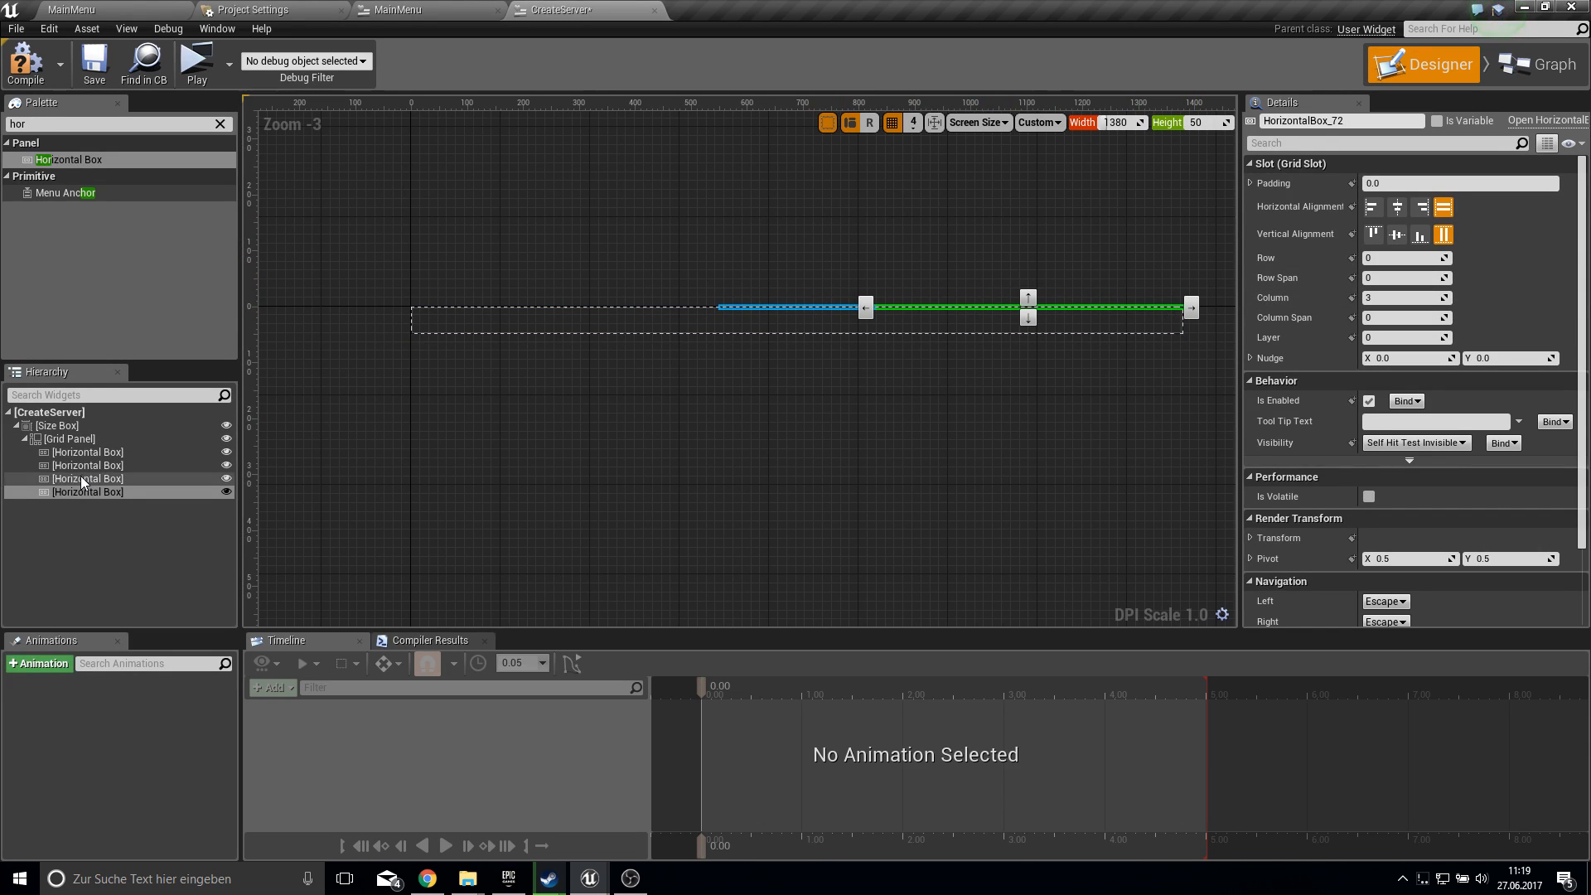
click(87, 478)
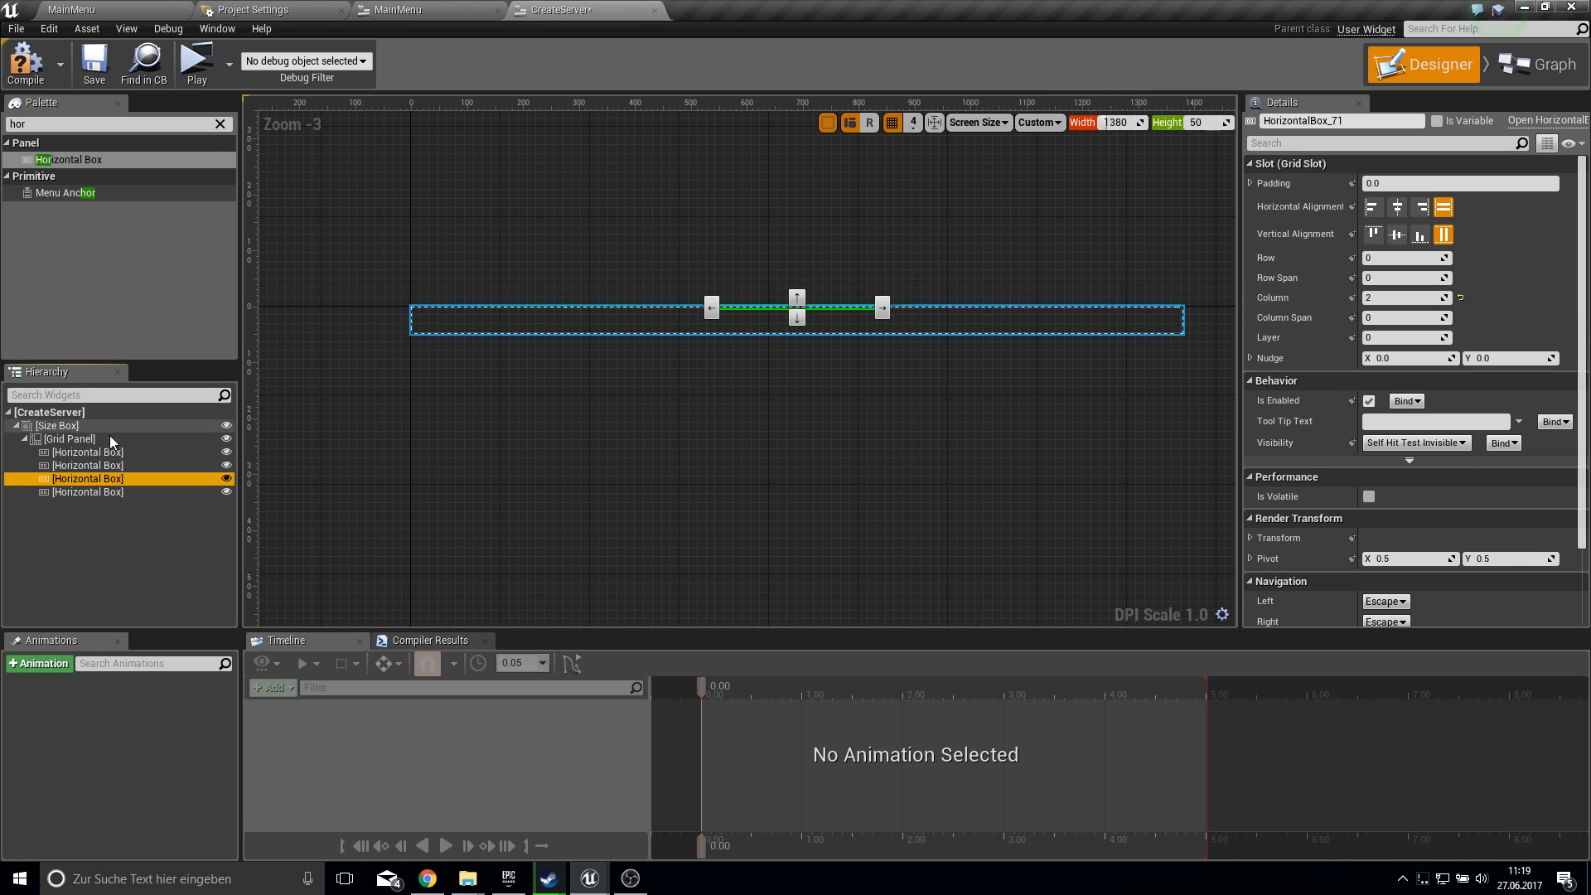
click(87, 452)
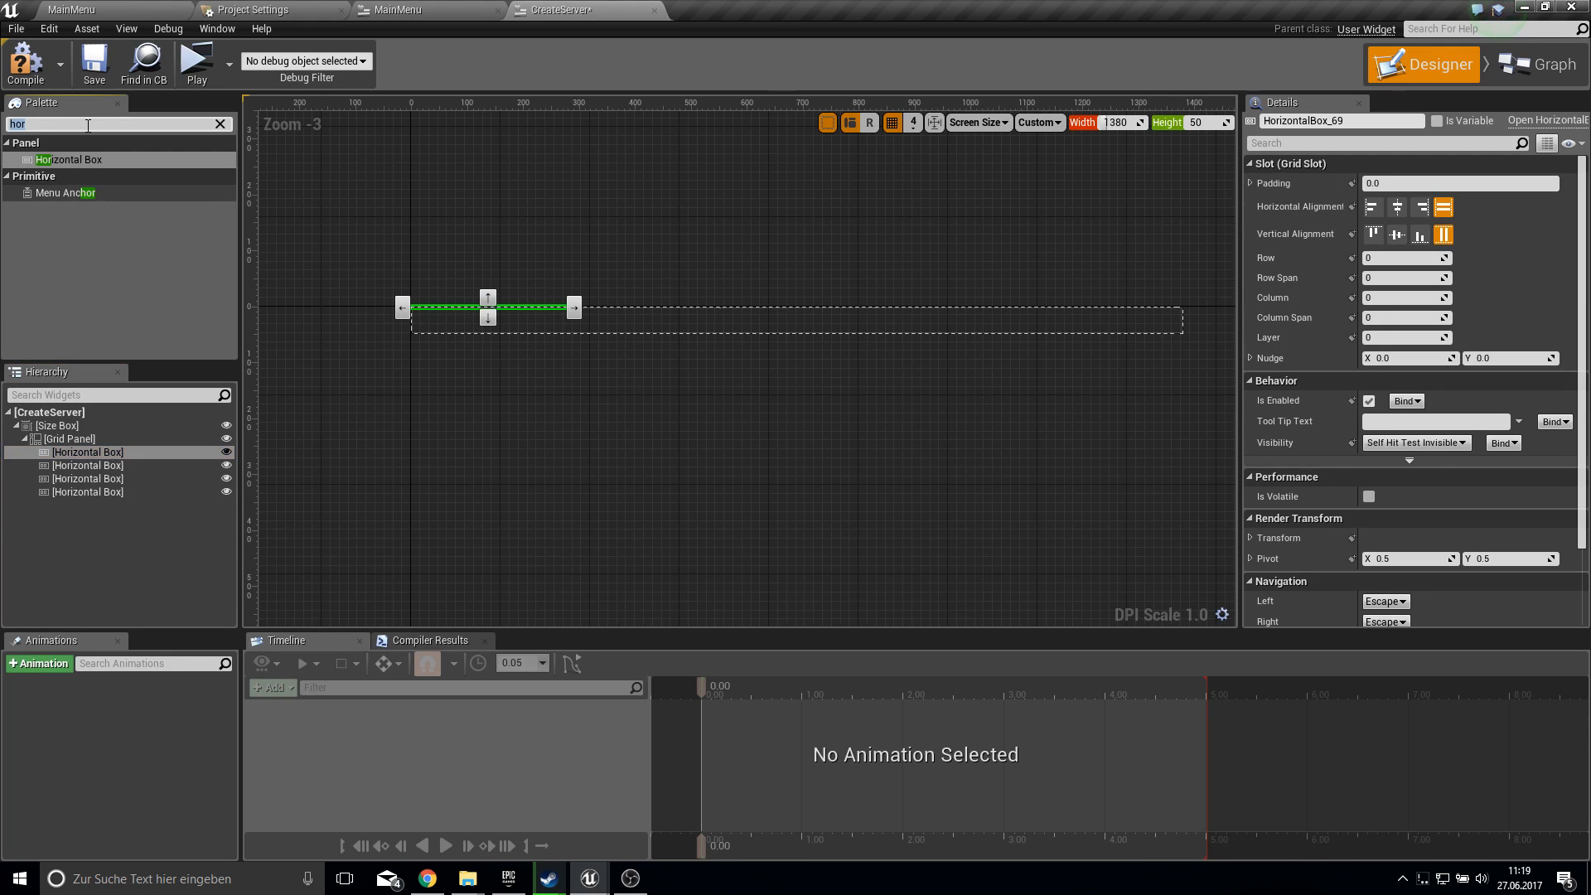
- Add fill-sized, centred Text Blocks to the first three Horizontal Boxes and compile
text(text)
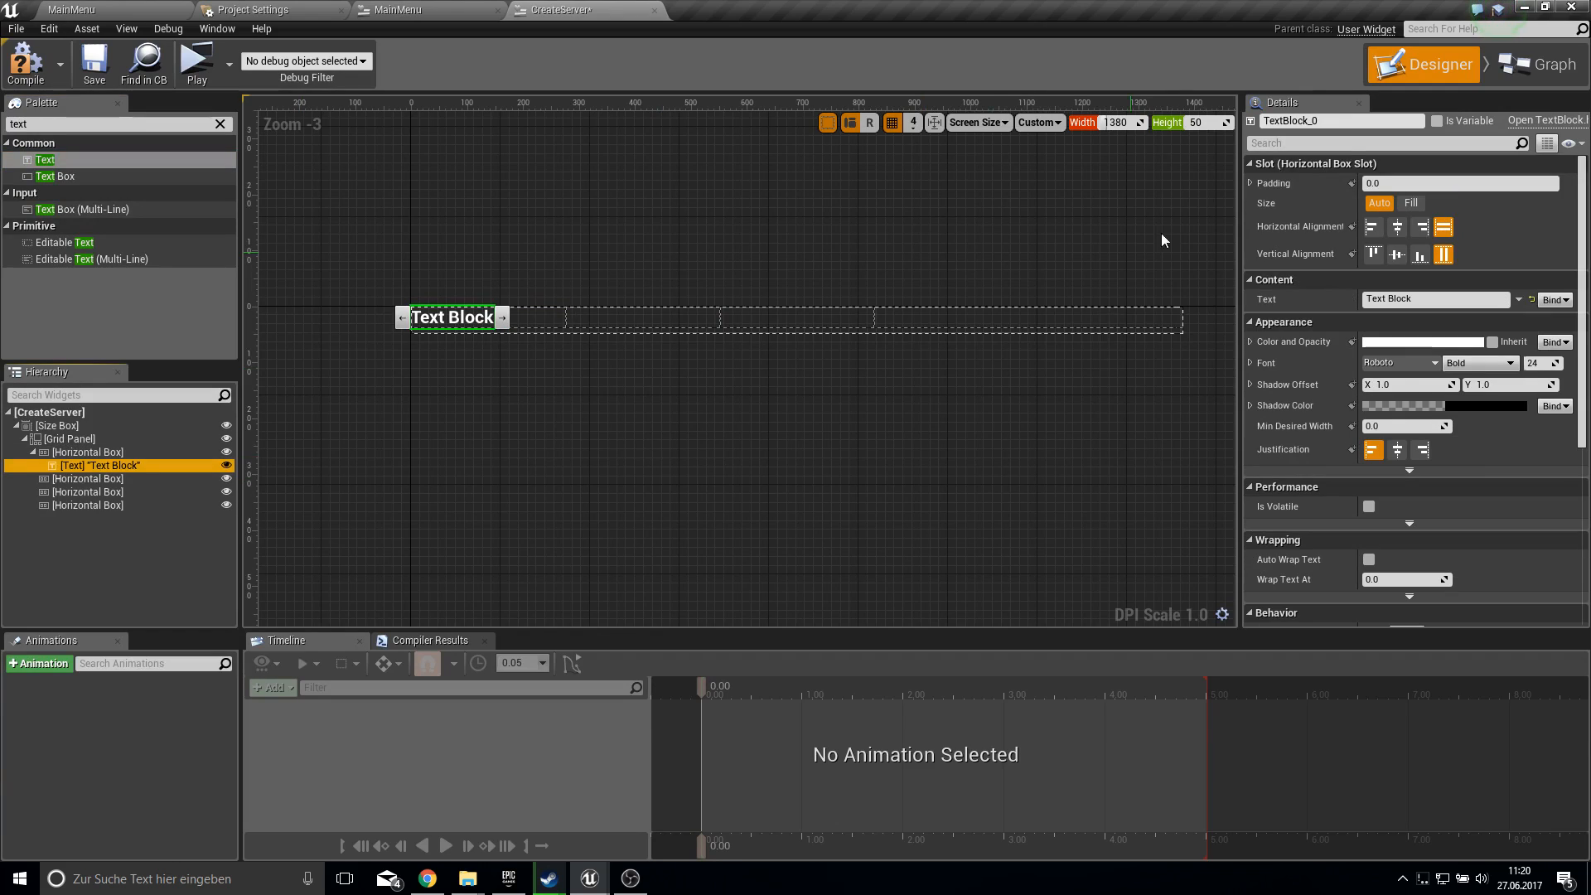
click(1410, 203)
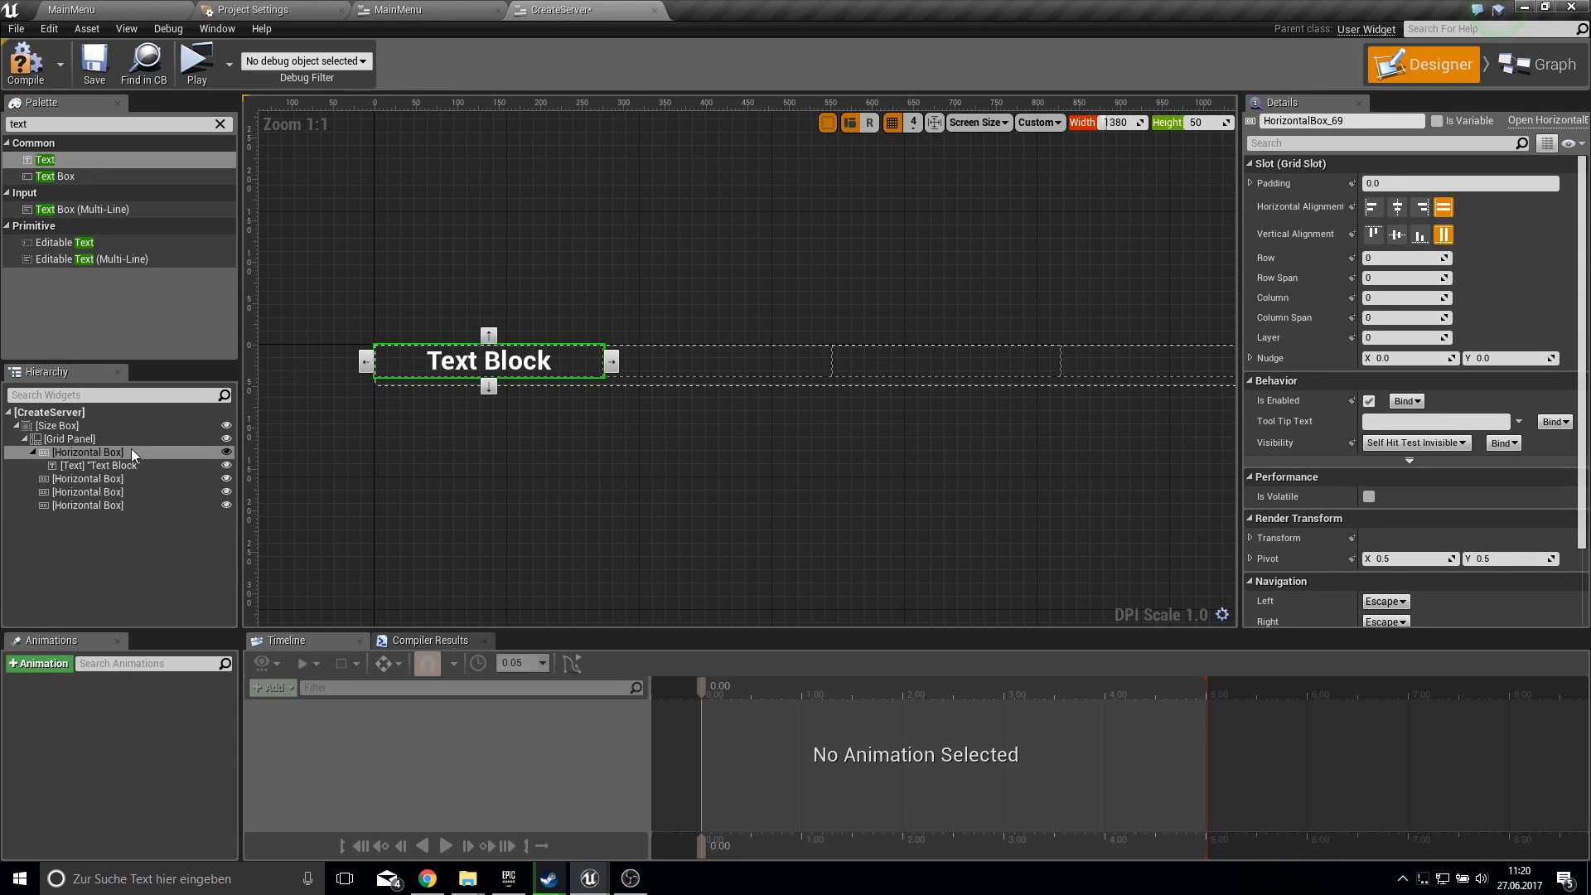
click(69, 439)
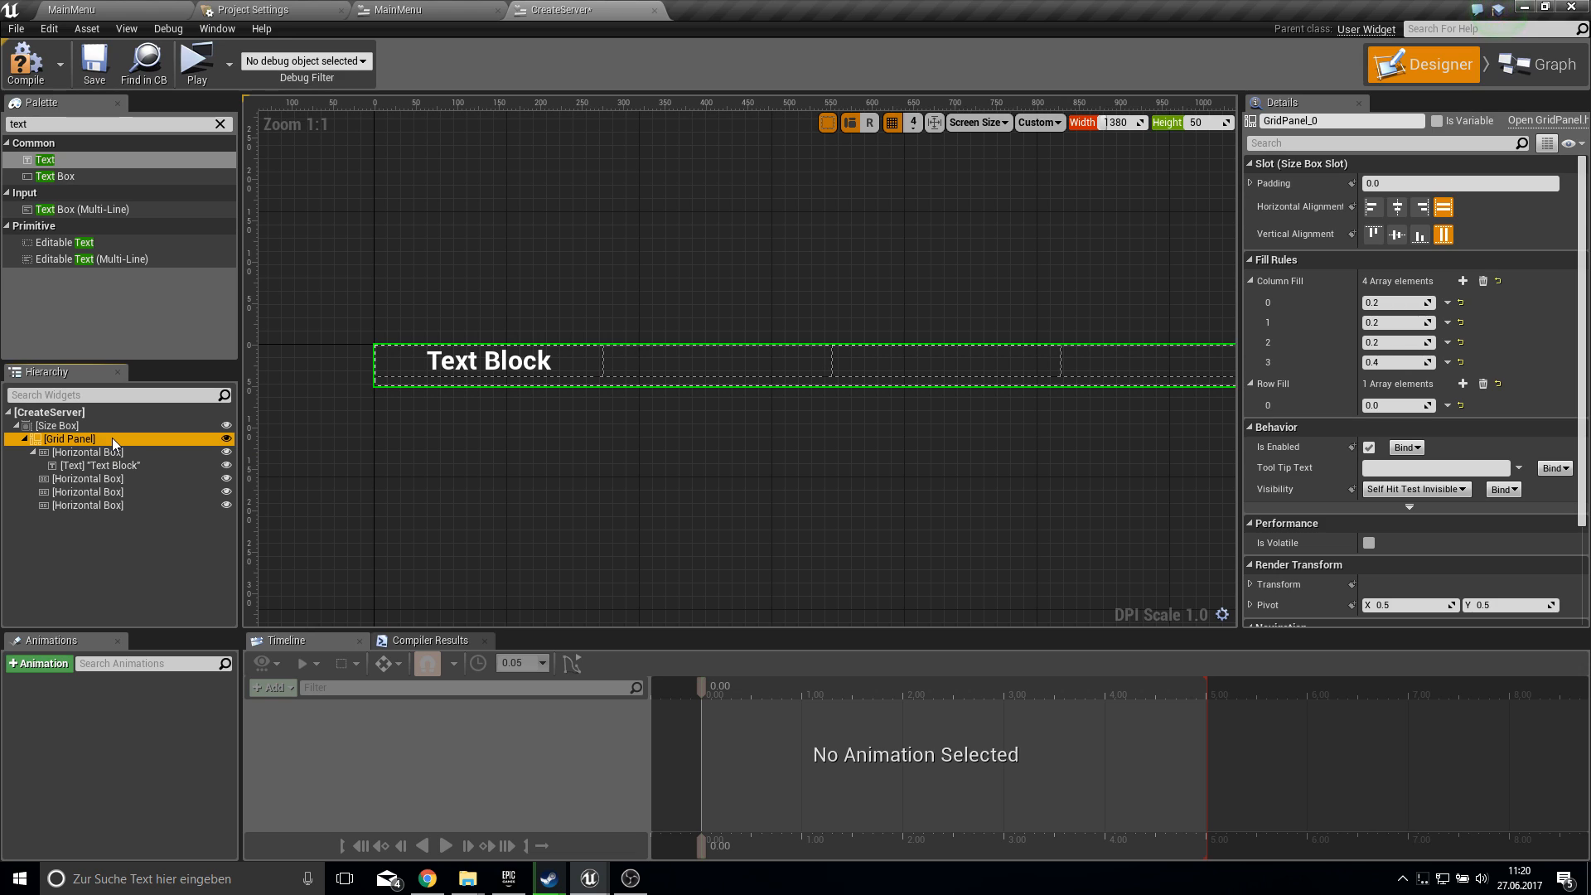
click(87, 452)
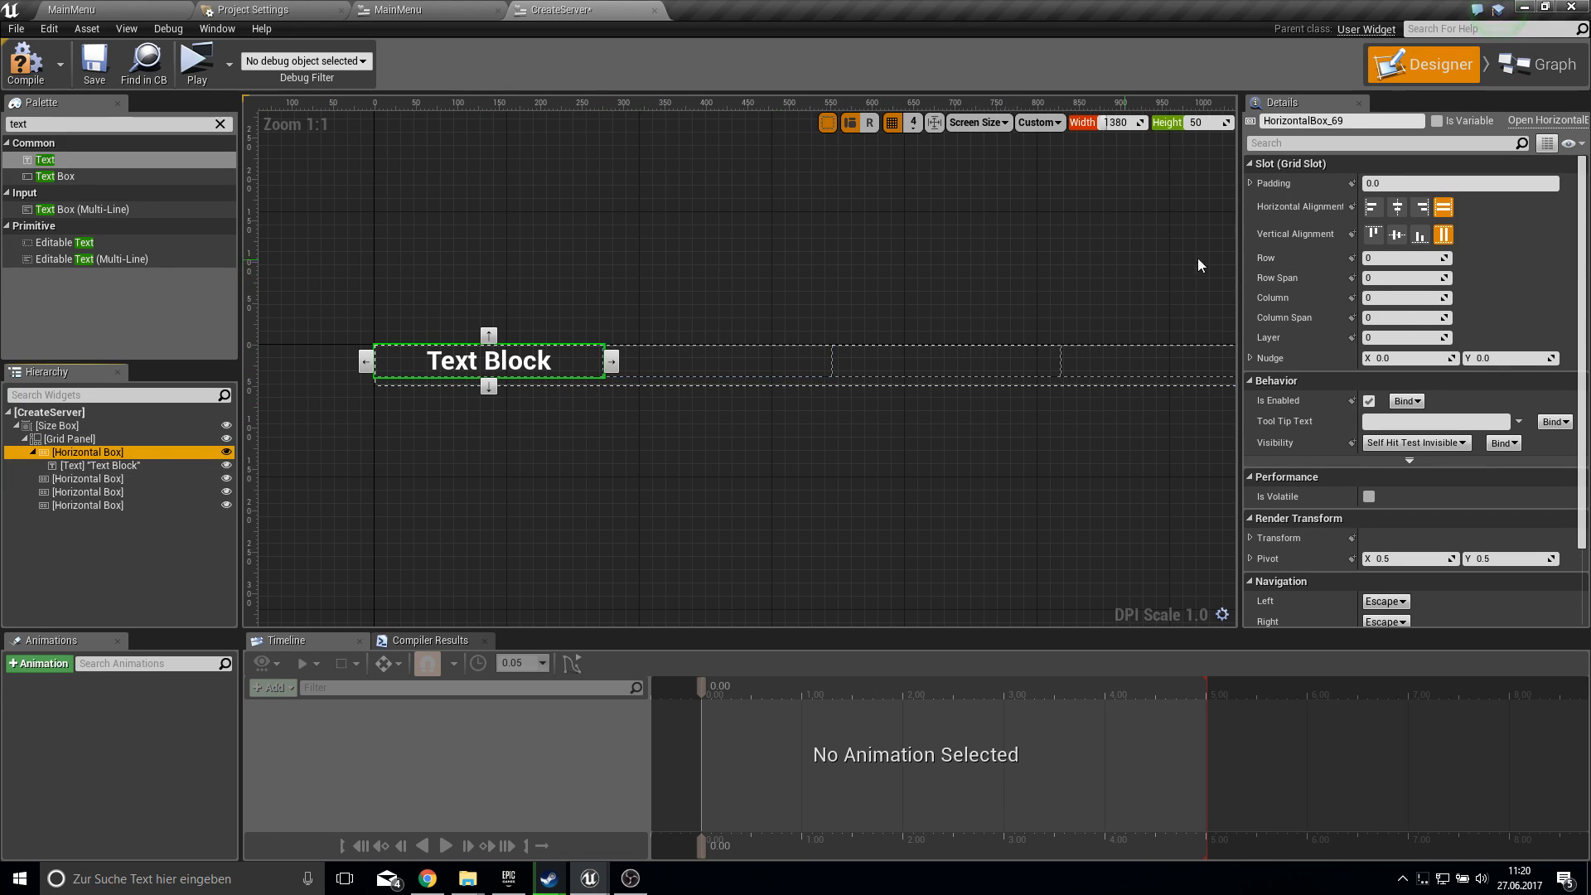
mouse_move(1425, 257)
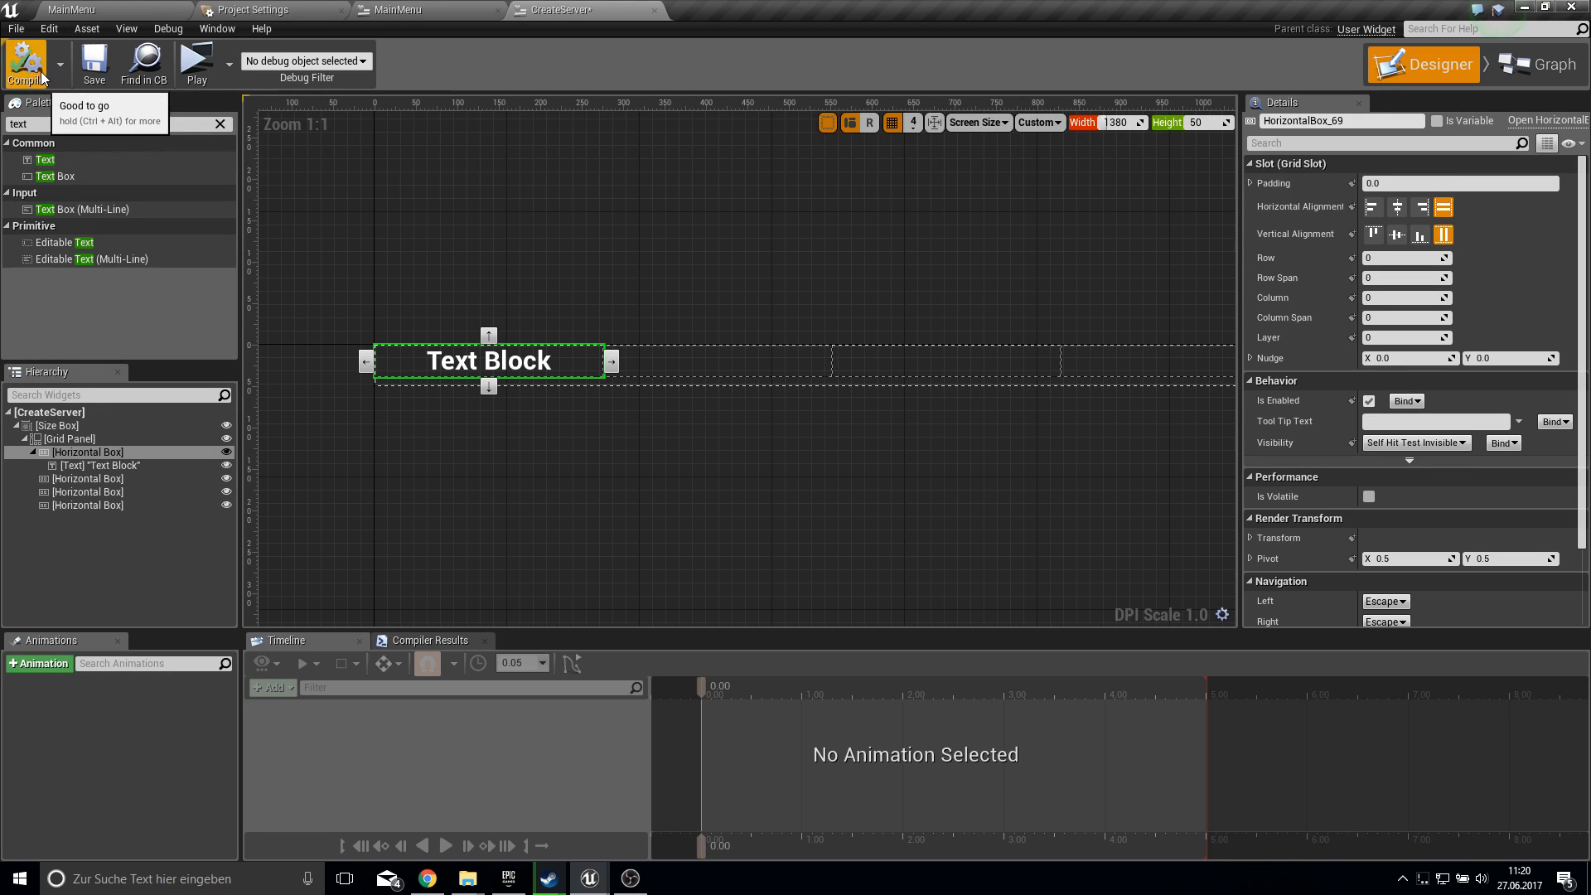
mouse_move(689, 407)
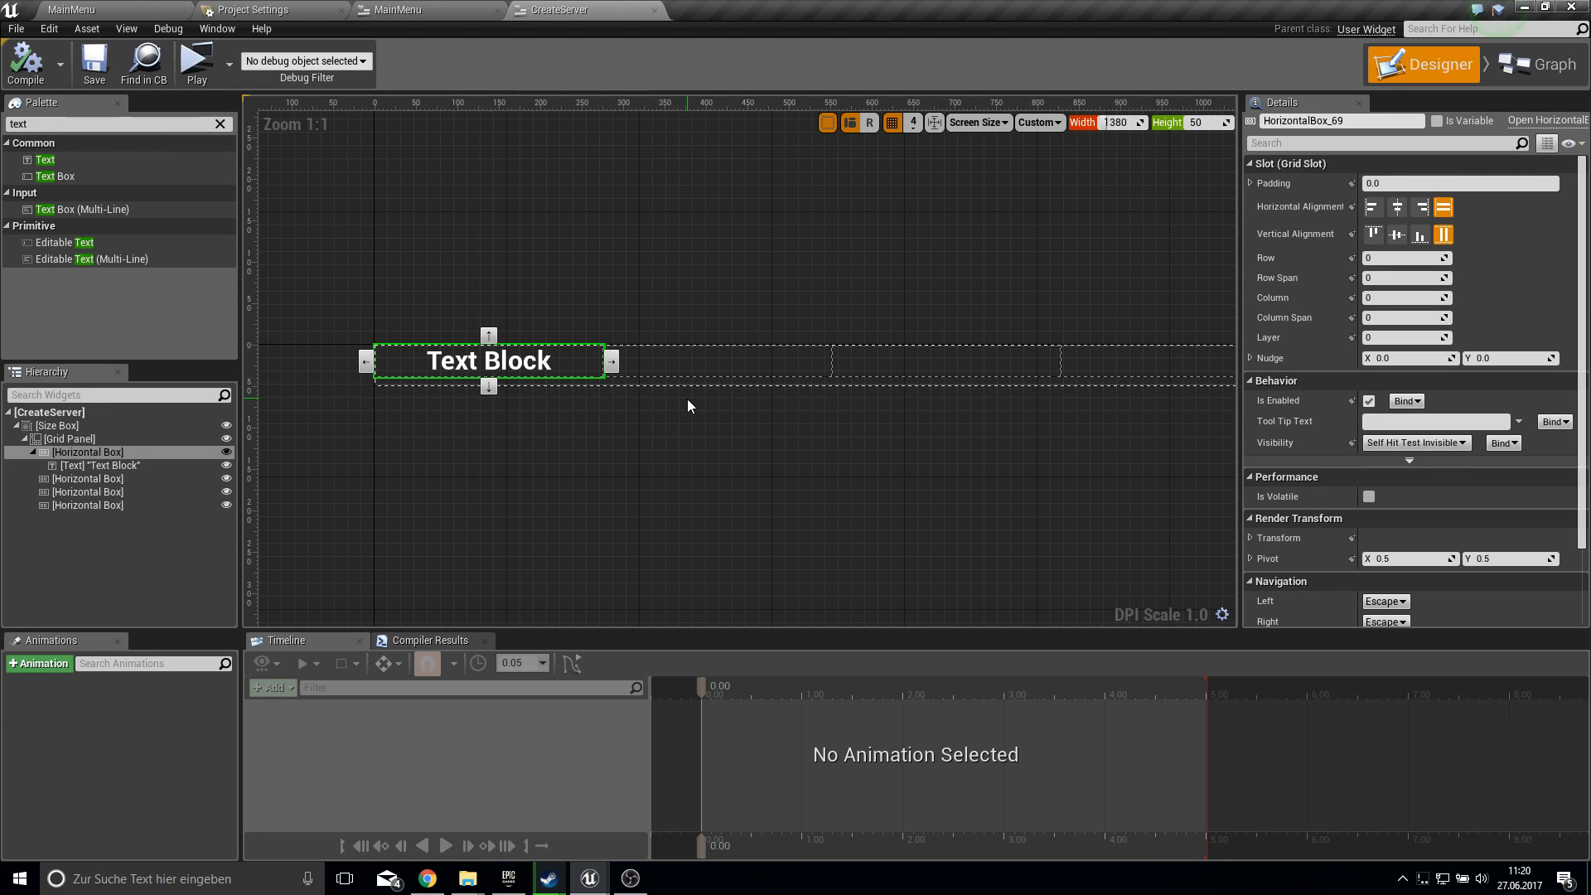
click(69, 439)
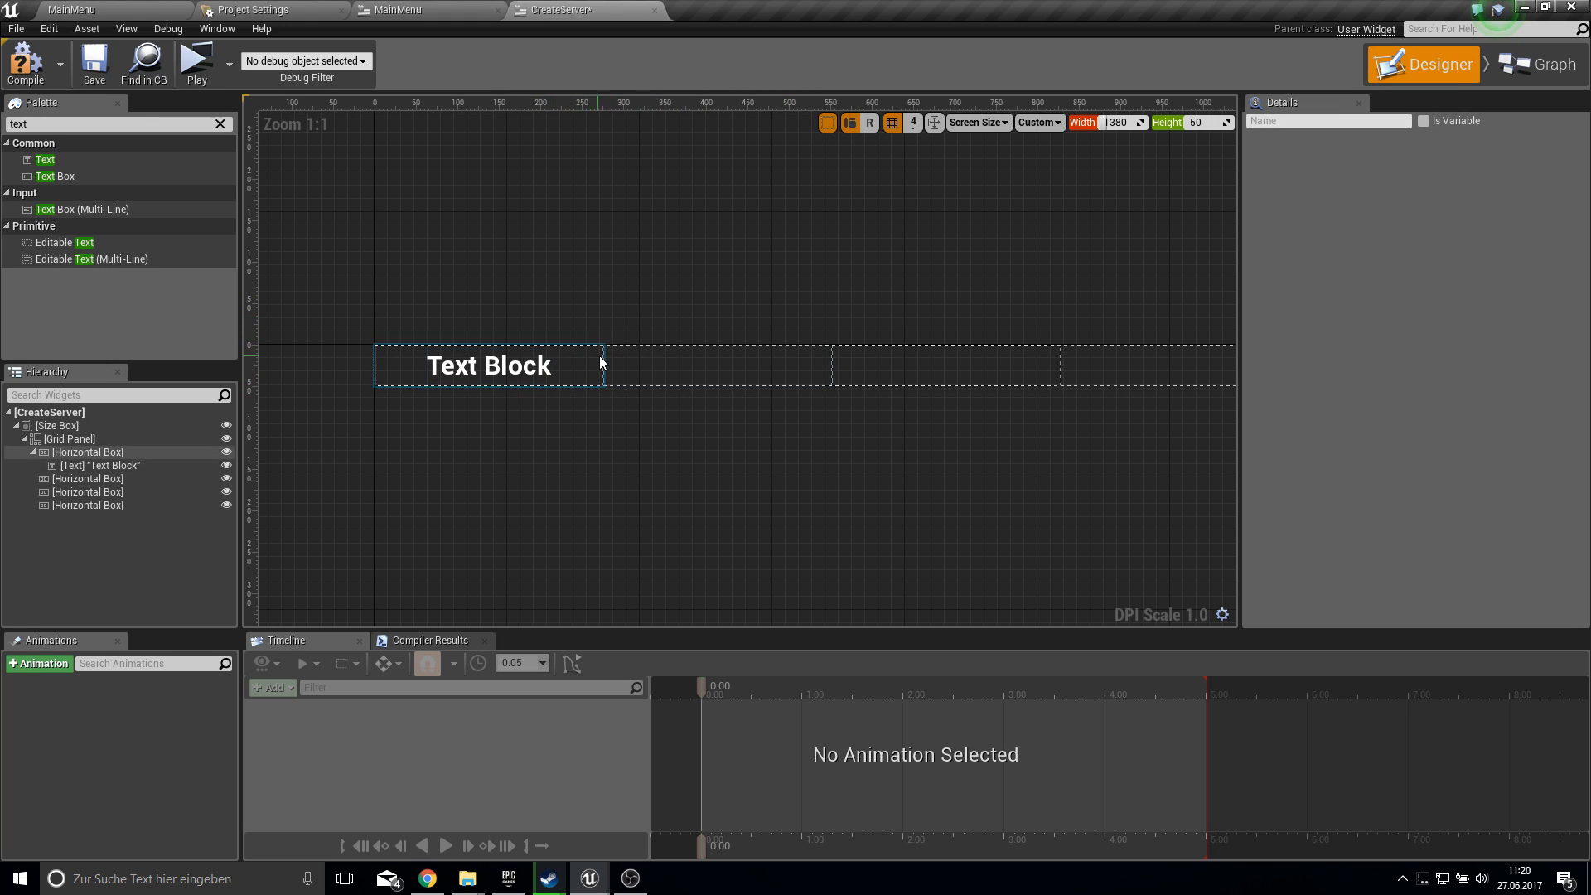
click(86, 452)
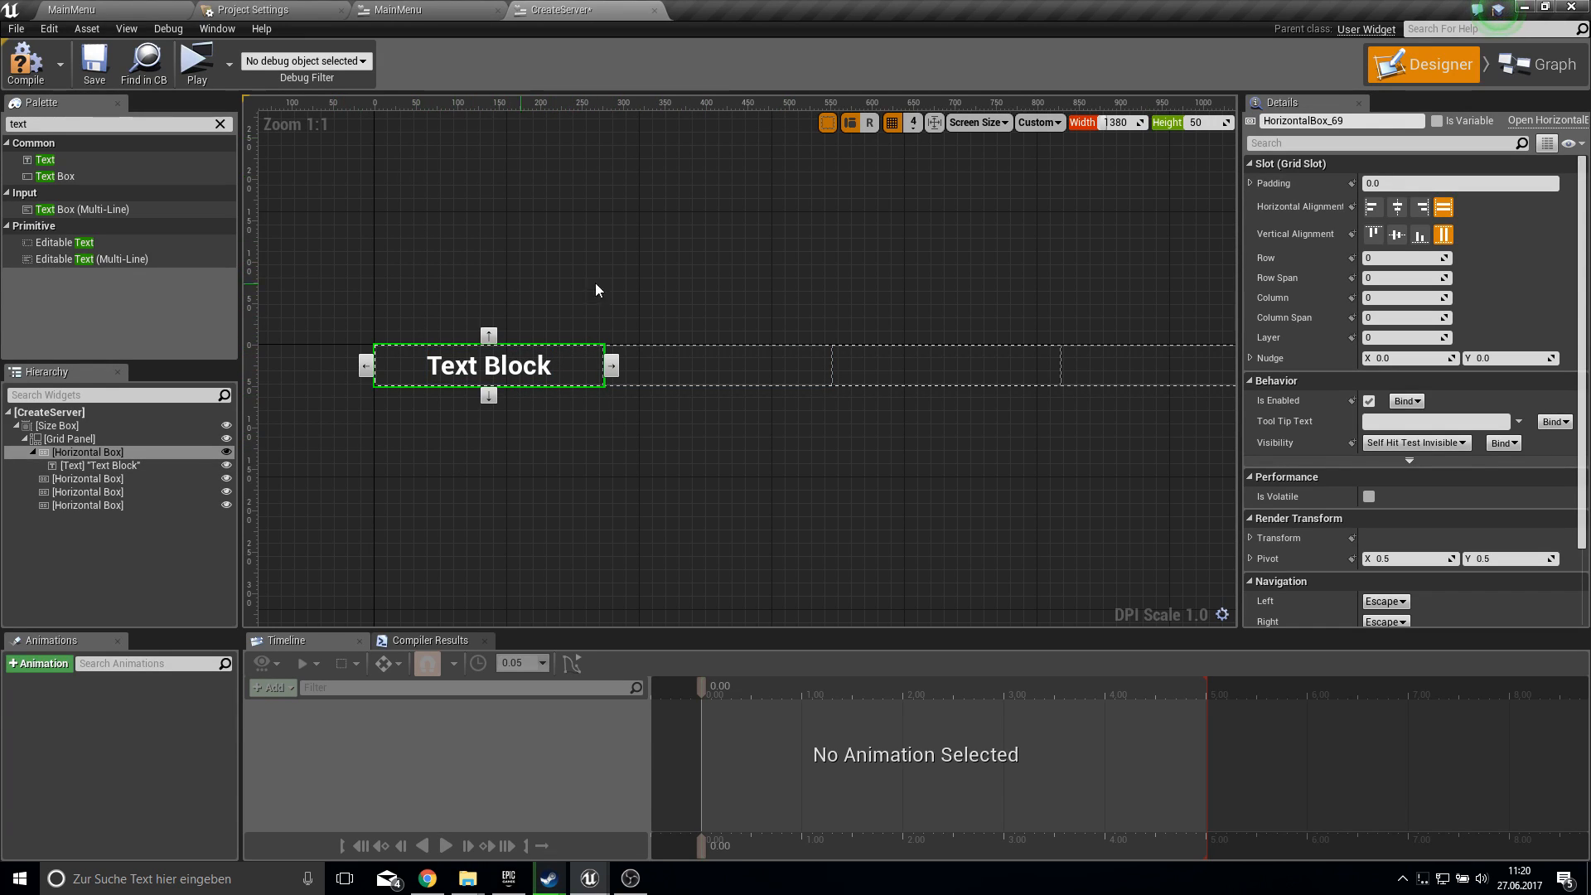
mouse_move(538, 437)
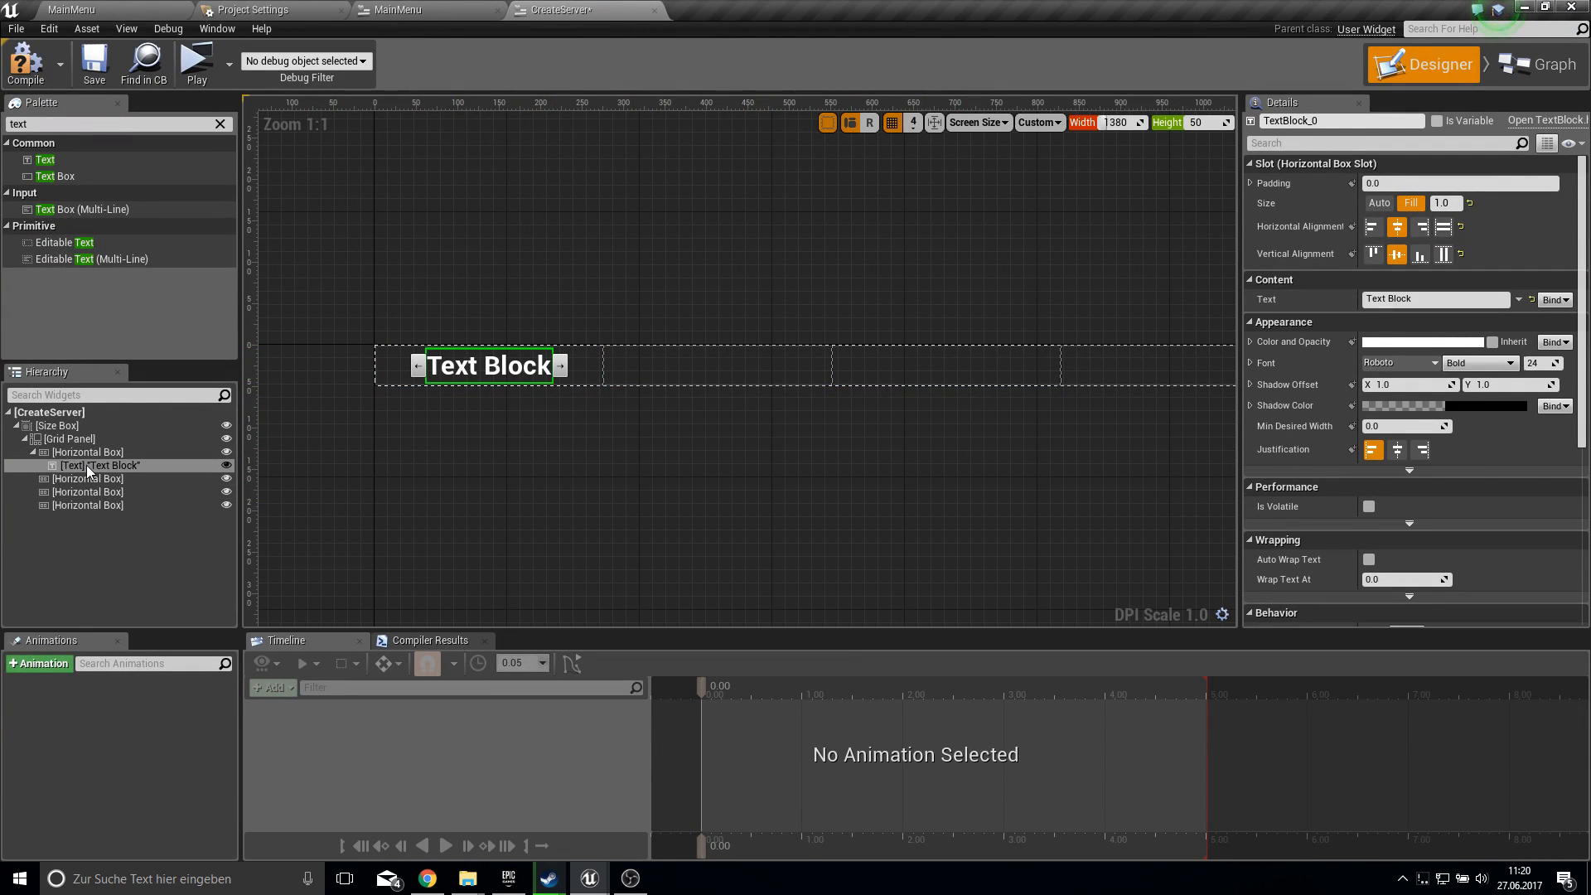
click(89, 492)
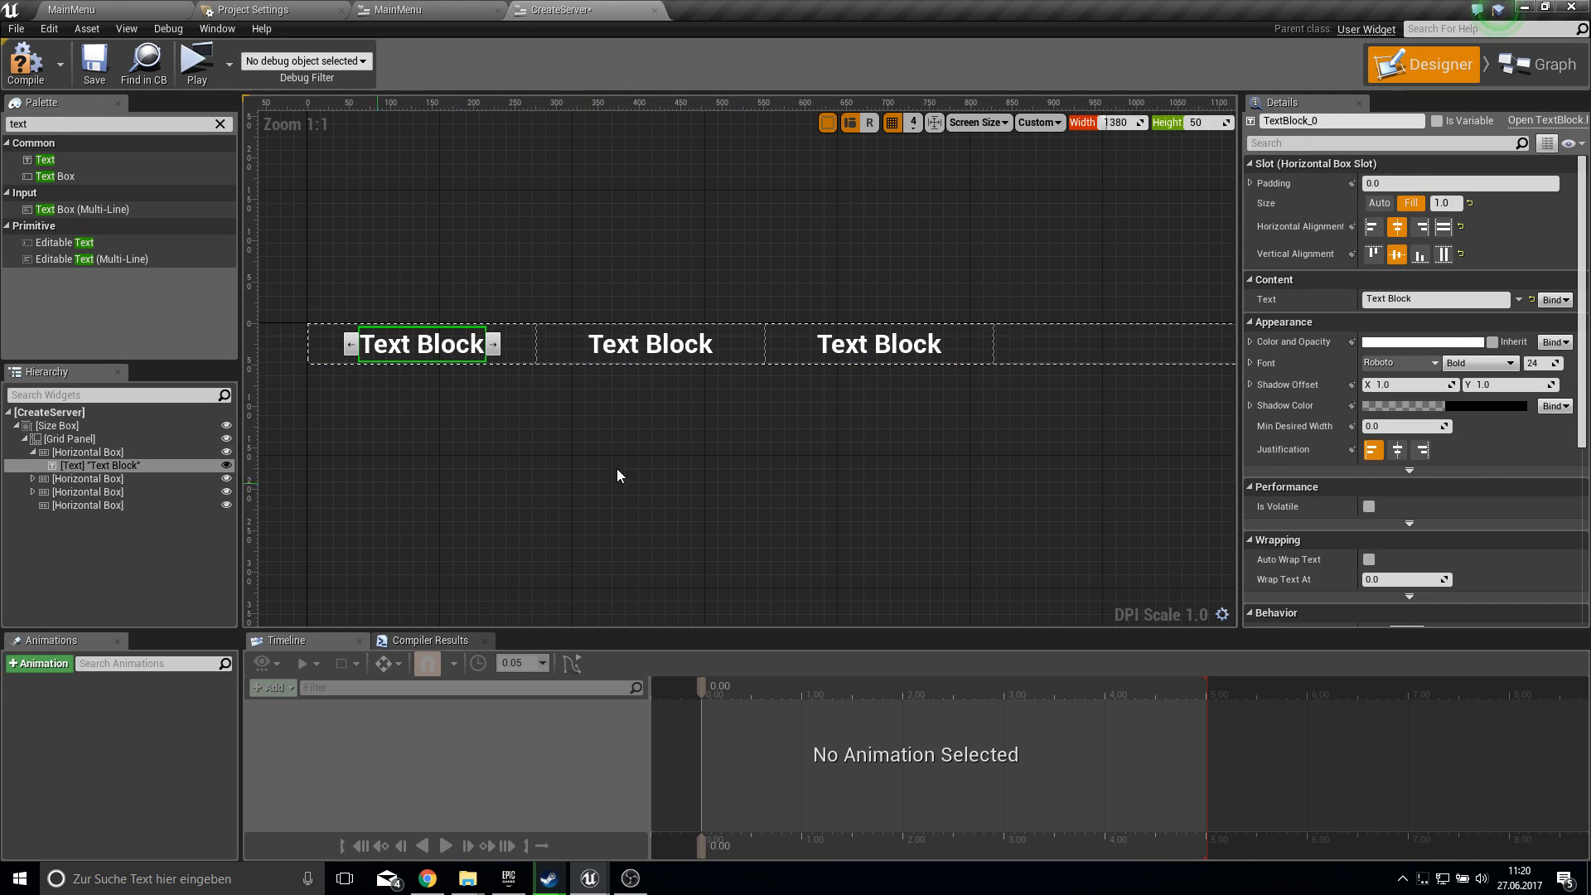
mouse_move(22, 63)
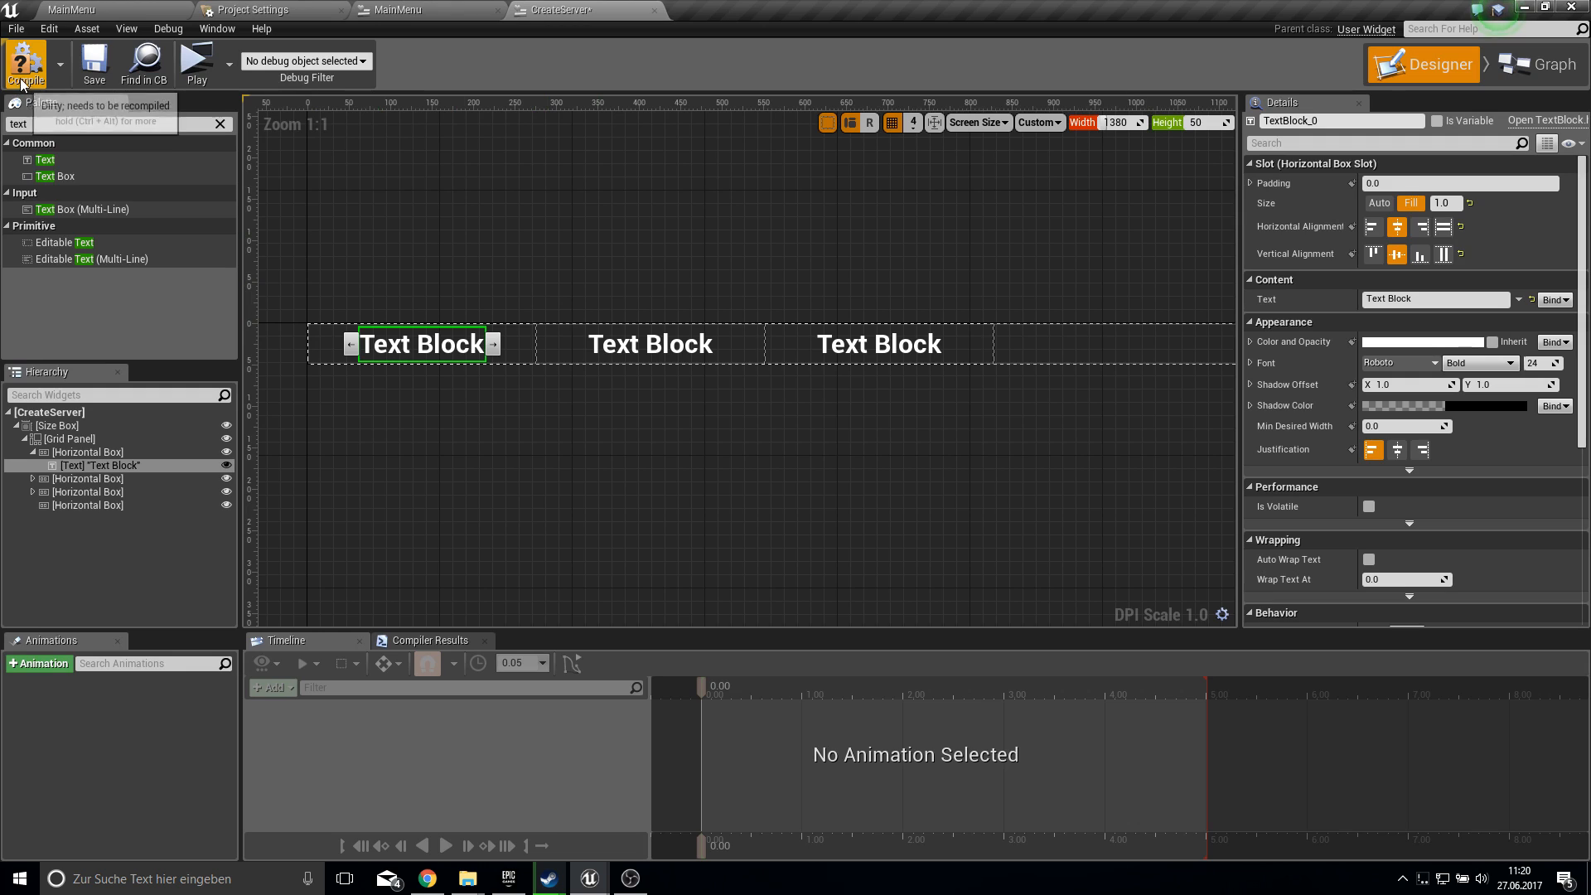
mouse_move(619, 301)
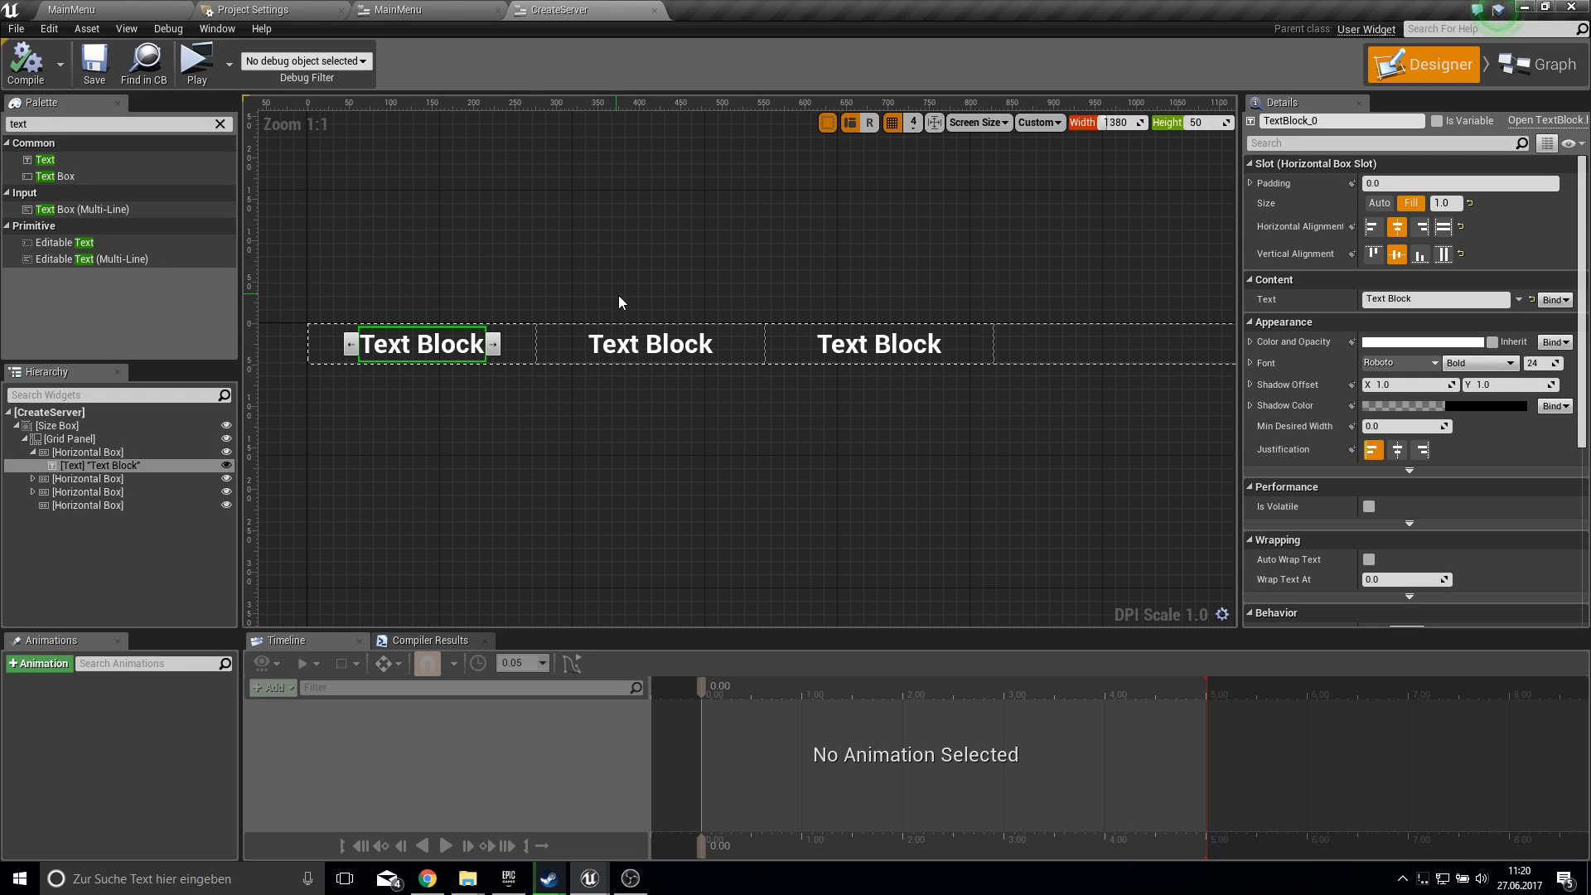
- Add Data variable of type Blueprint Session Result, instance editable and exposed on spawn, then reopen MainMenu
scroll(down, 3)
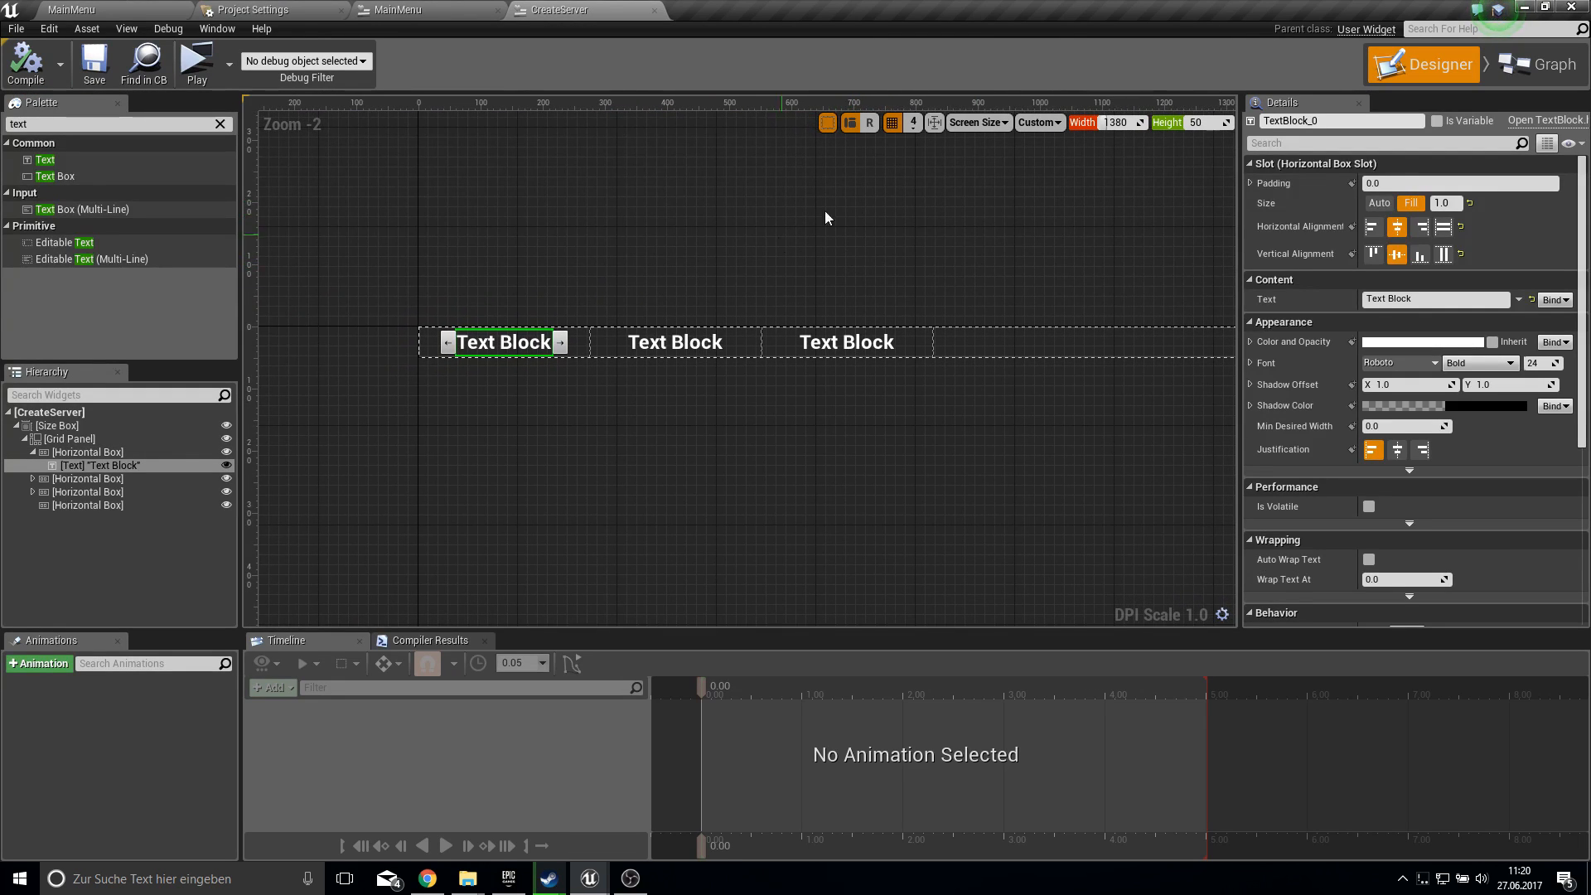
click(1543, 64)
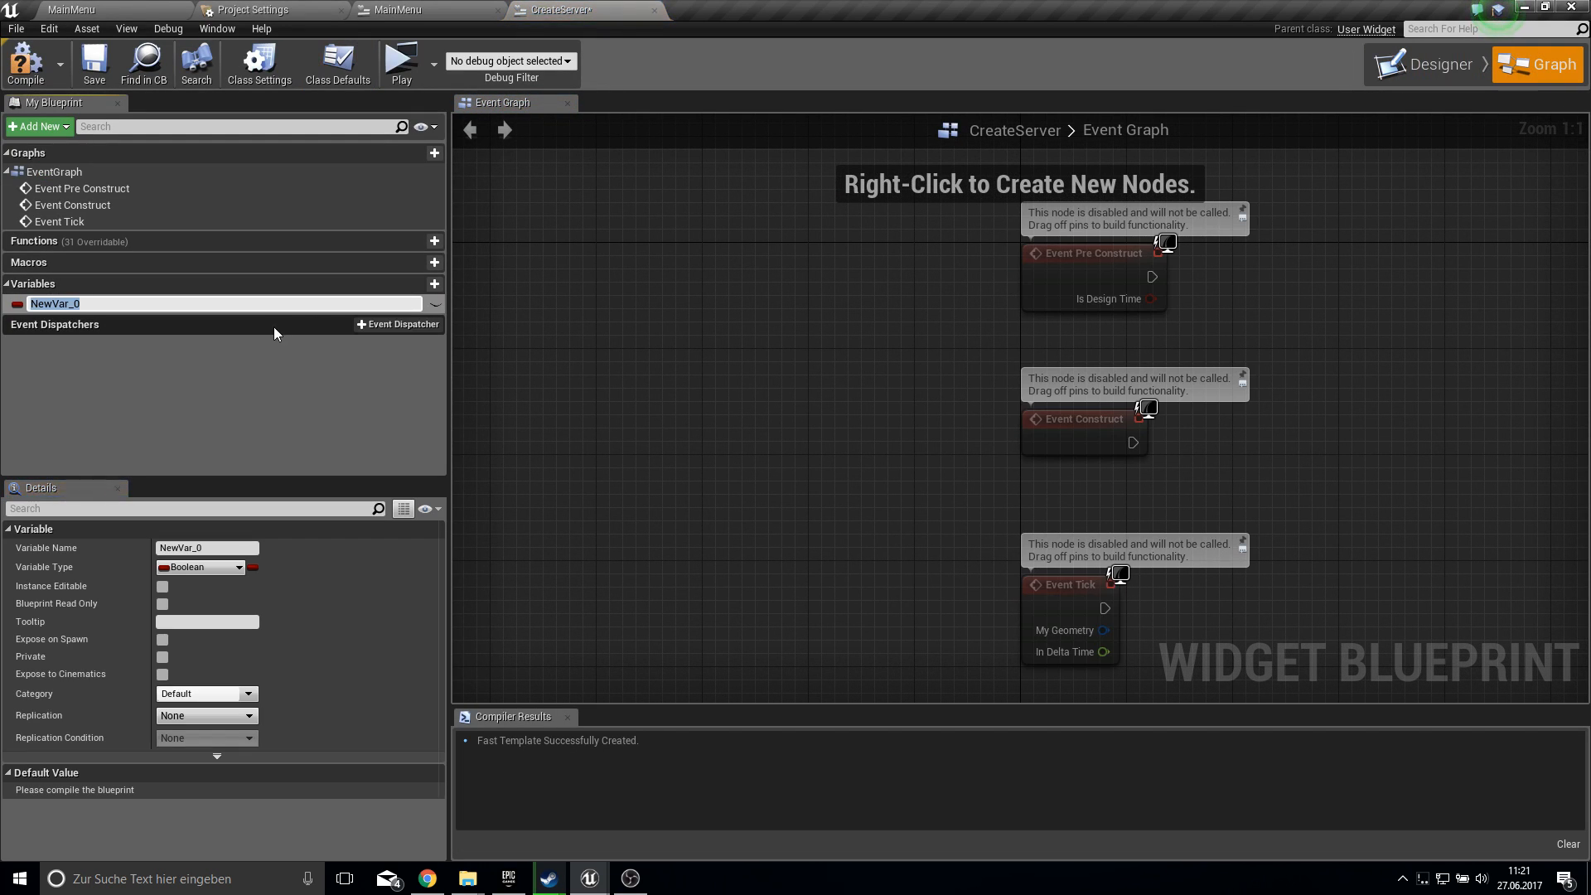
text(Data)
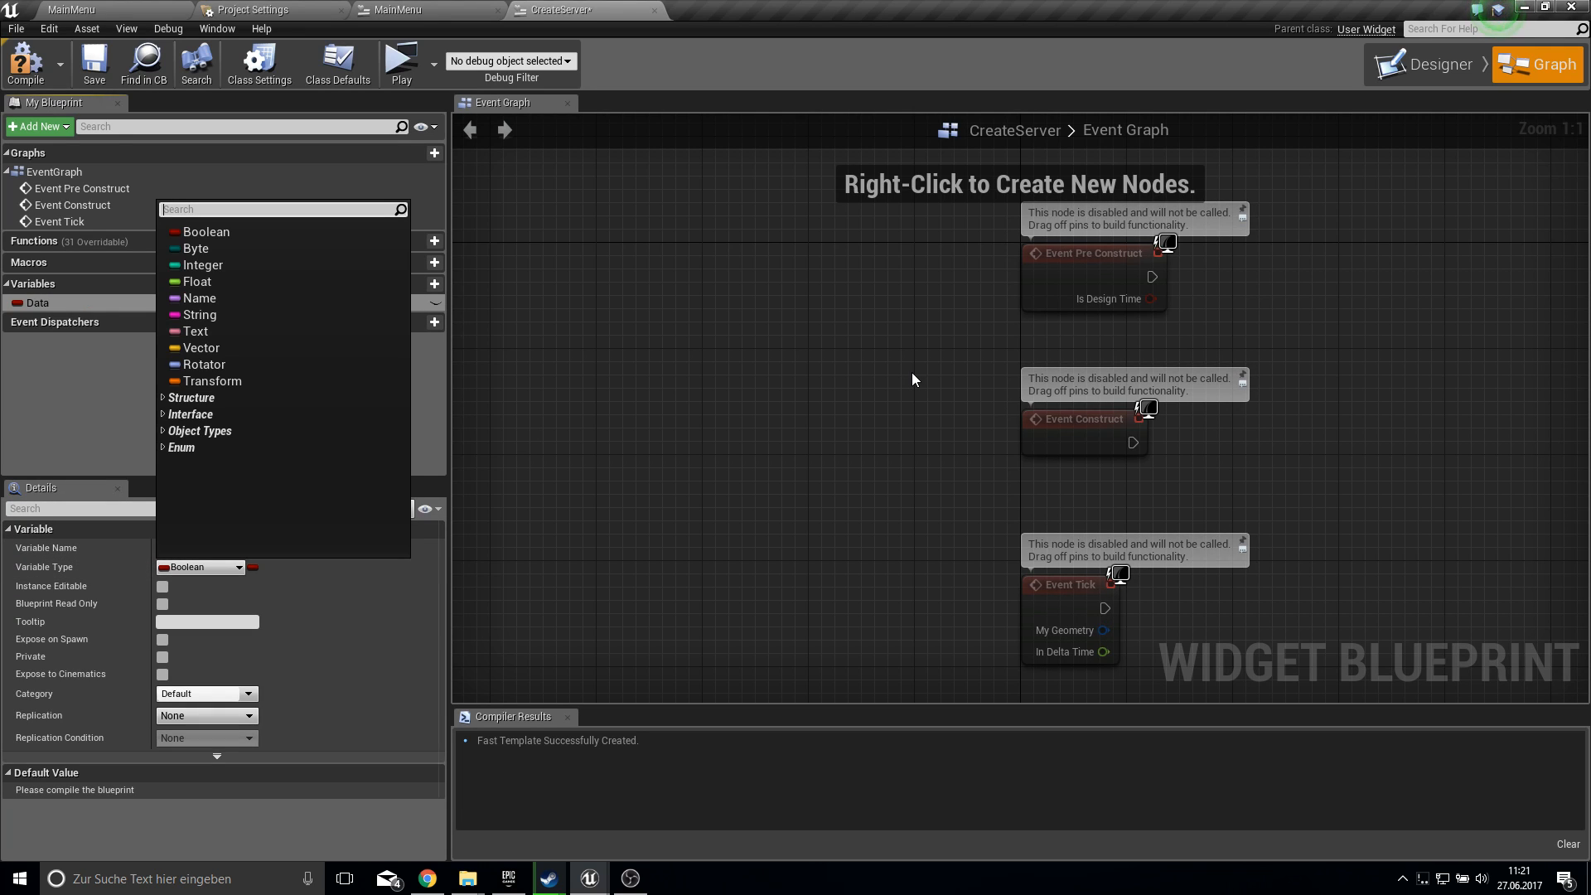
text(se)
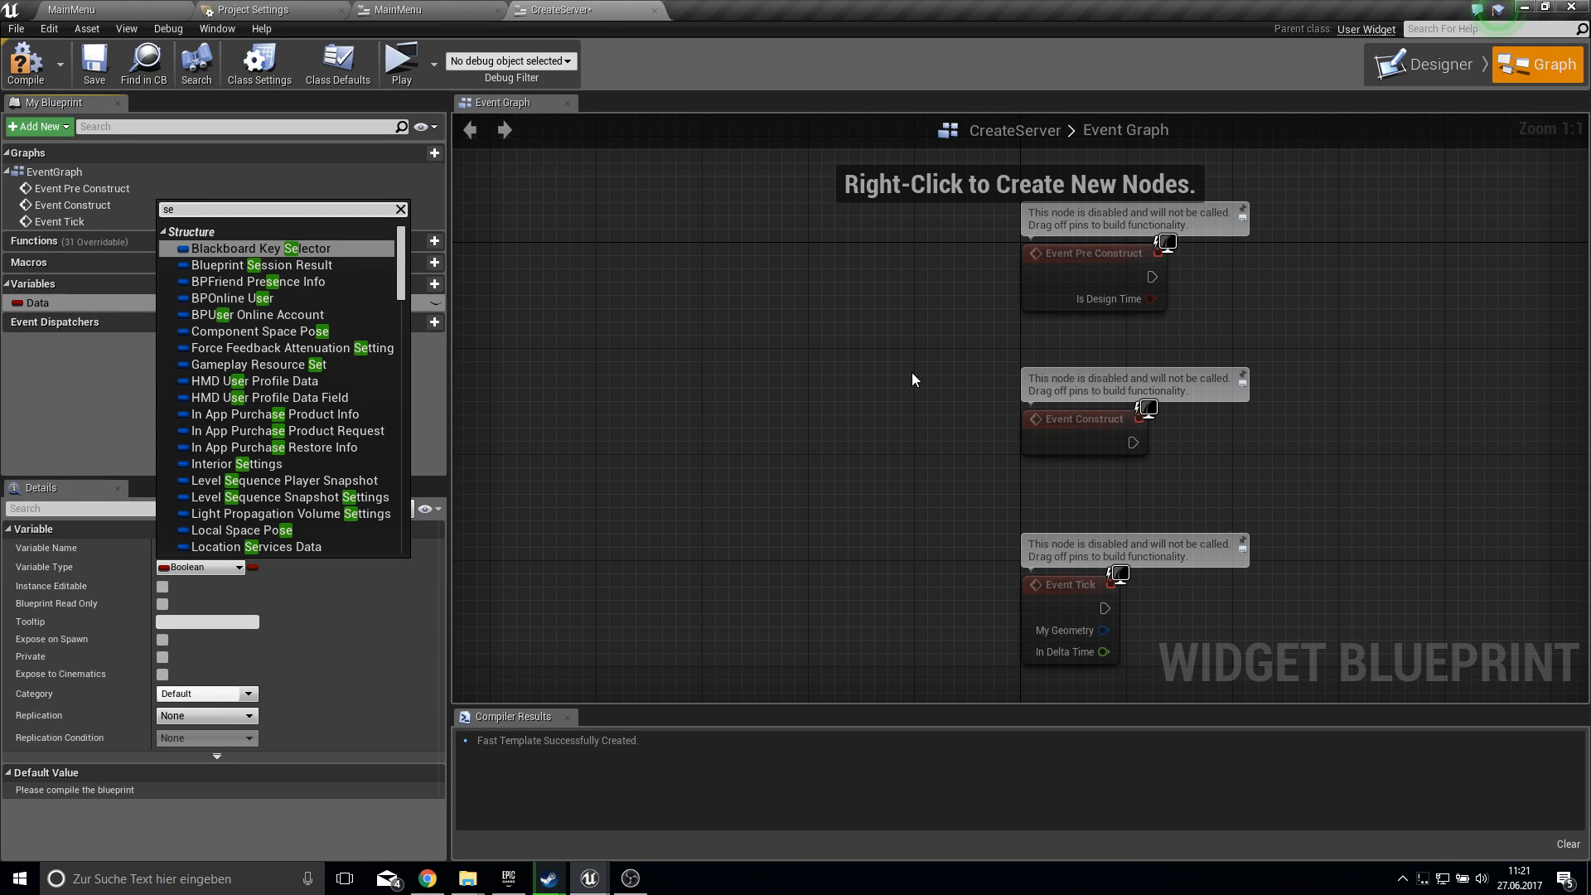
click(262, 265)
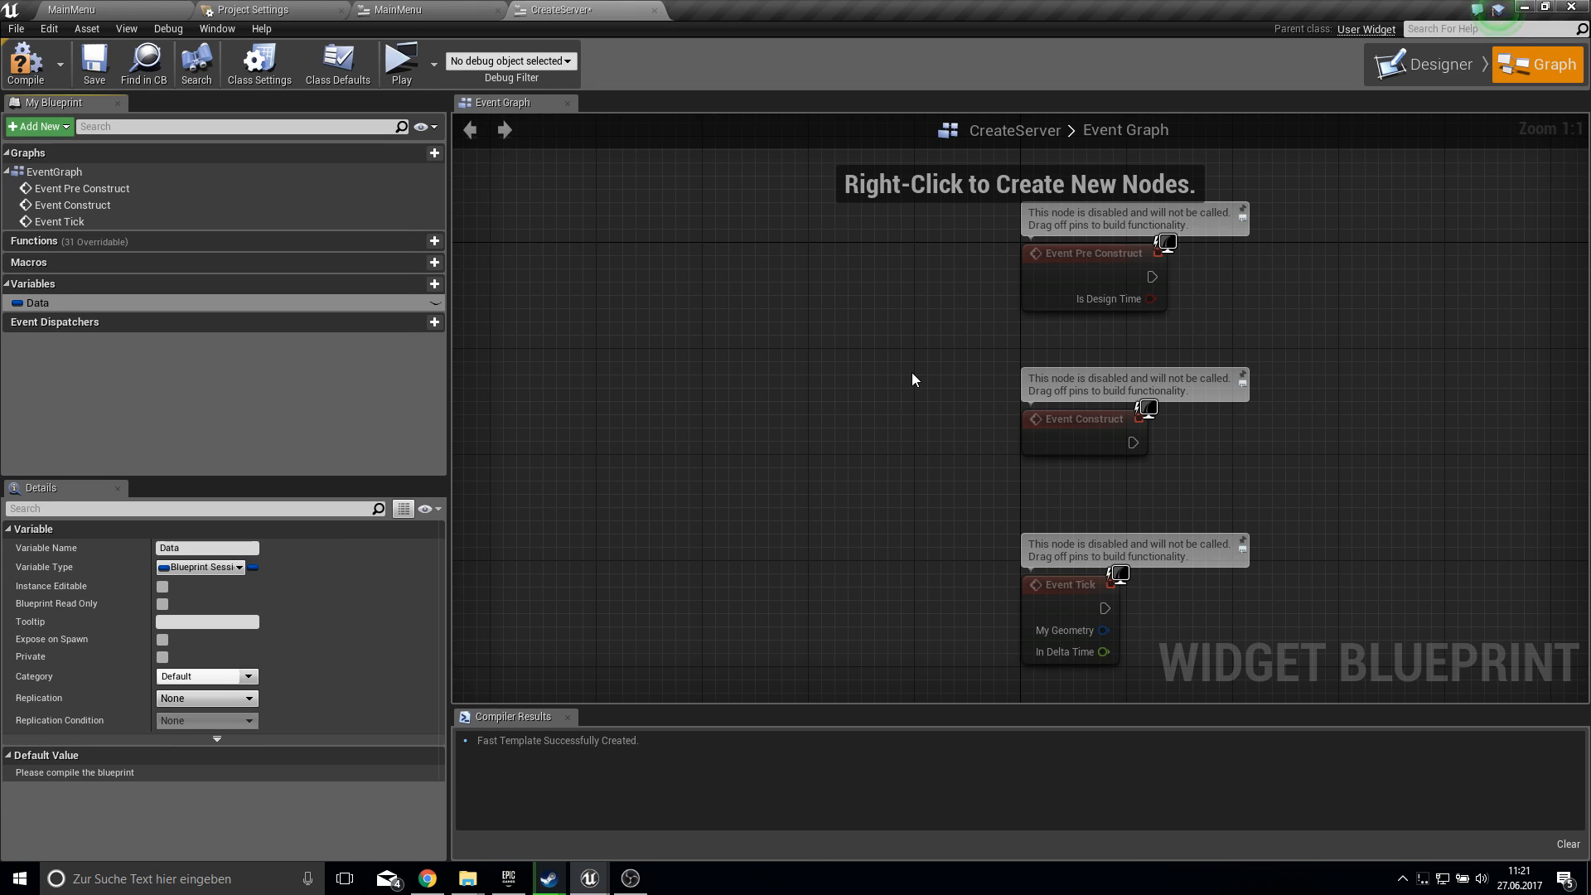
mouse_move(166, 590)
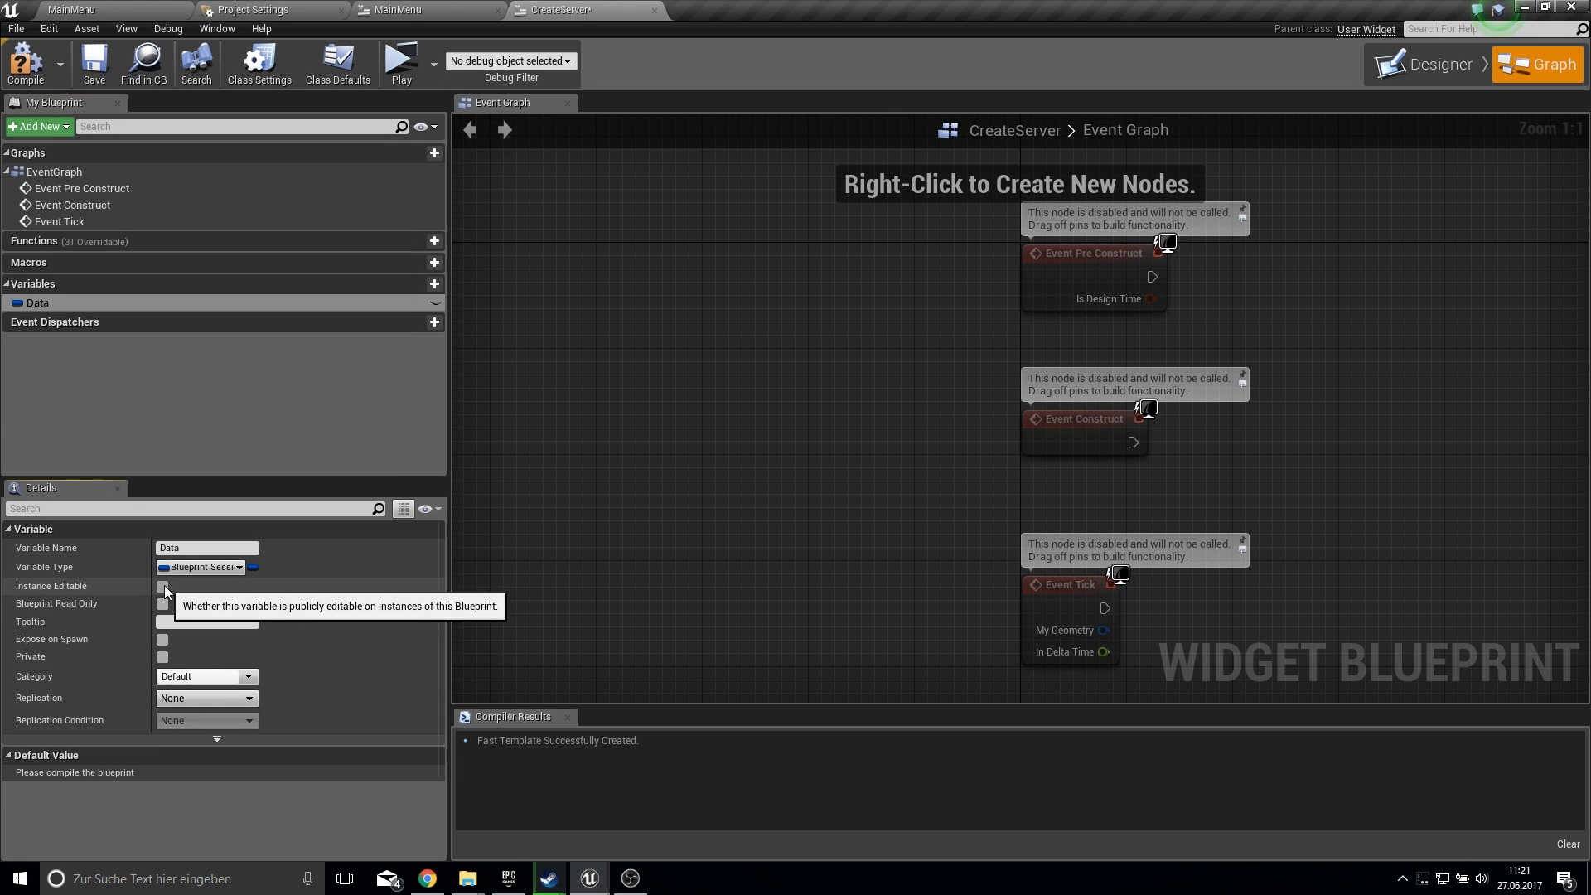
click(161, 586)
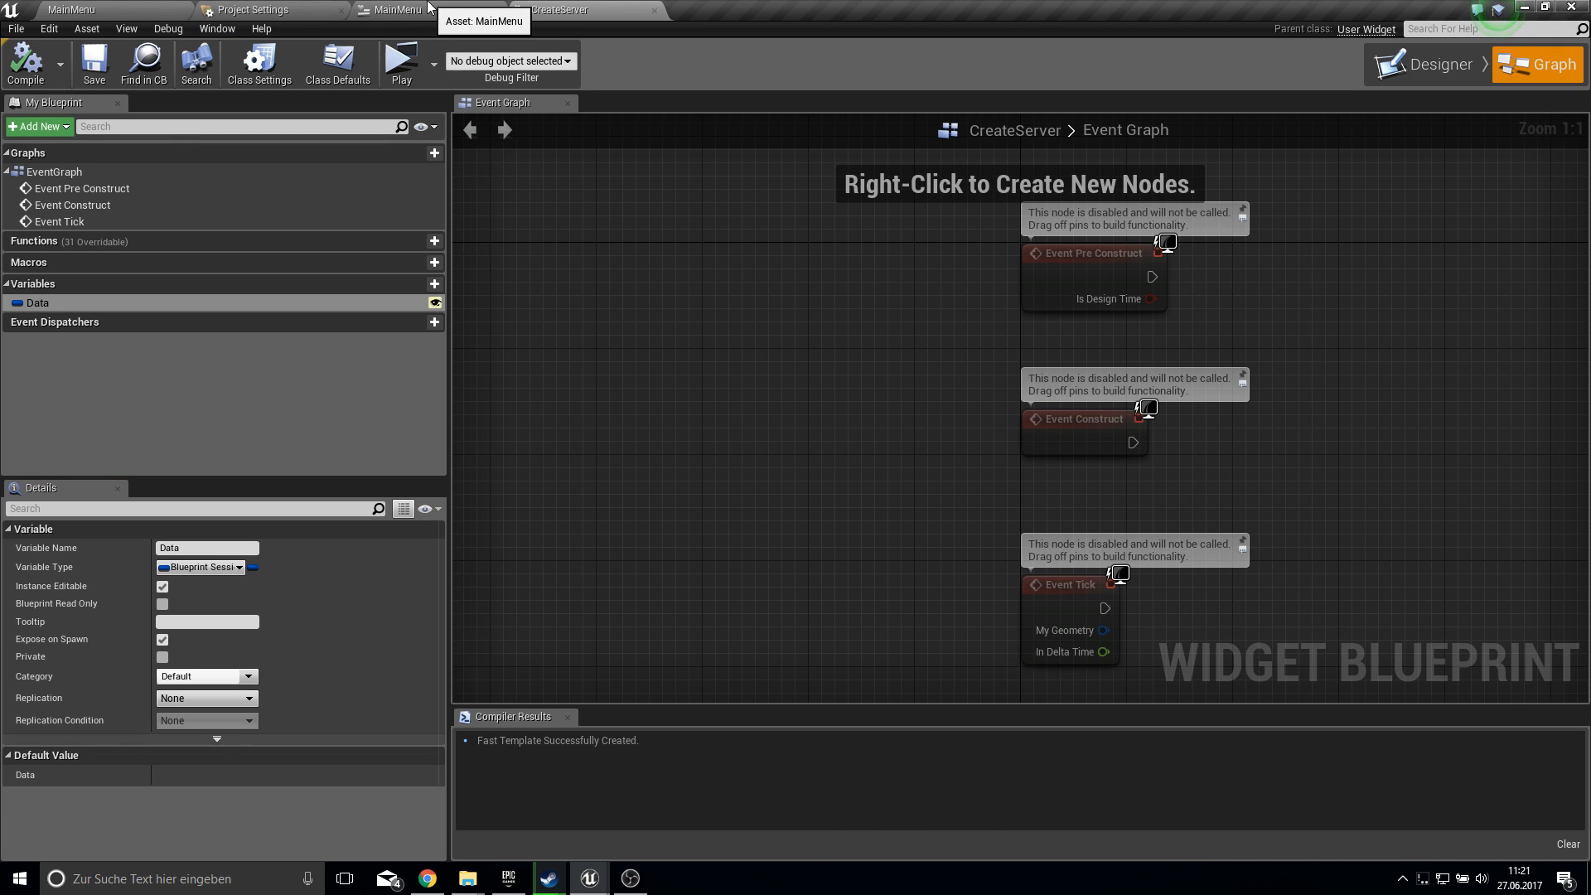
click(1431, 64)
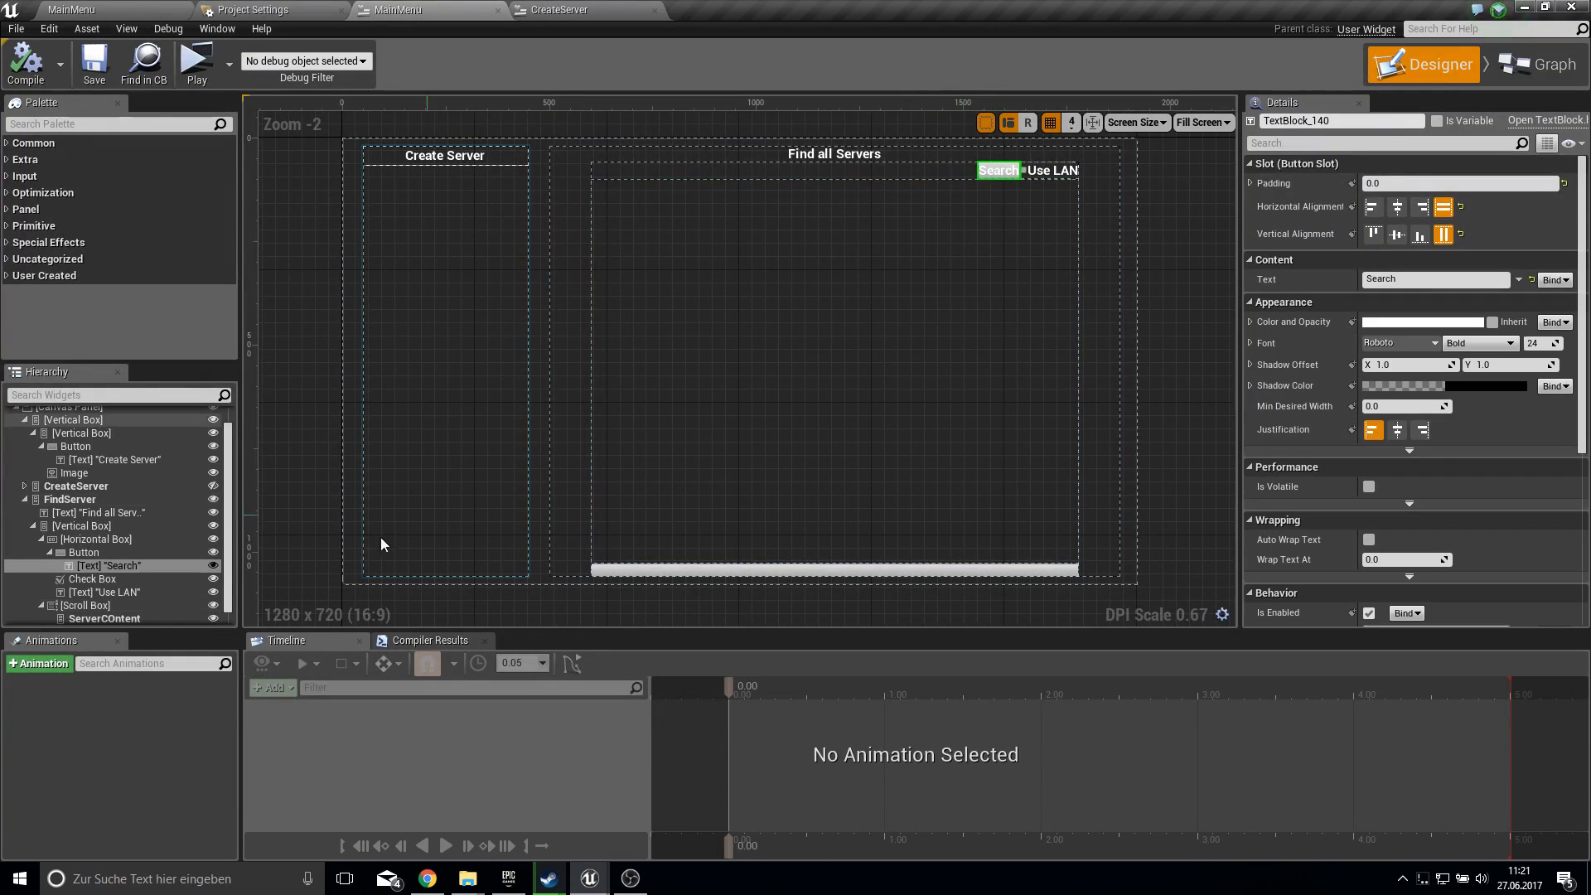
- Make Button_1's OnClicked run Find Sessions Advanced with Get Player Controller
click(84, 552)
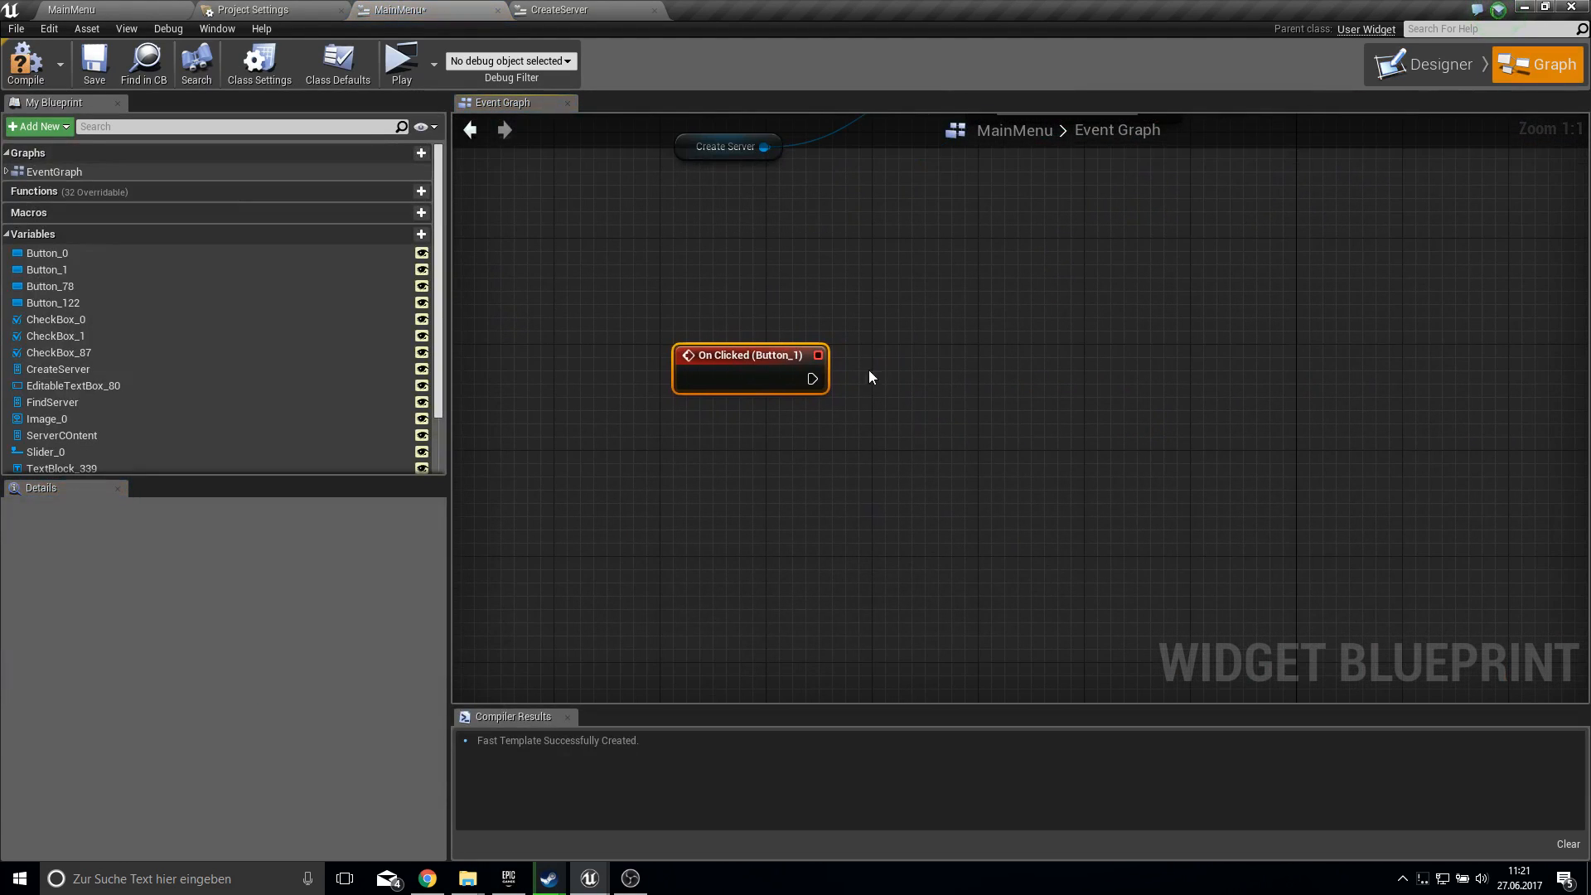
drag(813, 378, 926, 390)
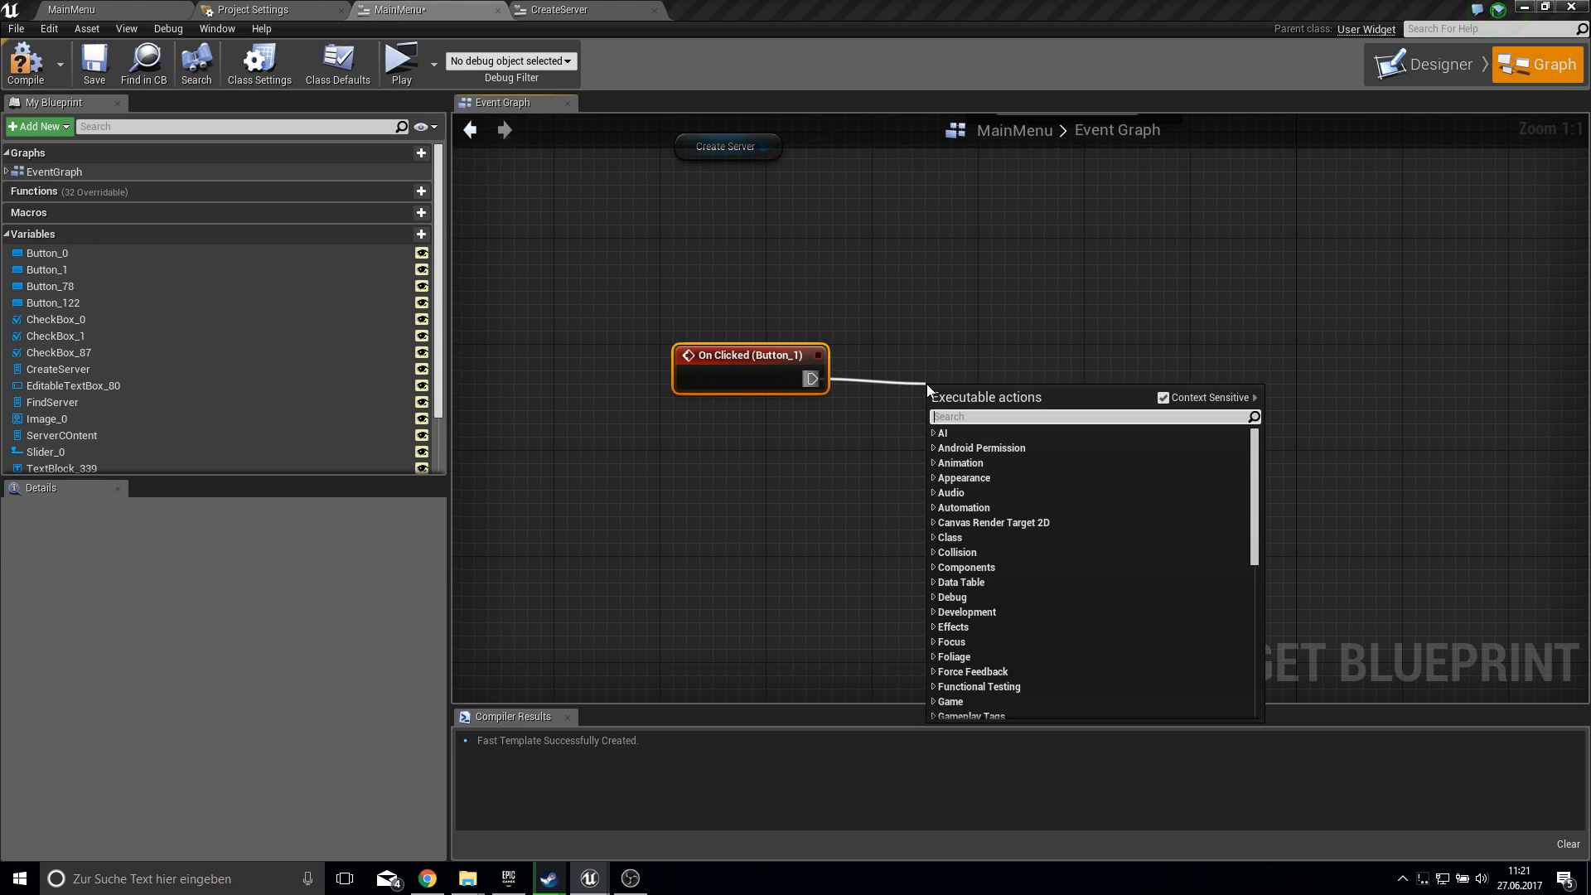
text(find sess)
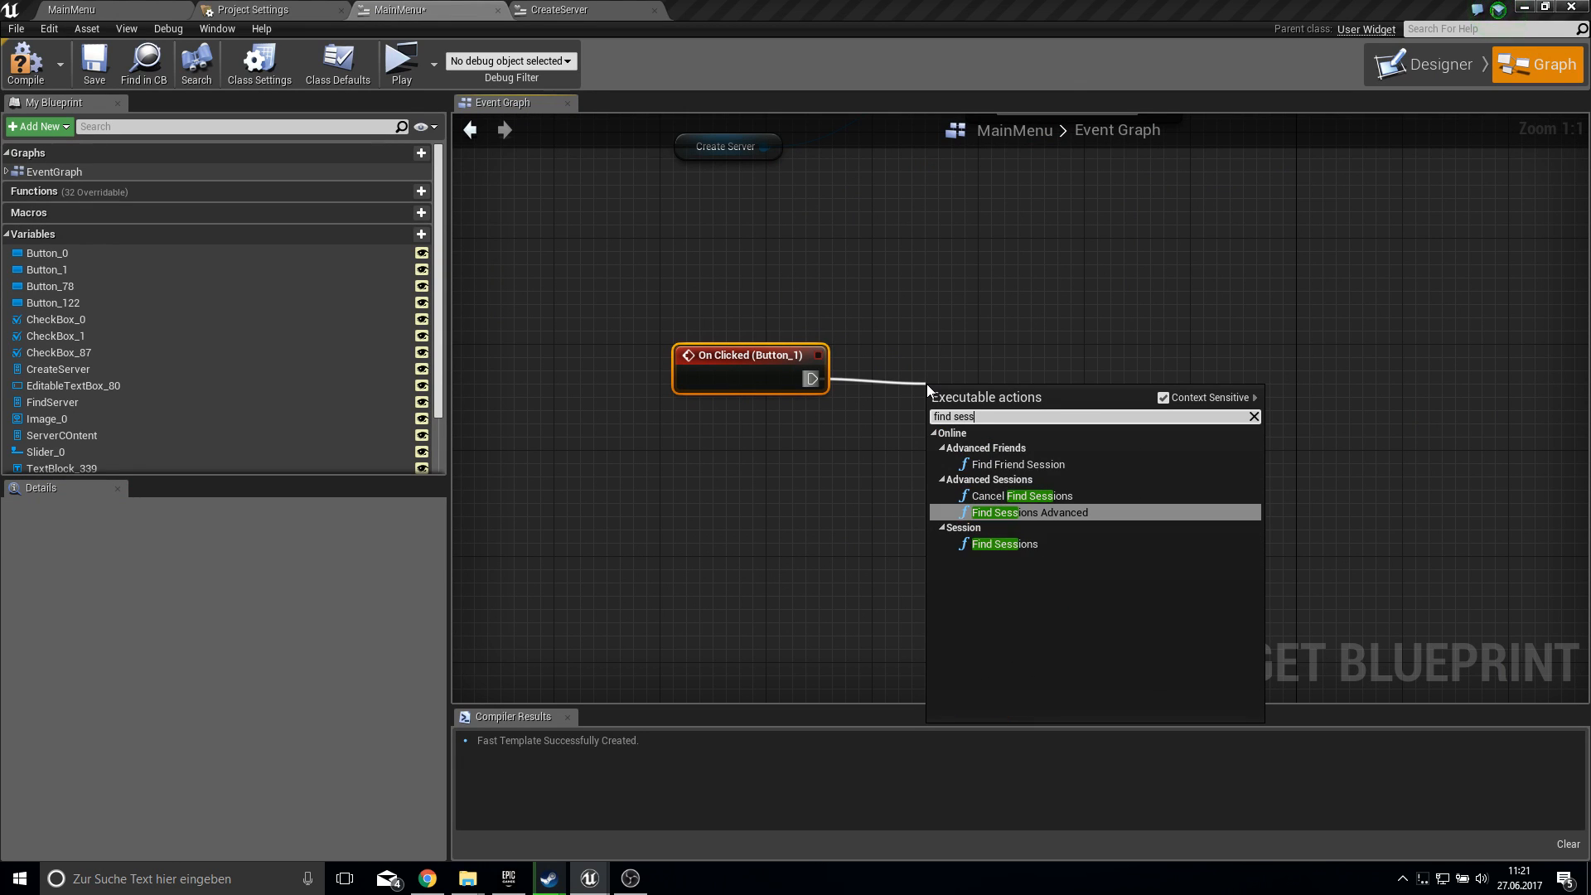
click(1025, 512)
text(get play)
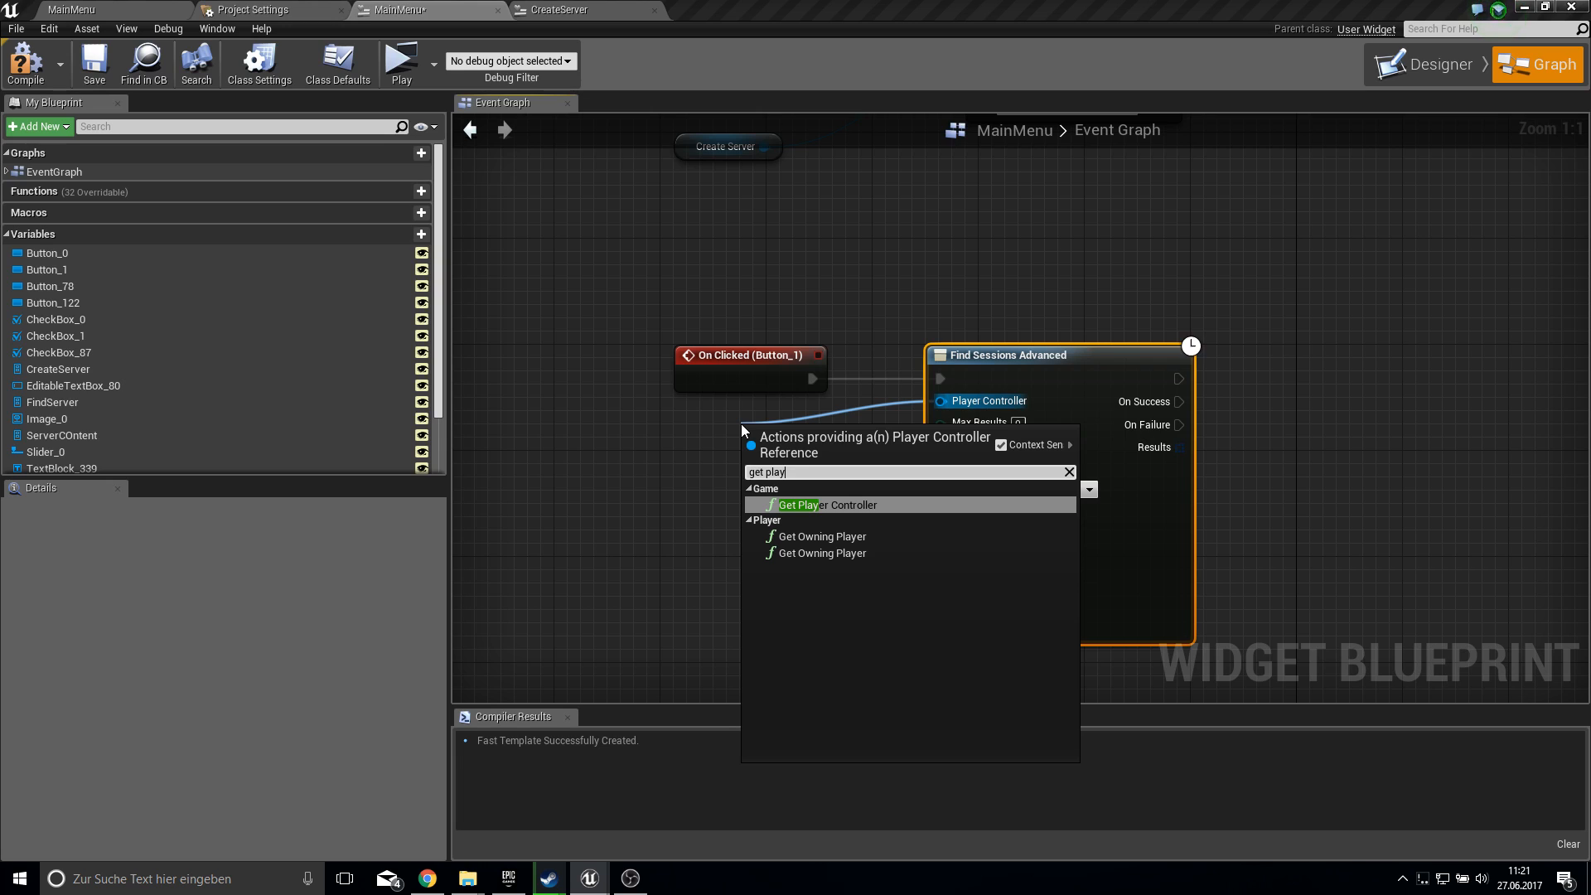
click(801, 505)
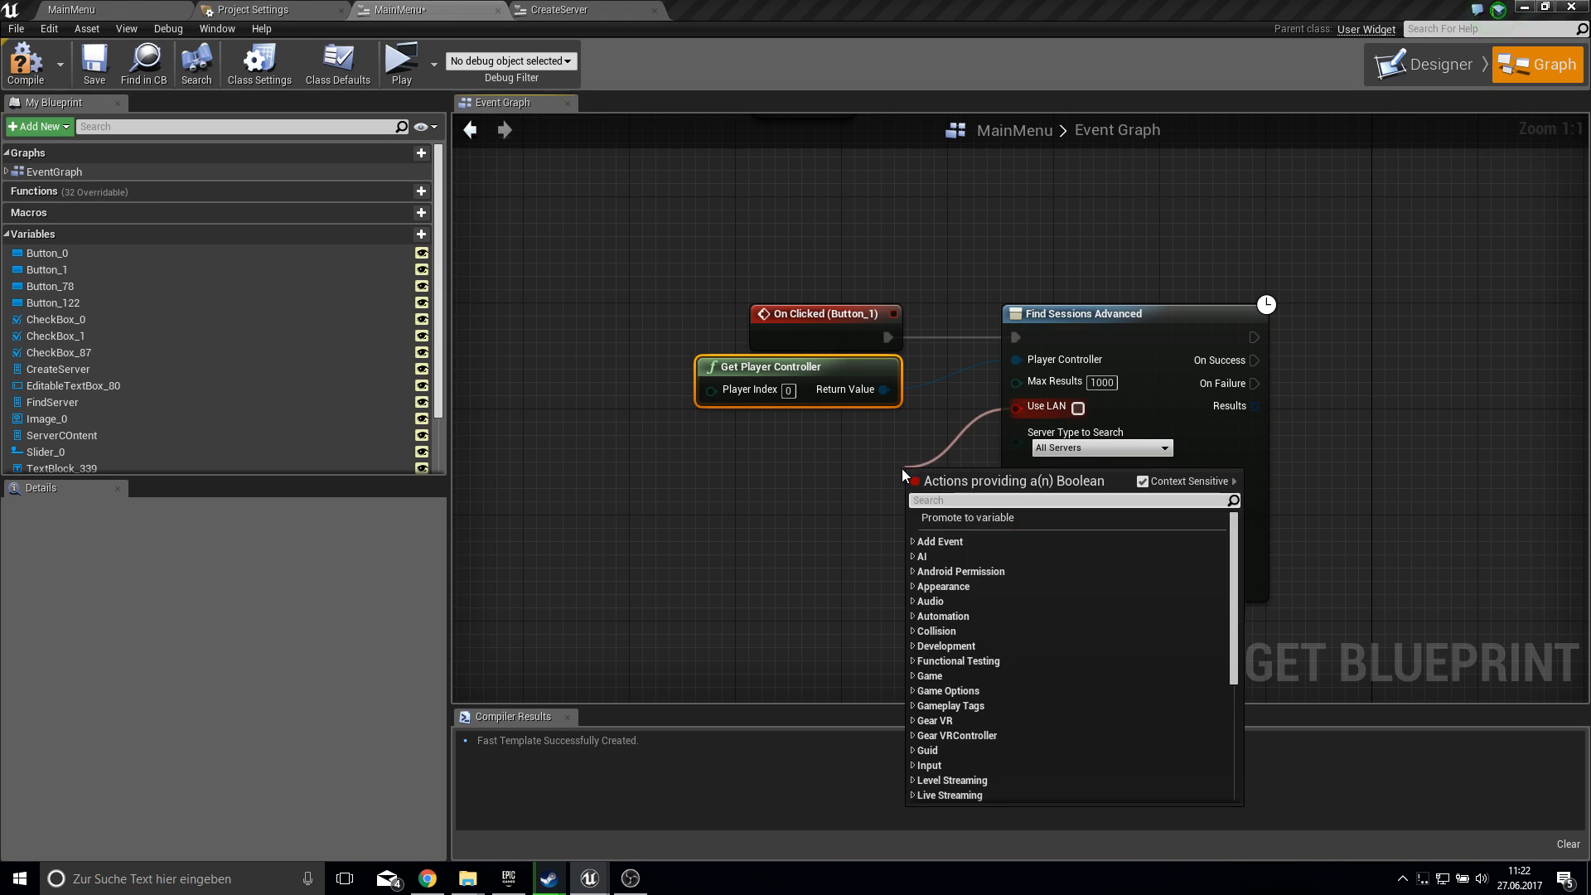
- Promote the Use LAN pin to a boolean variable named UseLAN2
click(967, 517)
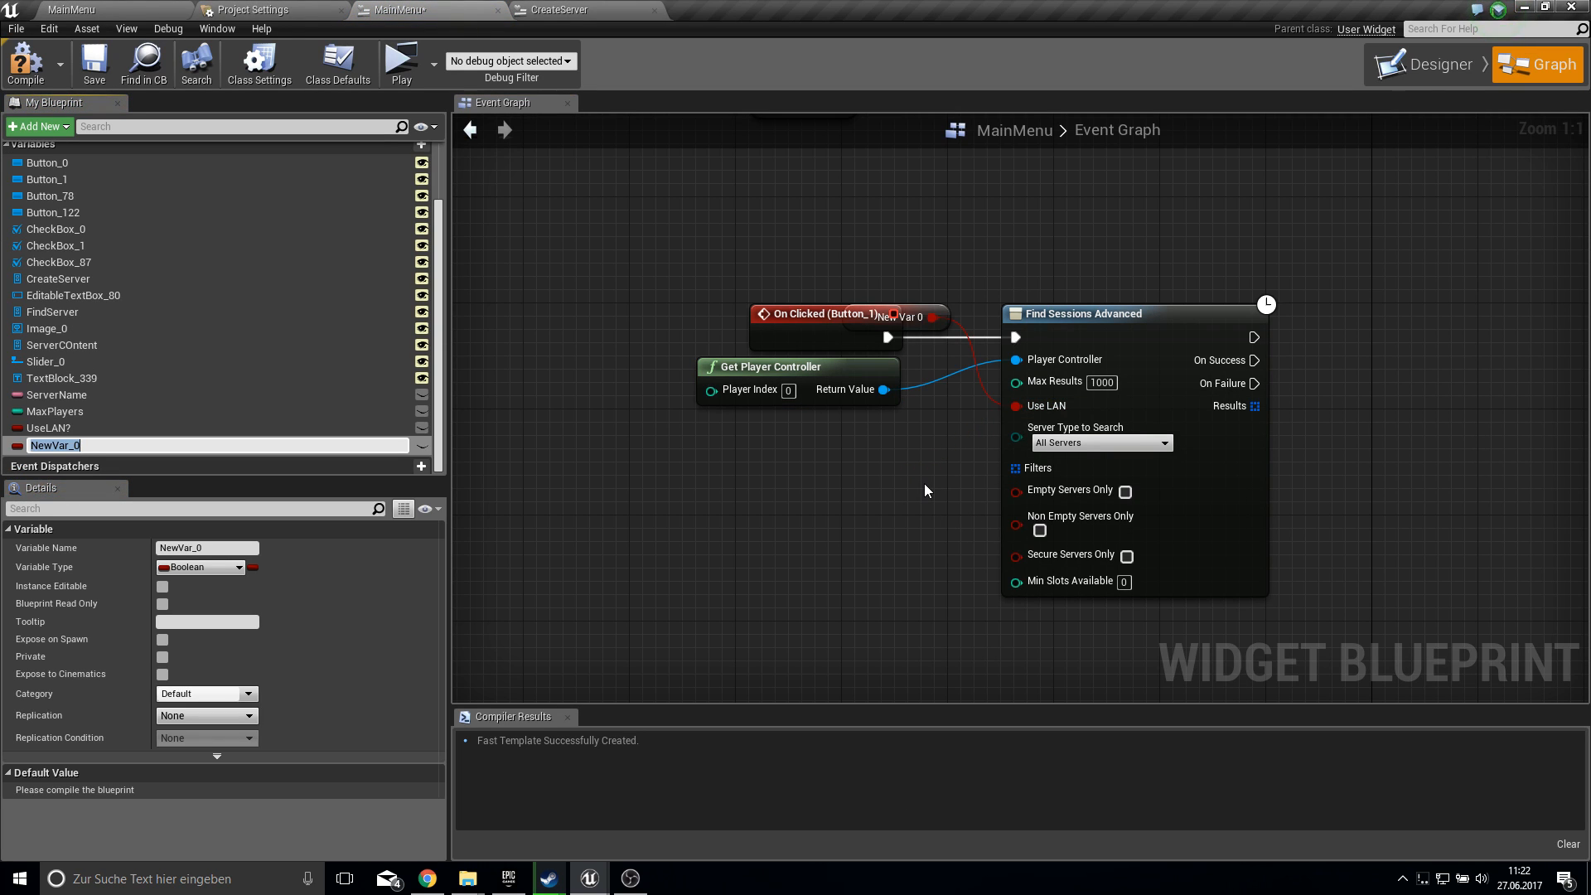
text(UseLAN)
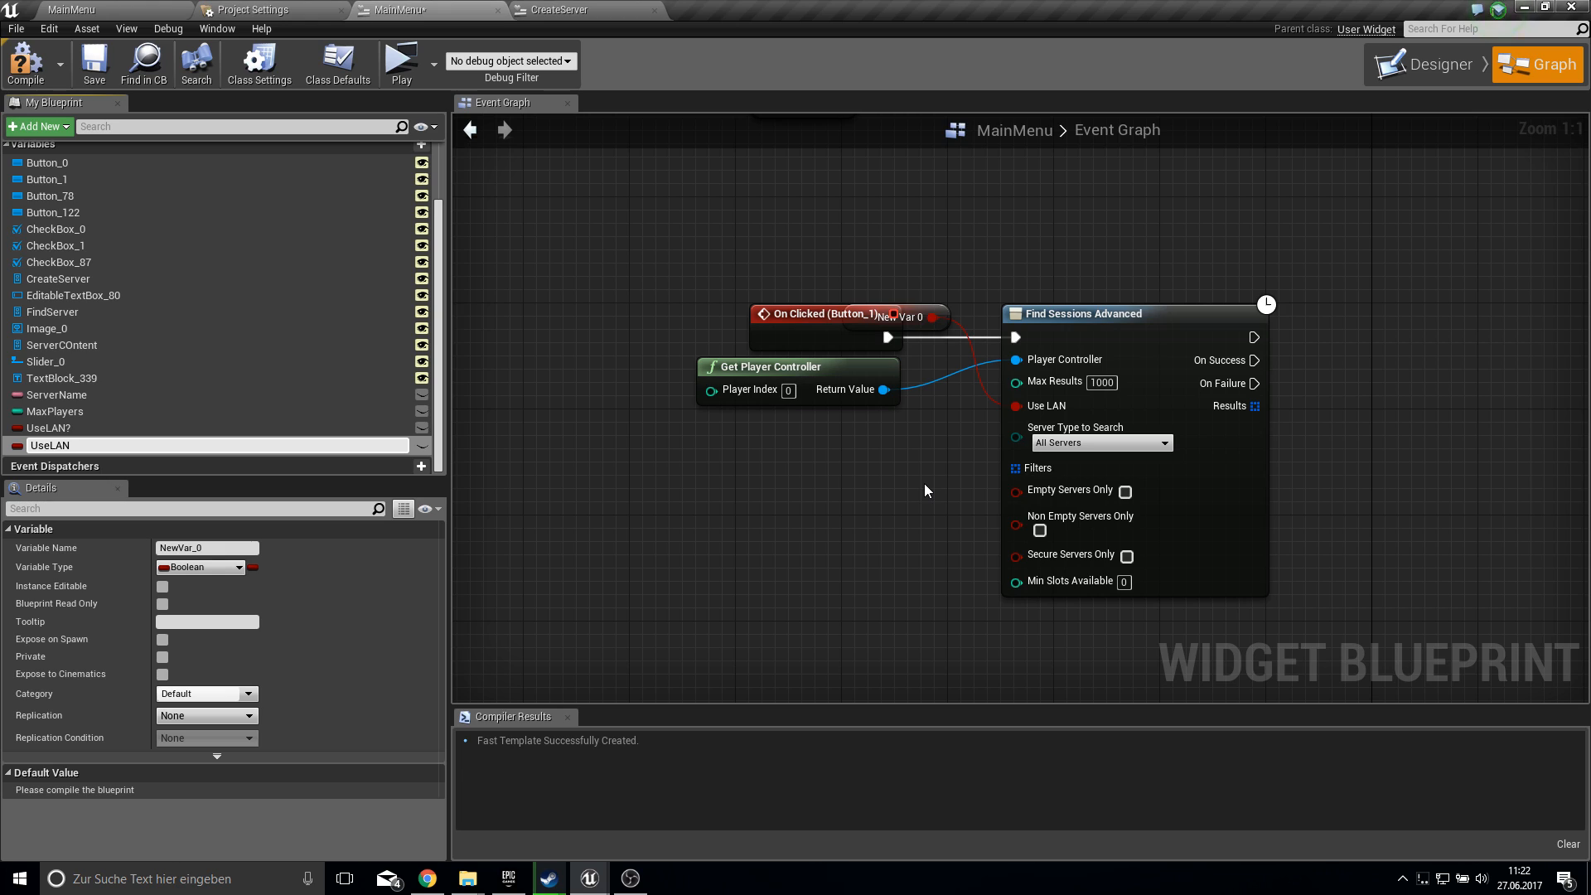
text(UseLAN2)
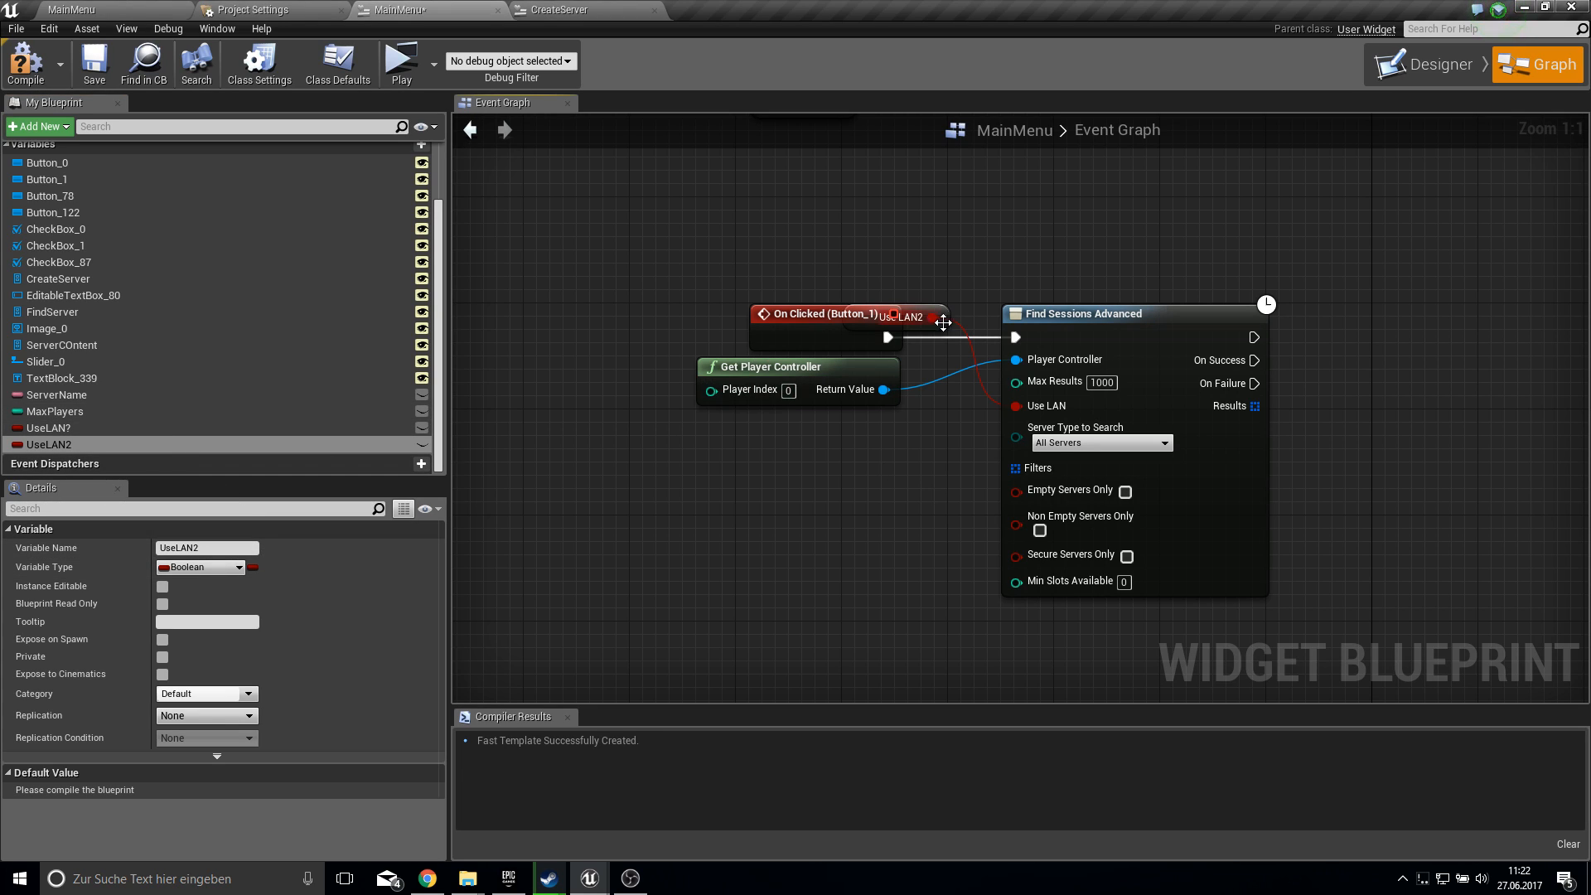
drag(913, 317, 842, 423)
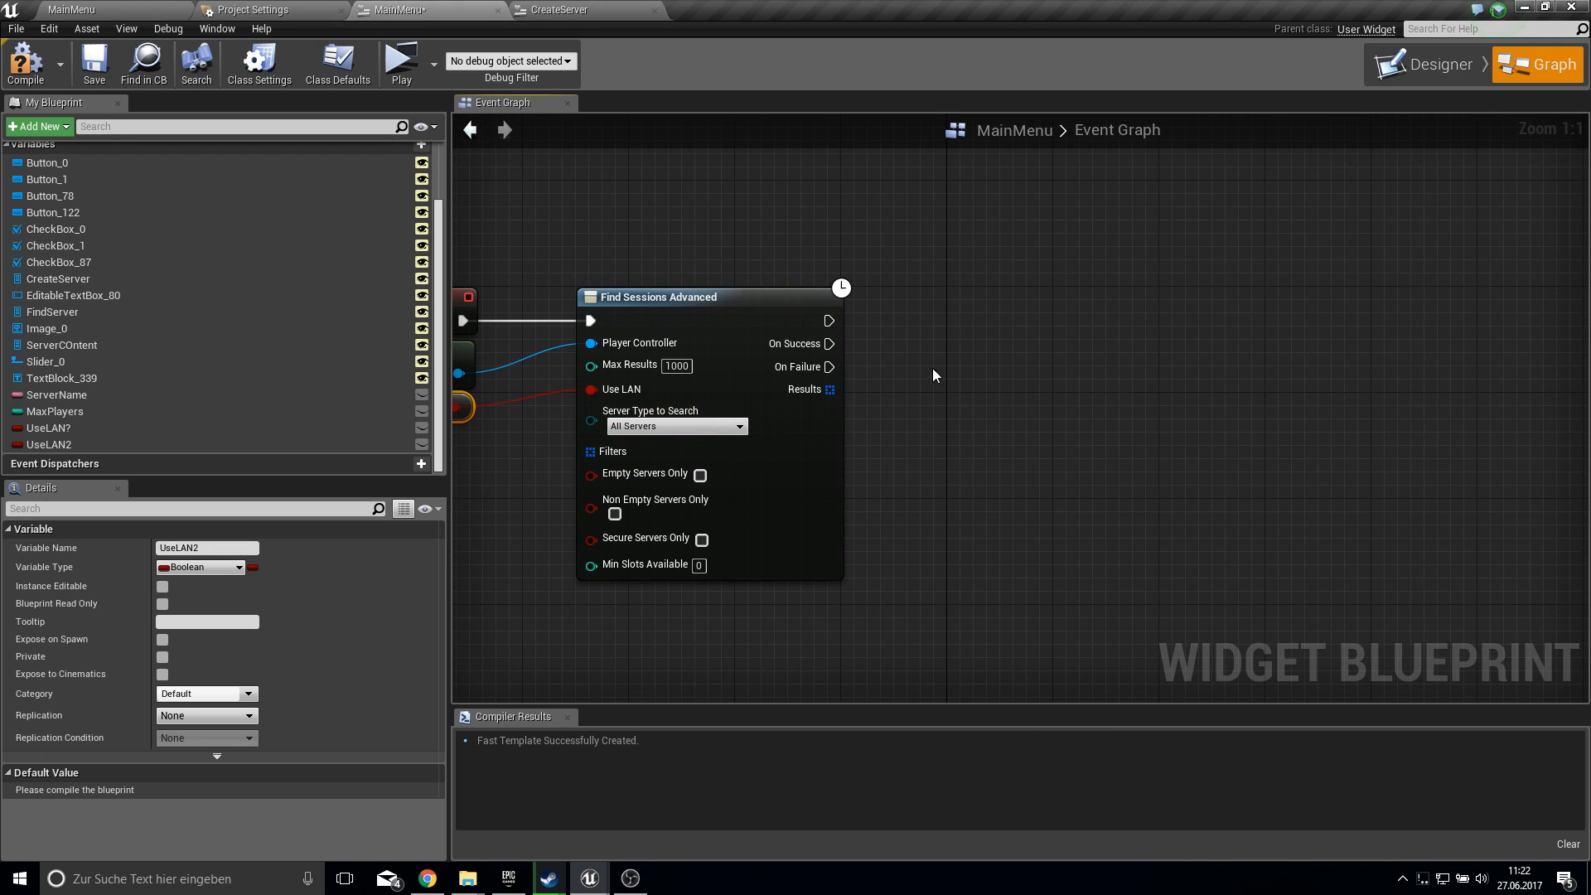
- From the ForEachLoop body over found sessions, create a Create Server widget
drag(827, 389, 875, 396)
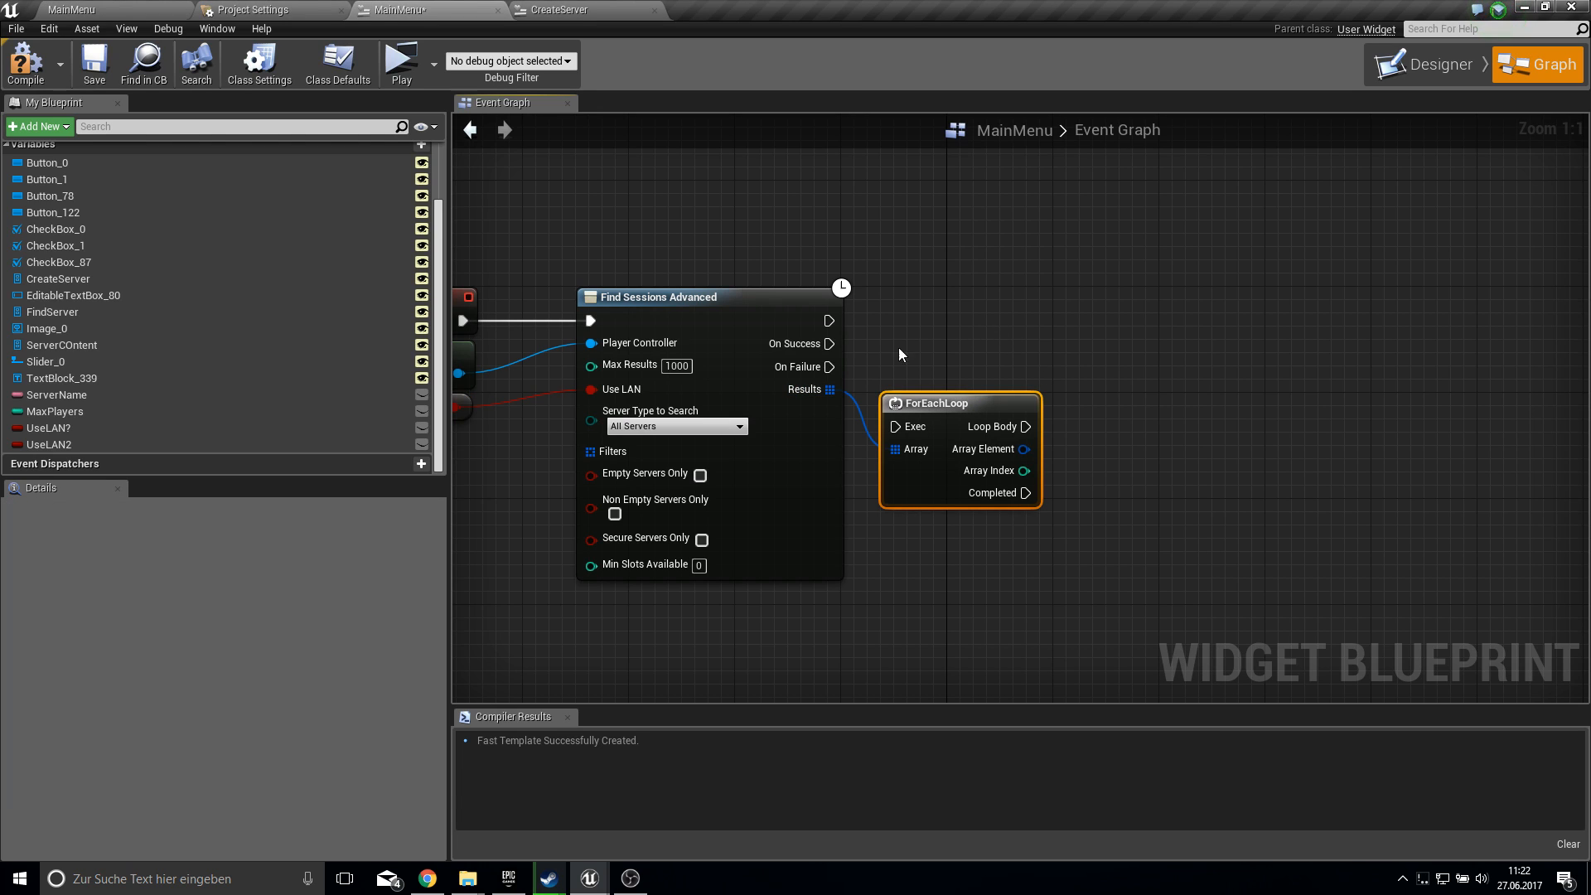
drag(934, 403, 974, 338)
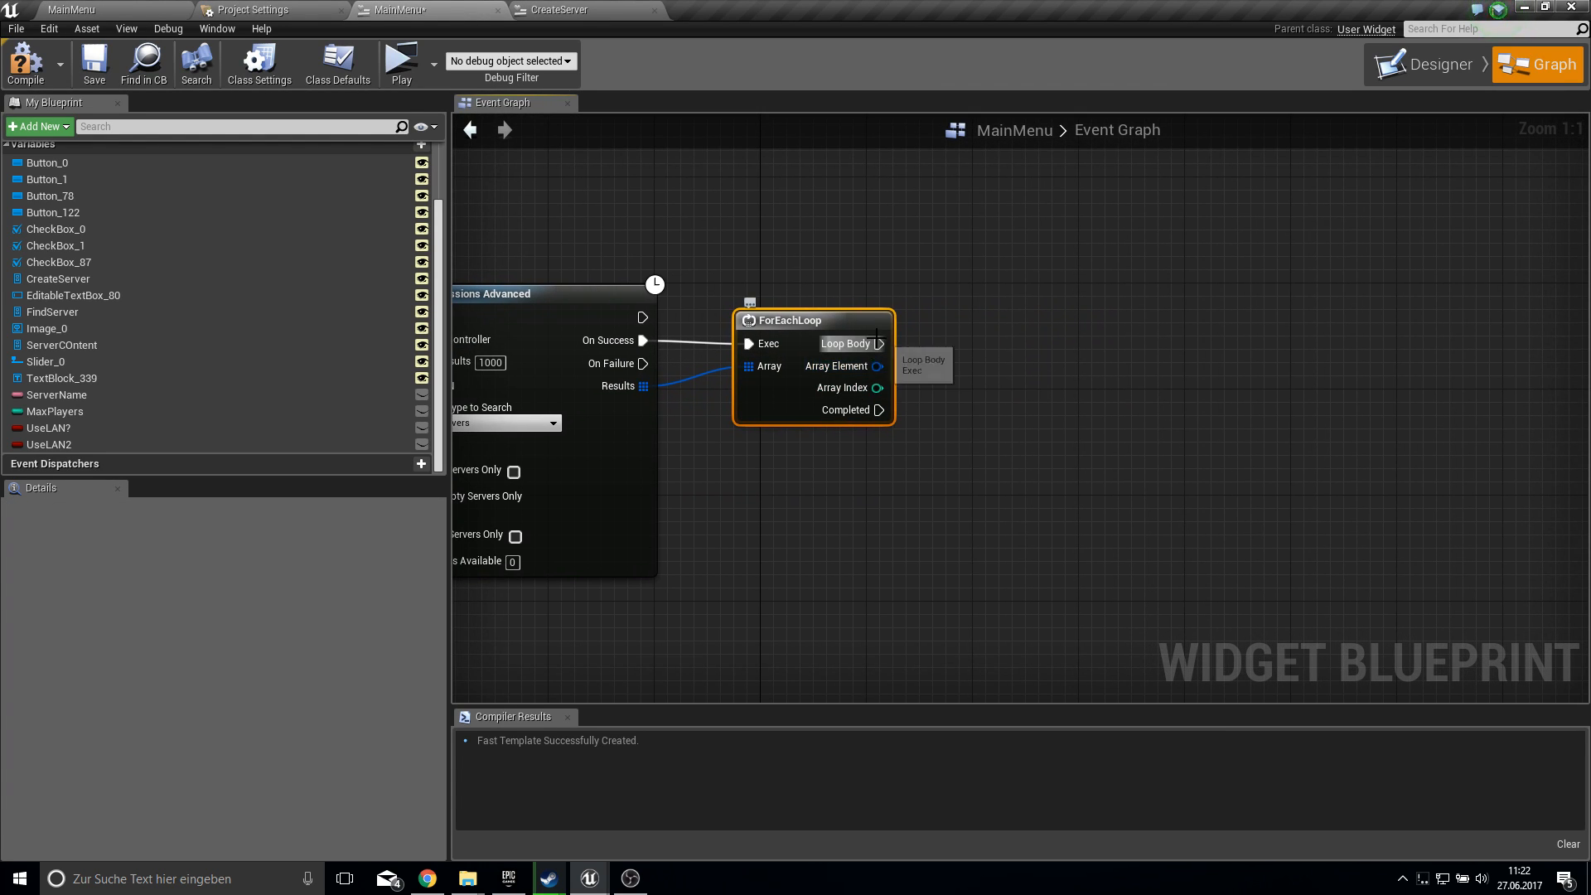
text(create w)
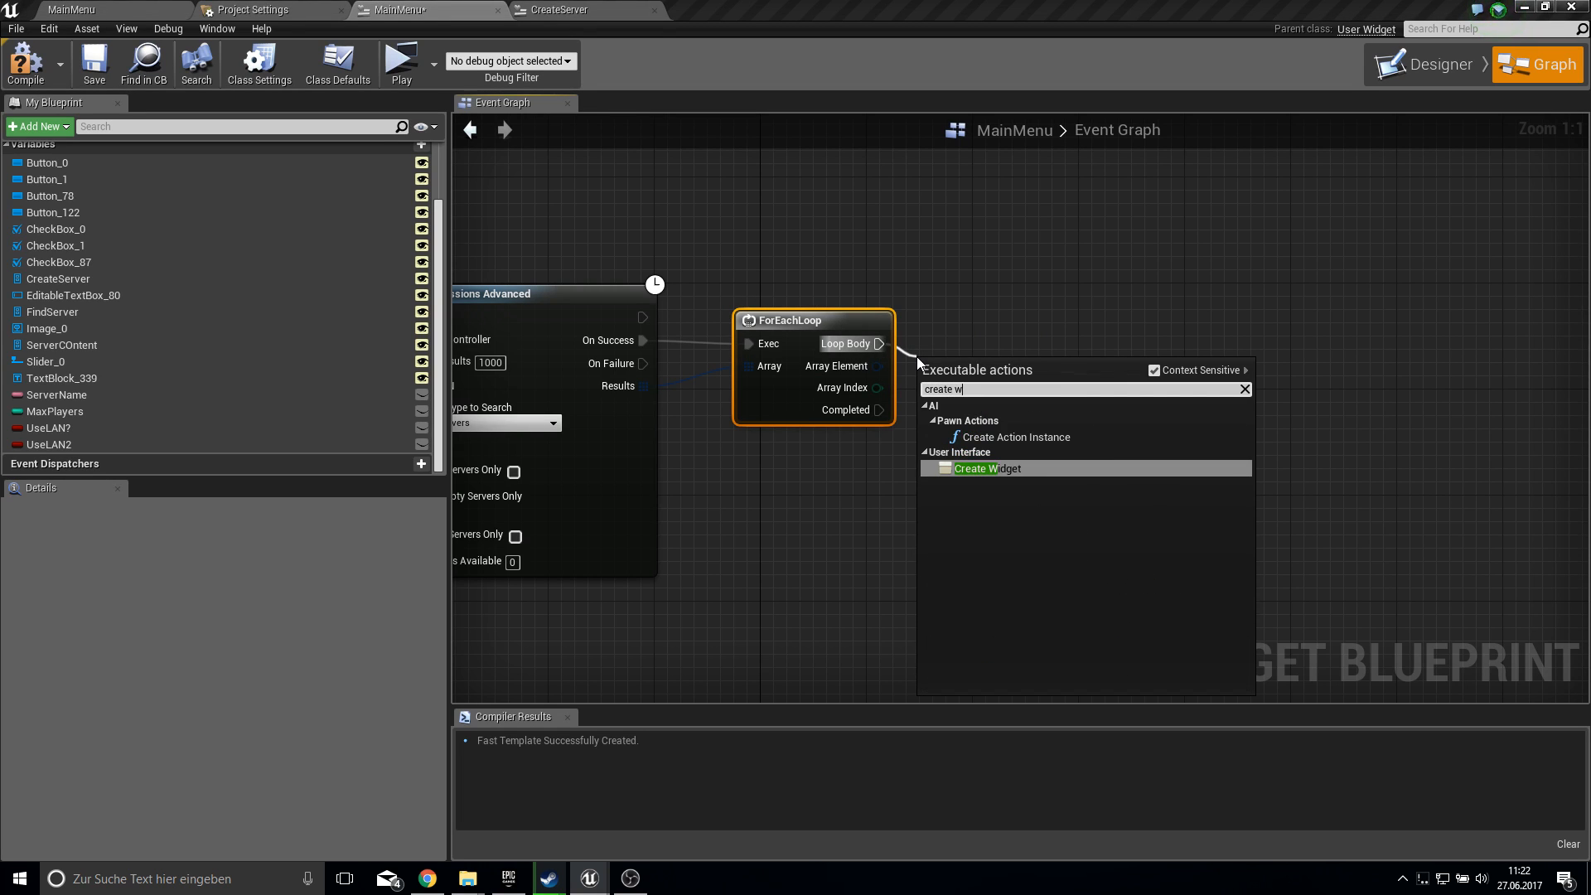
click(986, 468)
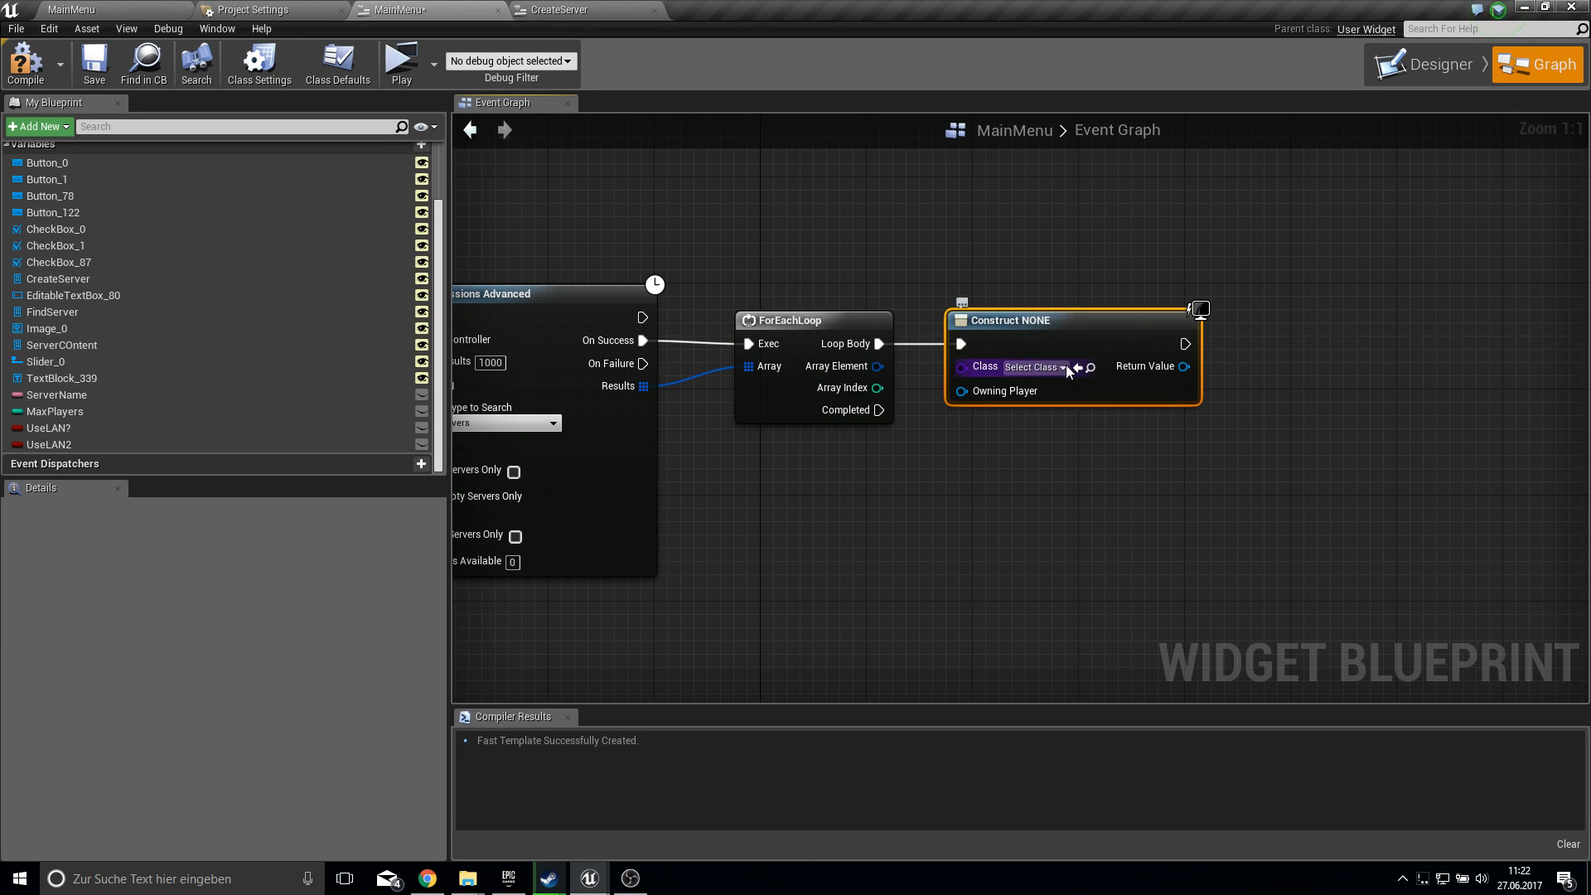
click(1028, 366)
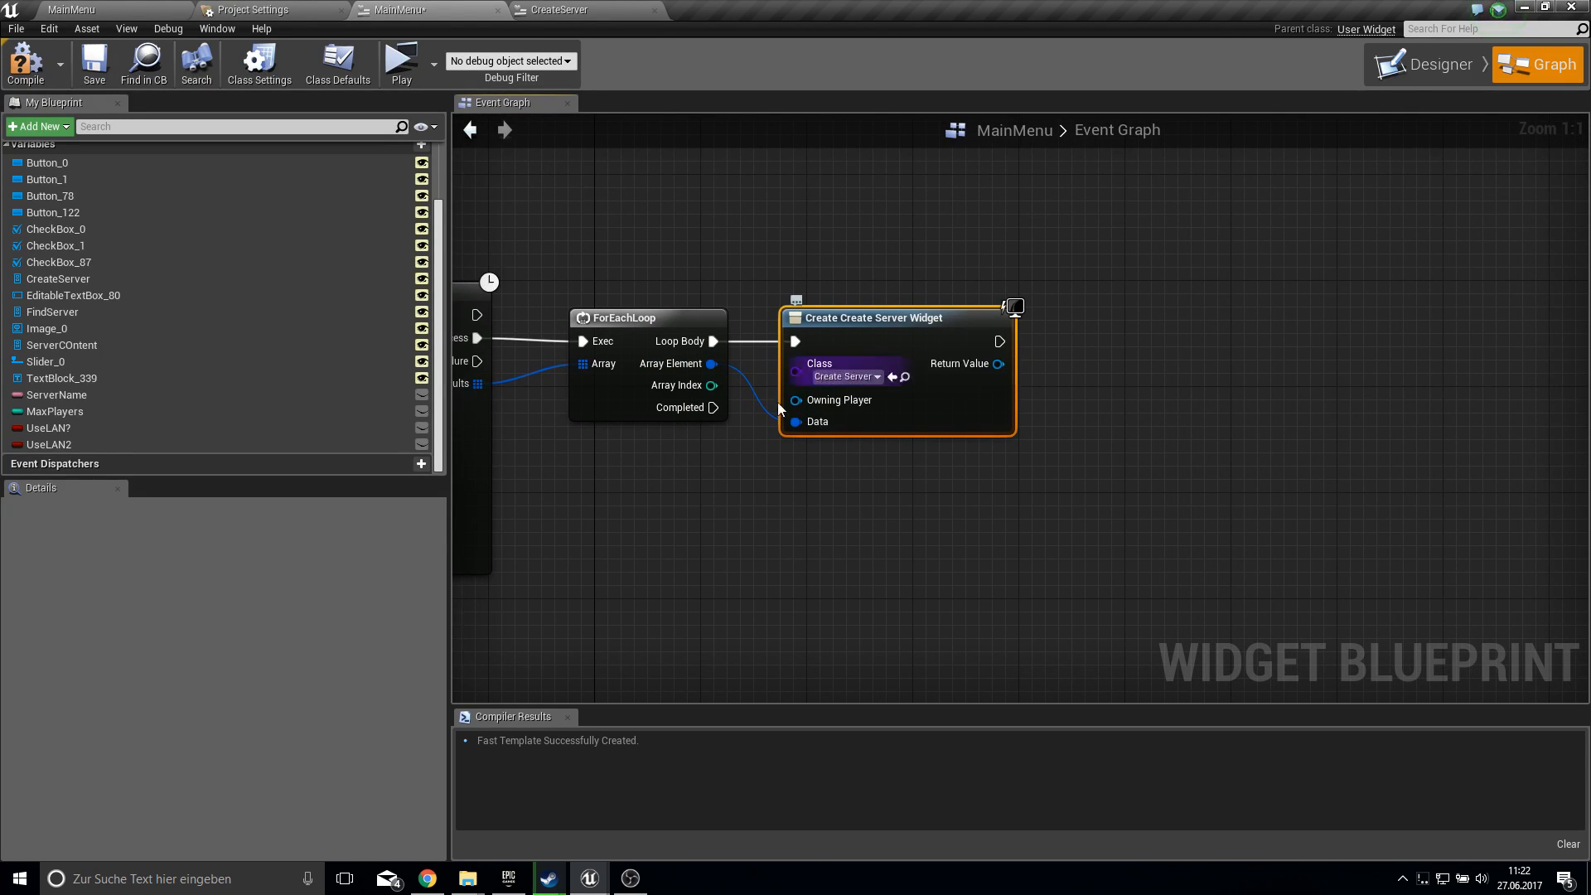
mouse_move(48, 328)
text(add chil)
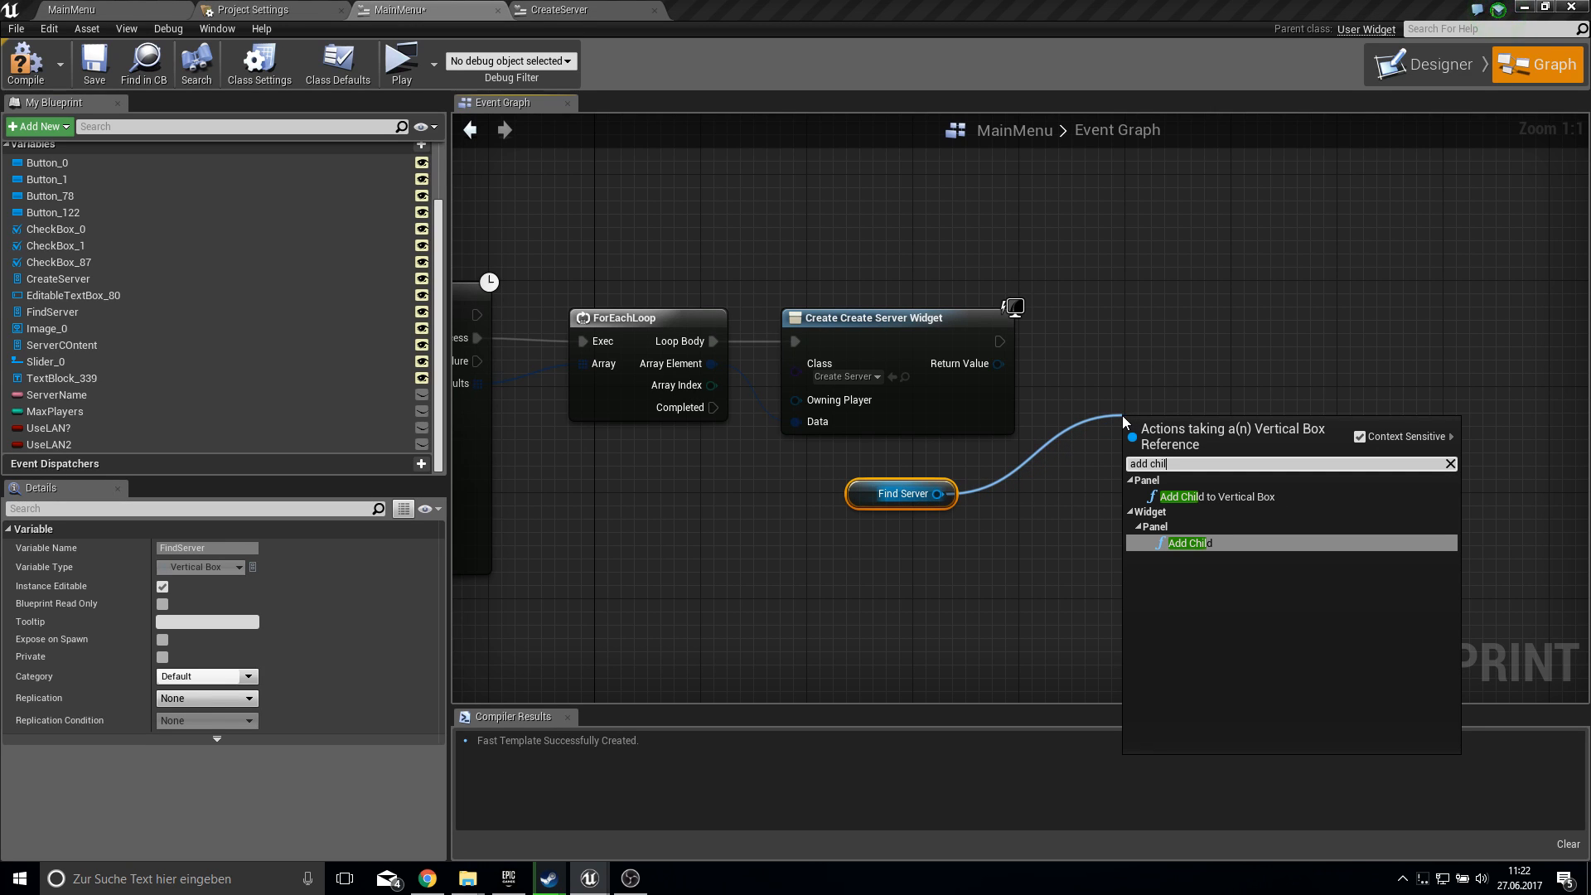
- Add the created widget as a child of FindServer, then chain Add to Viewport
click(1187, 542)
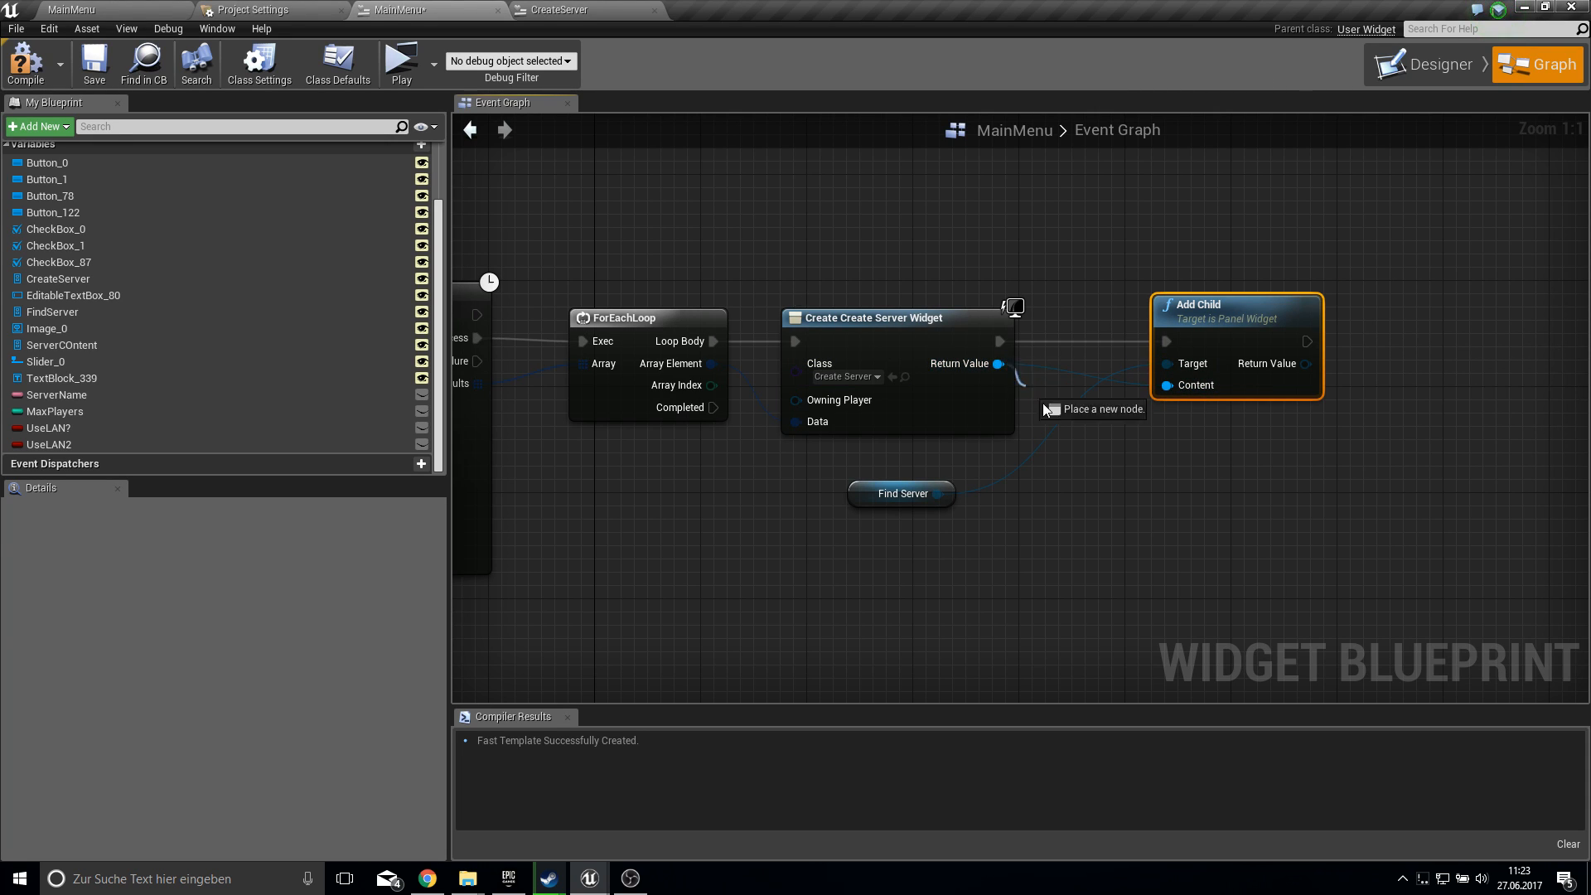
drag(998, 363, 1207, 477)
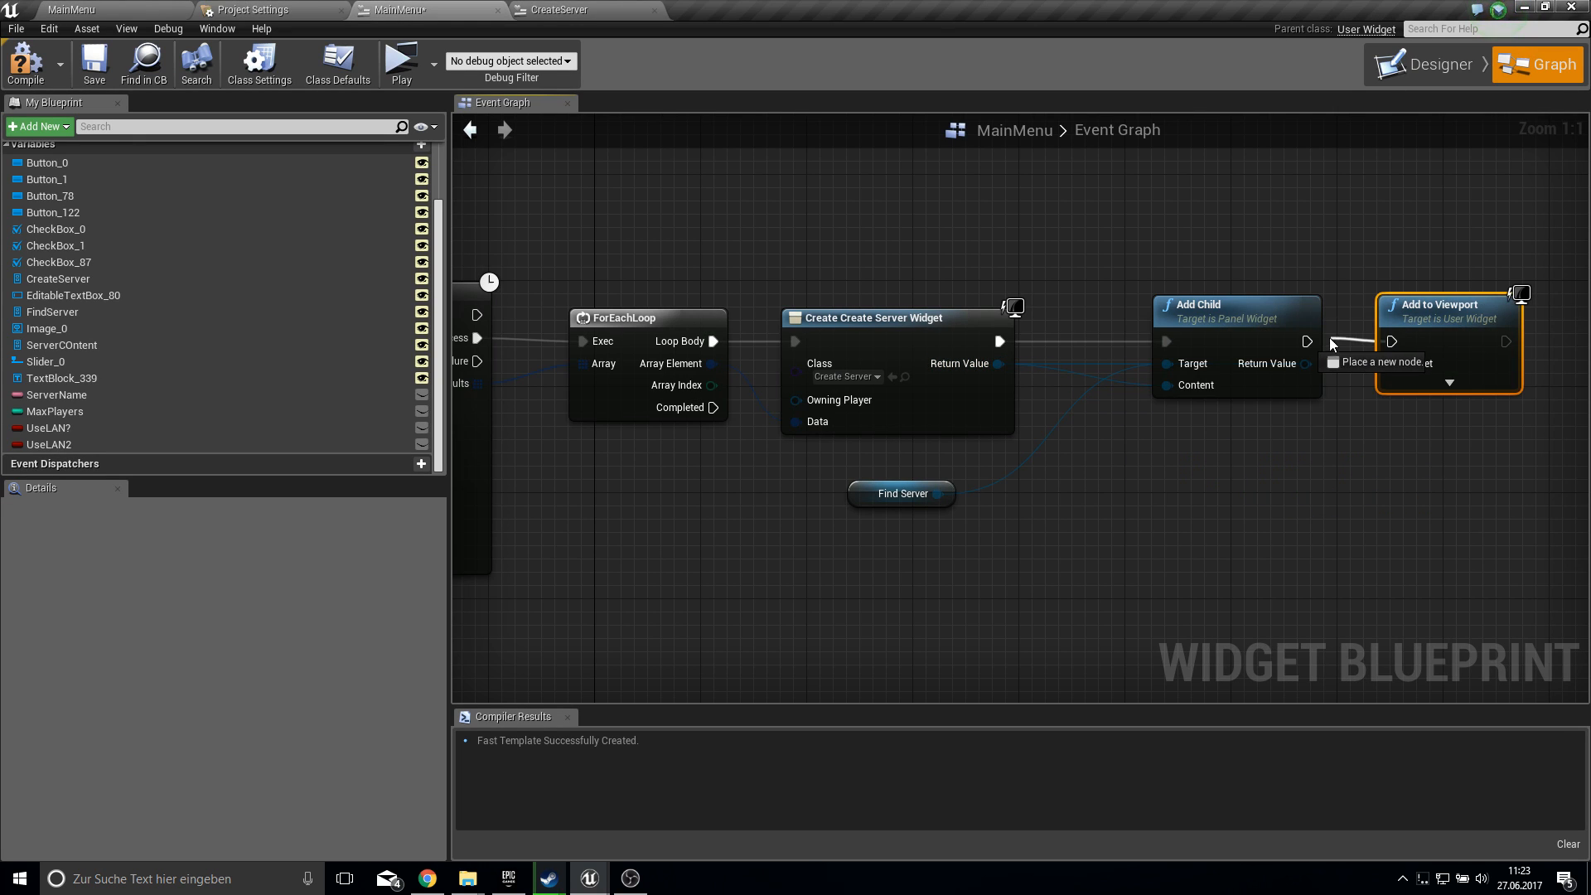
drag(1312, 362, 1421, 390)
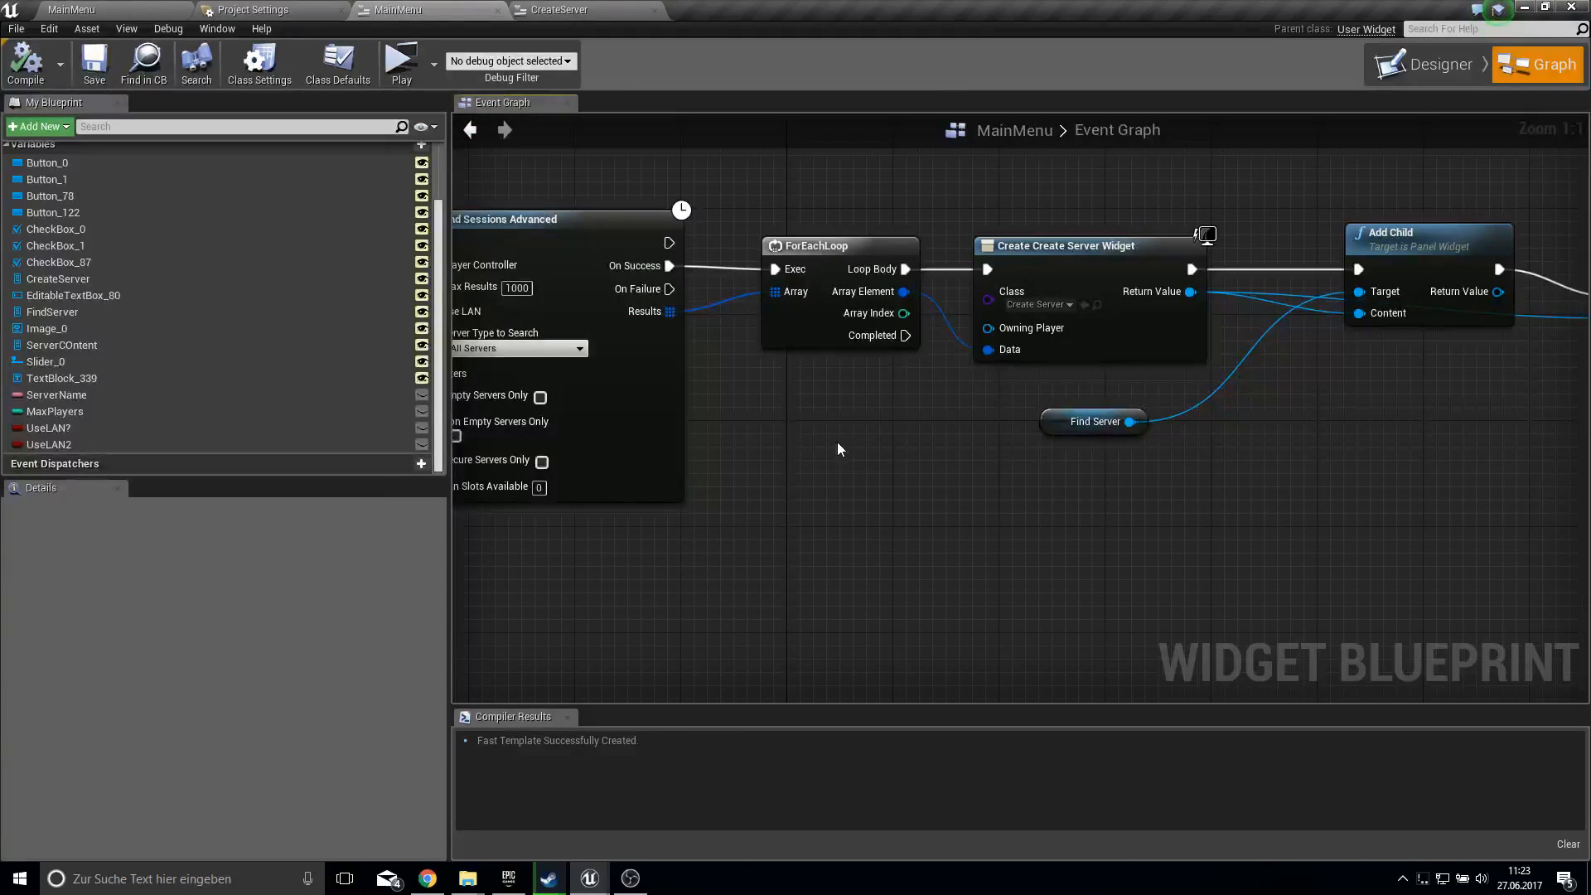
- Make CheckBox_87's OnCheckStateChanged set UseLAN2 from Is Checked, and save MainMenu
click(1436, 64)
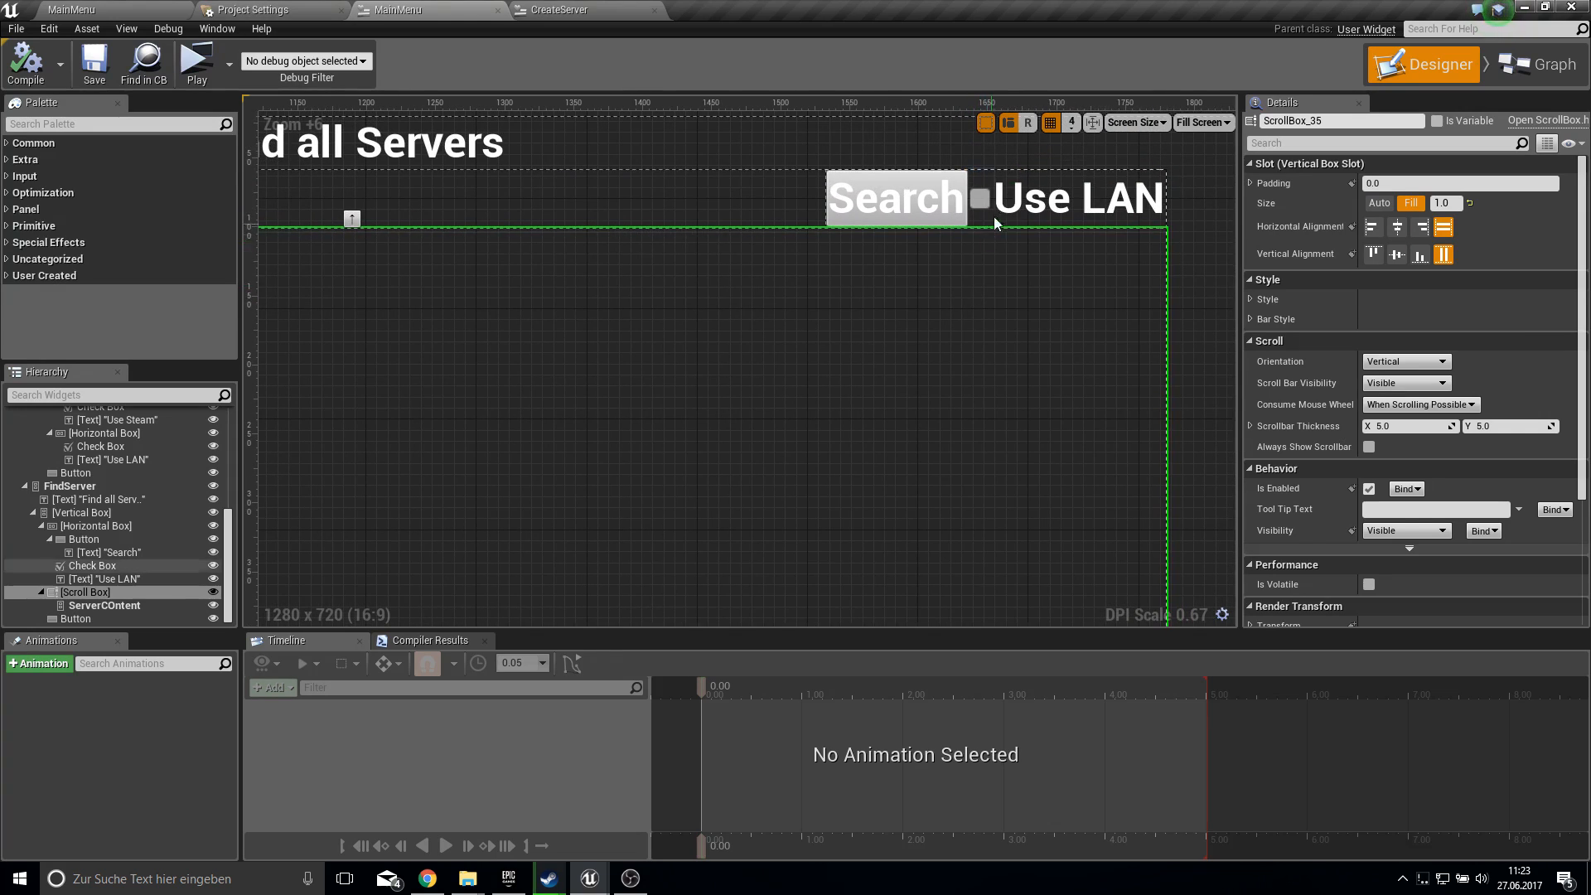
click(978, 199)
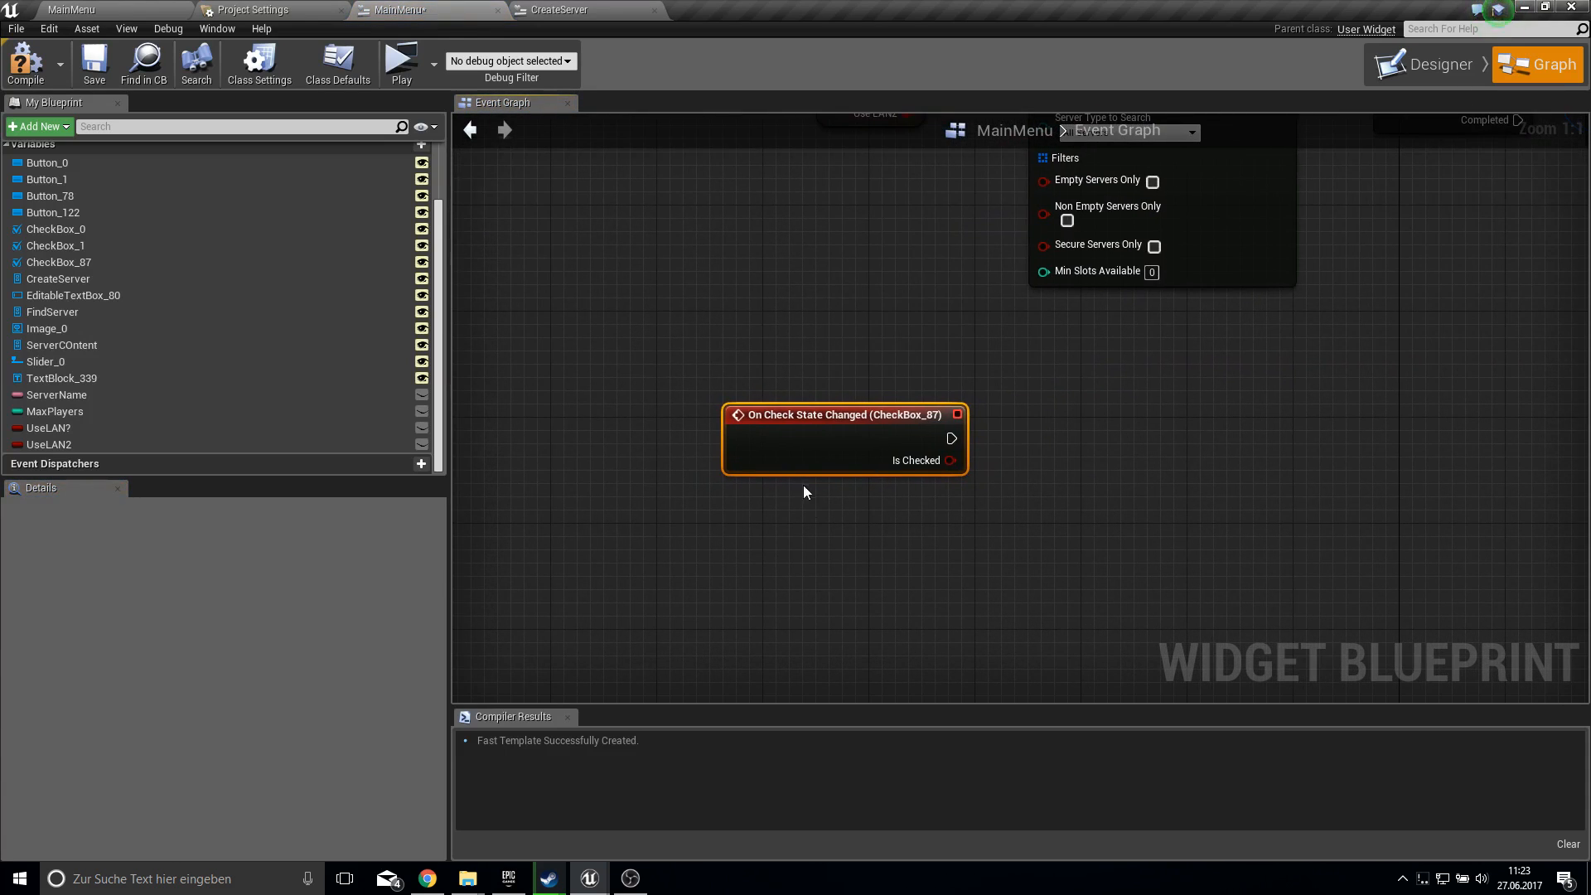
click(48, 444)
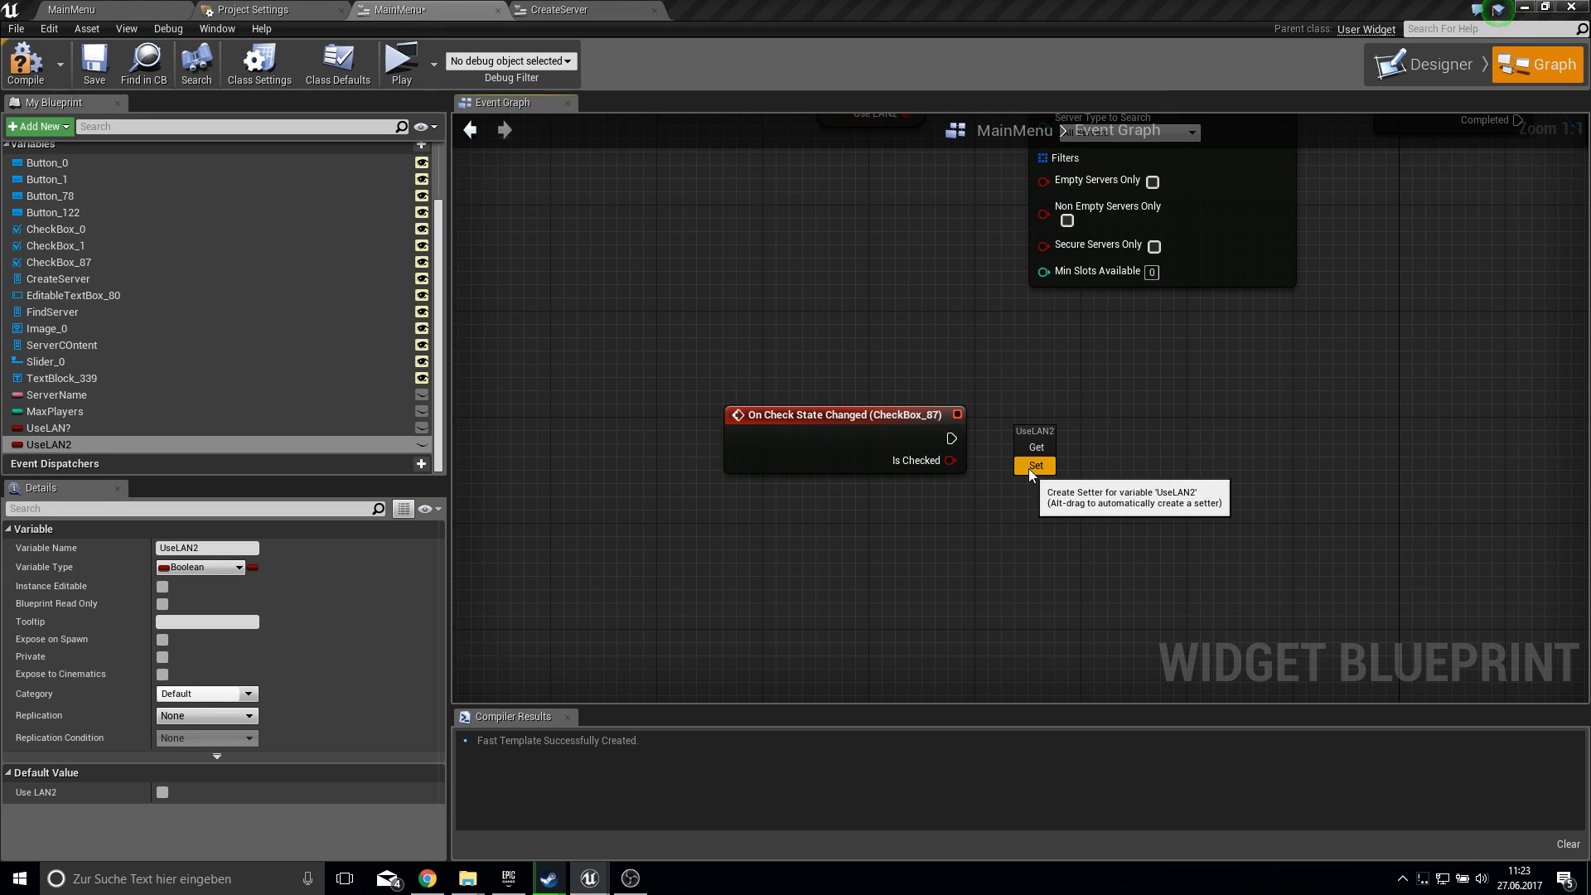
click(1034, 465)
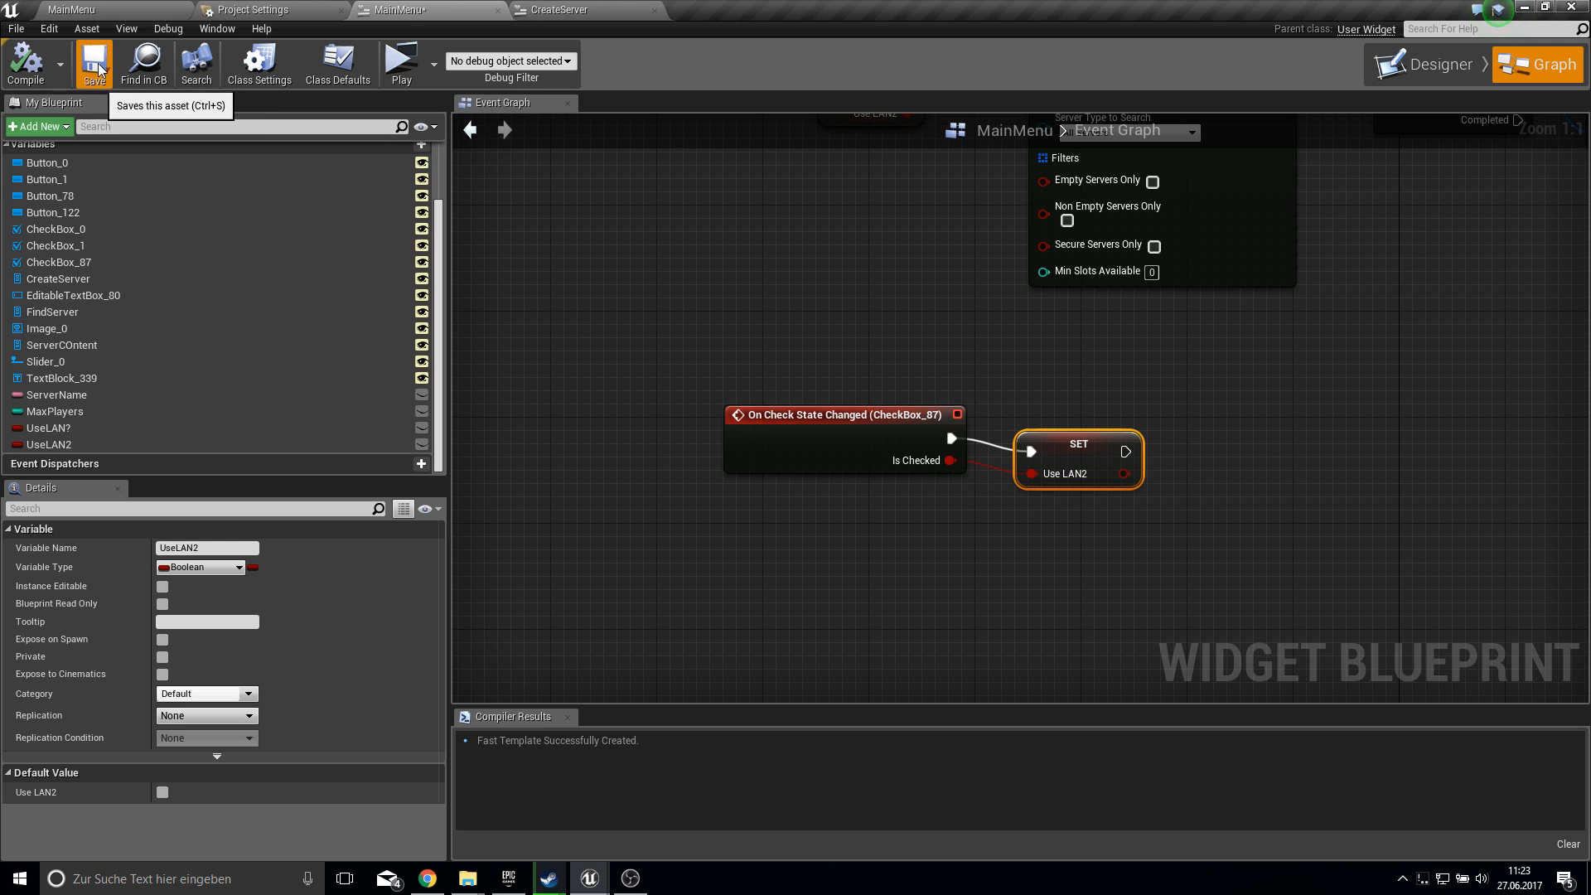
click(1434, 64)
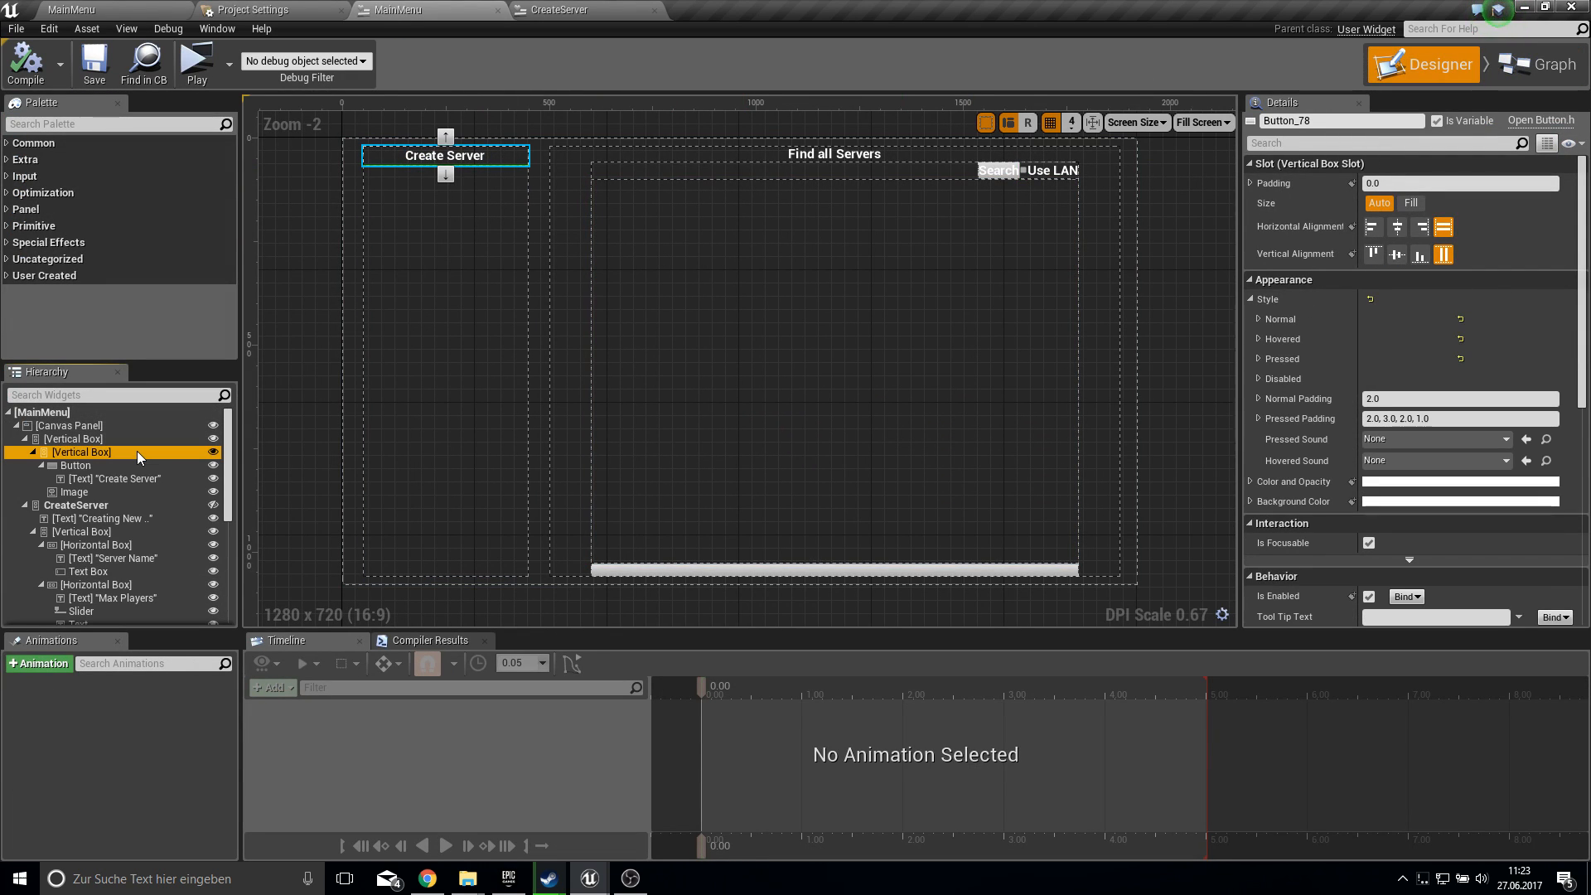
- Duplicate the Create Server button's Vertical Box and label the copy 'Find Servers'
click(81, 452)
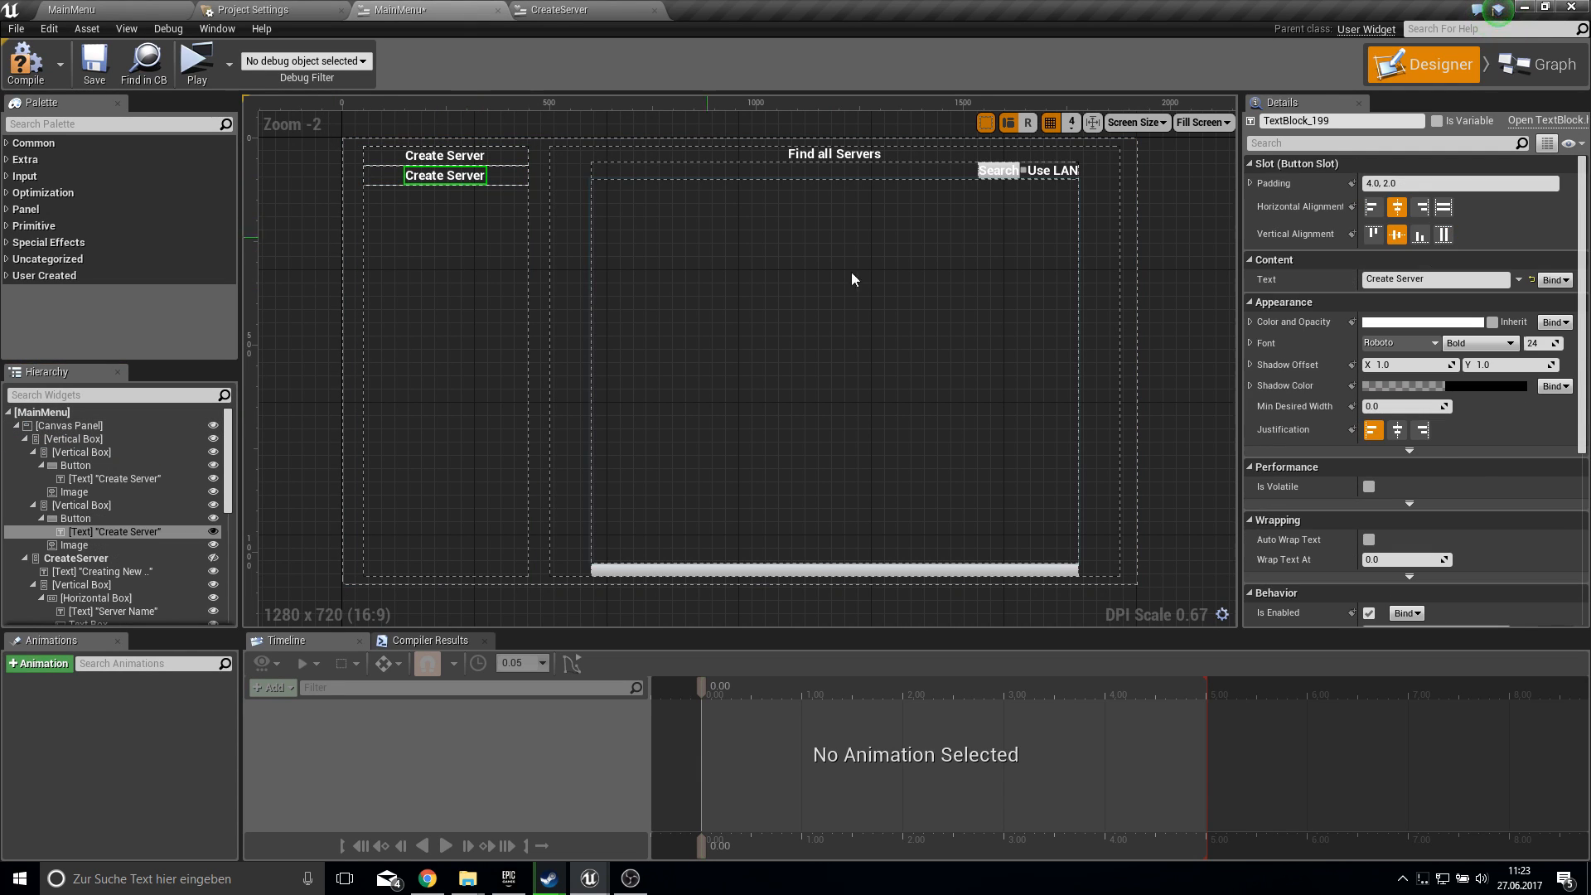
mouse_move(1281, 279)
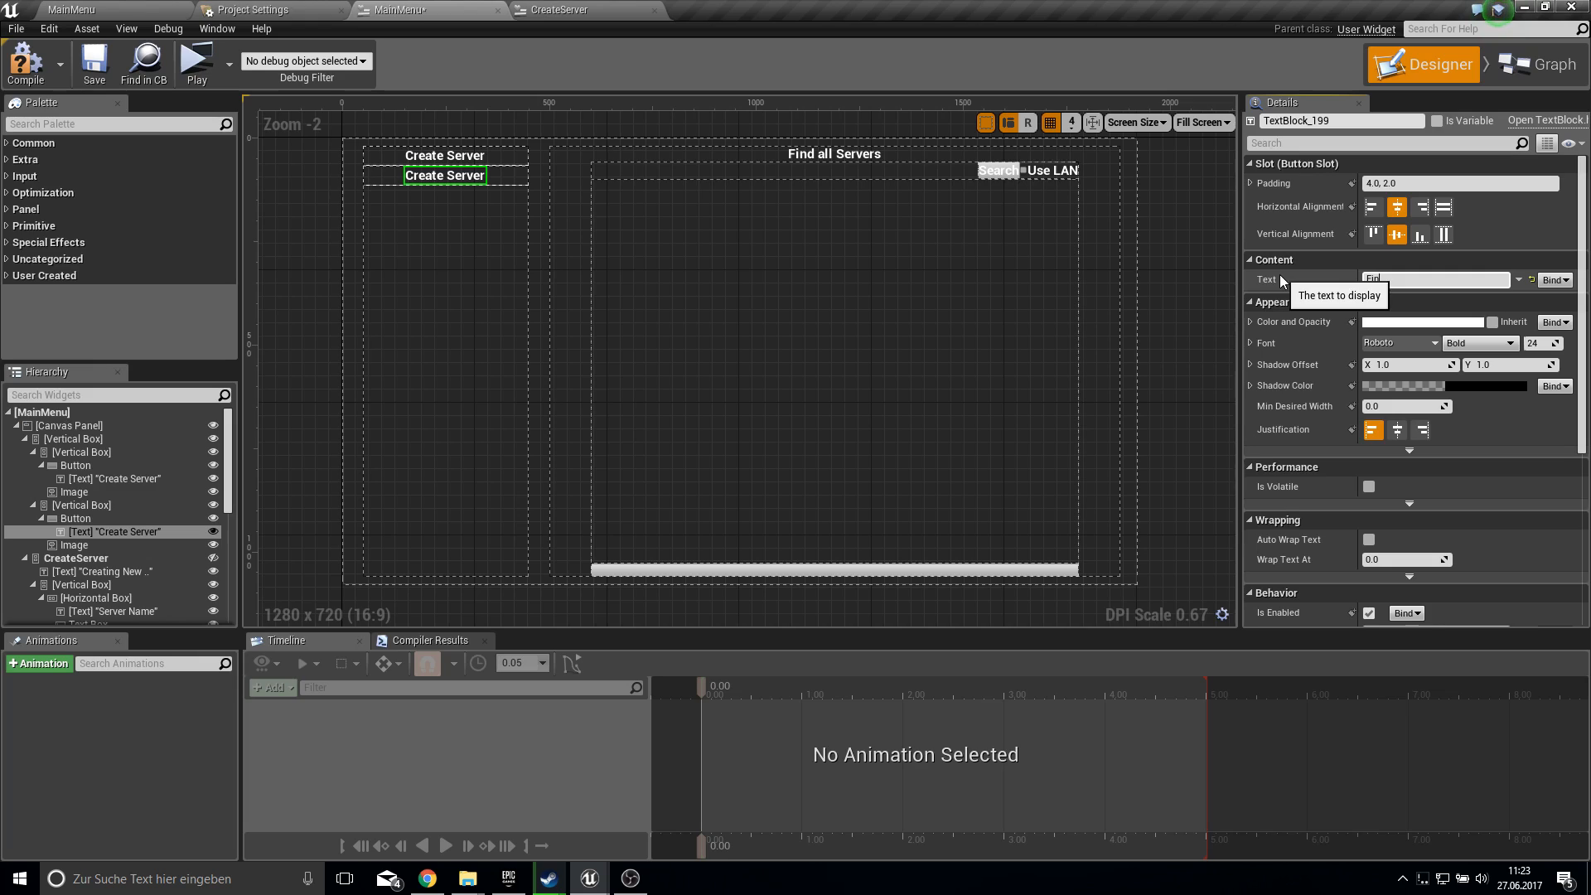
text(Find Servers)
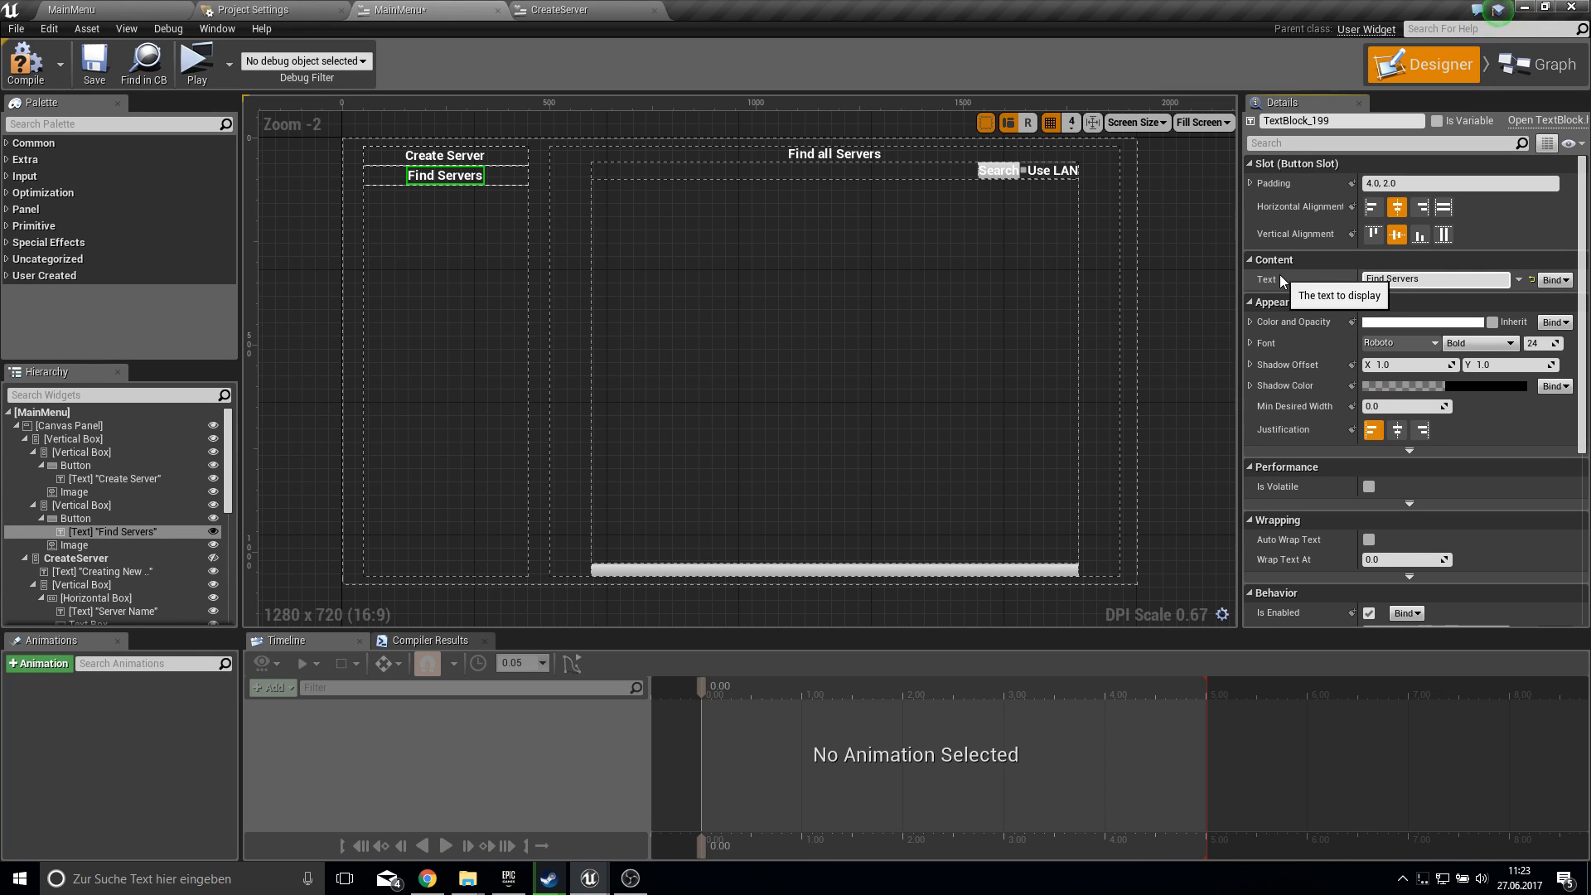
scroll(down, 3)
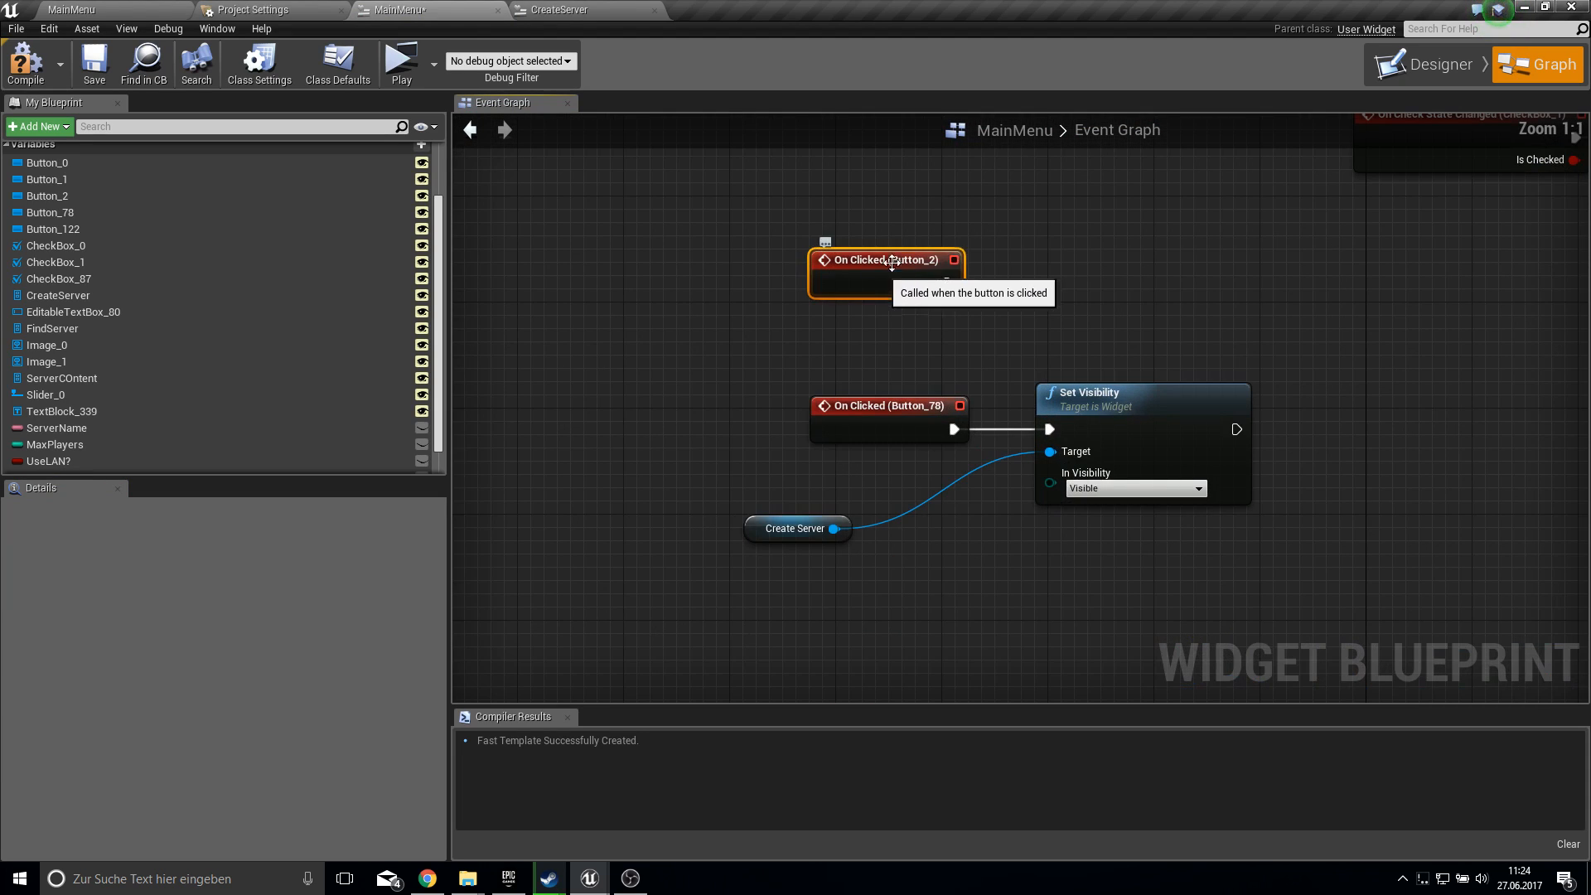
mouse_move(1009, 320)
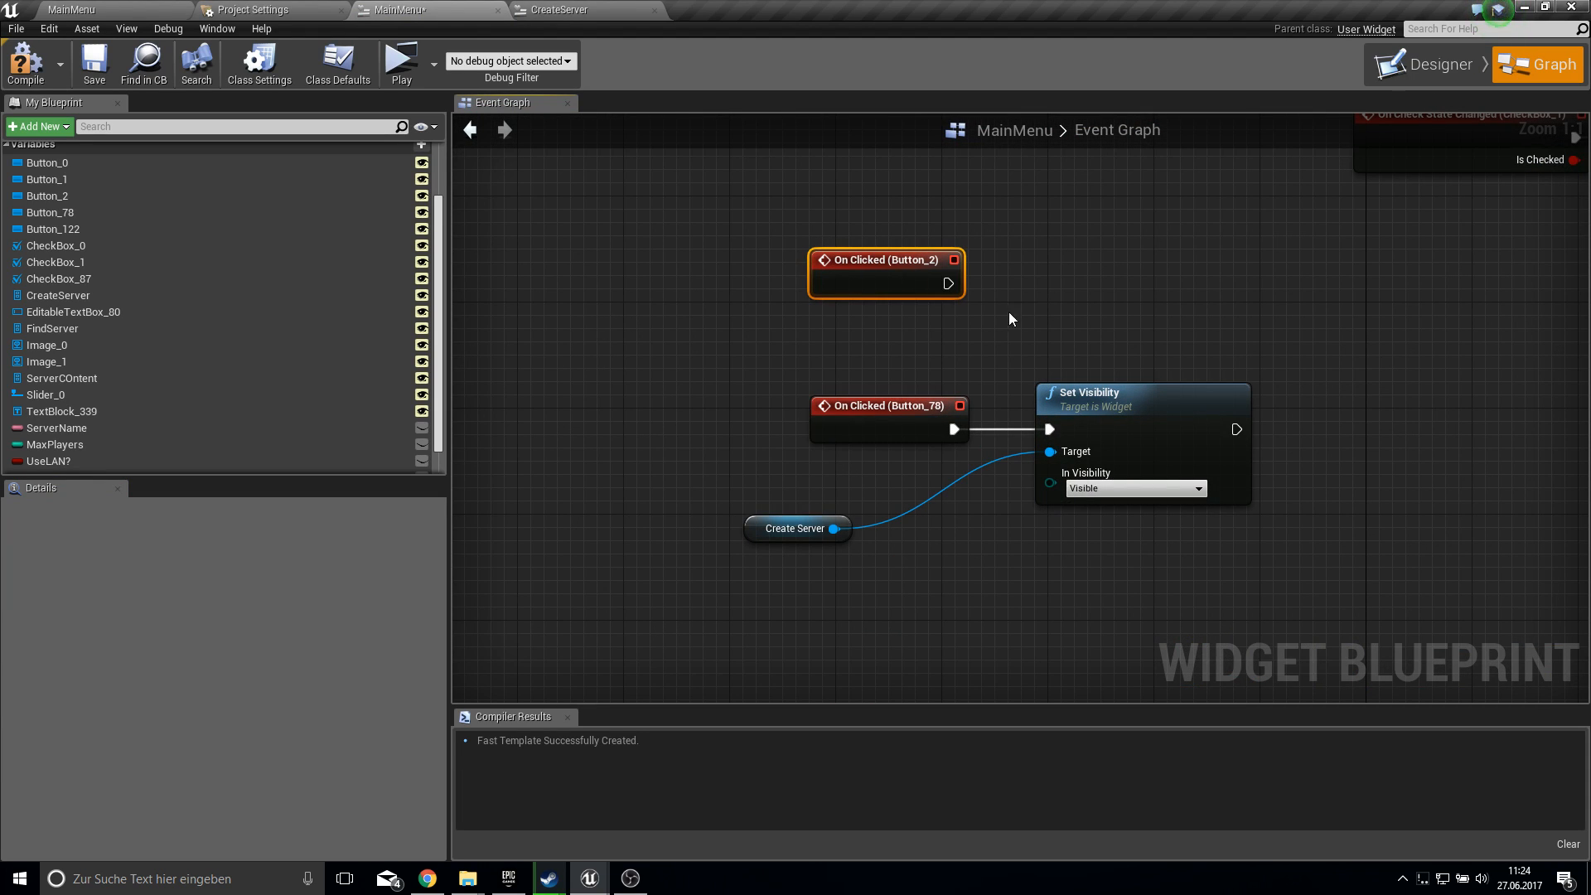
- Make Button_2's OnClicked set the Create Server panel's visibility to Collapsed
click(1142, 394)
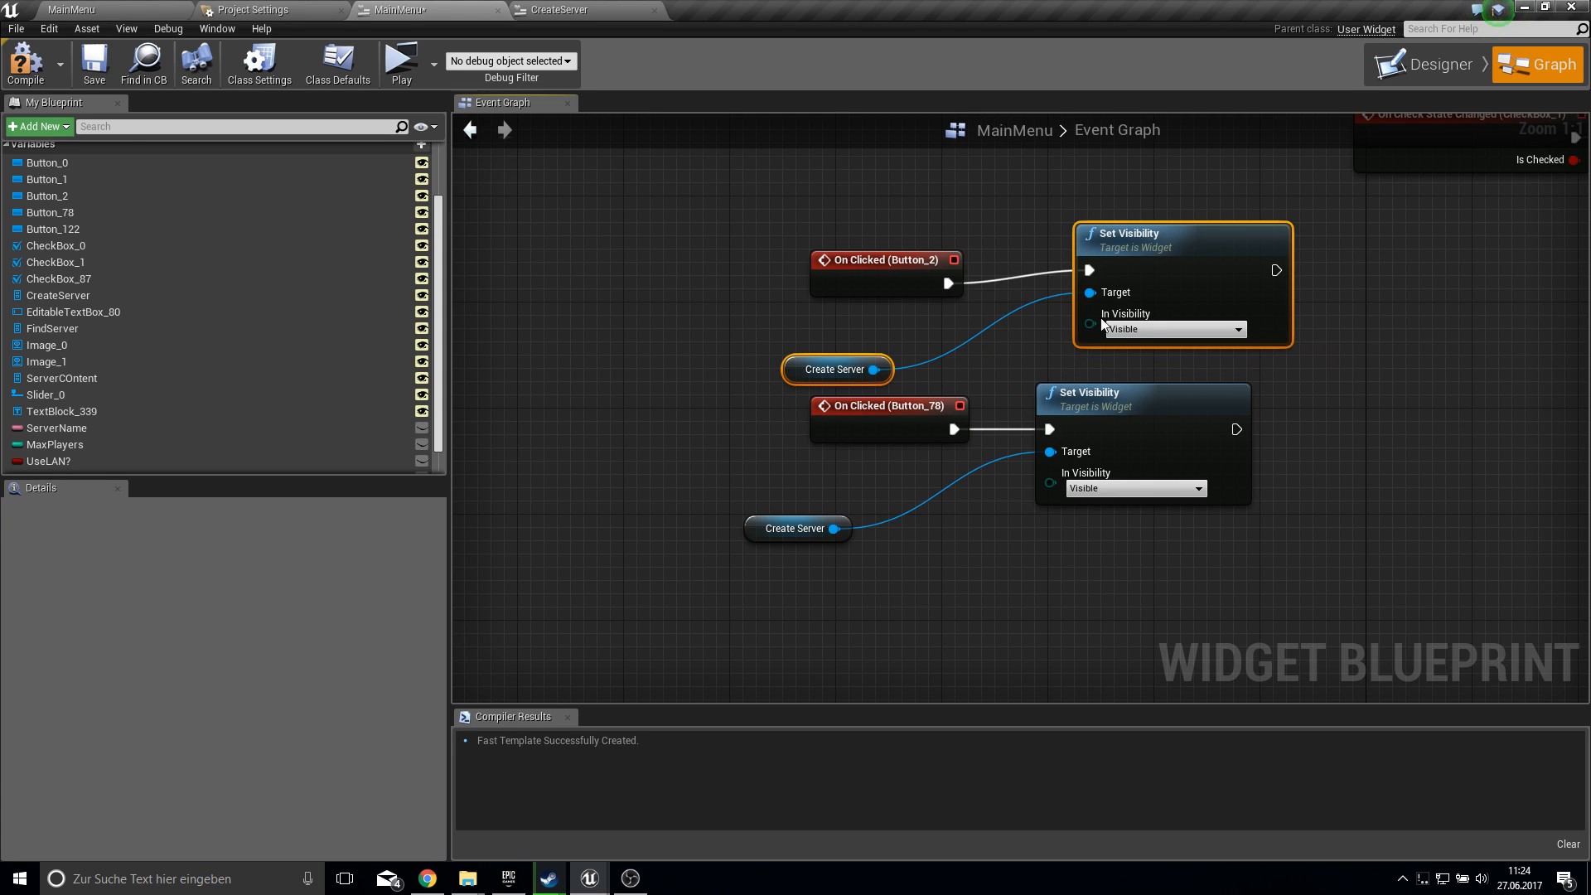
click(1170, 328)
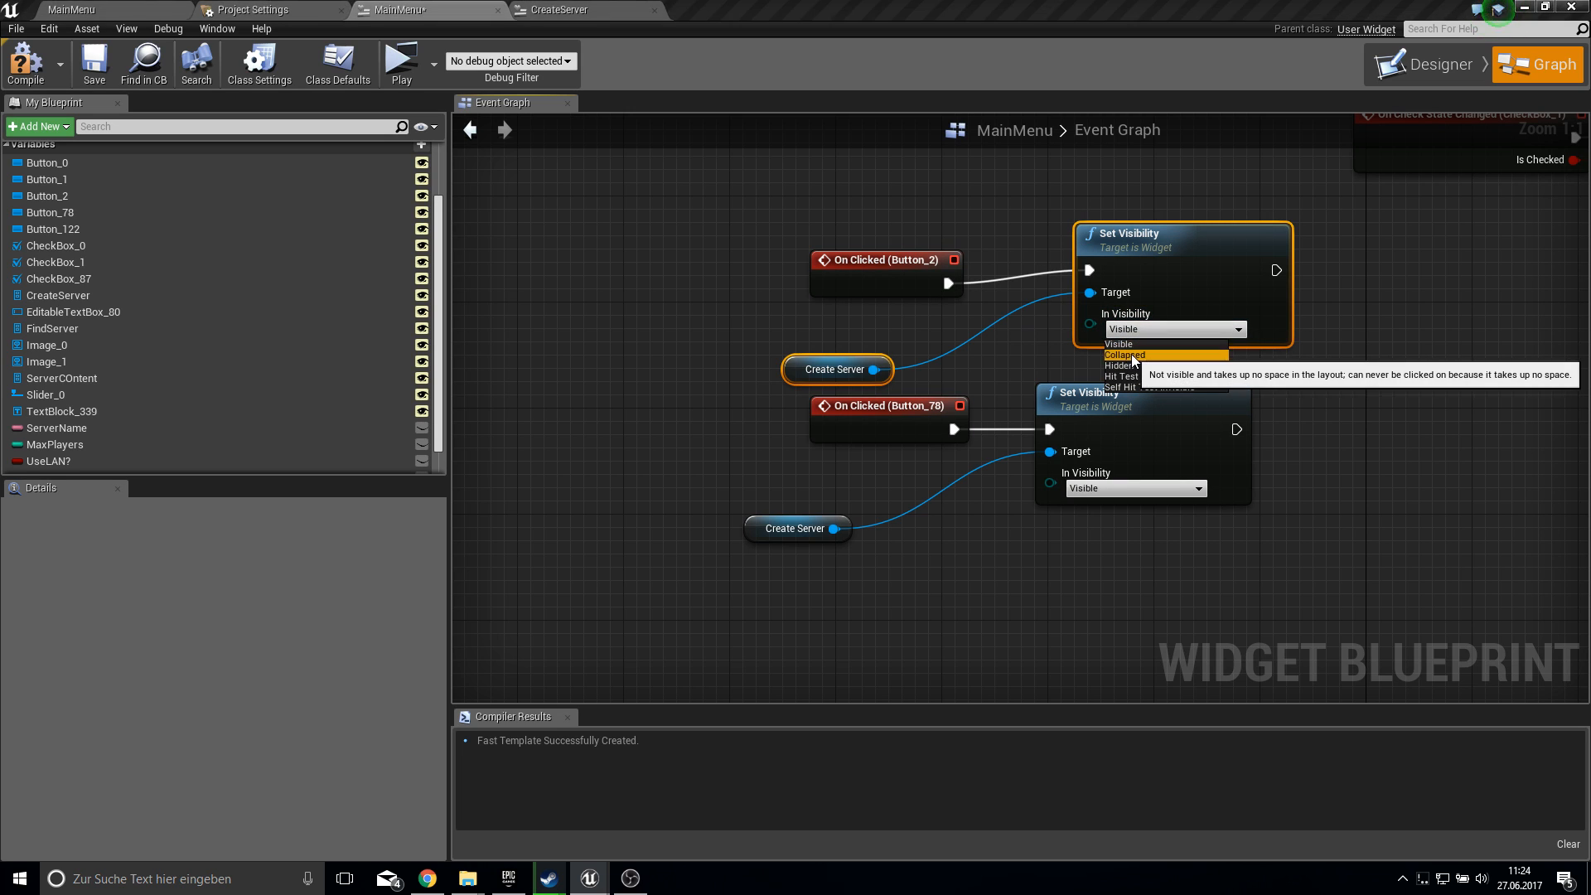
click(1120, 354)
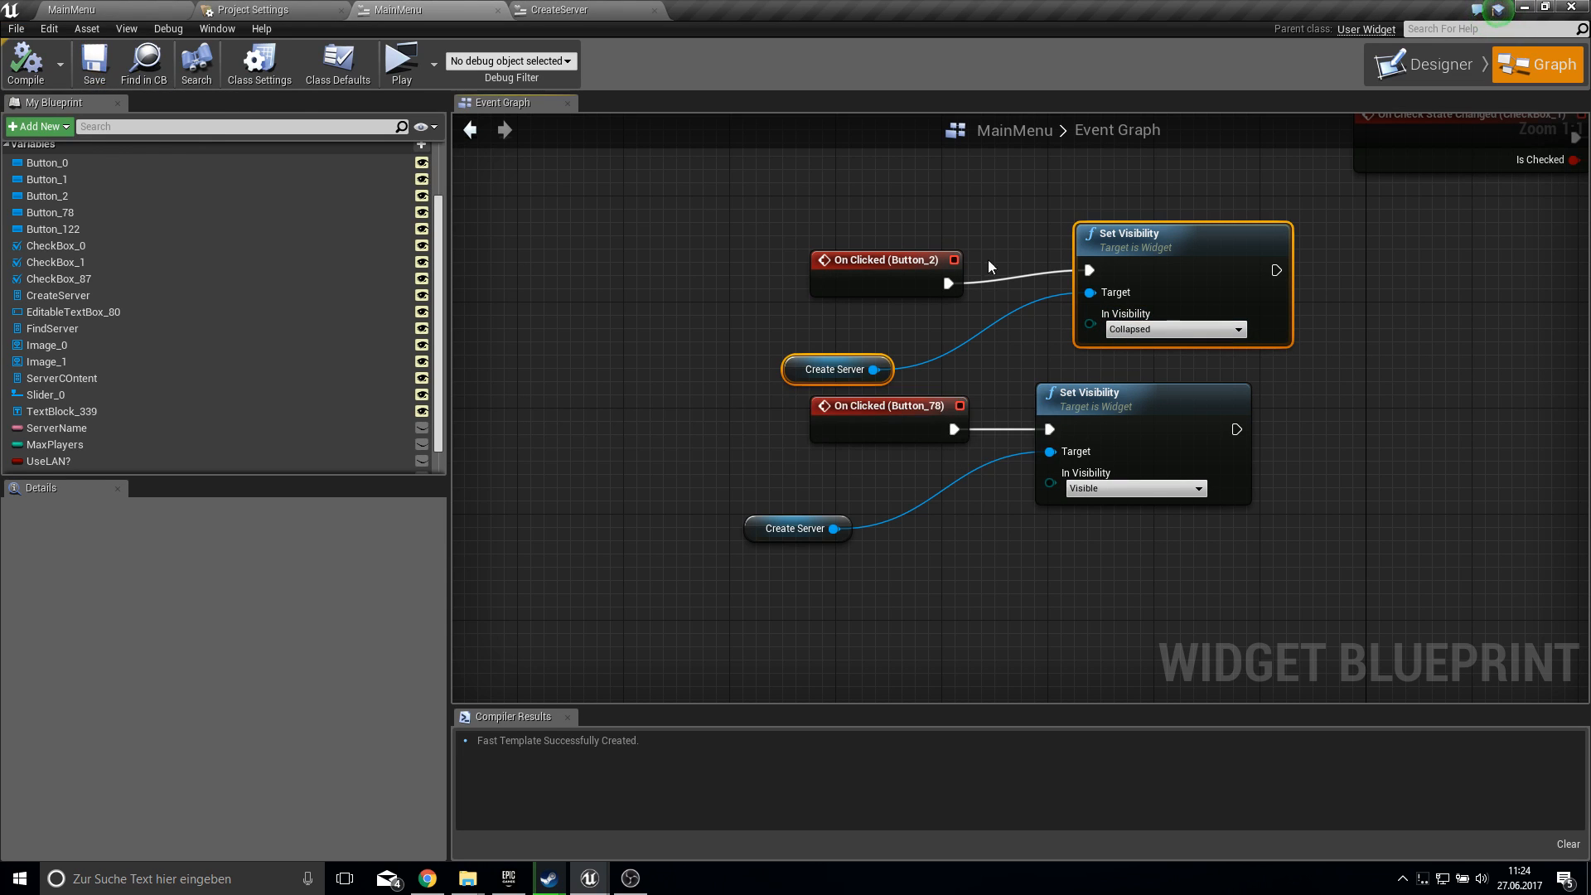
- Check FindServer's Visibility in the Designer, then return to the graph
click(1433, 63)
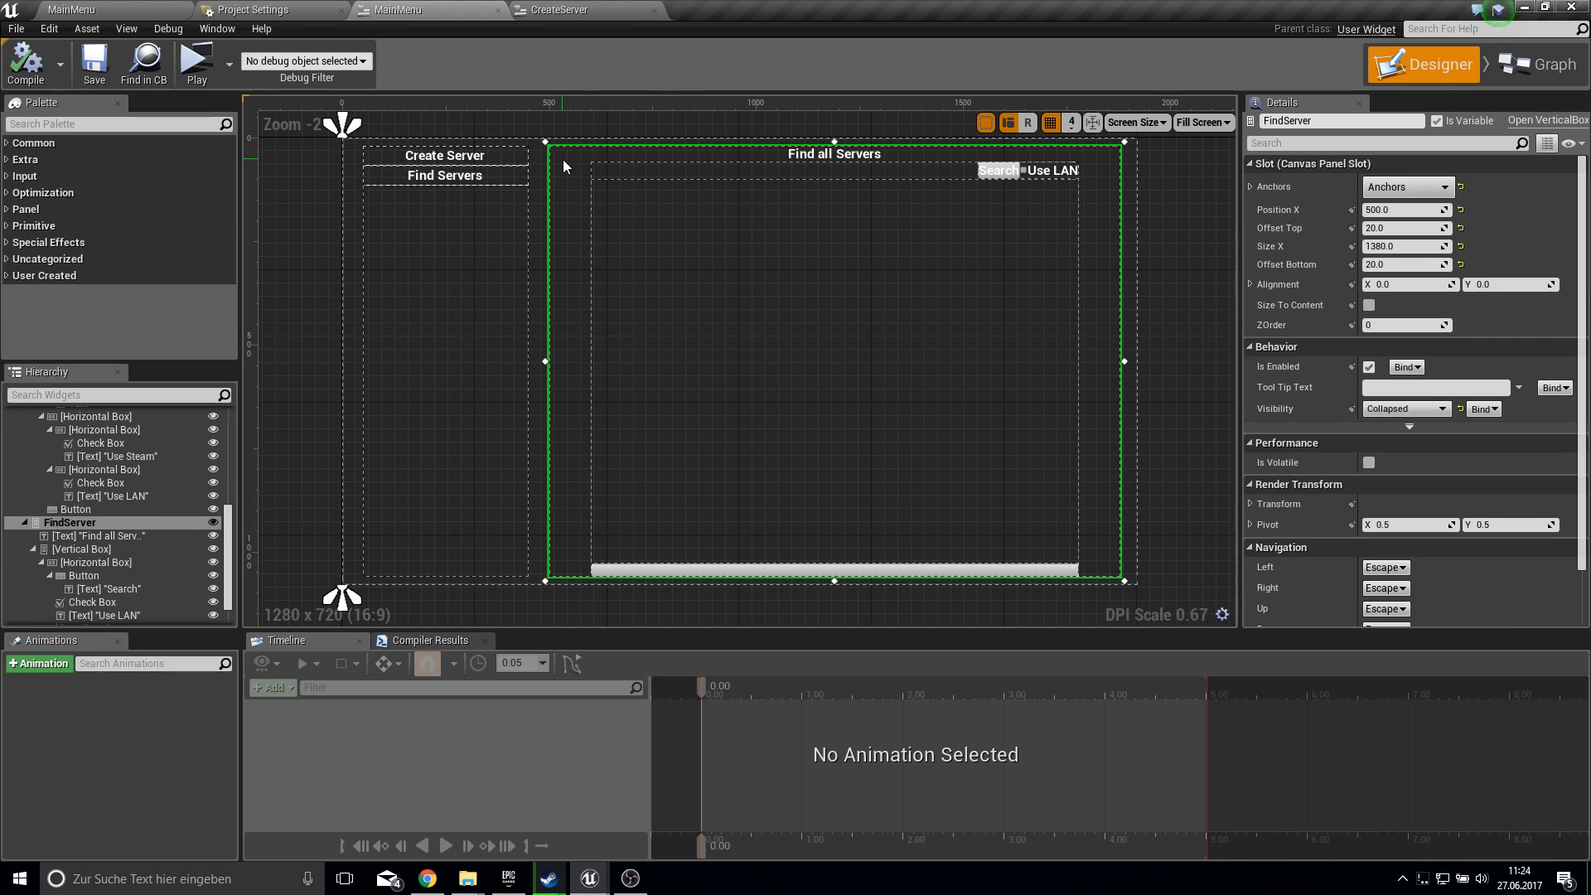
mouse_move(1175, 166)
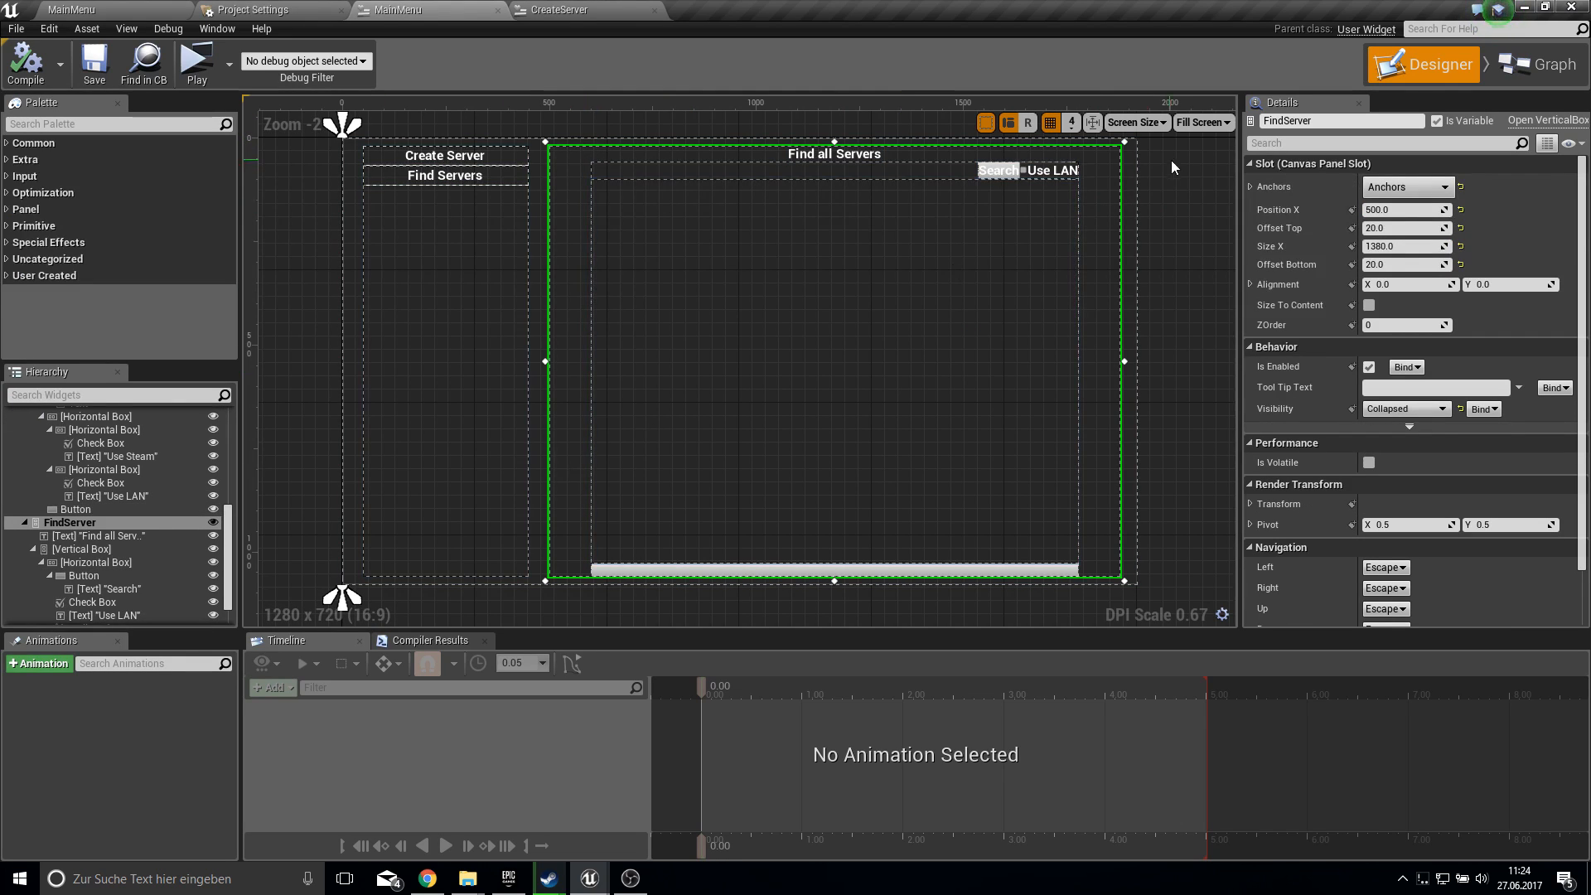
click(1380, 143)
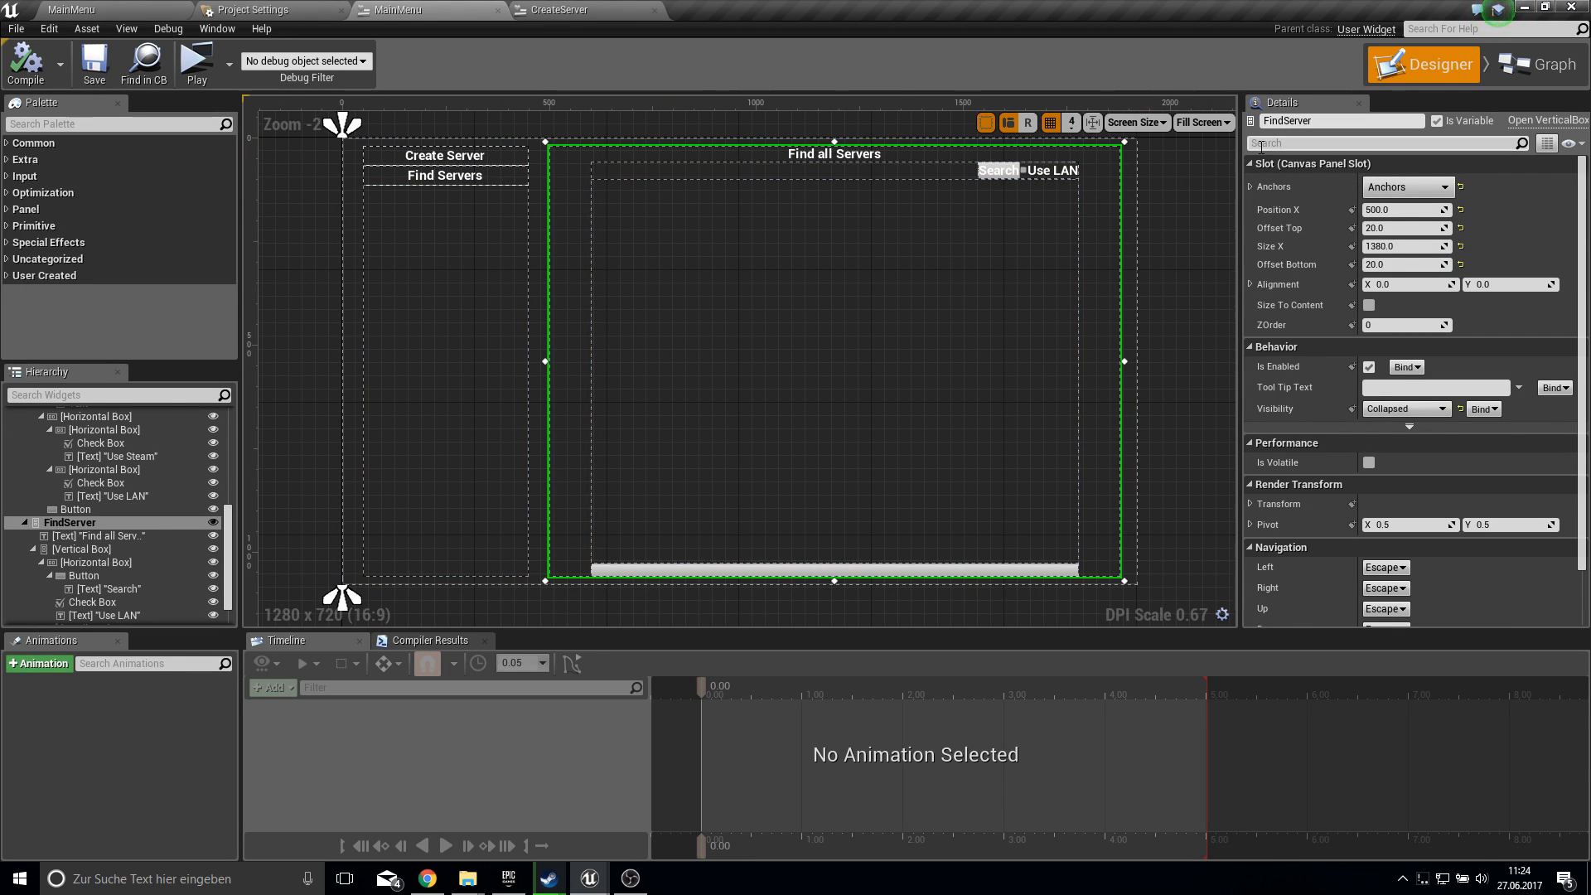
click(1534, 64)
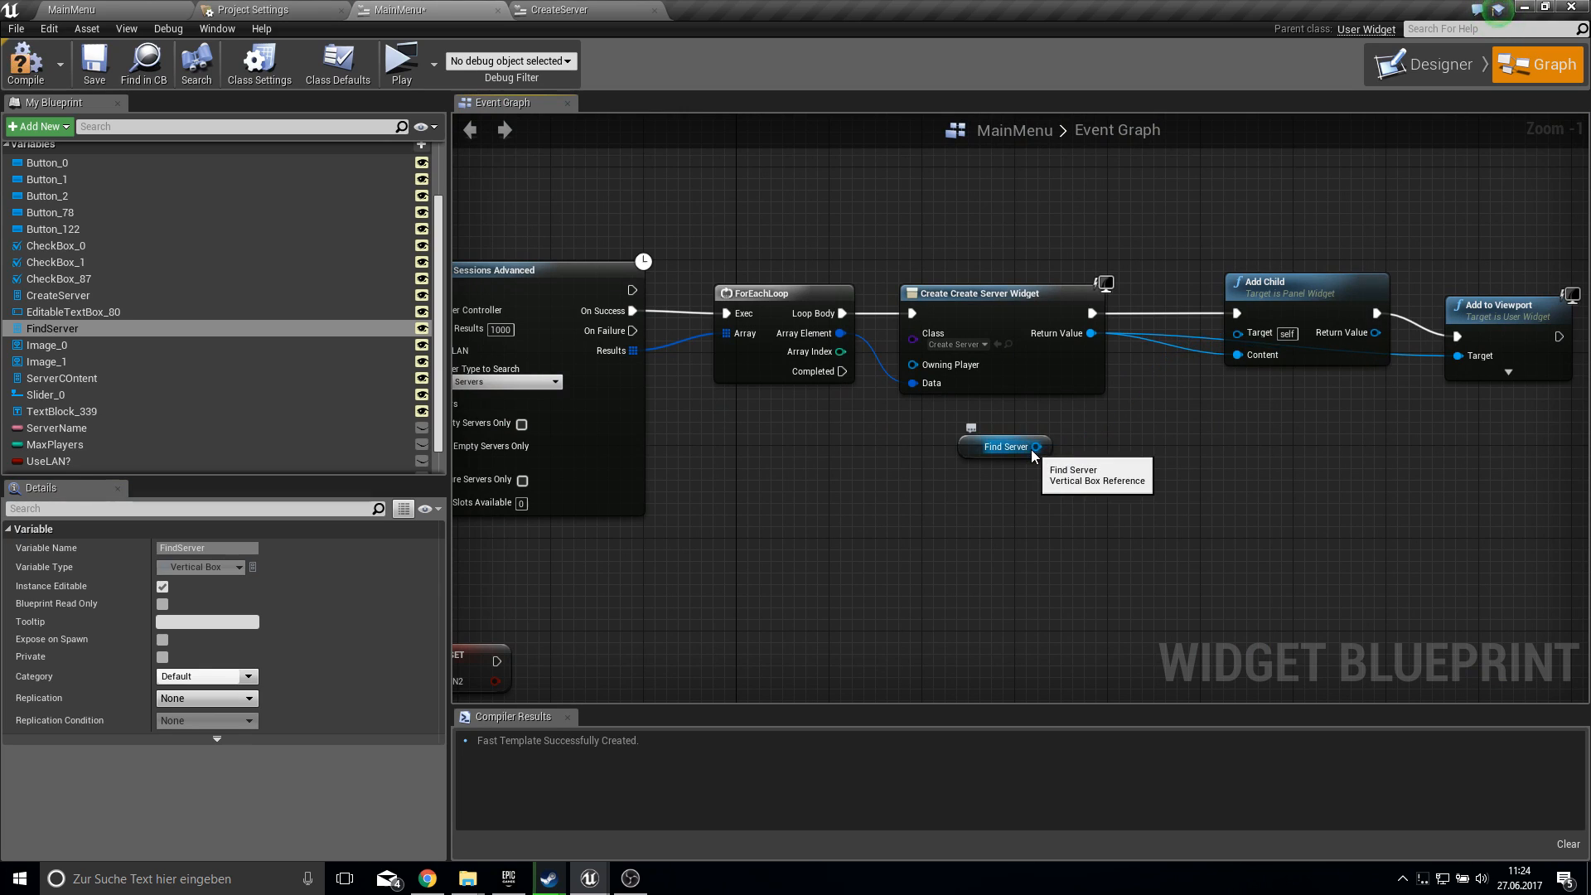
mouse_move(129, 339)
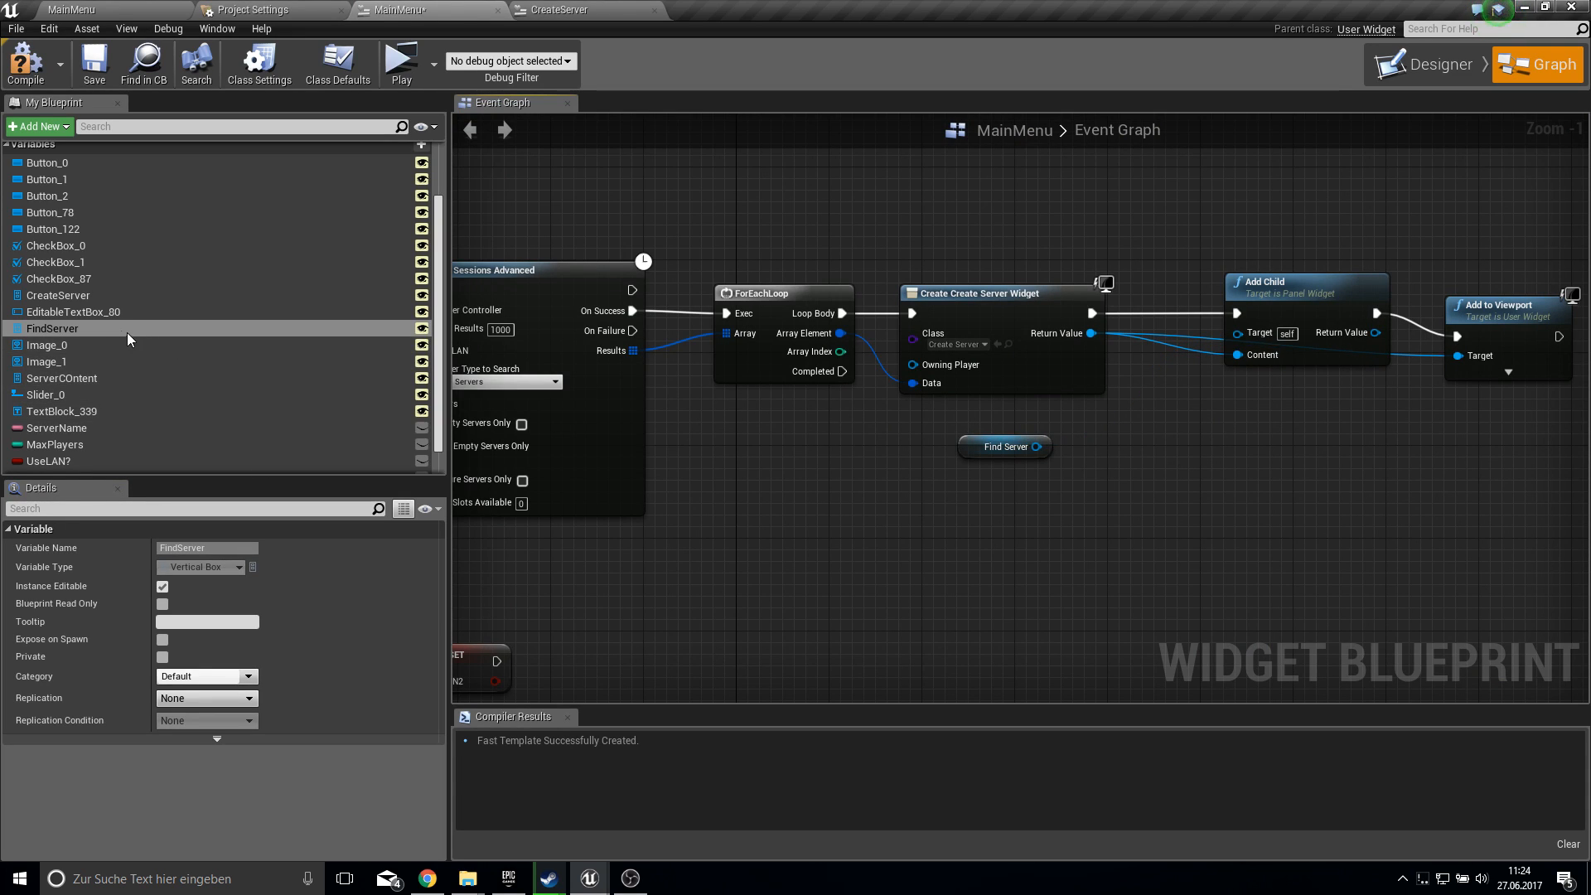
- Add a ServerCOntent Get node beside Find Server after checking its Scroll Box contents
click(58, 294)
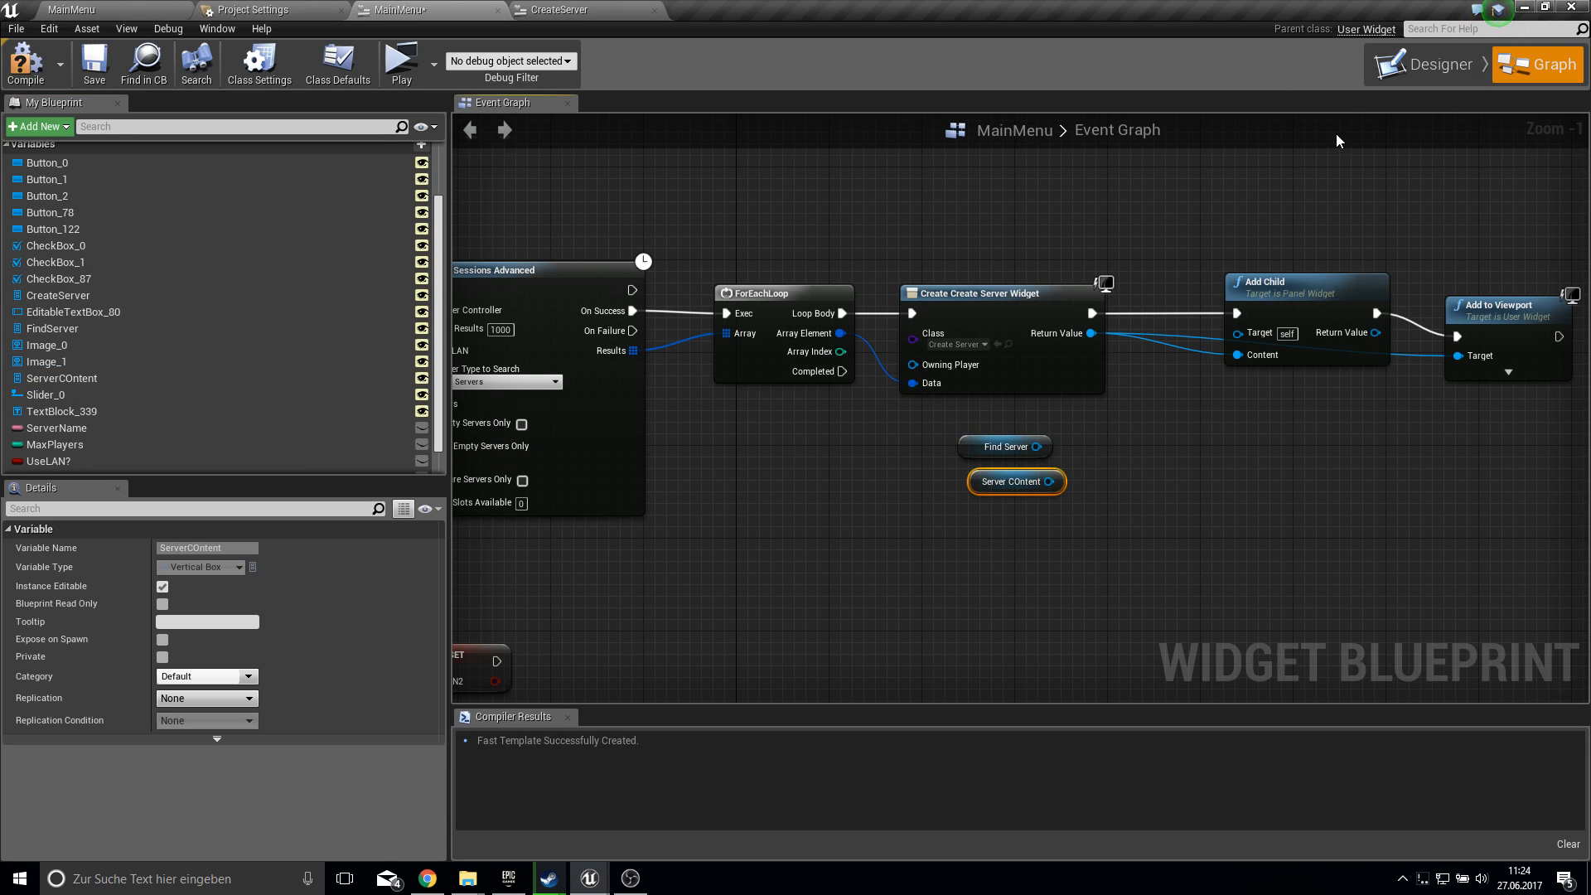
click(1425, 63)
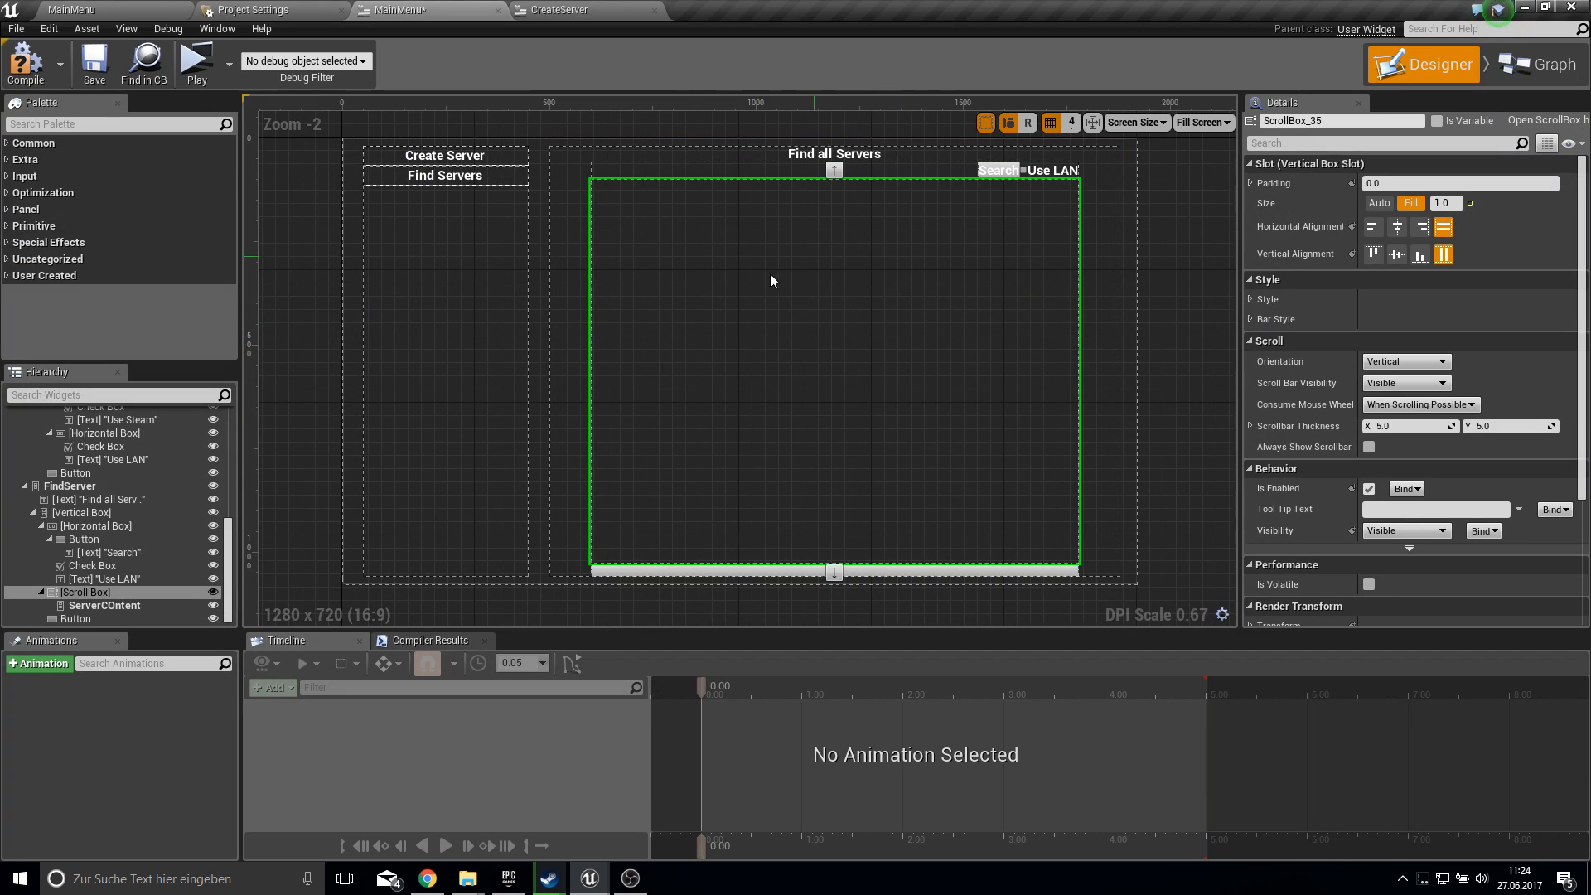
click(74, 618)
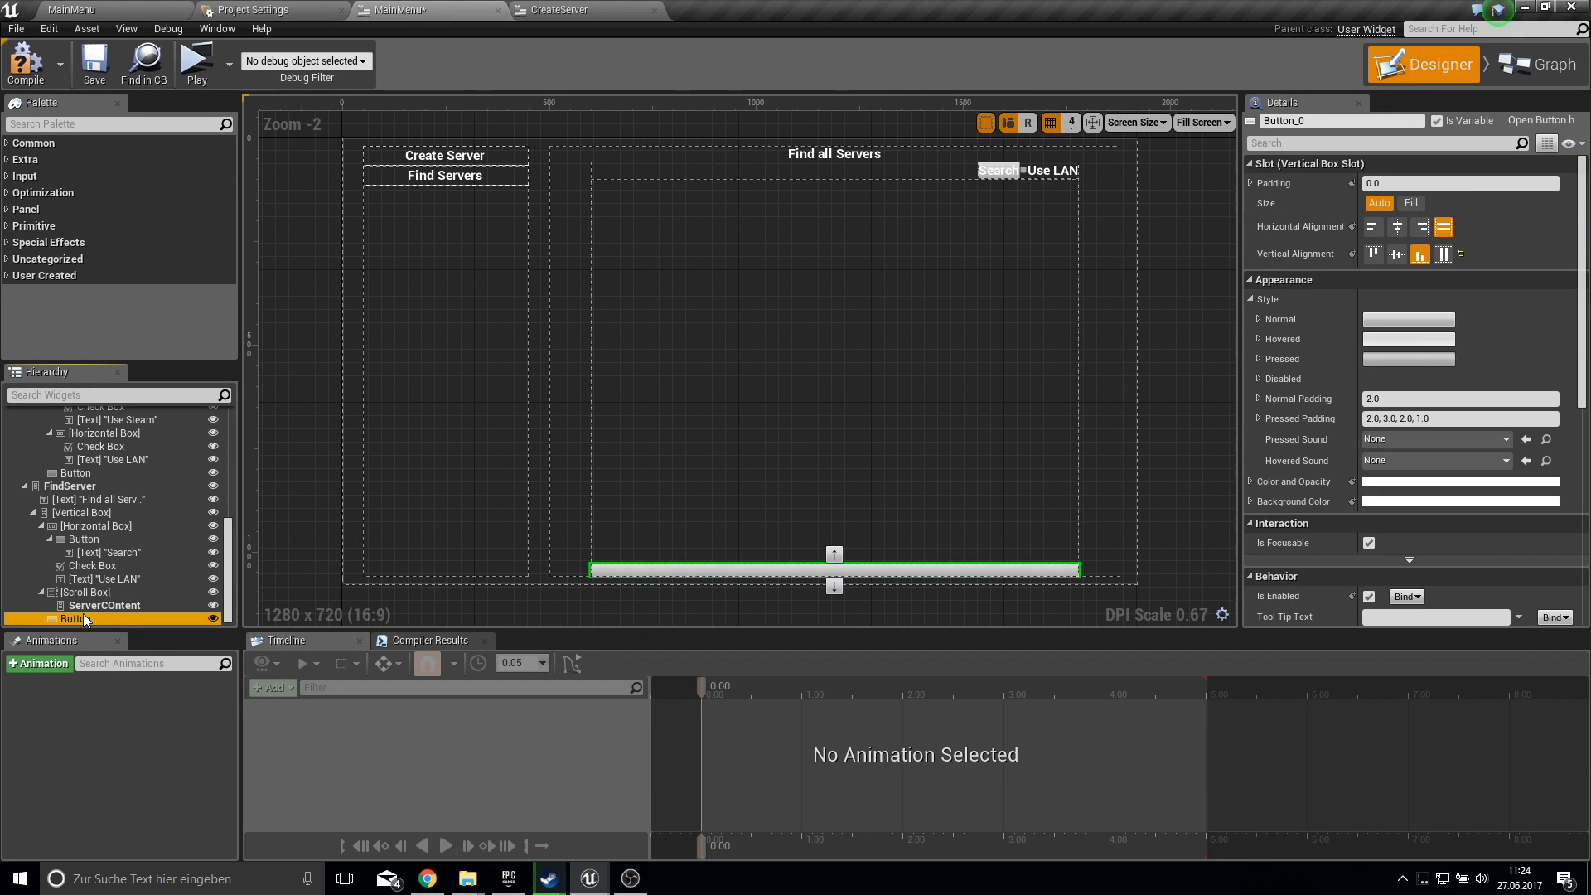
click(1536, 64)
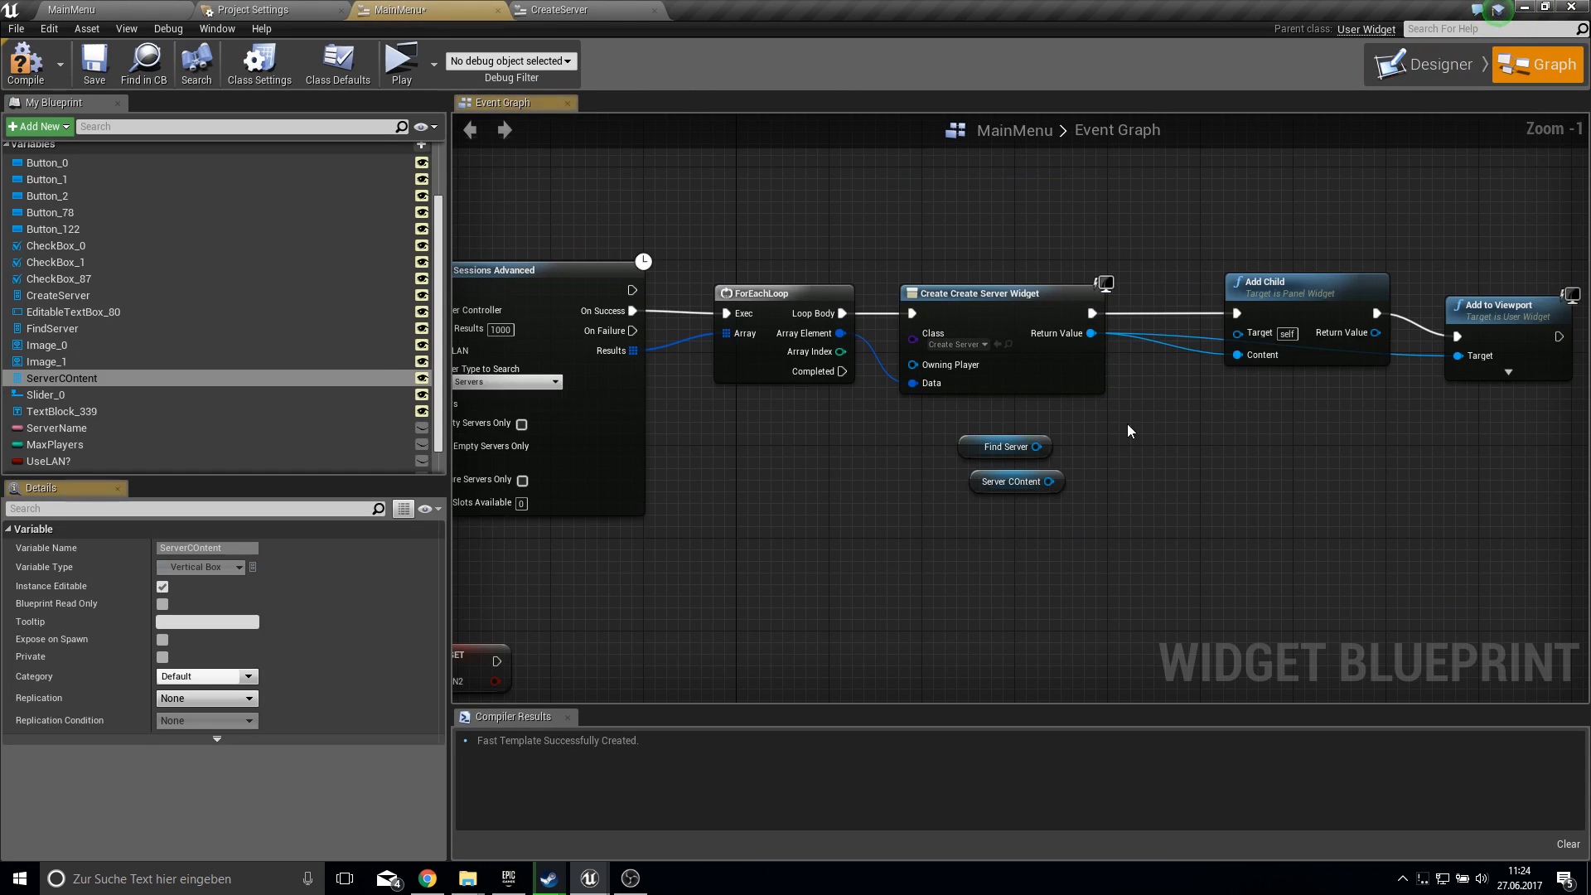
drag(1039, 481, 1230, 331)
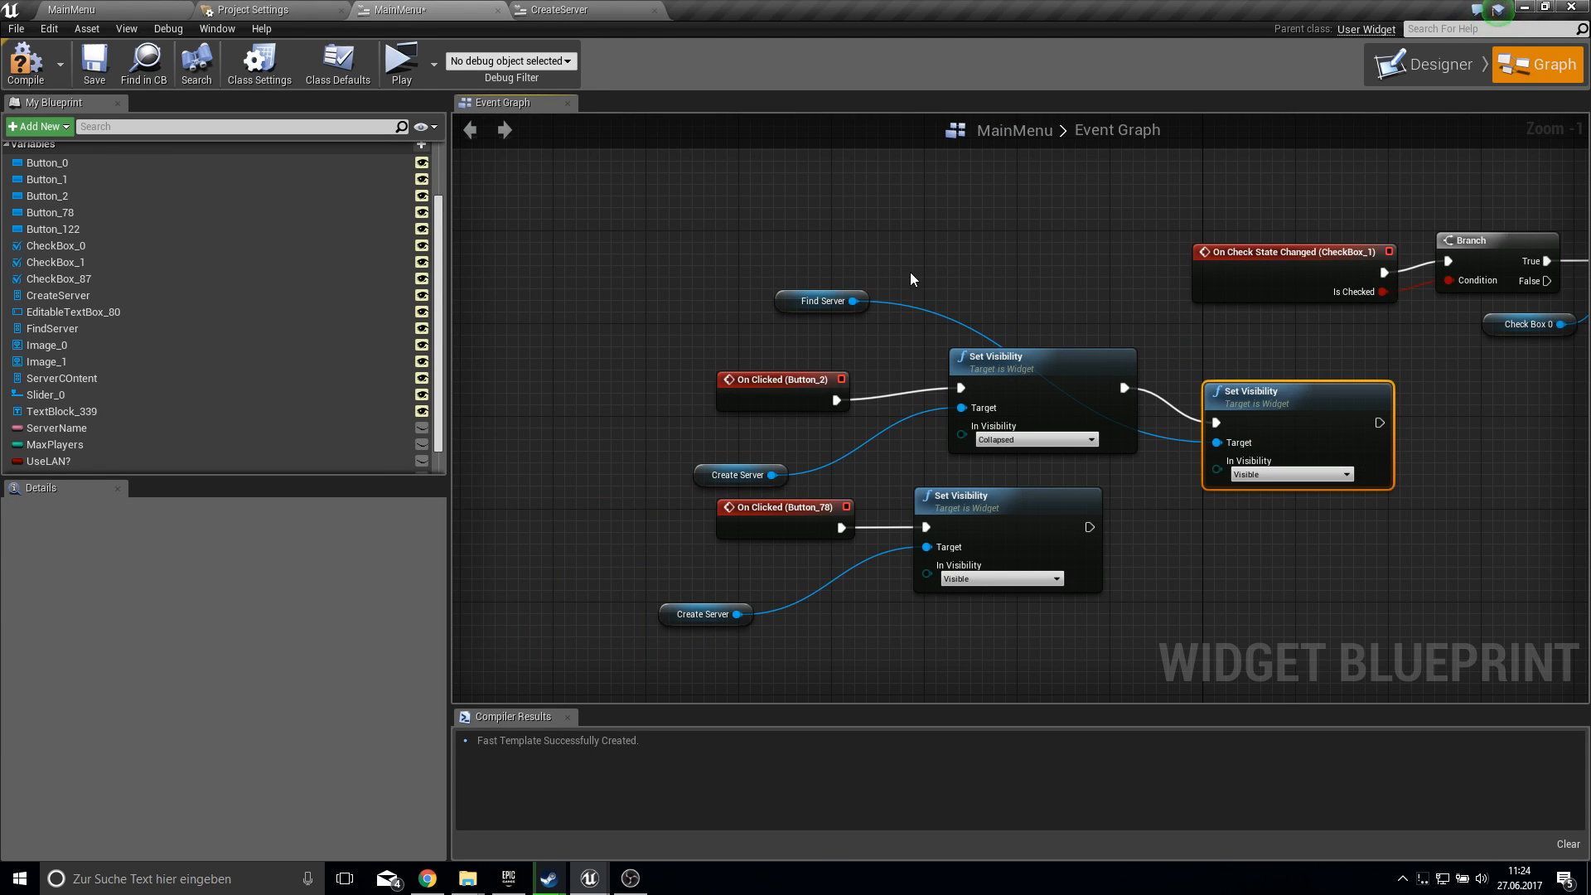
- Add a Set Visibility node collapsing Find Server after Button_78's, then save
click(820, 300)
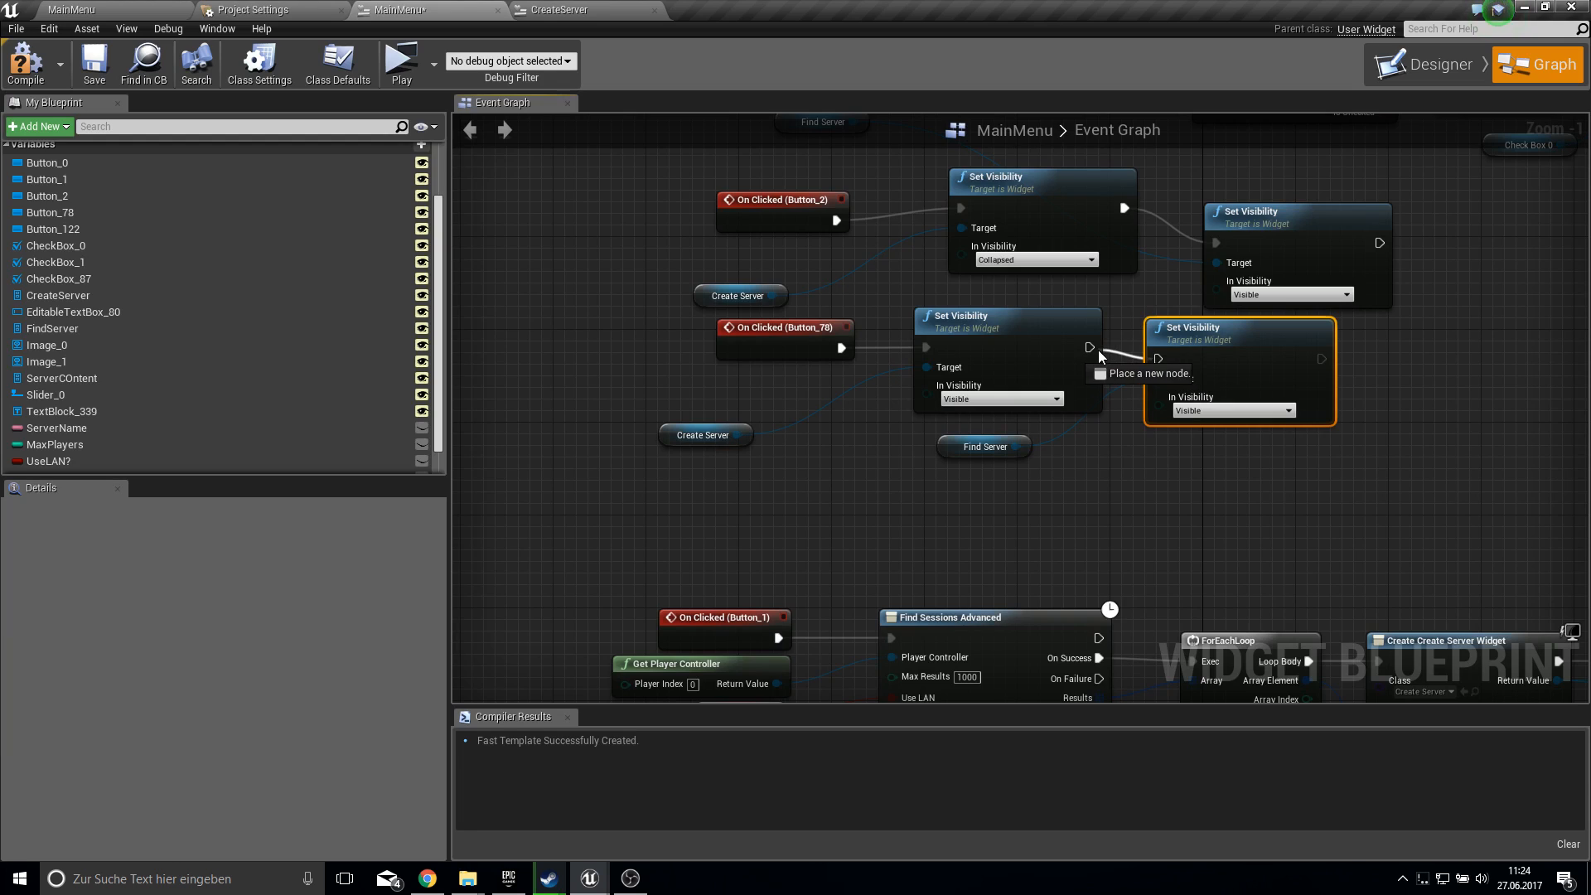
click(1229, 411)
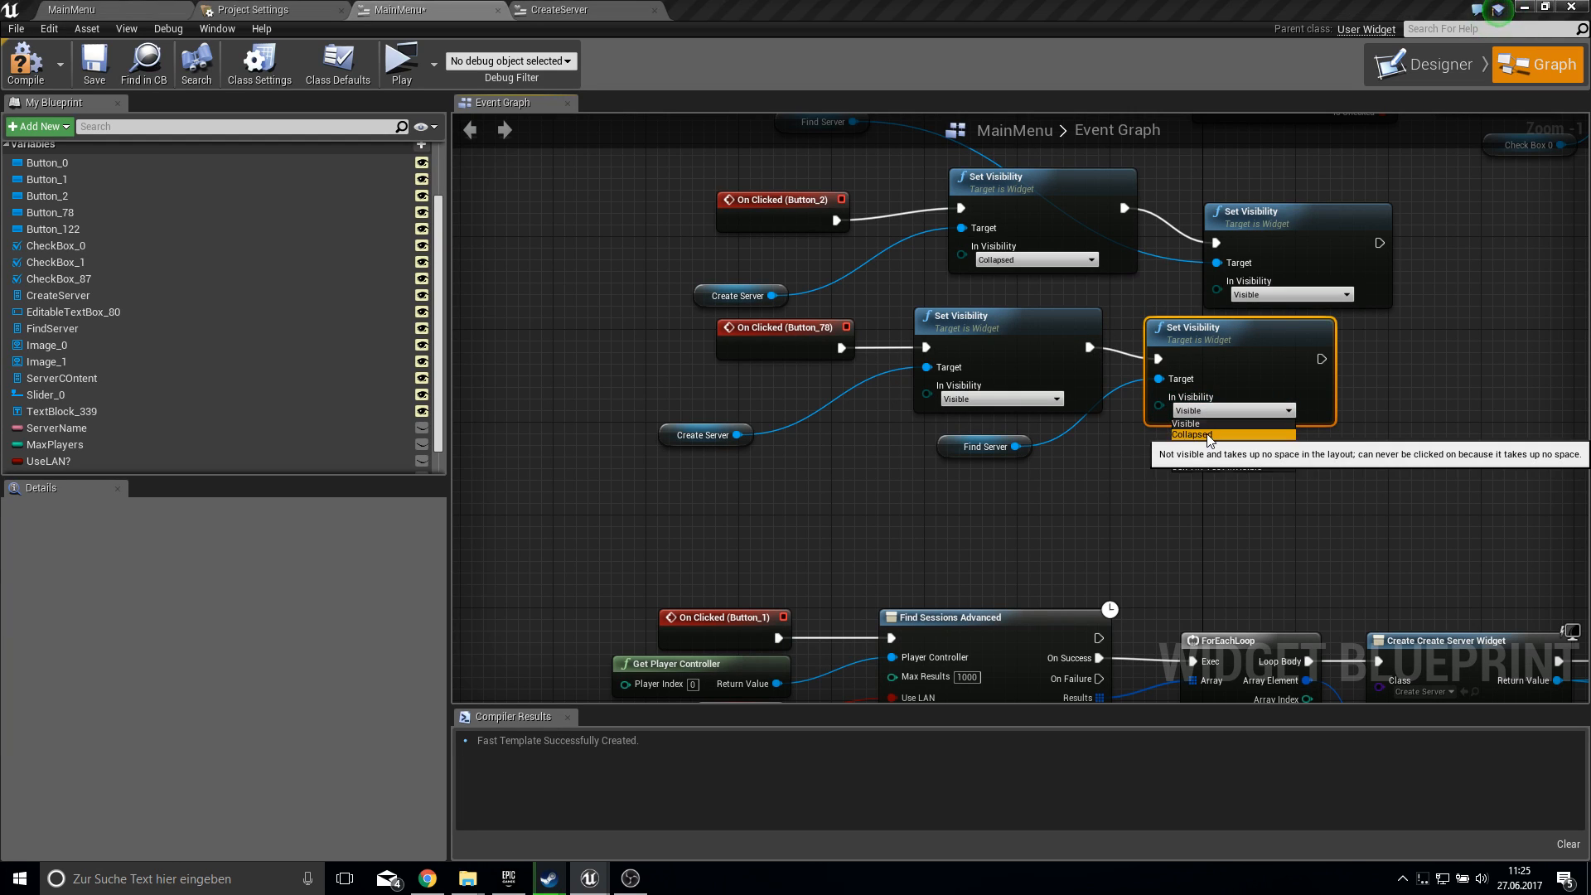
click(92, 61)
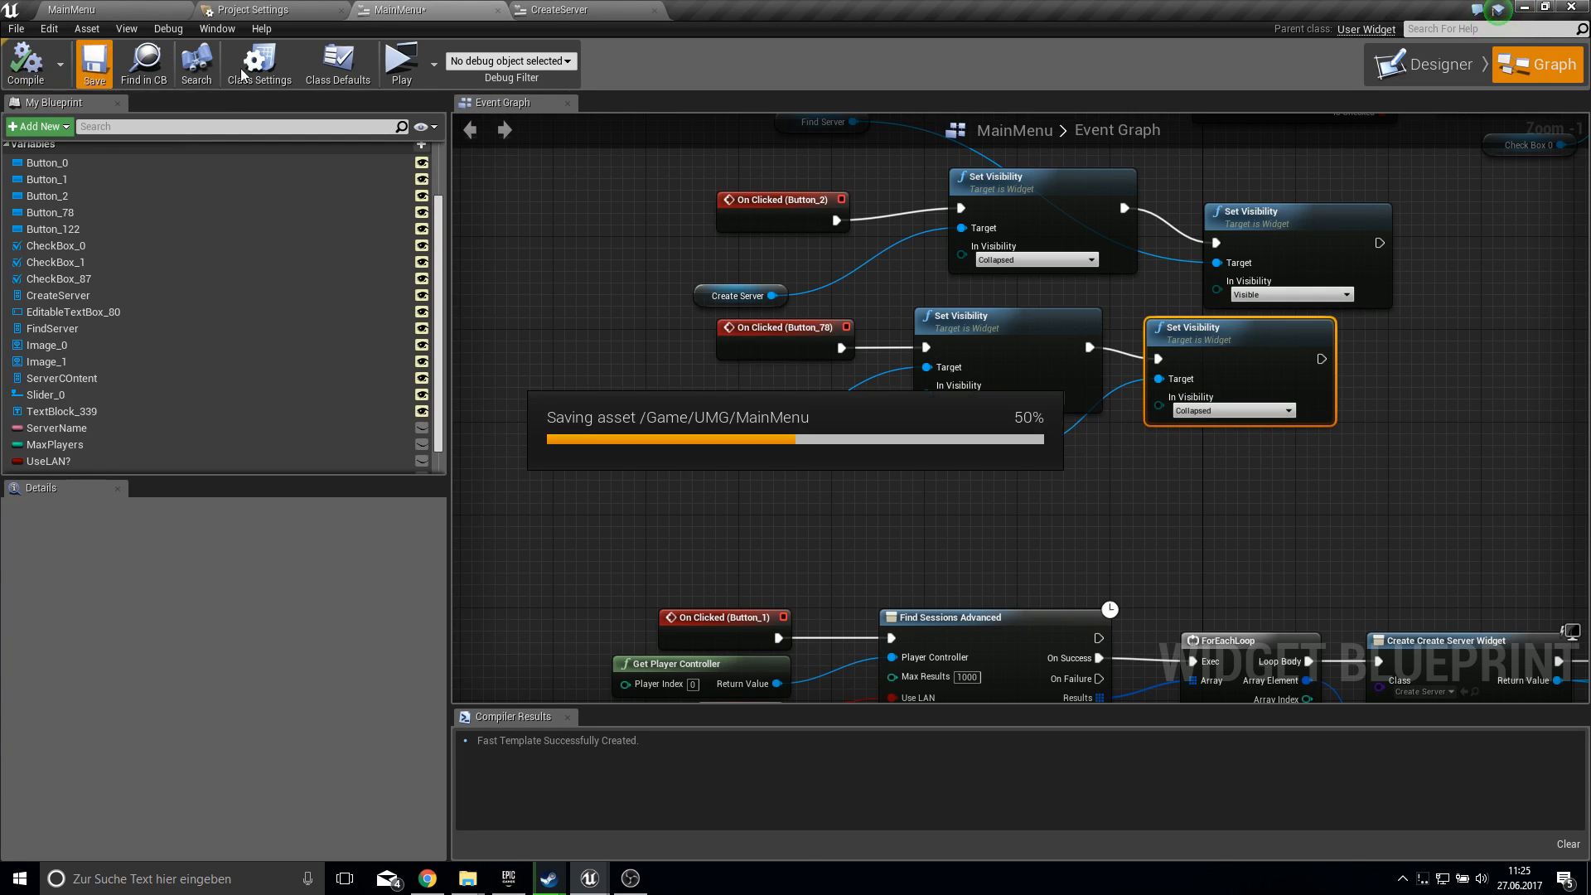
click(401, 63)
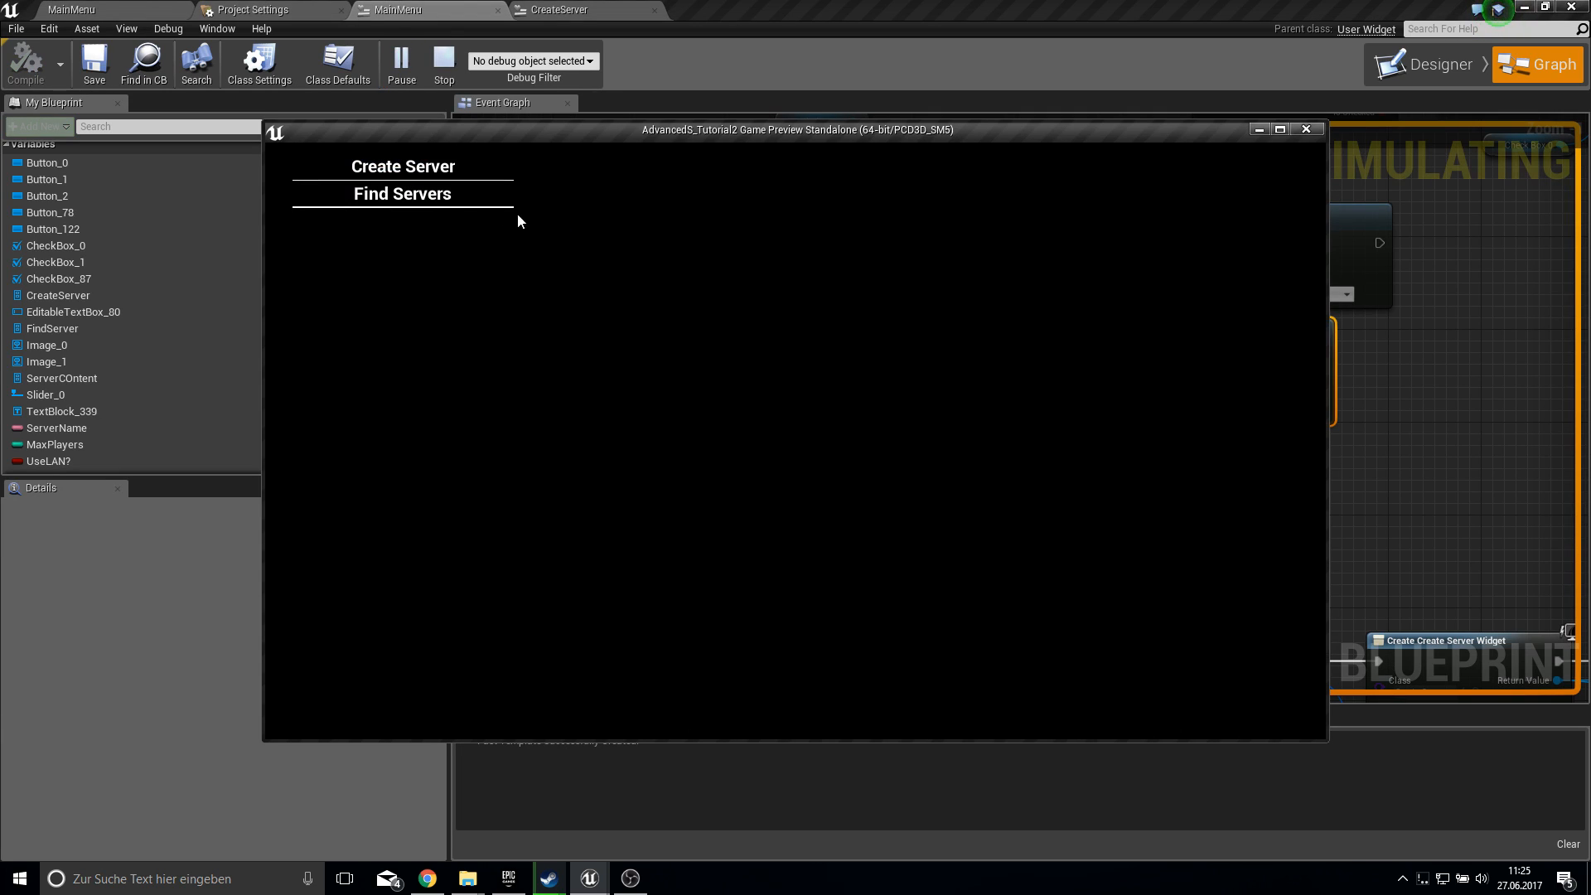
click(402, 167)
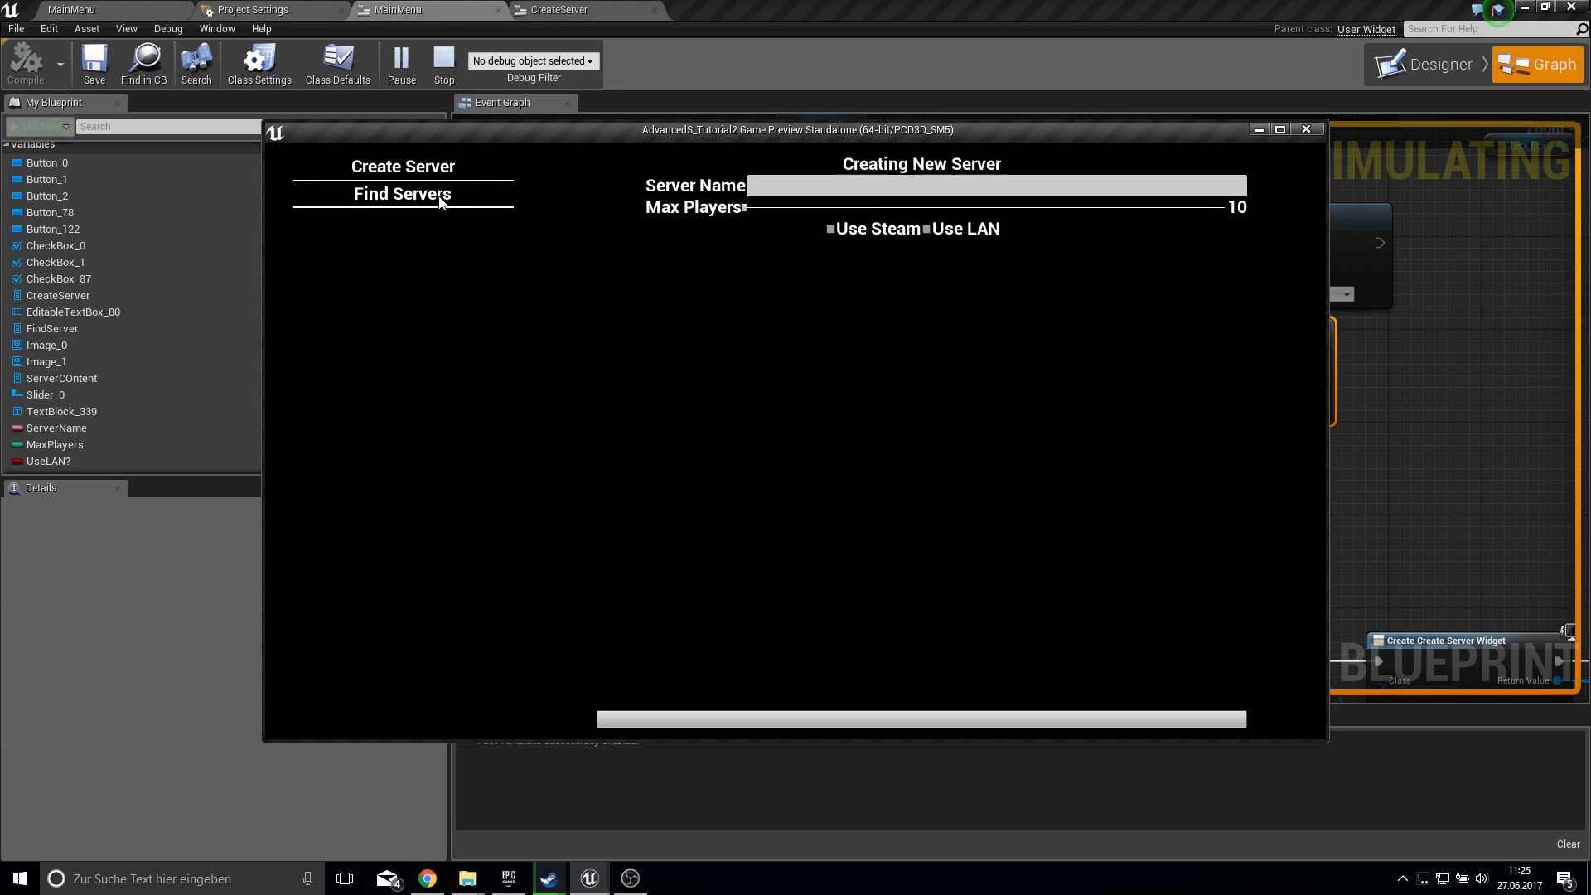
click(402, 194)
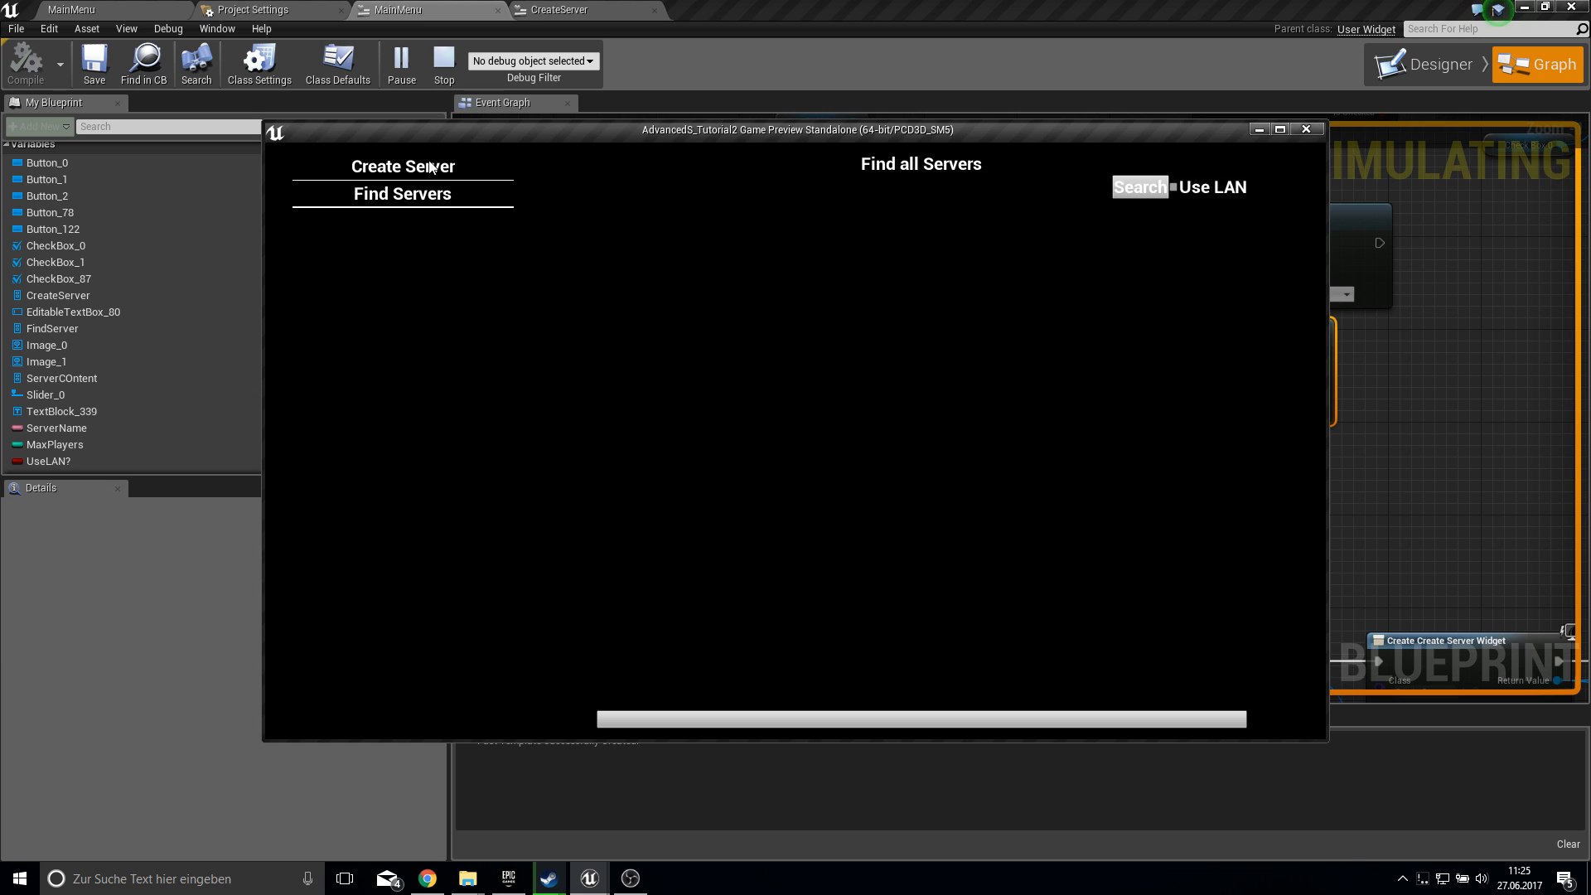
click(402, 165)
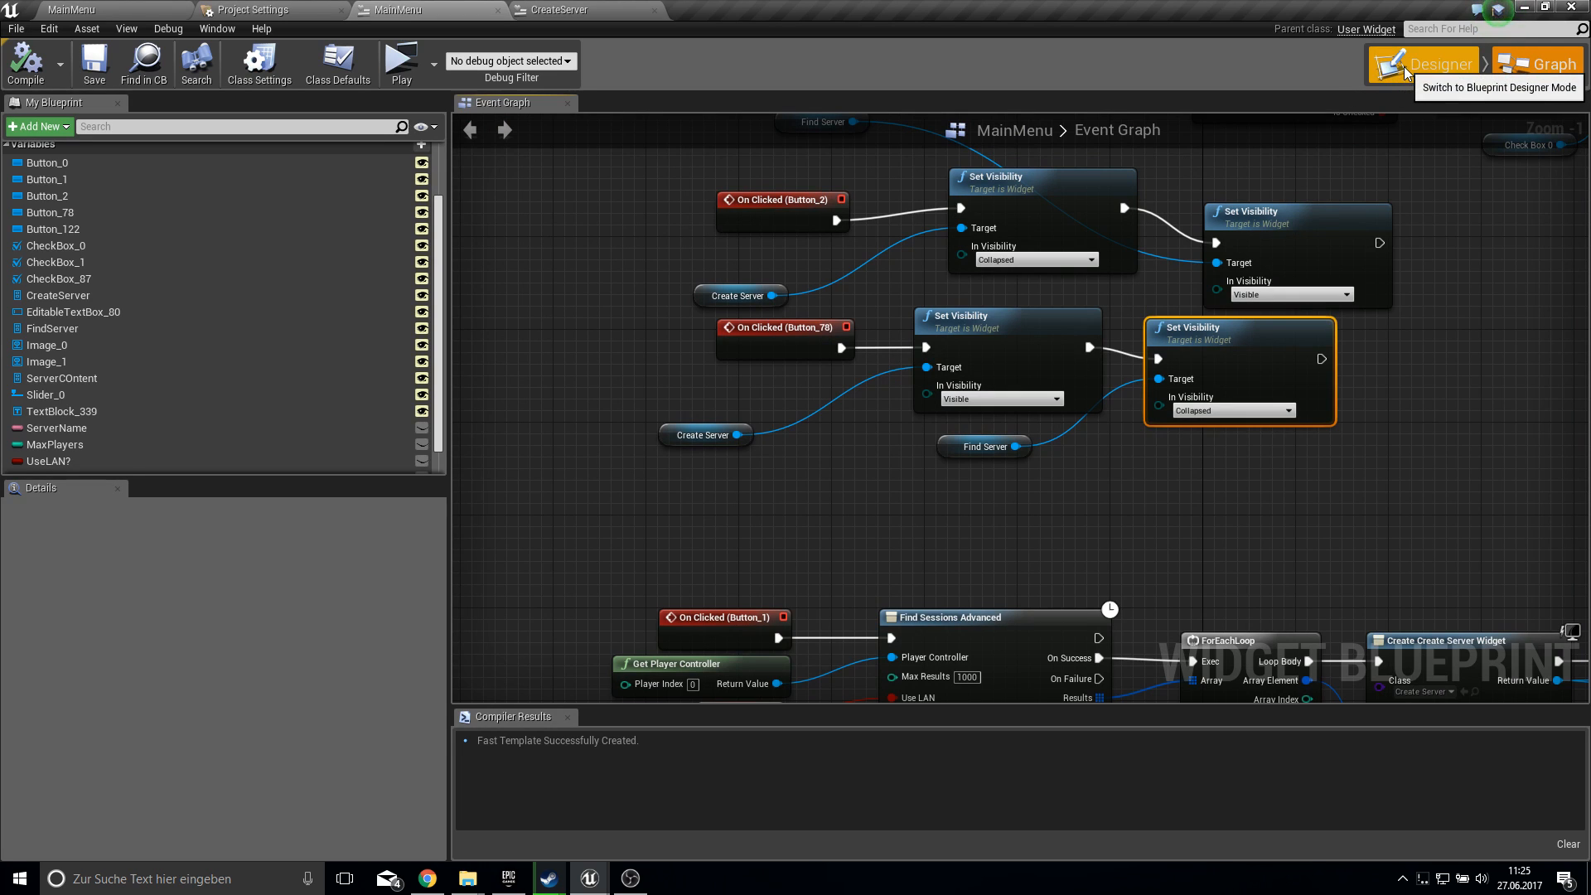
- Delete the placeholder Button inside the ServerCOntent scroll box in the Designer
click(1432, 63)
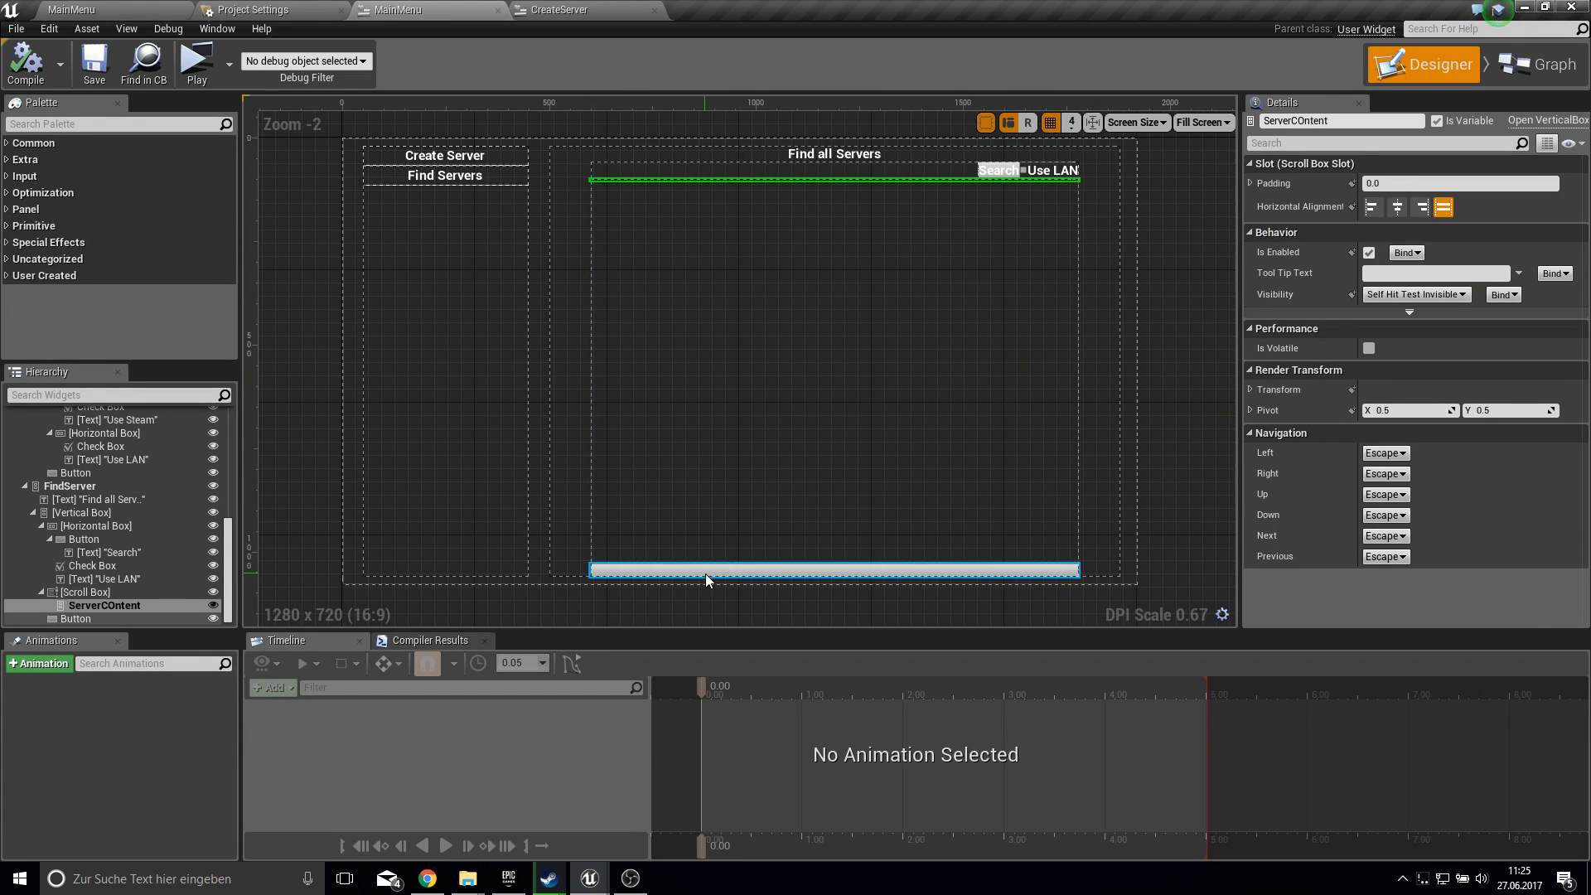
click(74, 619)
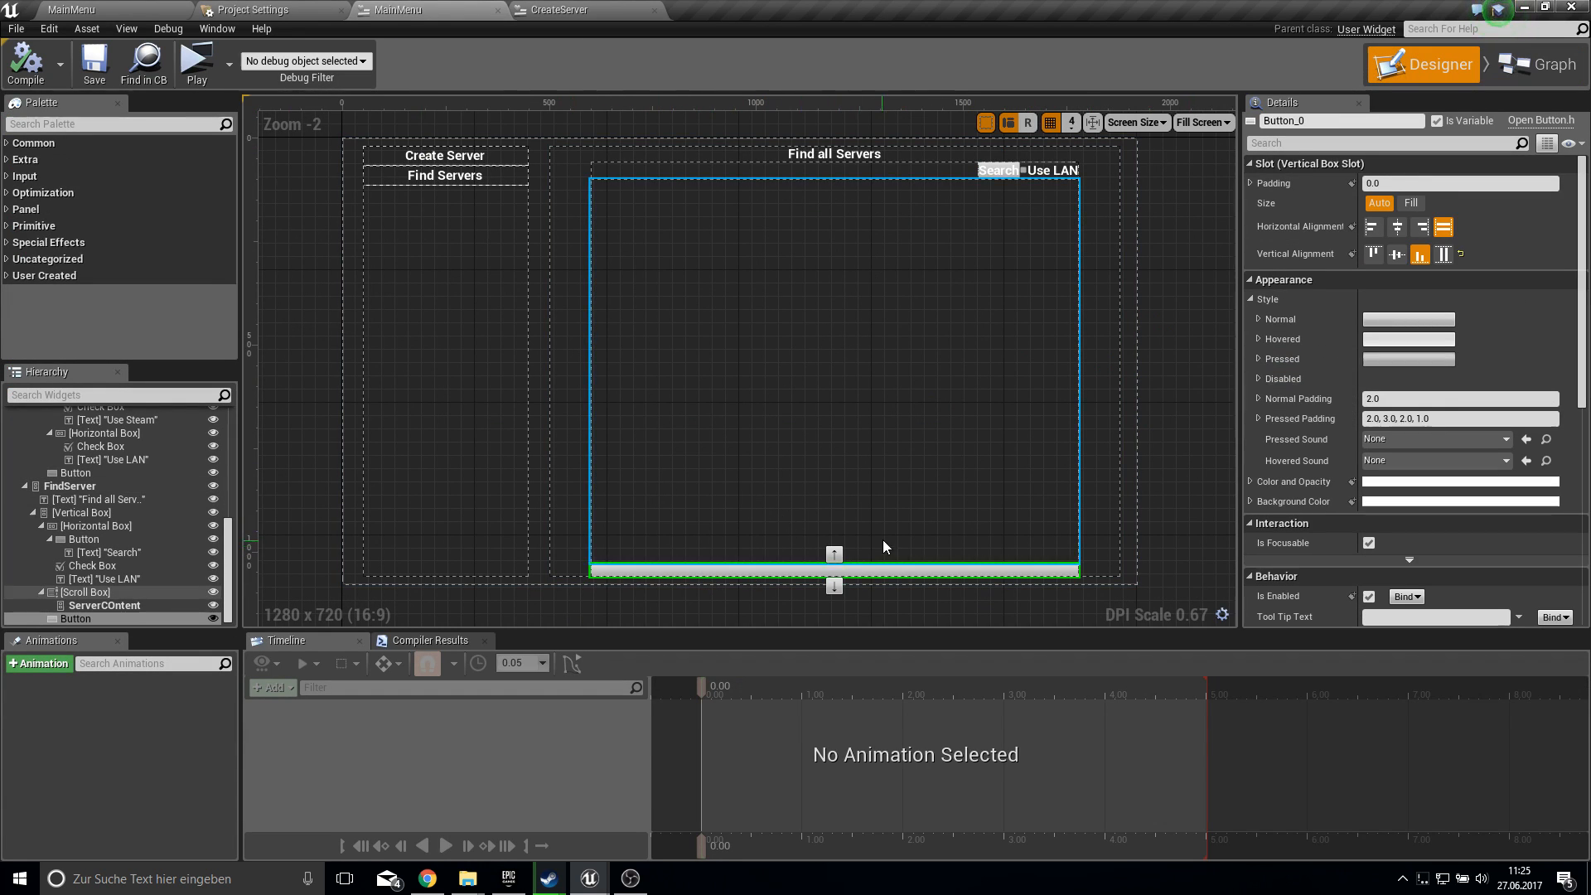
click(25, 63)
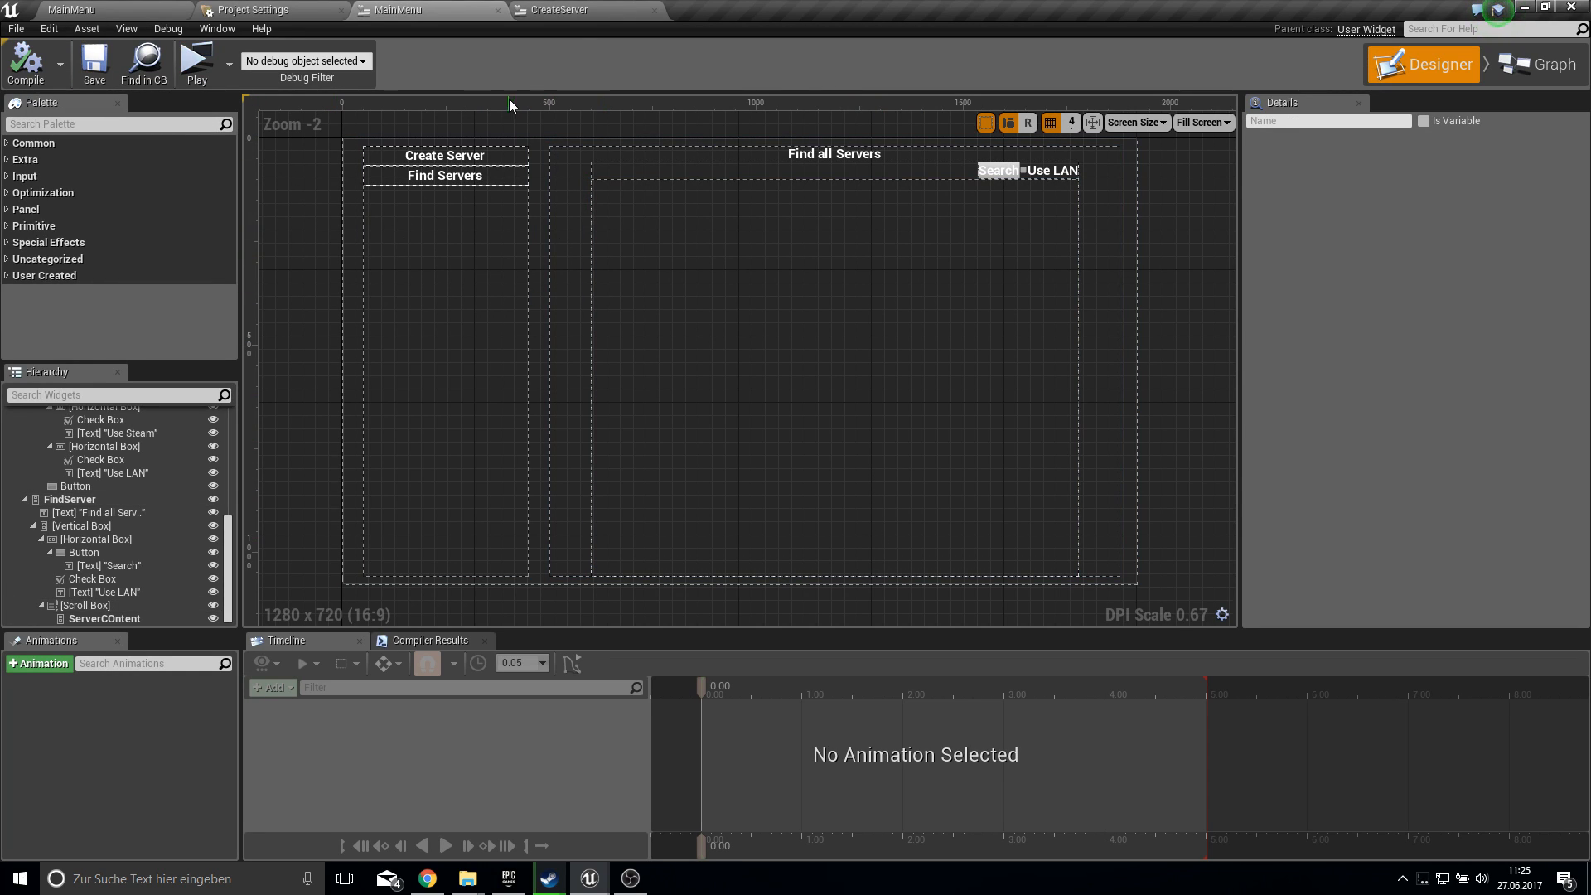
mouse_move(601, 33)
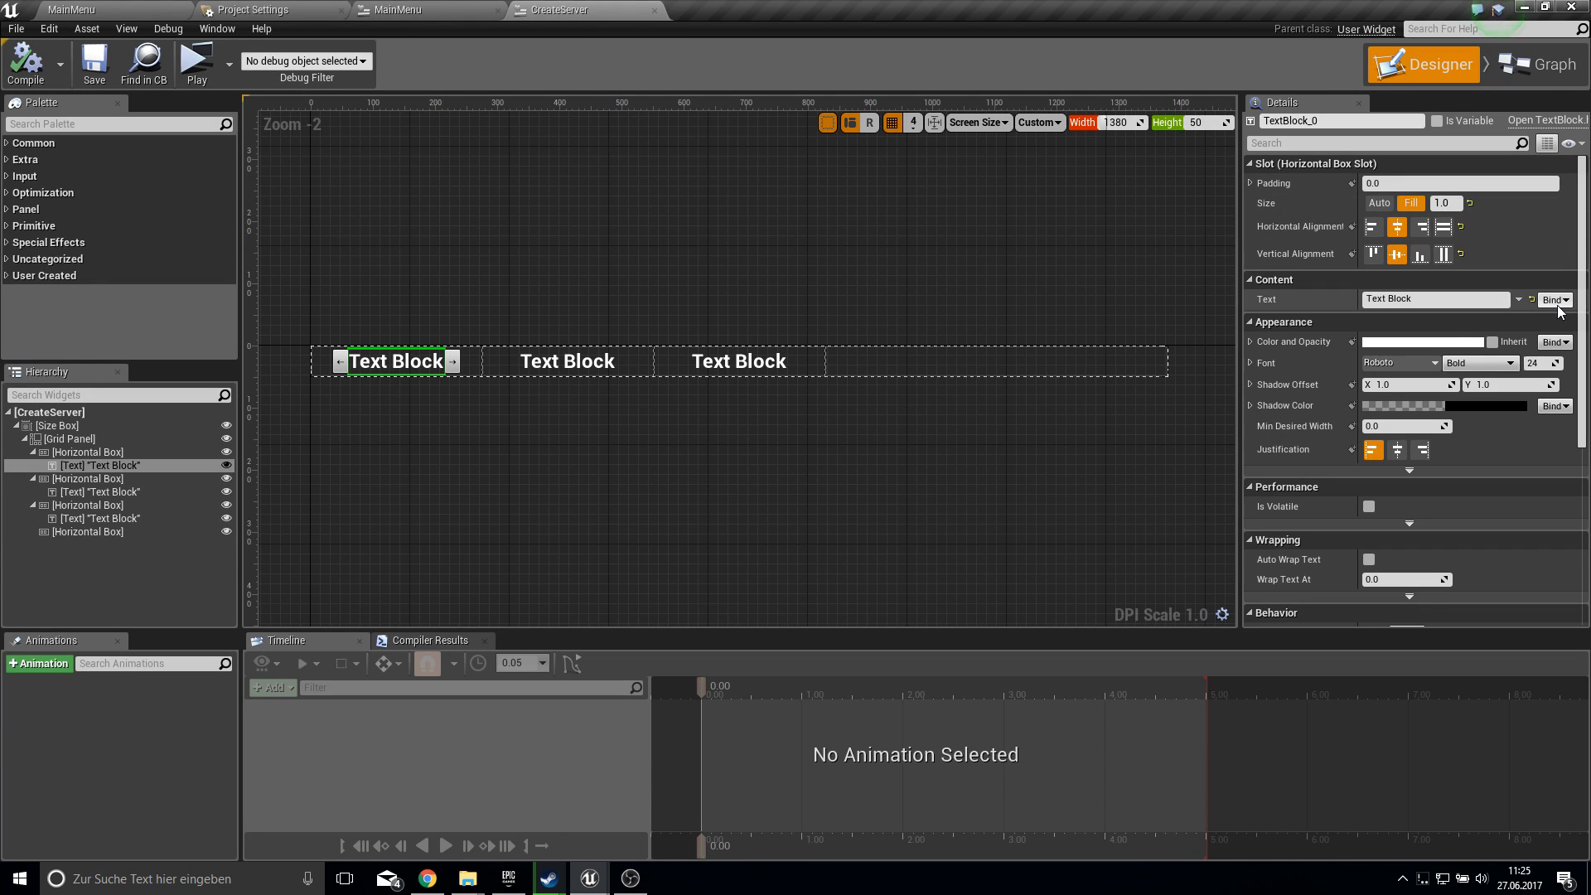
- Create a Text binding for the first text block and wire Data to Get Extra Settings
click(1552, 299)
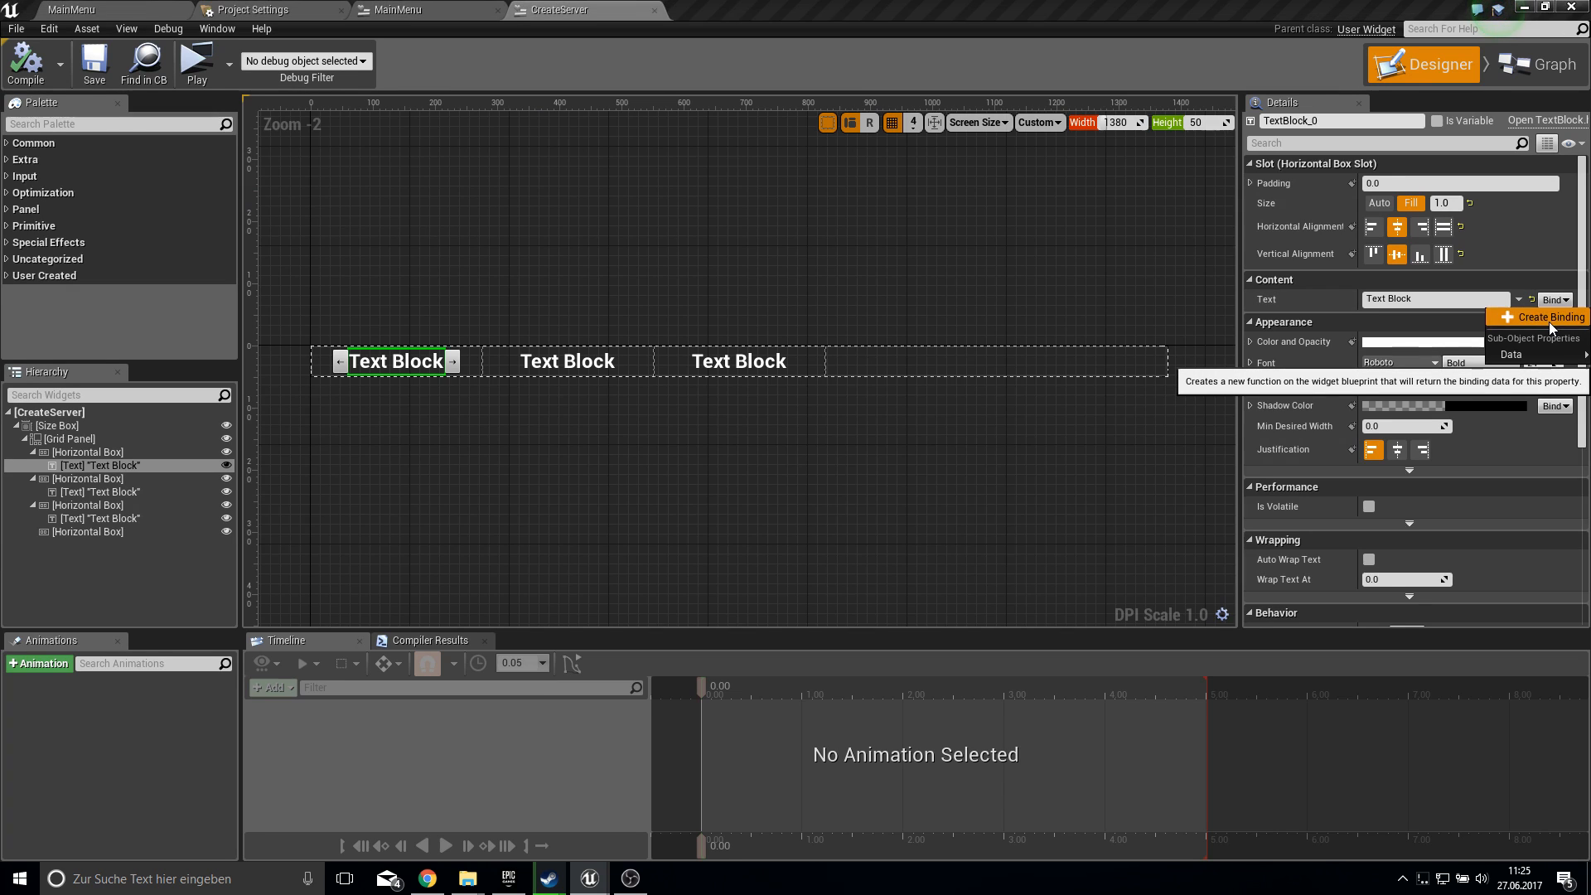
click(1542, 316)
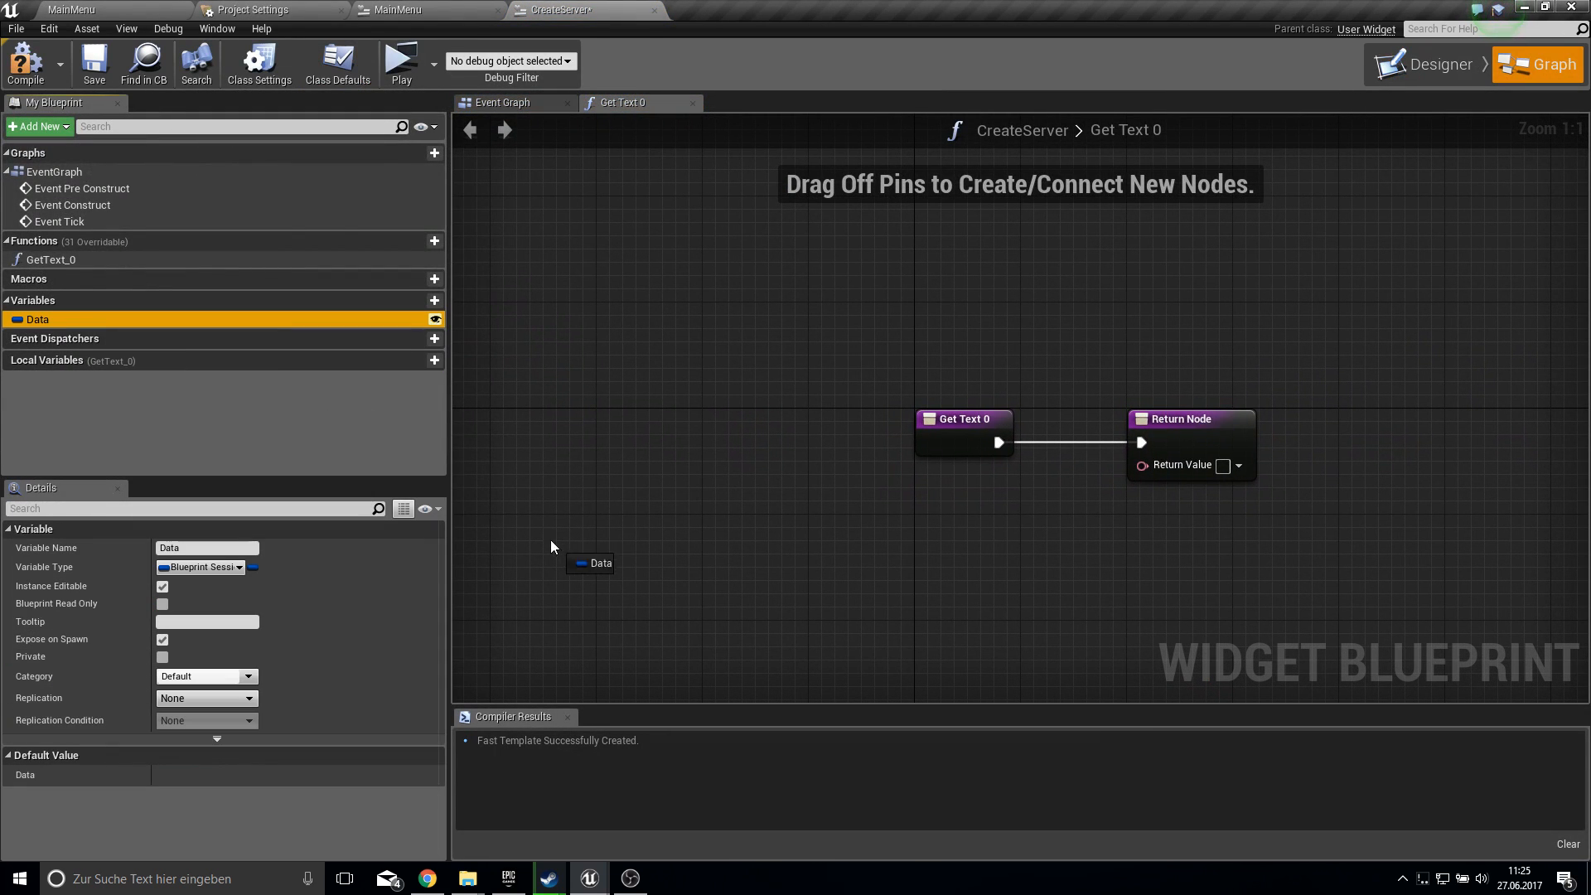
drag(614, 563, 689, 571)
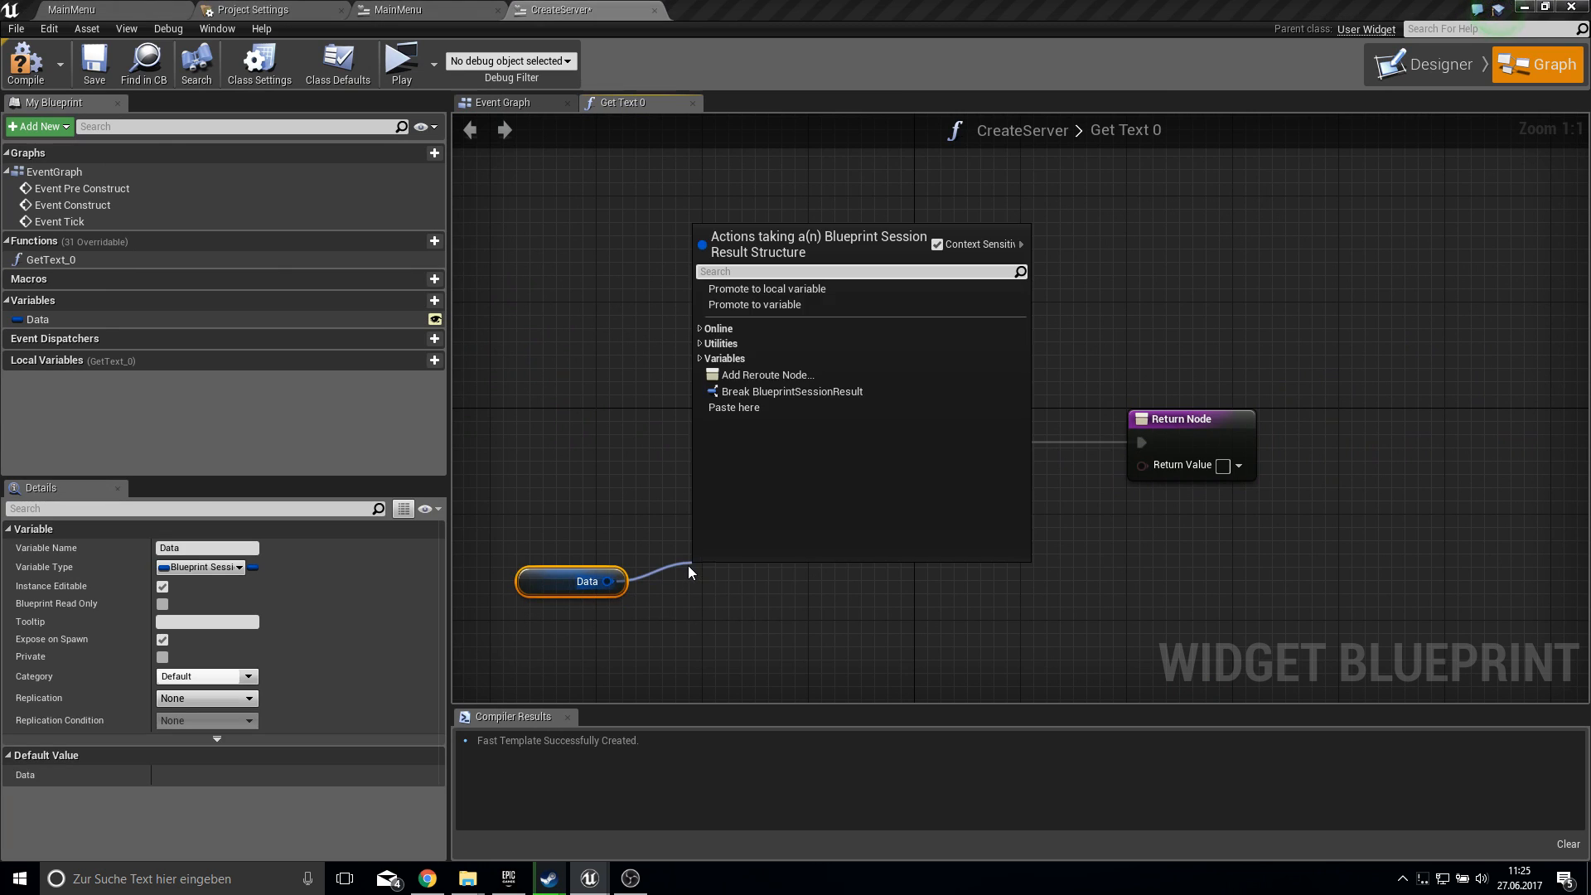
text(get sess)
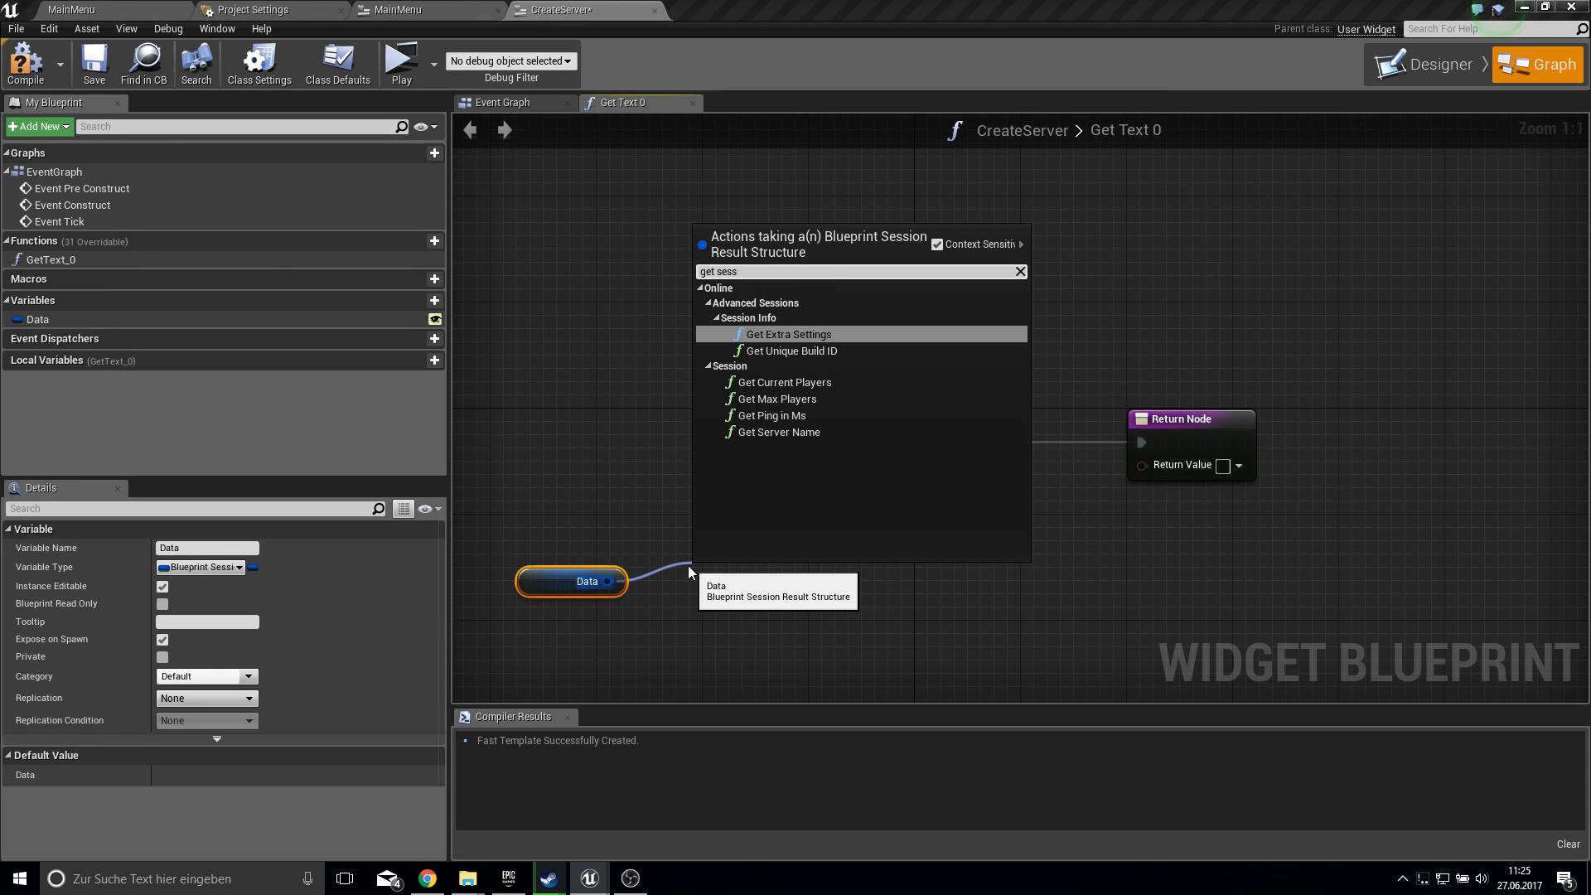
click(790, 334)
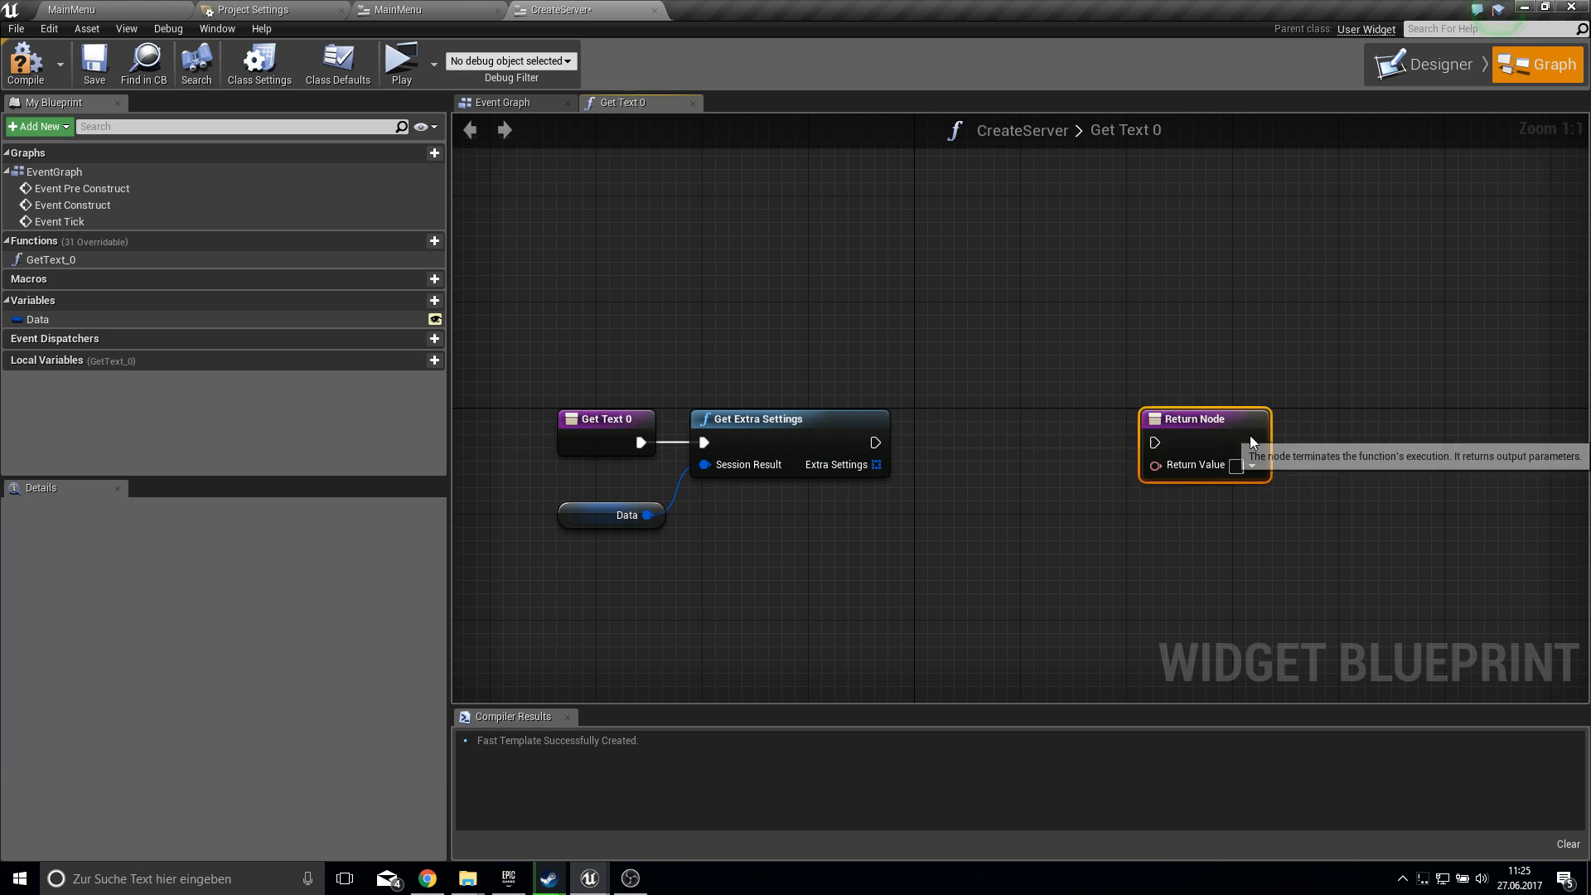
click(1202, 418)
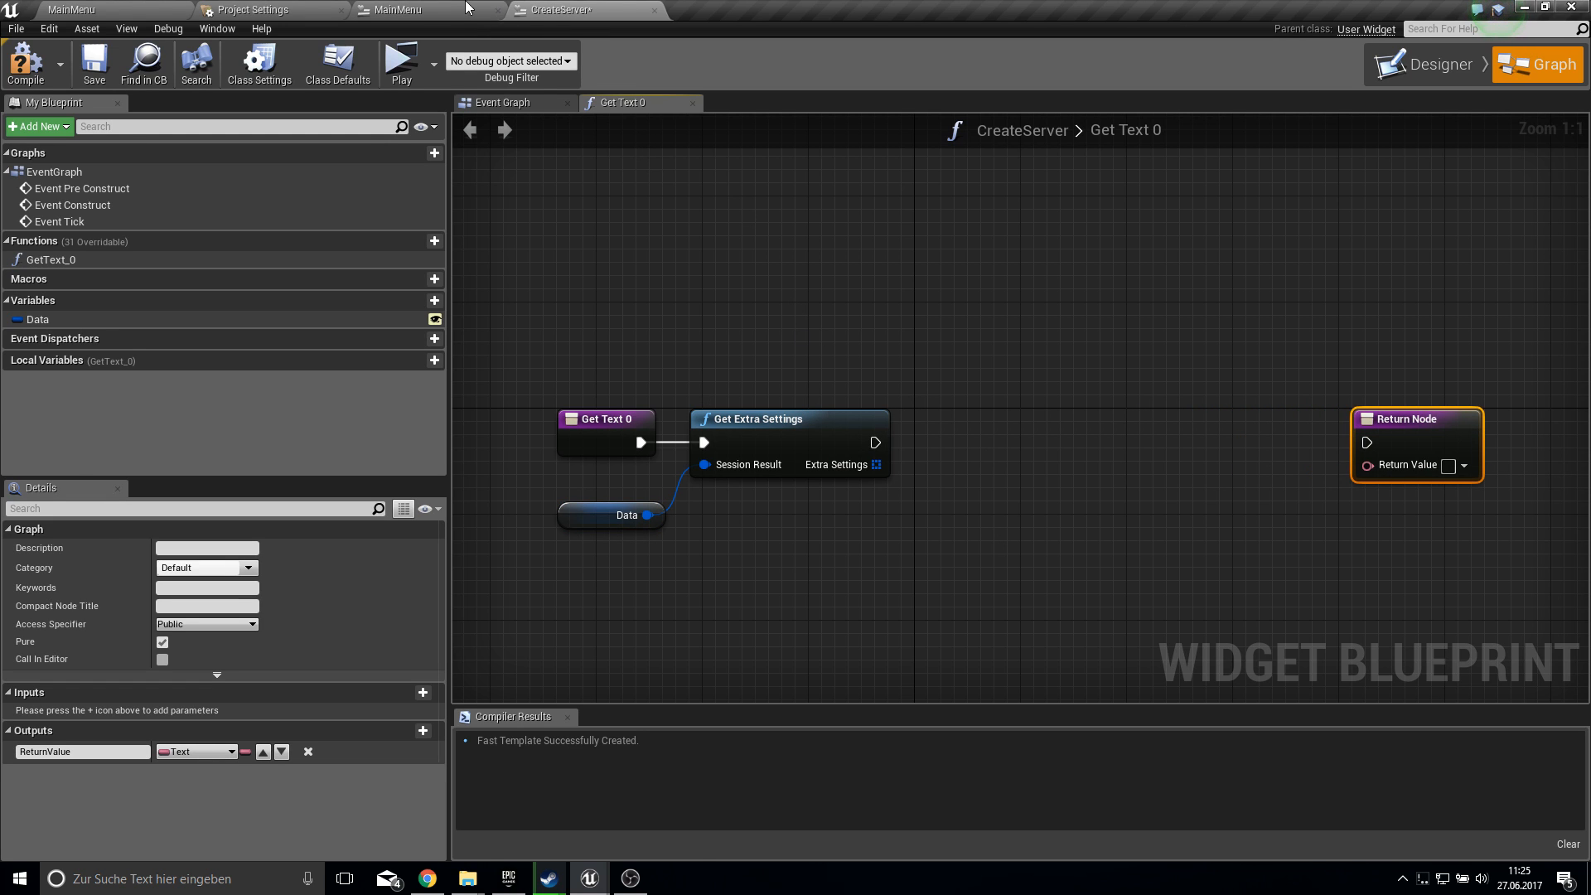
- Add Get Session Property String keyed GAMENAME to feed the return value
click(396, 9)
text(get ses)
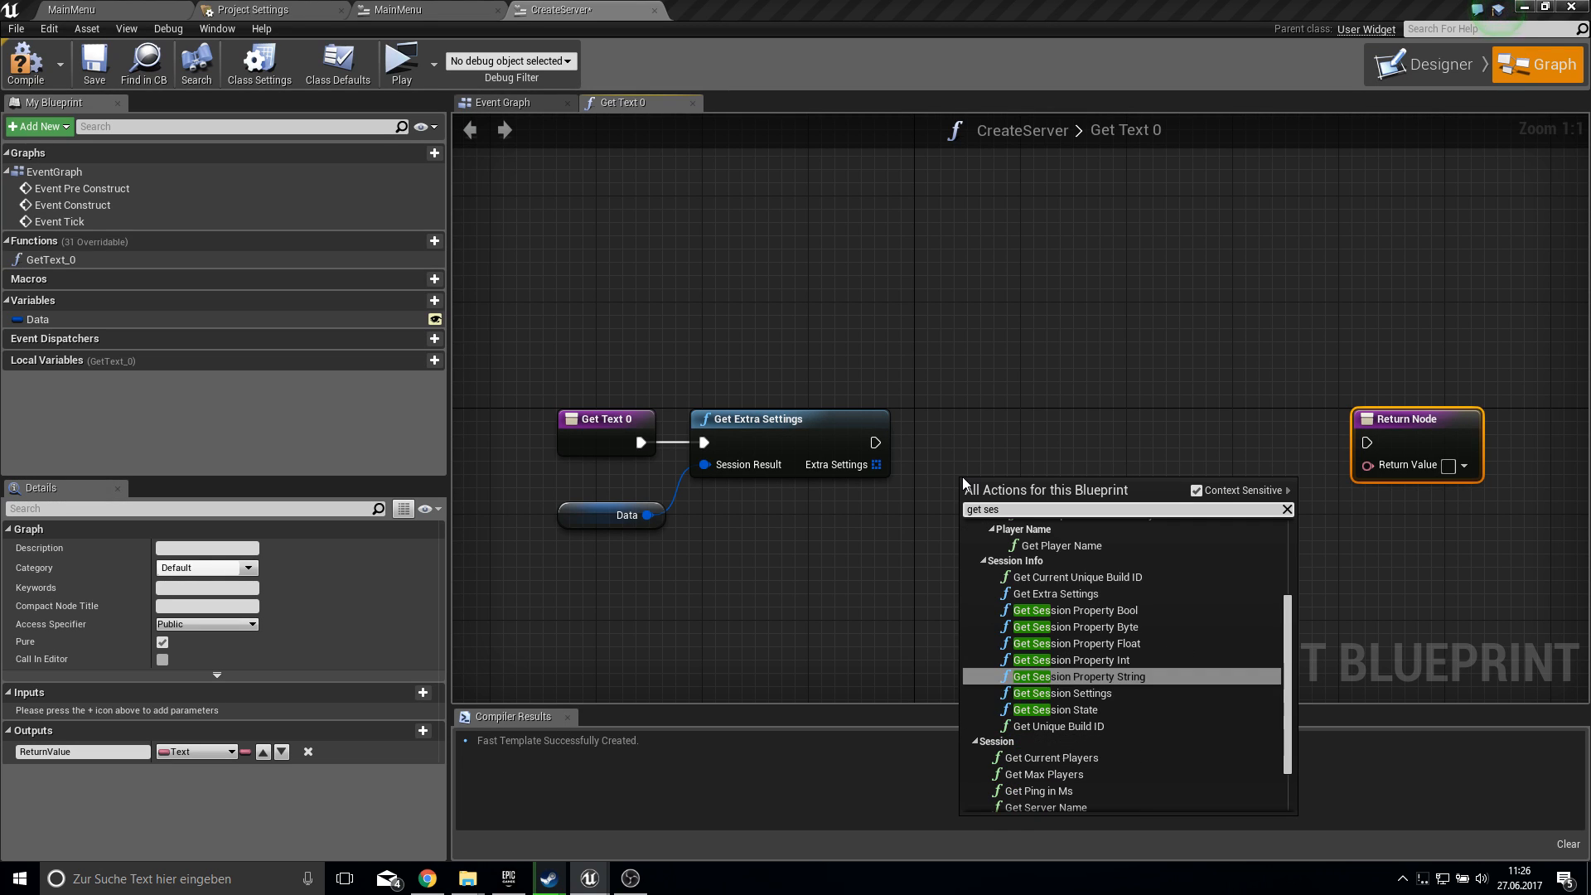
click(1076, 676)
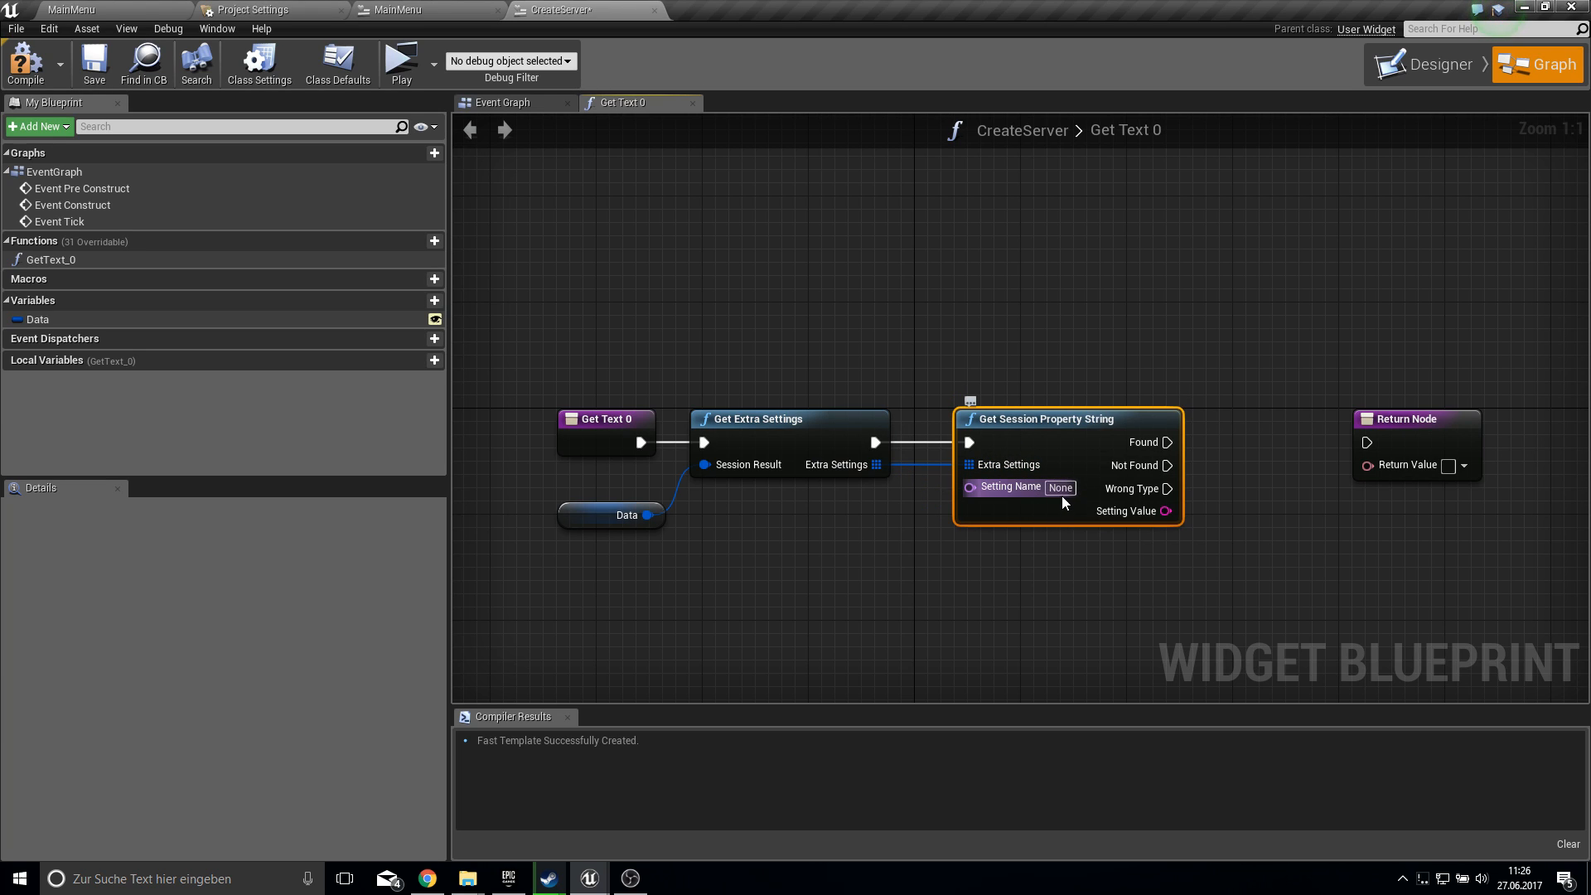
text(GAMENAME)
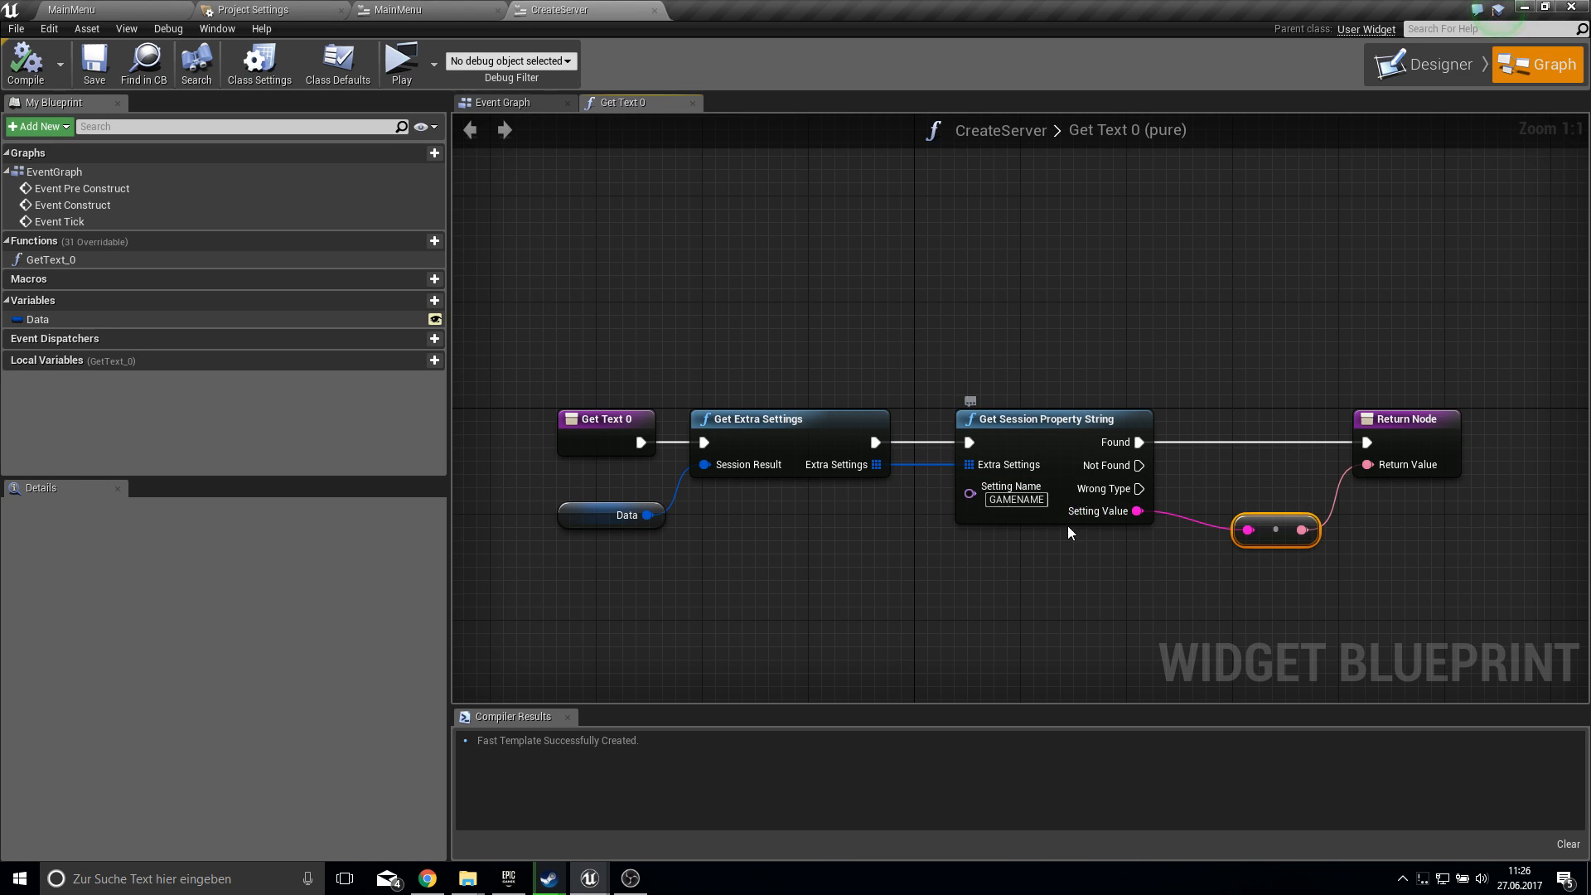
mouse_move(1118, 574)
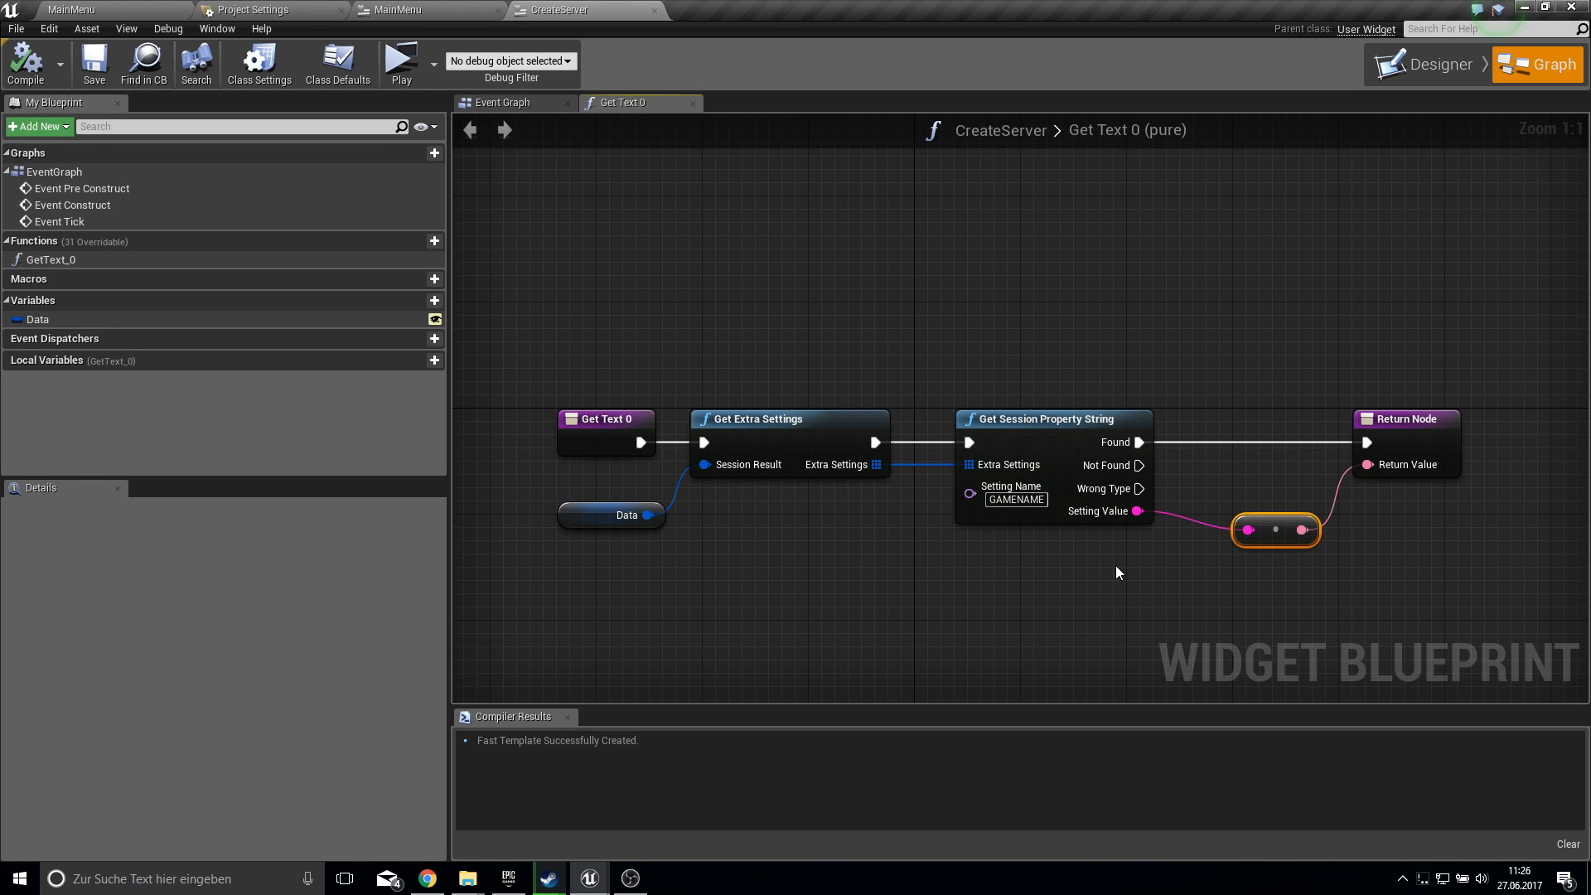
mouse_move(961, 521)
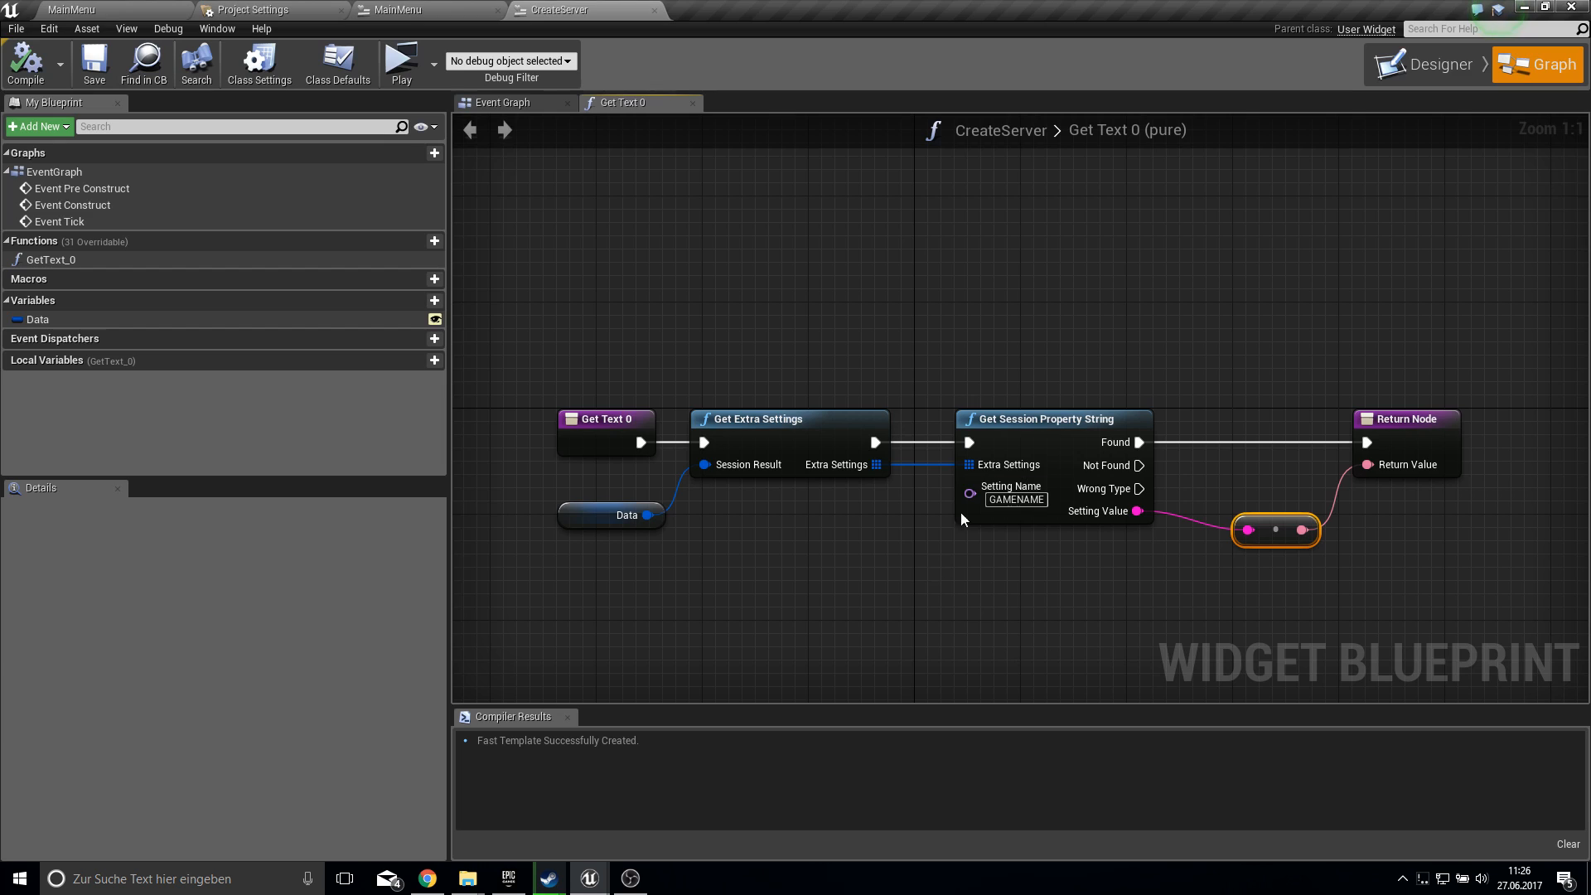
mouse_move(478, 189)
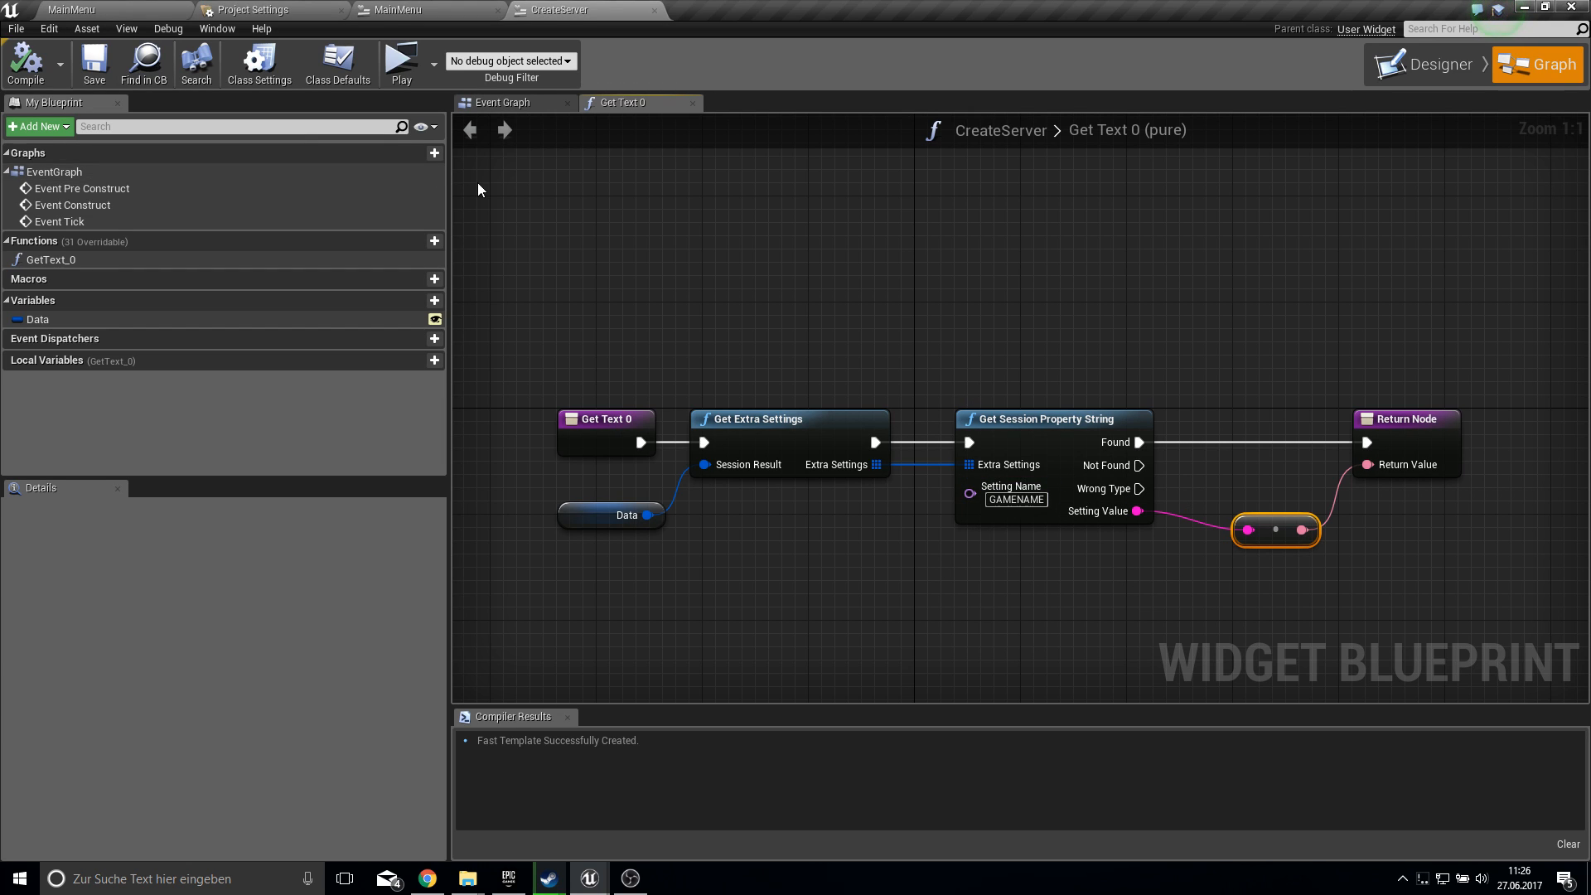
mouse_move(1139, 484)
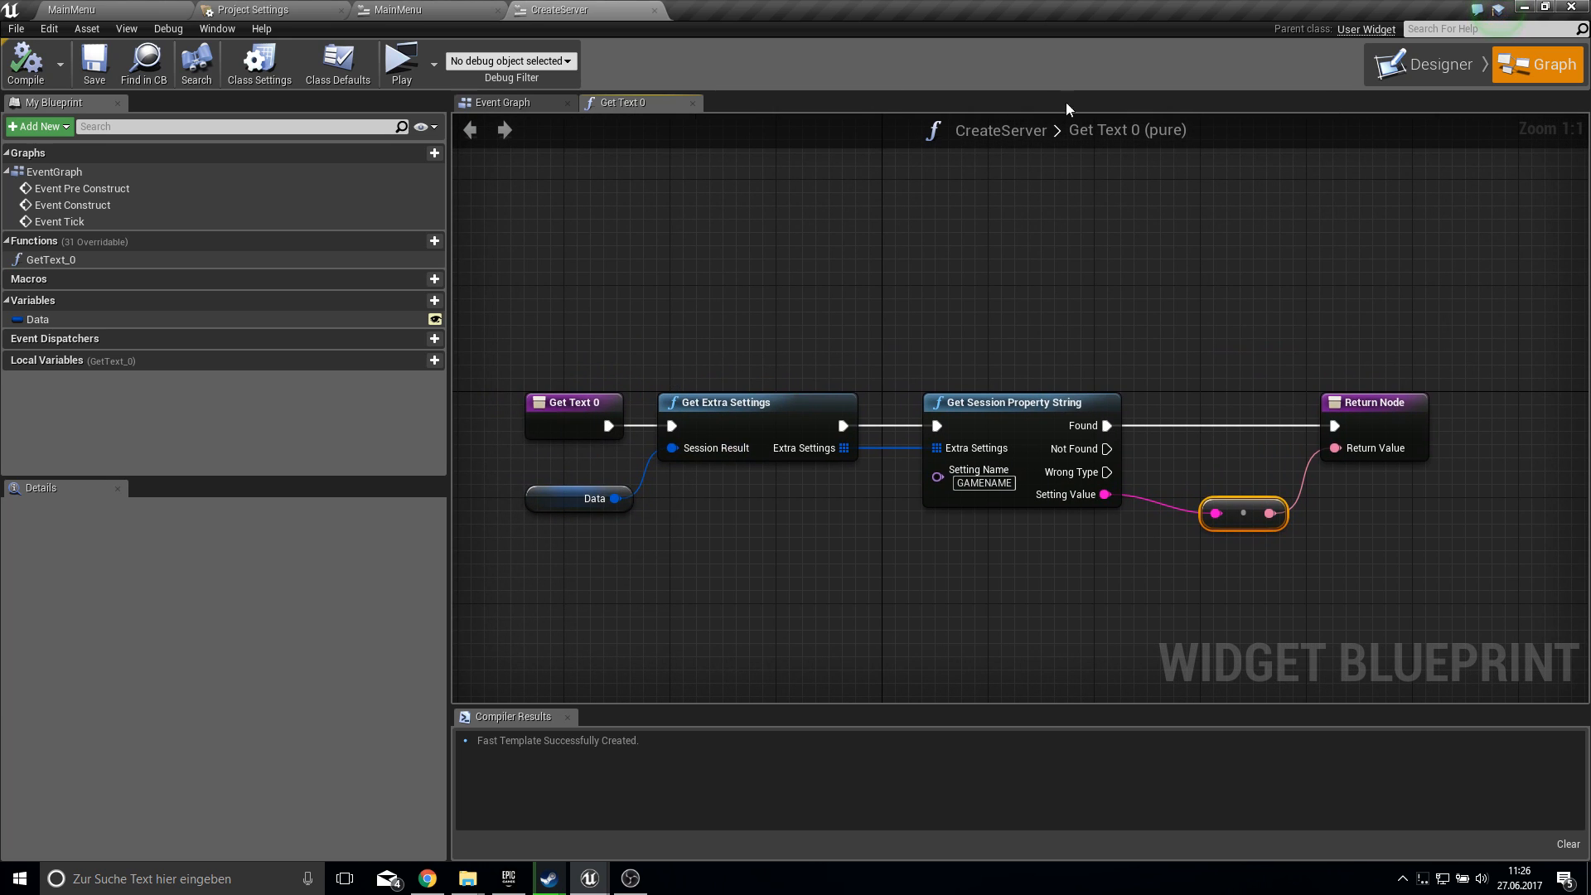
- Bind the second text block's Text and add a server-name node from Data
click(1434, 64)
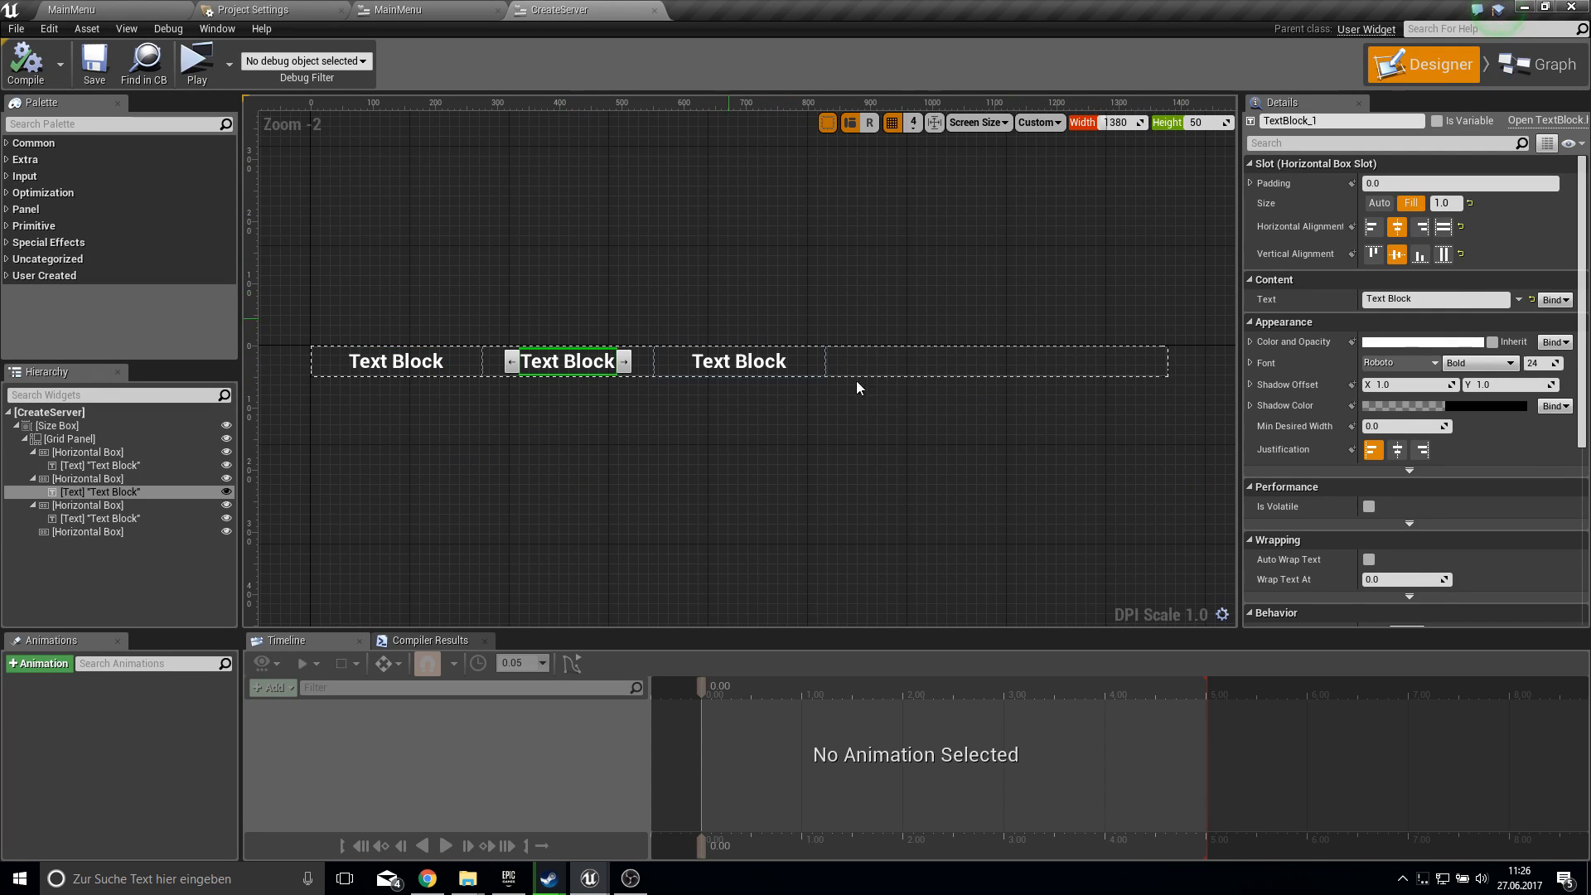
click(1552, 299)
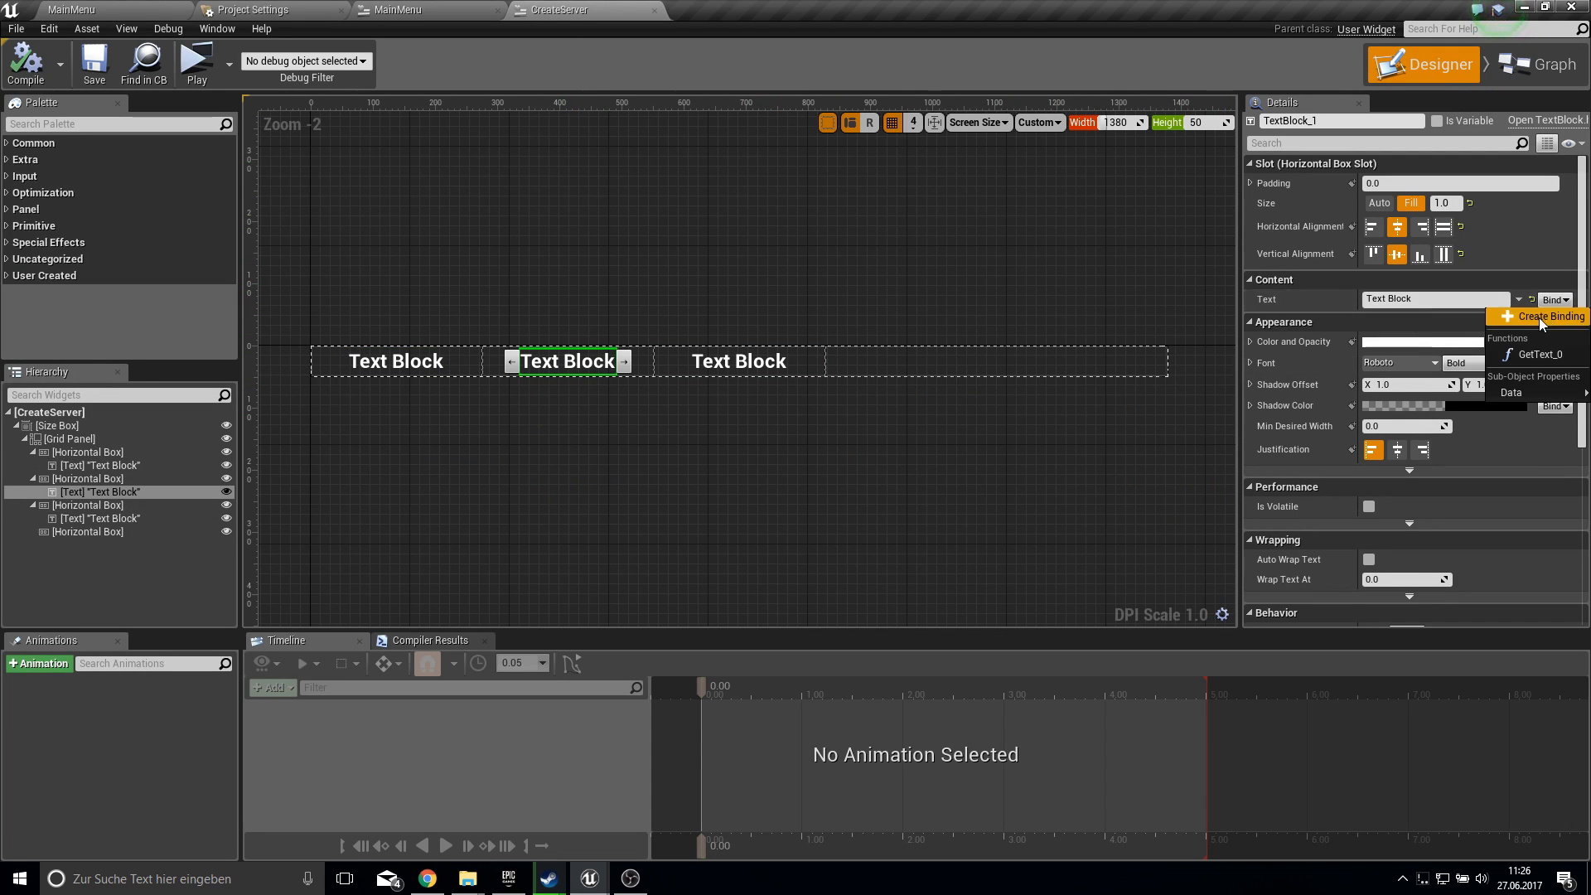
click(1543, 317)
text(get)
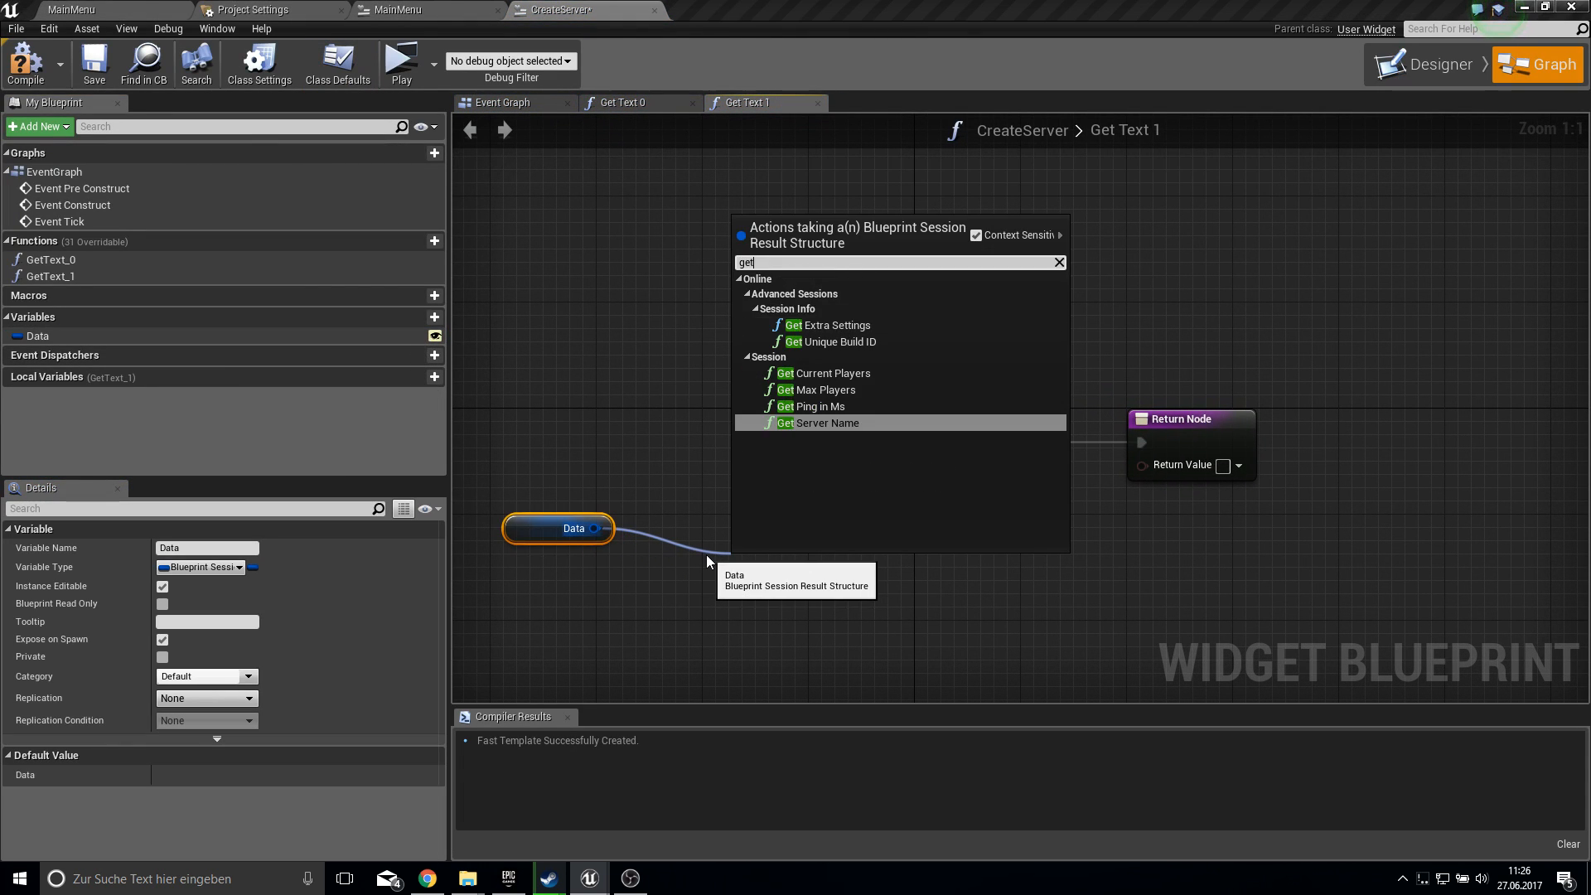
click(824, 389)
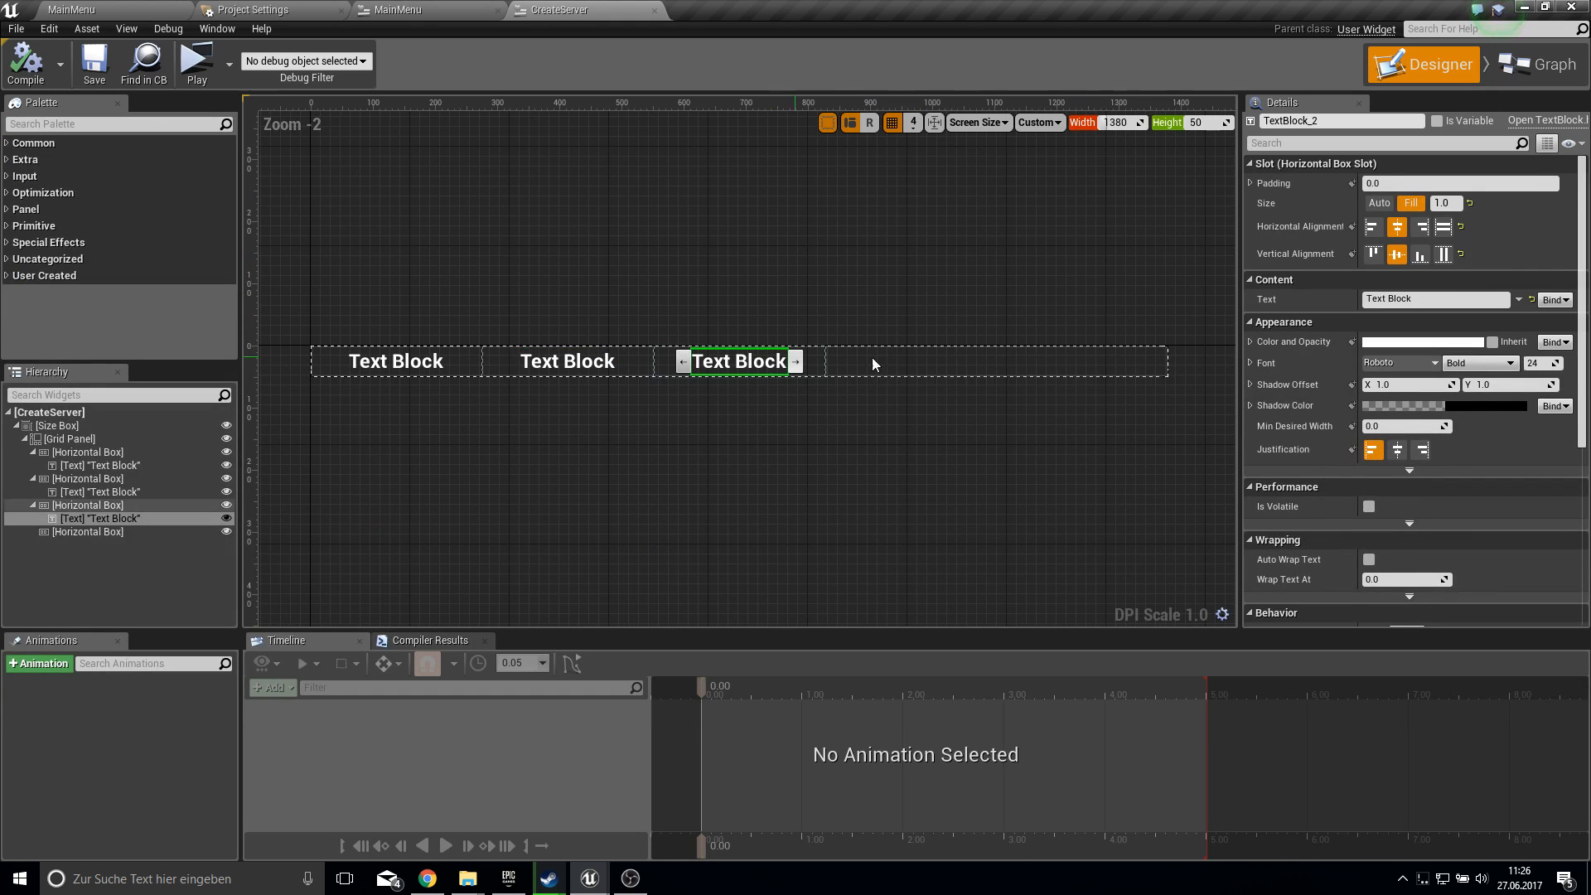
- Bind the third text block to Data's Get Ping in Ms converted to text
click(1545, 63)
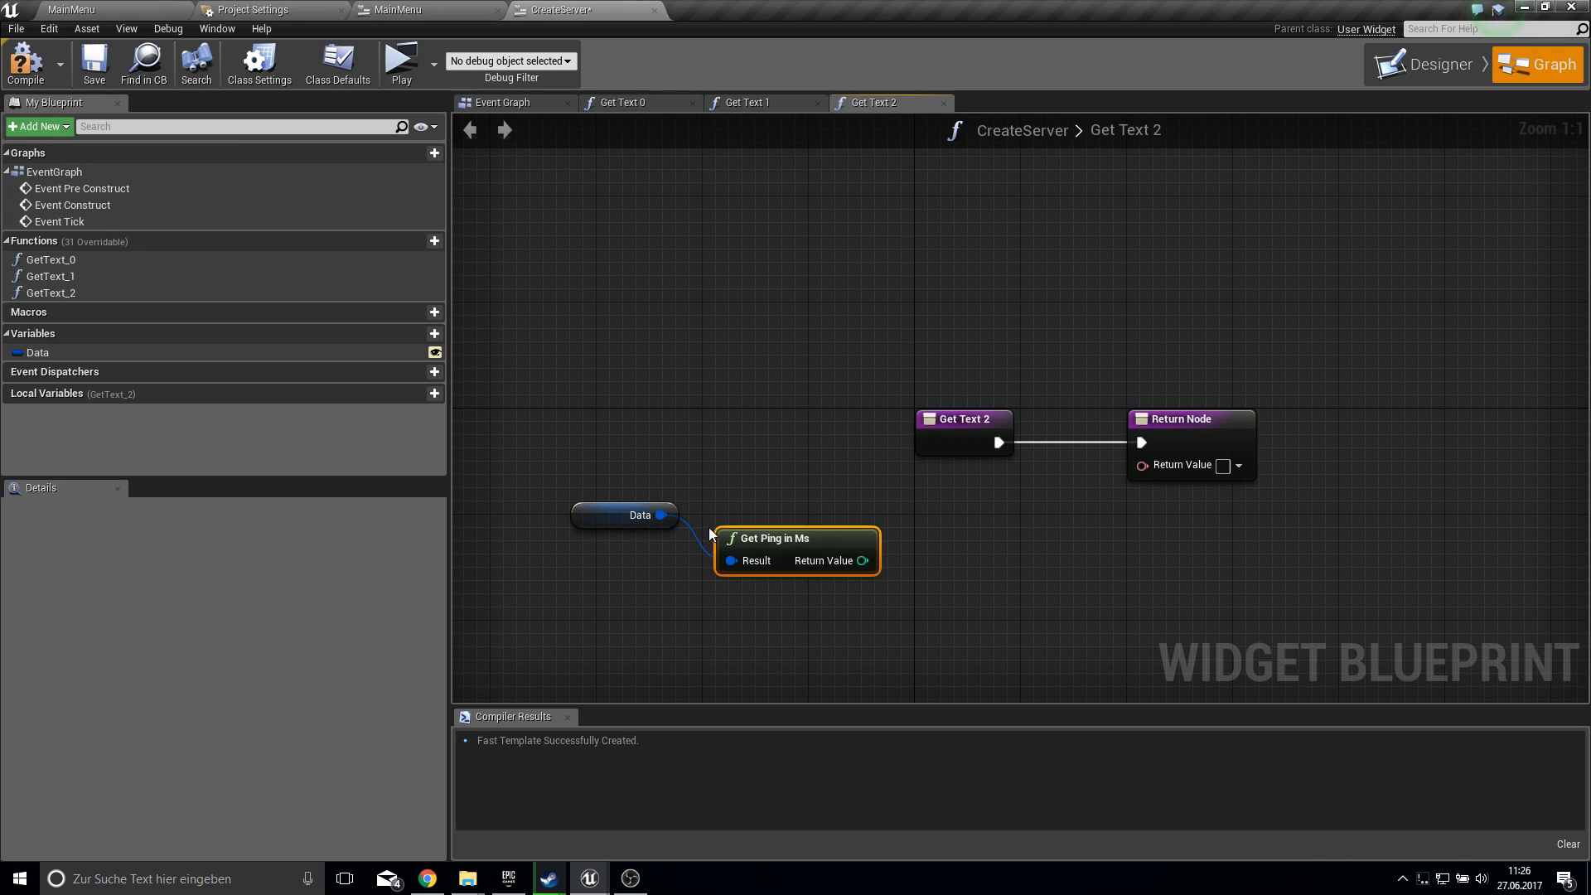
drag(865, 560, 1140, 465)
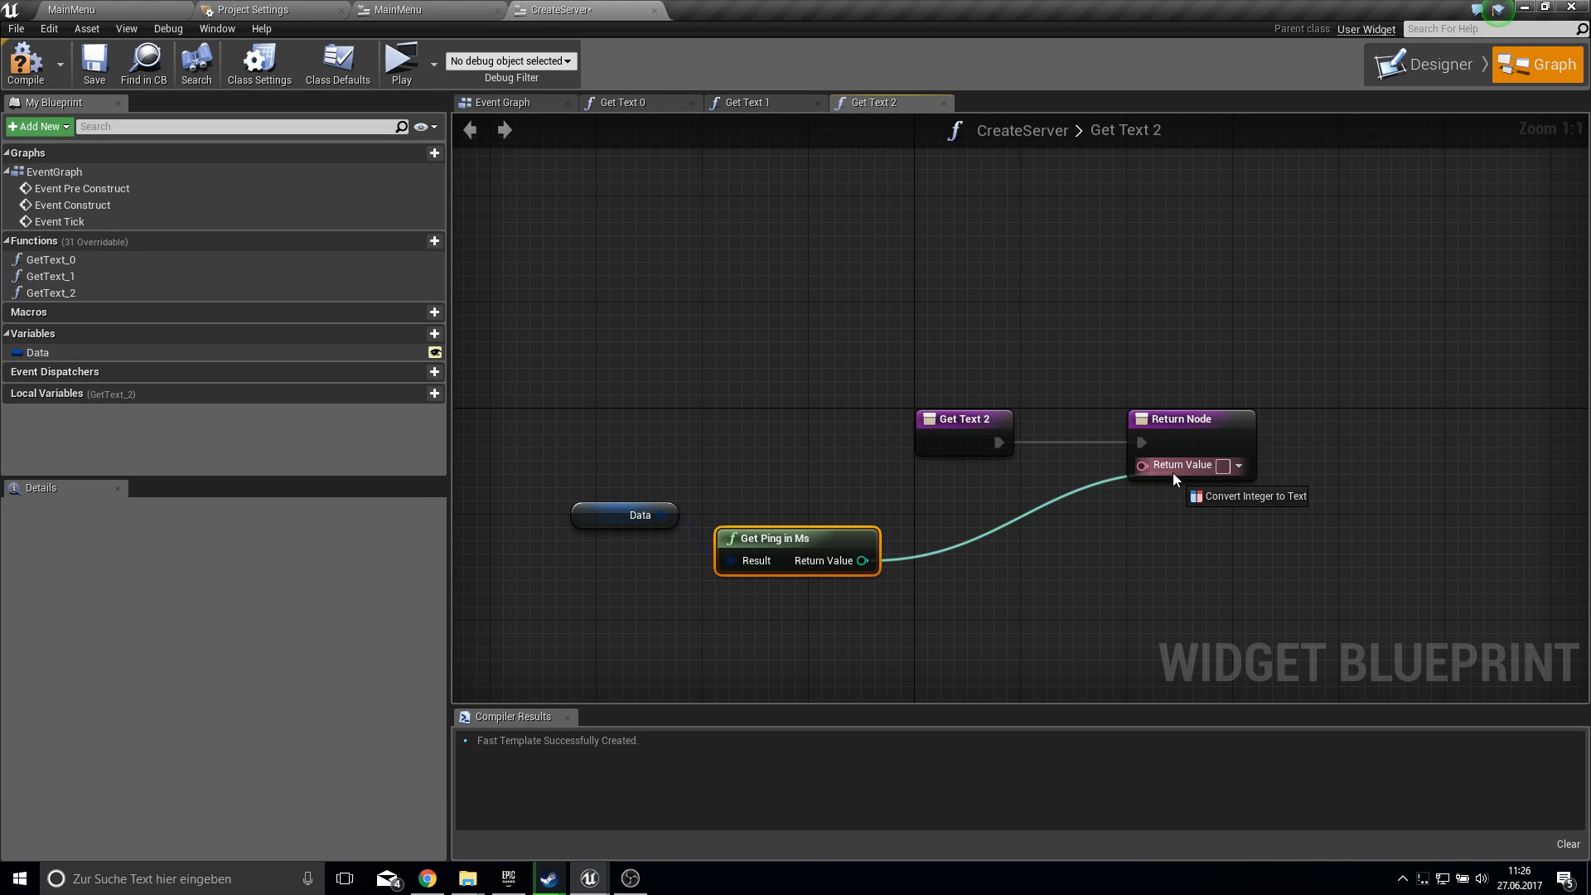
click(1254, 496)
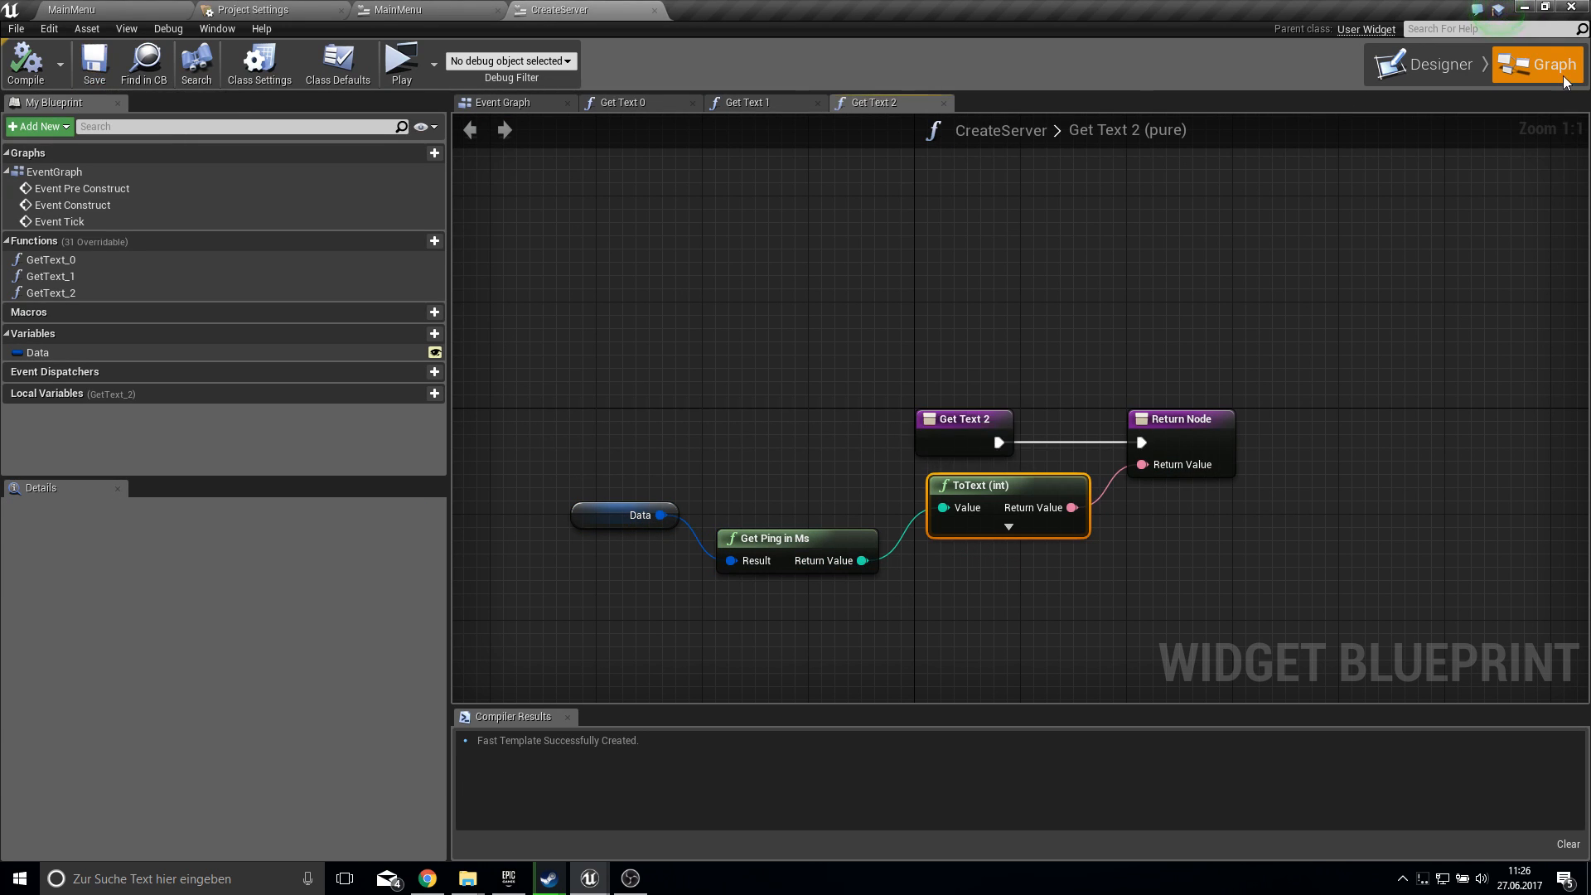
click(1422, 64)
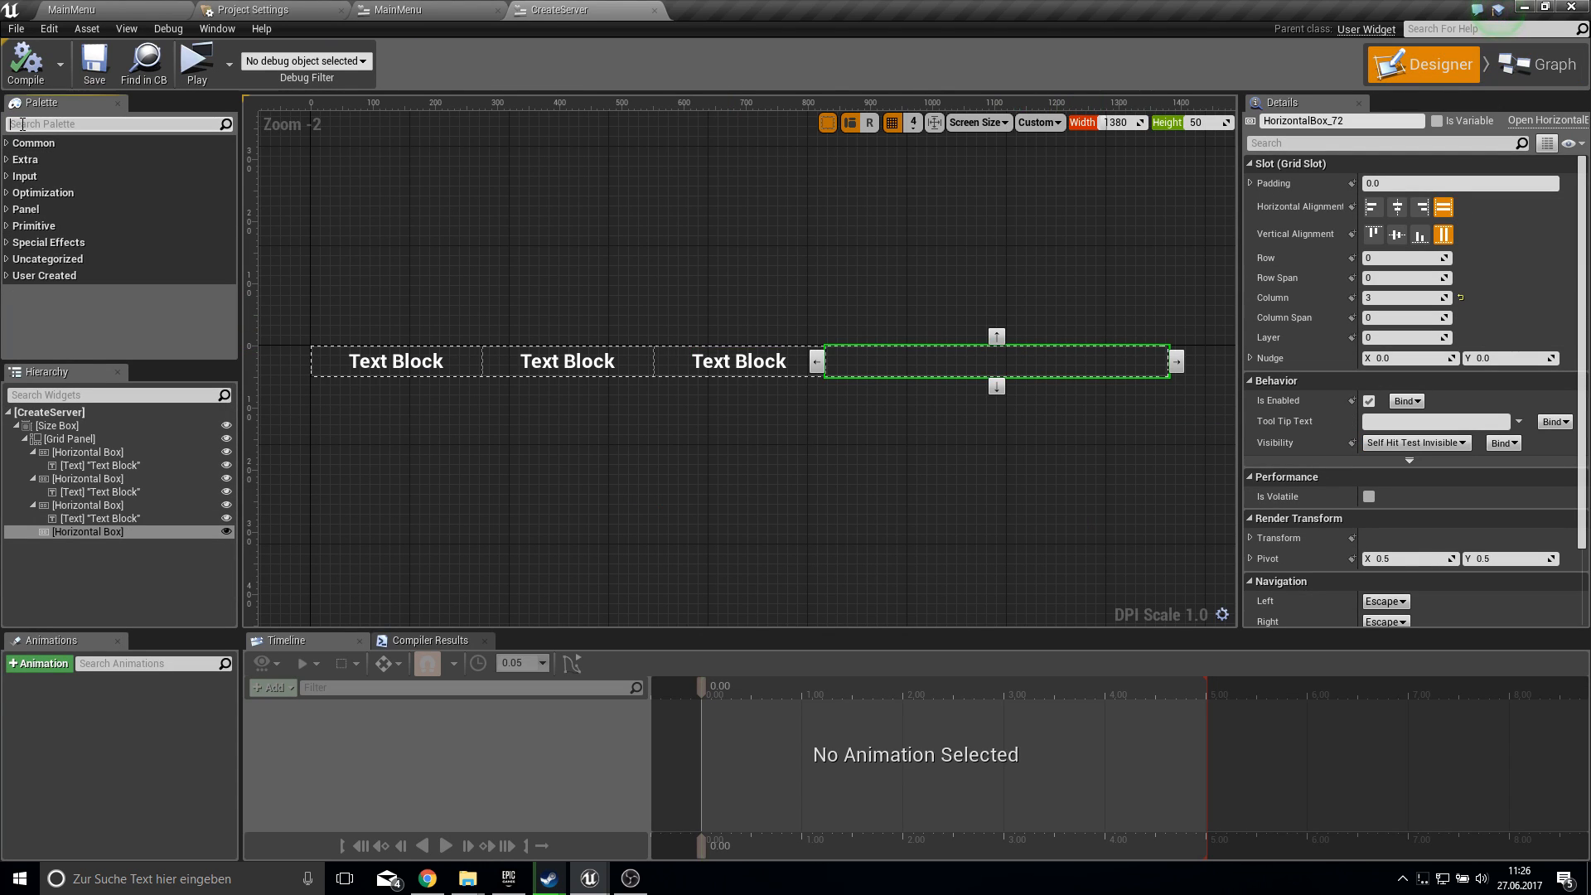
- Add a Join Server button to the row's fourth column and create its OnClicked event
text(butt)
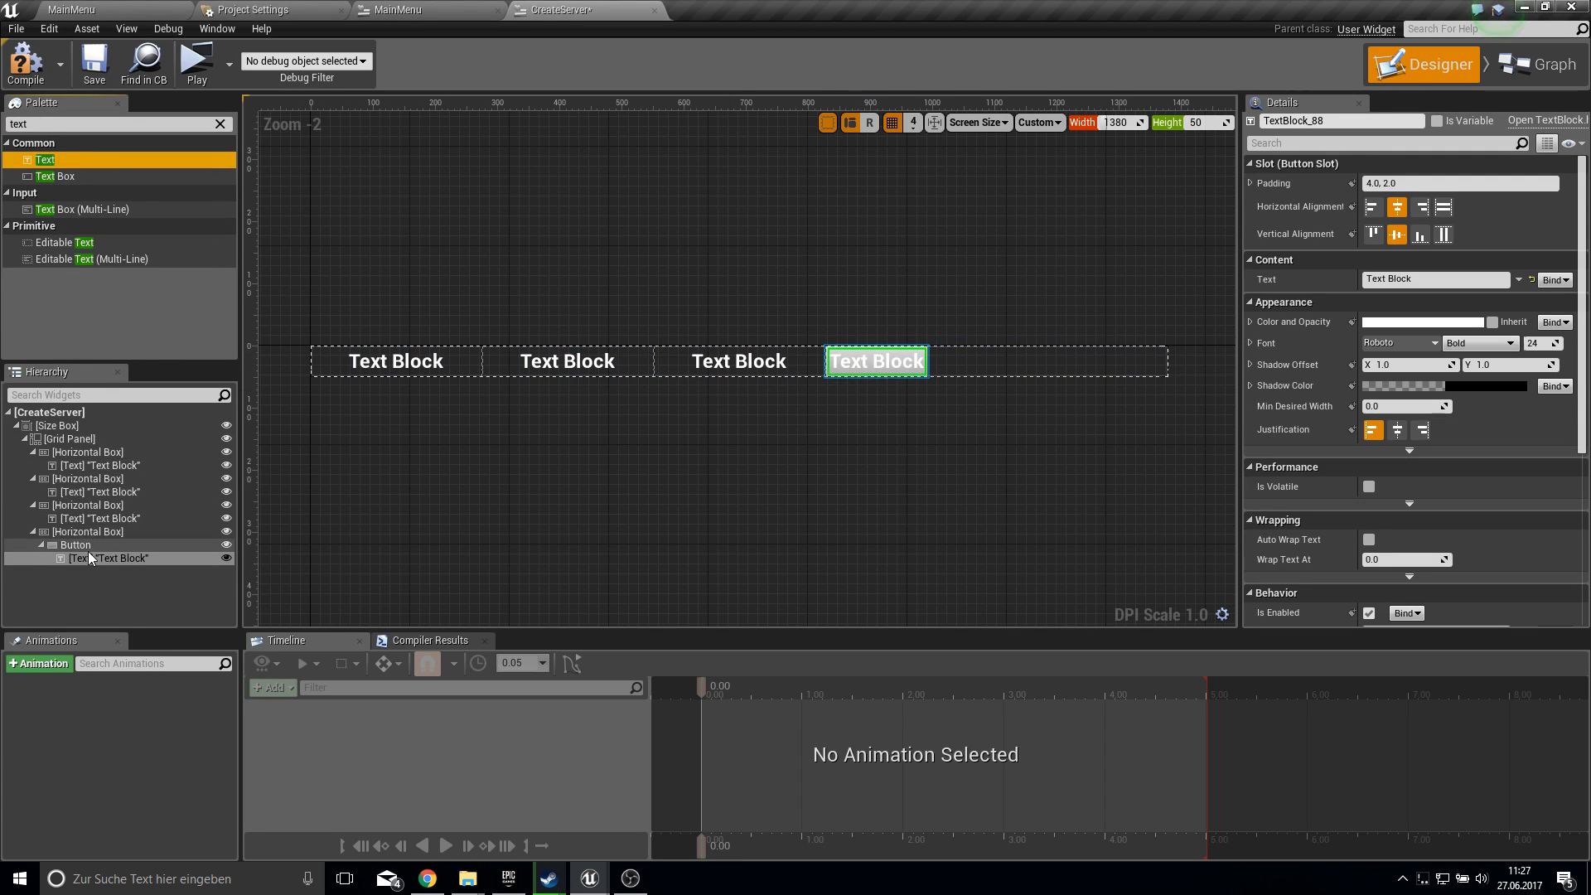
click(75, 543)
text(Join Server)
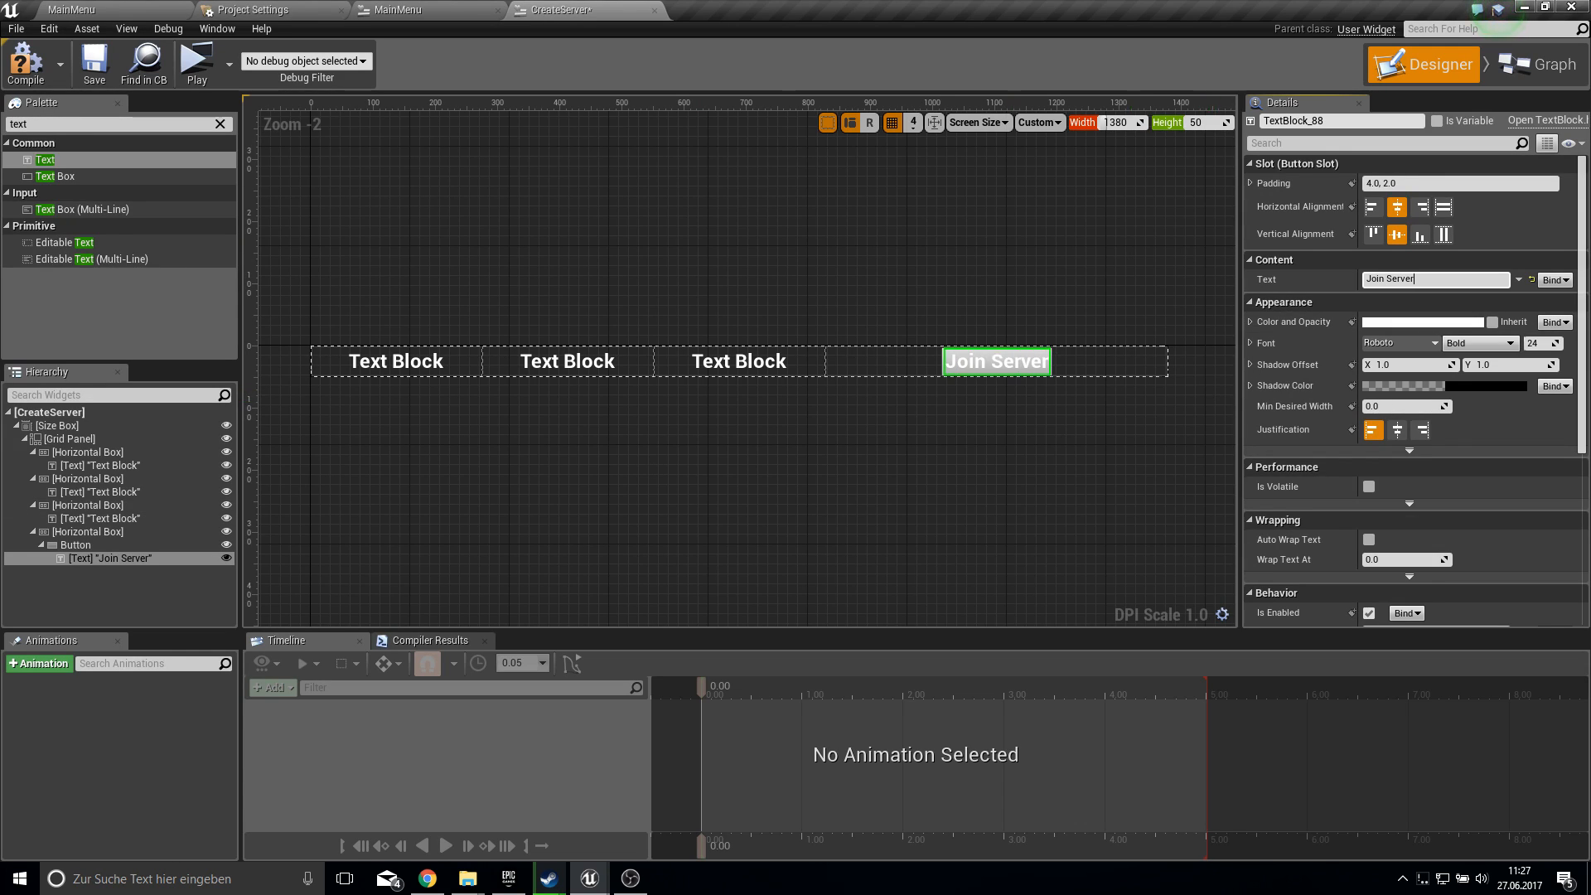
click(74, 545)
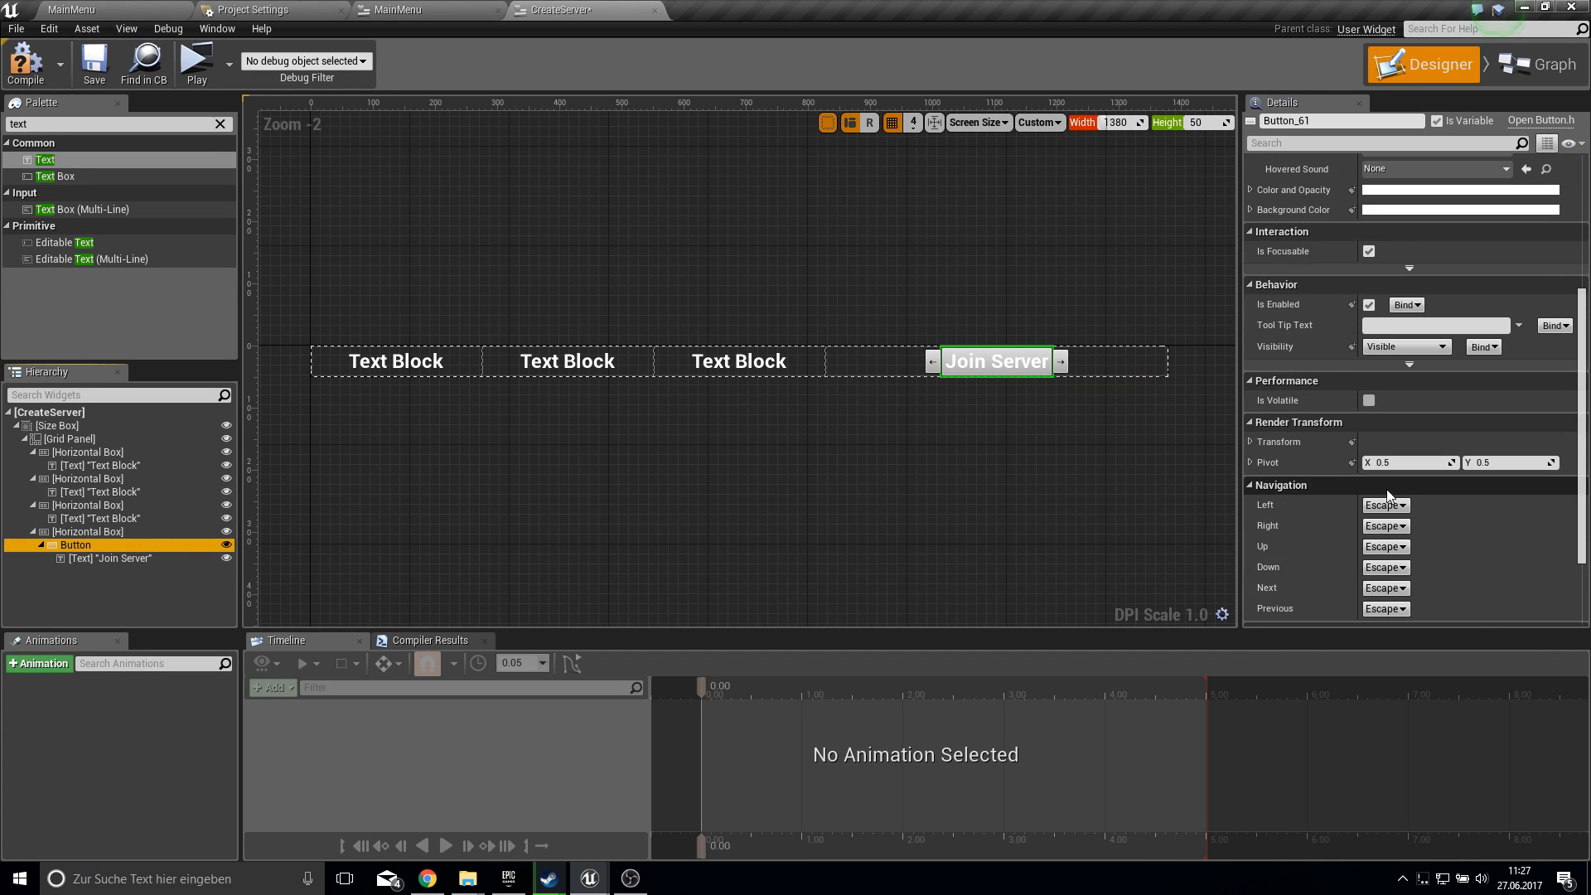
click(1535, 64)
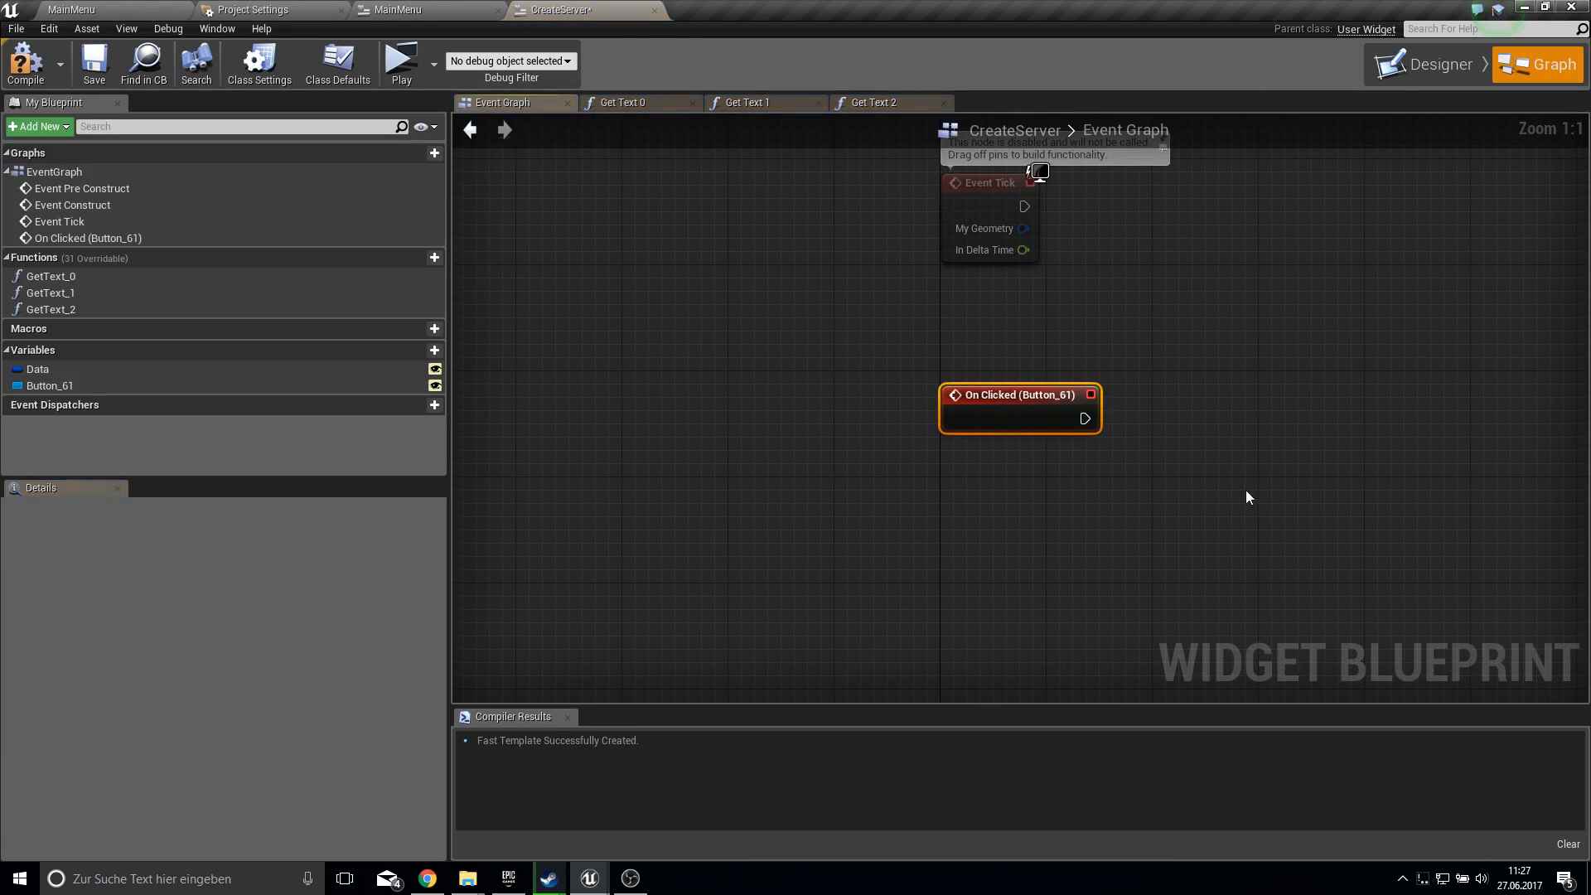
- Connect Join Server's On Clicked to Join Session, fed by Get Player Controller and Data
drag(1084, 417, 1234, 418)
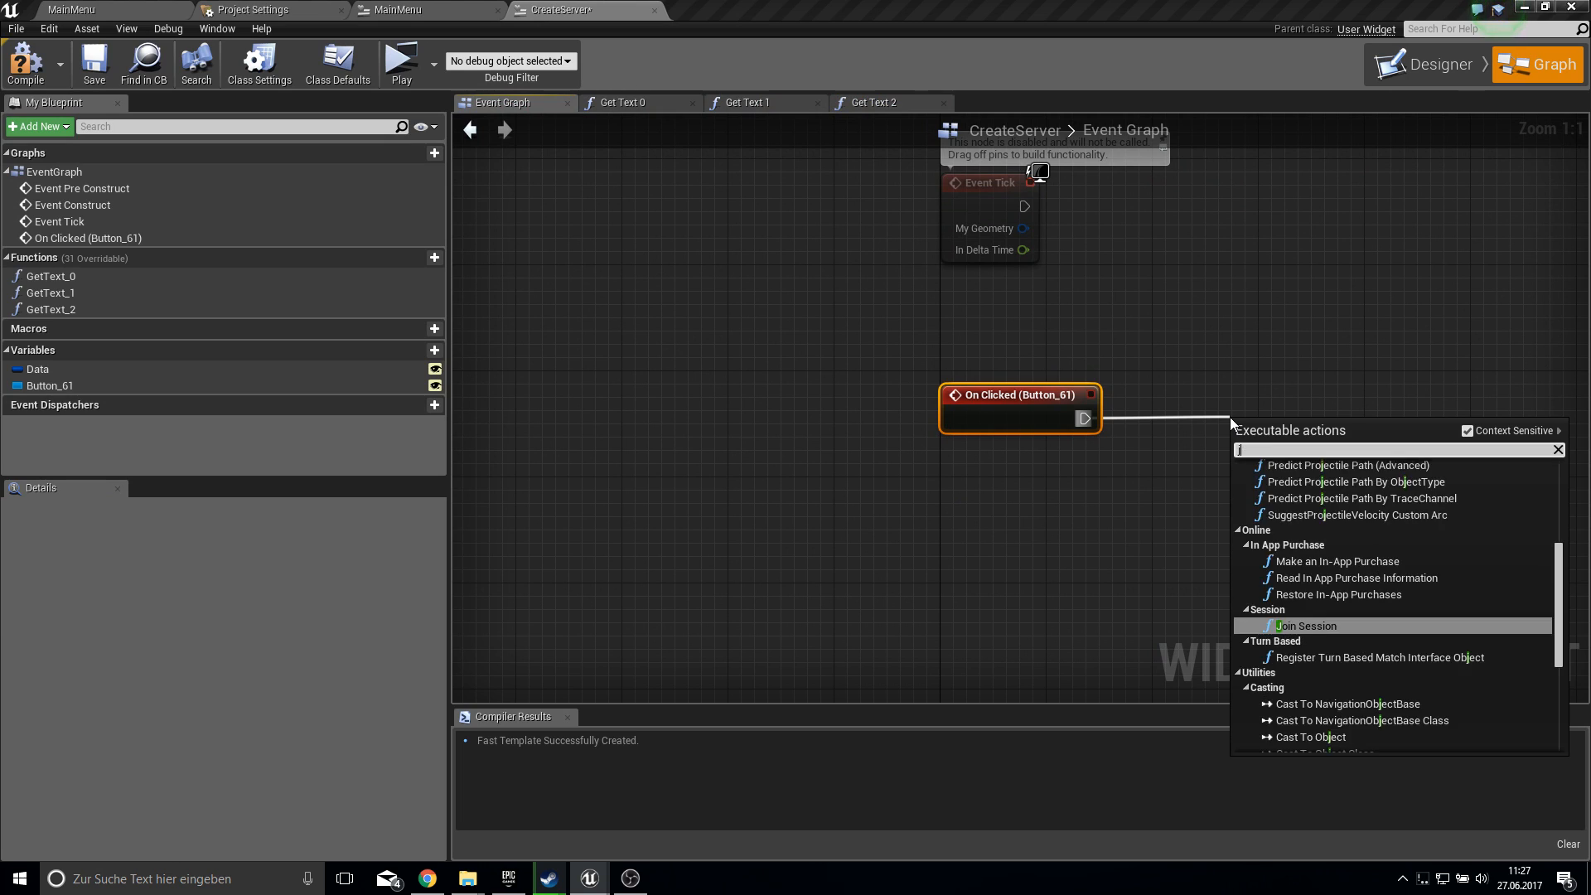
click(1306, 626)
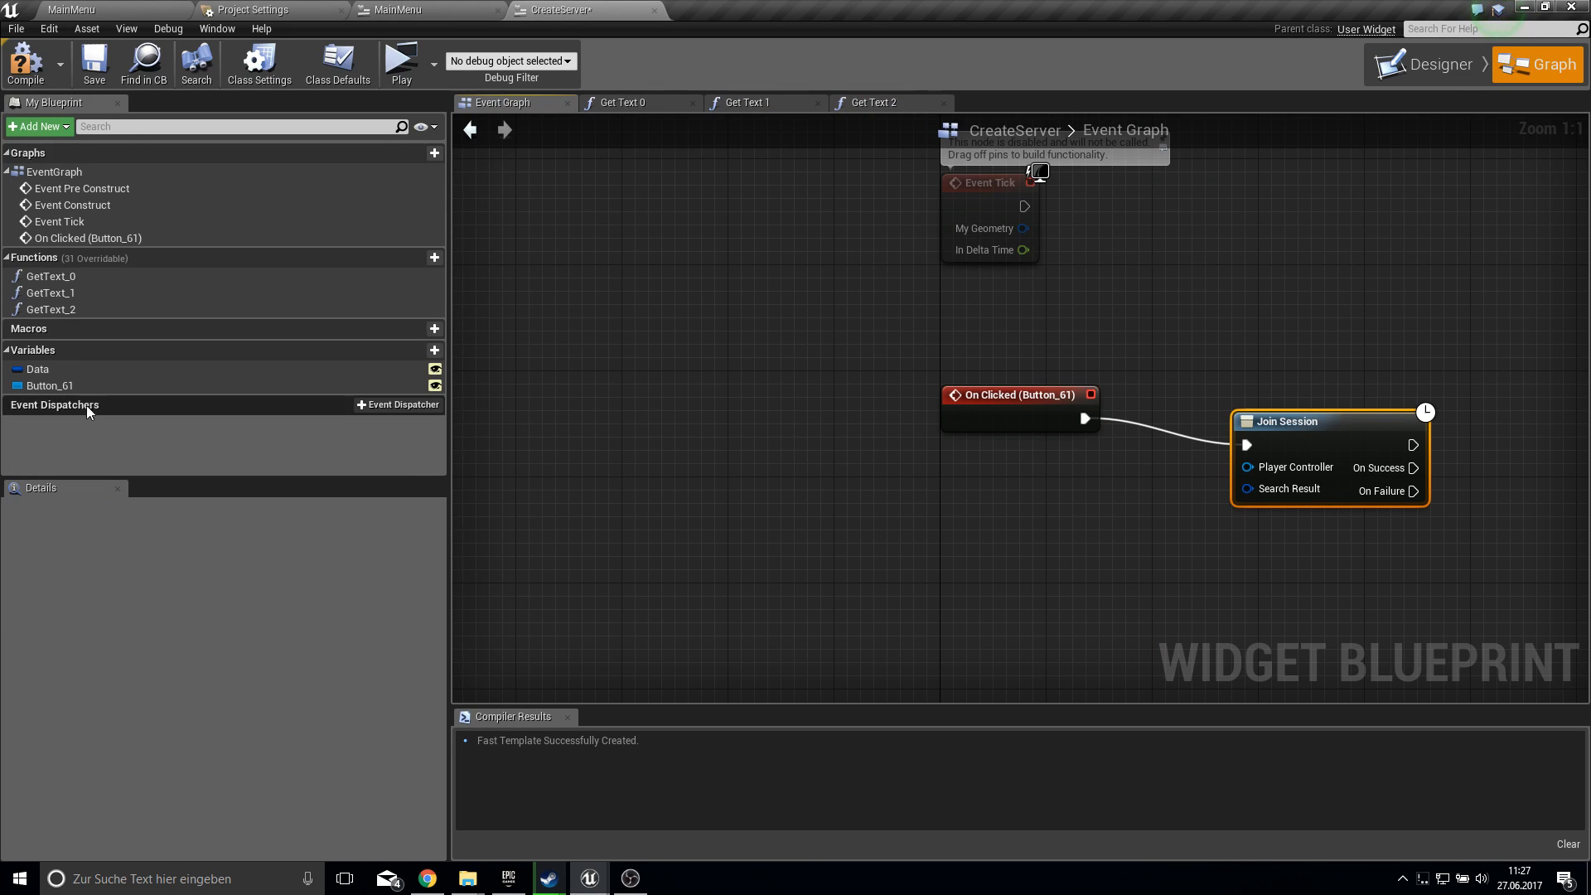
drag(46, 386, 1008, 543)
text(get play)
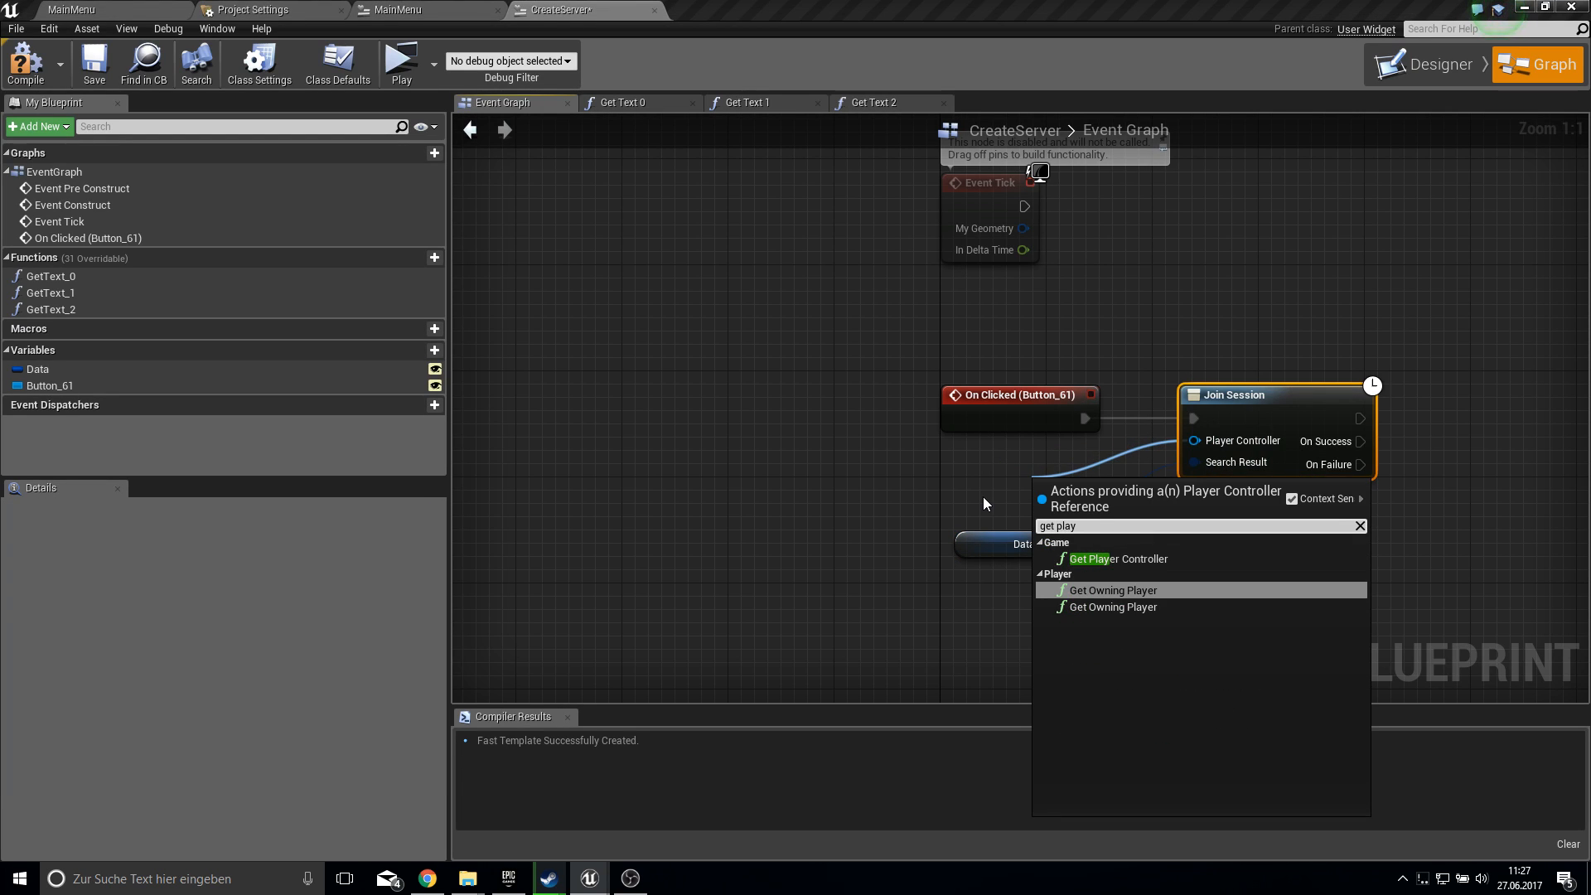
click(1121, 557)
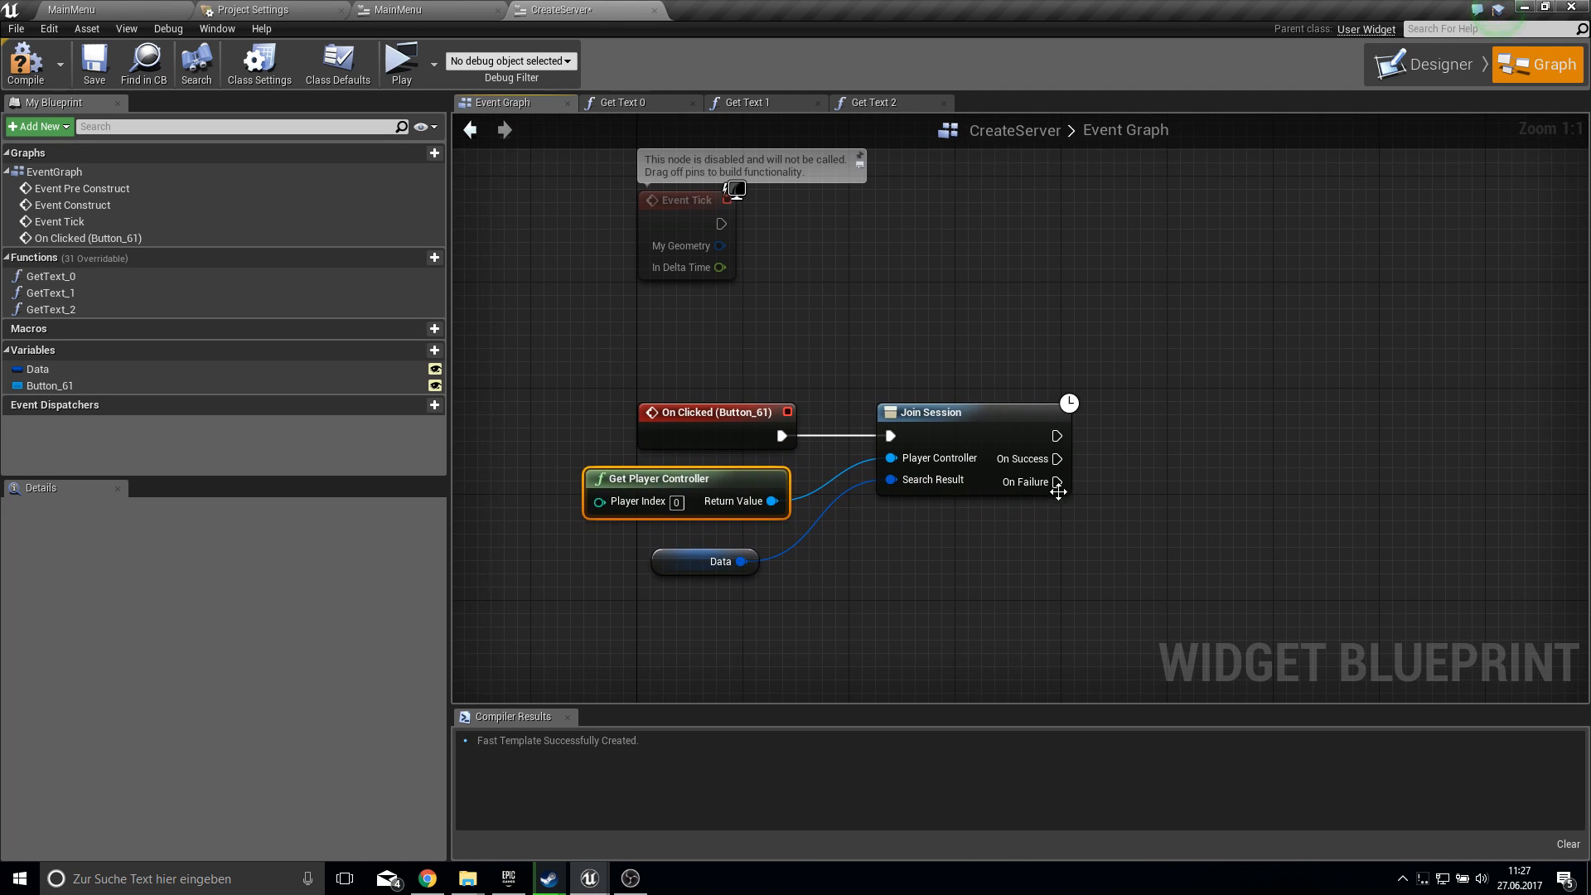
mouse_move(1015, 408)
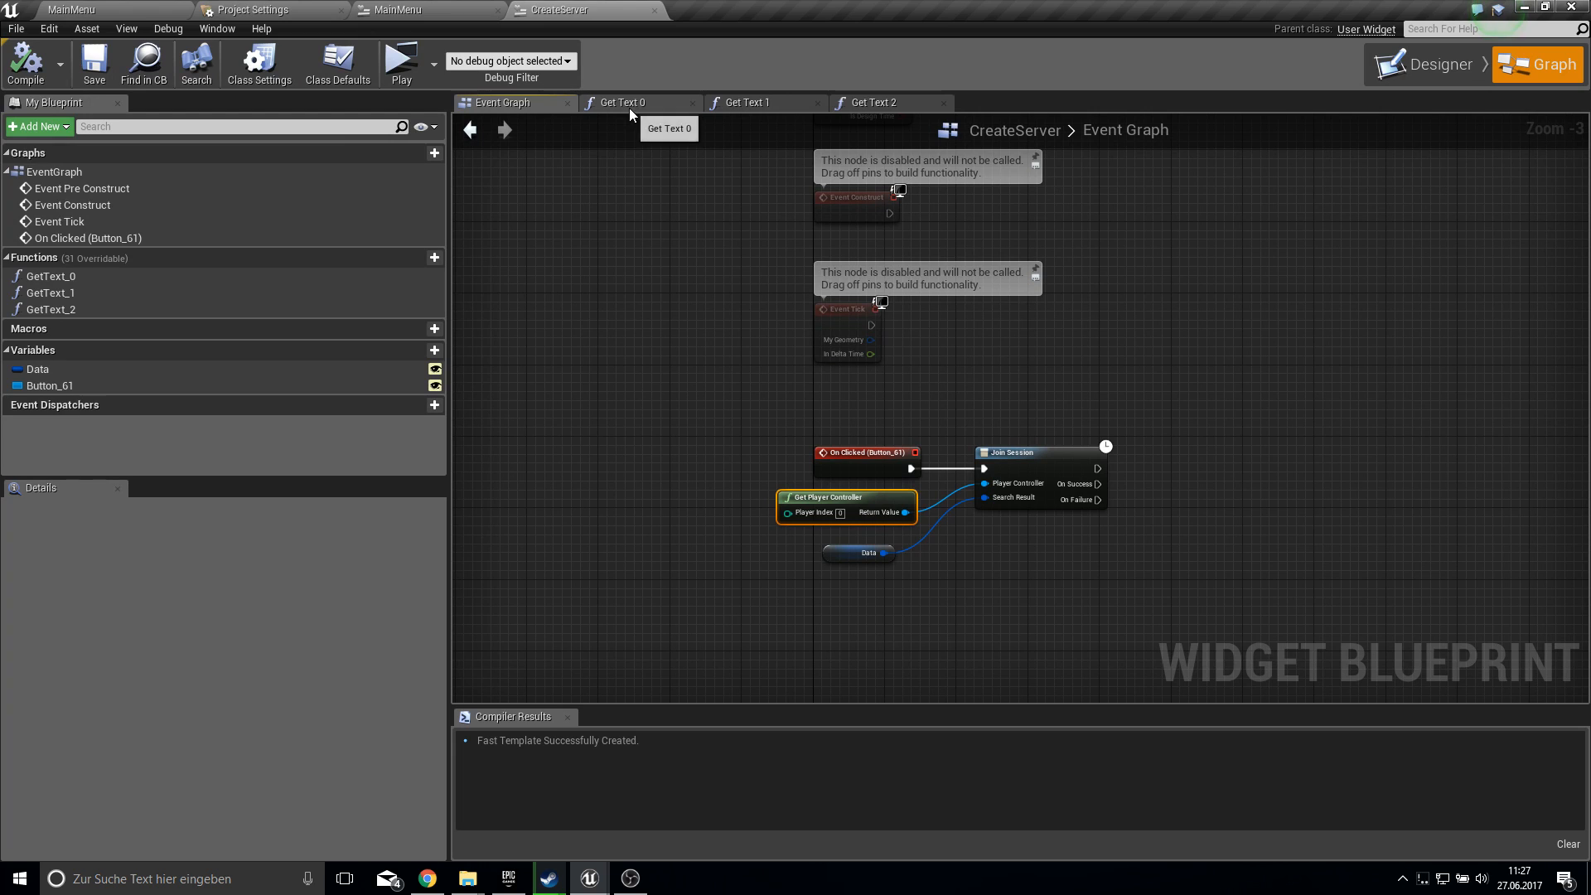
click(1431, 64)
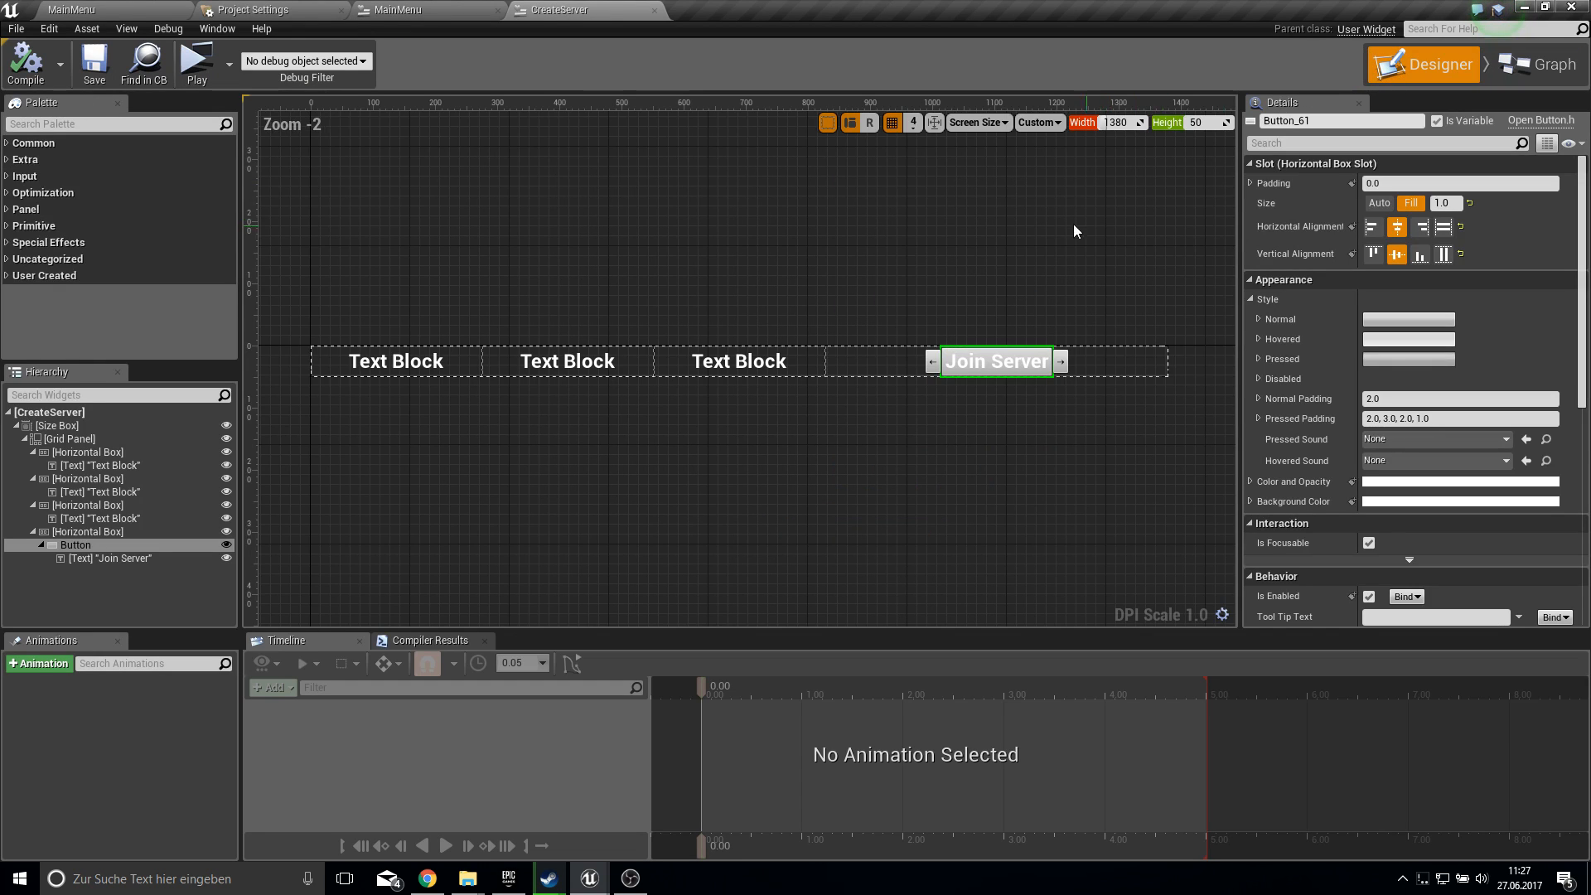
scroll(down, 3)
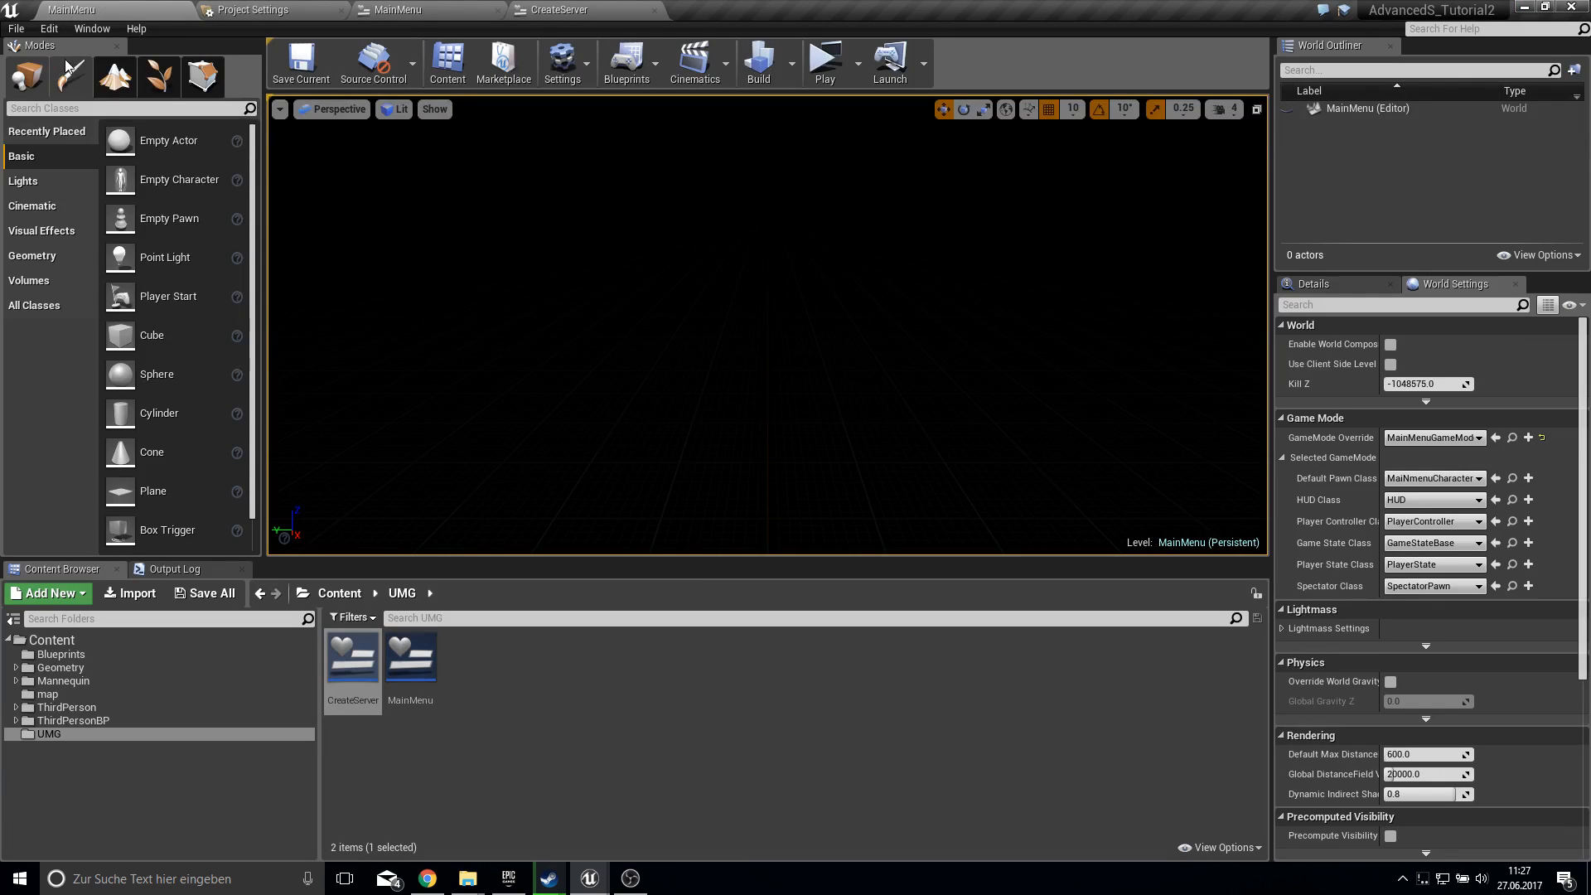
- Package the project for Windows (64-bit) into YOUTUBETEST and show the output log
click(15, 28)
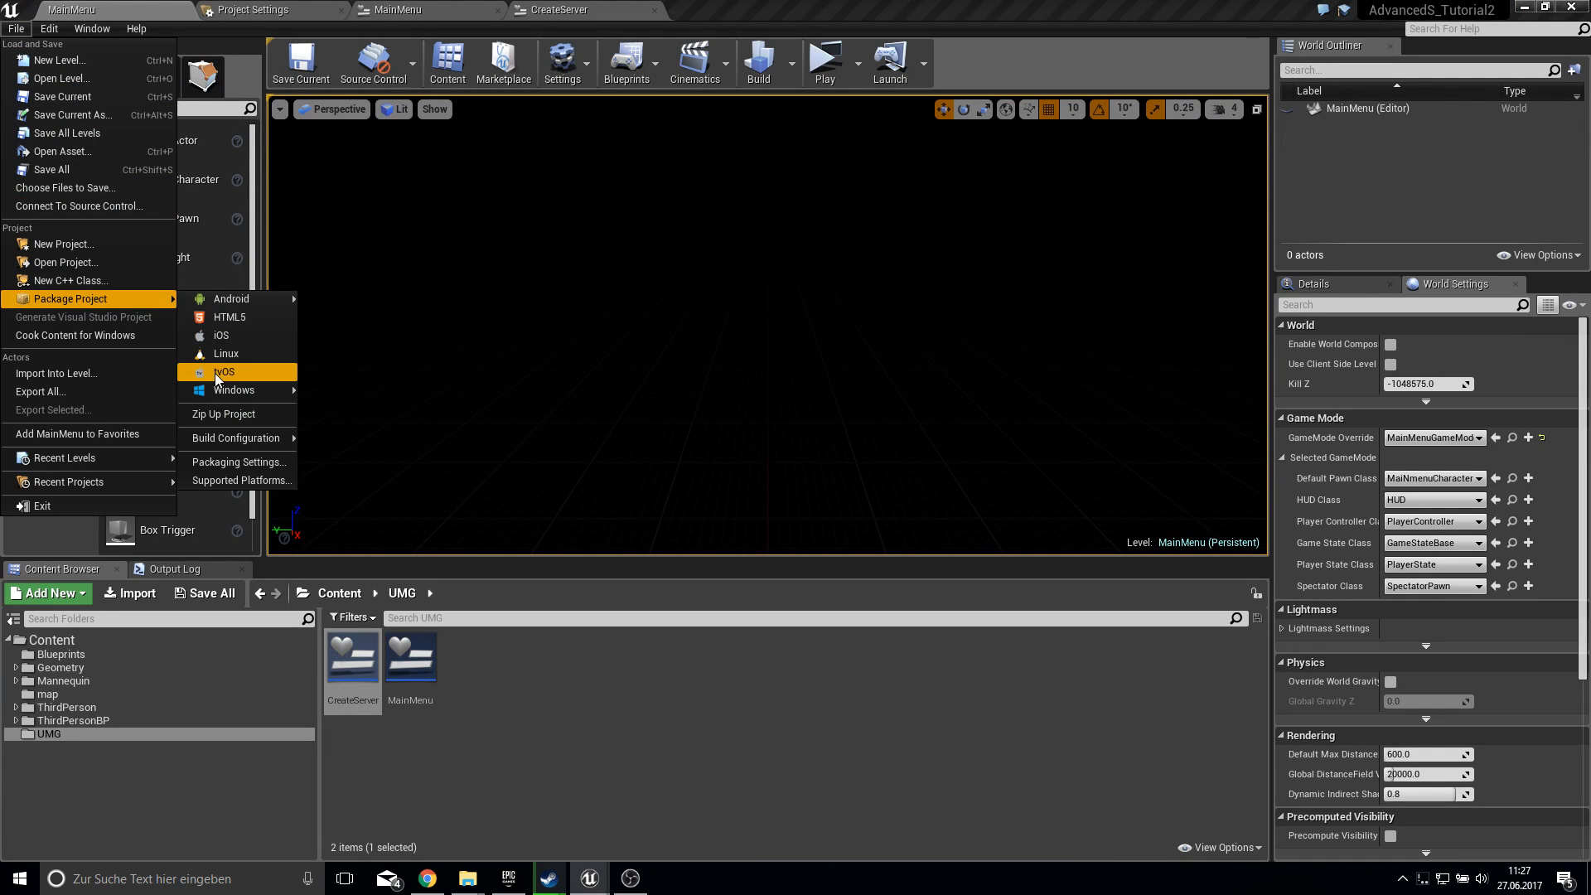
click(223, 371)
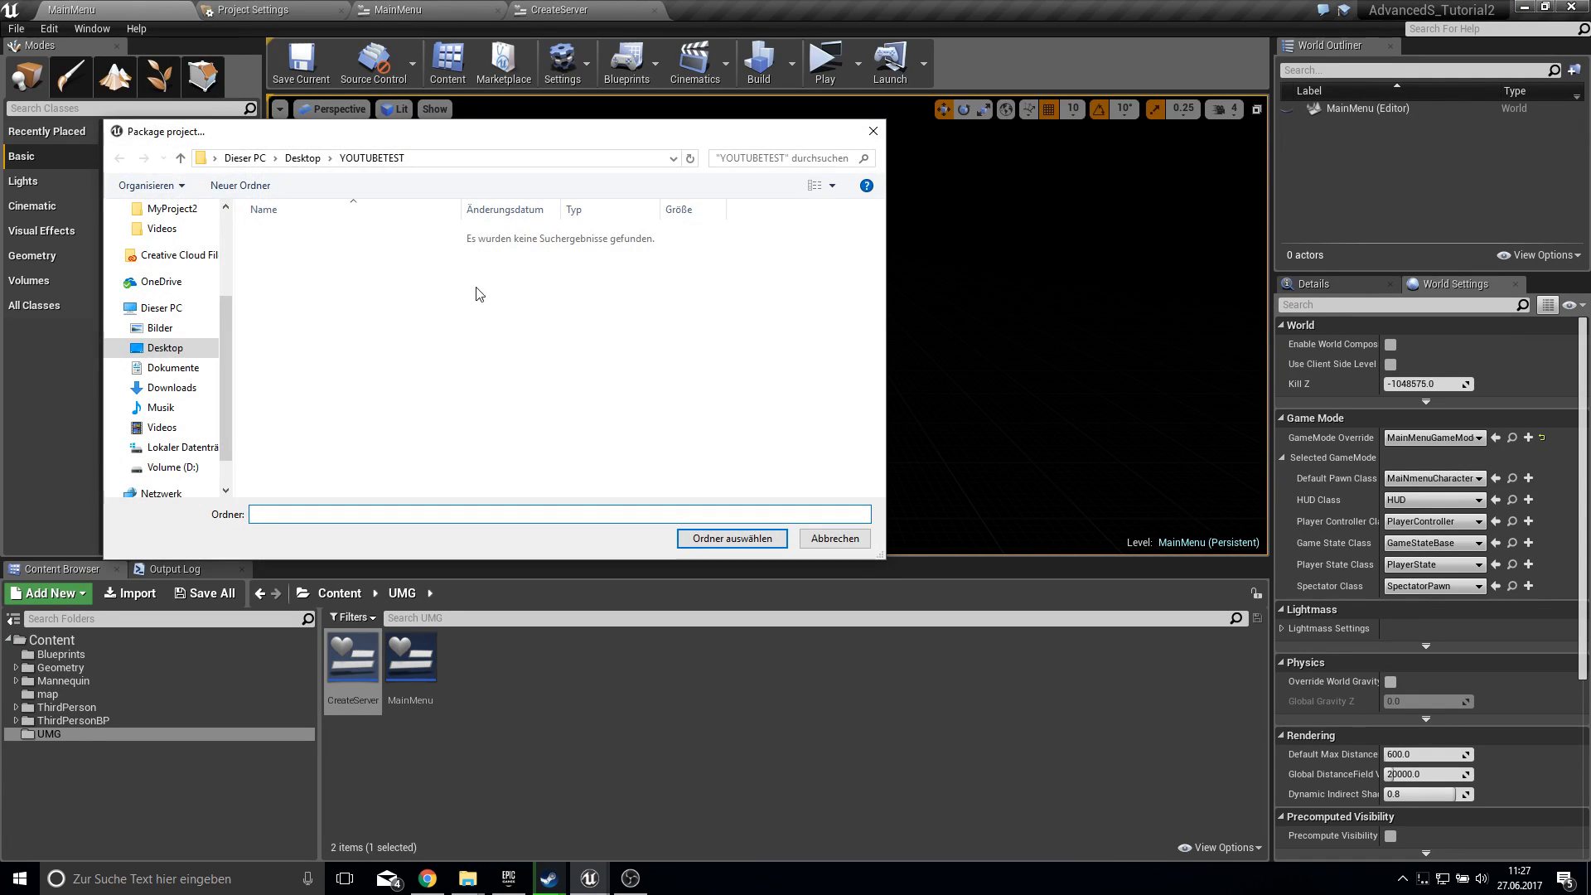
click(731, 538)
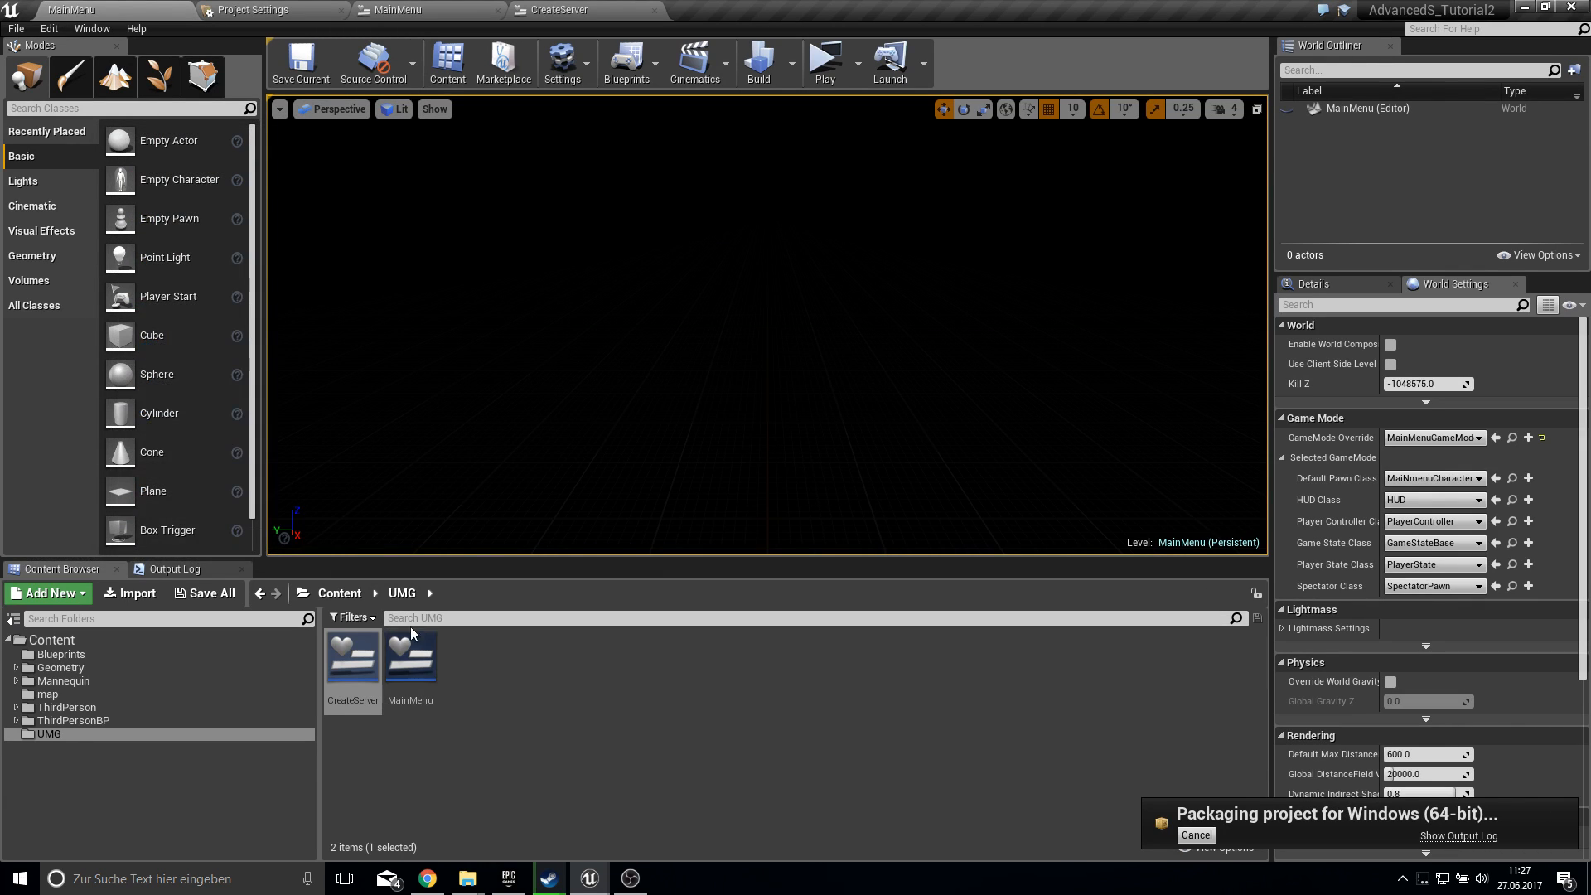
click(173, 569)
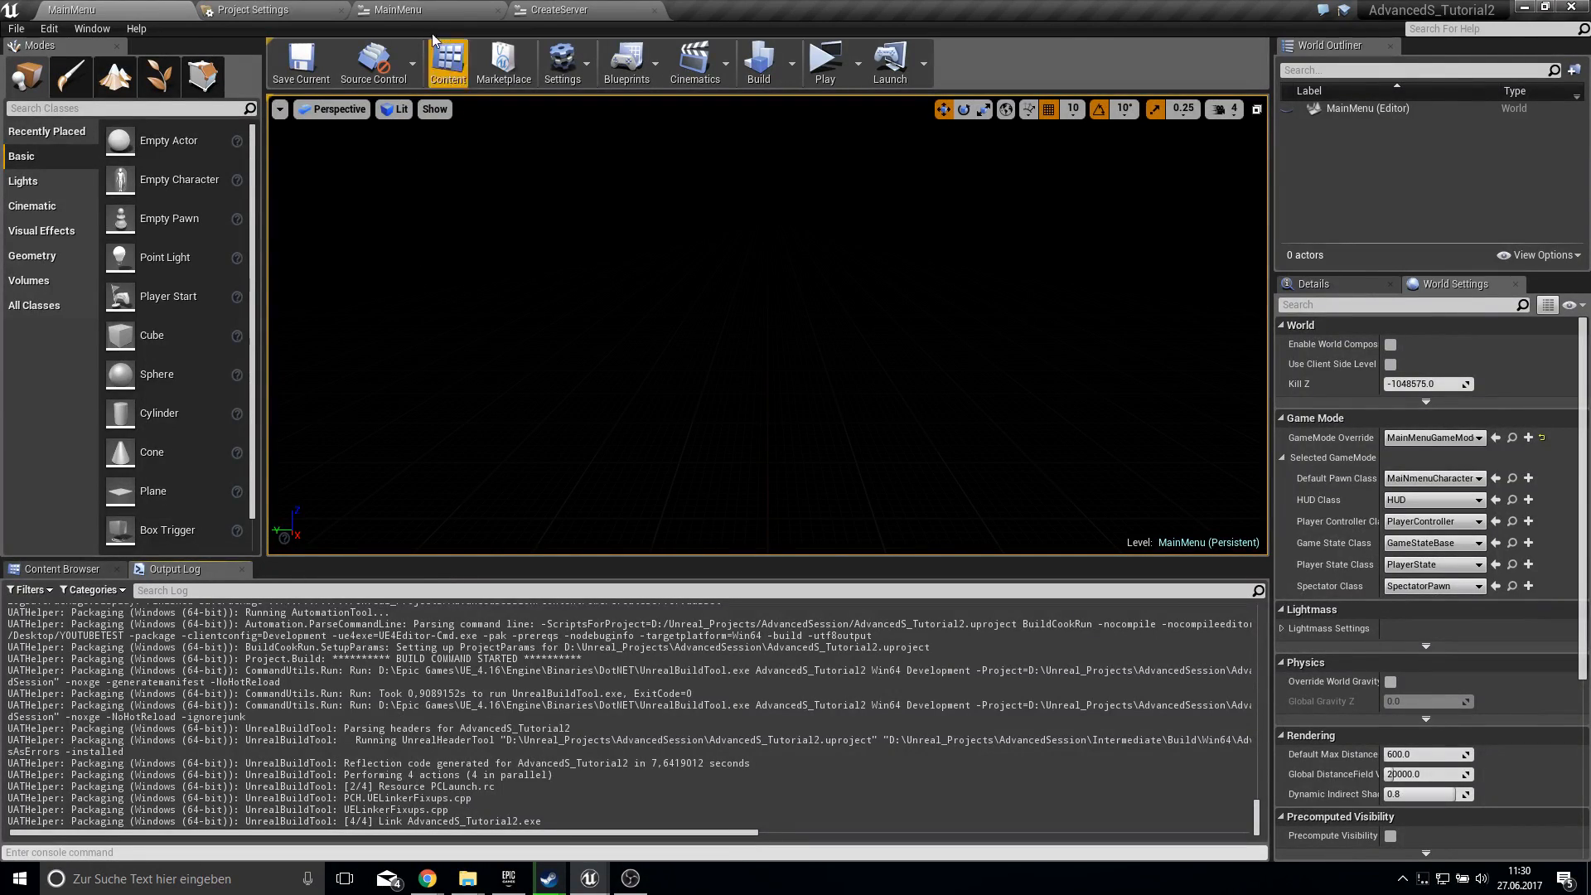
- Scroll through the forum page while packaging runs, then return to the editor
click(393, 9)
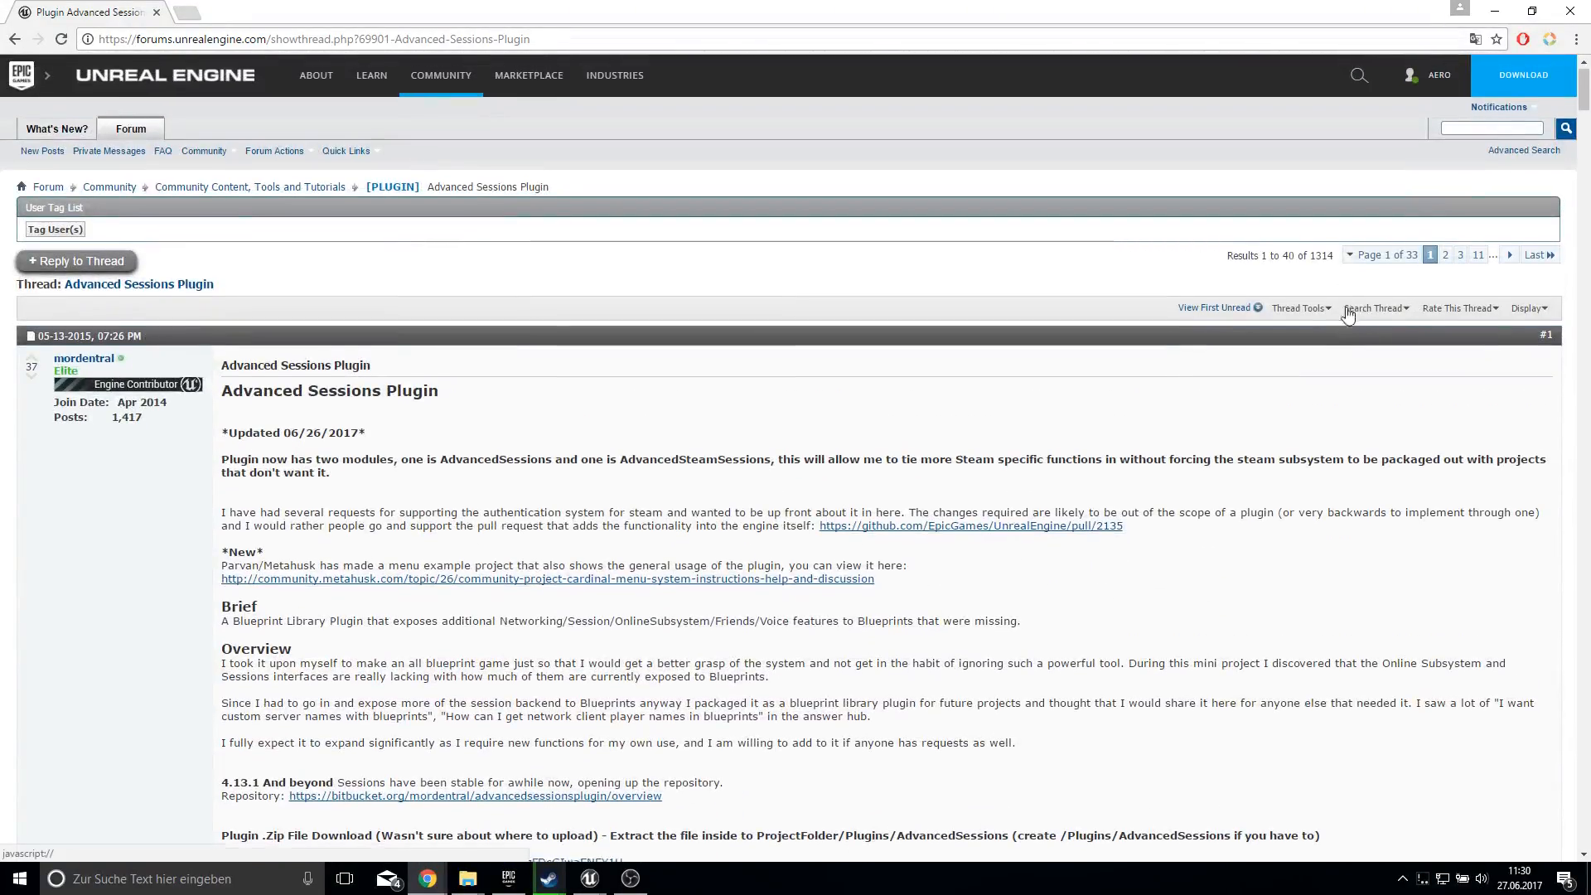
scroll(down, 3)
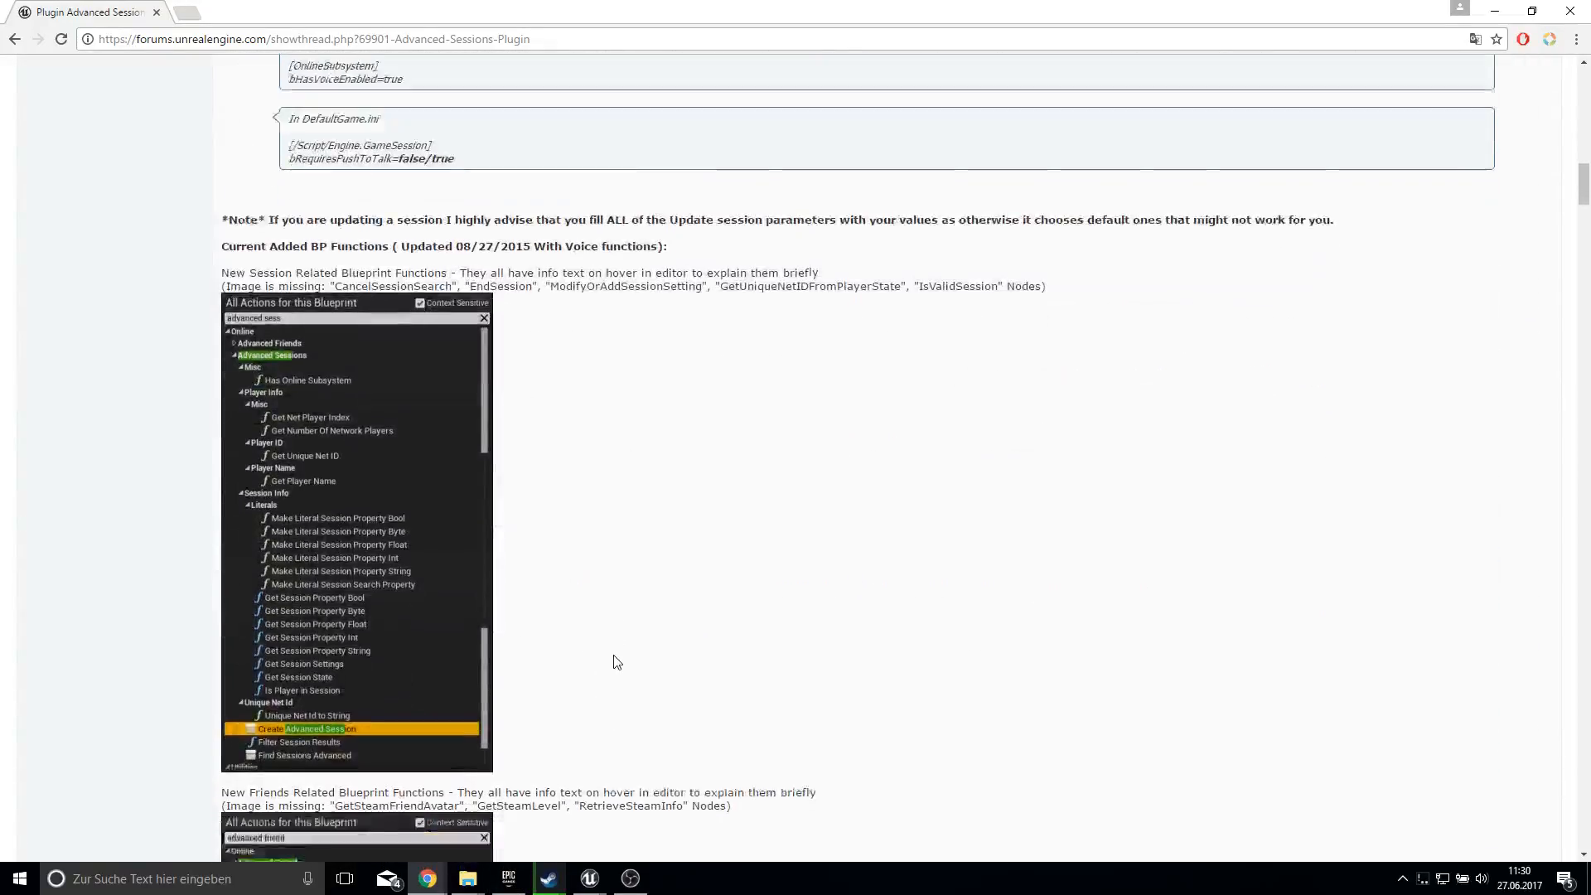
scroll(down, 3)
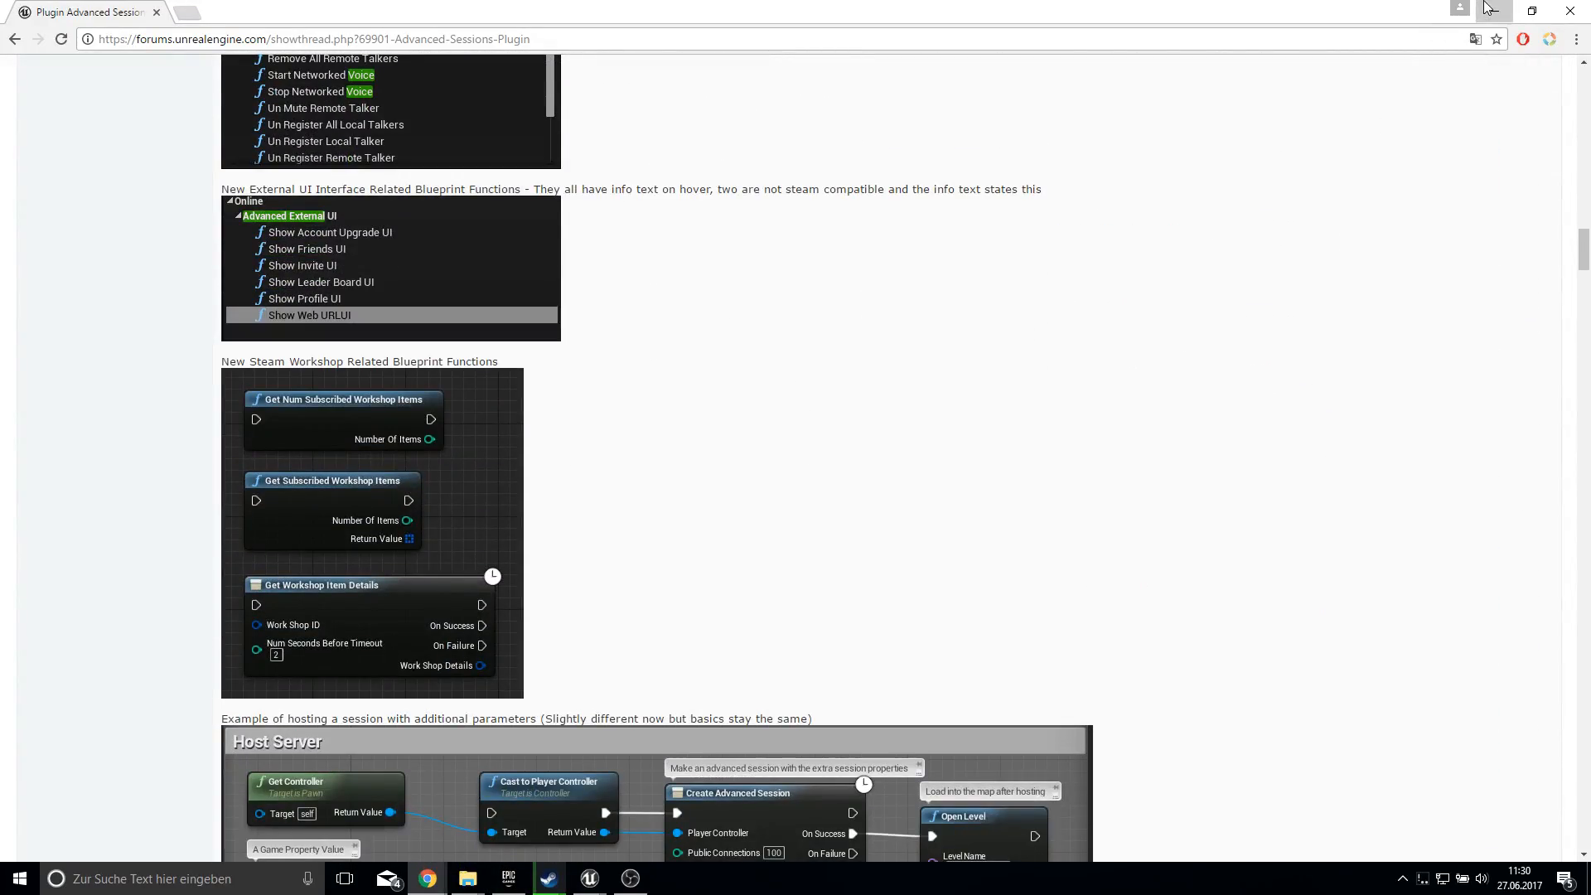
click(588, 879)
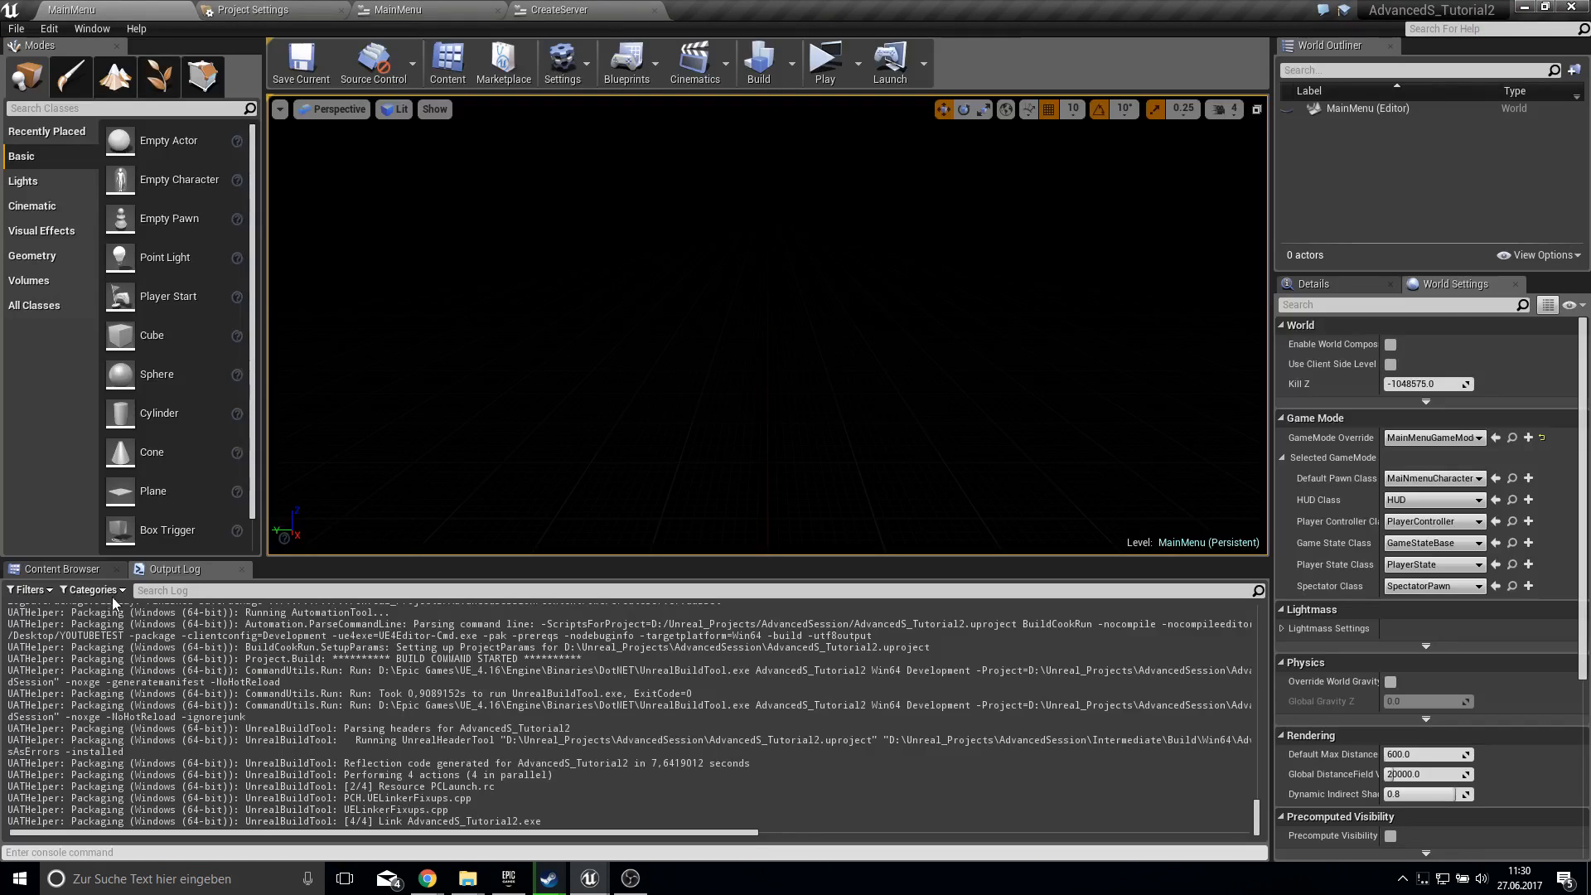
- In ThirdPersonCharacter, wire a Q key event to Destroy Session, then Open Level 'MainMenu'
click(59, 568)
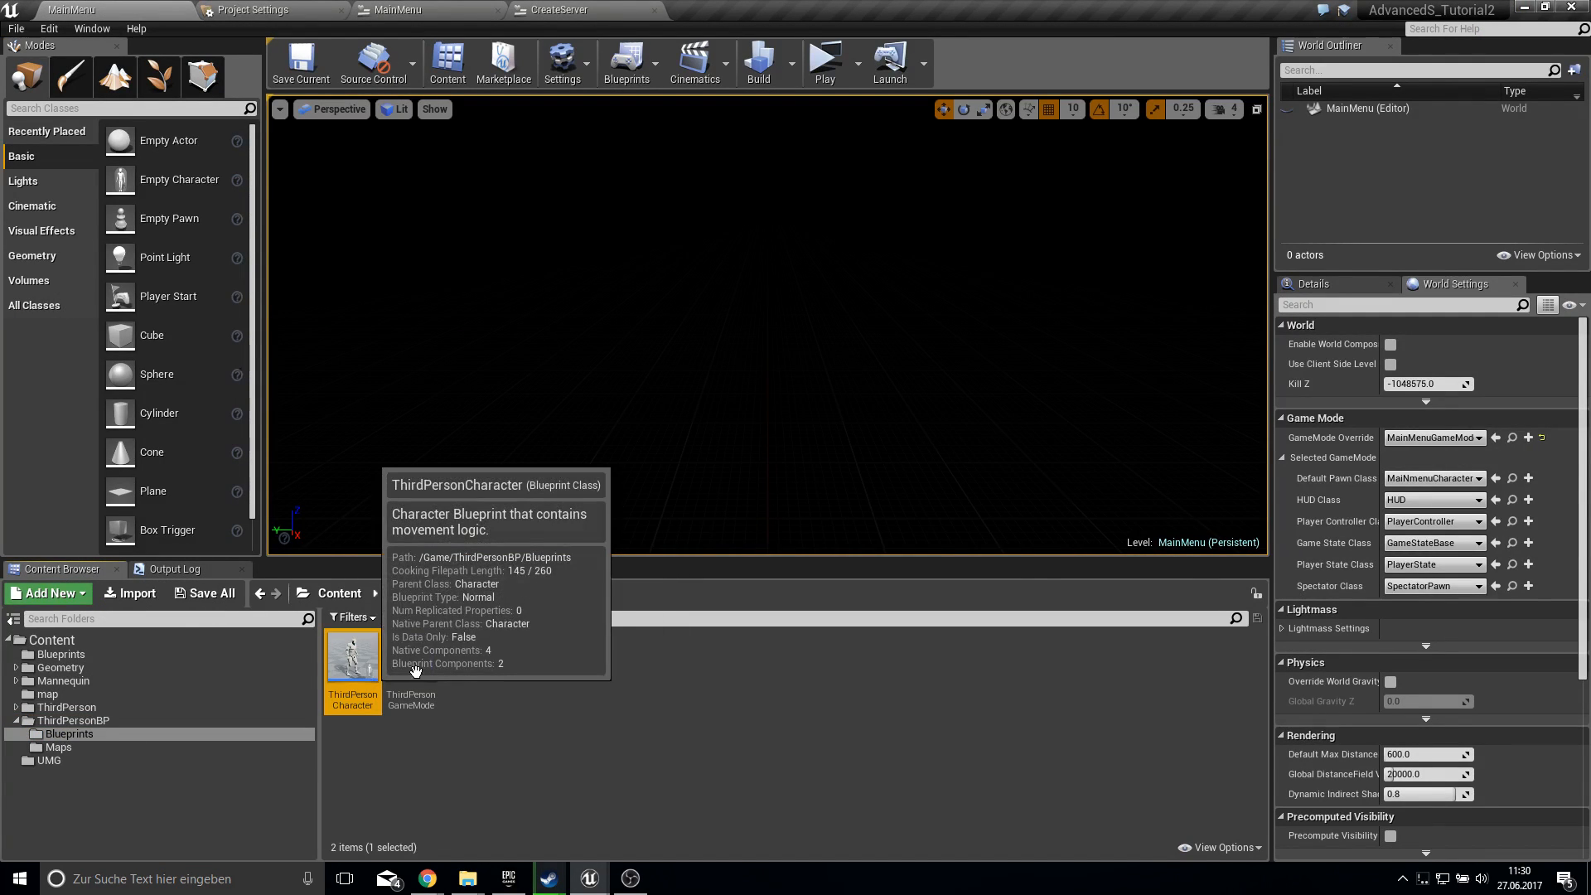
double_click(352, 655)
text(q)
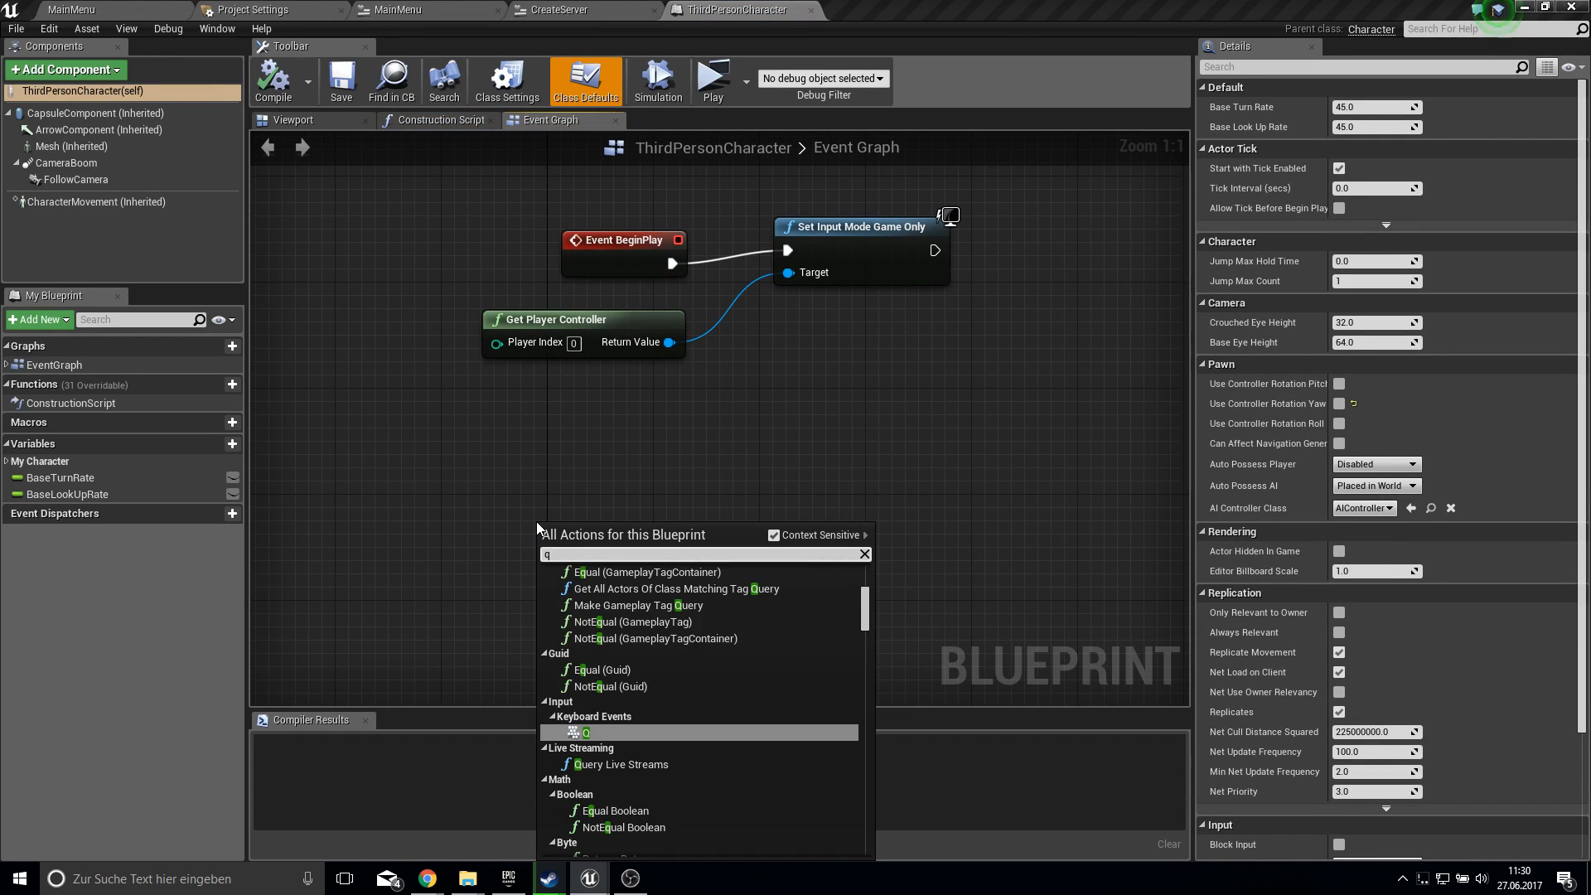
click(585, 731)
text(op)
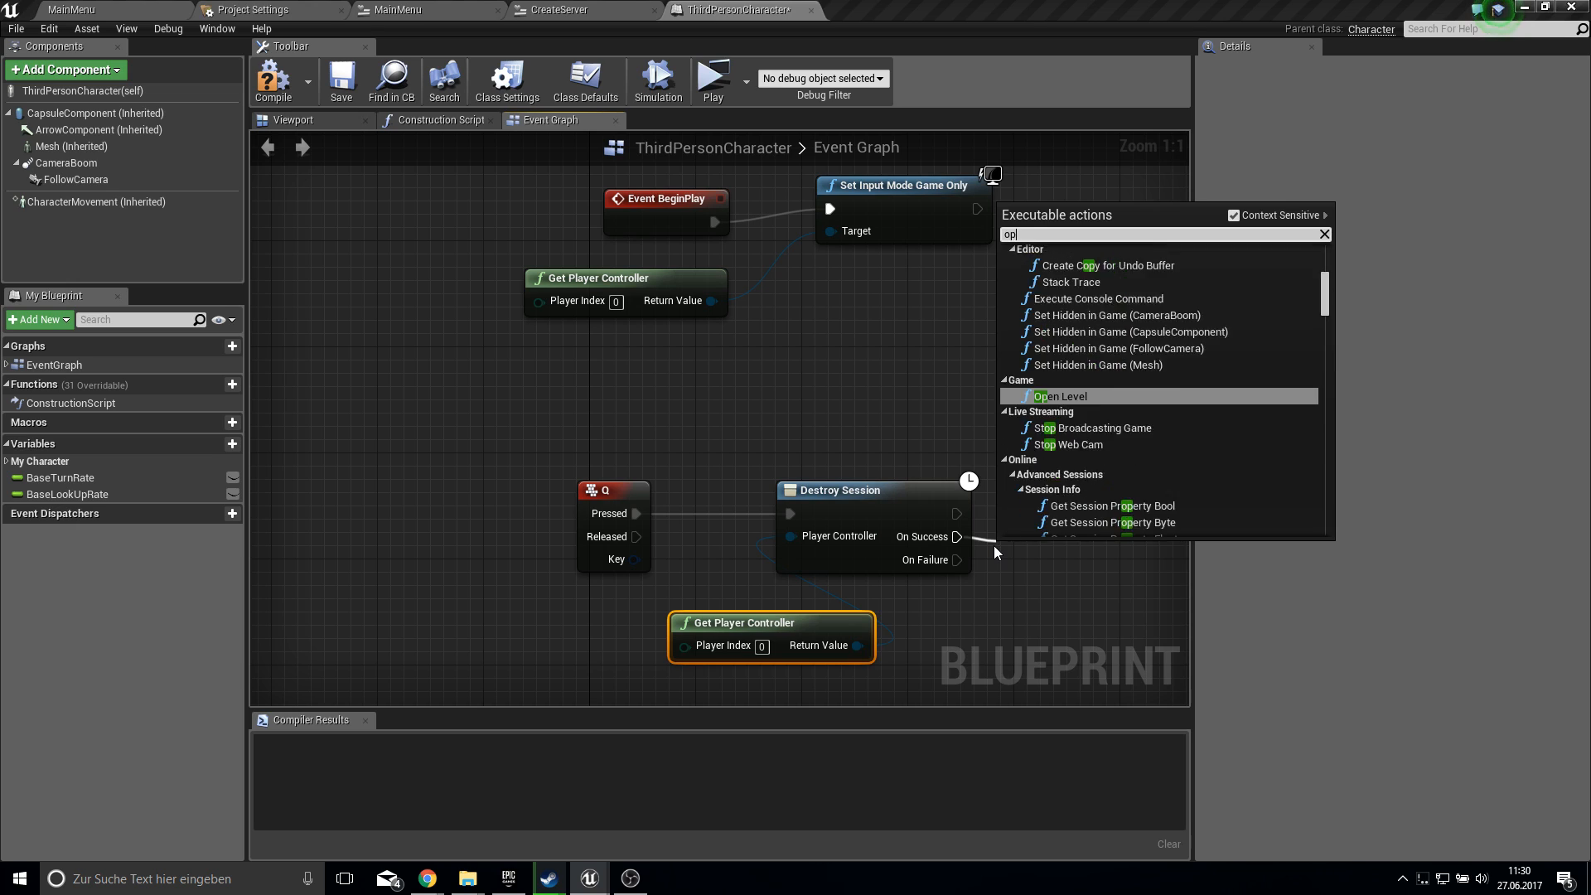
click(1058, 397)
text(MainMe)
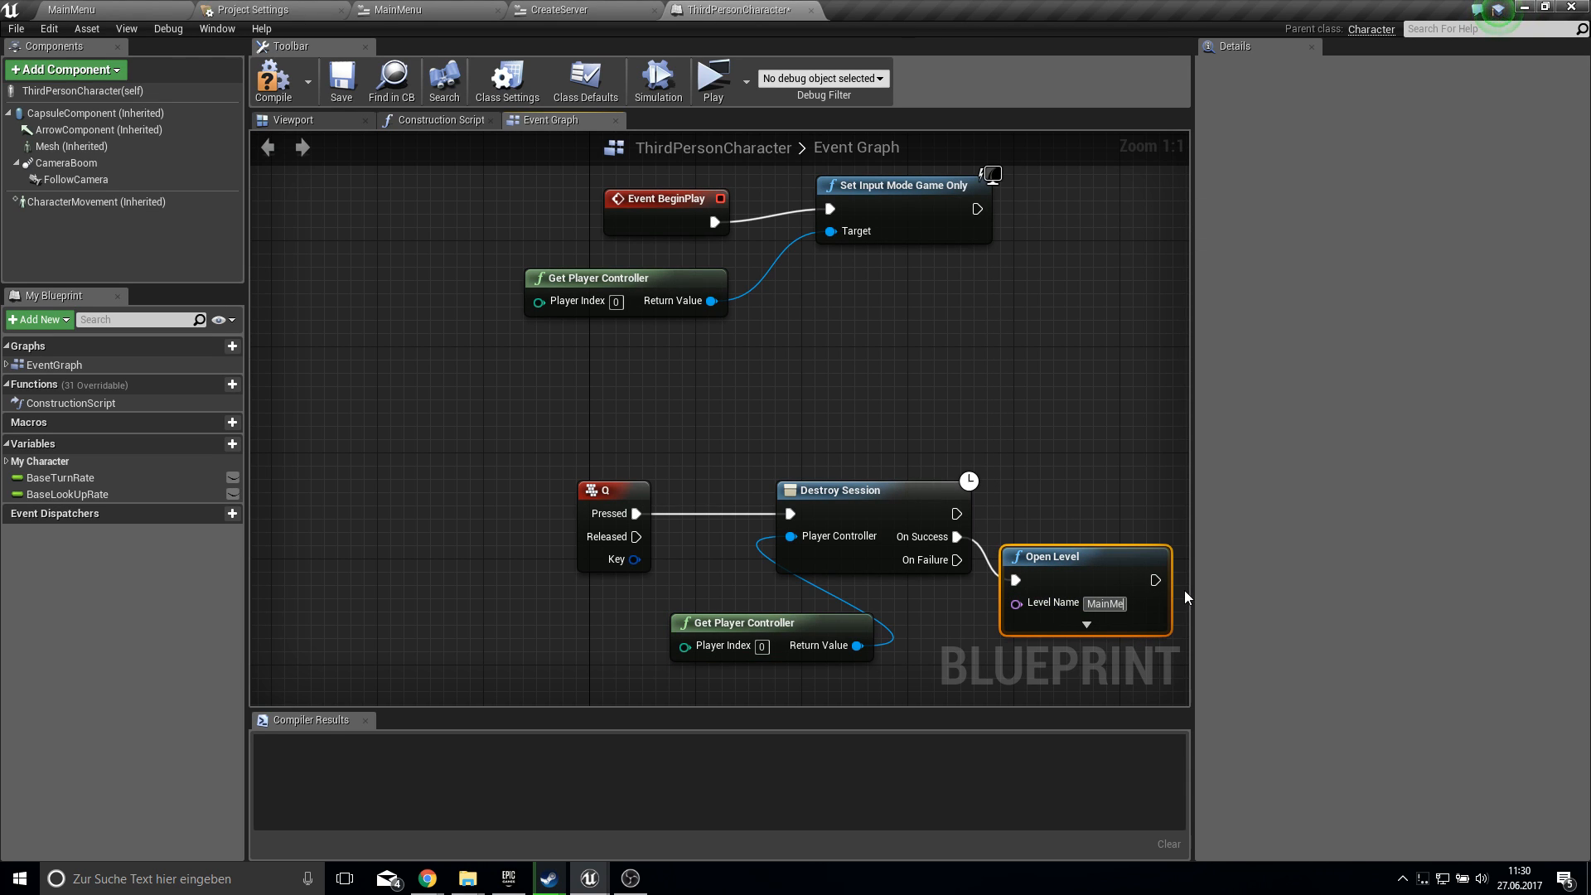
mouse_move(783, 628)
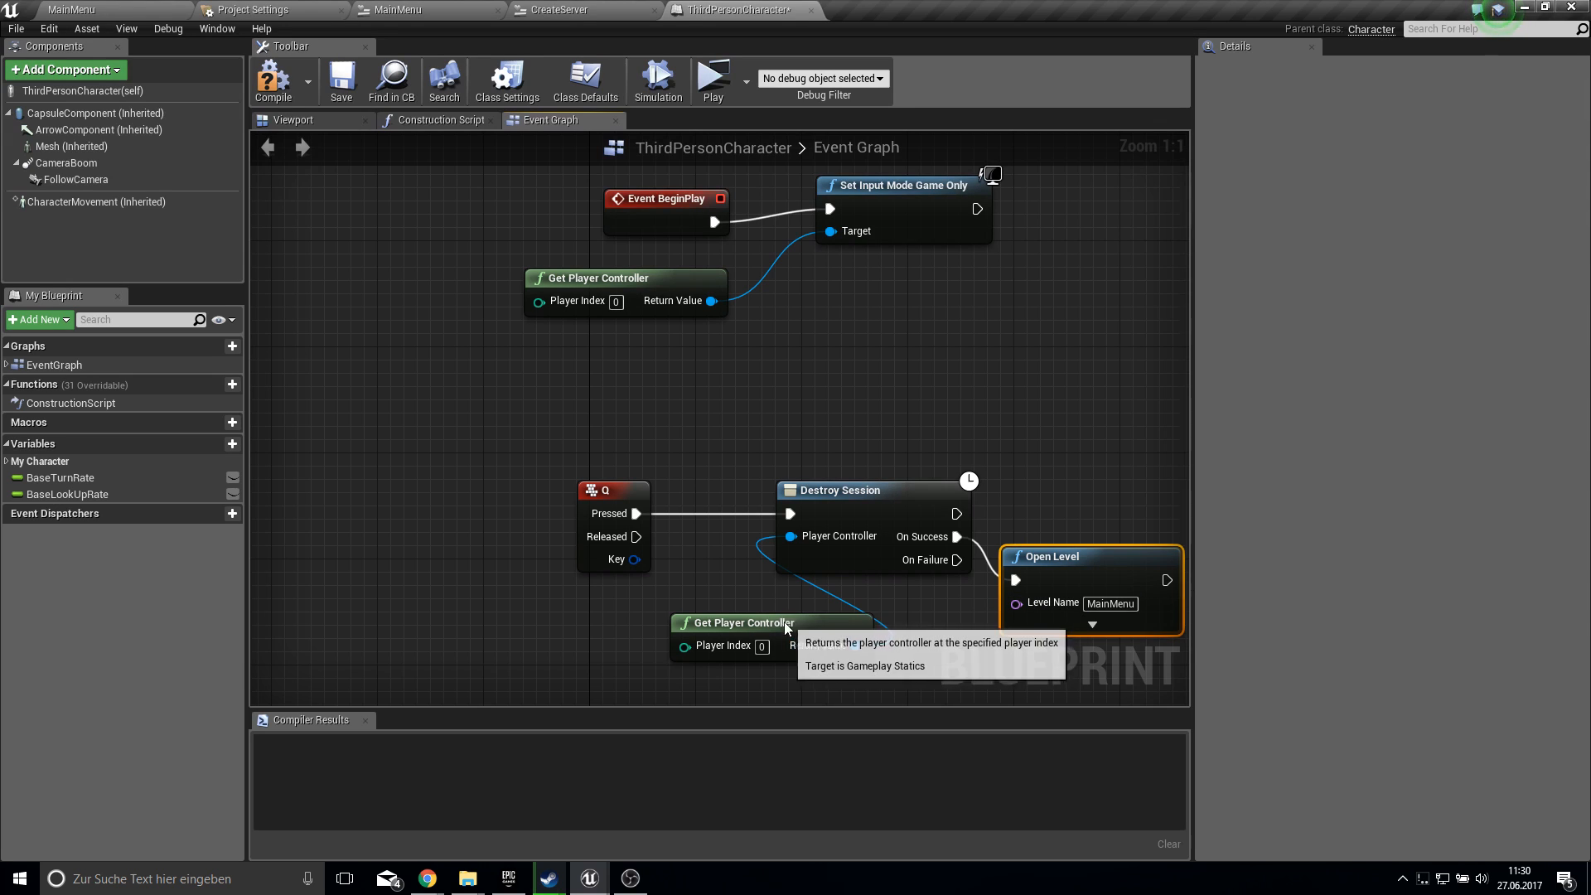
drag(741, 623, 586, 596)
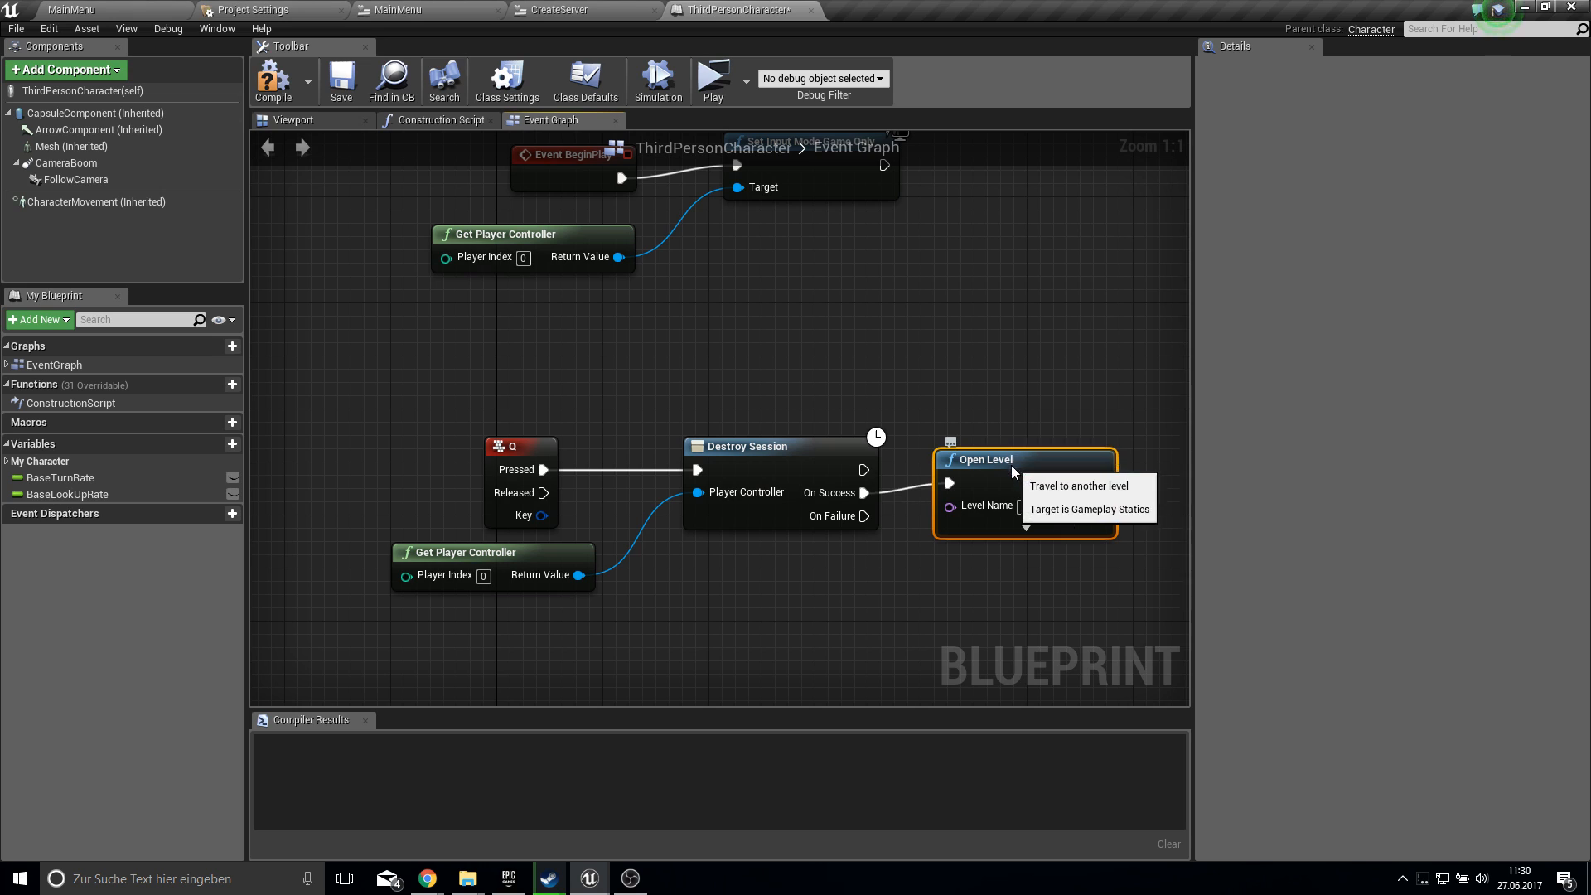
text(MainMenu)
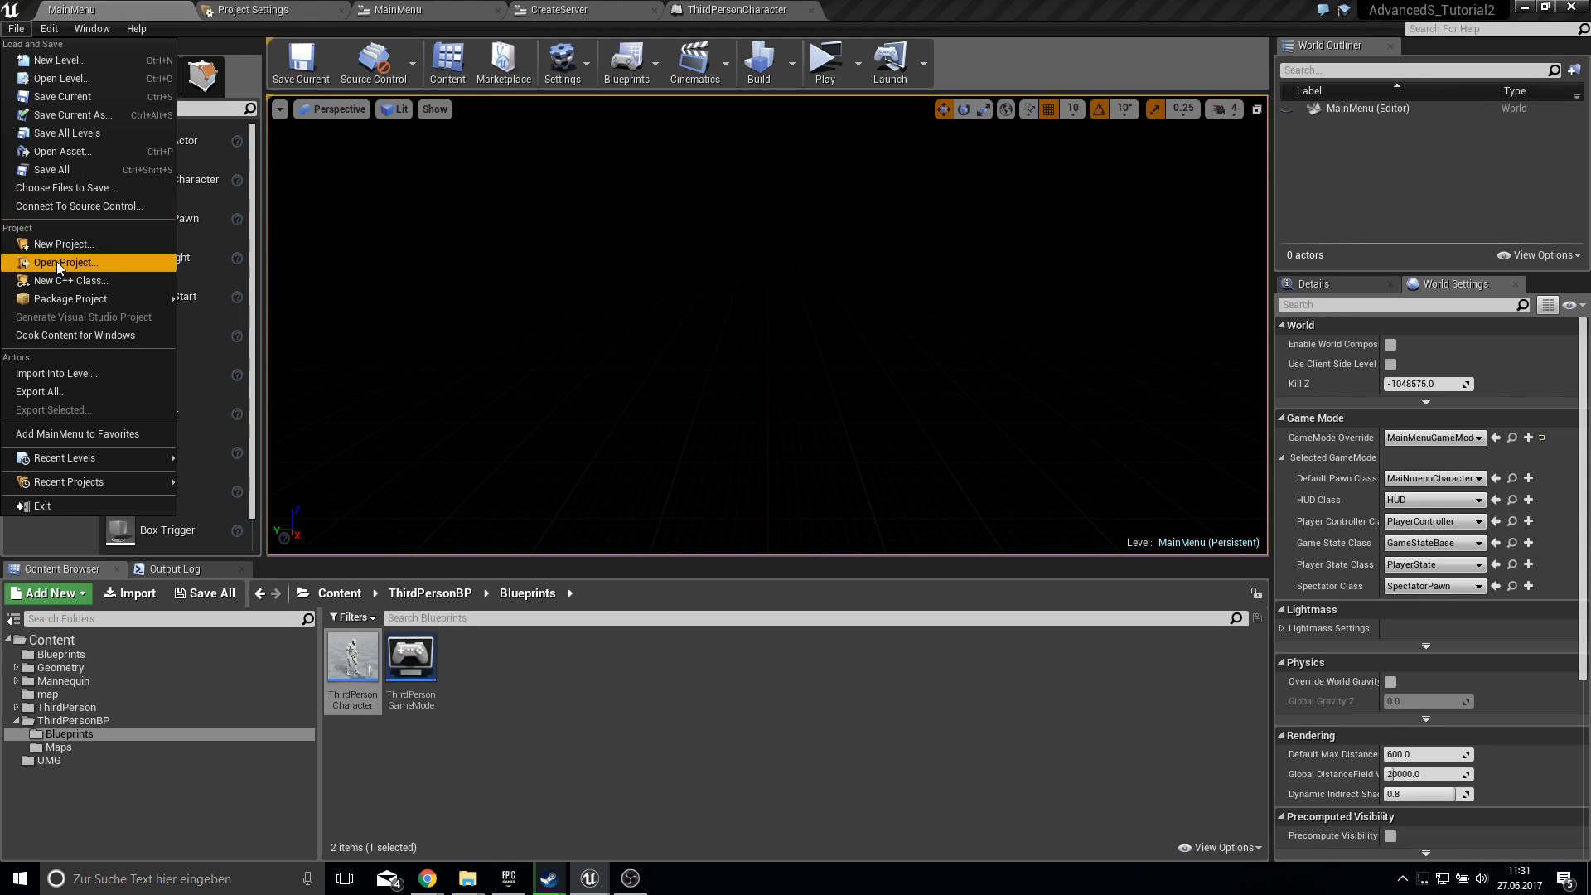
- Confirm BUILD SUCCESSFUL in the Output Log and return to the Packaging settings
click(63, 261)
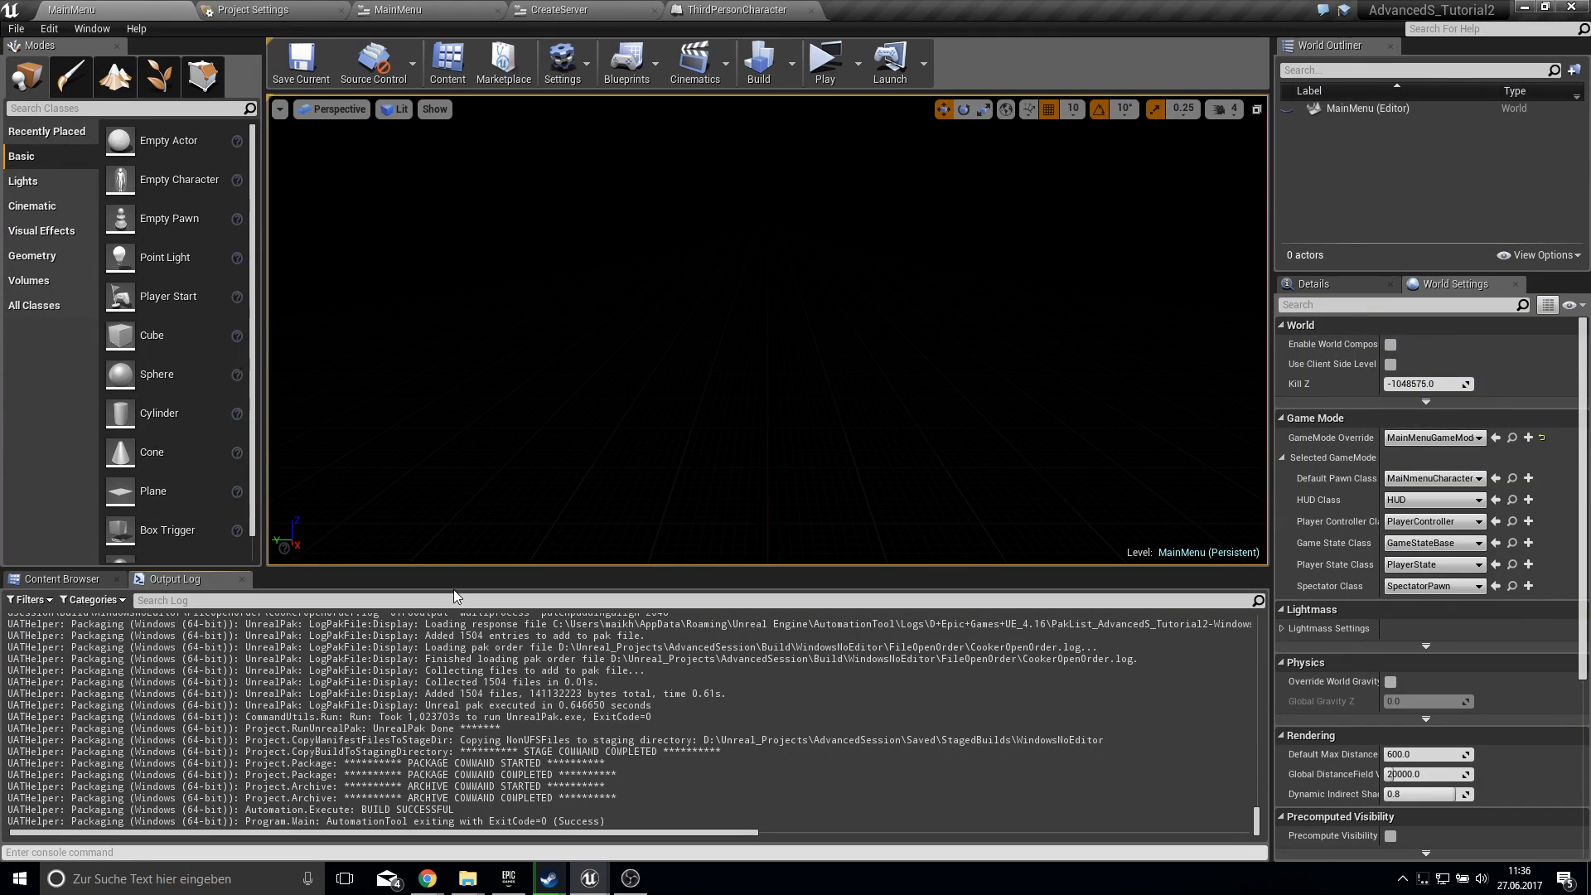
mouse_move(453, 583)
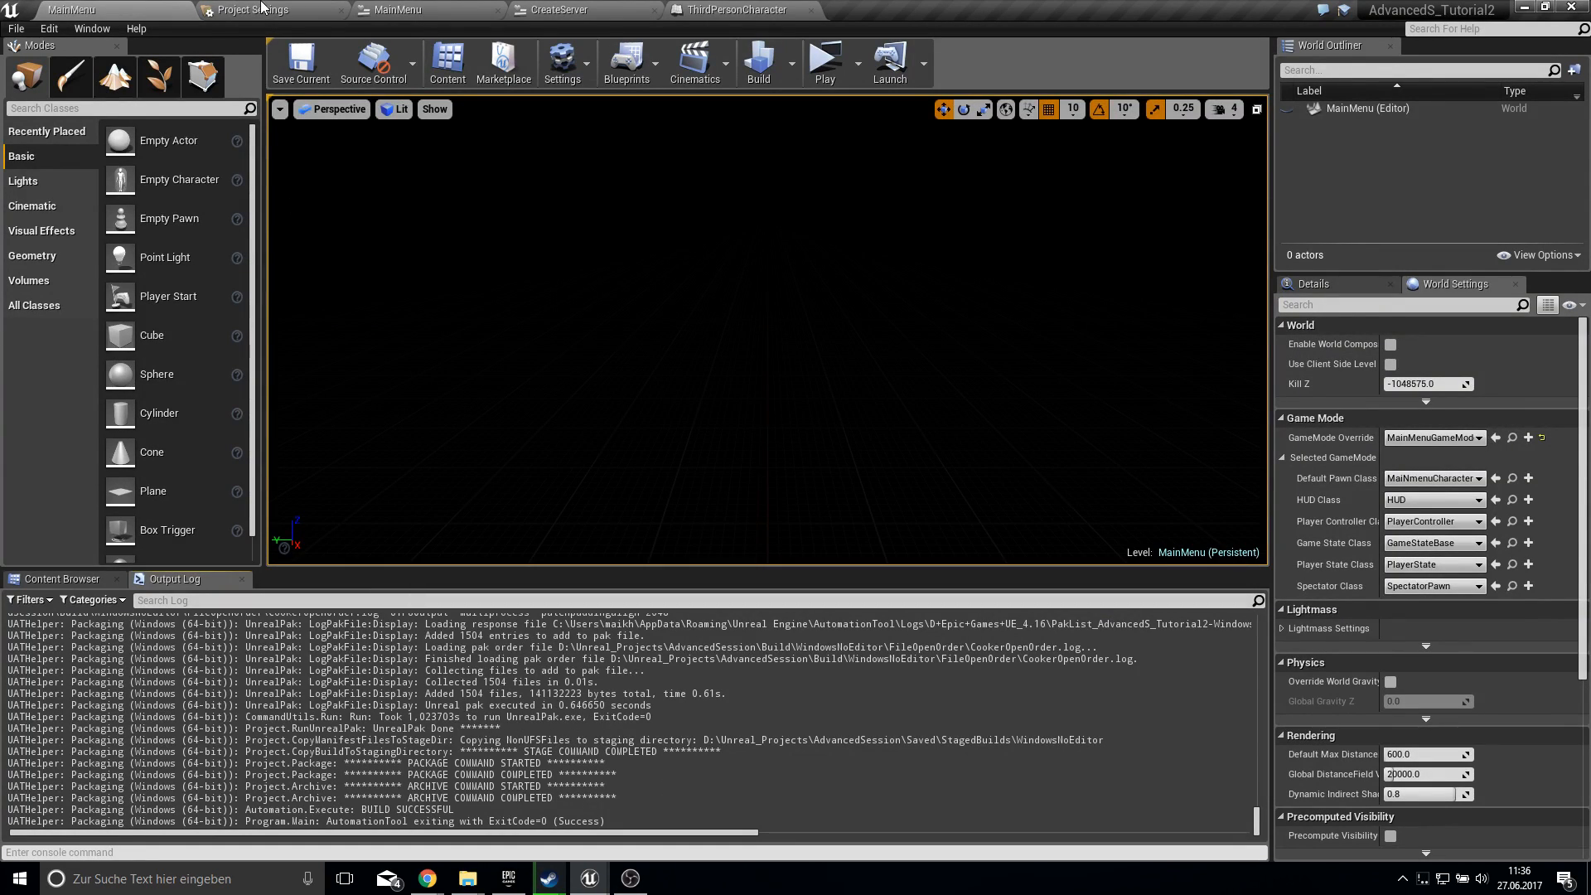
click(257, 9)
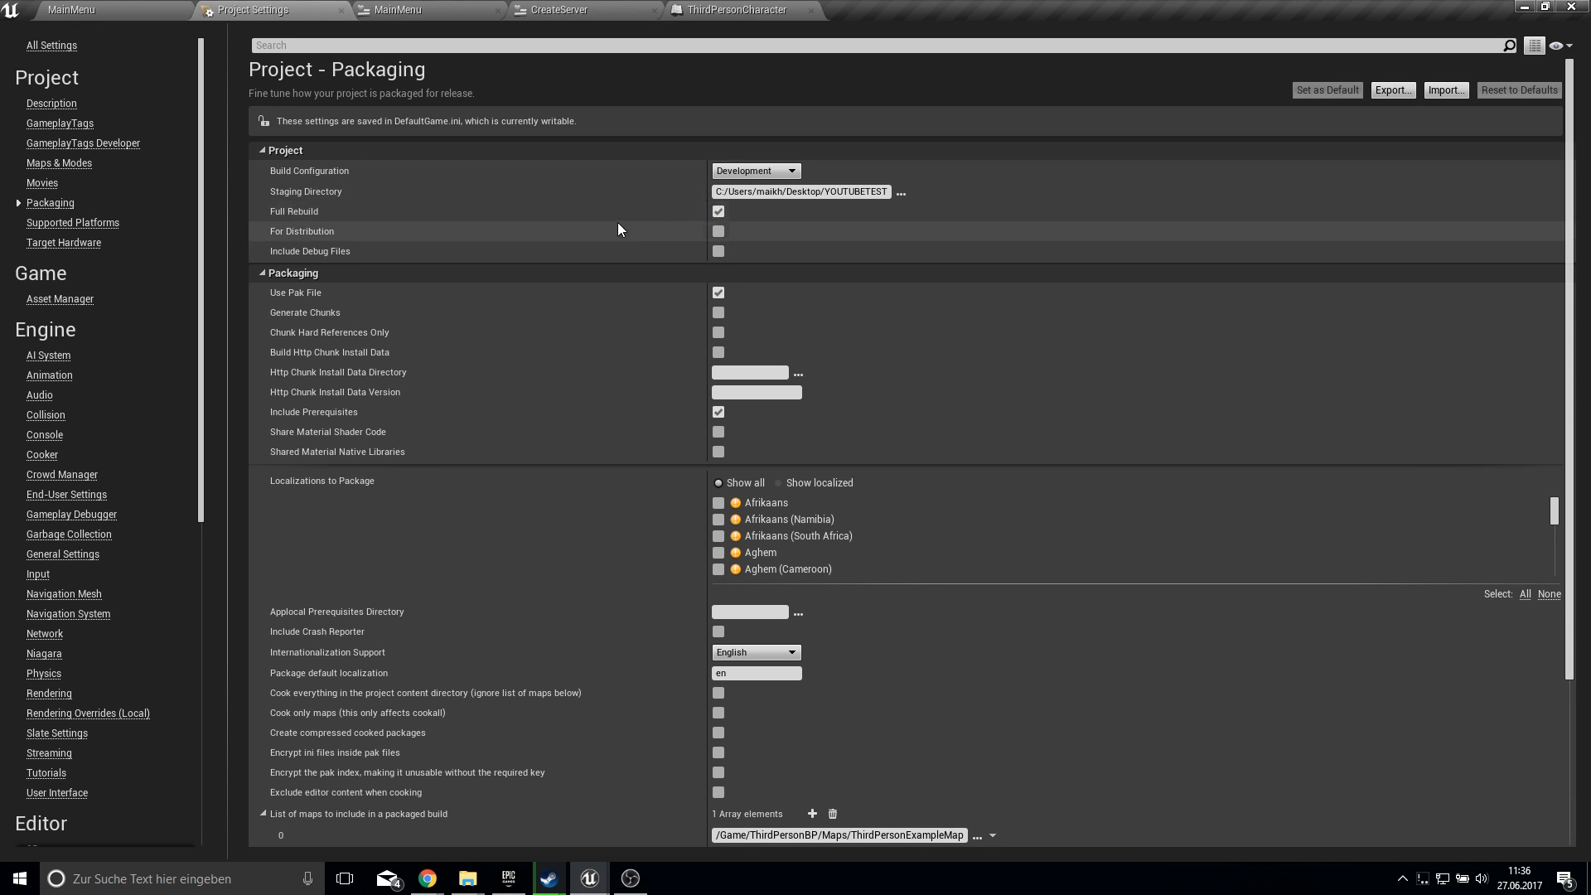
mouse_move(514, 219)
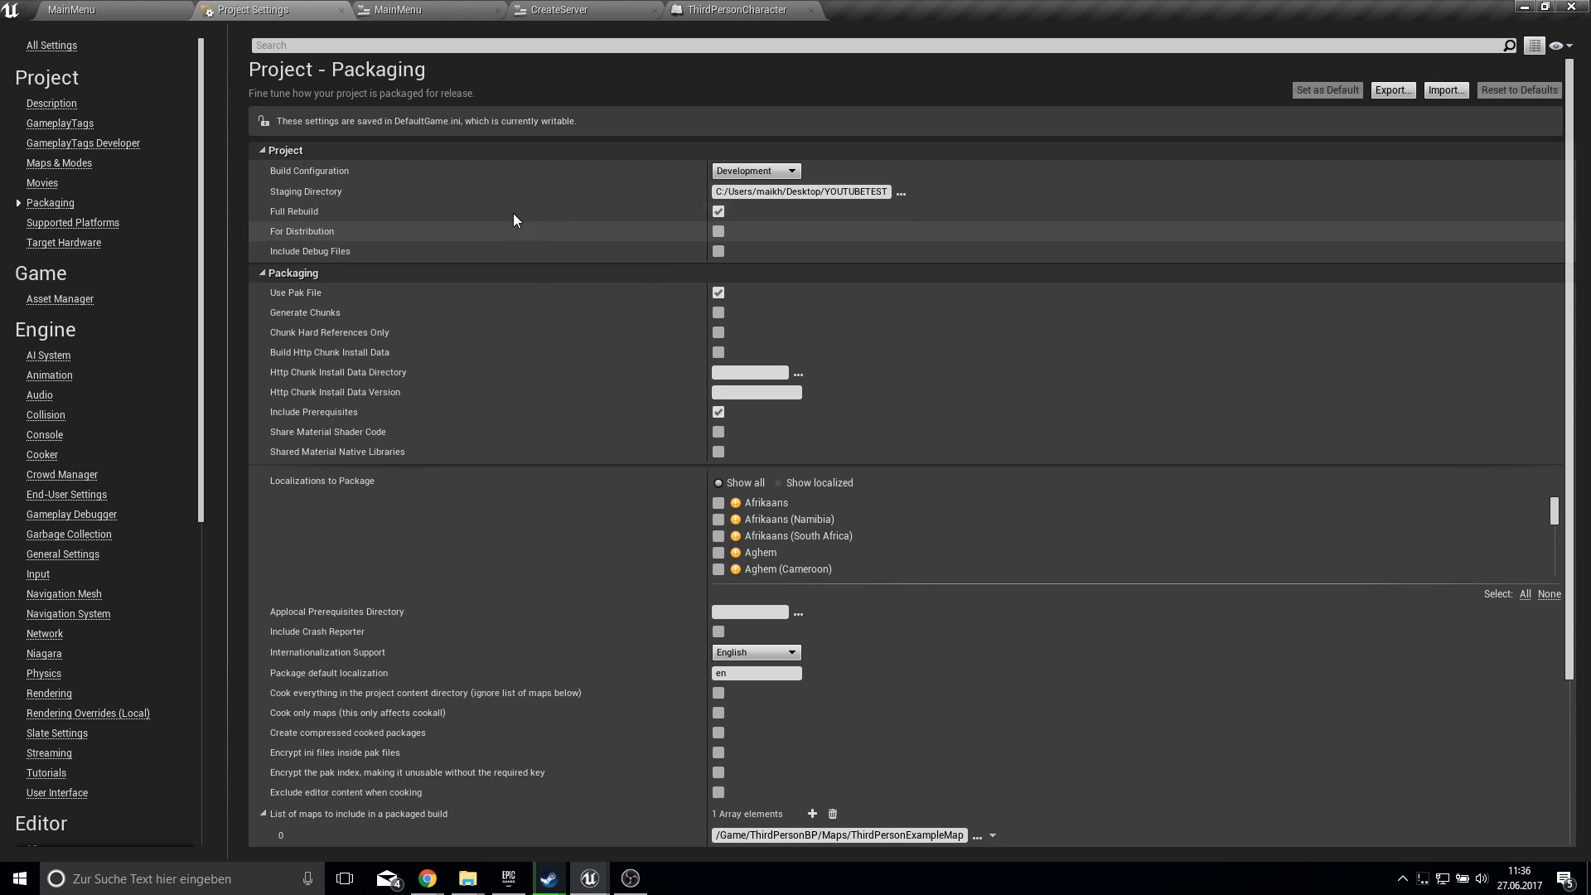
mouse_move(448, 210)
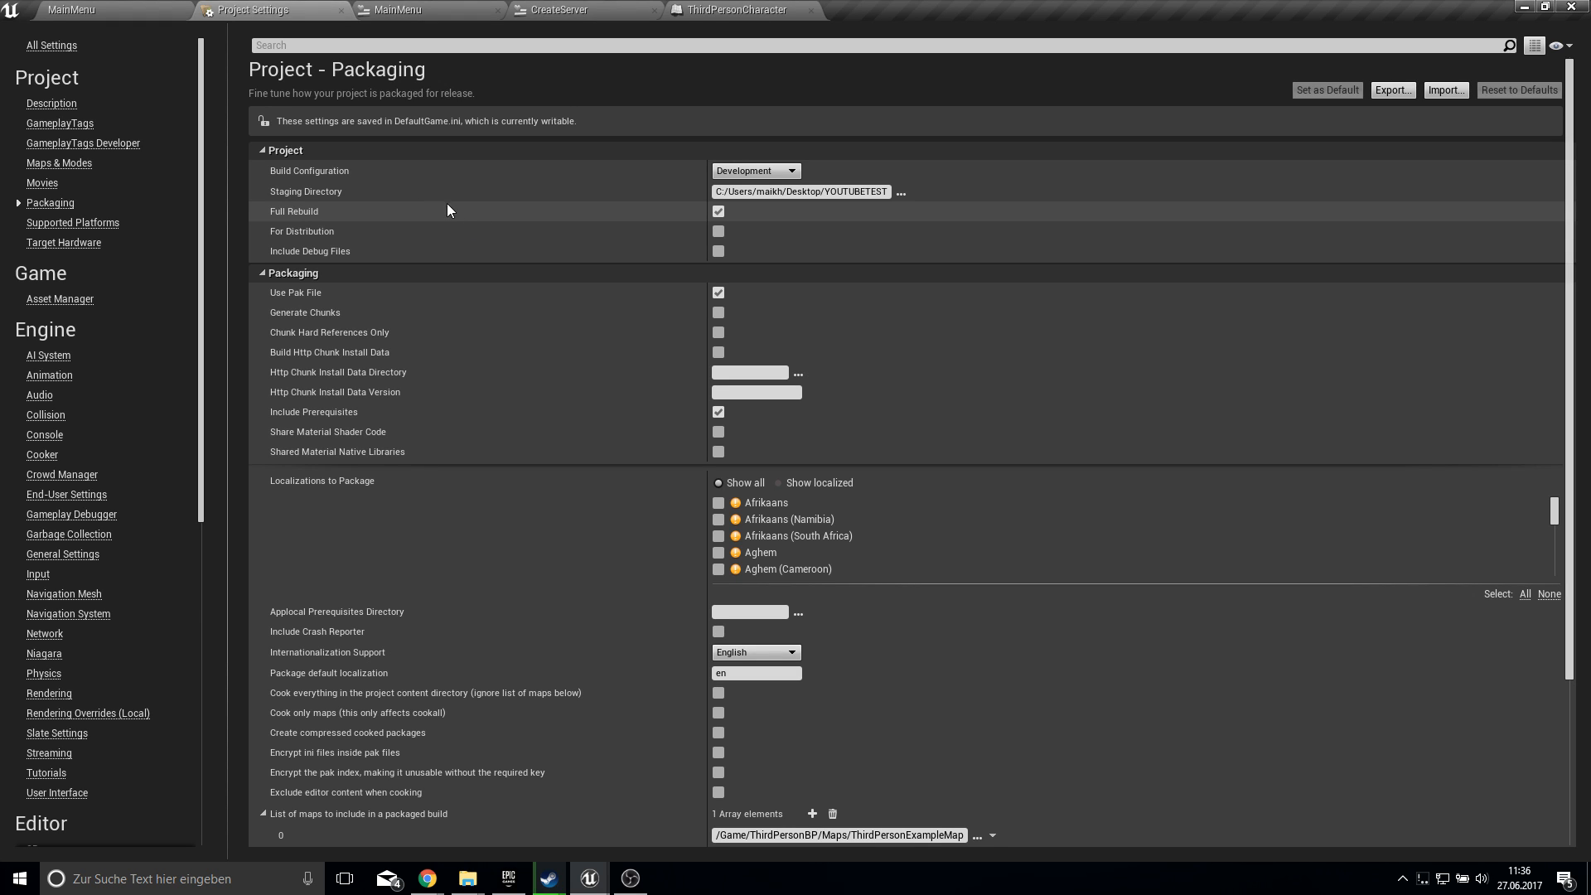
mouse_move(360, 190)
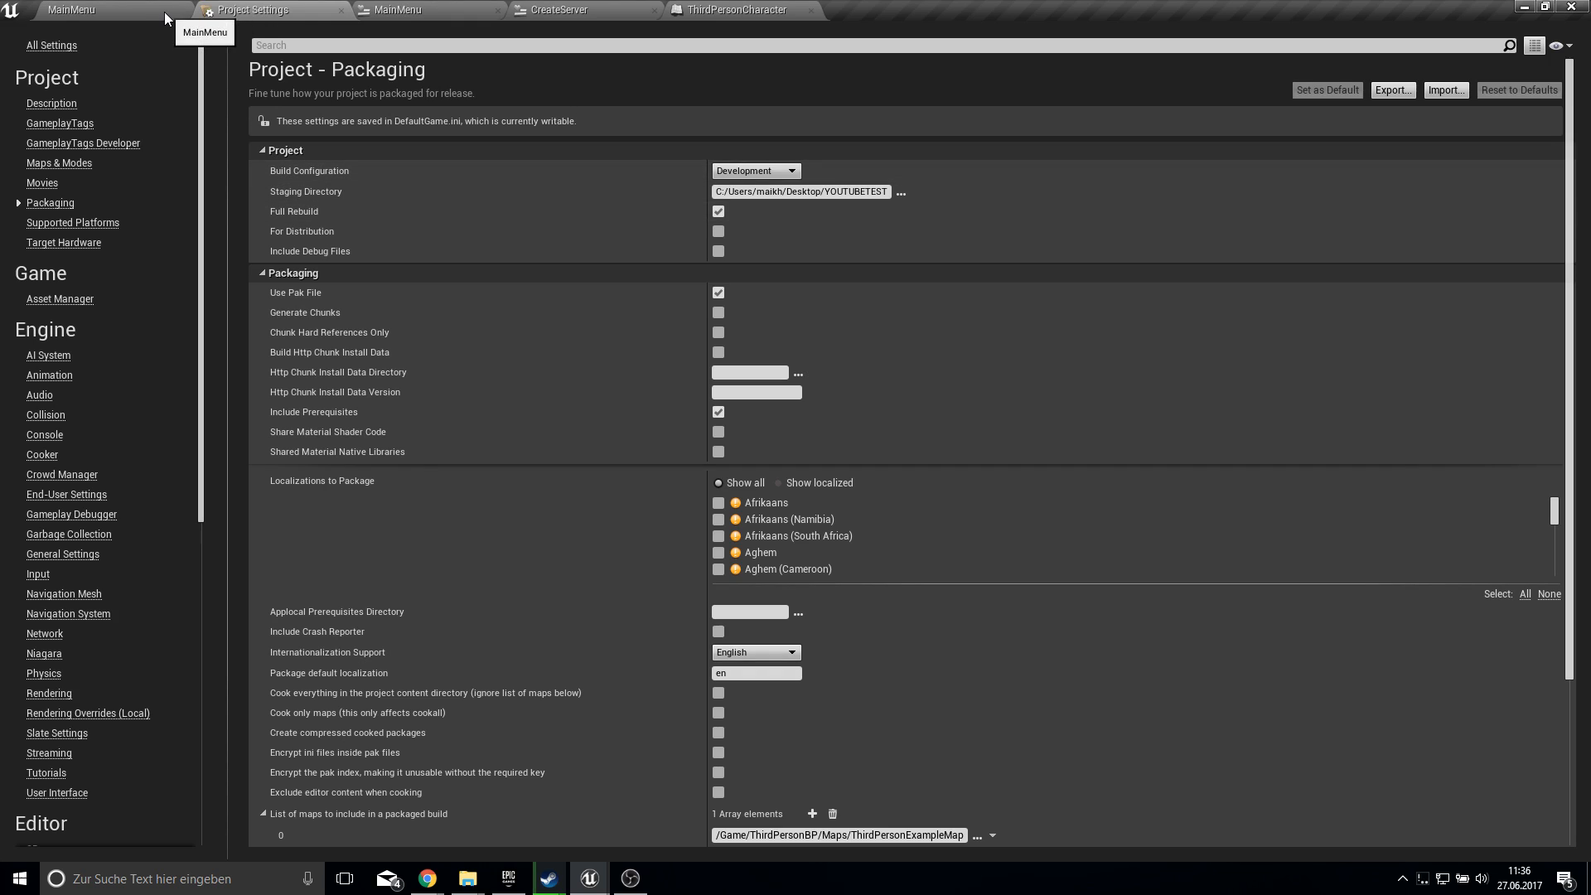
mouse_move(471, 130)
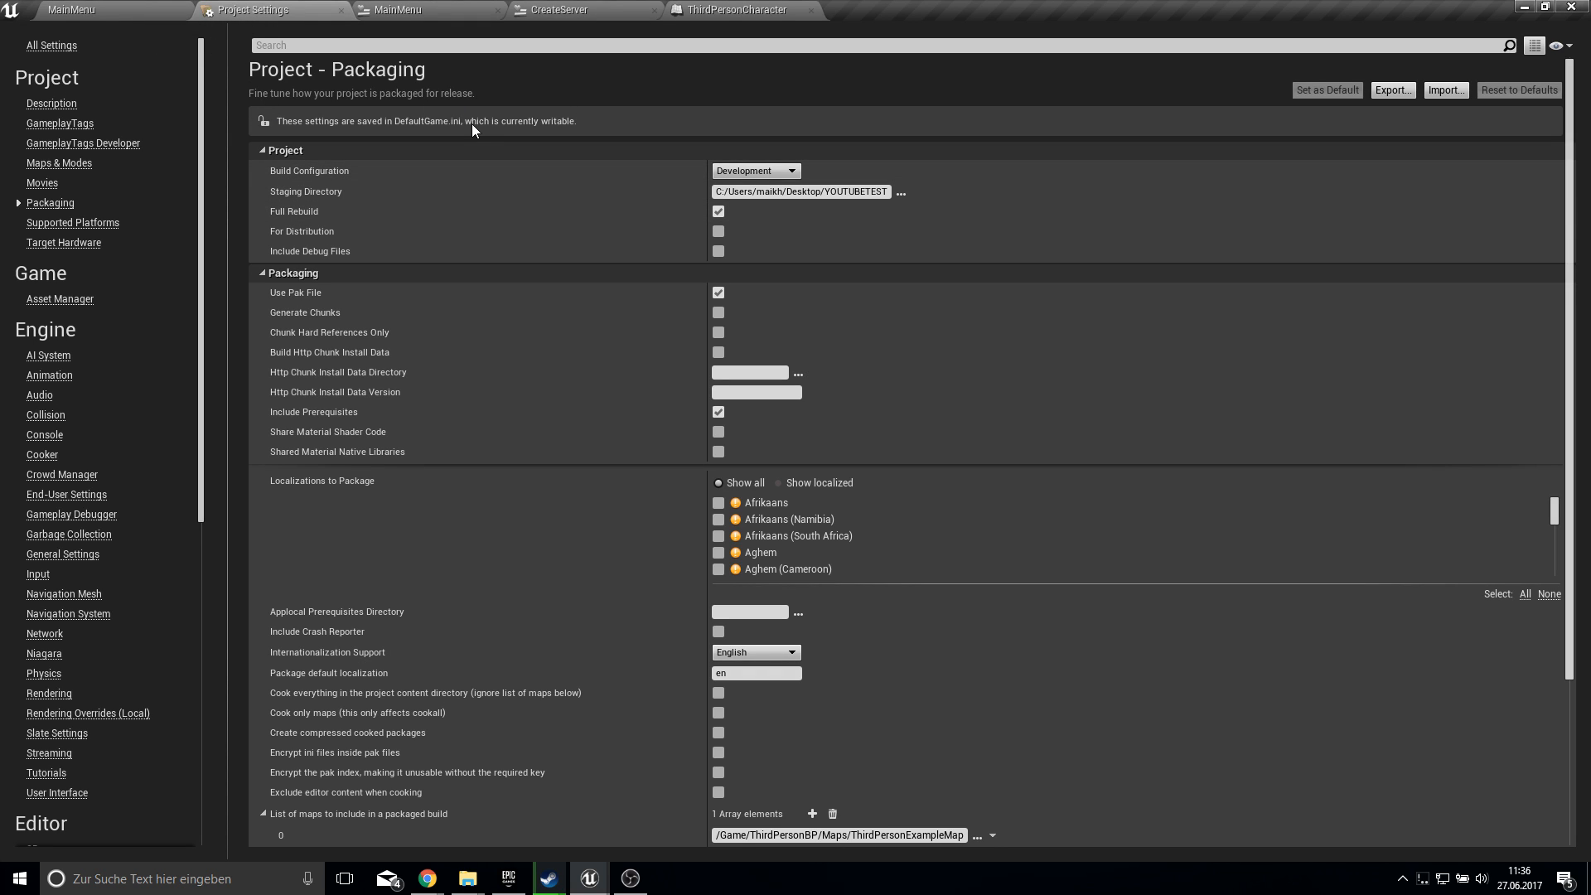
click(718, 211)
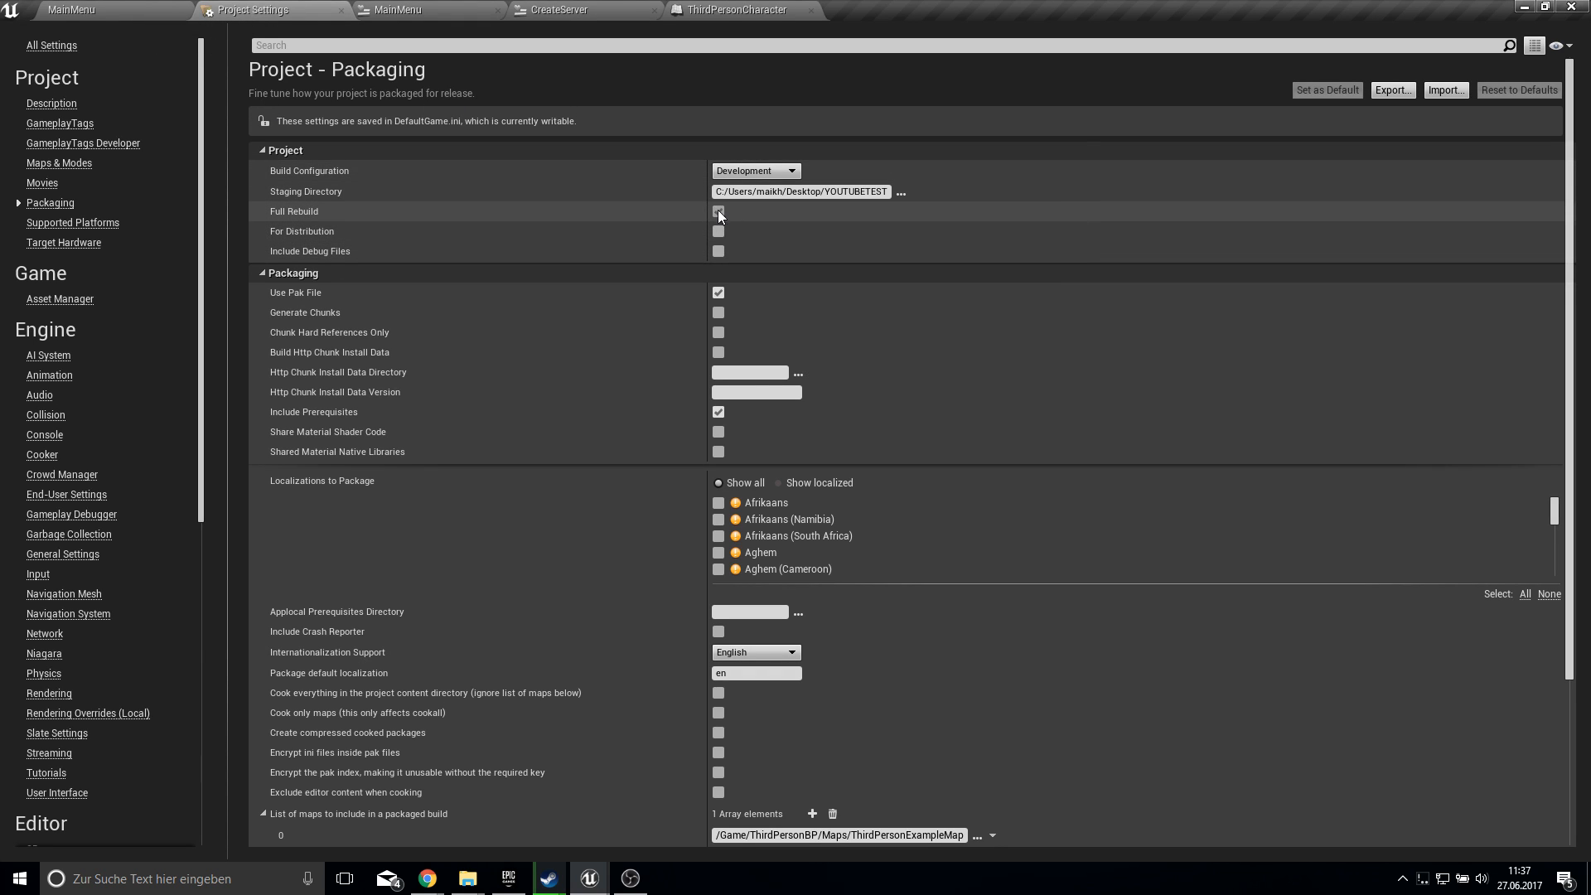
click(717, 211)
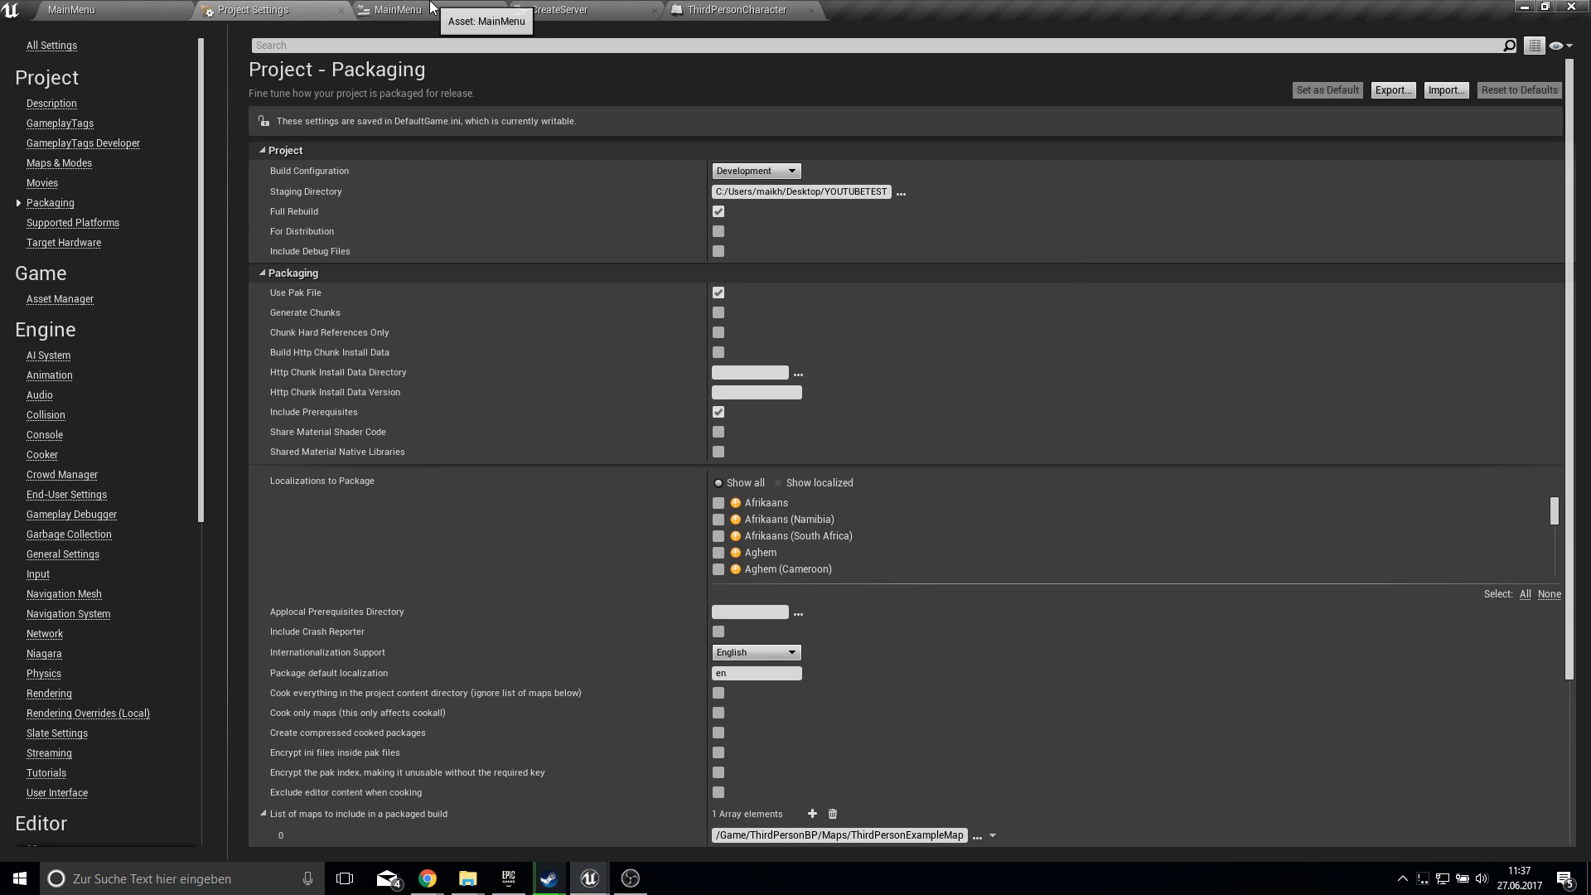
mouse_move(465, 879)
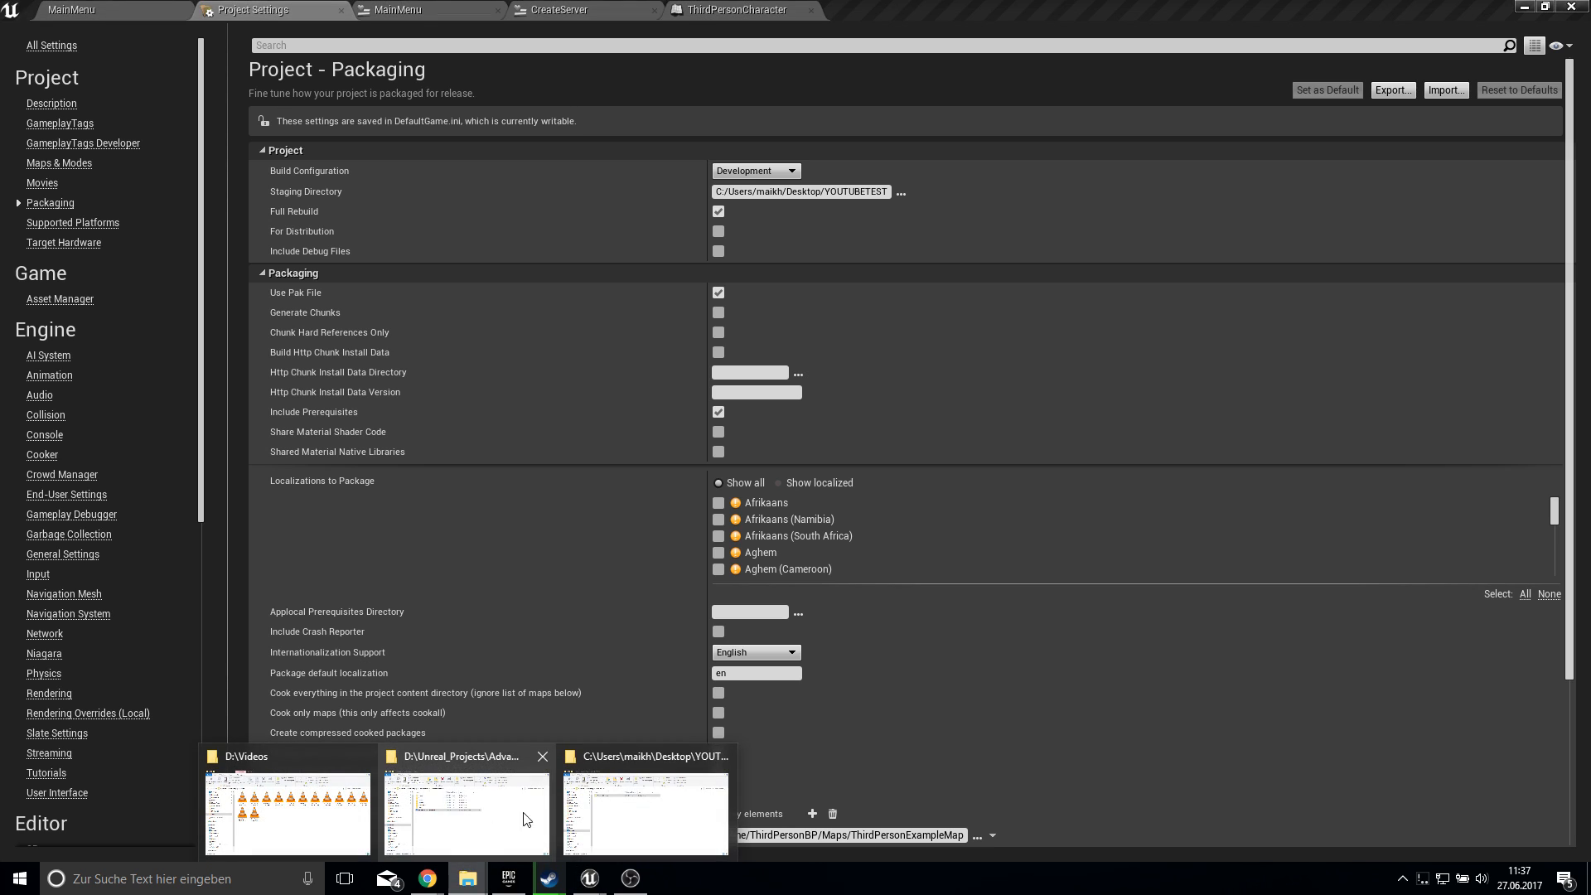
- Launch AdvancedS_Tutorial2.exe from YOUTUBETEST\WindowsNoEditor and dismiss the Steam overlay
click(645, 812)
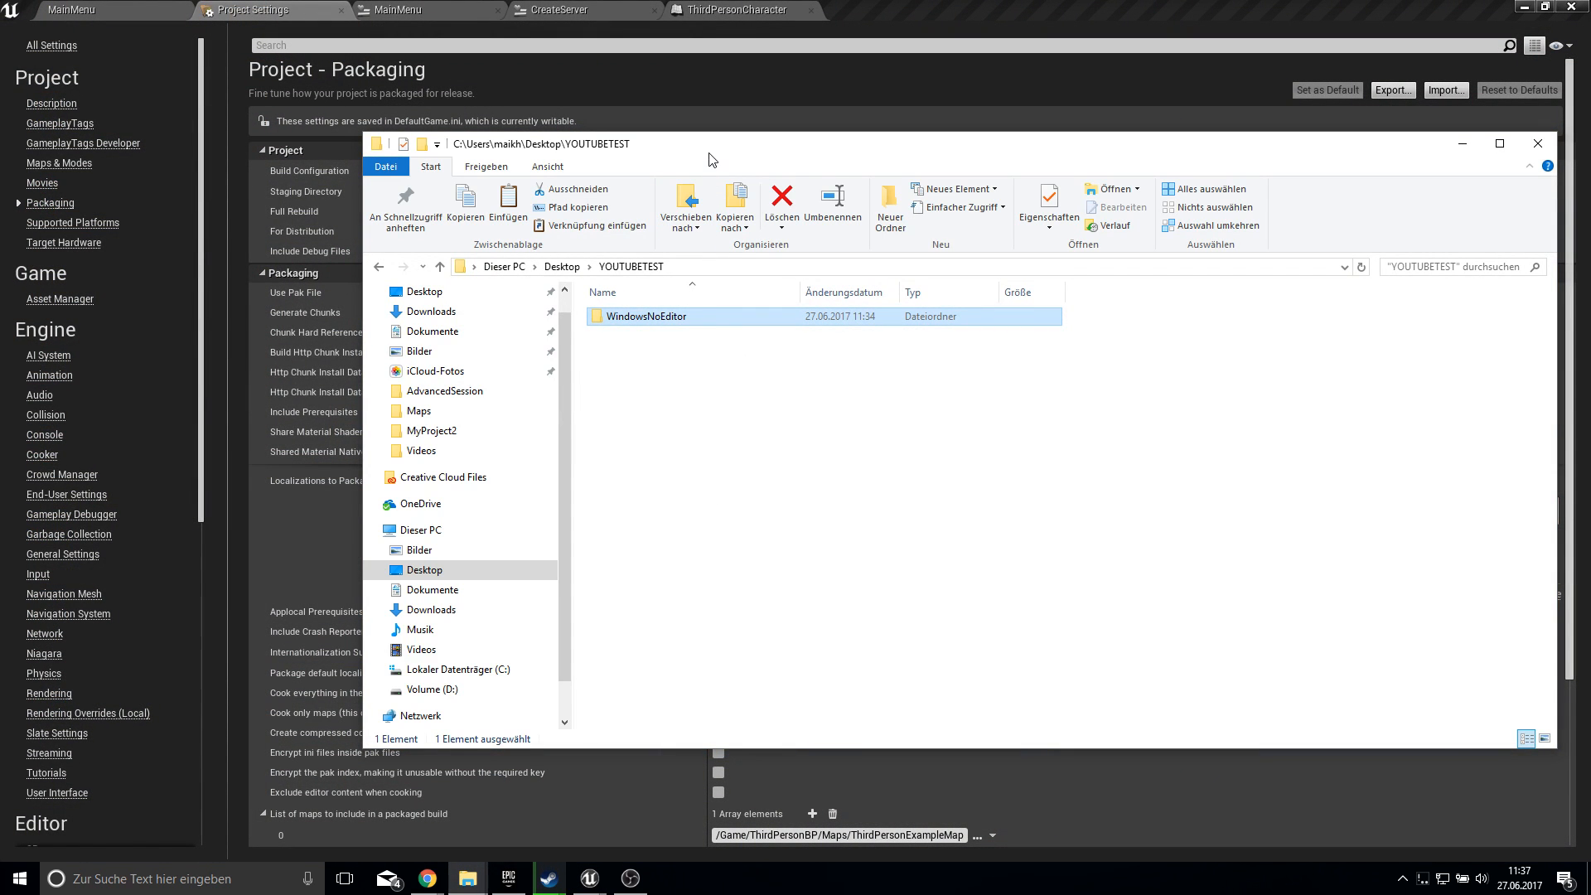
double_click(643, 316)
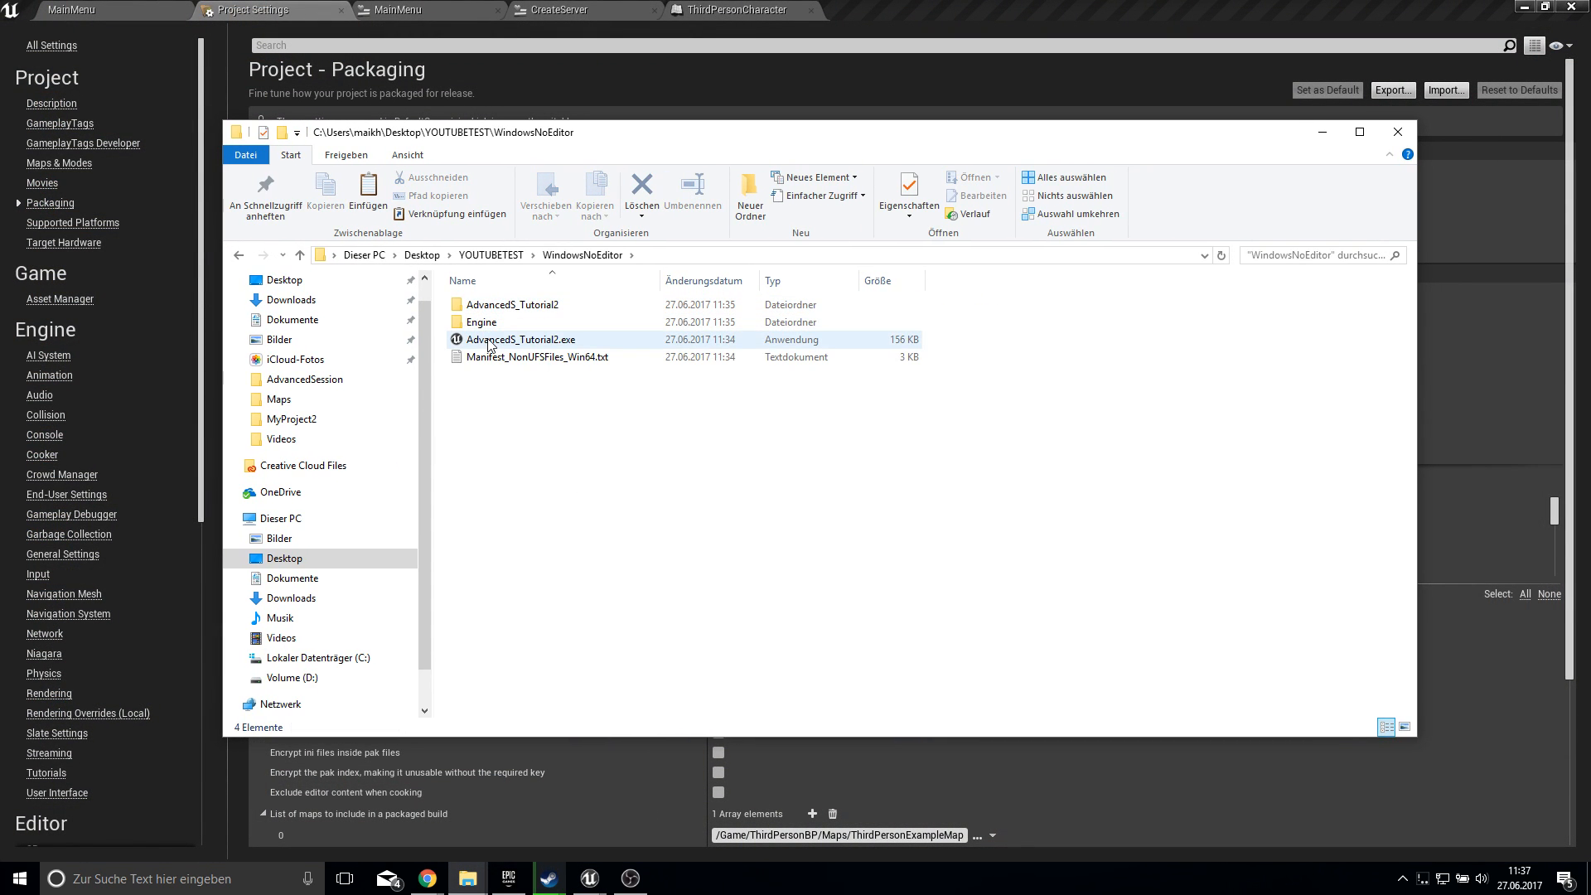
click(521, 339)
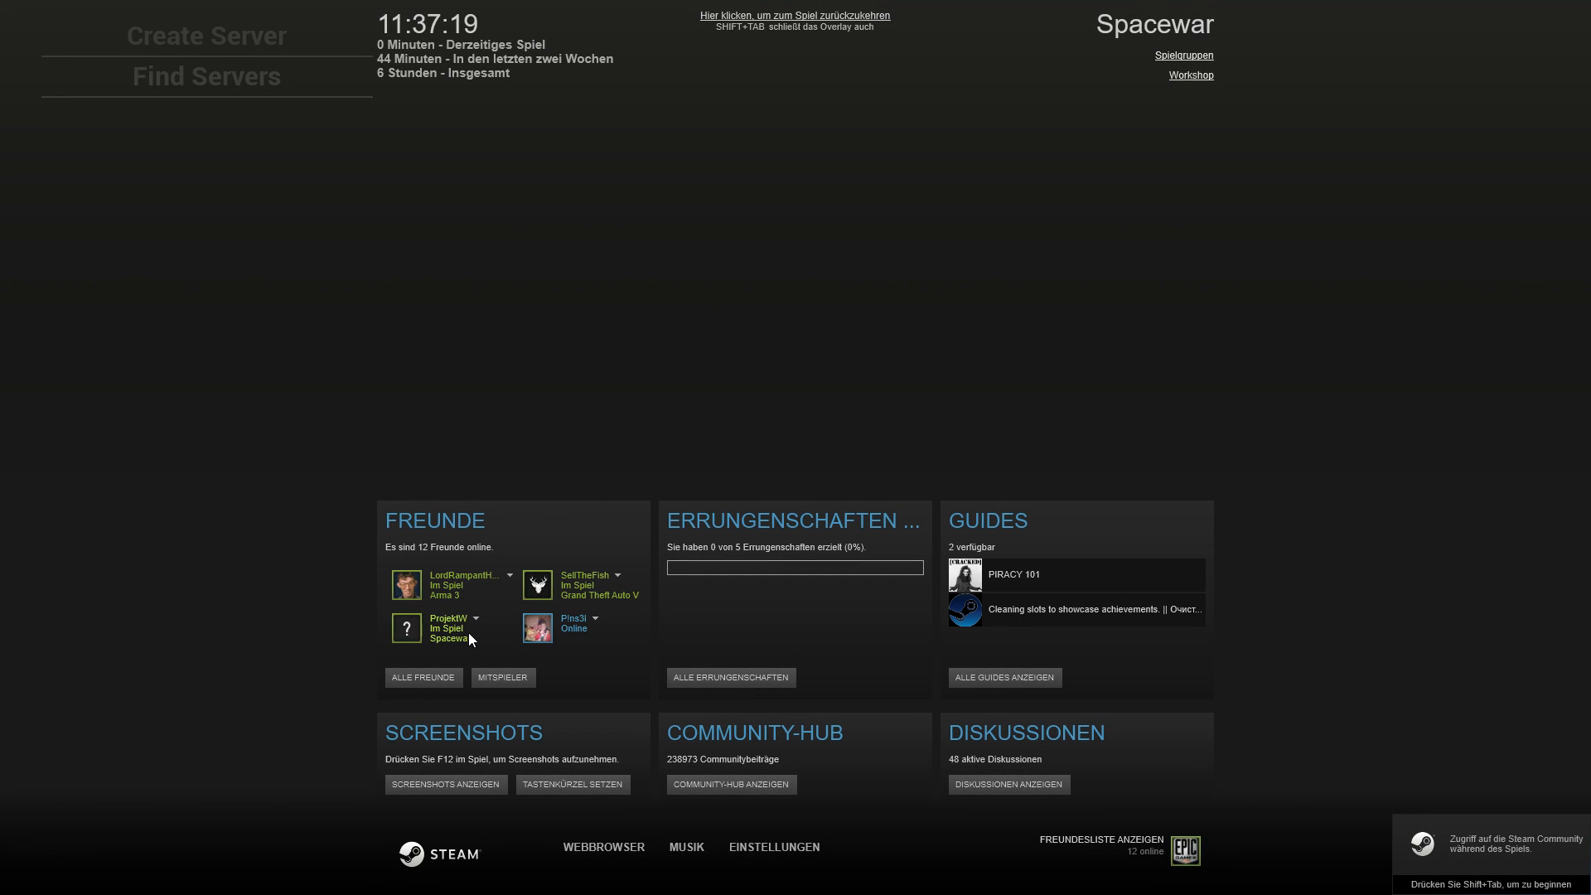
mouse_move(447, 645)
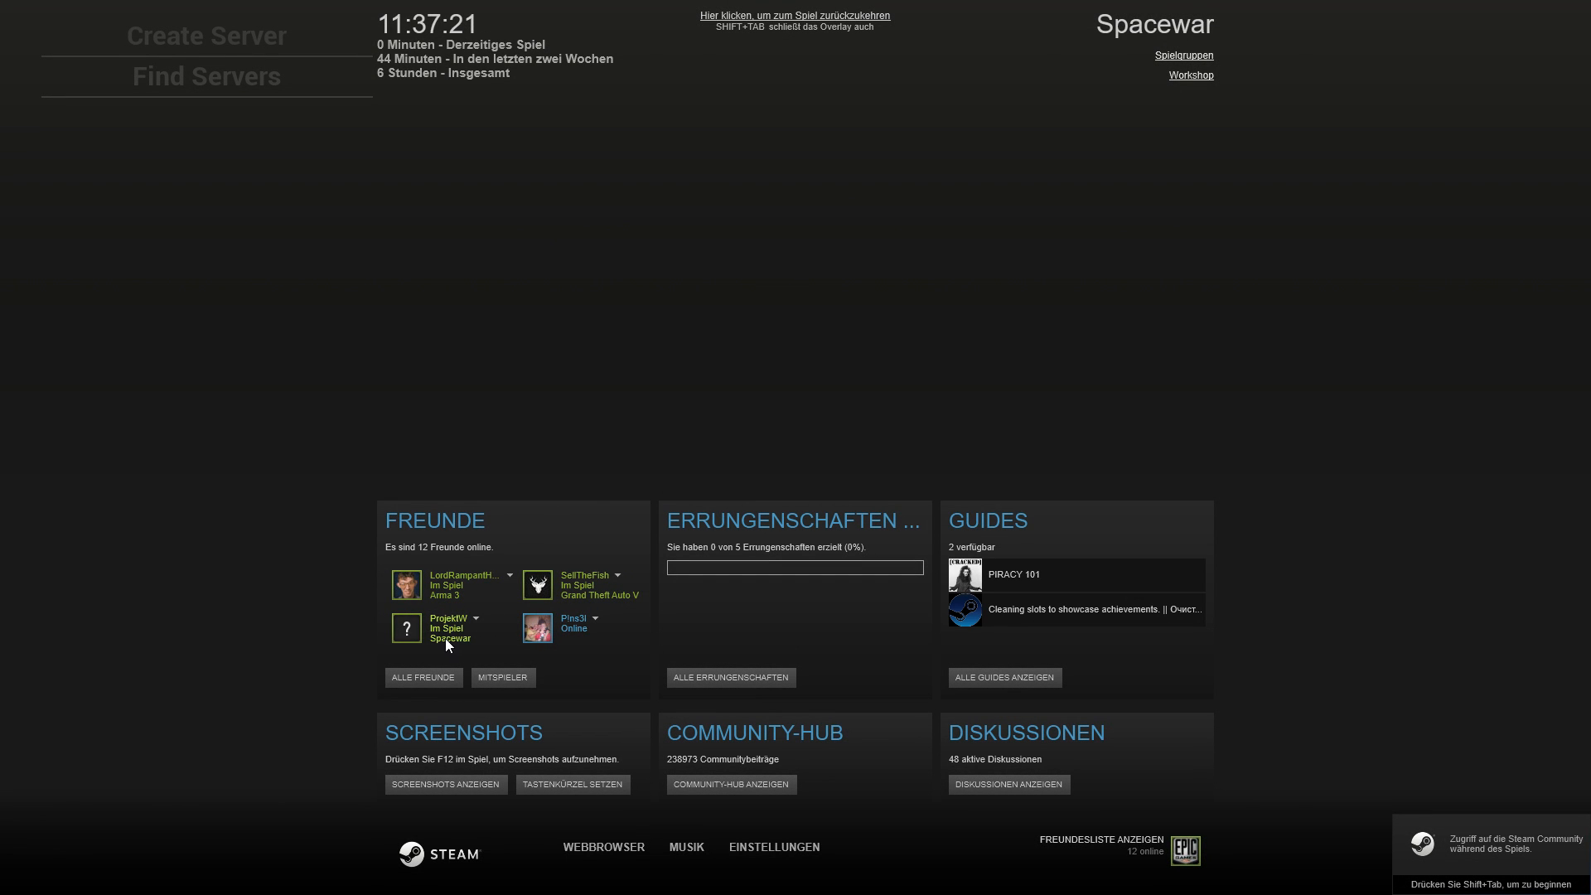
click(206, 76)
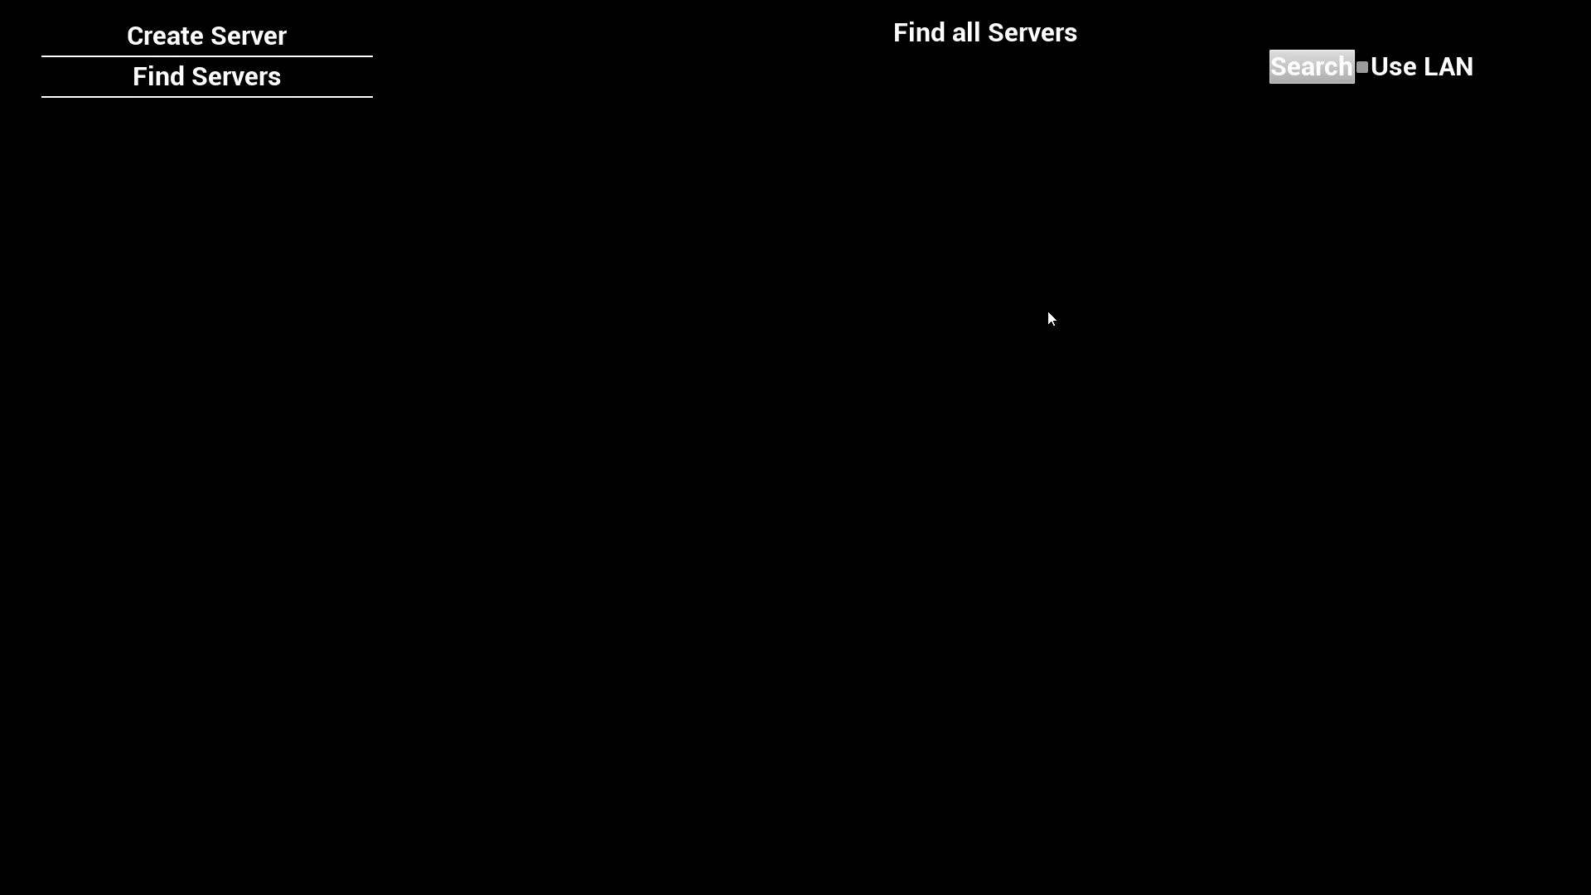
mouse_move(998, 249)
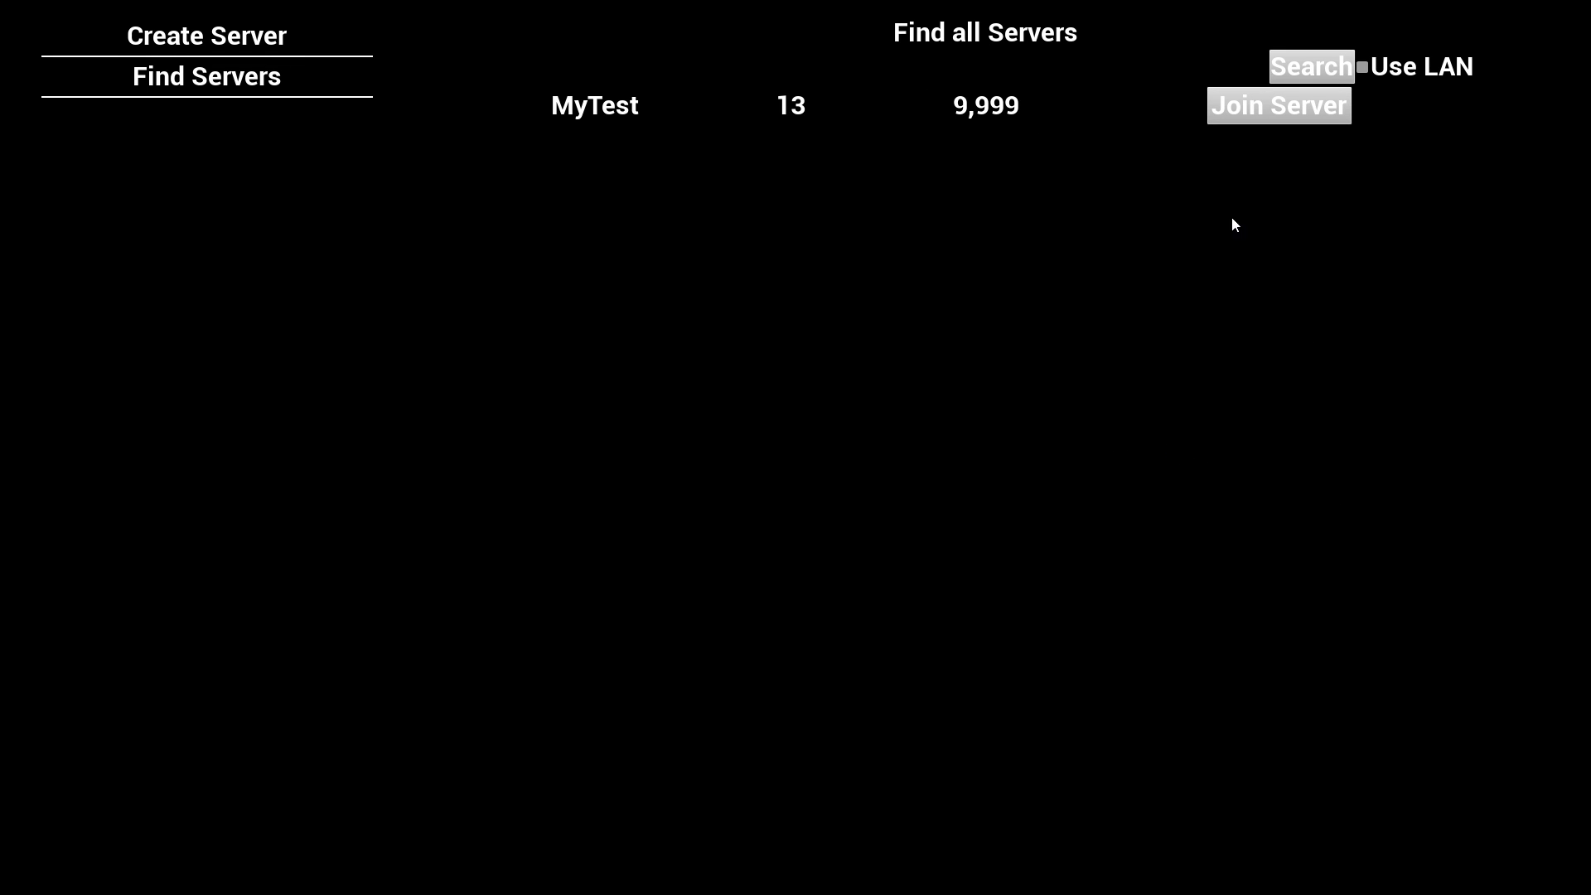
mouse_move(954, 258)
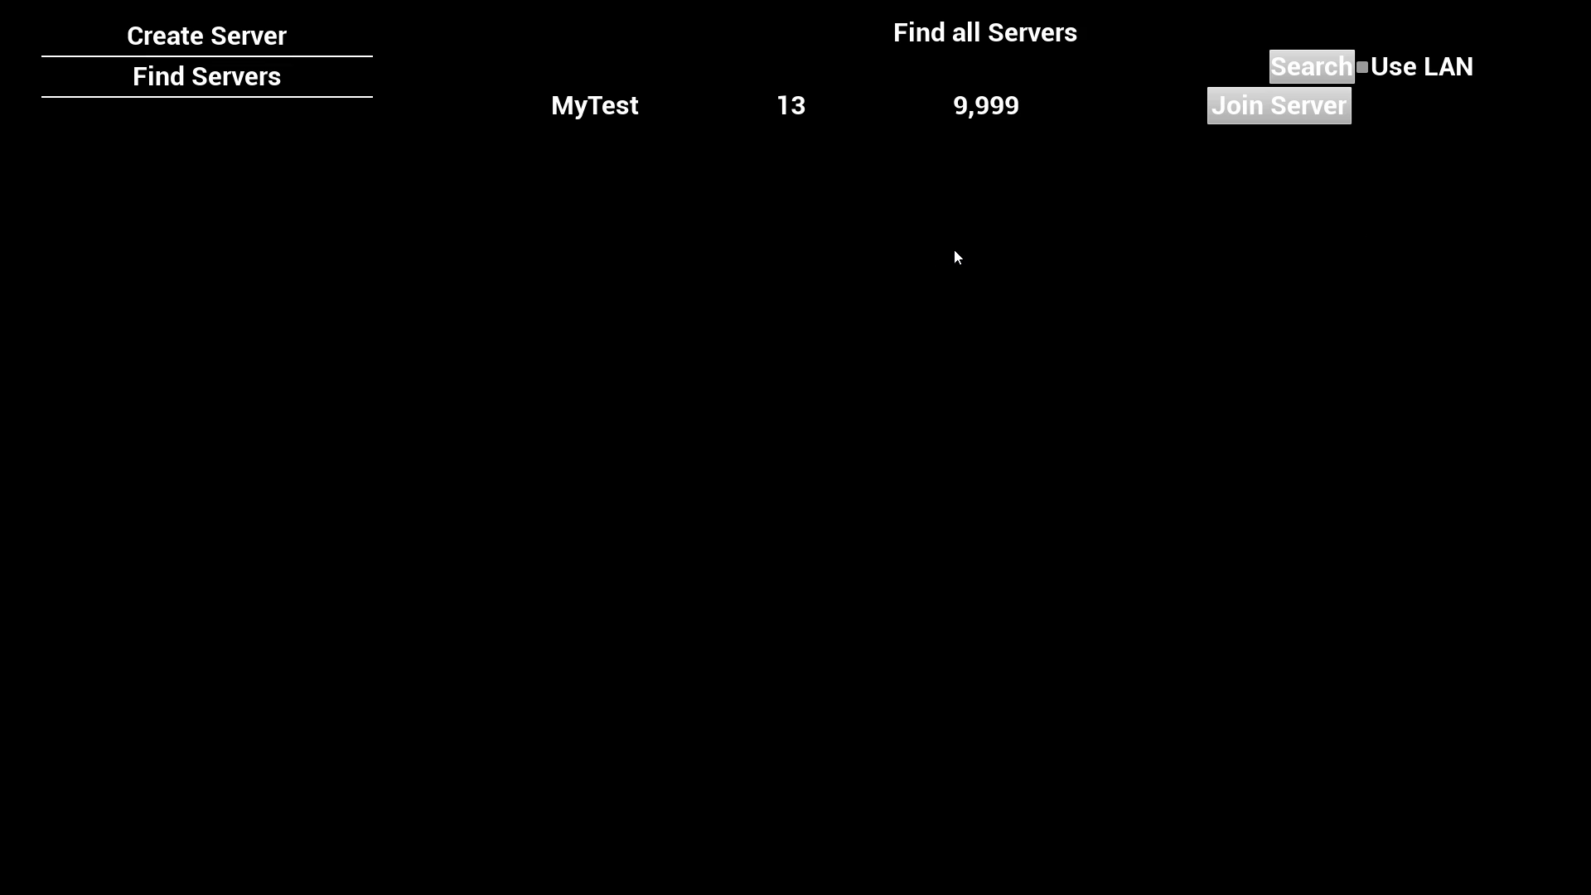
- Search for servers until the MyTest server appears in the list
click(1278, 104)
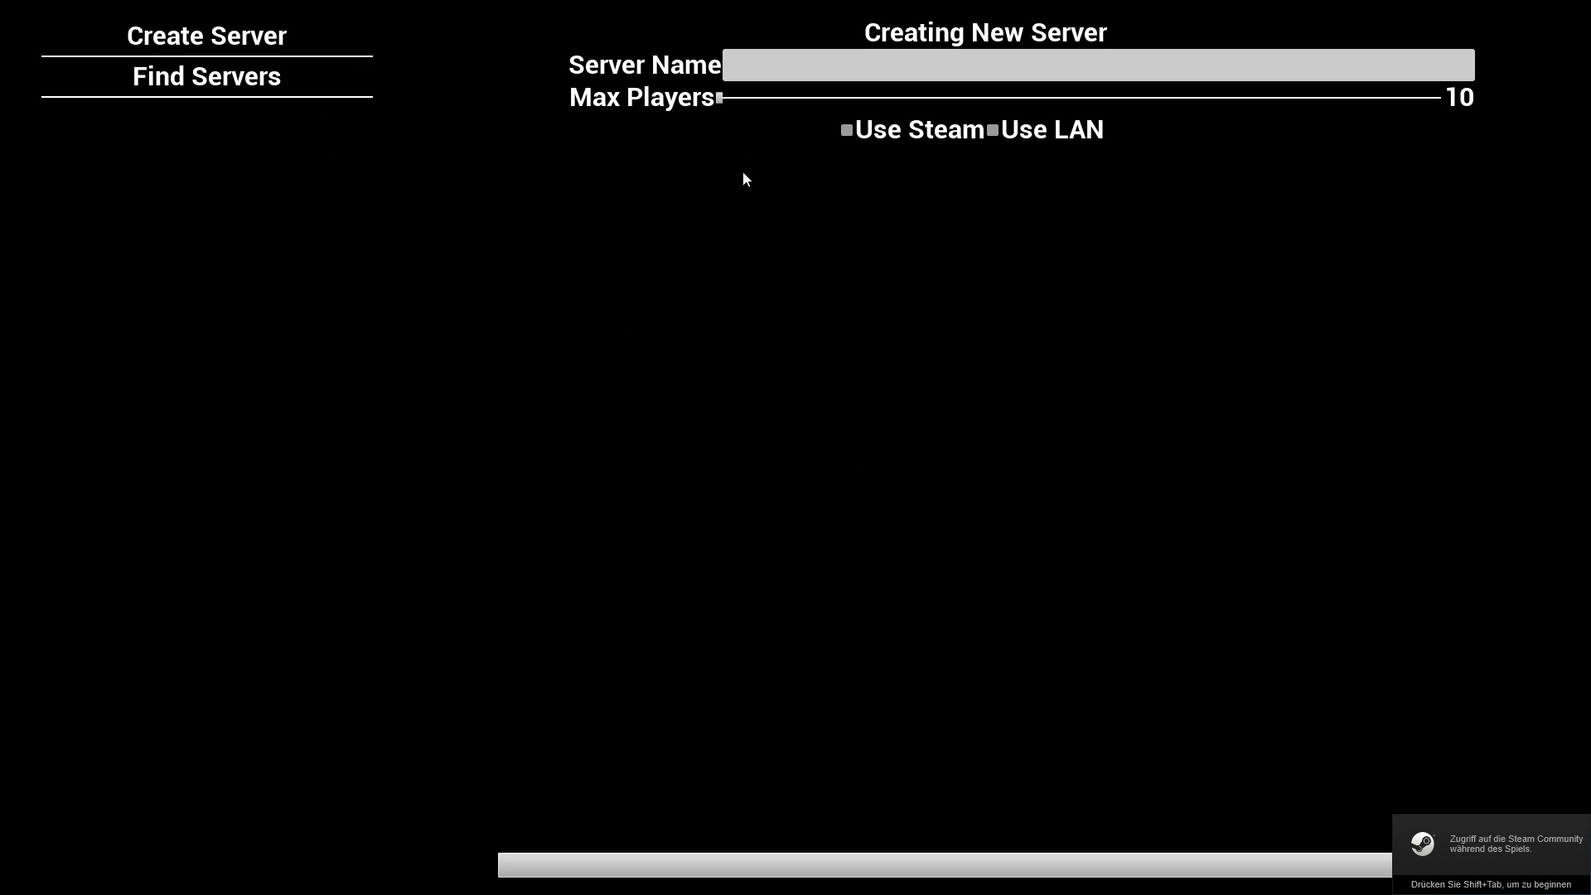
mouse_move(1160, 266)
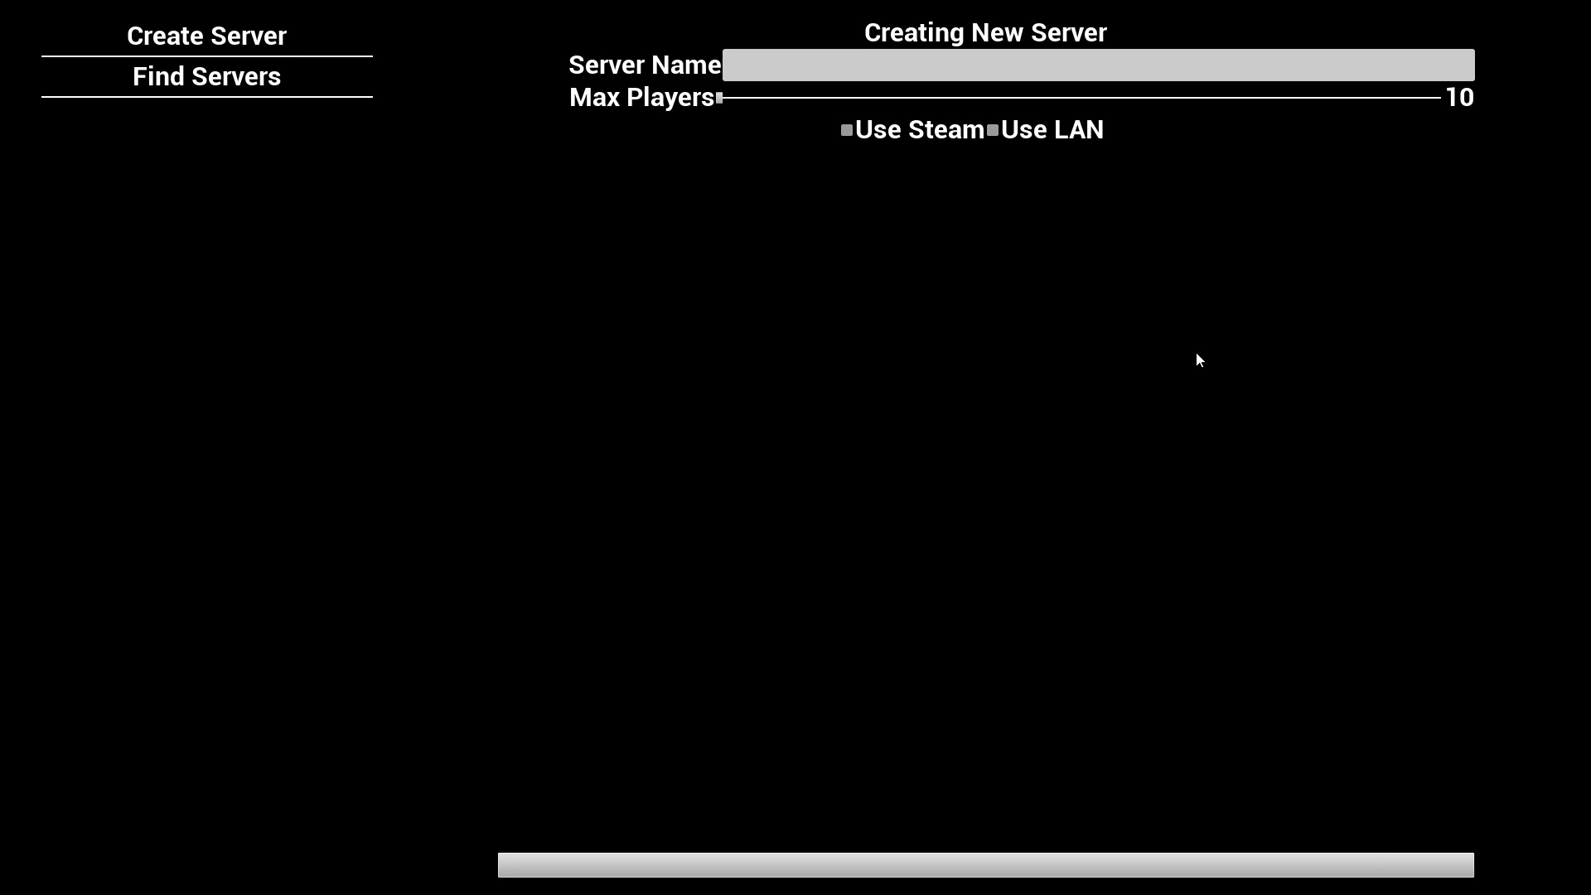
mouse_move(932, 307)
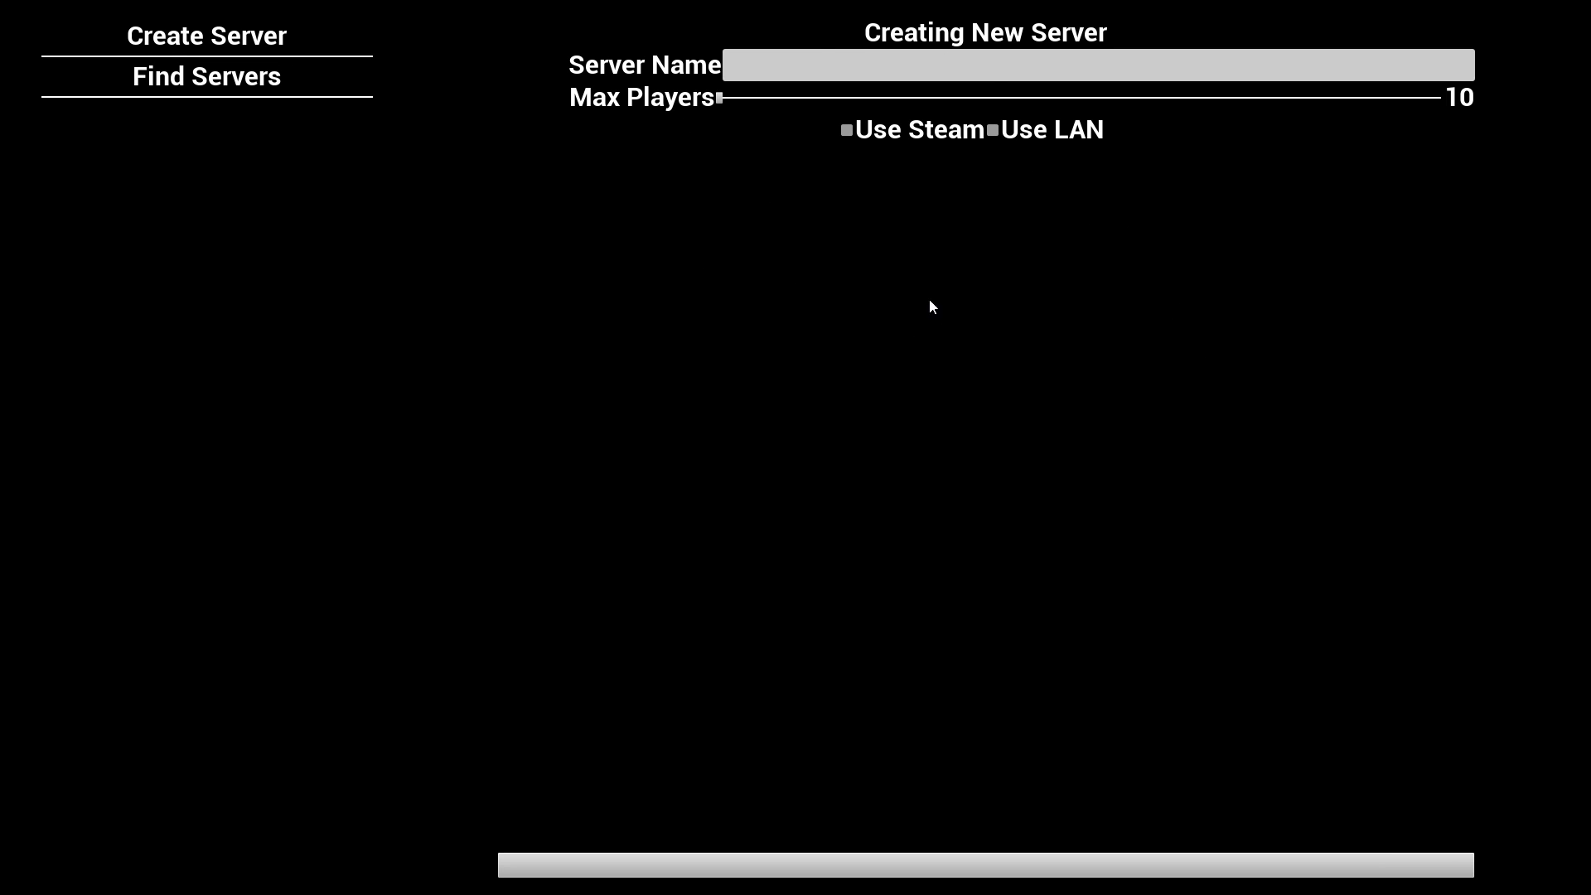
mouse_move(638, 437)
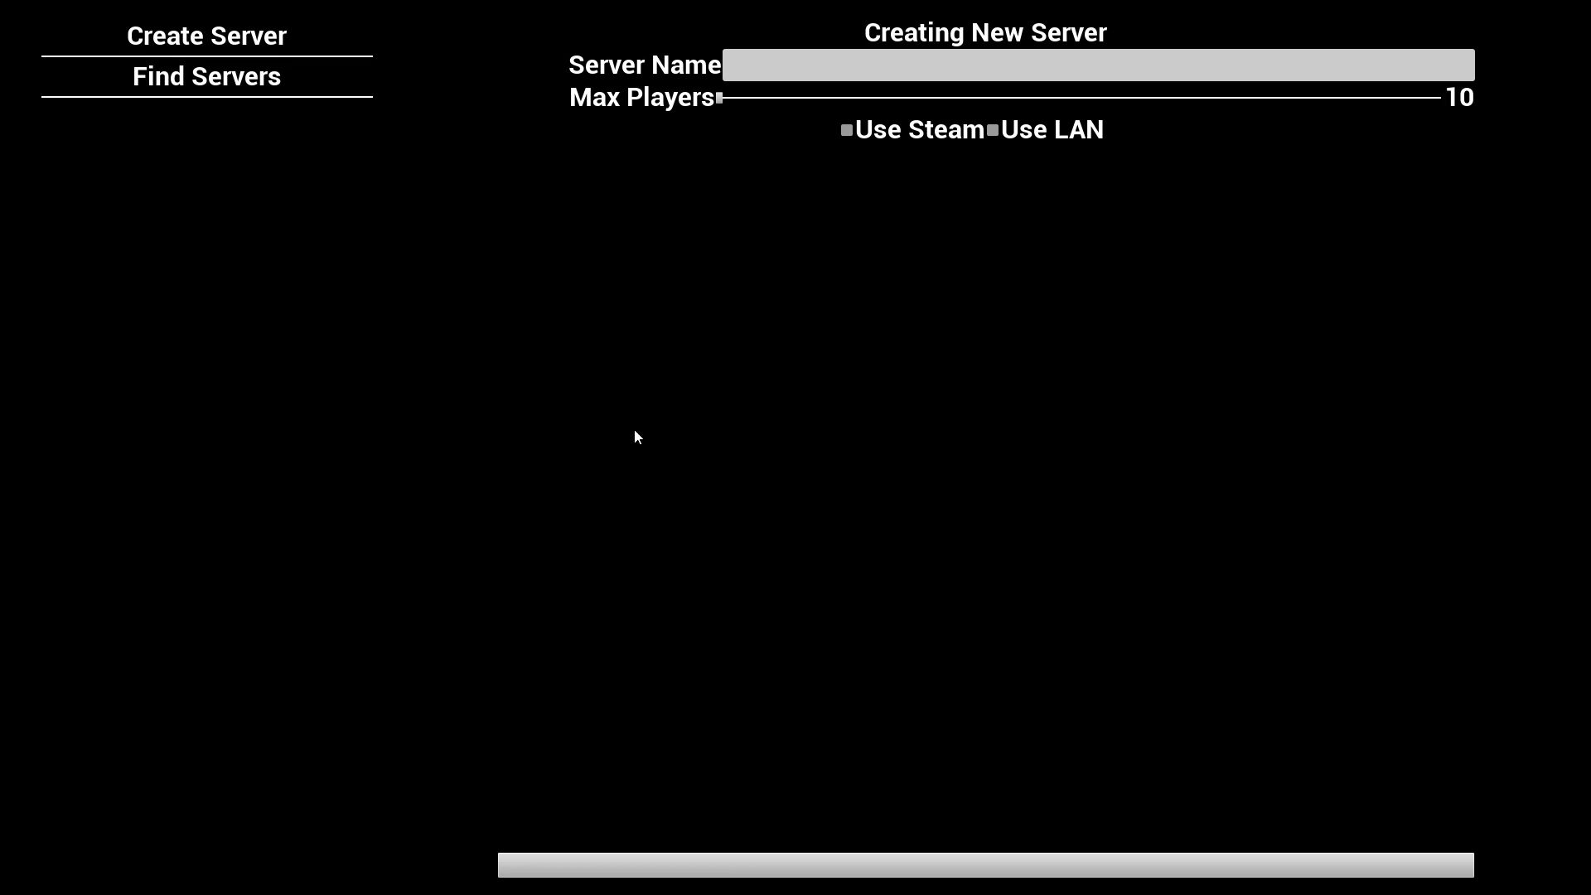
mouse_move(883, 207)
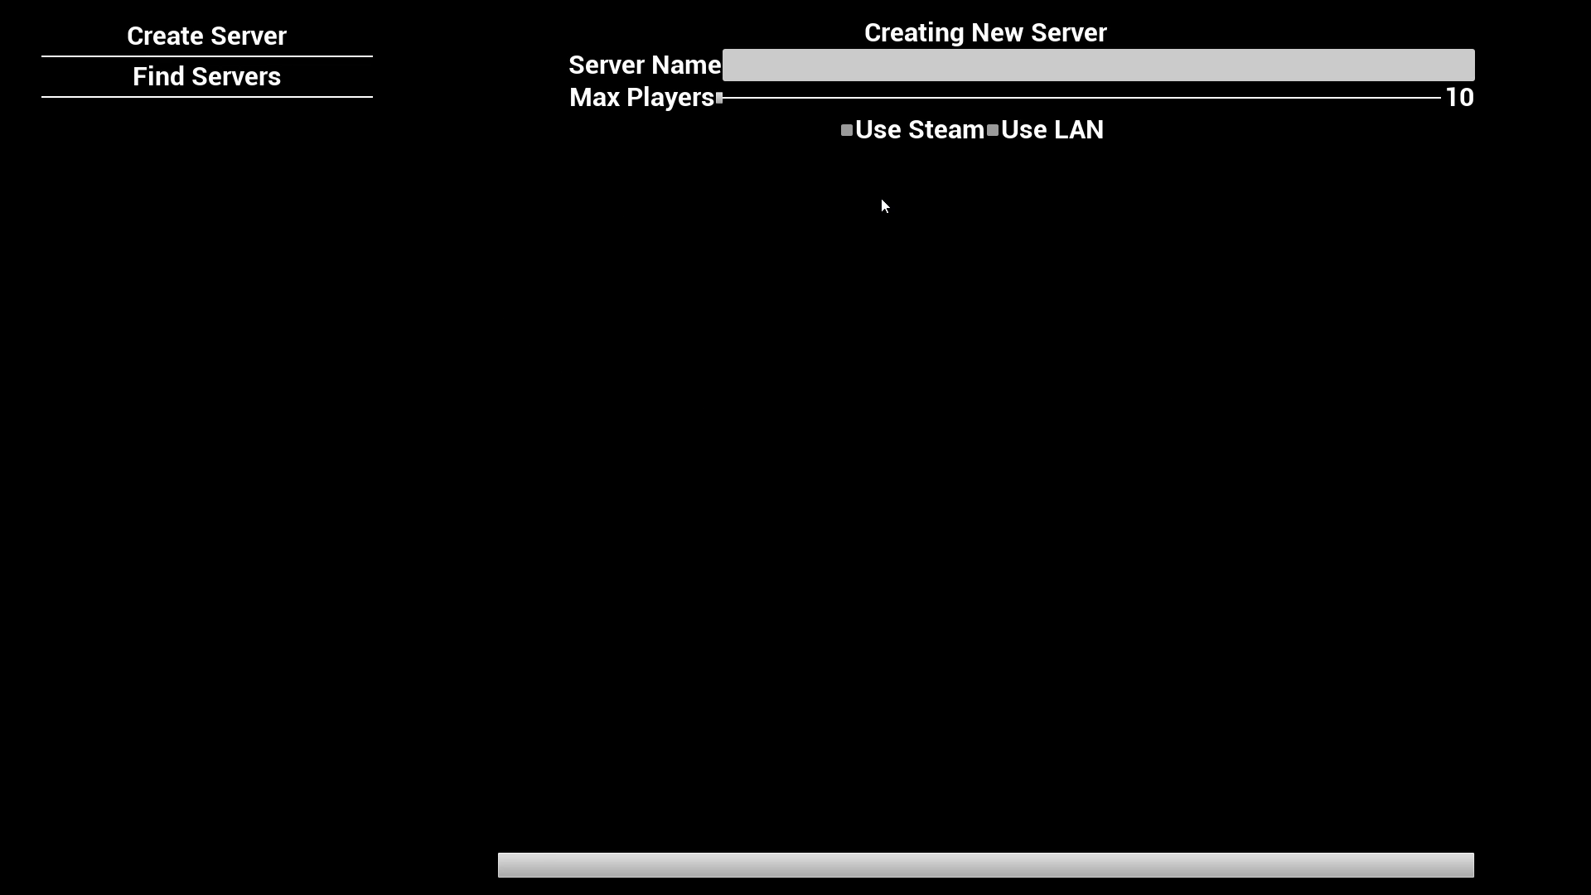
mouse_move(825, 472)
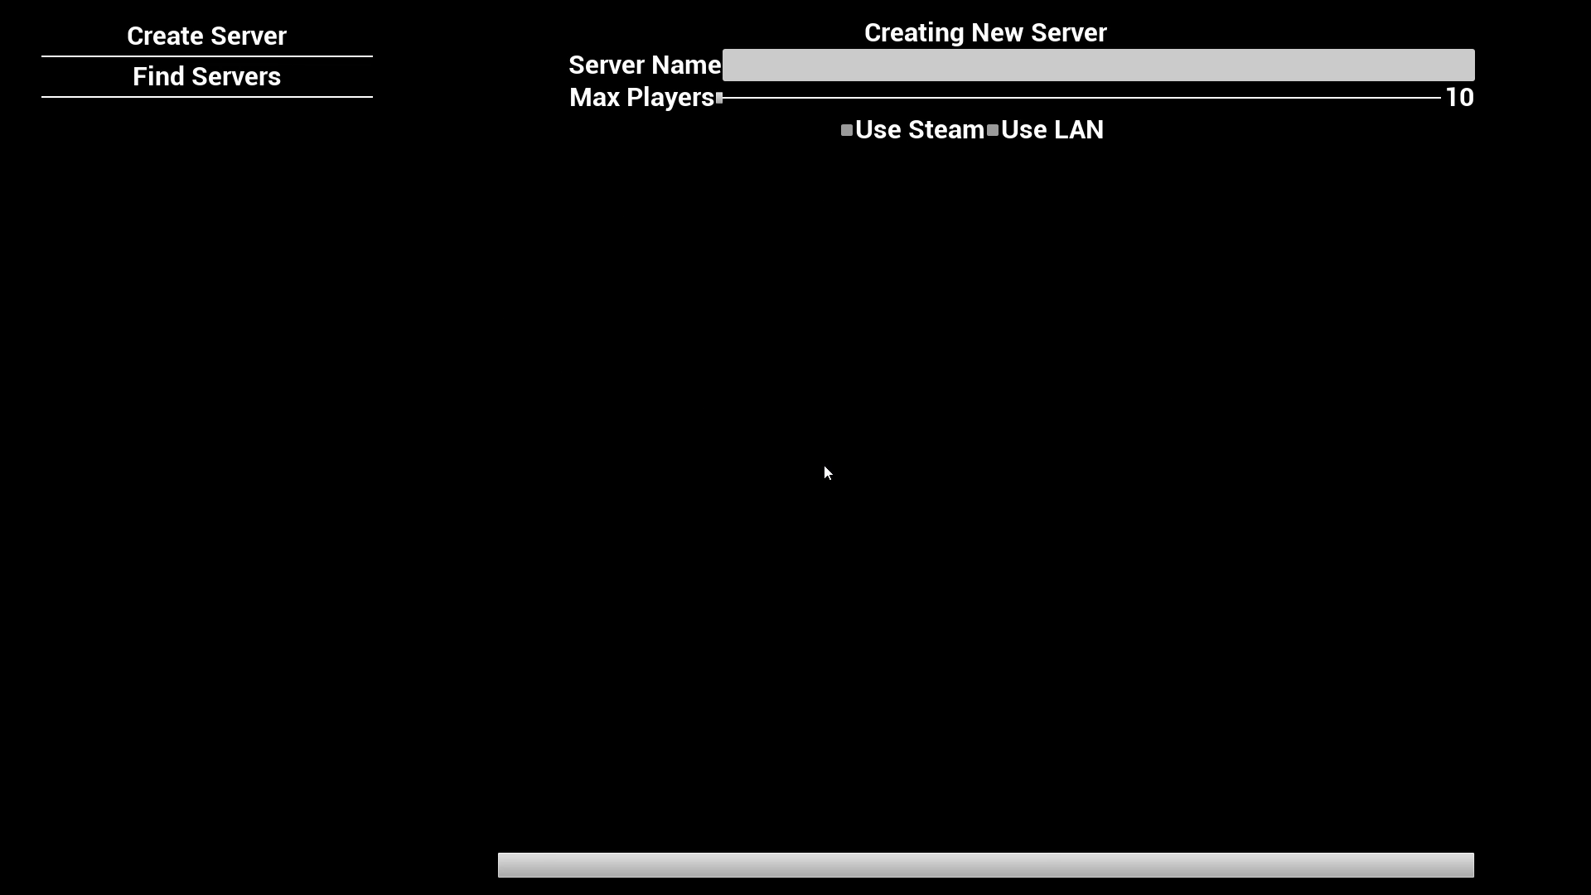
mouse_move(733, 462)
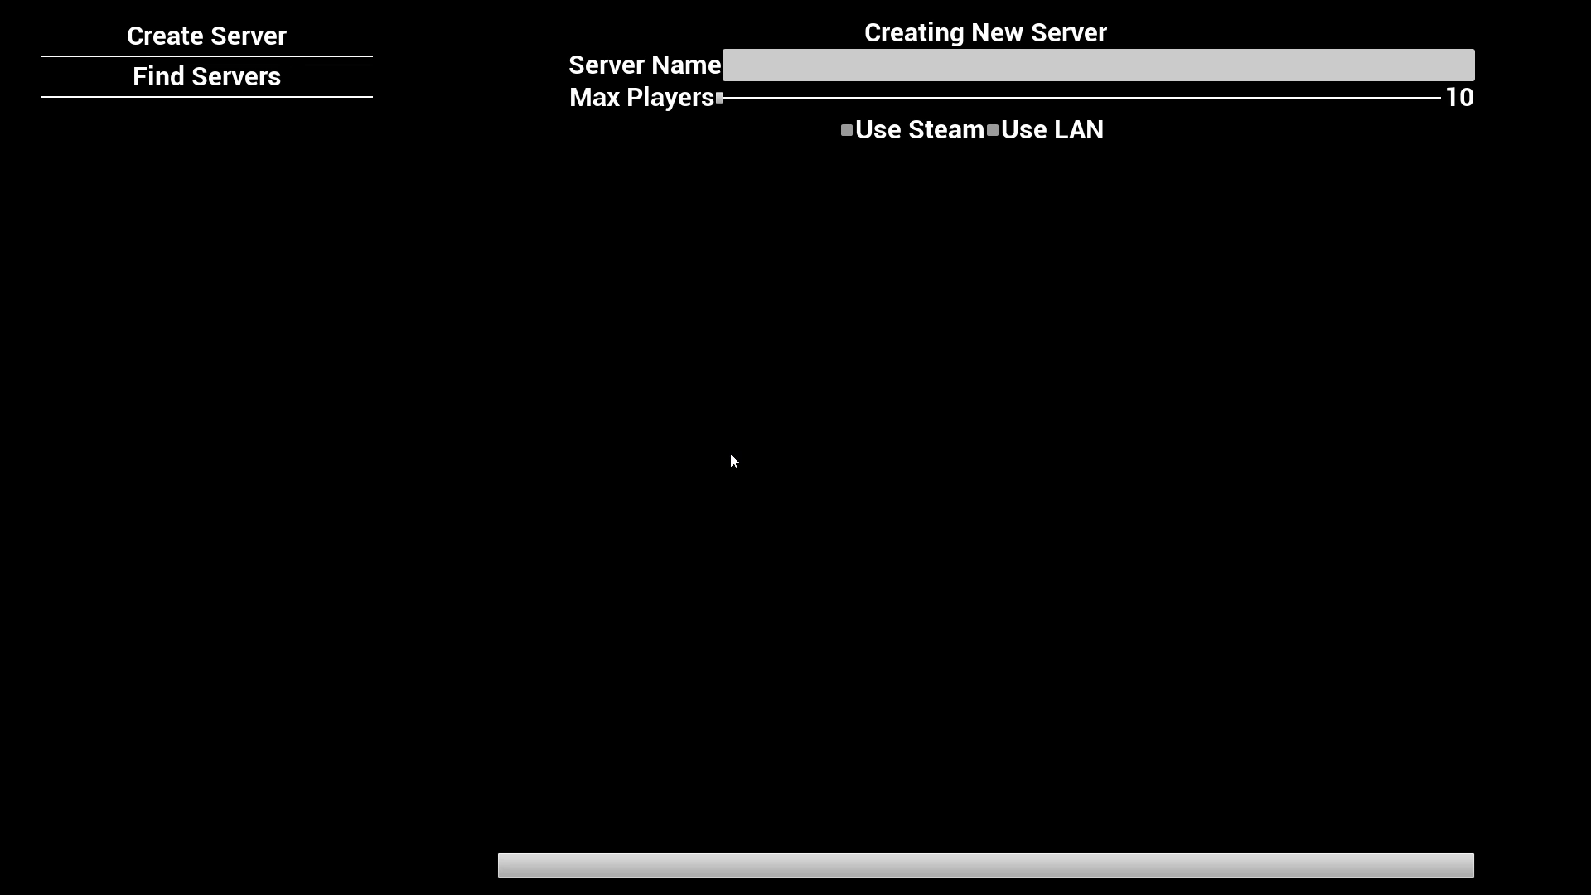